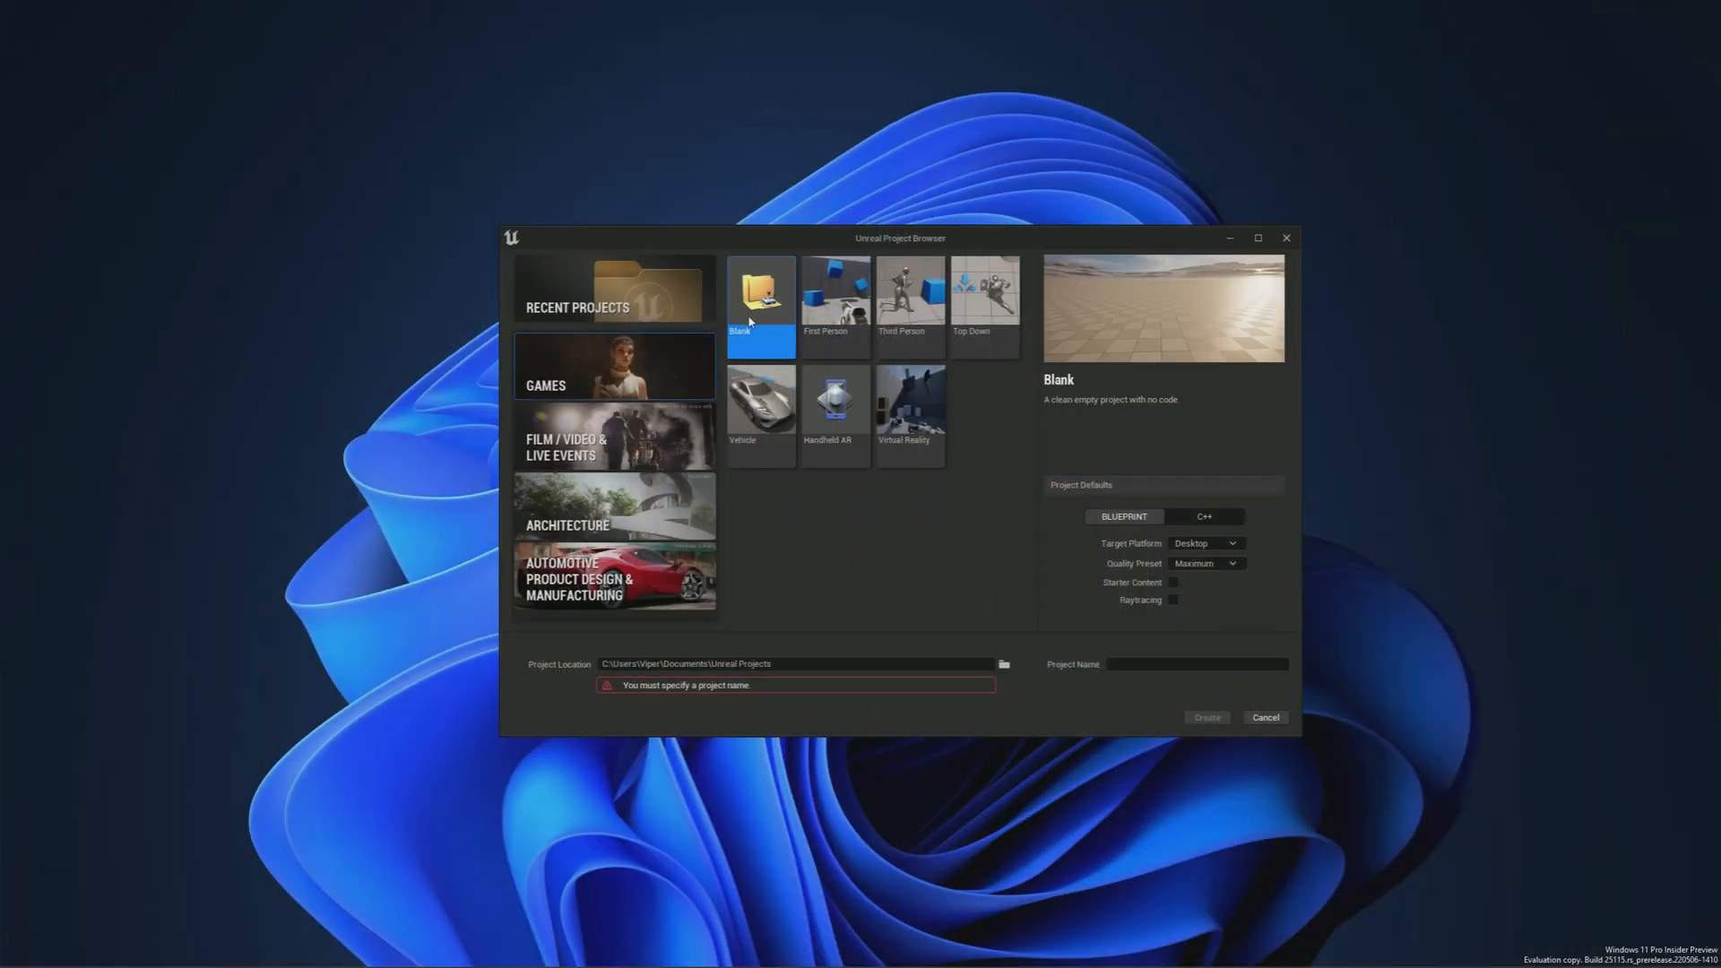
Step: Choose the Blank template for the new MassTrafficAI project
{"action": "left_click", "coordinate": [1198, 663]}
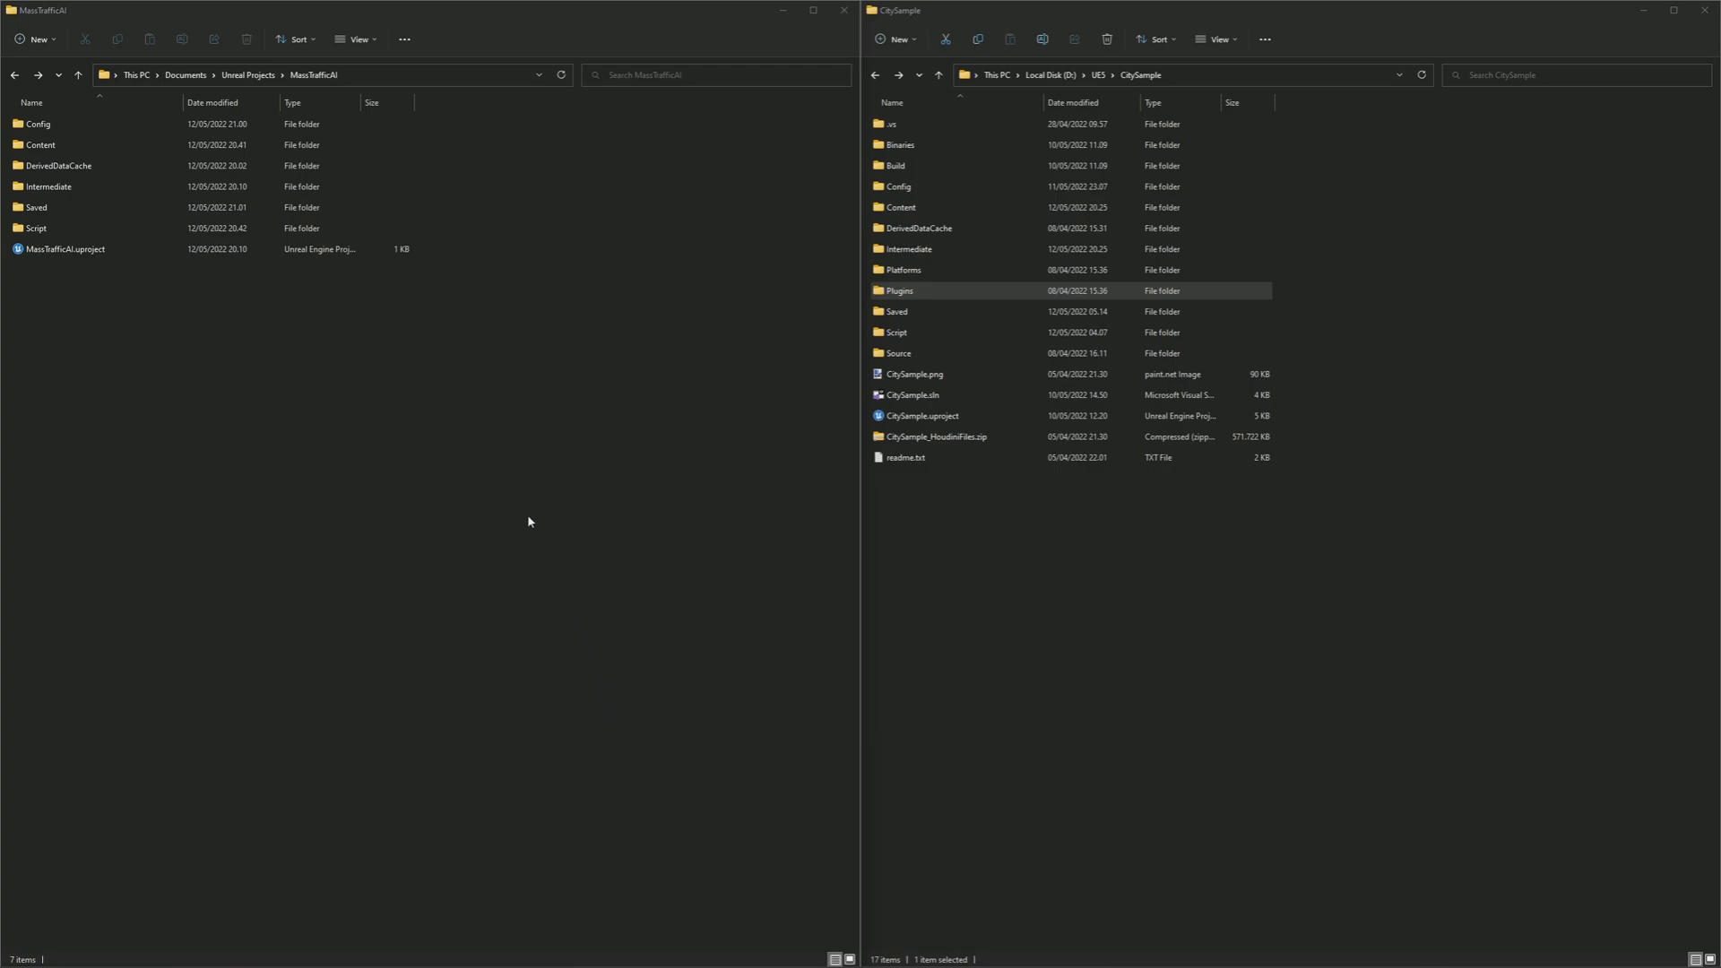
Step: Create a new Plugins folder inside the MassTrafficAI project directory
{"action": "right_click", "coordinate": [530, 521]}
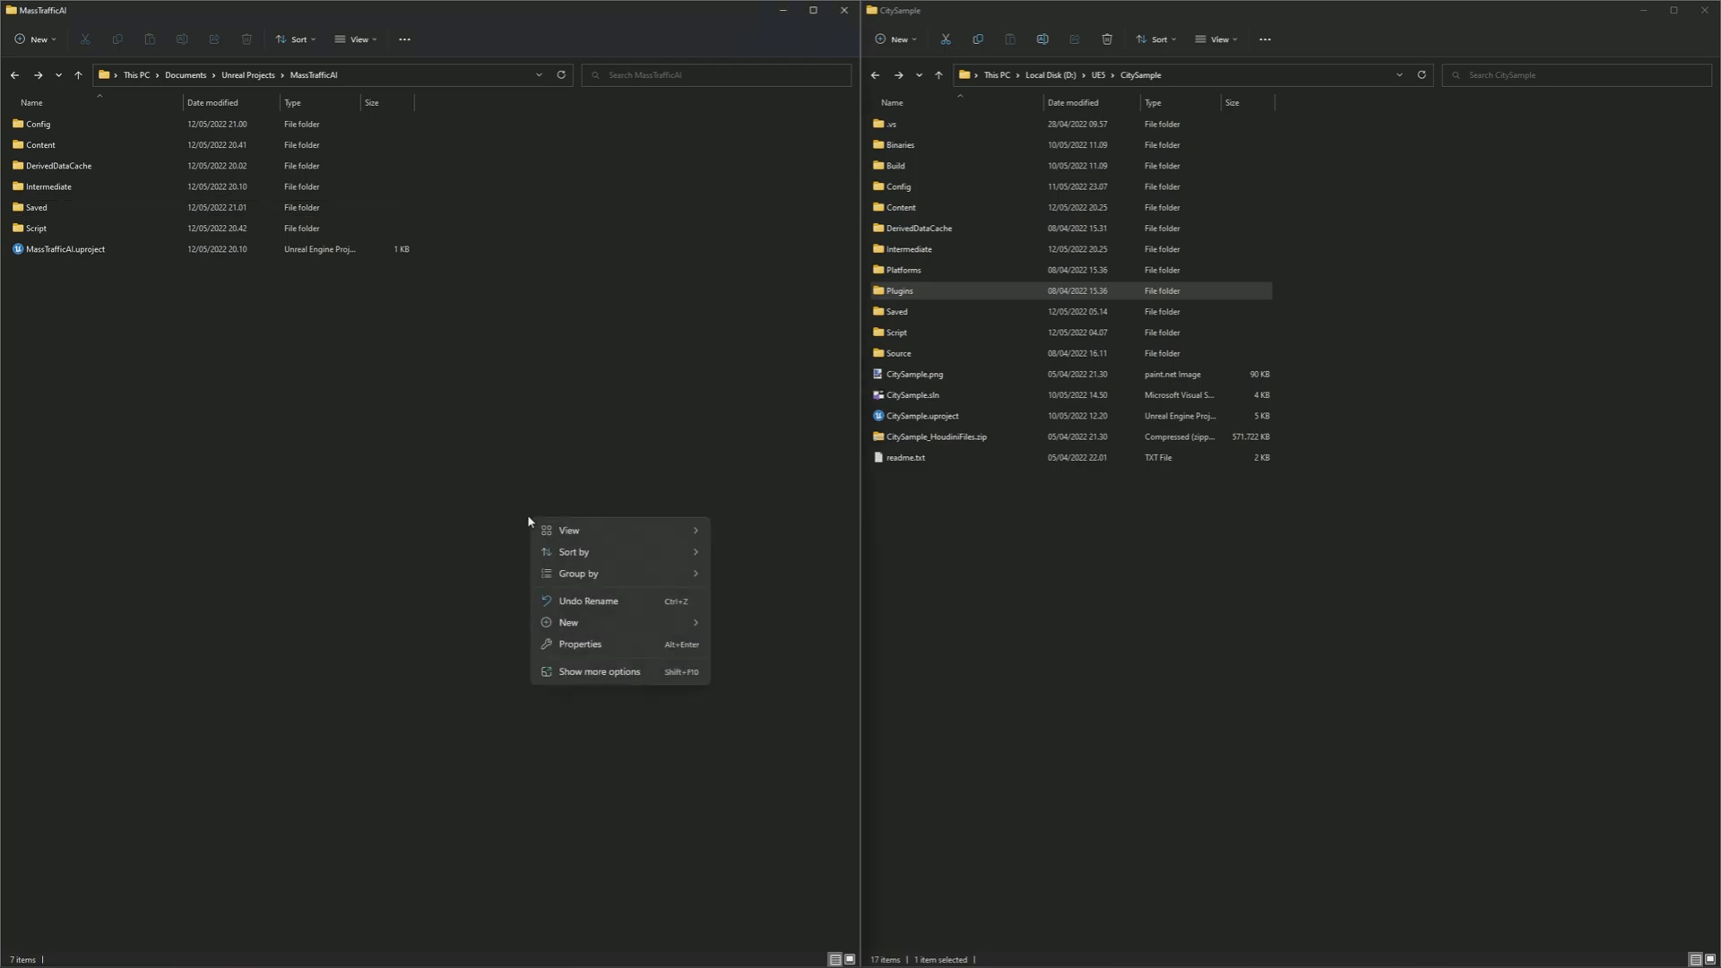
{"action": "left_click", "coordinate": [753, 630]}
{"action": "type", "text": "P"}
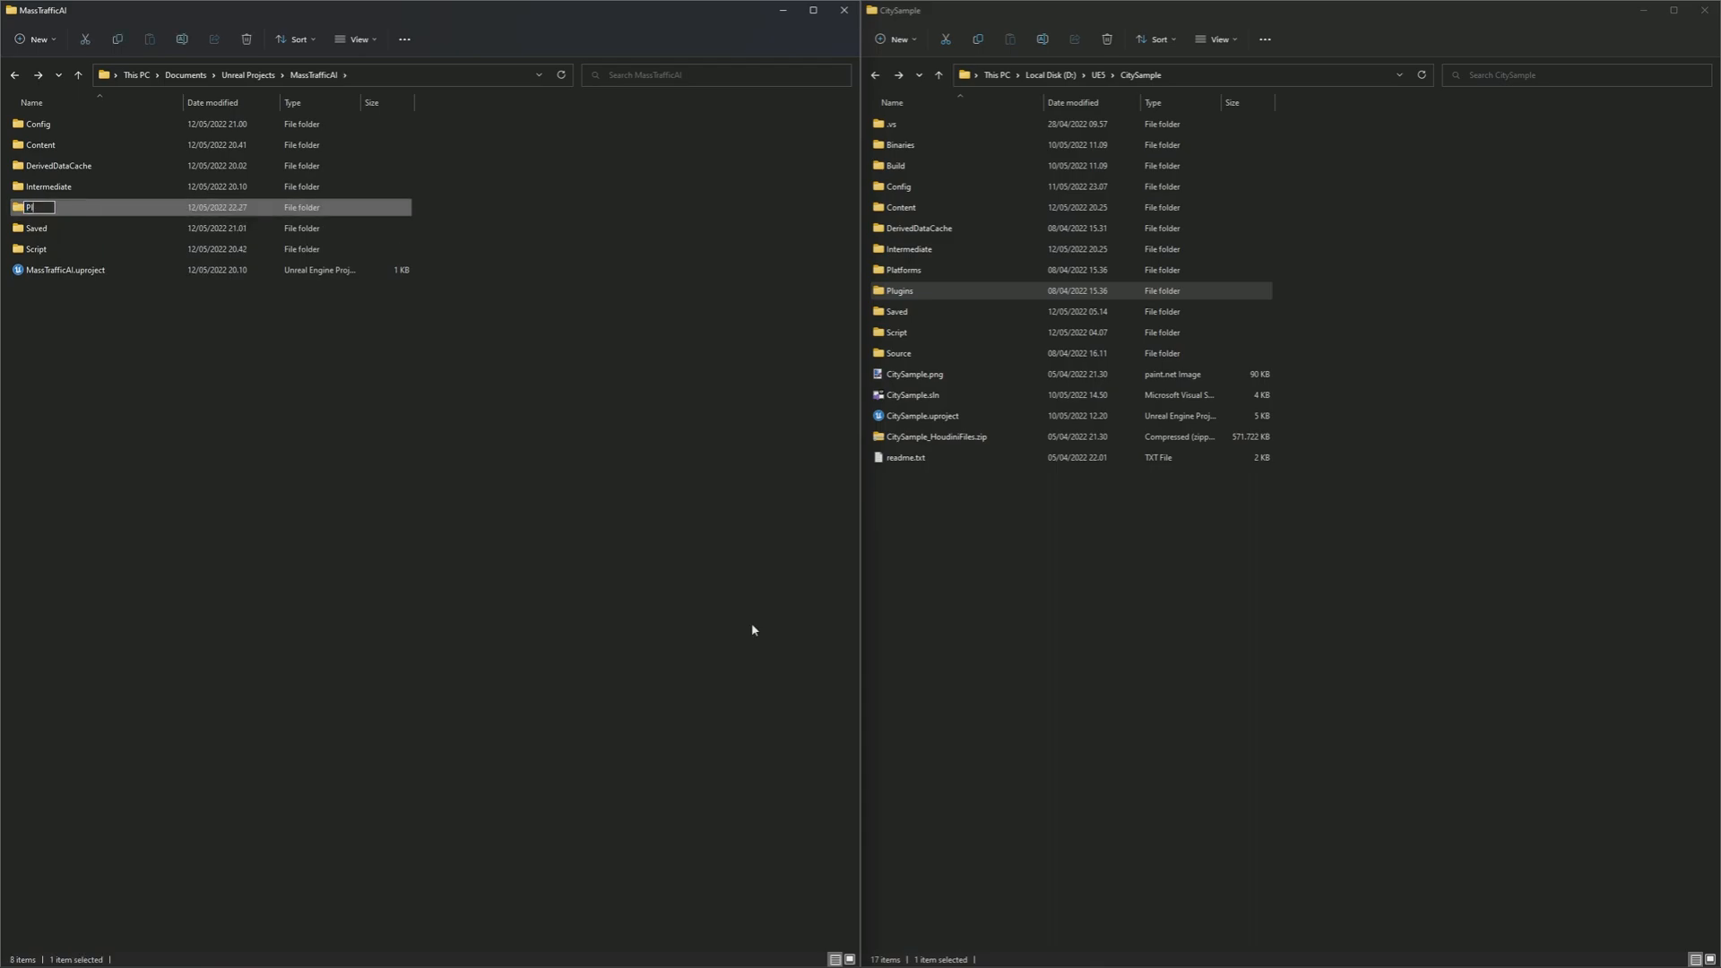
{"action": "type", "text": "lugins"}
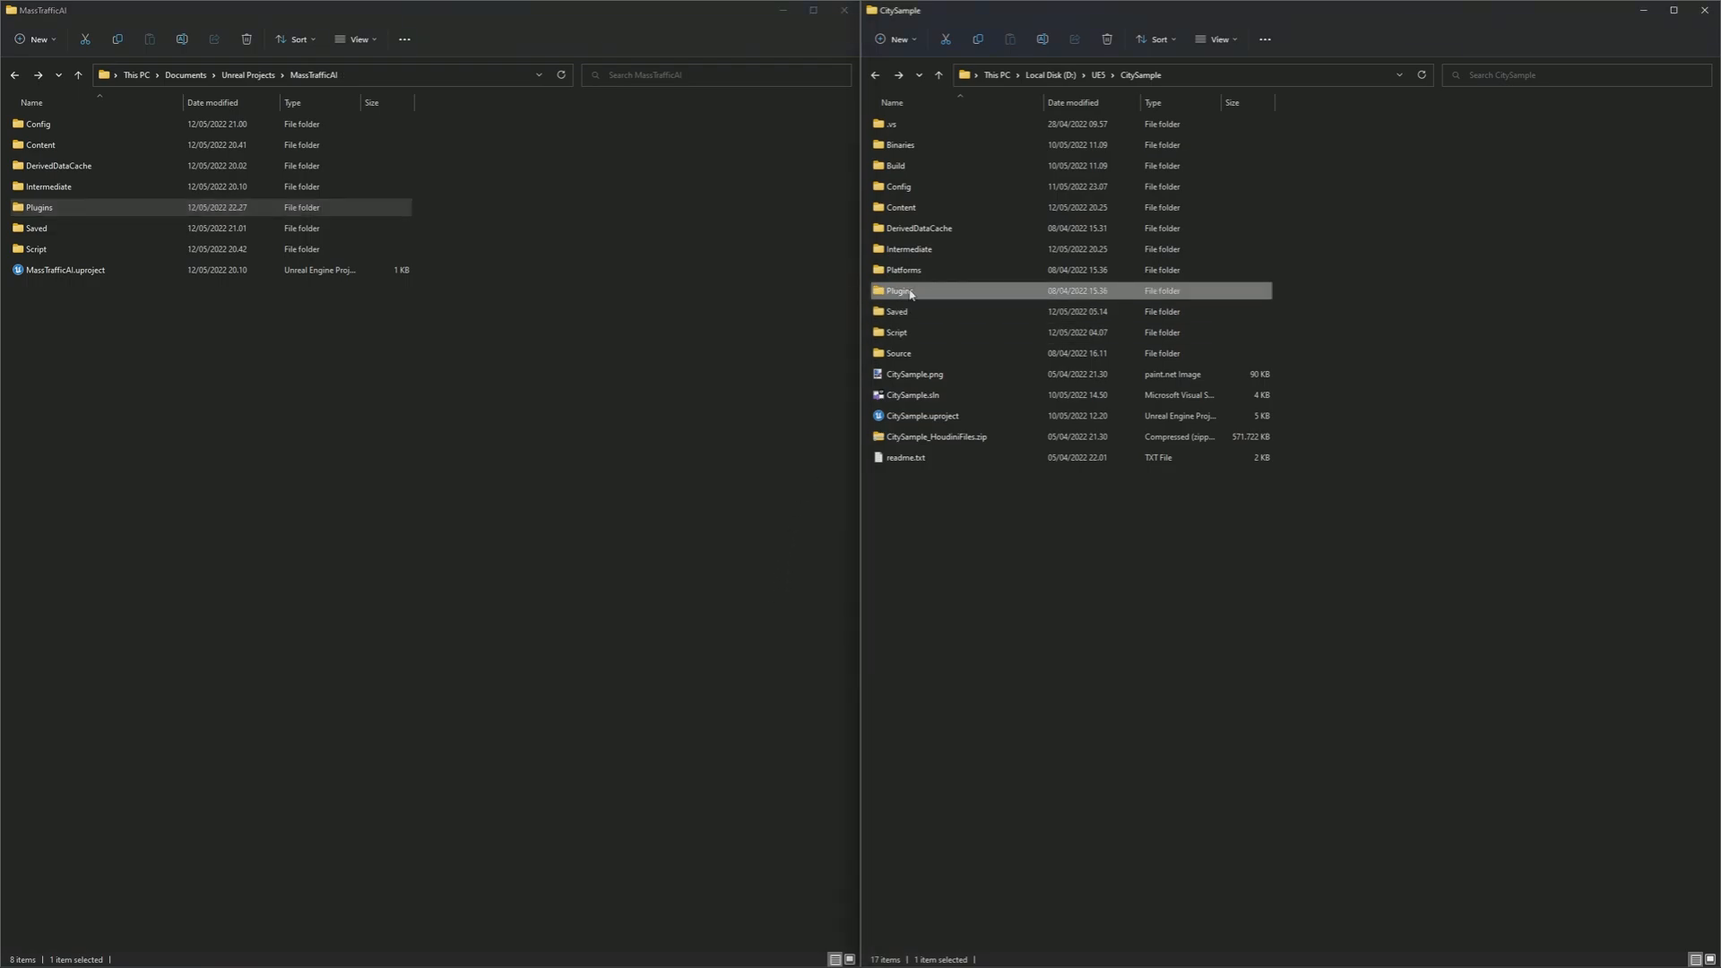
Step: Copy AnimToTexture, RuleProcessor and Traffic from CitySample\Plugins into the new Plugins folder
{"action": "double_click", "coordinate": [900, 290]}
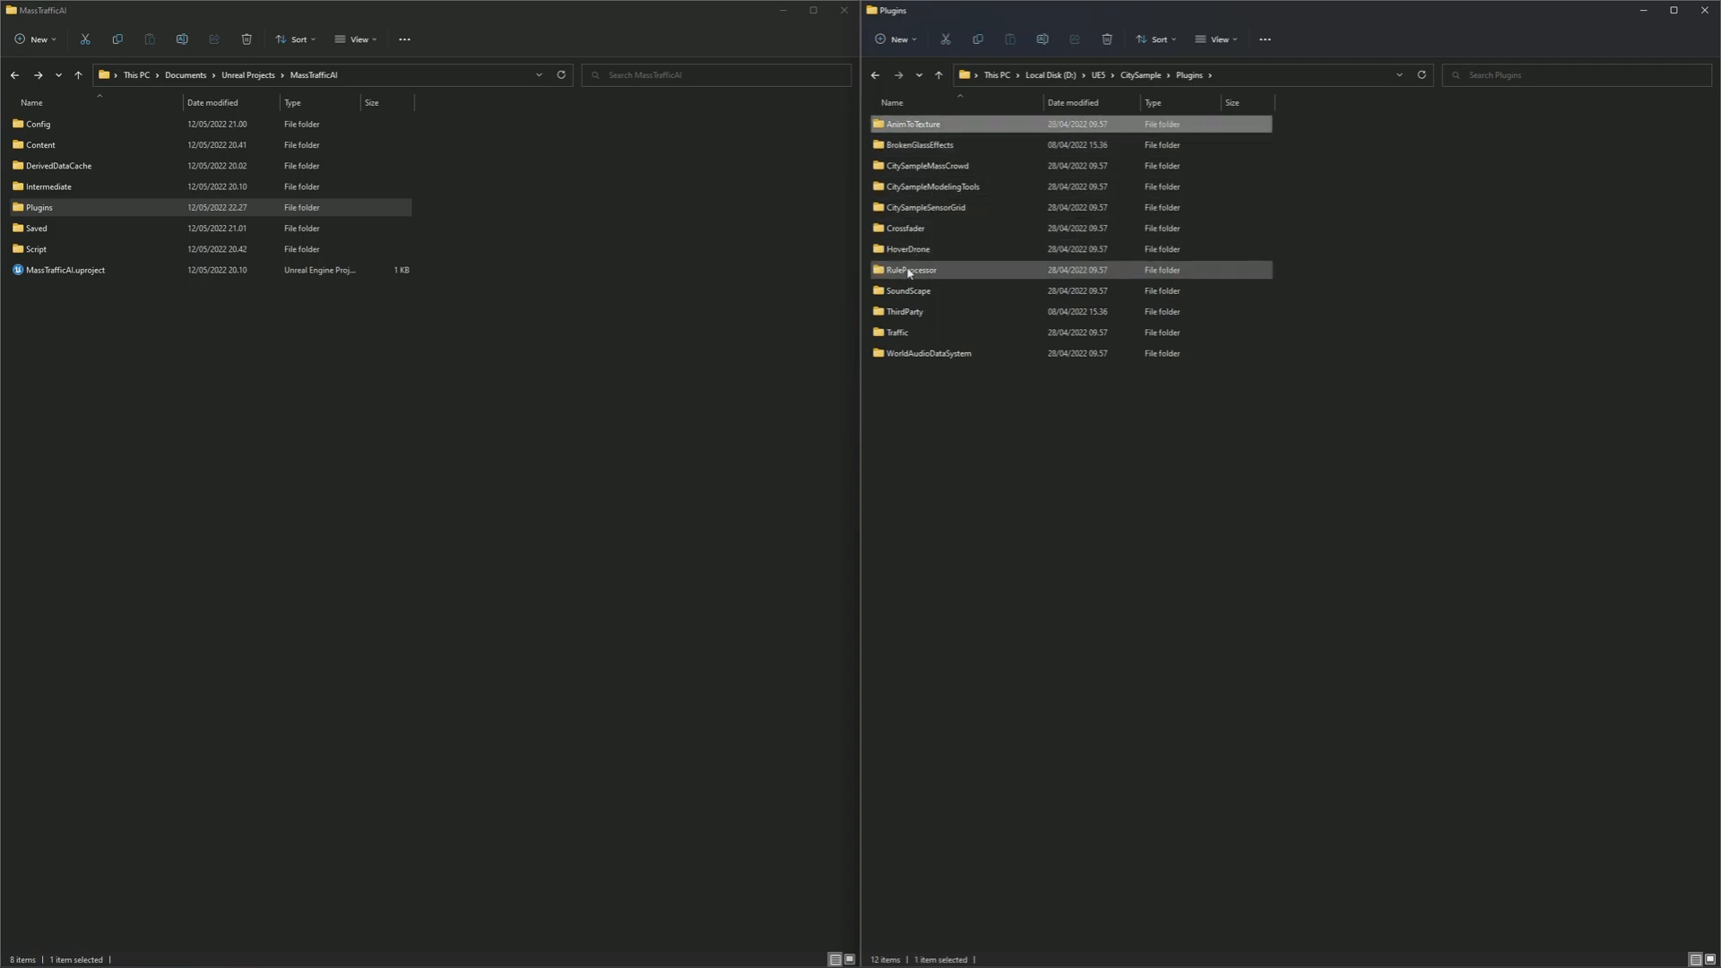
{"action": "left_click", "coordinate": [898, 331]}
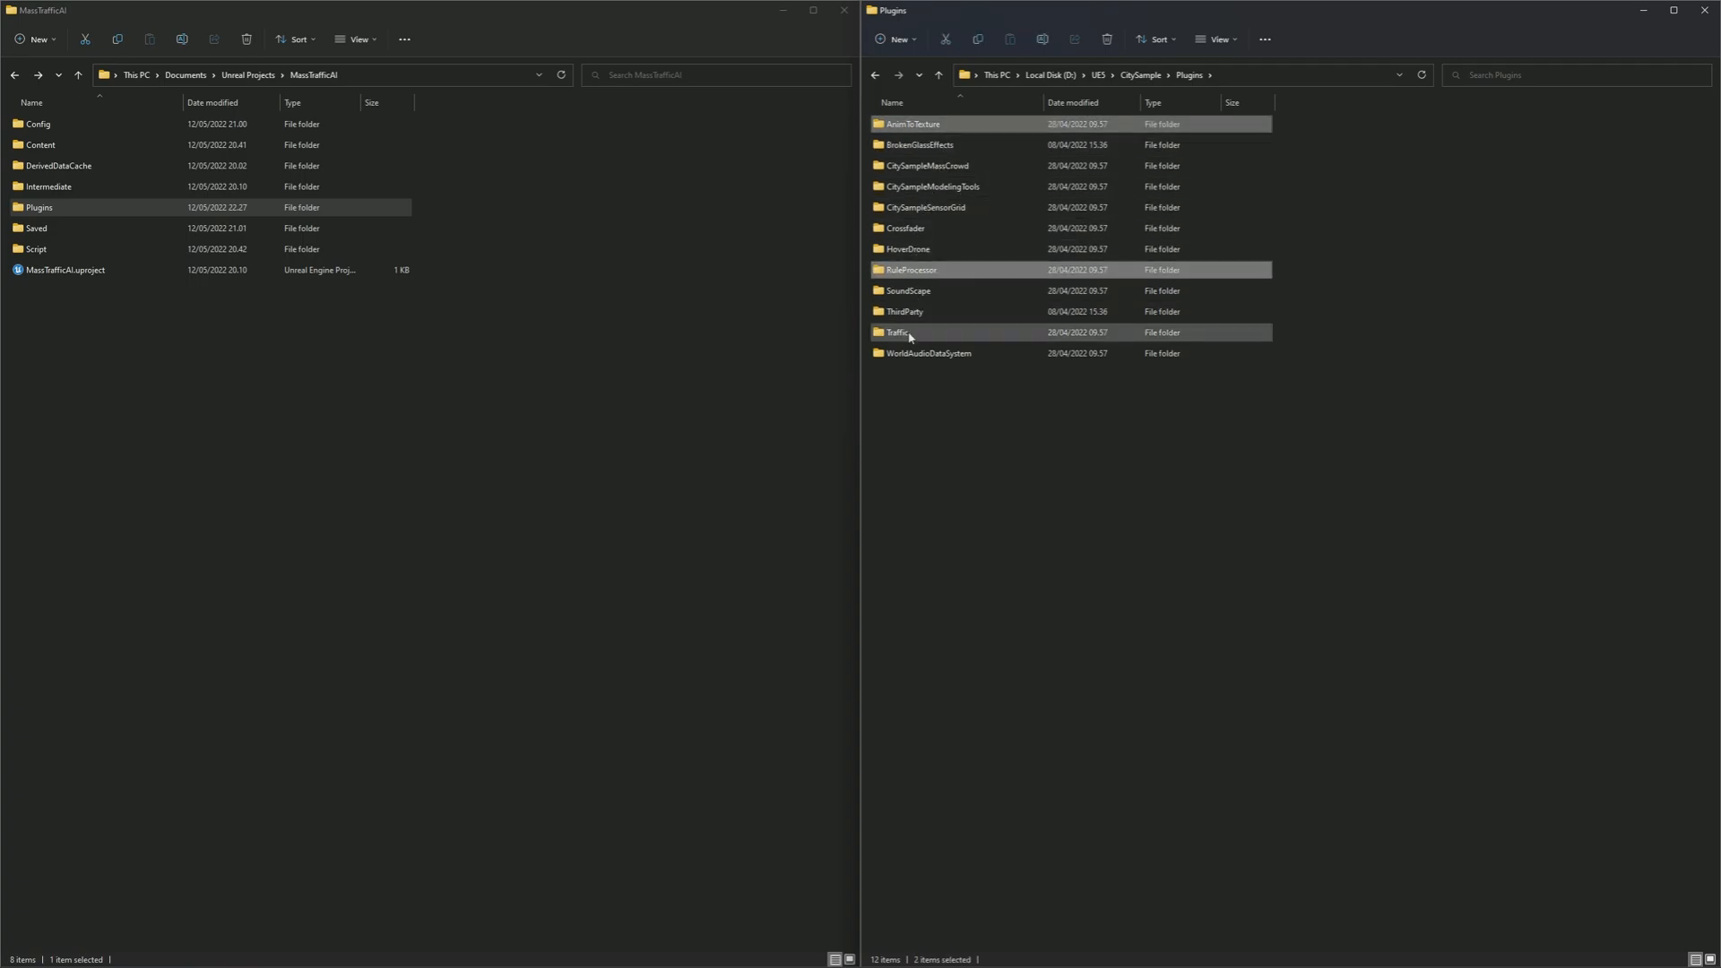
{"action": "left_click", "coordinate": [898, 332]}
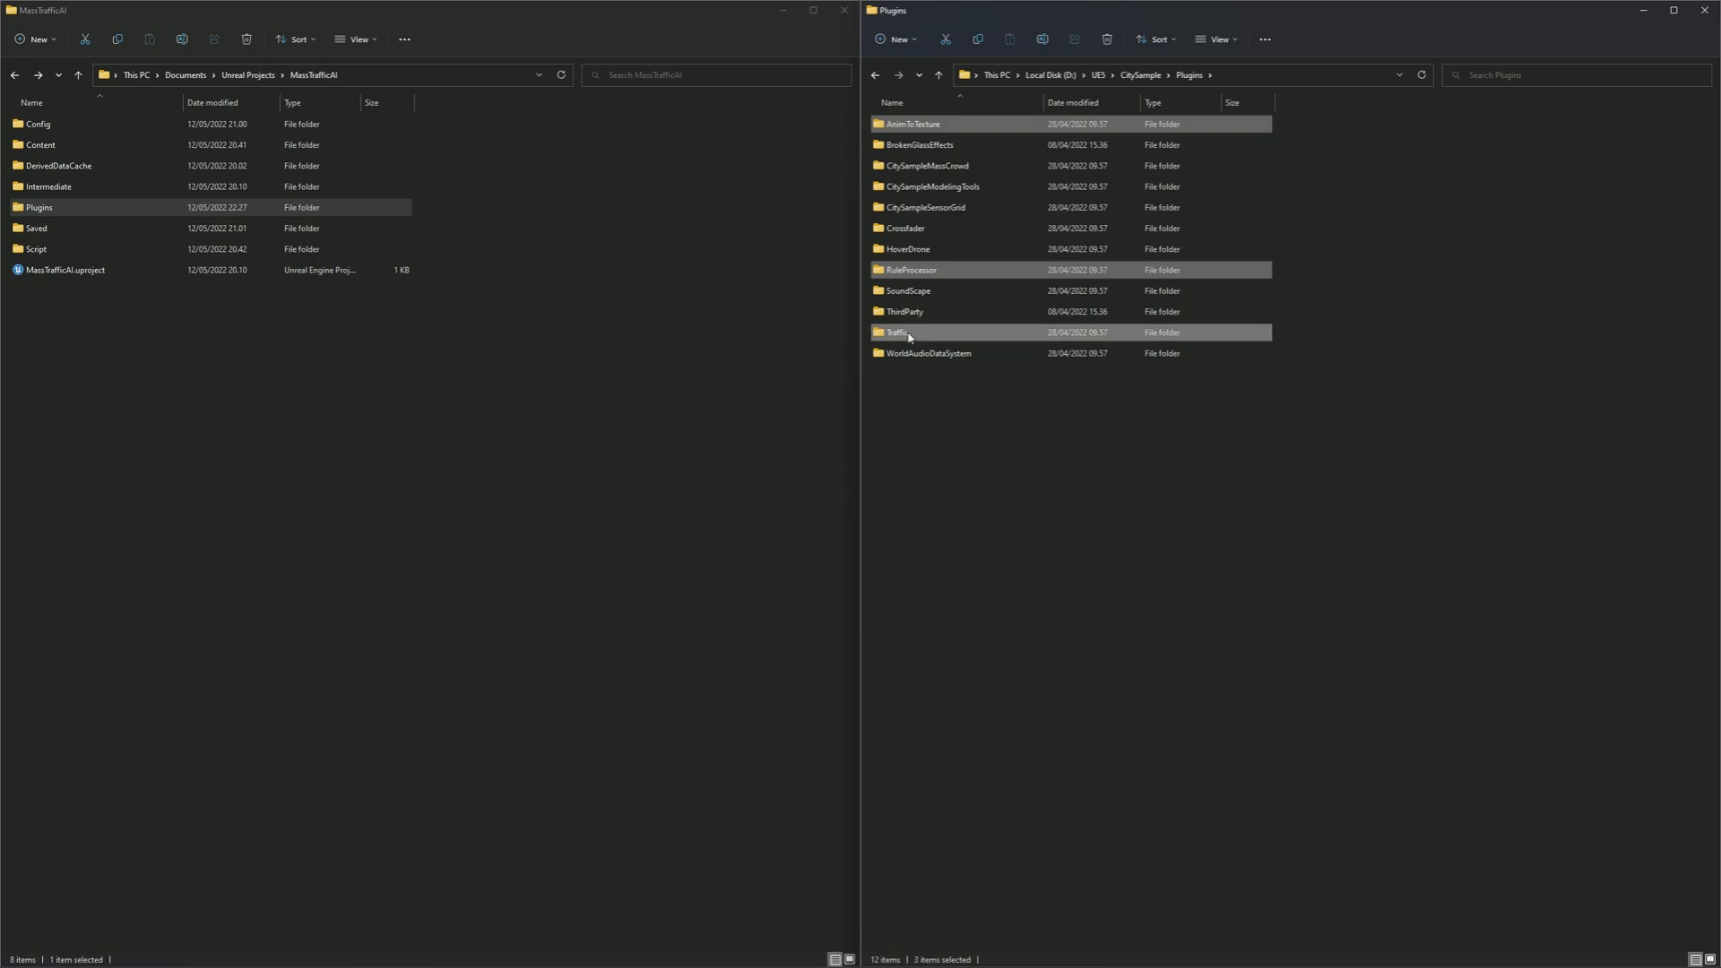
{"action": "double_click", "coordinate": [36, 204]}
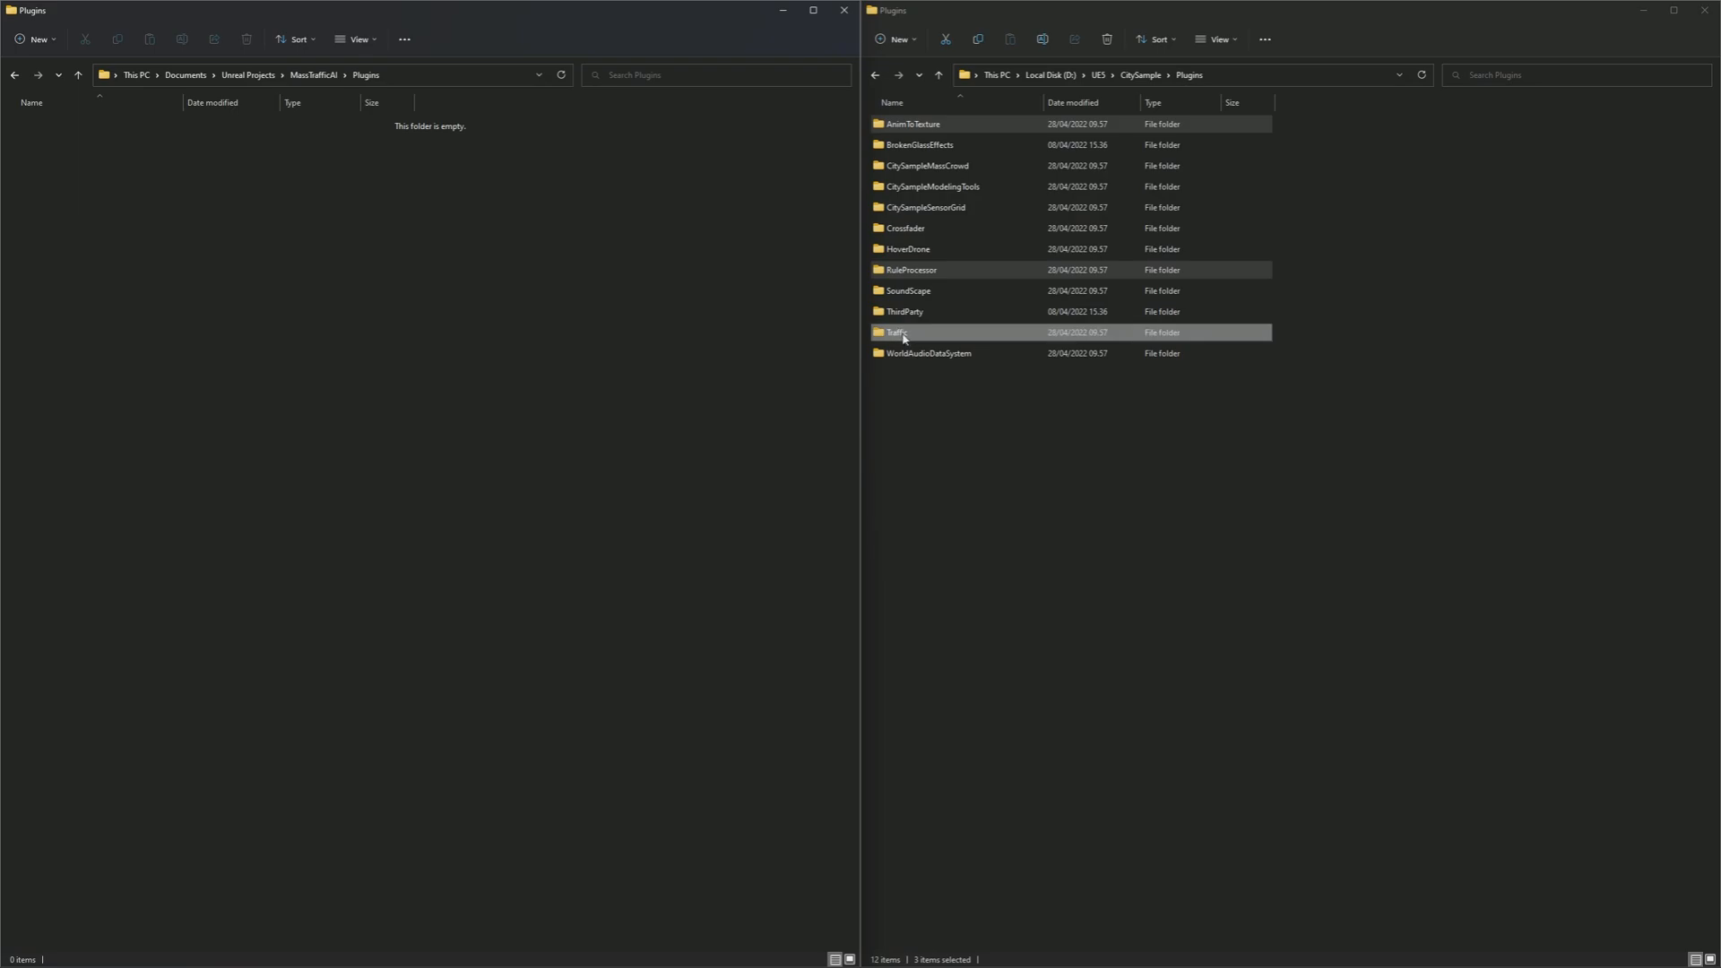
{"action": "right_click", "coordinate": [897, 331]}
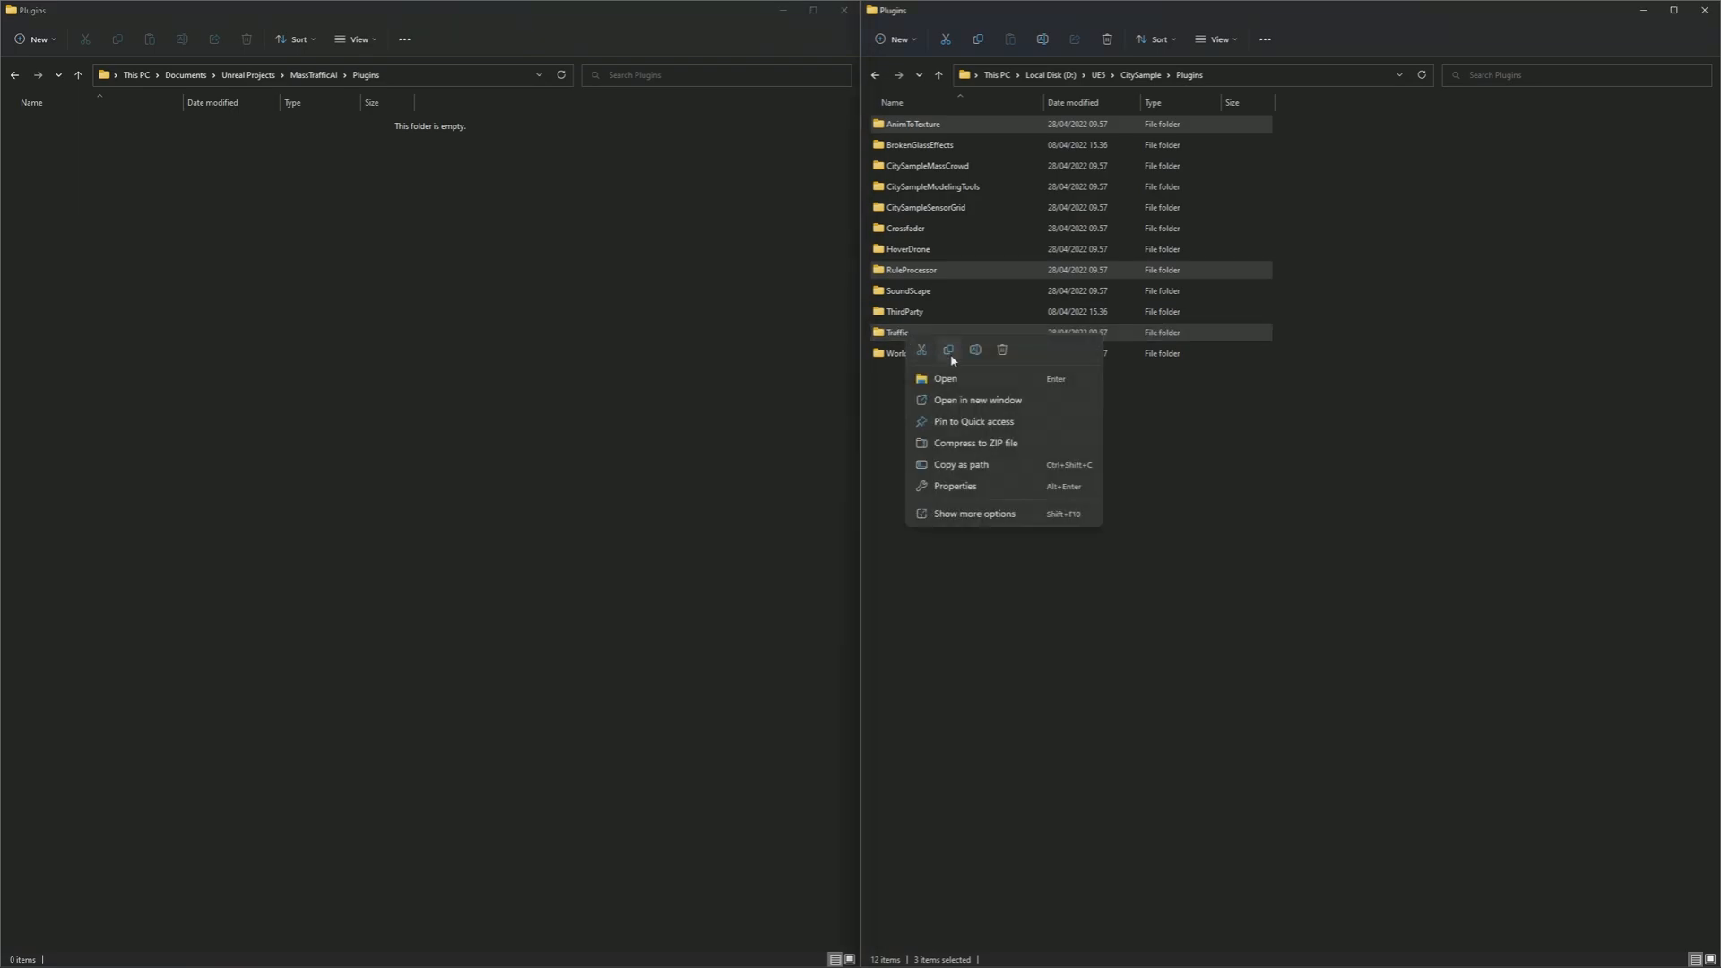
{"action": "left_click", "coordinate": [445, 312]}
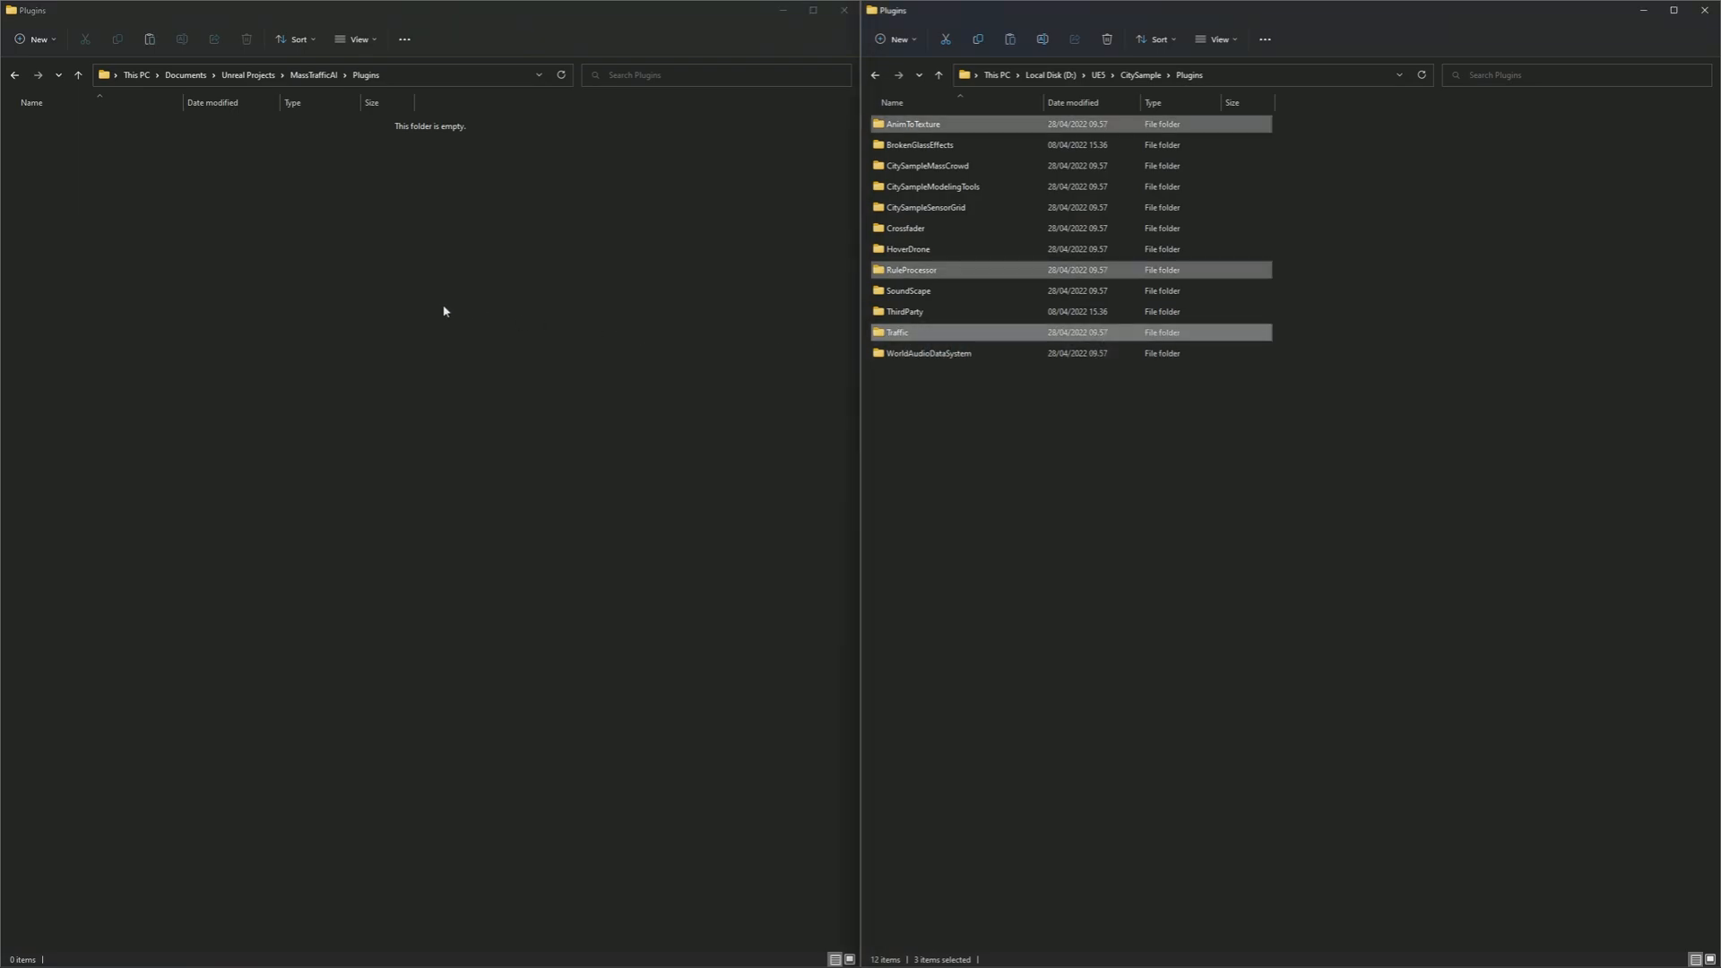
{"action": "right_click", "coordinate": [445, 312]}
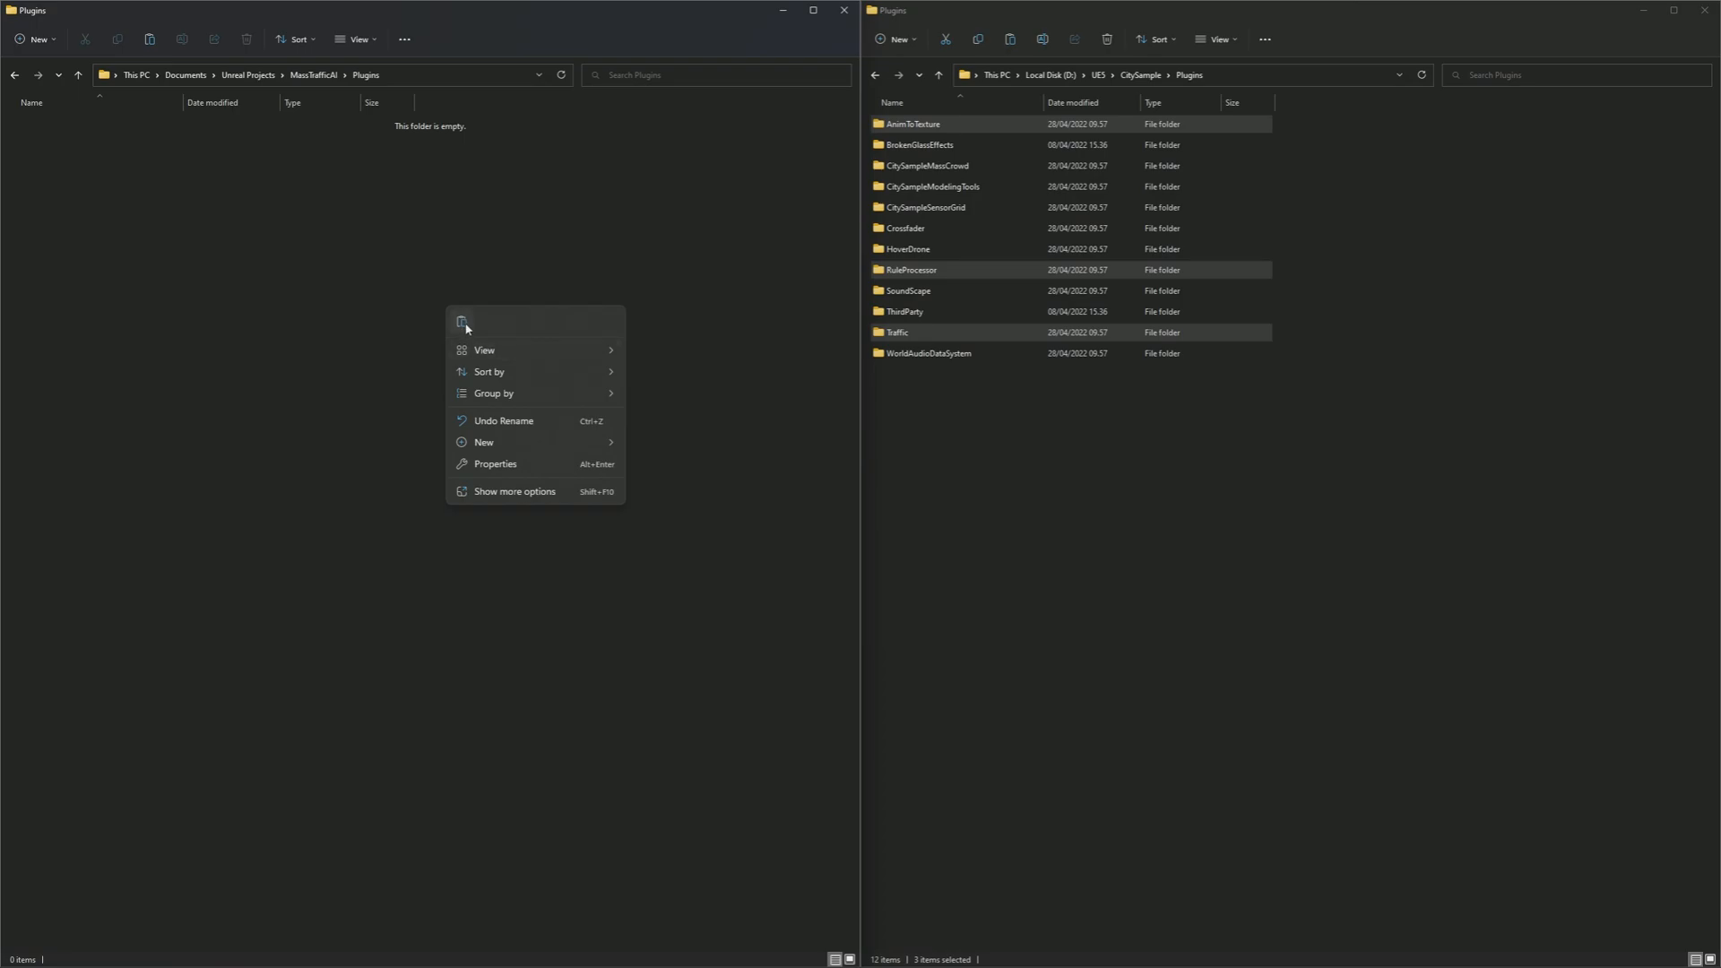
{"action": "left_click", "coordinate": [463, 323]}
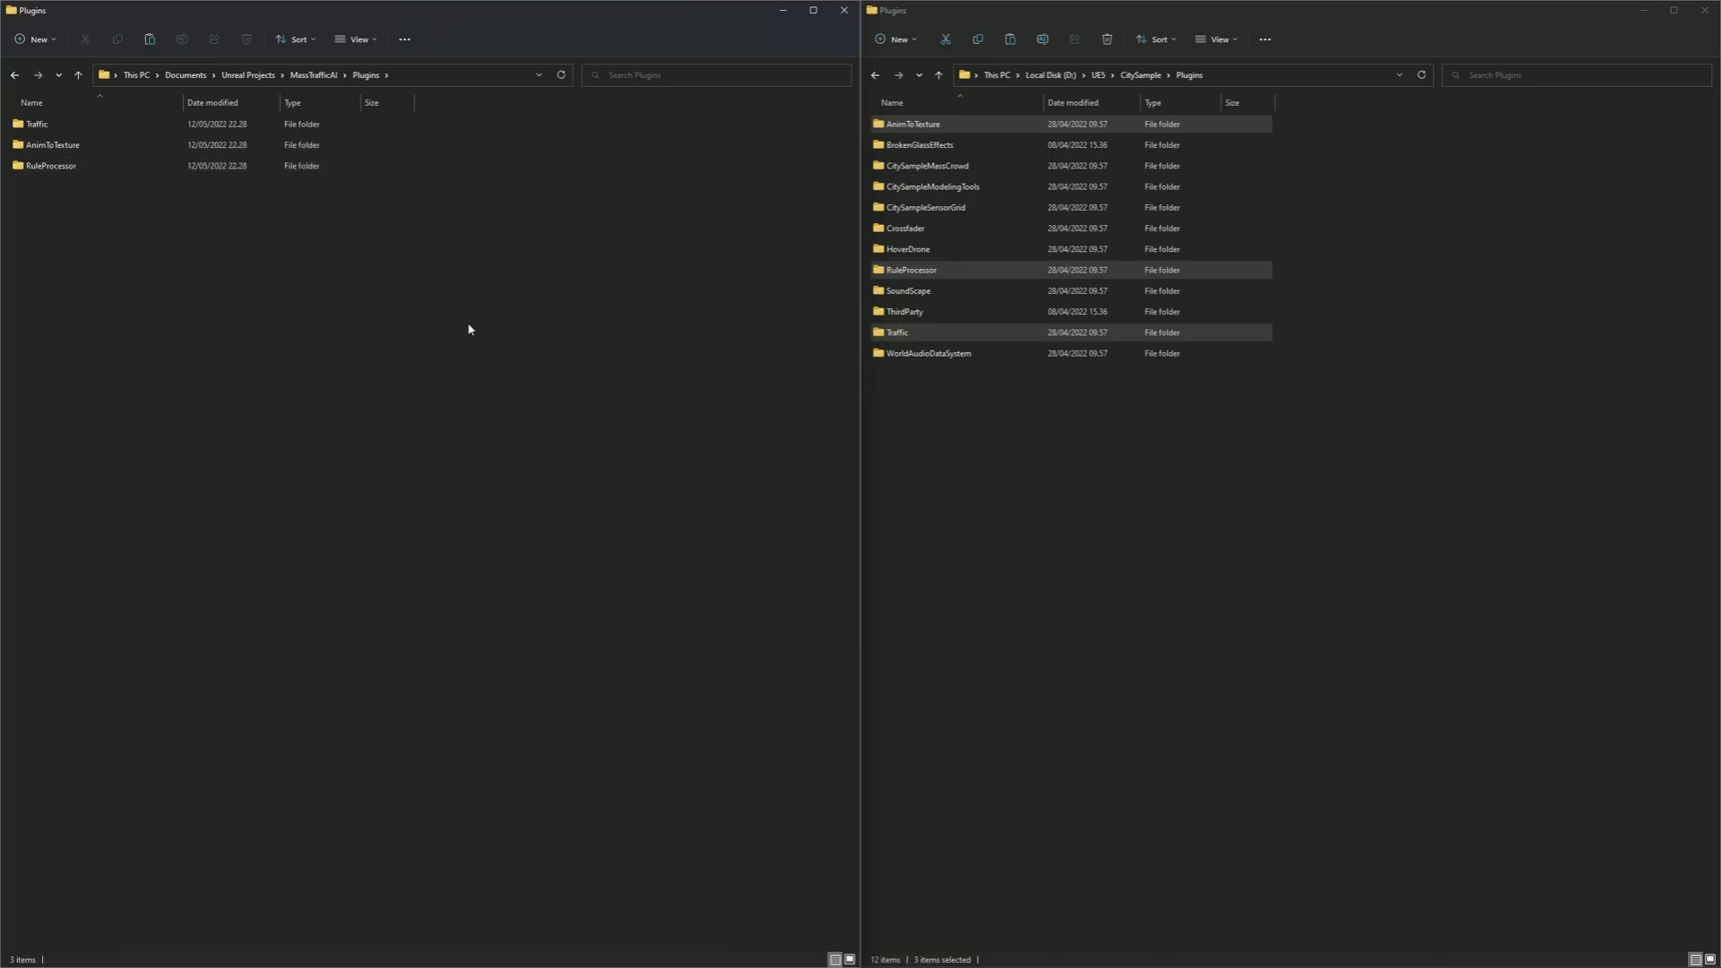
Step: Enable the Traffic plugin in the Plugins manager and restart the editor
{"action": "left_click", "coordinate": [67, 8]}
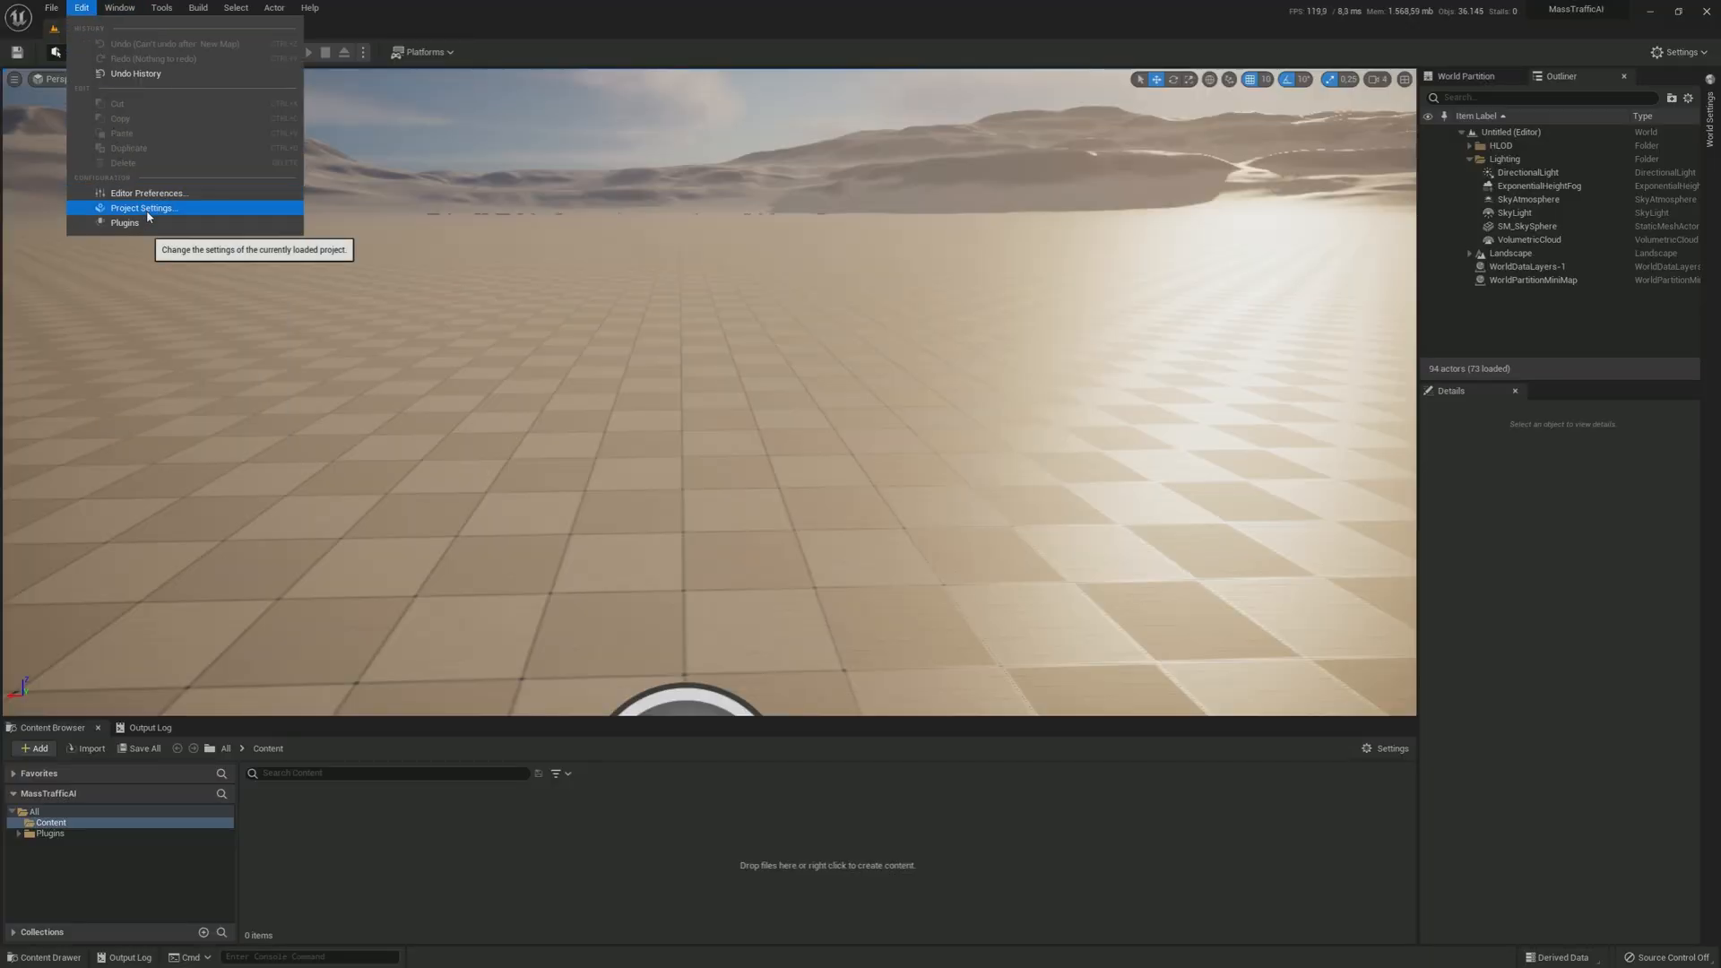
{"action": "left_click", "coordinate": [126, 222]}
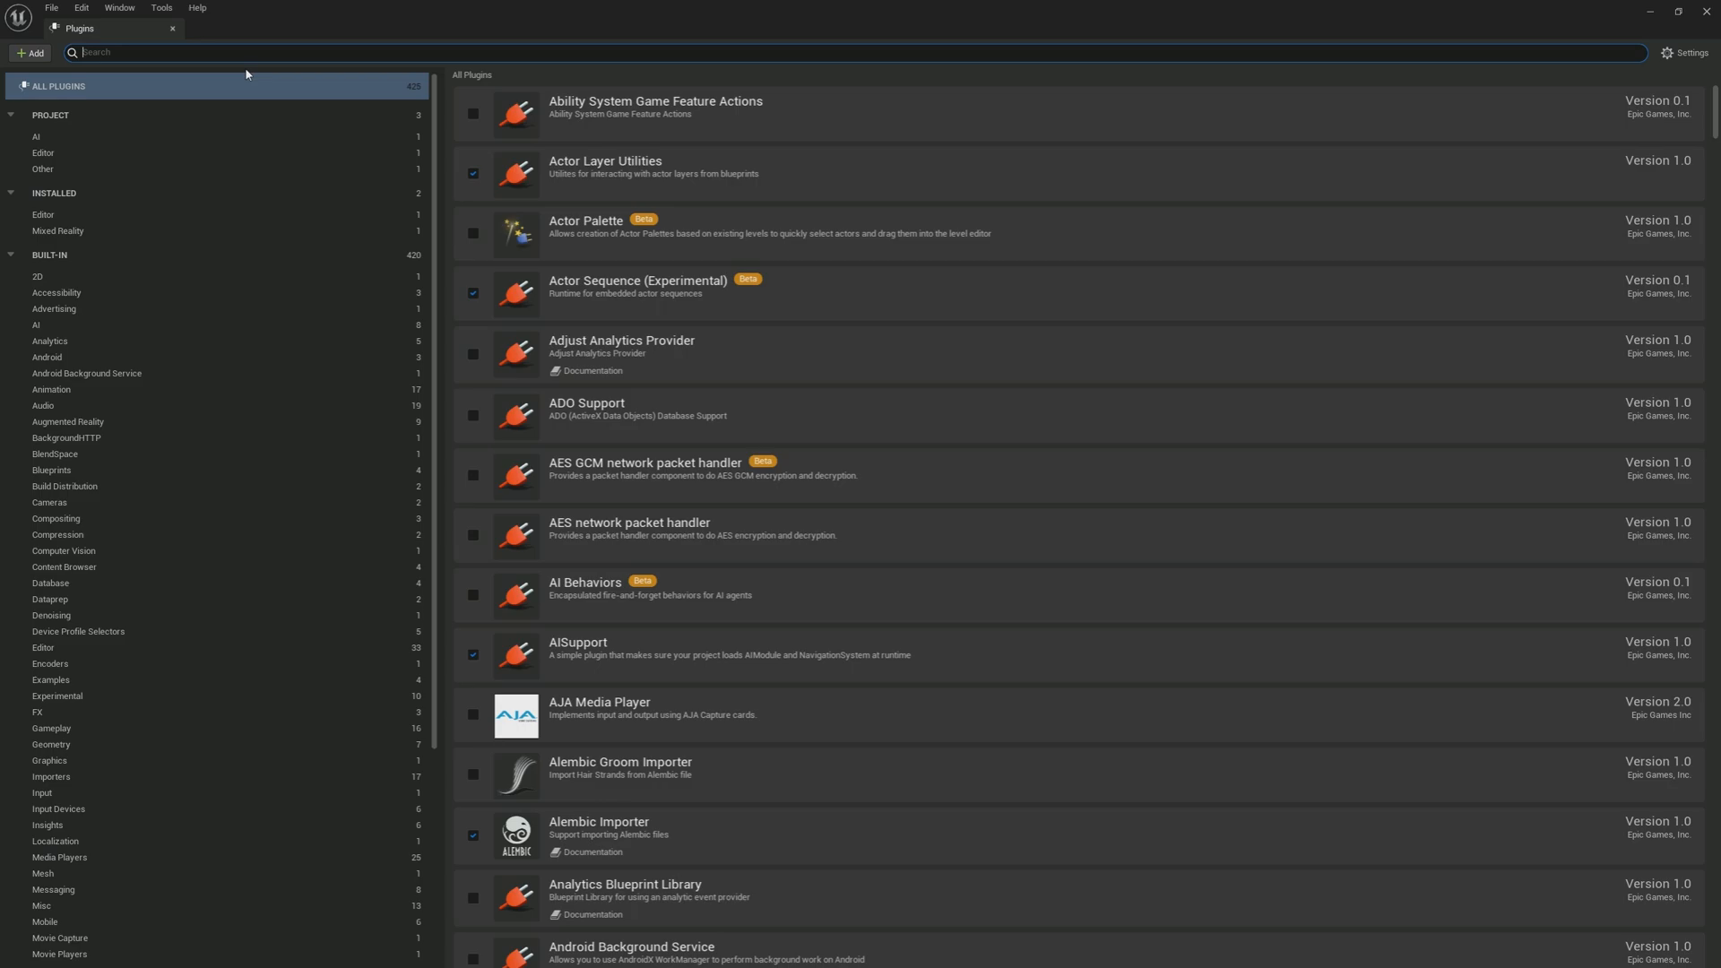
{"action": "type", "text": "traff"}
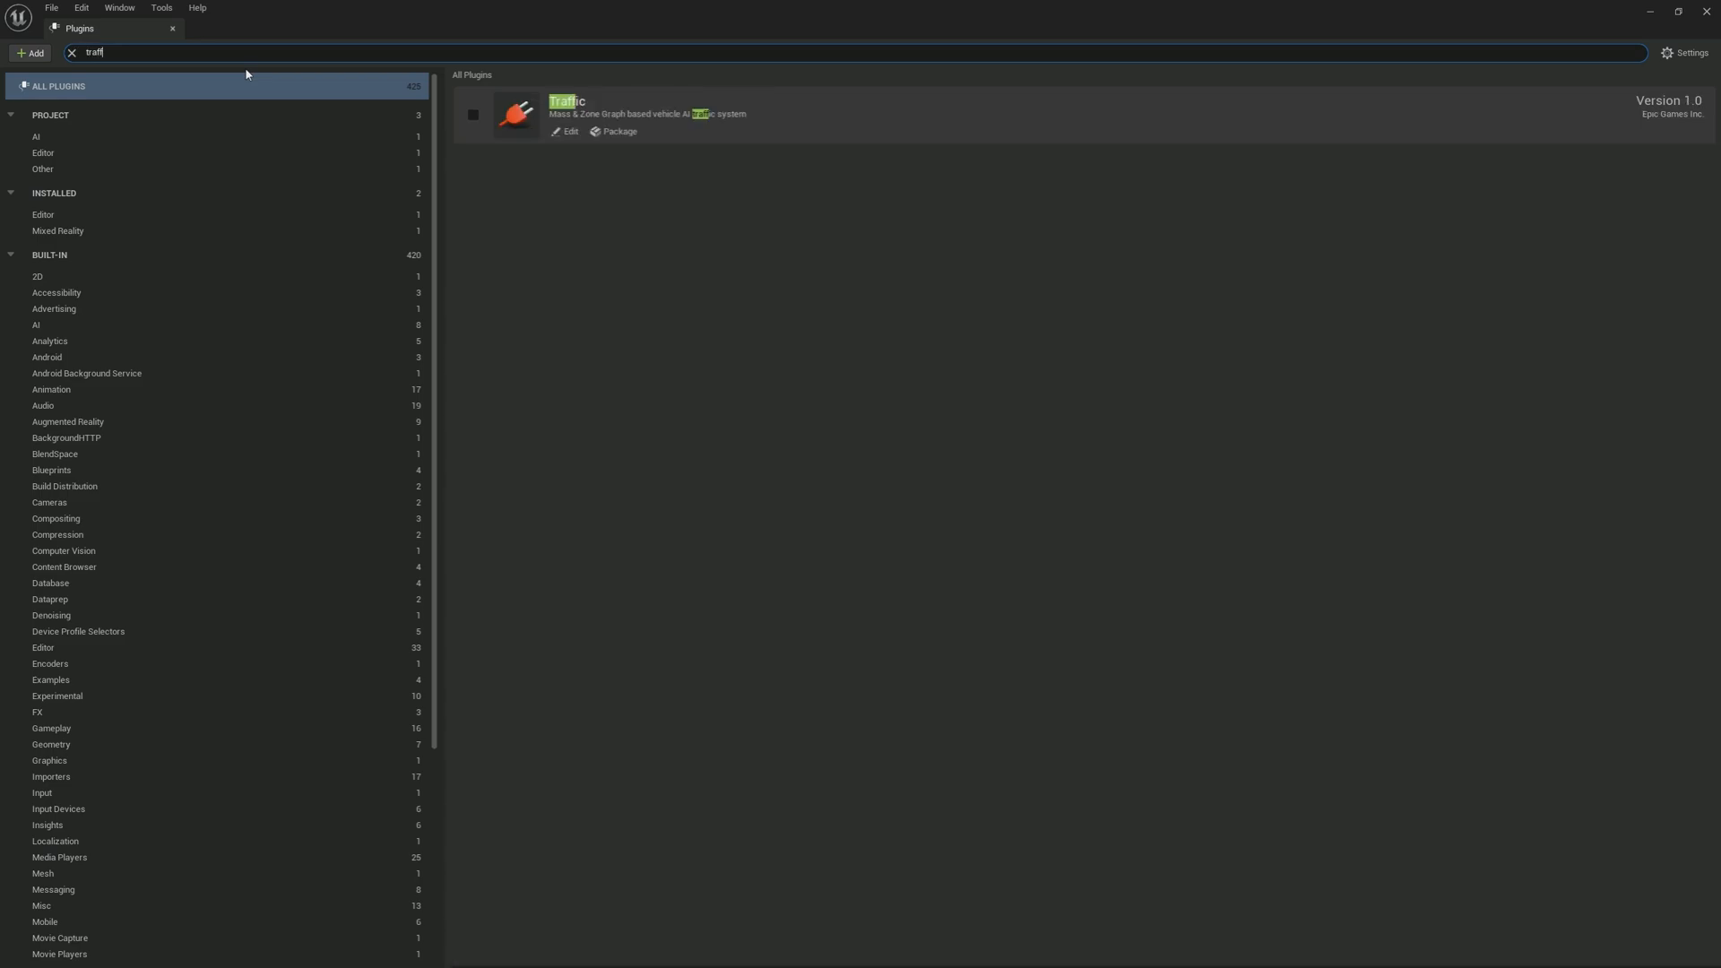
{"action": "left_click", "coordinate": [473, 115]}
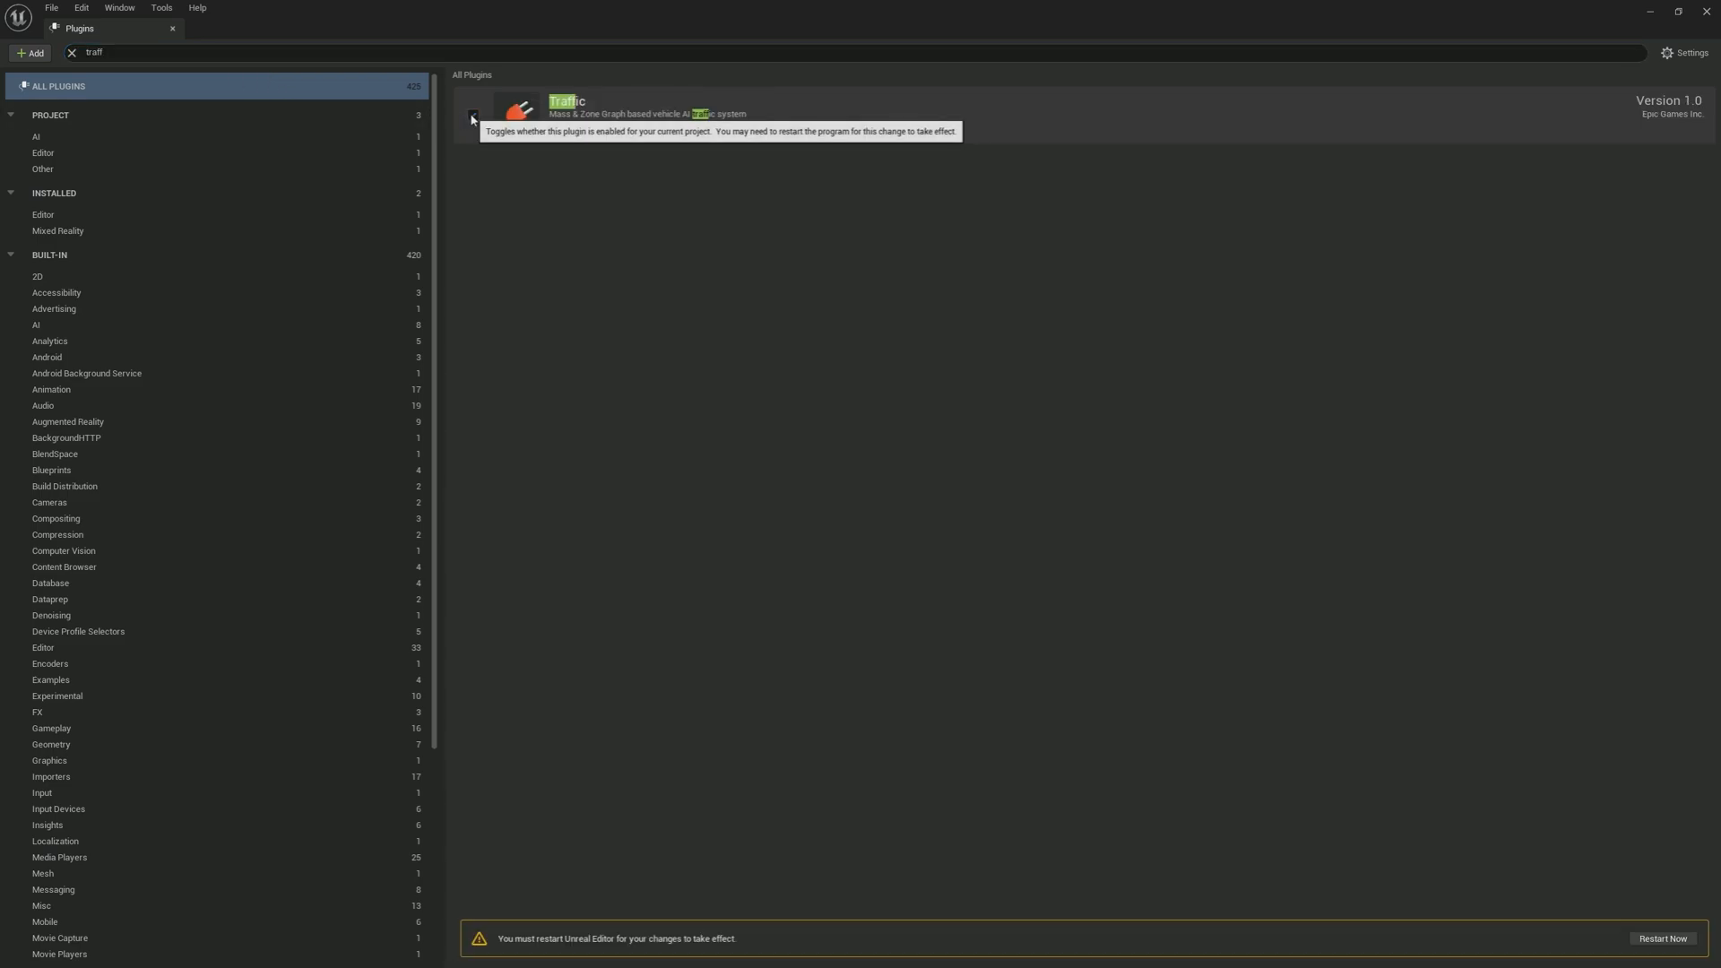
{"action": "left_click", "coordinate": [472, 115]}
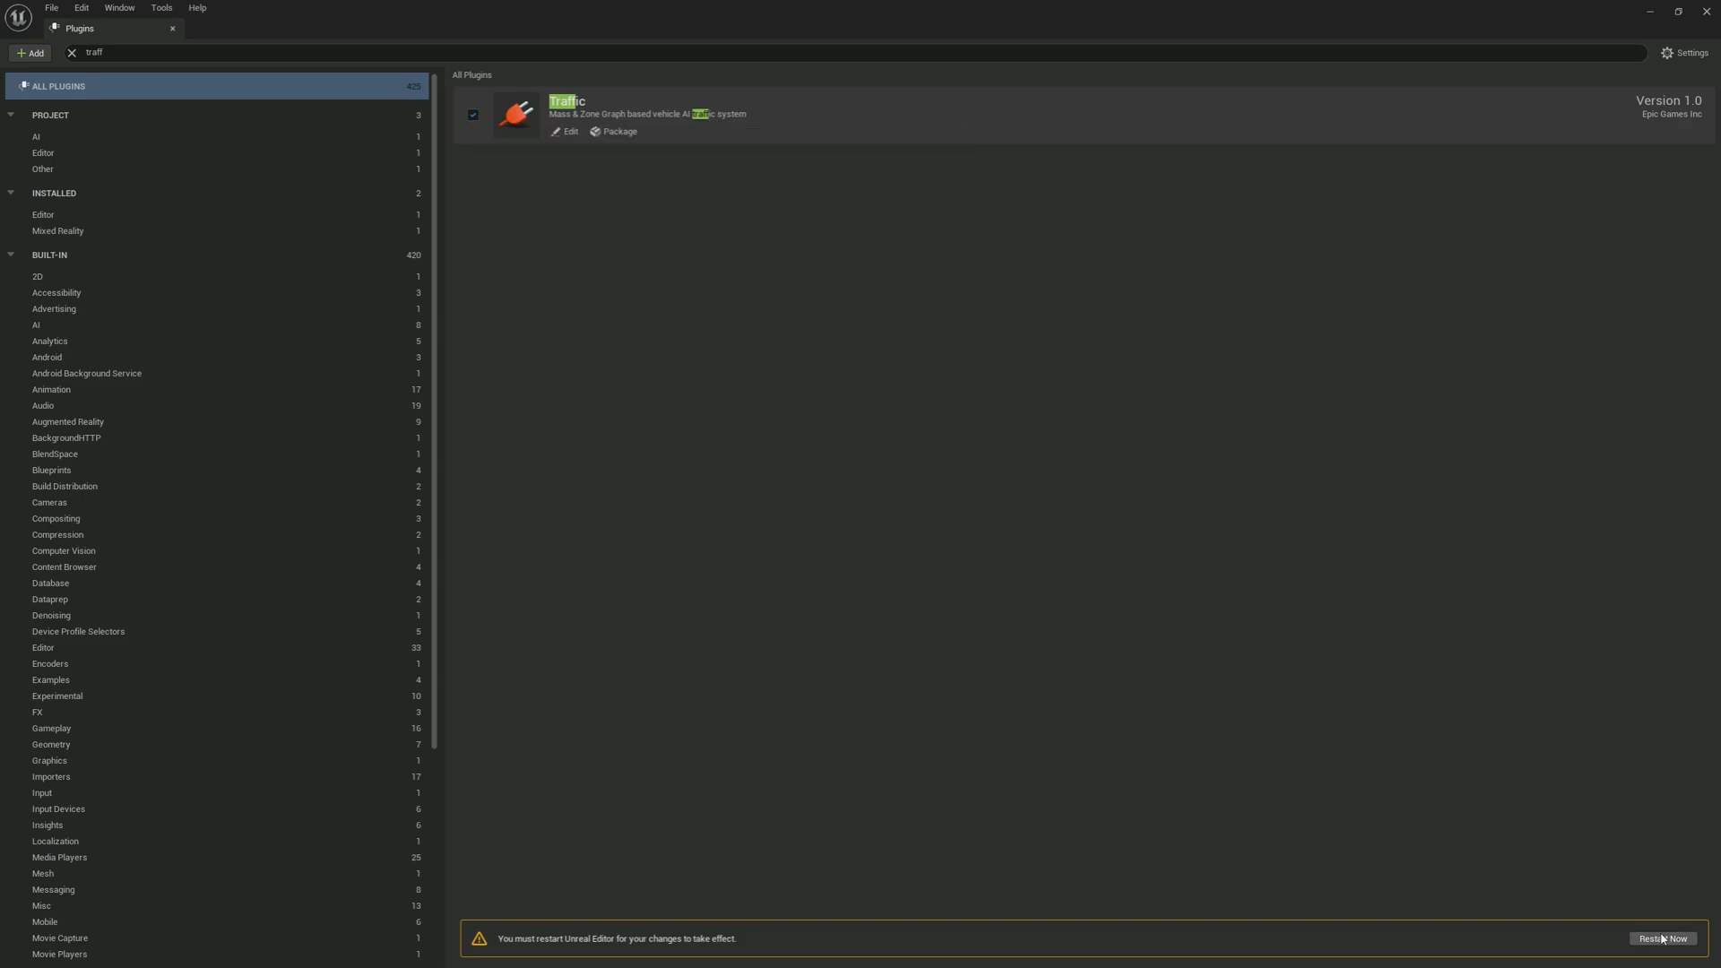
{"action": "left_click", "coordinate": [1663, 939]}
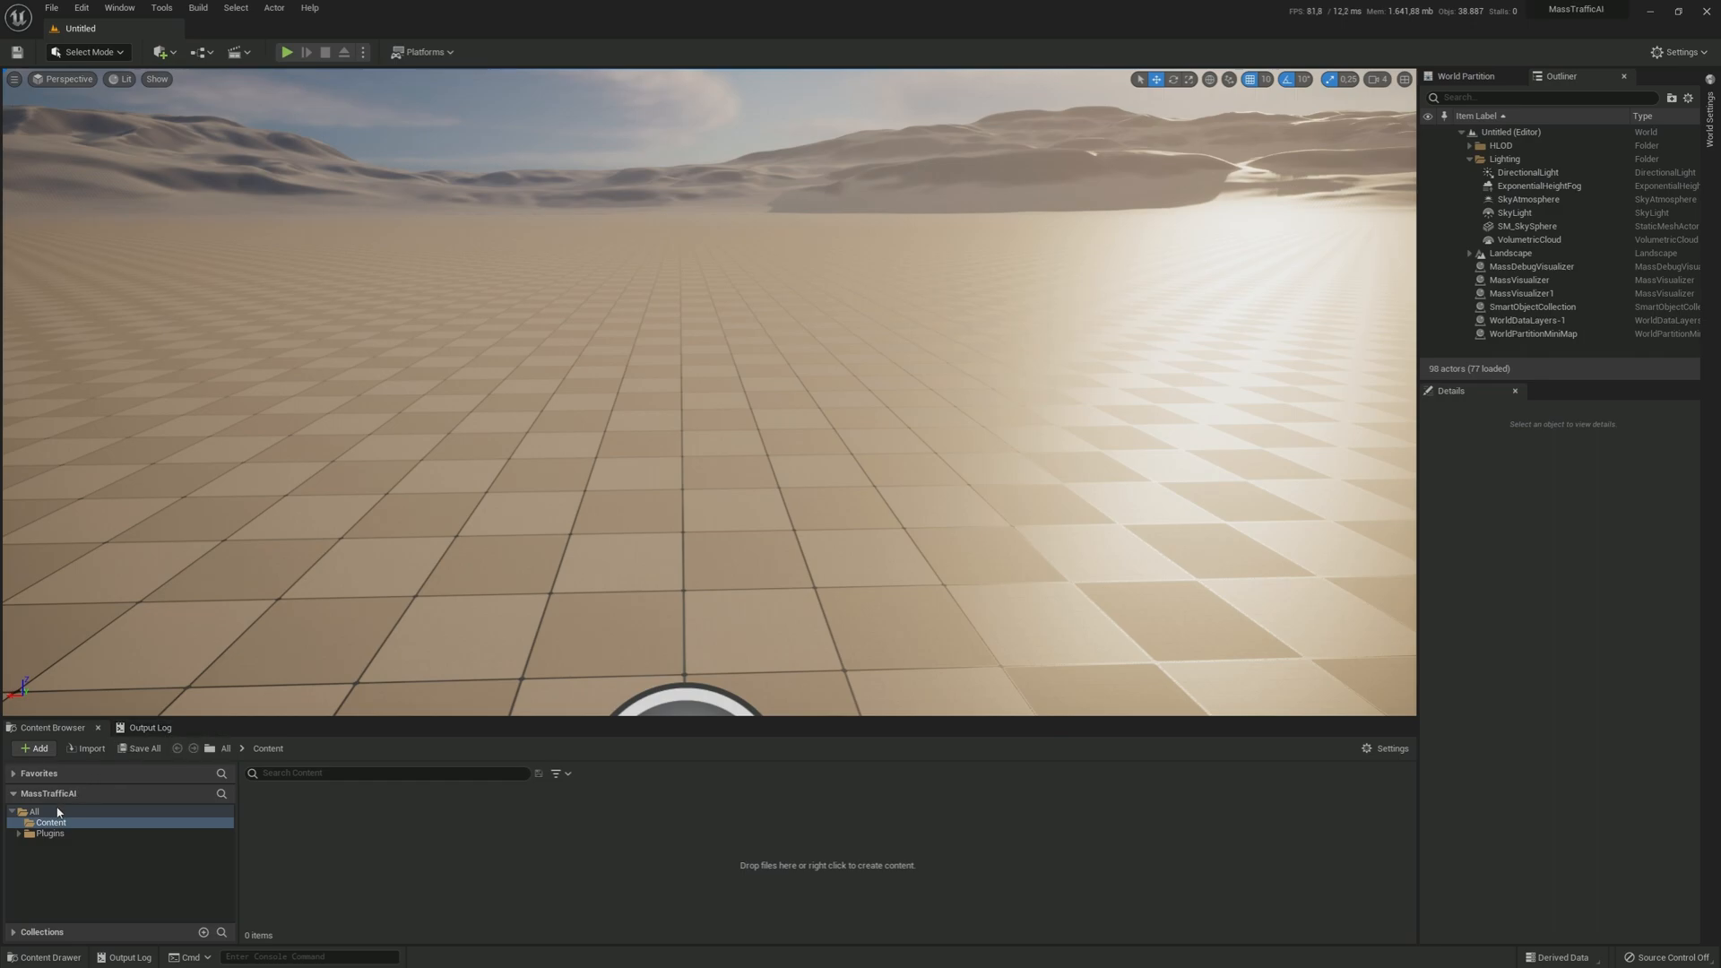
Step: Show the project's Plugins content folder listing Traffic, AnimToTexture and Rule Processor
{"action": "left_click", "coordinate": [50, 834]}
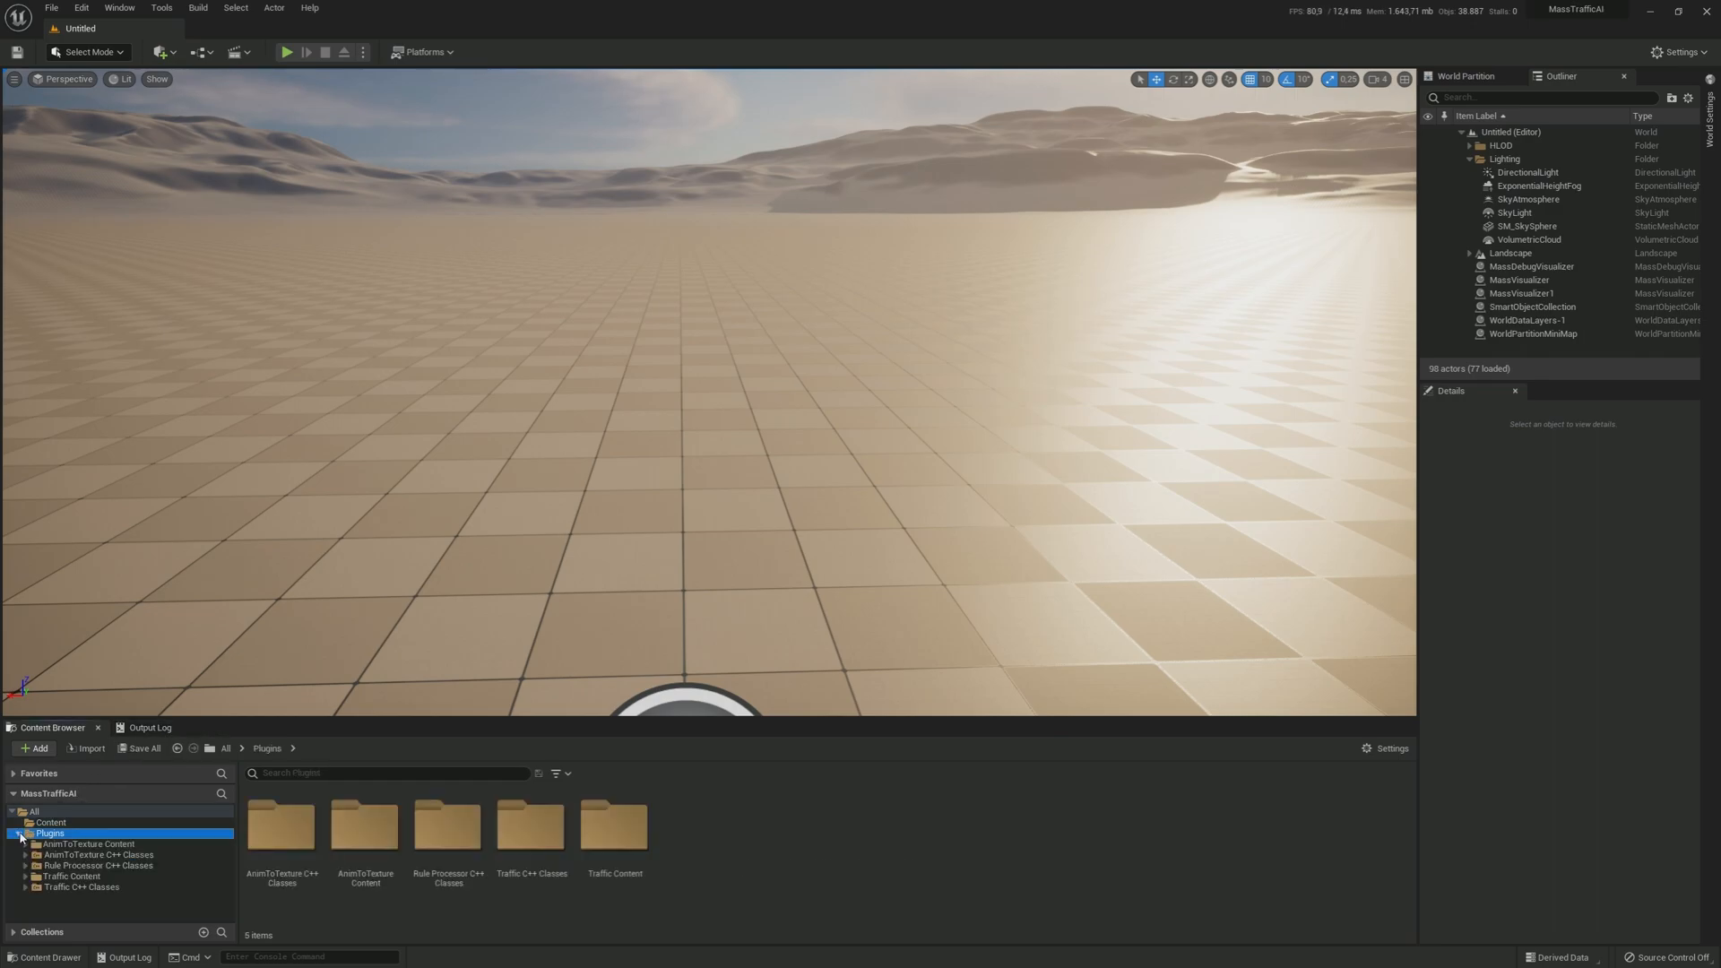
{"action": "left_click", "coordinate": [22, 832]}
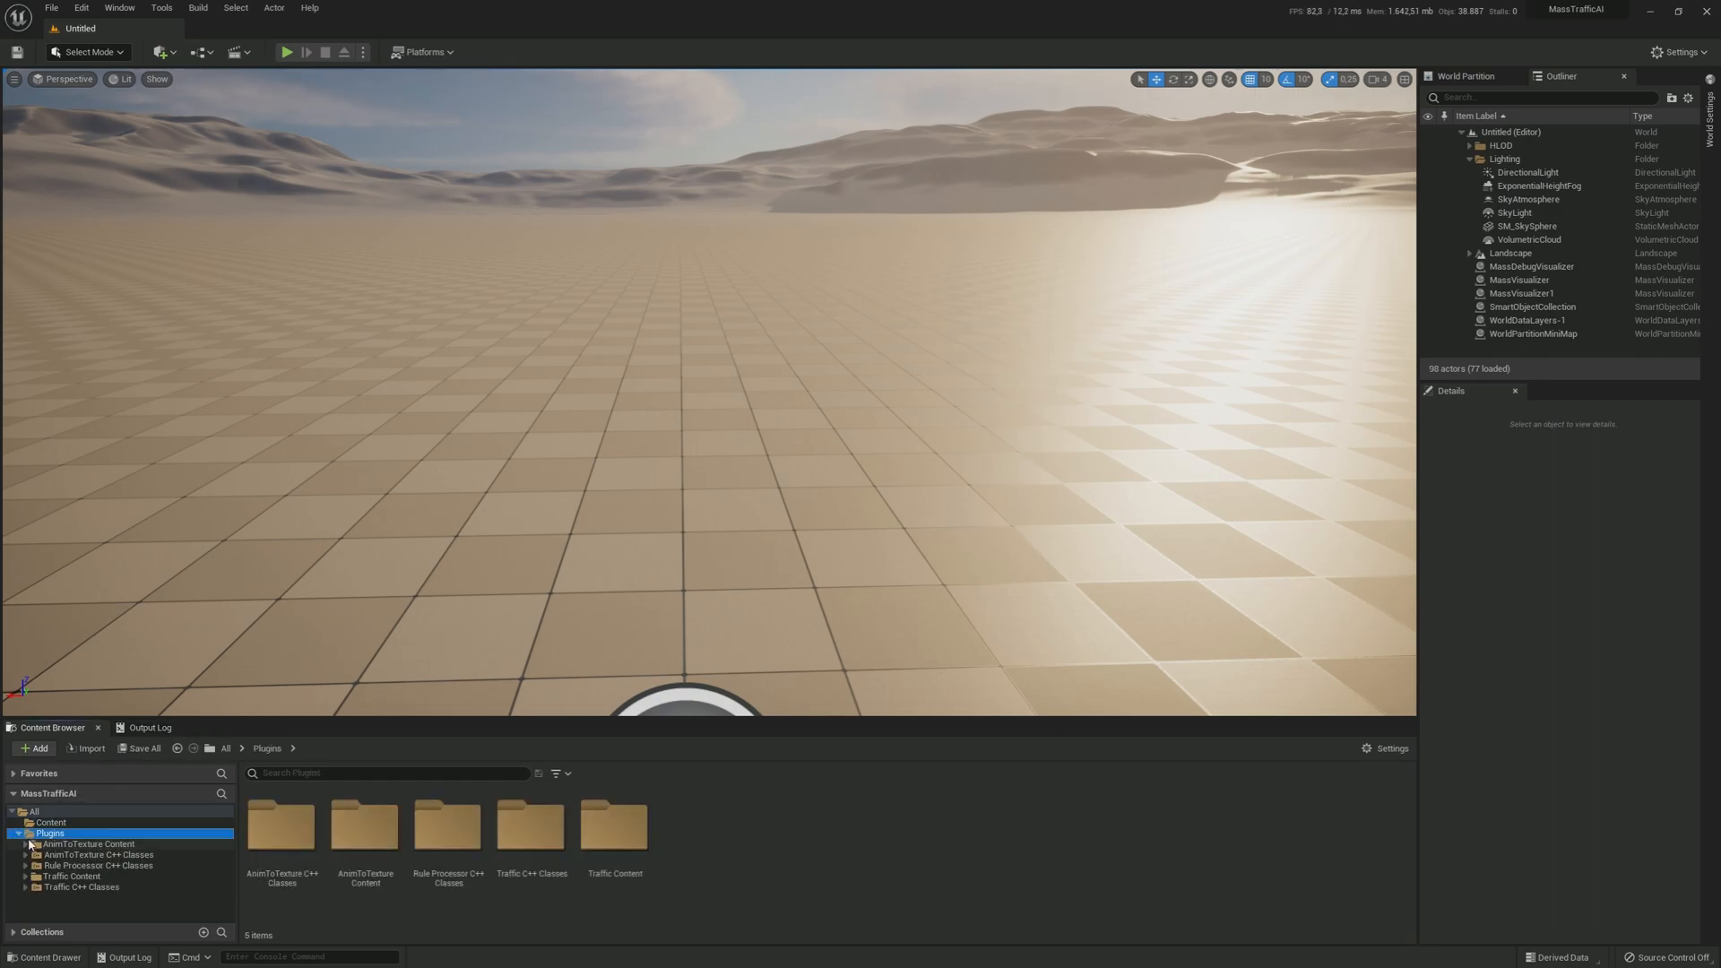
{"action": "left_click", "coordinate": [21, 831]}
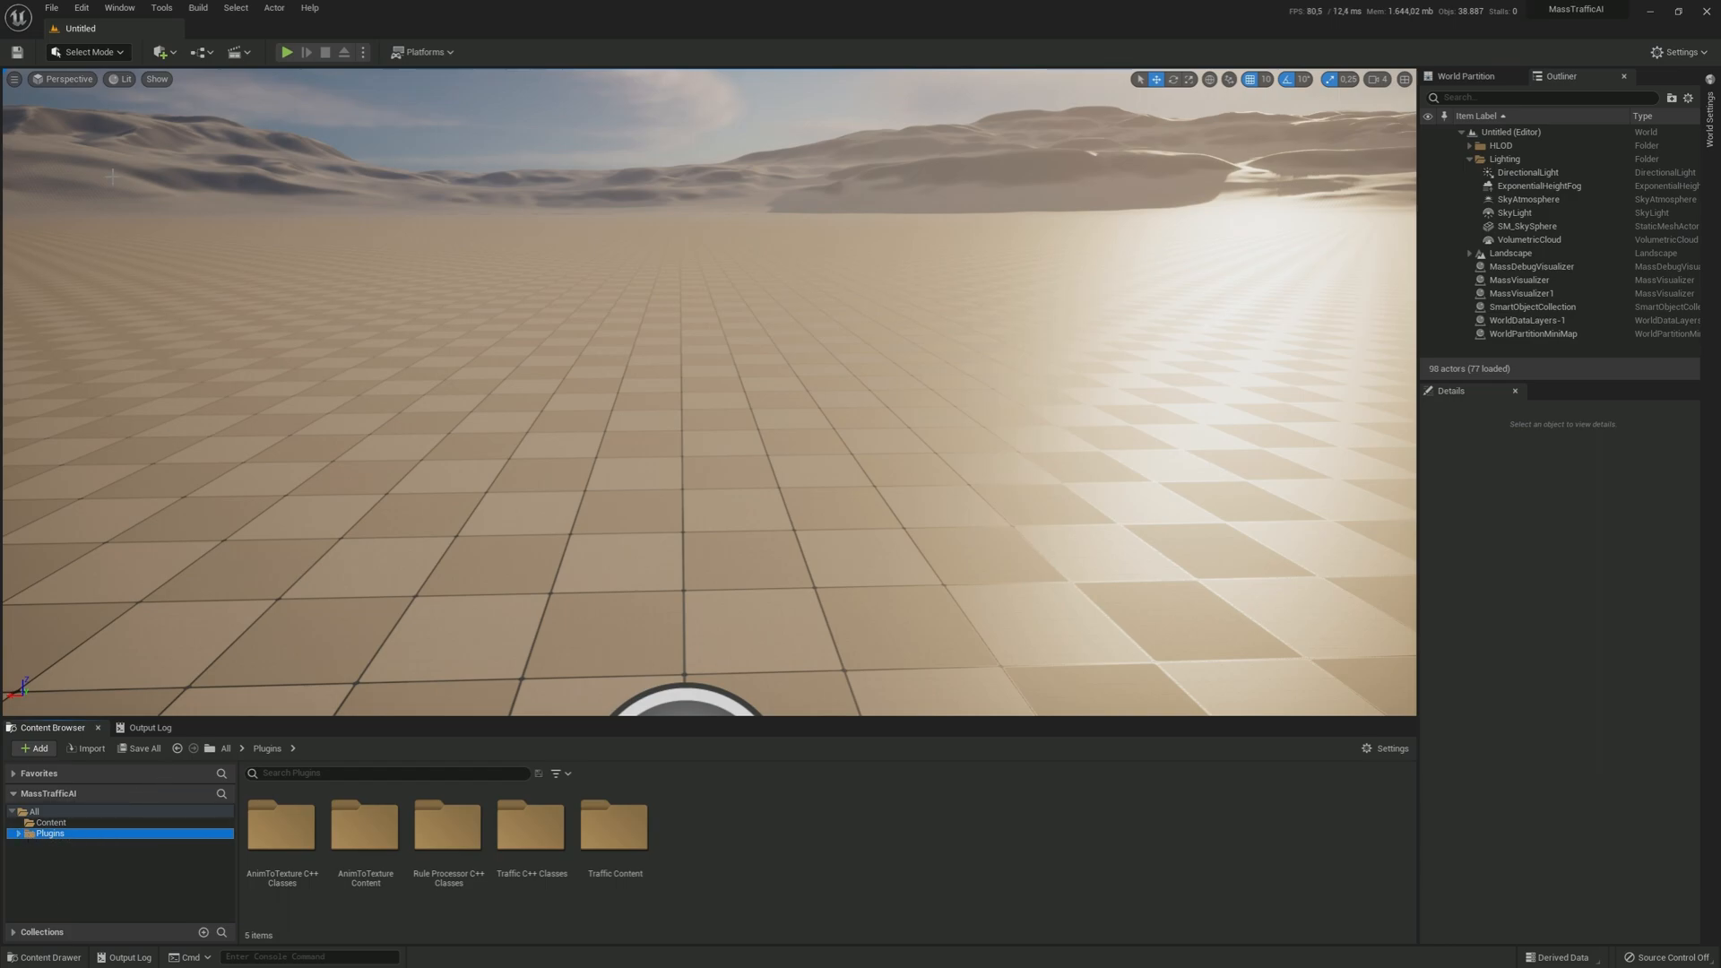
{"action": "mouse_move", "coordinate": [119, 7]}
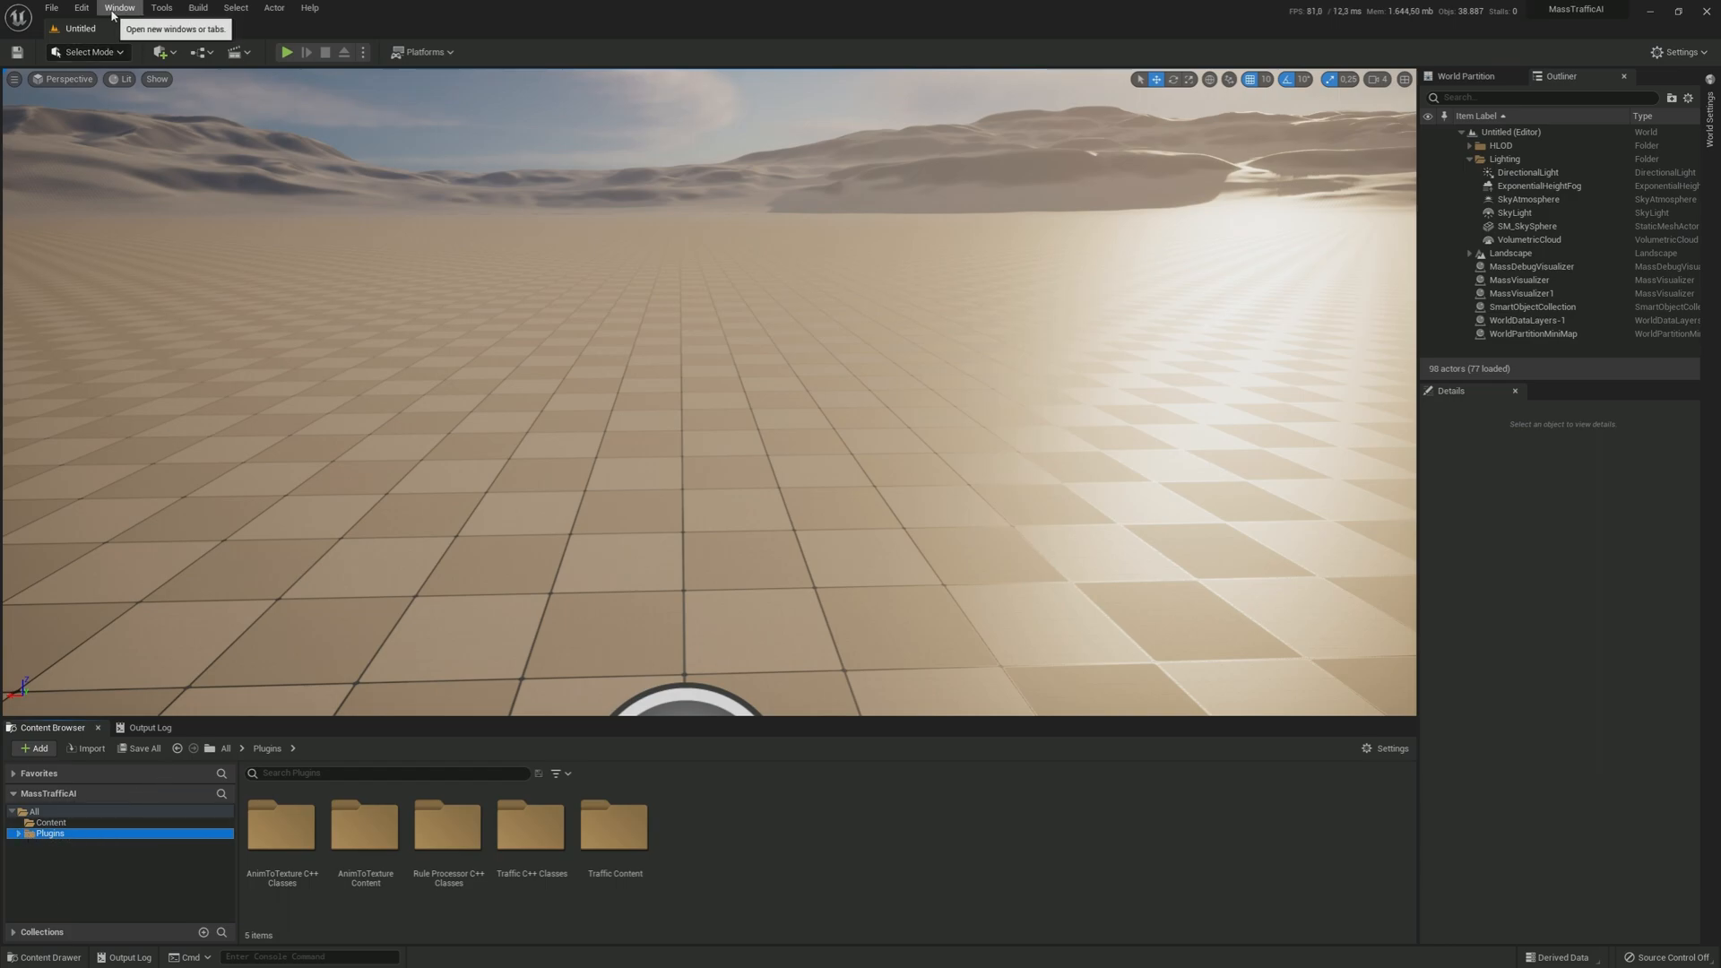
Step: Browse the Epic Marketplace free content to the City Sample Vehicles page
{"action": "left_click", "coordinate": [122, 7]}
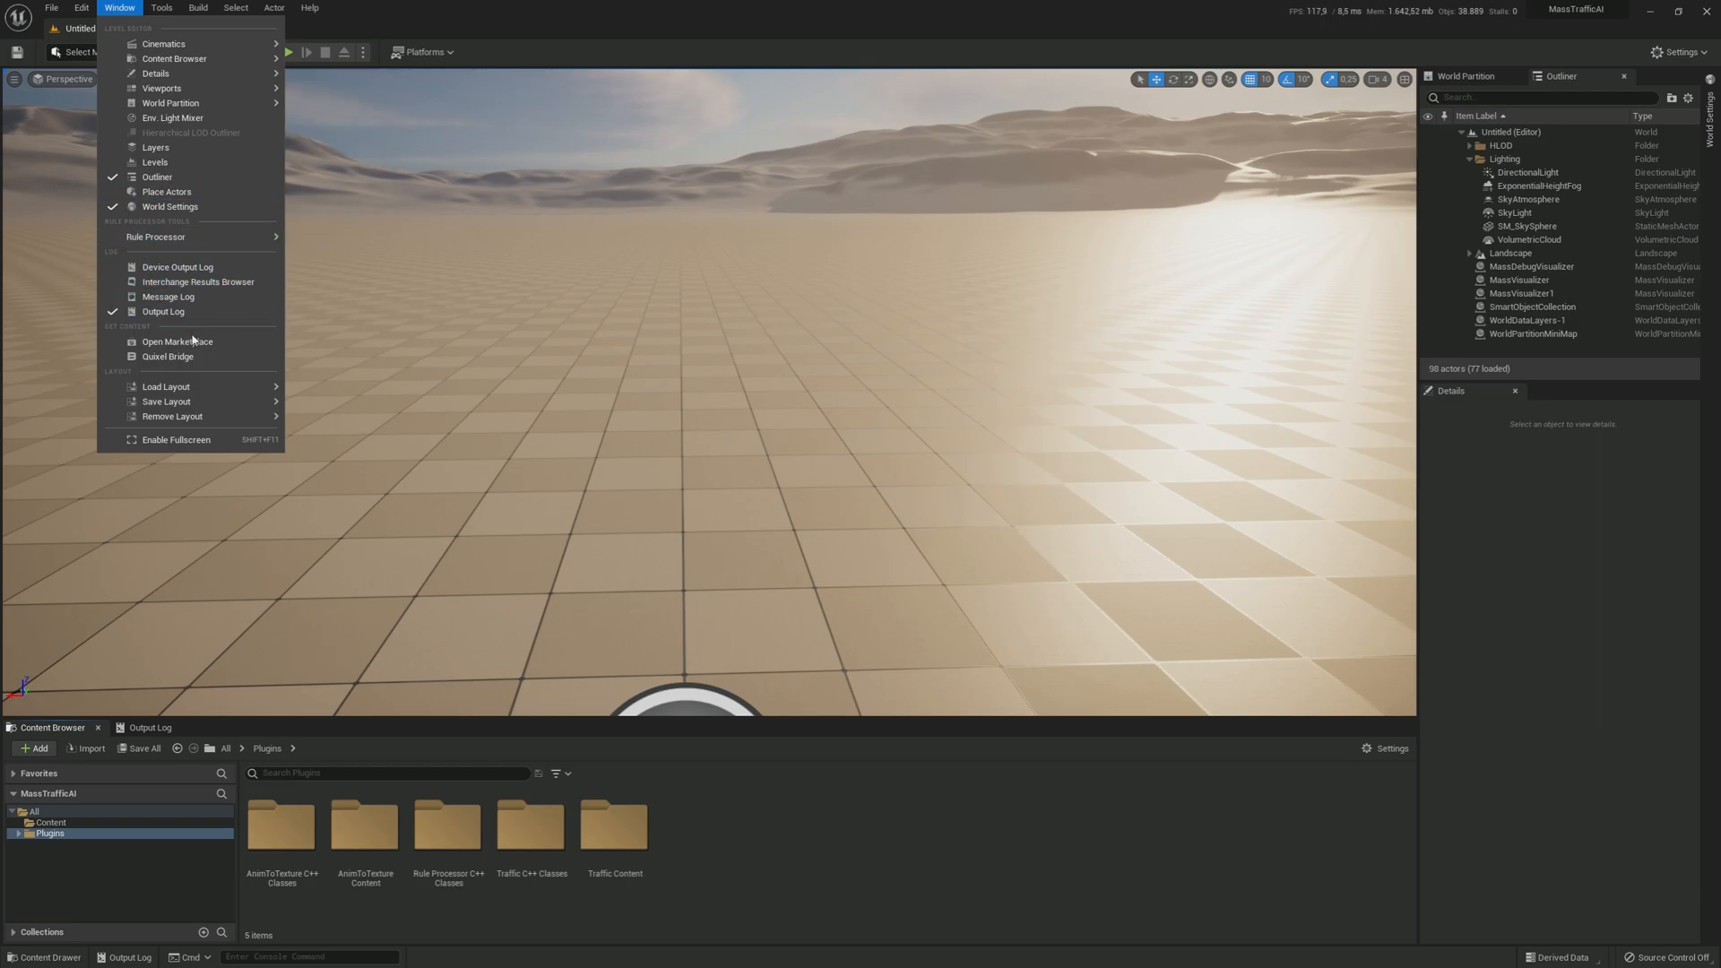
{"action": "left_click", "coordinate": [175, 341]}
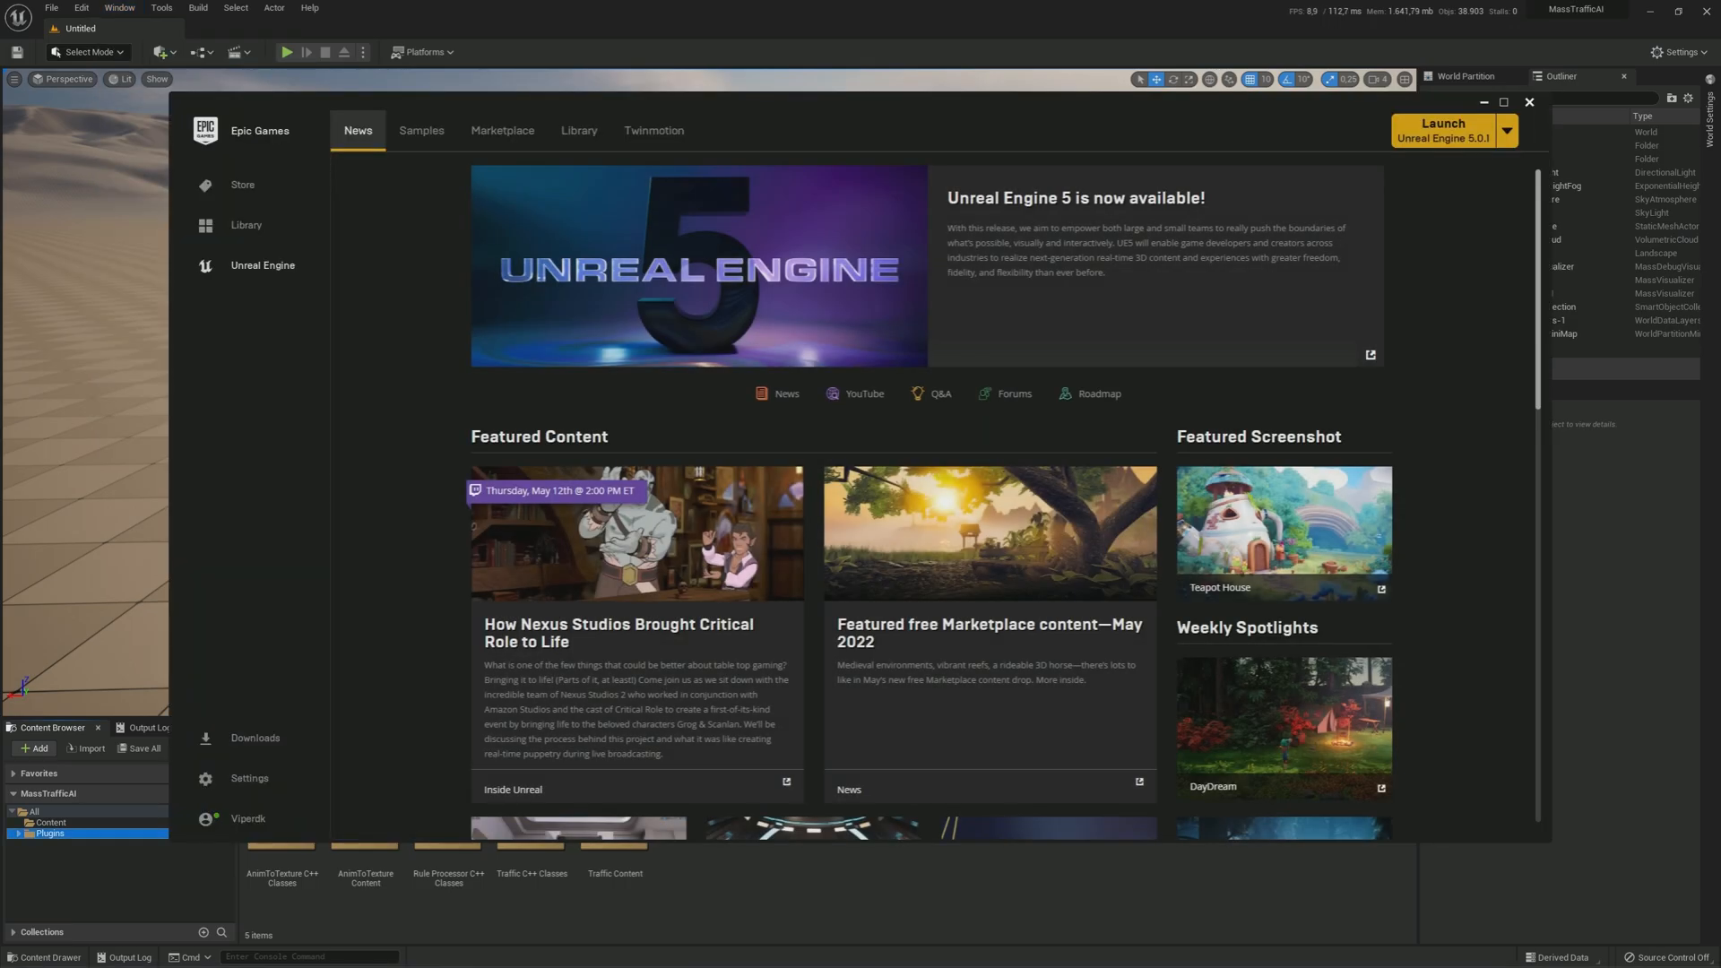
{"action": "left_click", "coordinate": [502, 129]}
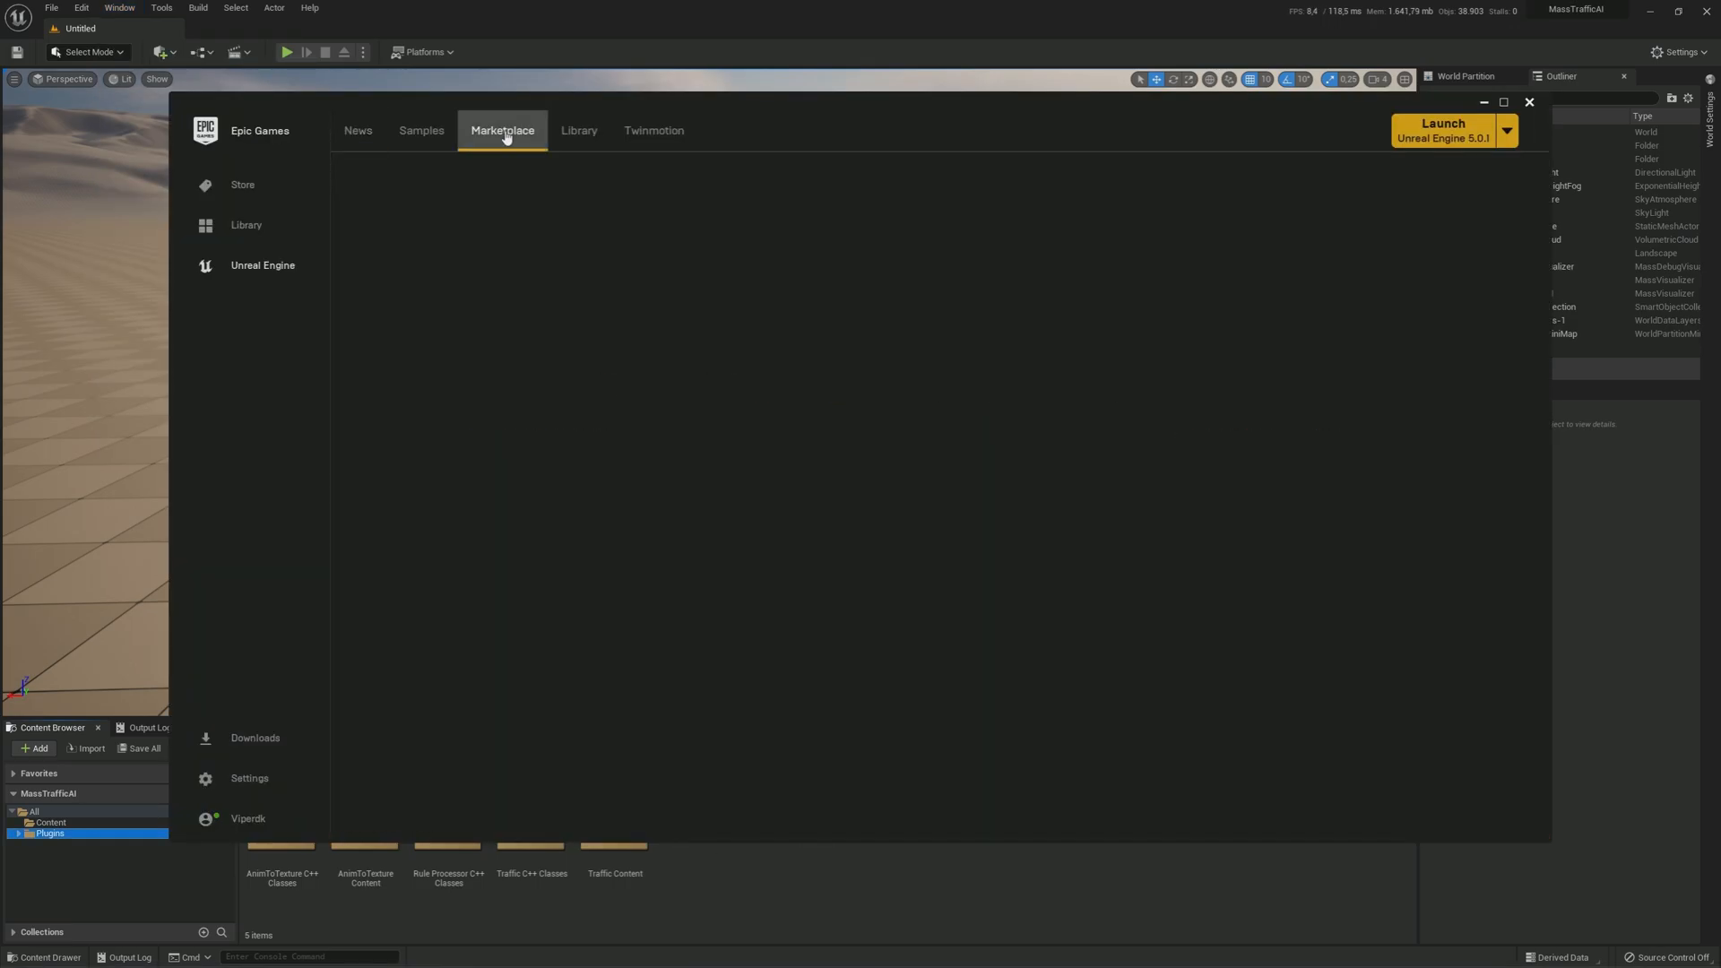
{"action": "left_click", "coordinate": [502, 129]}
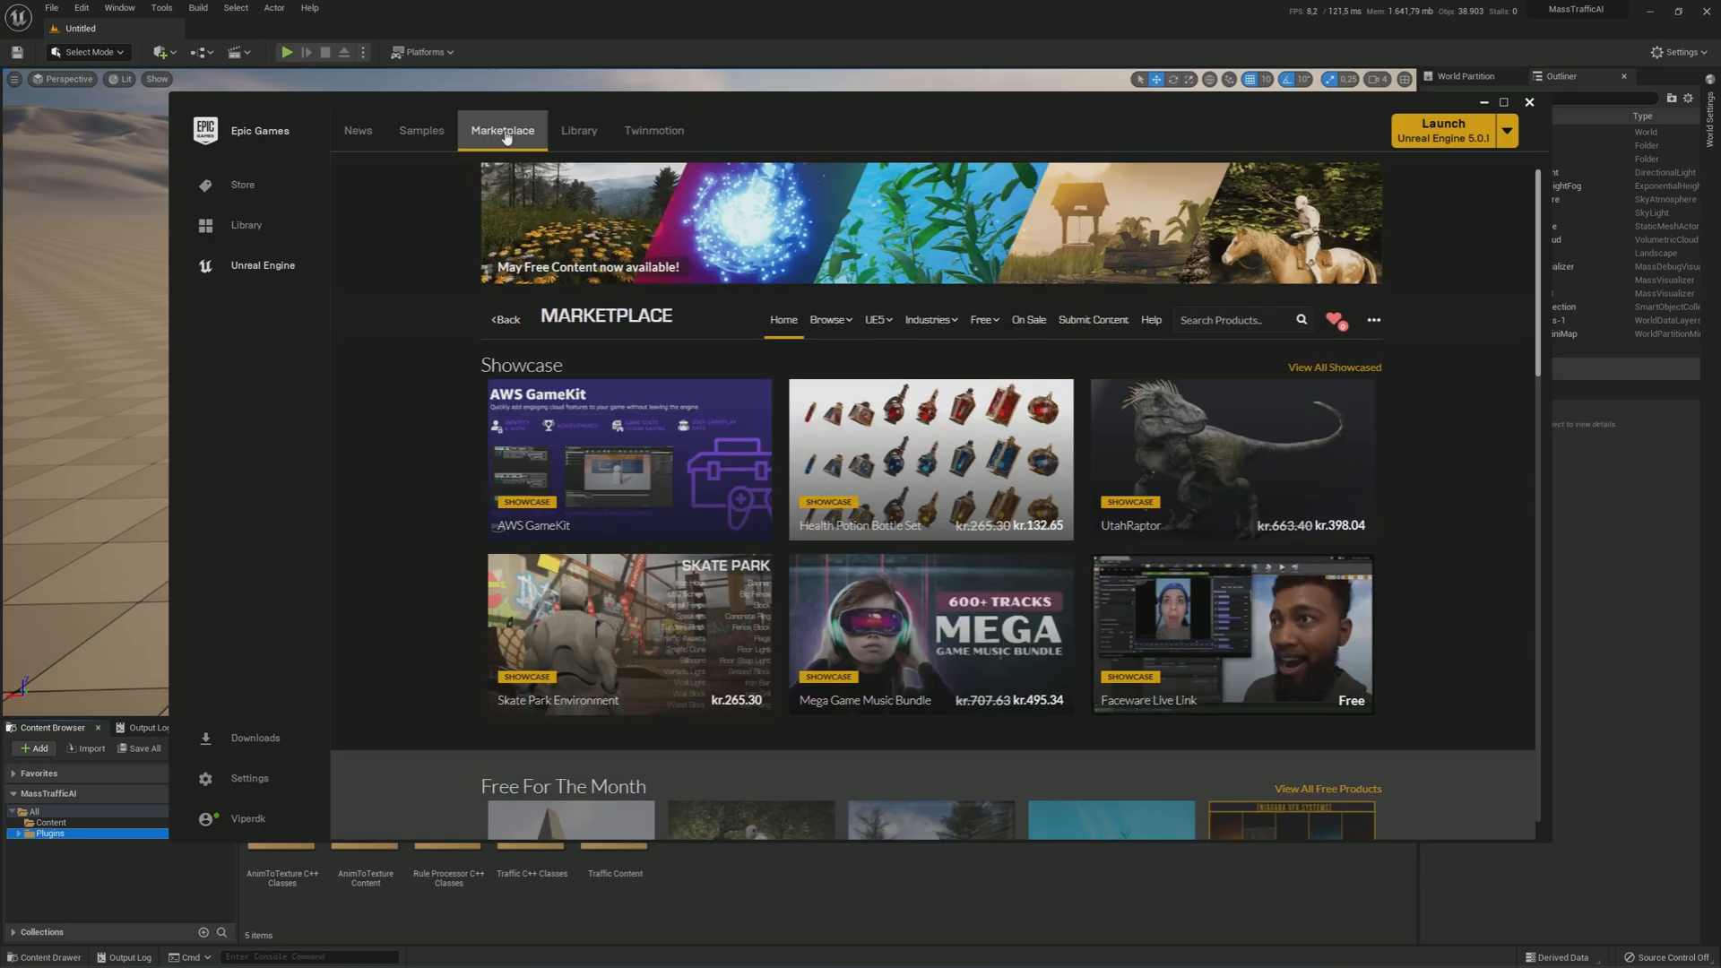
{"action": "left_click", "coordinate": [982, 319]}
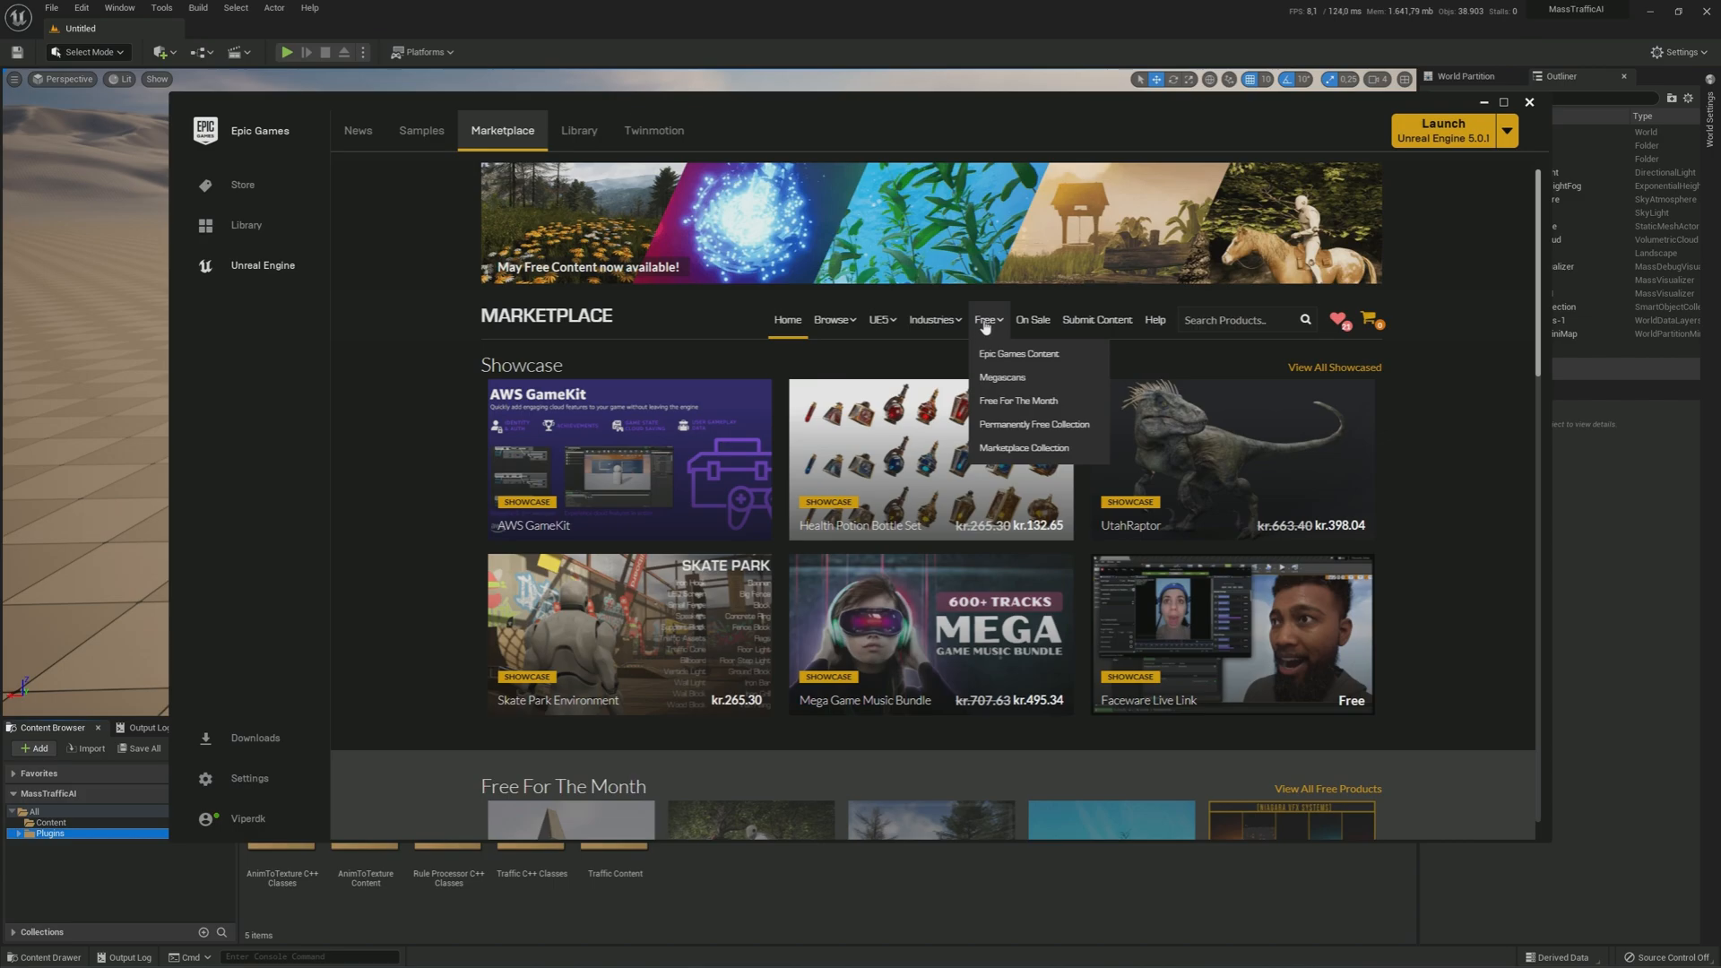
{"action": "left_click", "coordinate": [1016, 353]}
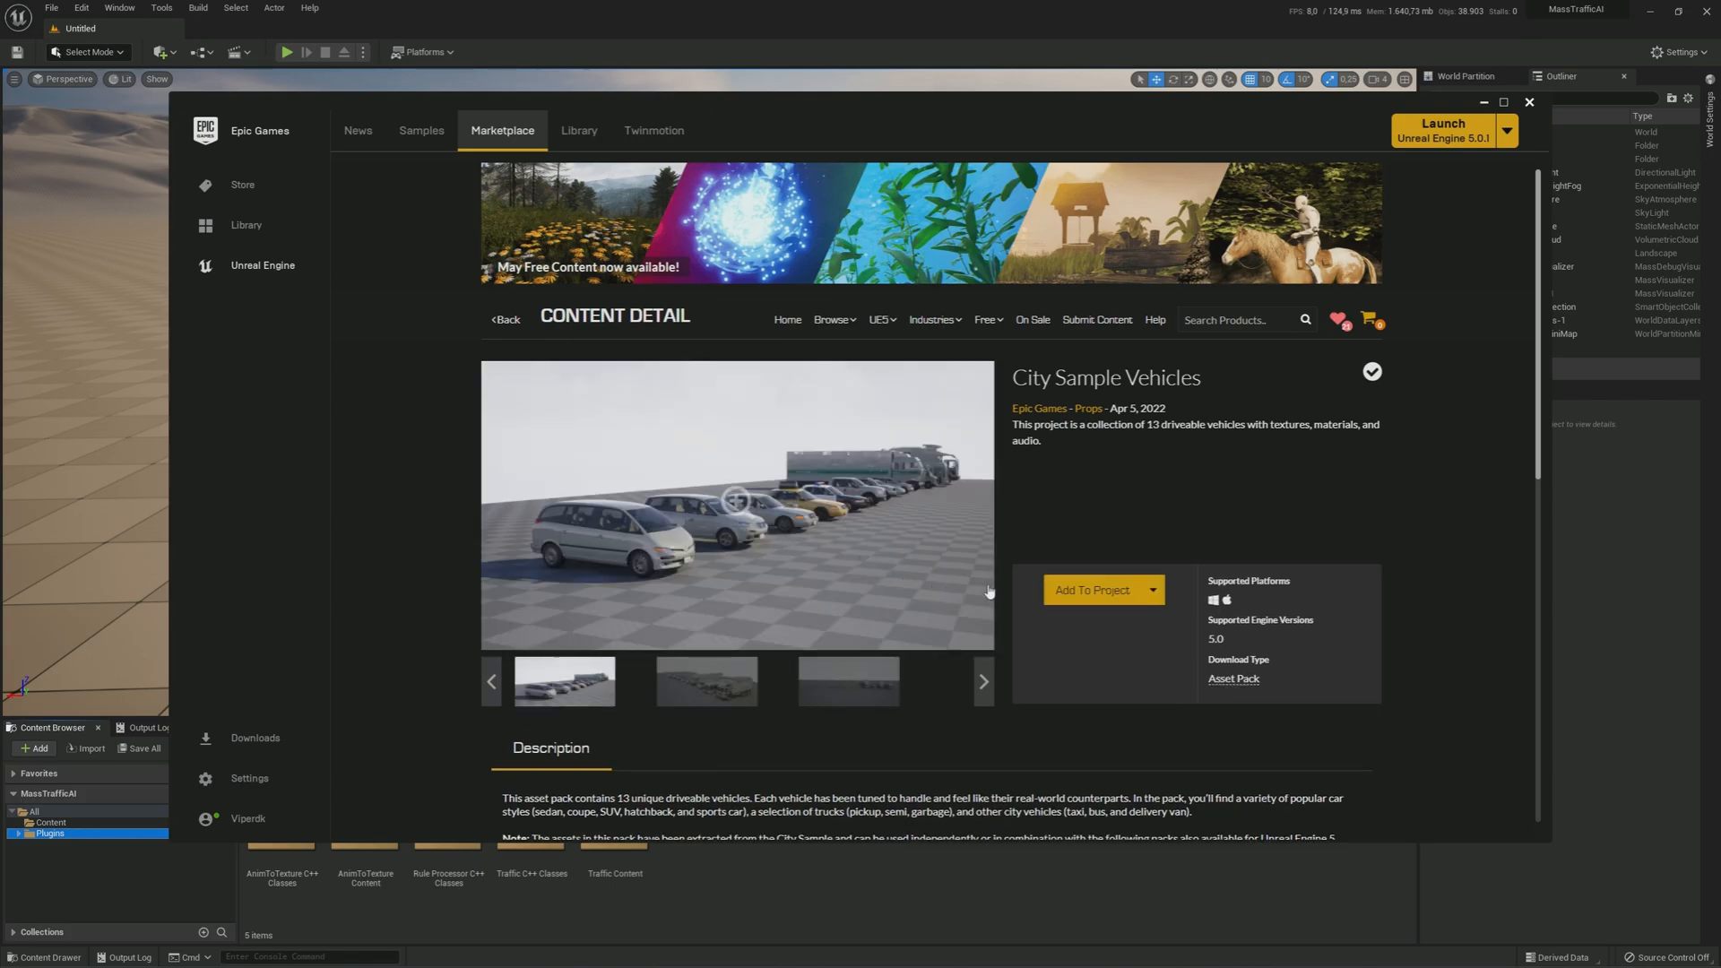
{"action": "left_click", "coordinate": [1531, 102]}
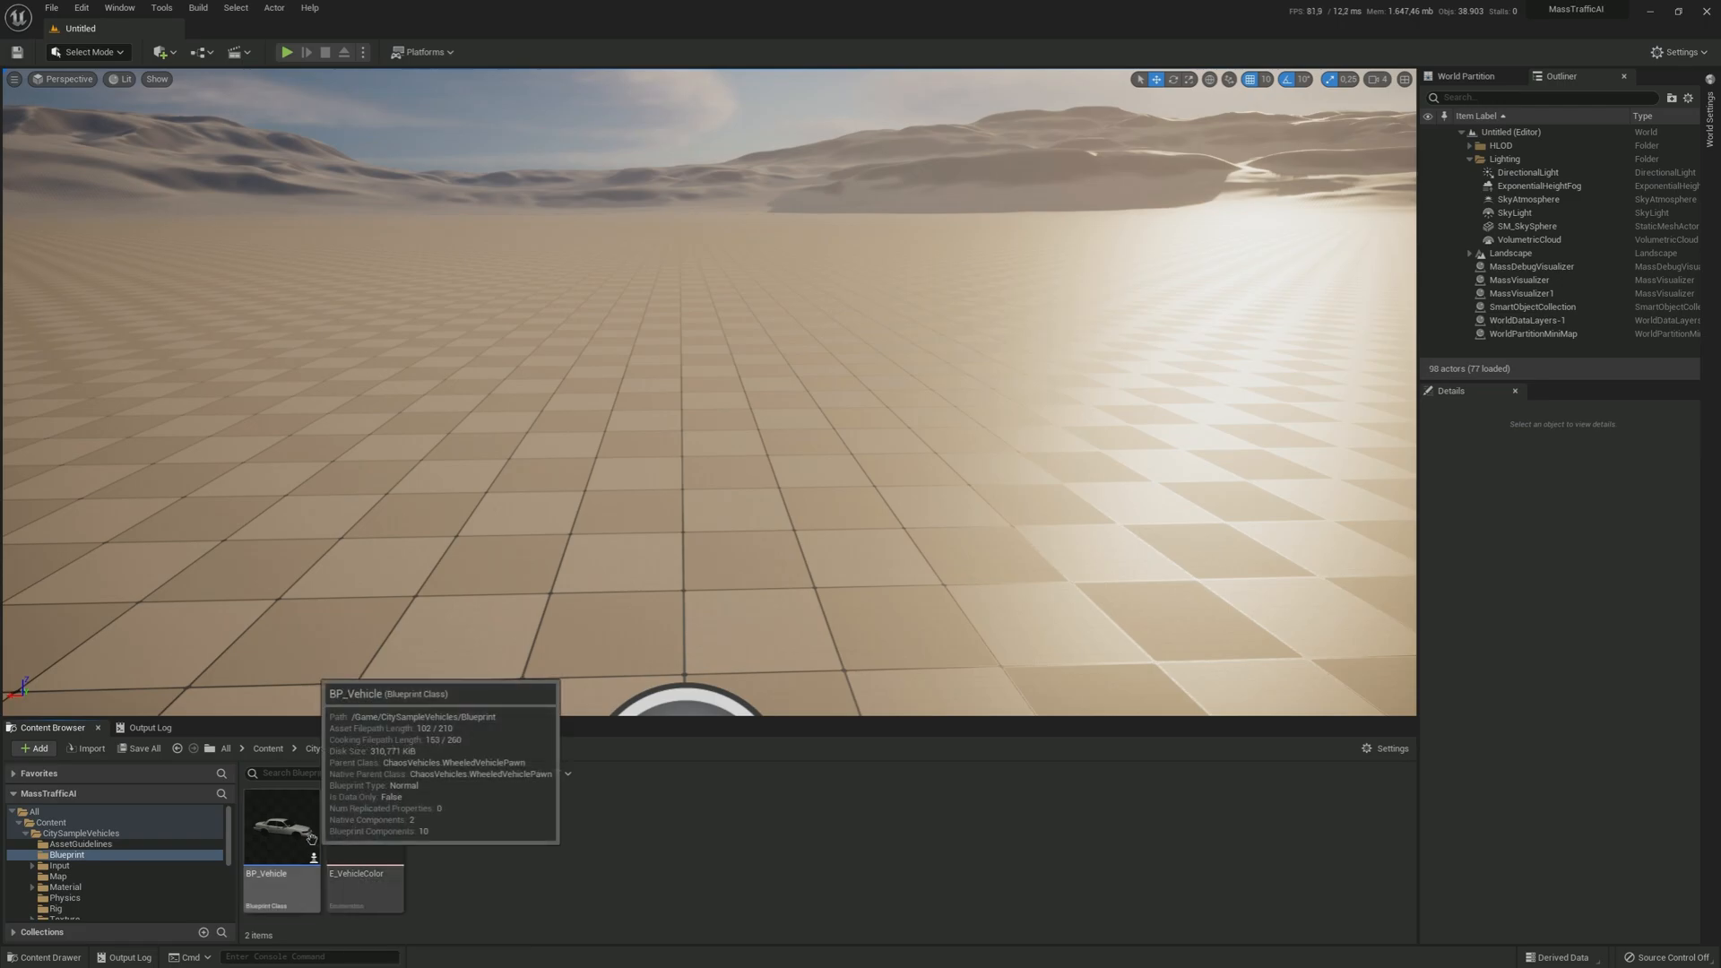
{"action": "double_click", "coordinate": [280, 839]}
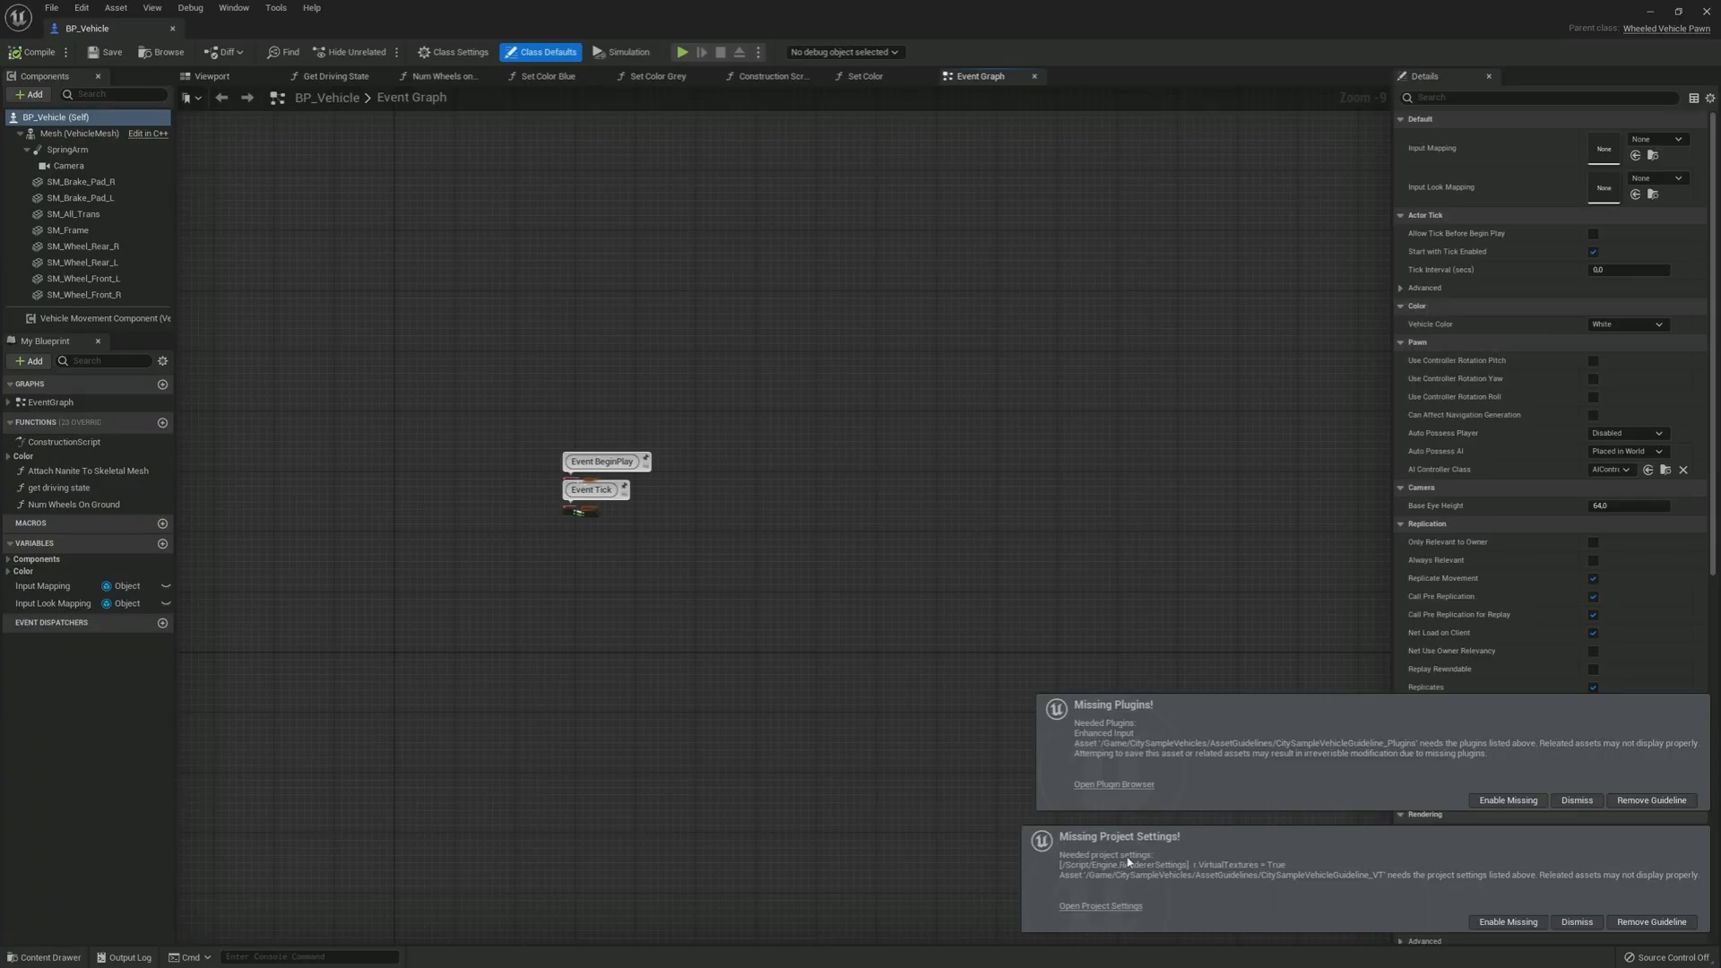
{"action": "left_click", "coordinate": [1578, 799]}
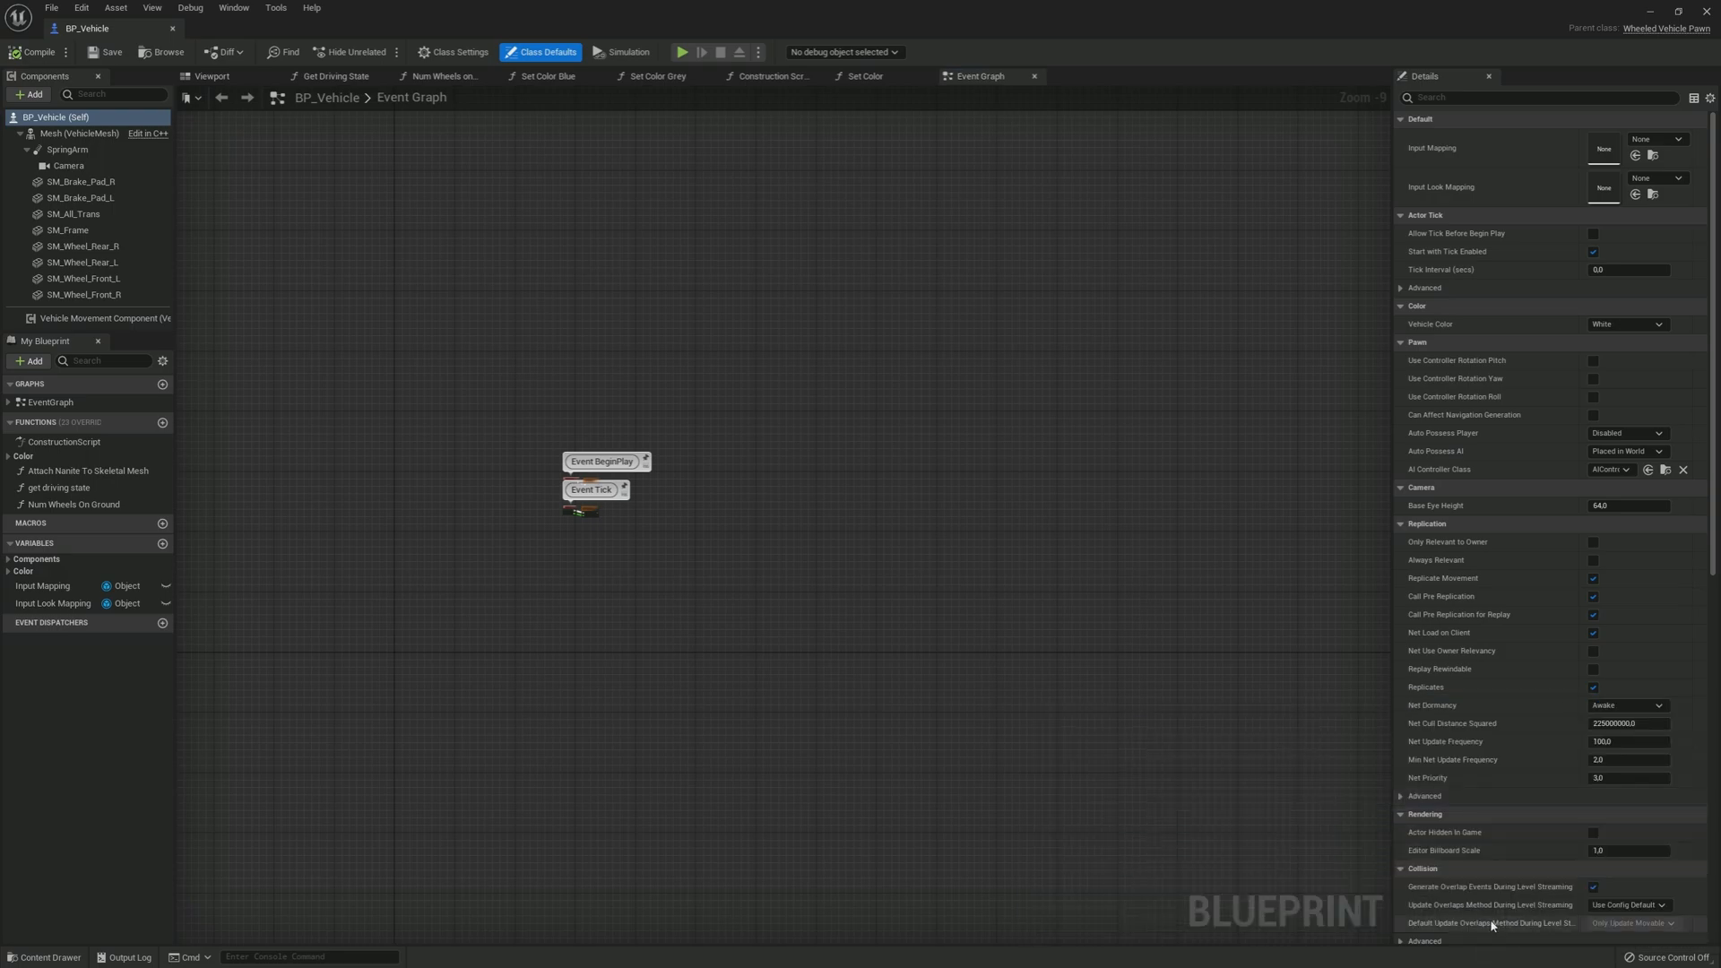
{"action": "left_click", "coordinate": [204, 75]}
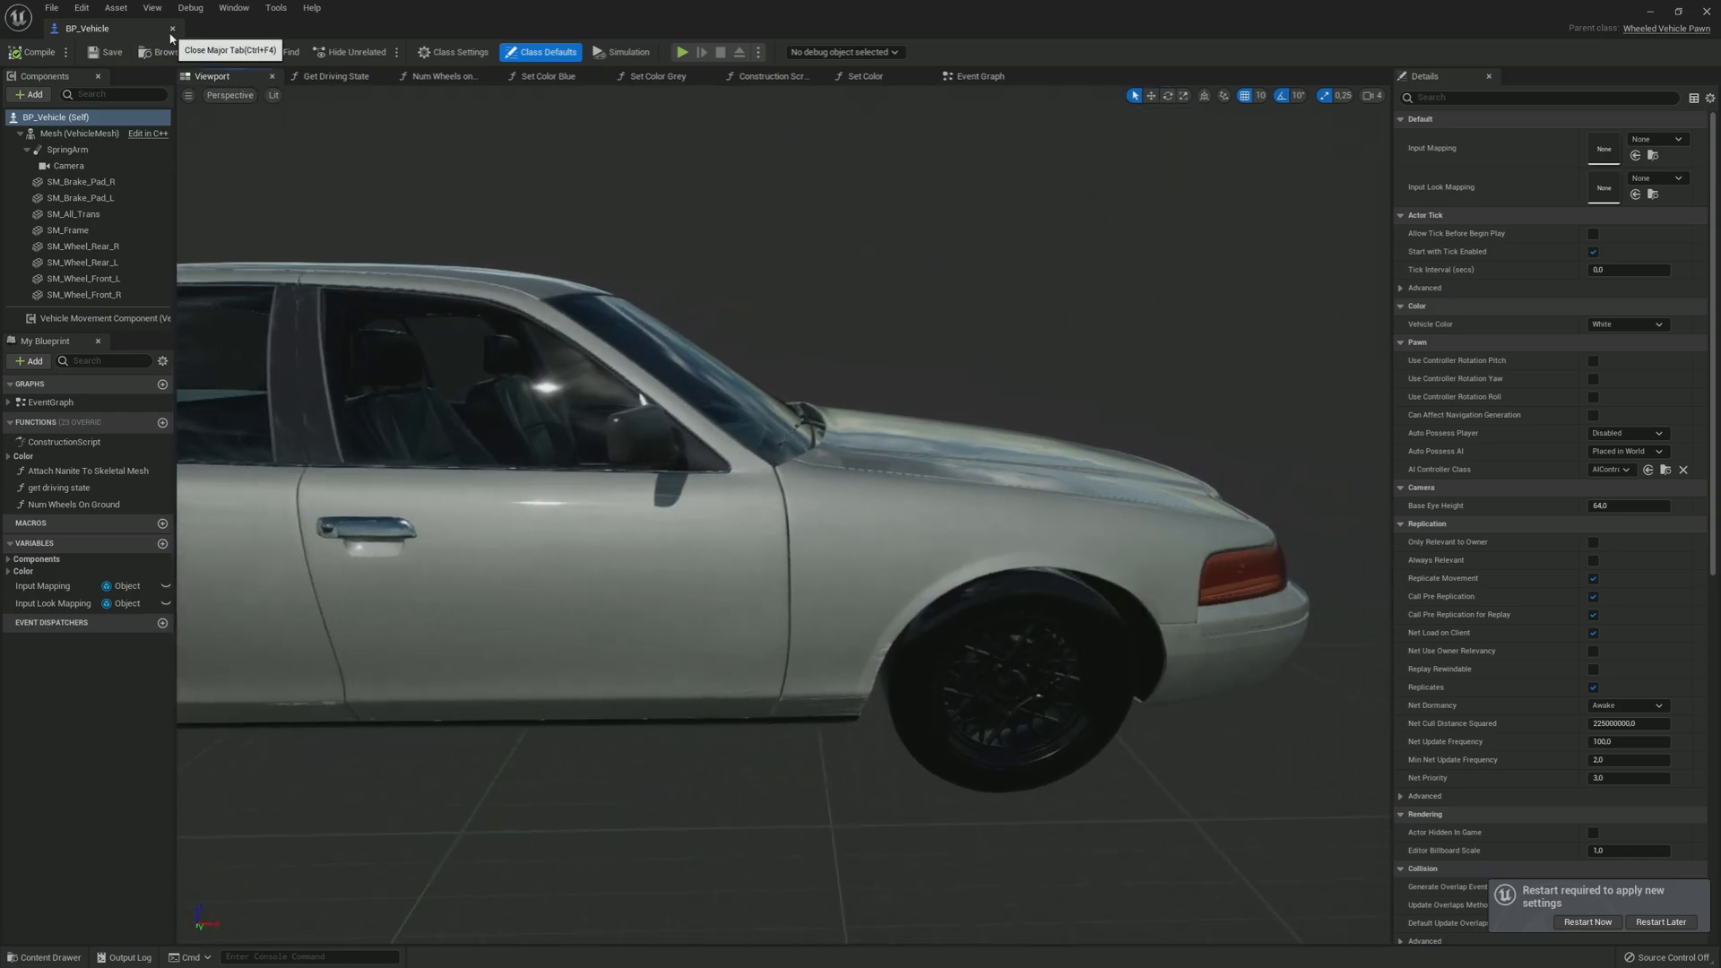
{"action": "left_click", "coordinate": [169, 28]}
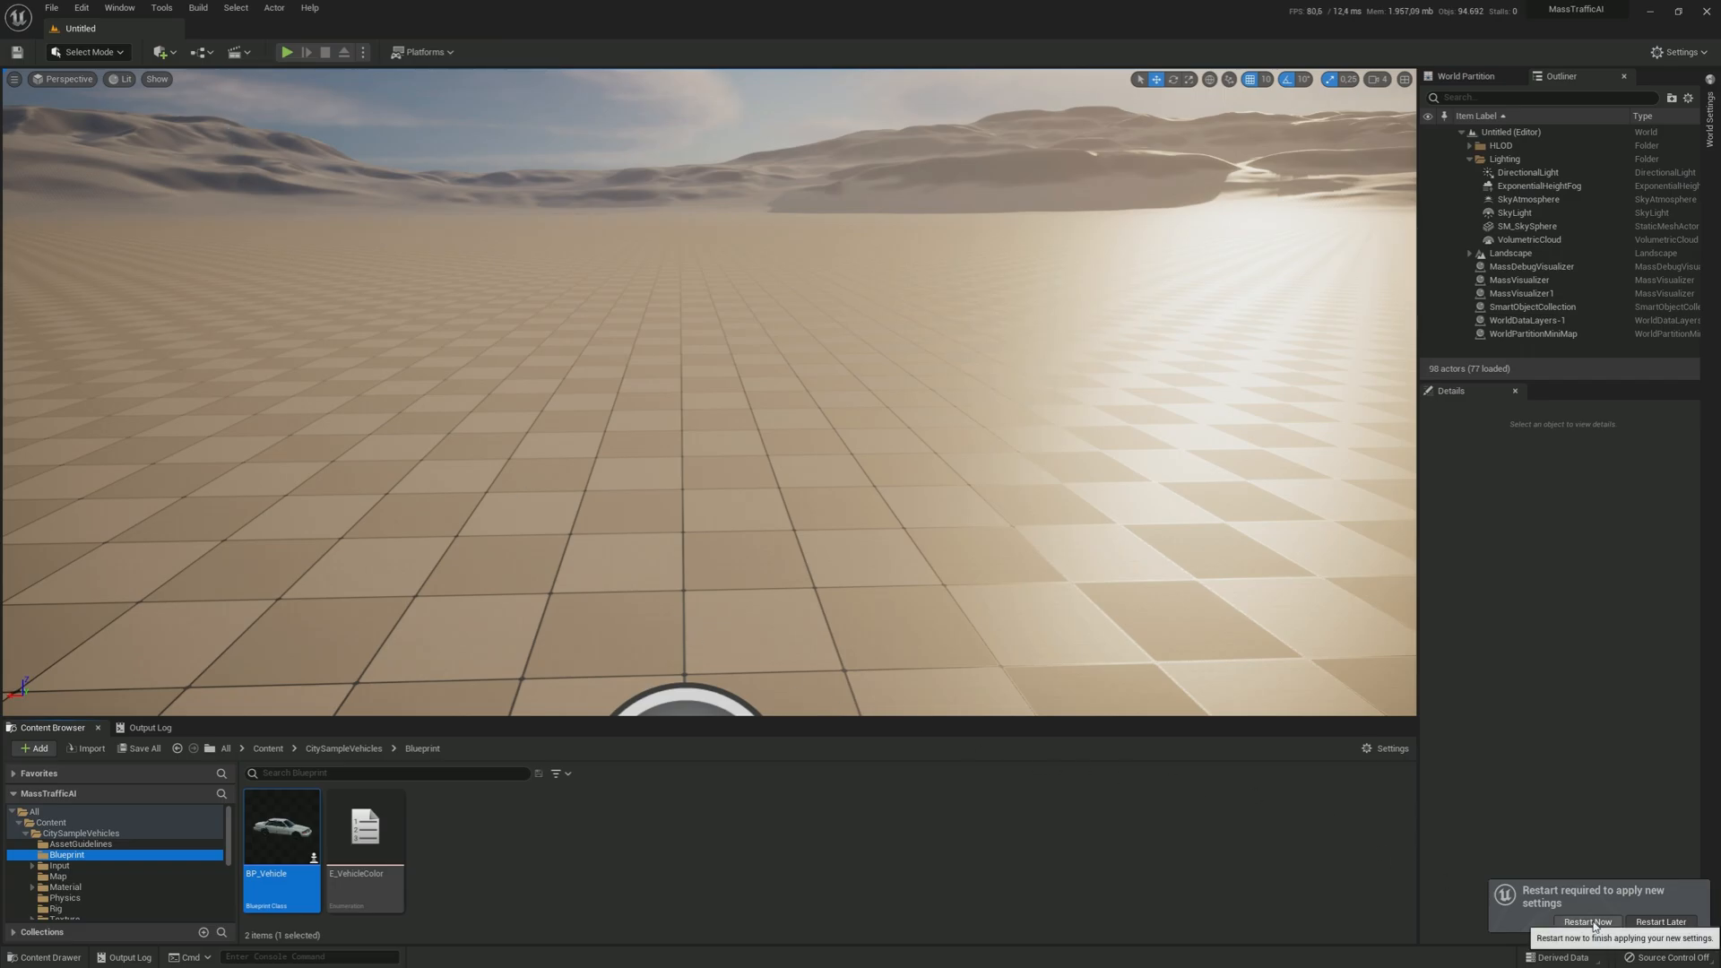
{"action": "left_click", "coordinate": [1586, 921]}
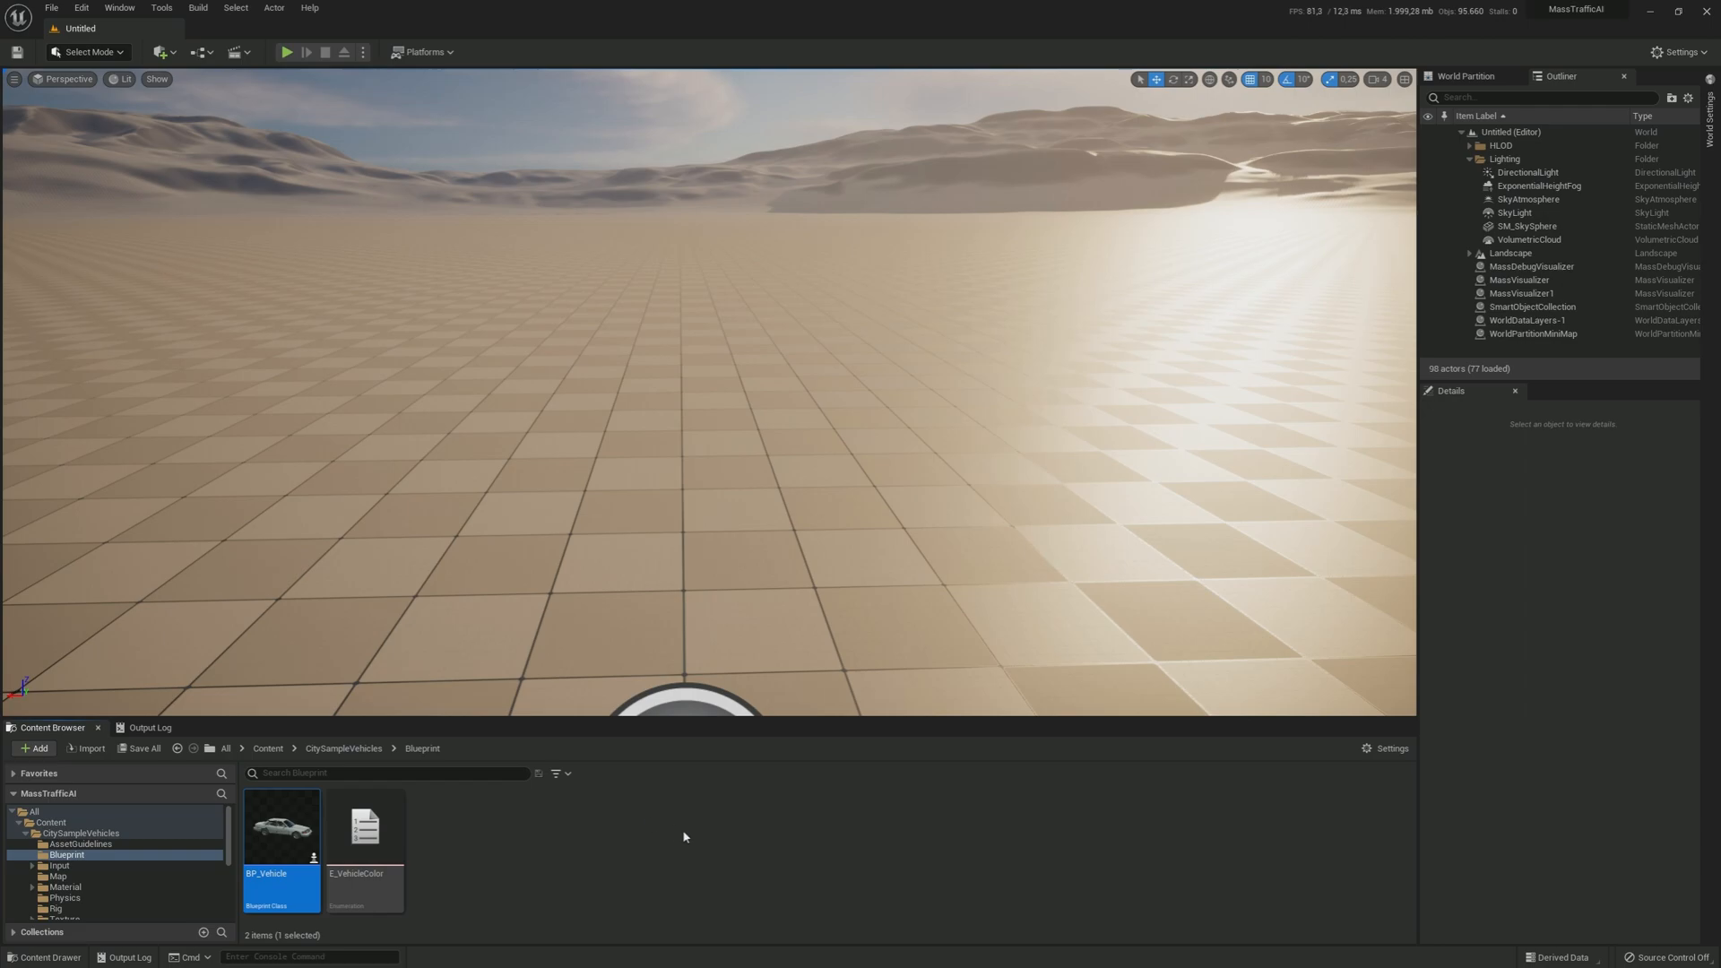
Step: Create an Actor-based Blueprint class named LowresCar in the Content folder
{"action": "left_click", "coordinate": [50, 821]}
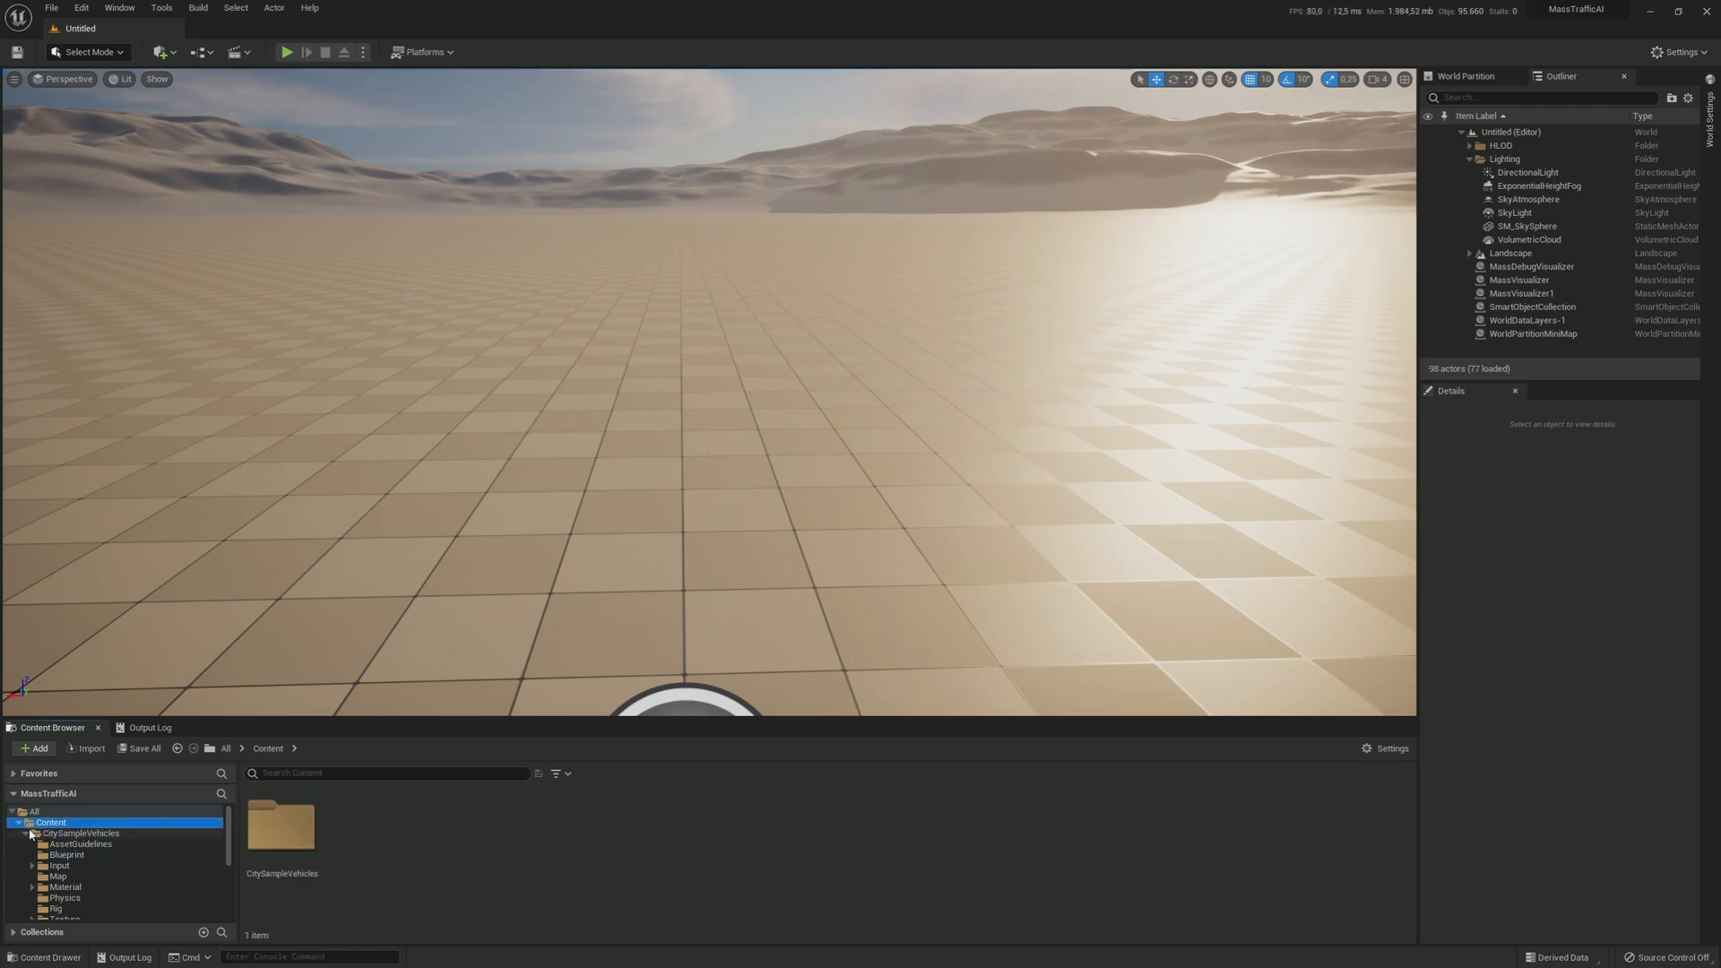
{"action": "left_click", "coordinate": [27, 831]}
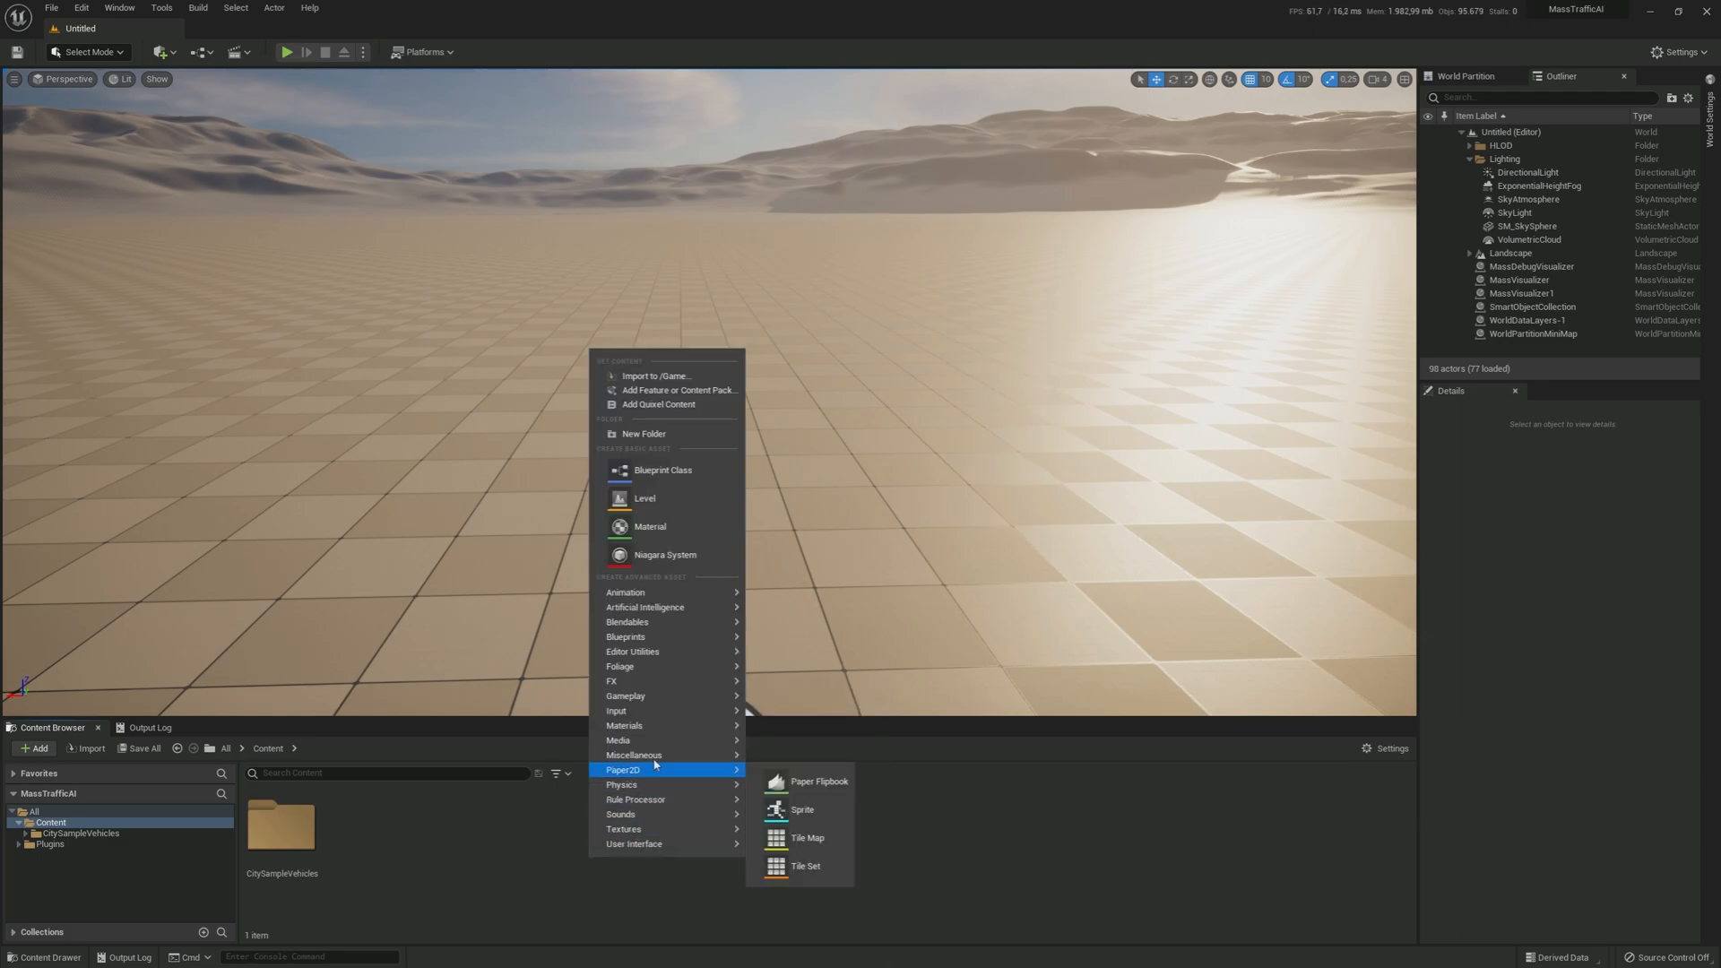
{"action": "left_click", "coordinate": [663, 469]}
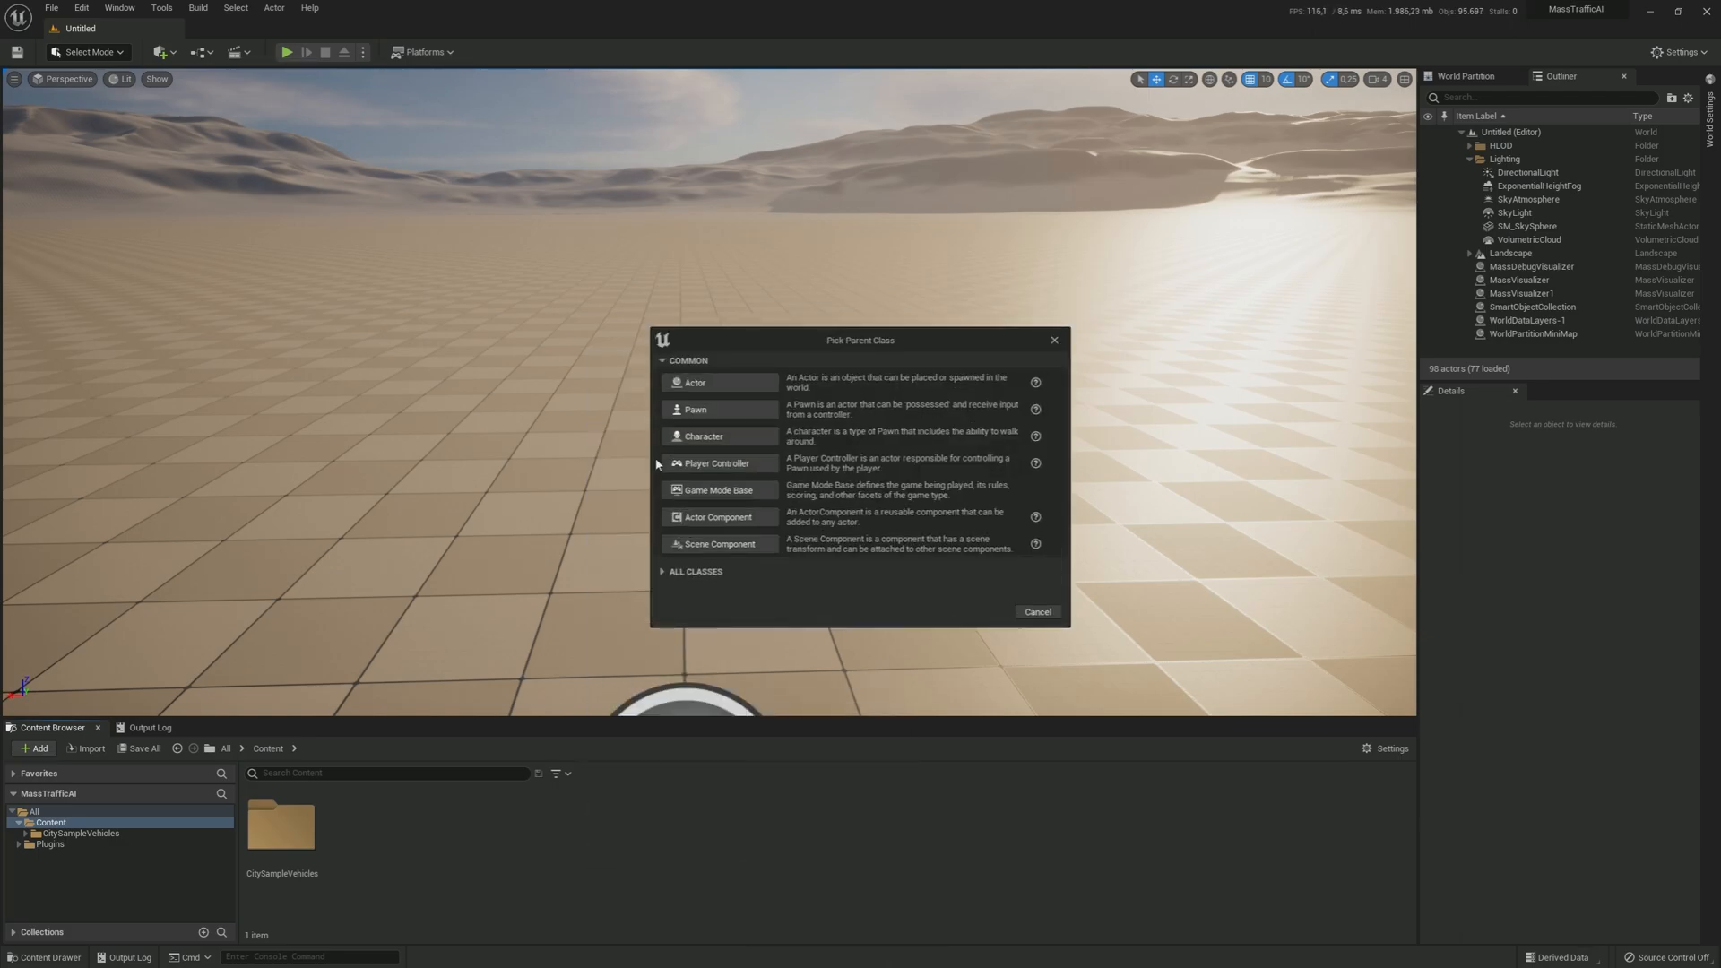
{"action": "mouse_move", "coordinate": [735, 382]}
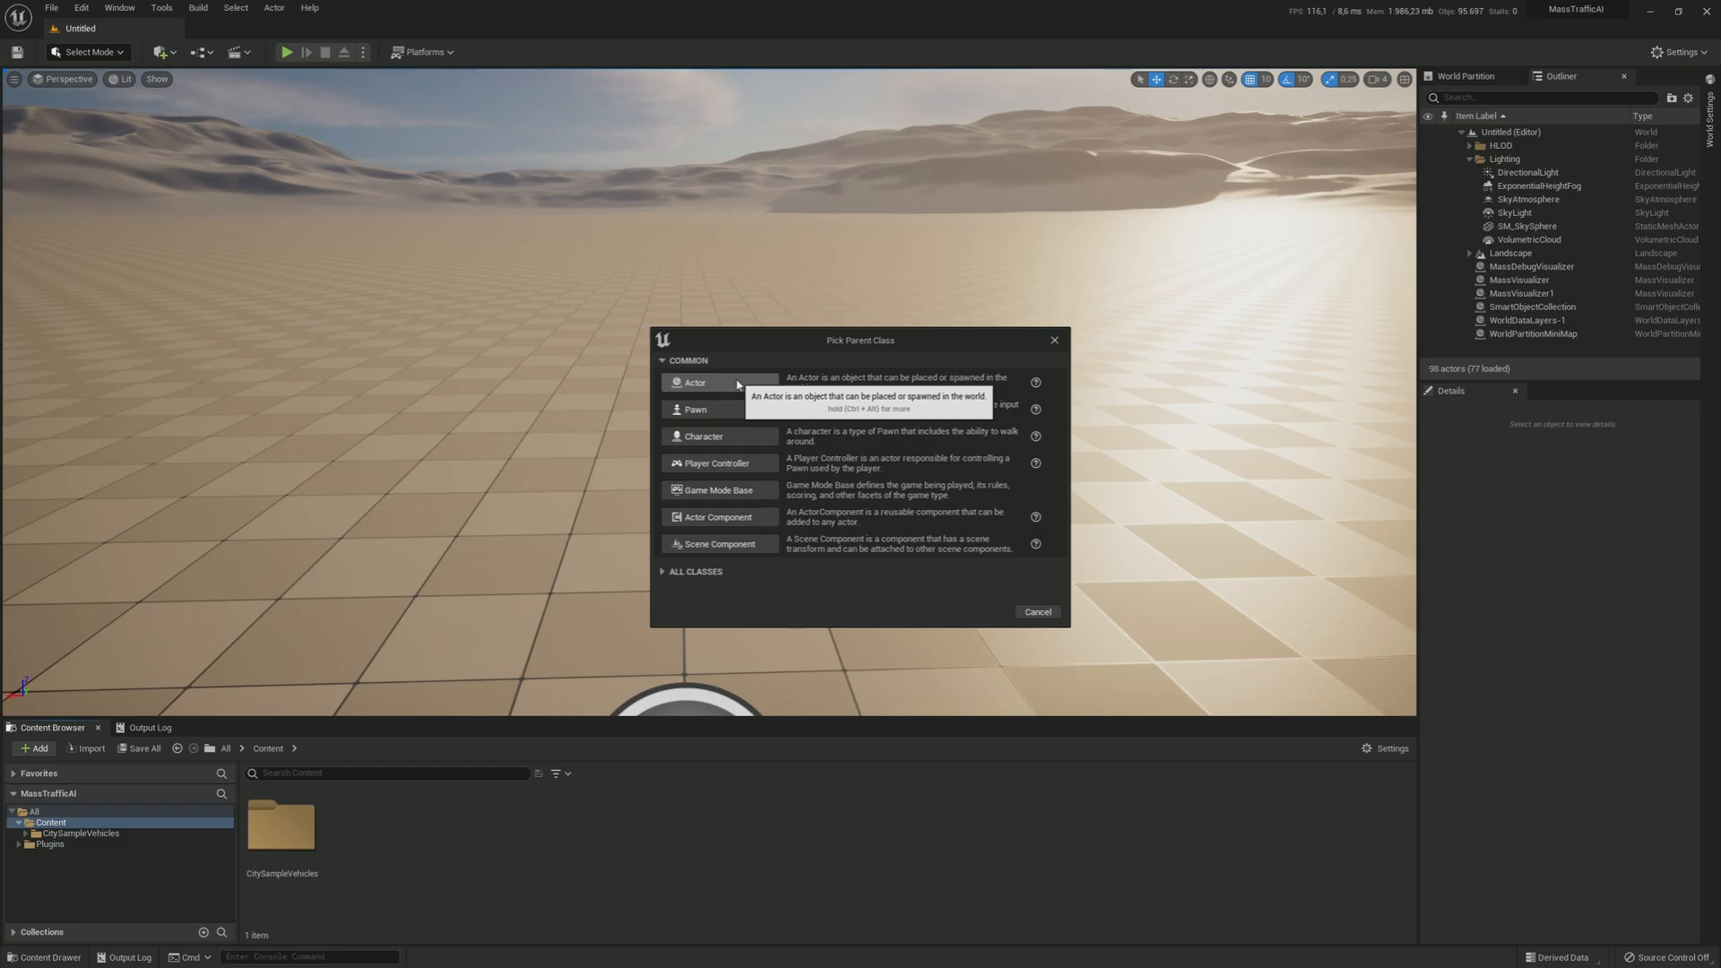
{"action": "left_click", "coordinate": [692, 381]}
{"action": "type", "text": "LowresCar"}
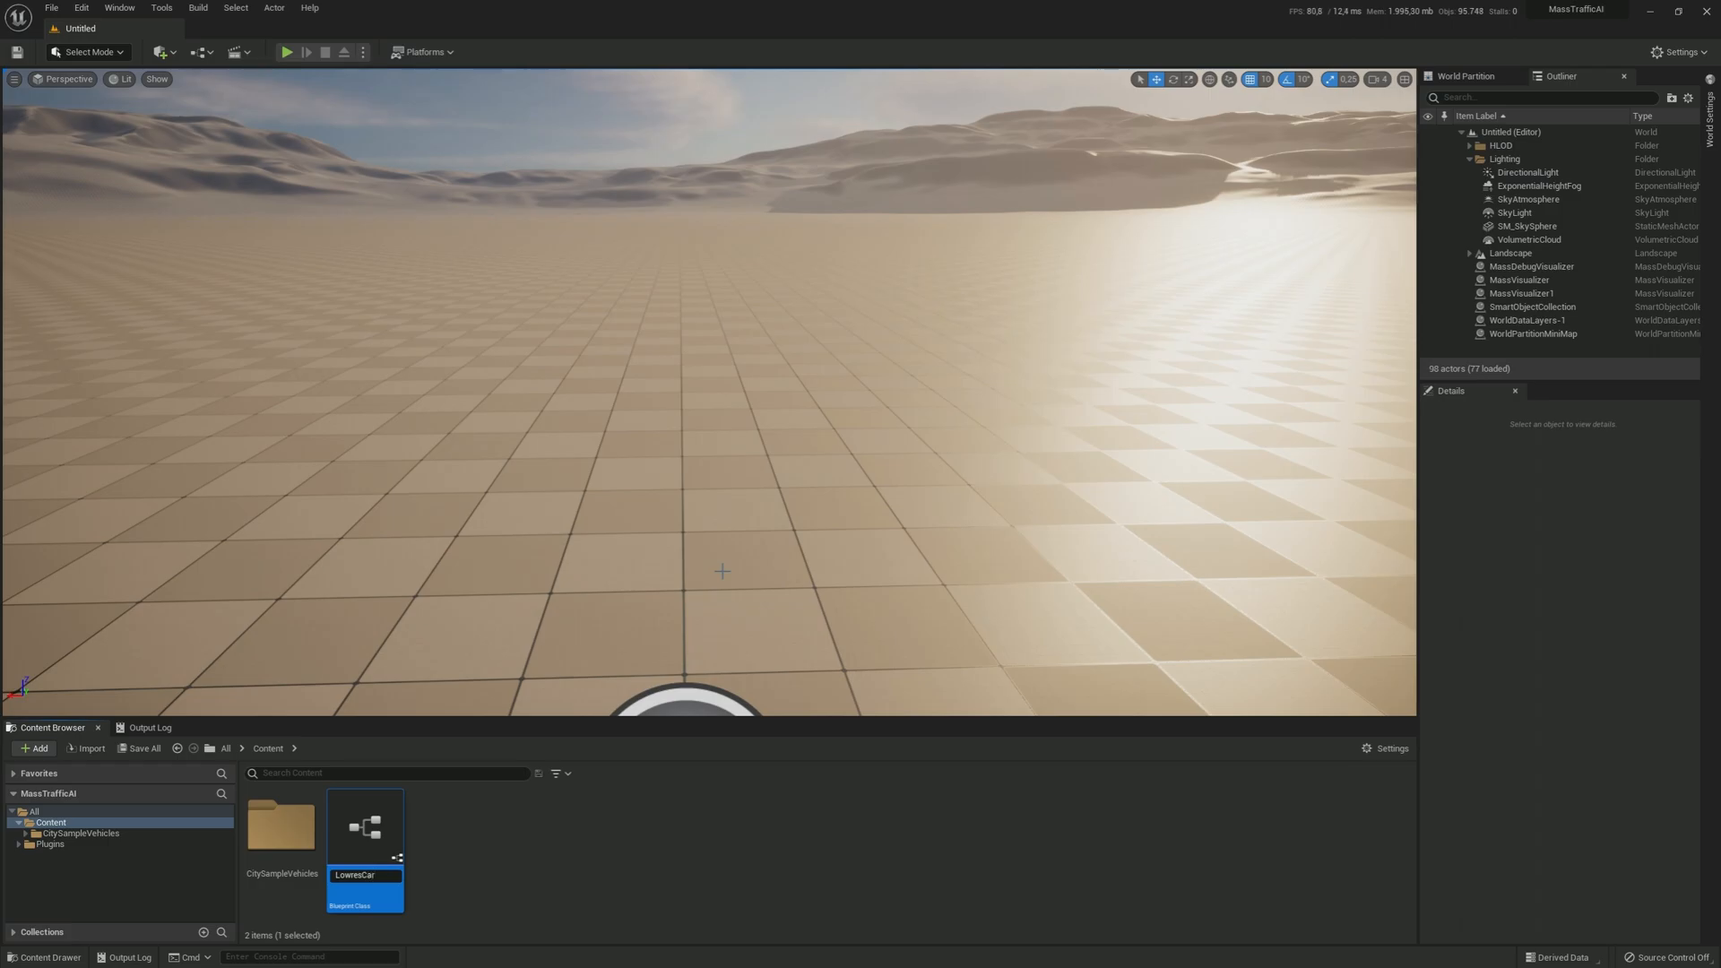
Step: Add a Body static mesh component to LowresCar with a WheelFL mesh beneath it
{"action": "double_click", "coordinate": [366, 828]}
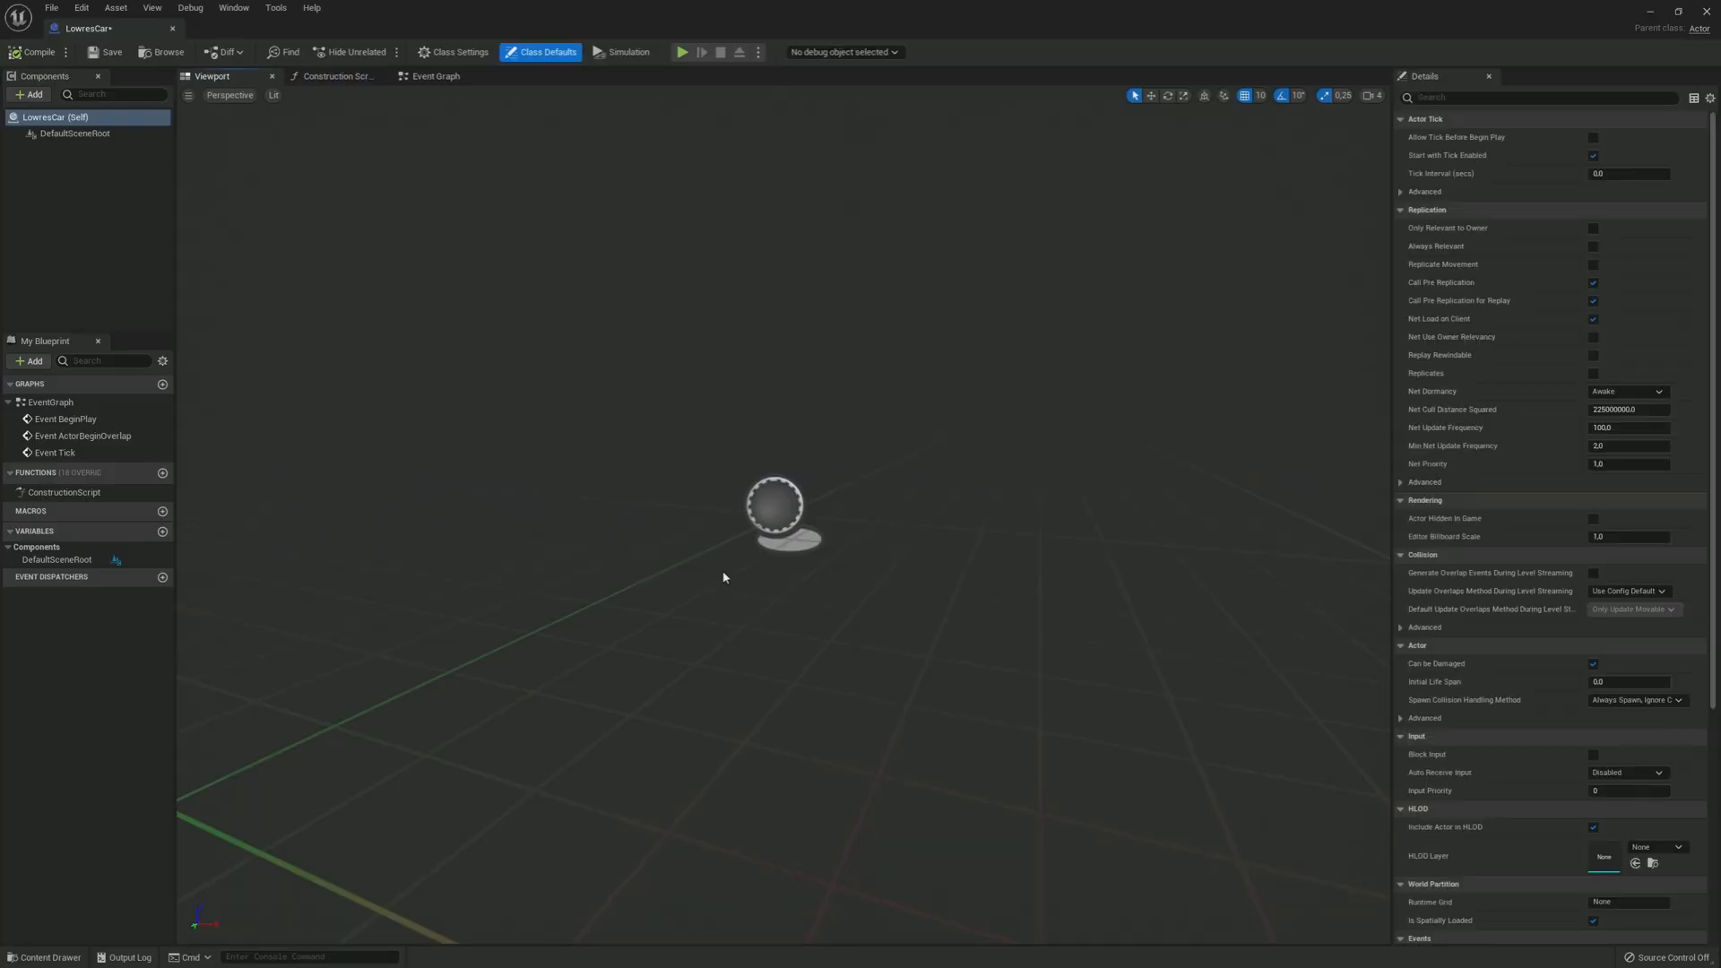
{"action": "mouse_move", "coordinate": [732, 567]}
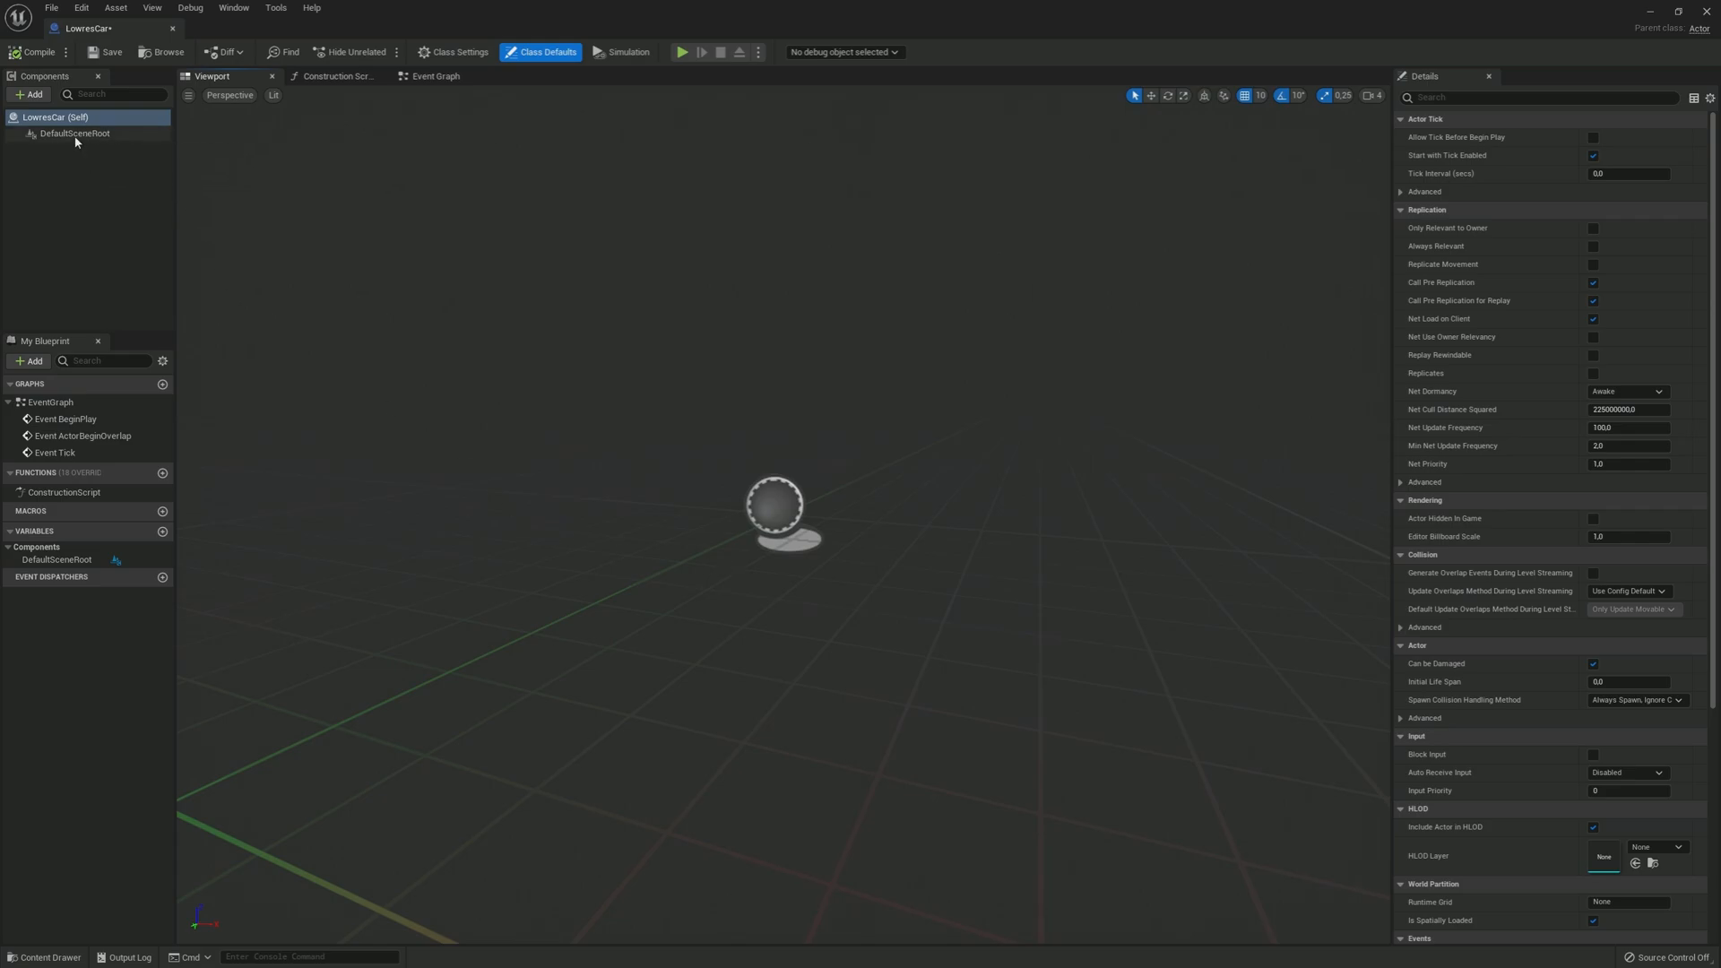
{"action": "left_click", "coordinate": [27, 93]}
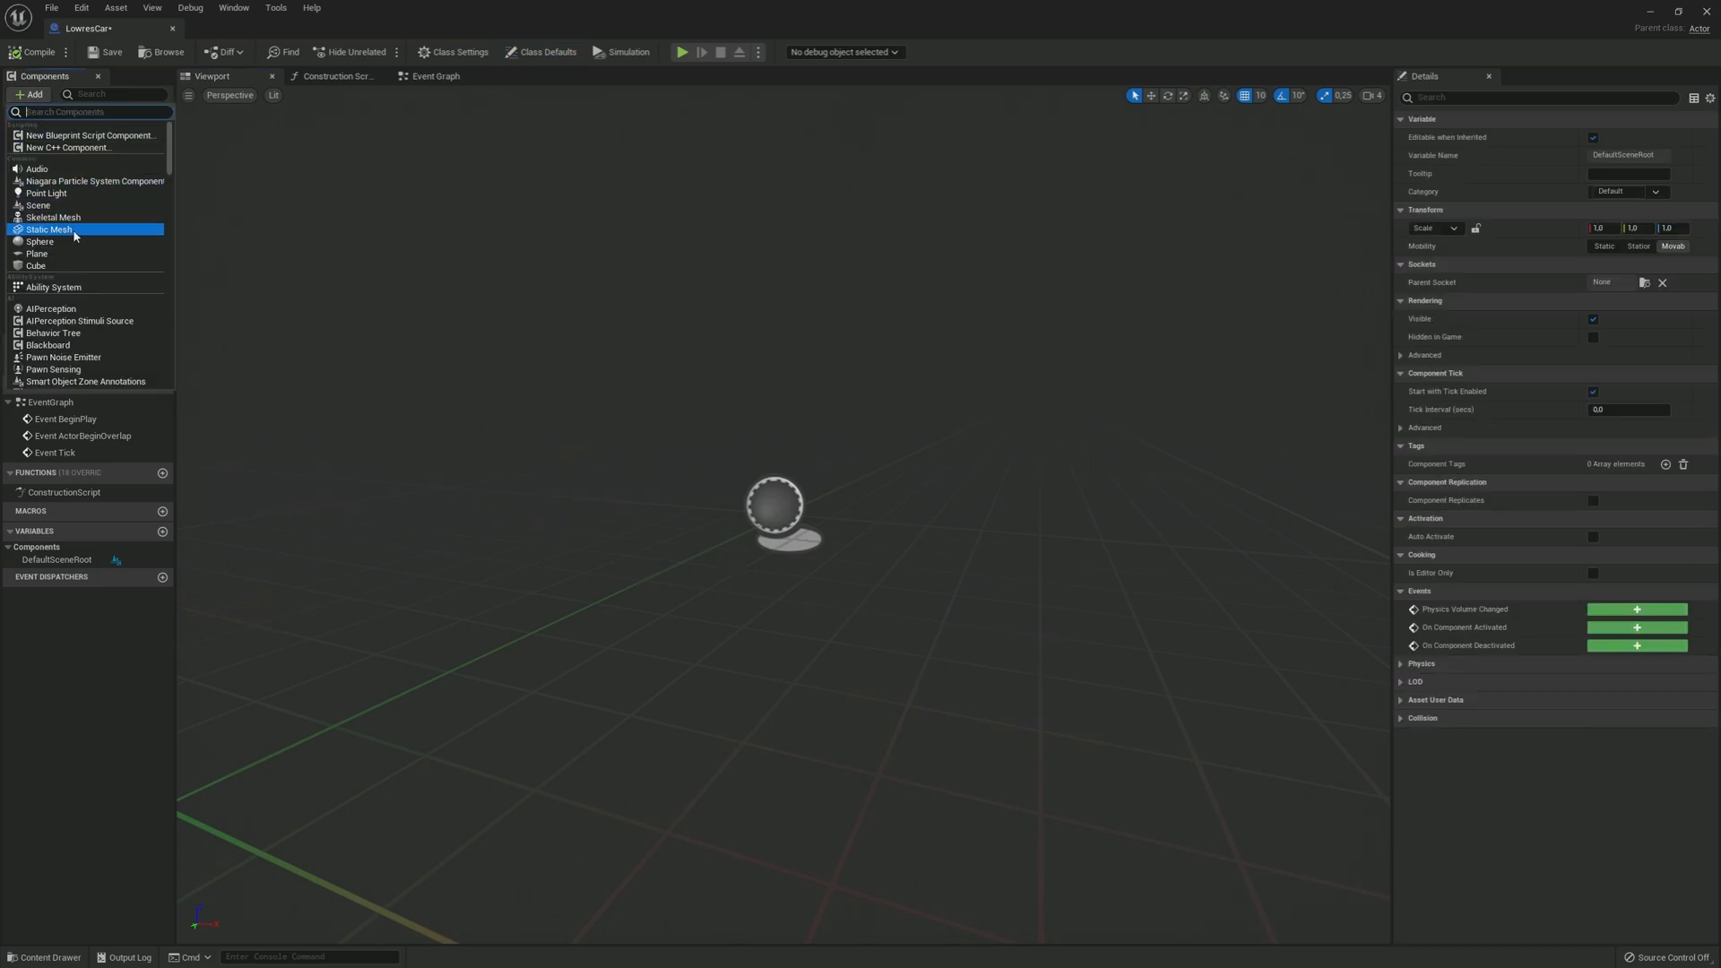
{"action": "left_click", "coordinate": [43, 230]}
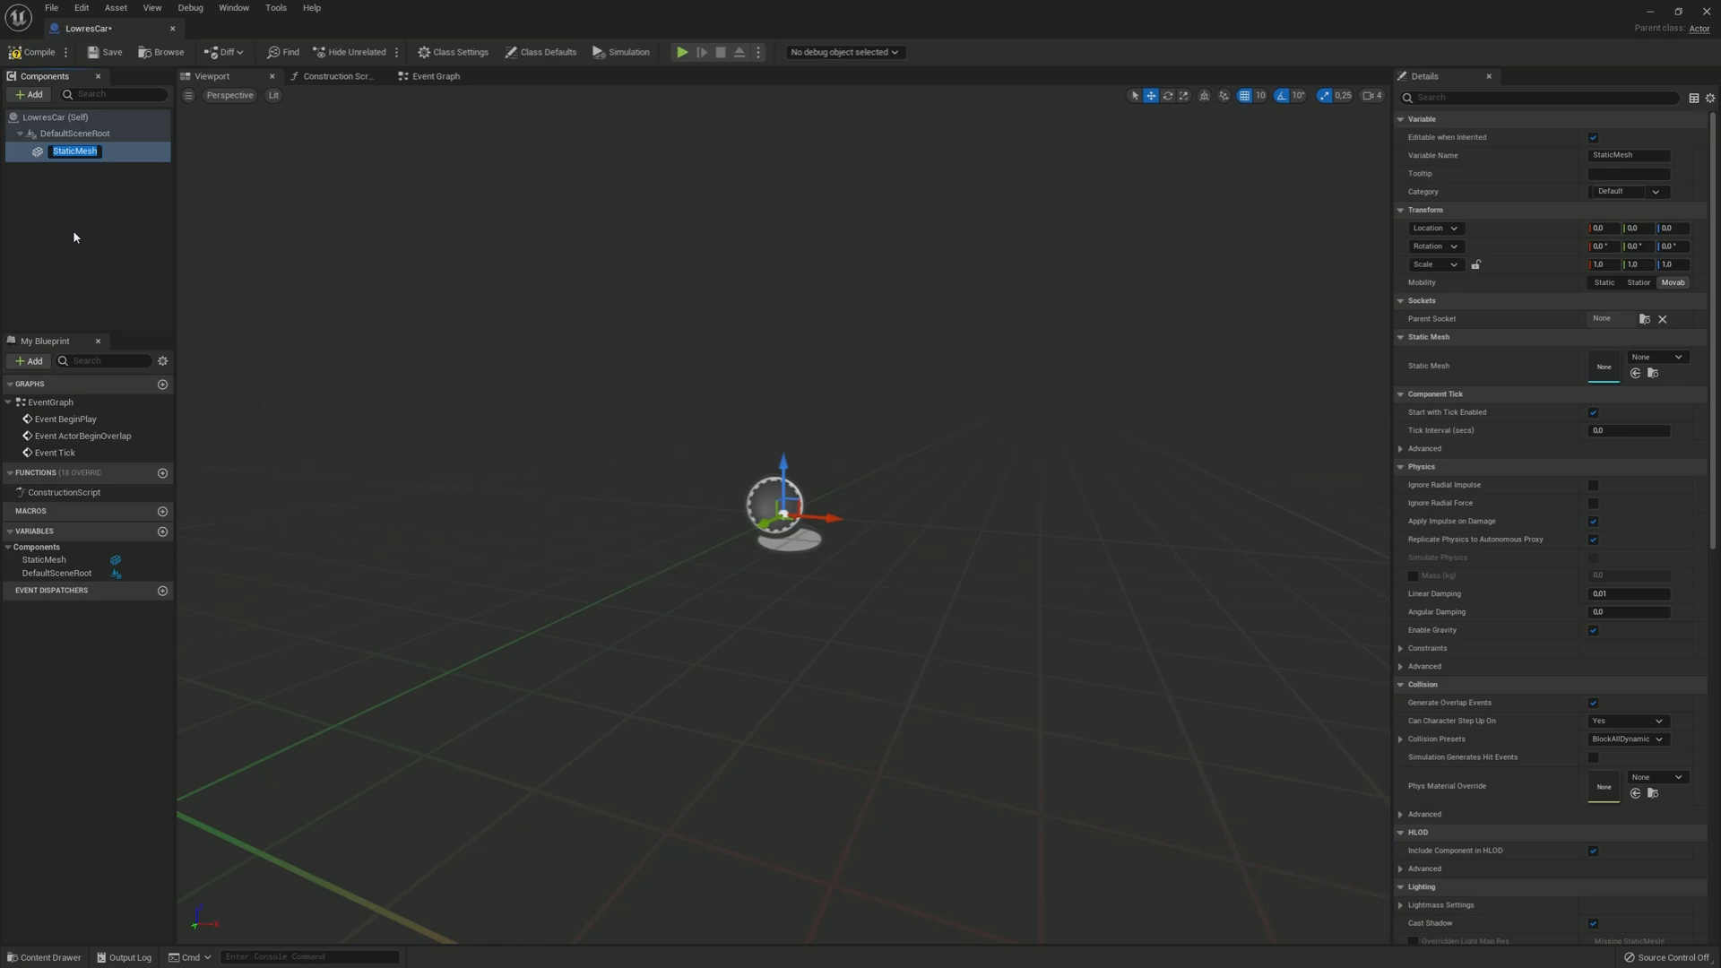
{"action": "type", "text": "Body"}
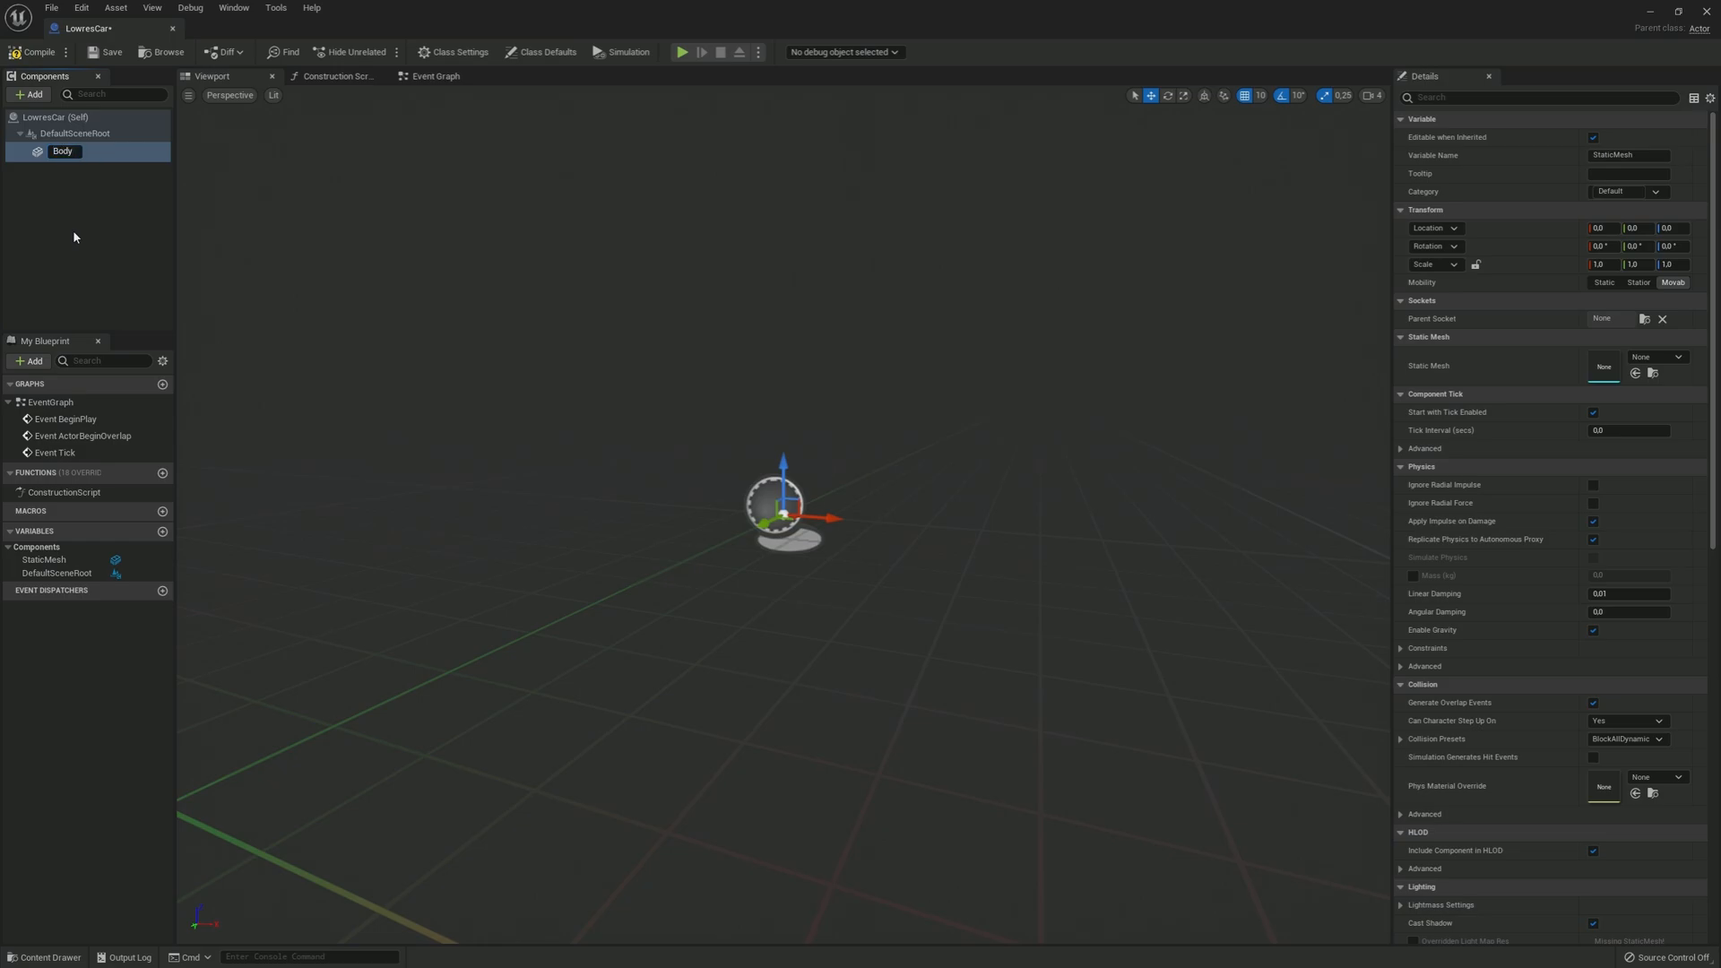
{"action": "left_click", "coordinate": [26, 95]}
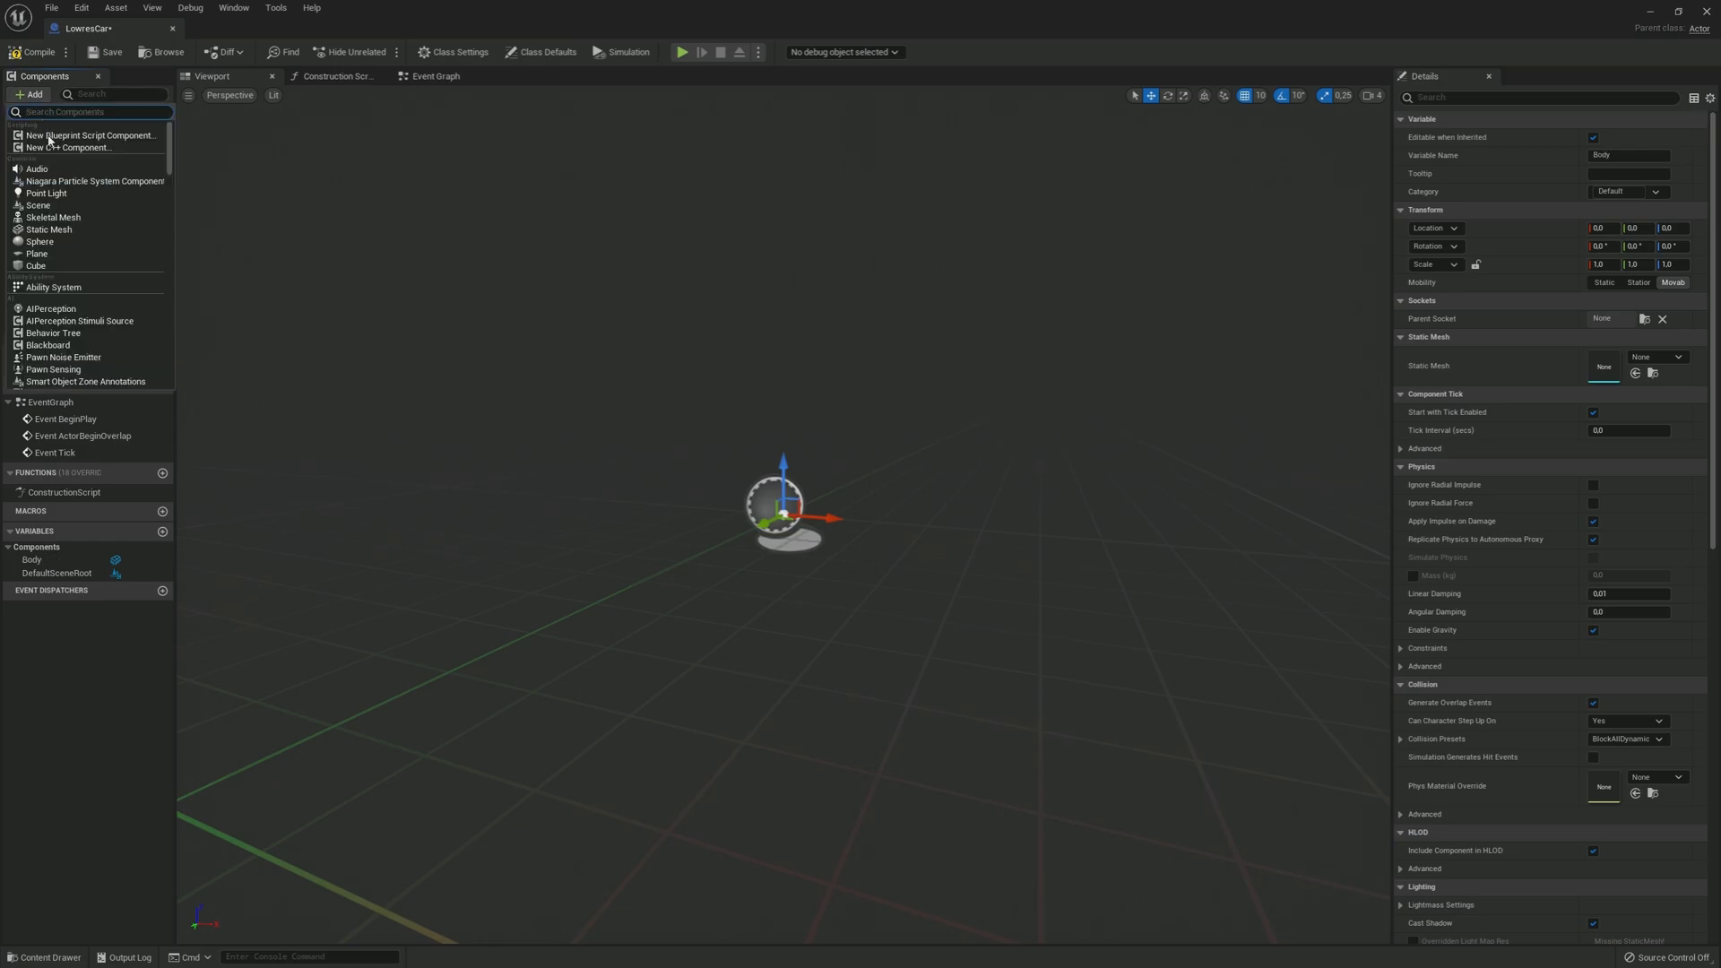
{"action": "mouse_move", "coordinate": [46, 230]}
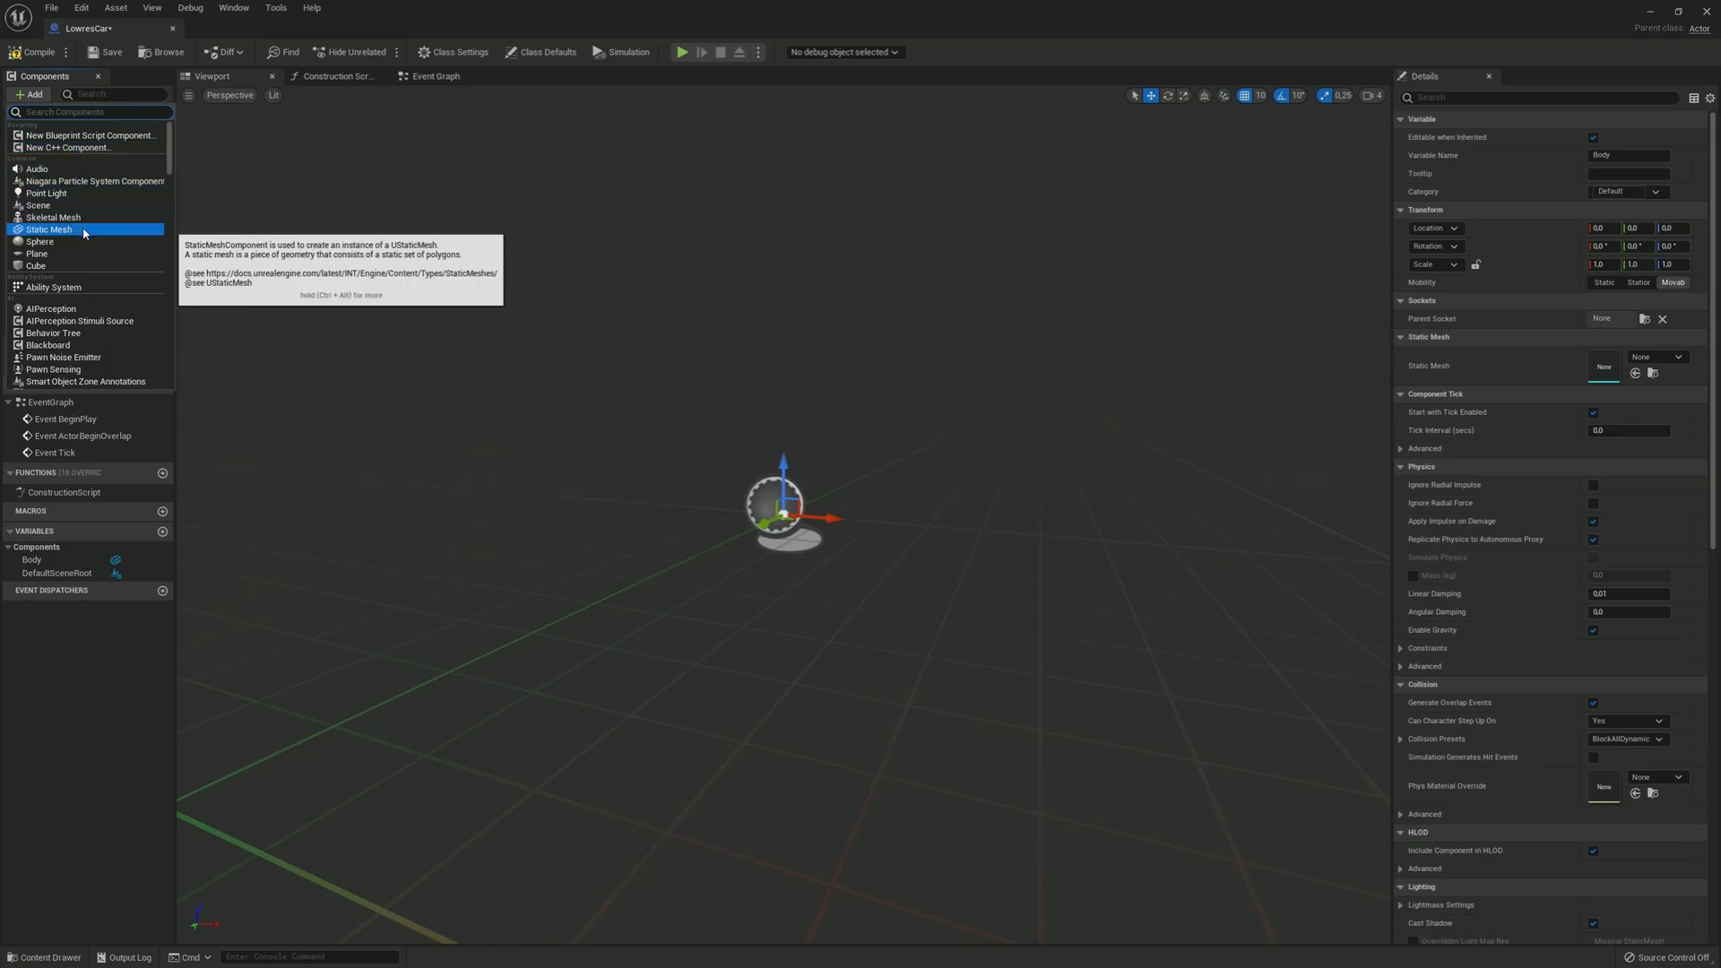
{"action": "left_click", "coordinate": [51, 229]}
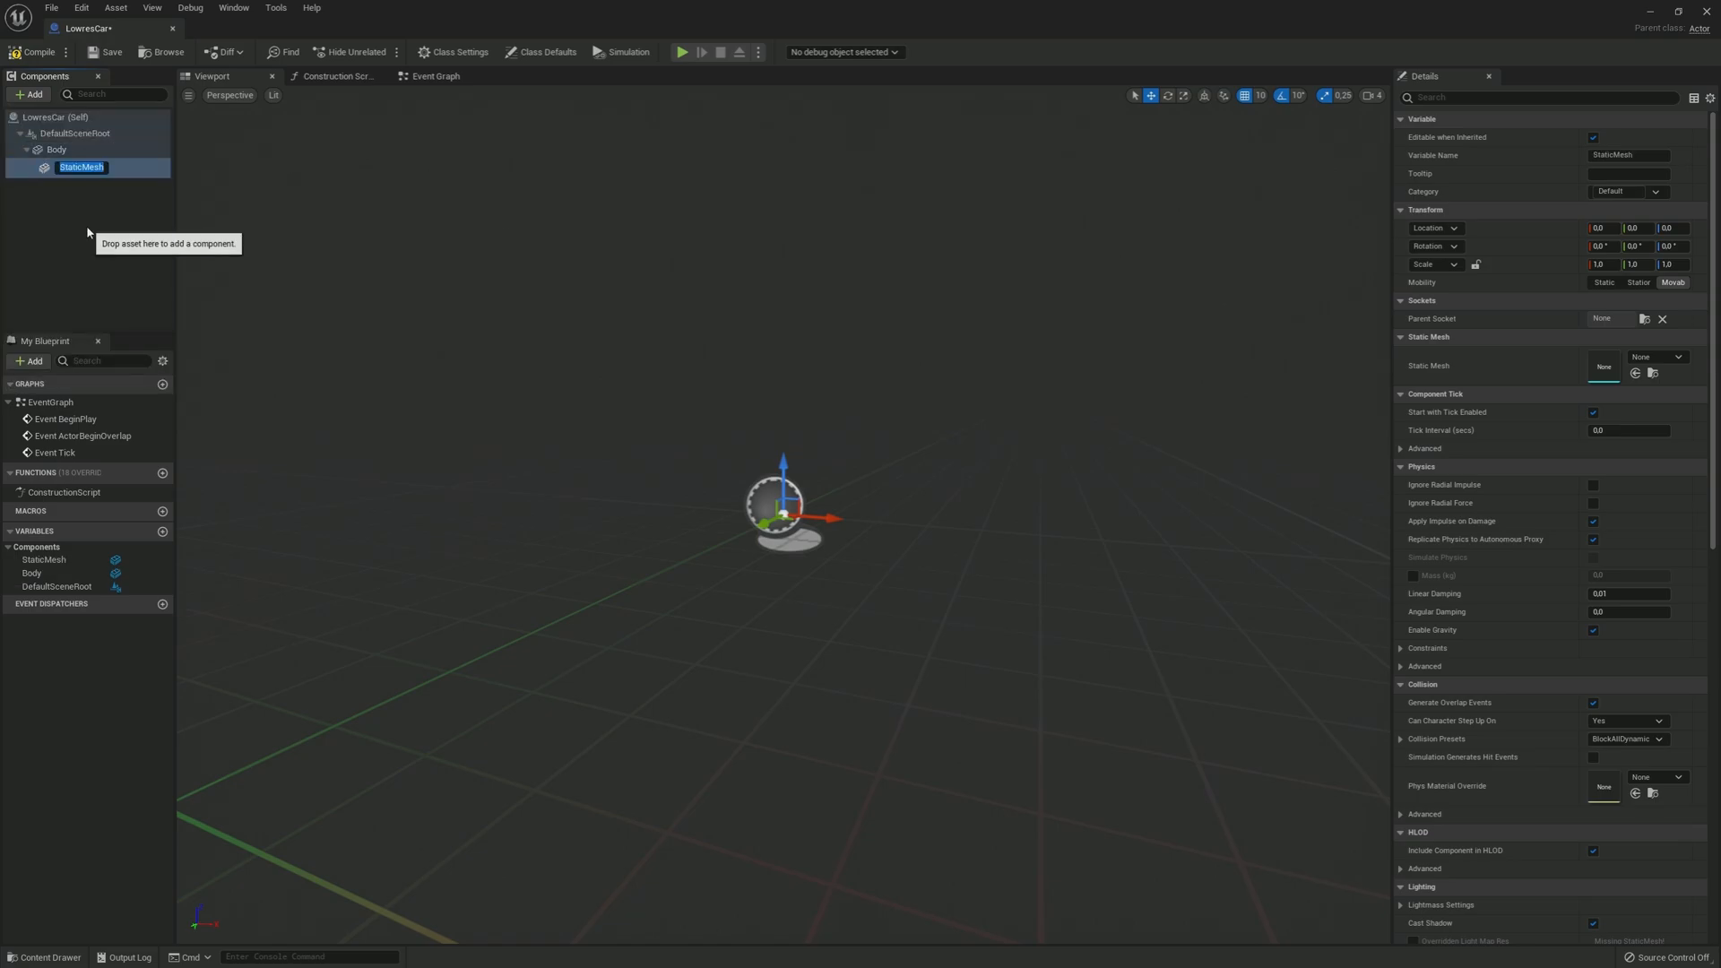
{"action": "type", "text": "WheelFL"}
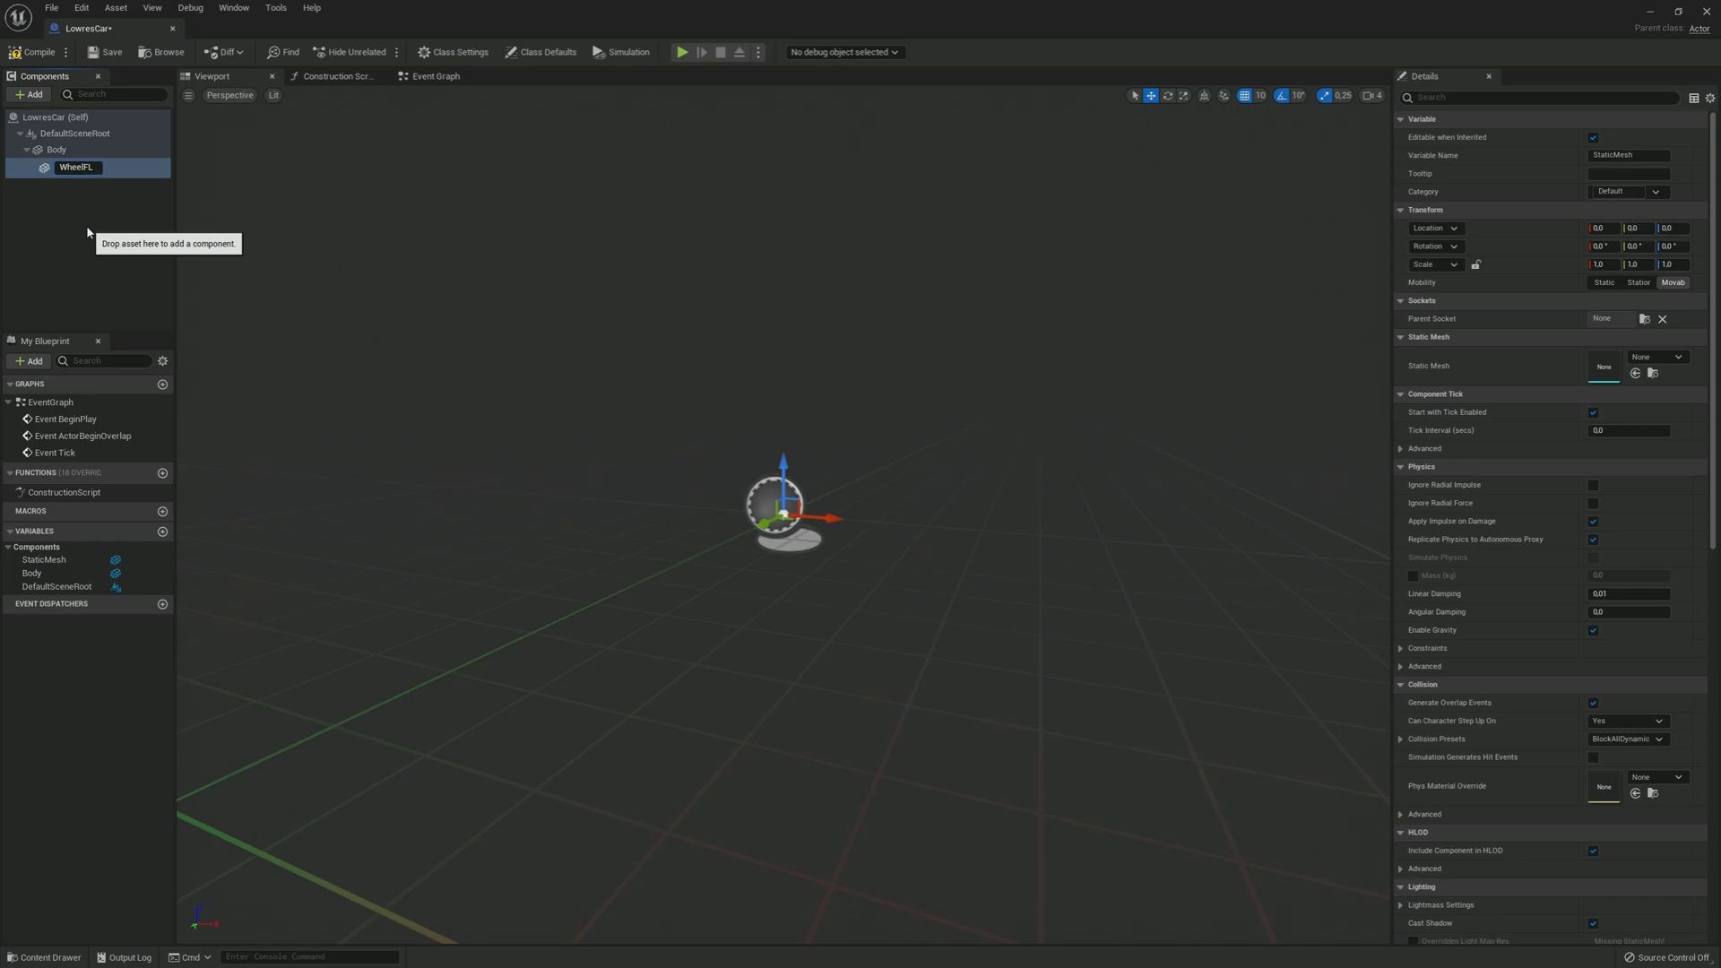
{"action": "type", "text": "WheelFL"}
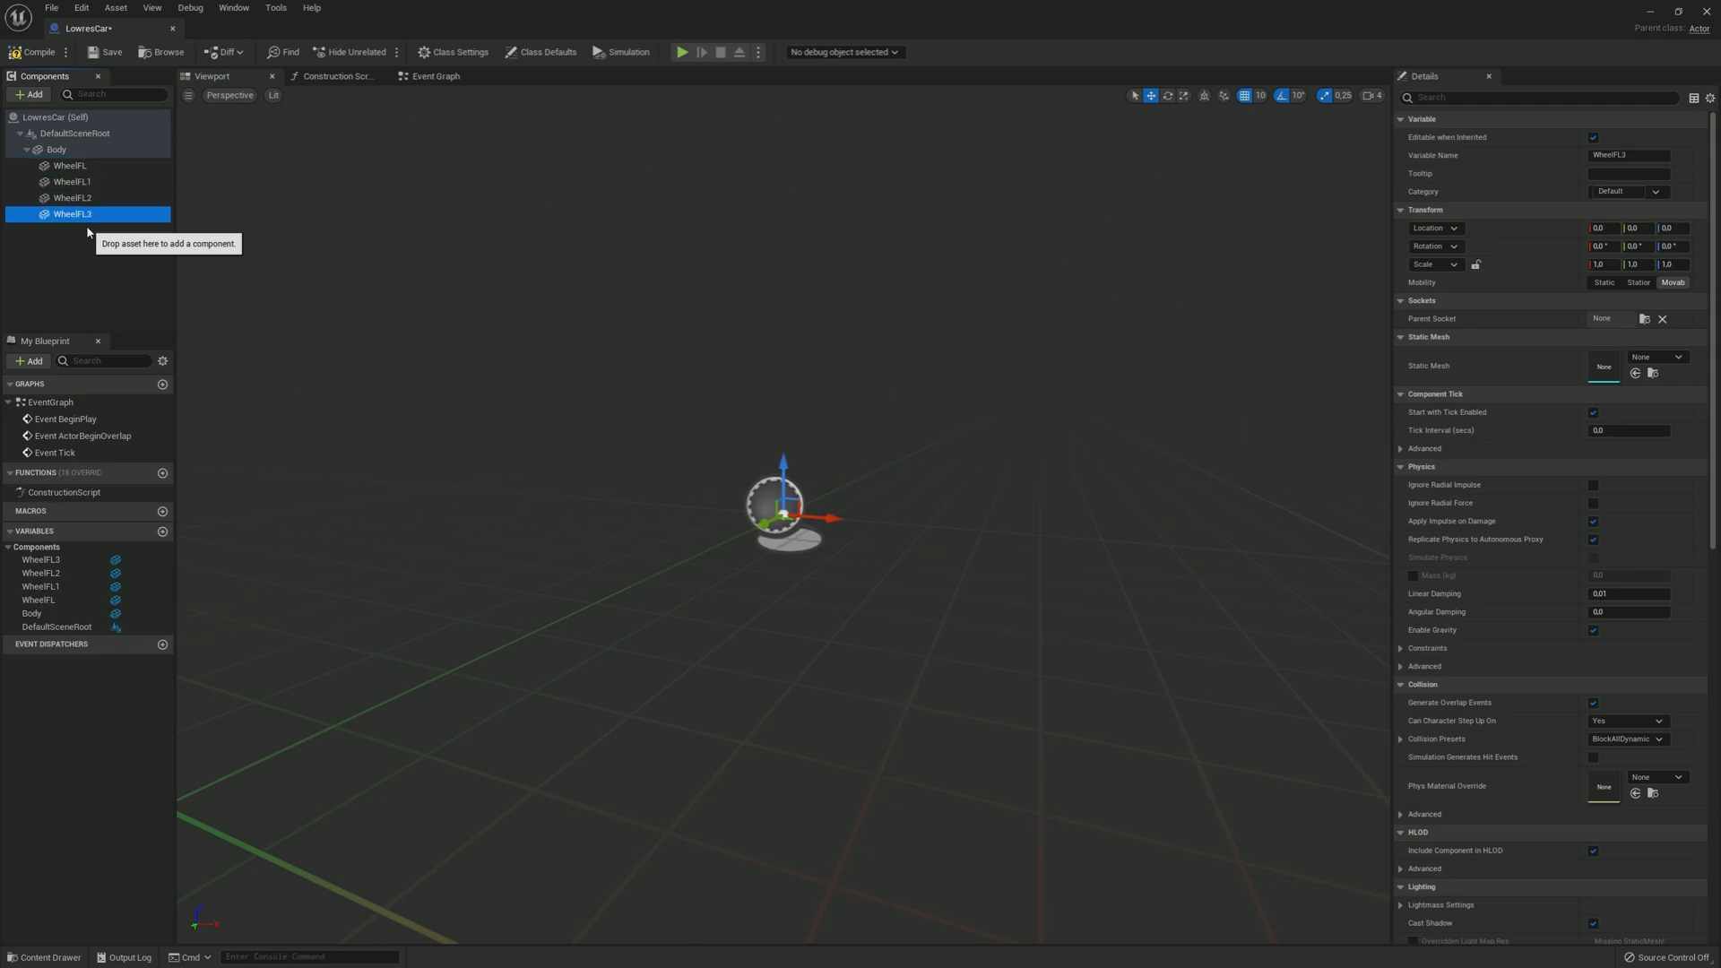
Step: Duplicate and rename child meshes as WheelFR, WheelRL, WheelRR and Windows
{"action": "left_click", "coordinate": [73, 181]}
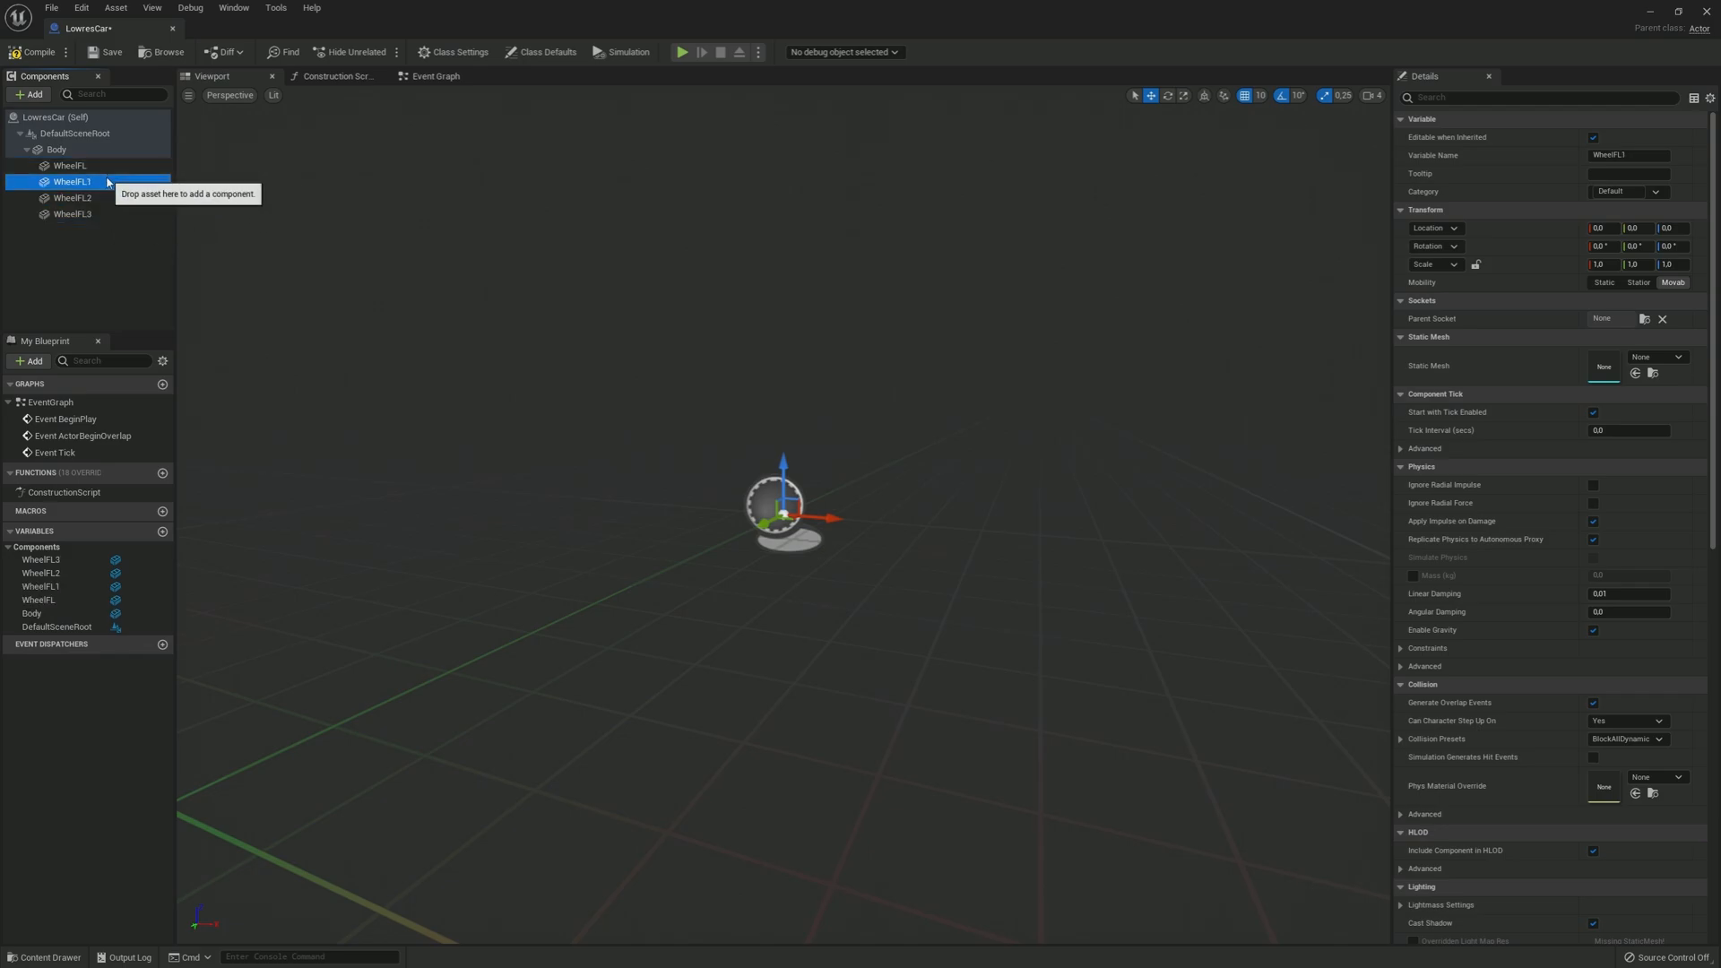
{"action": "double_click", "coordinate": [64, 181]}
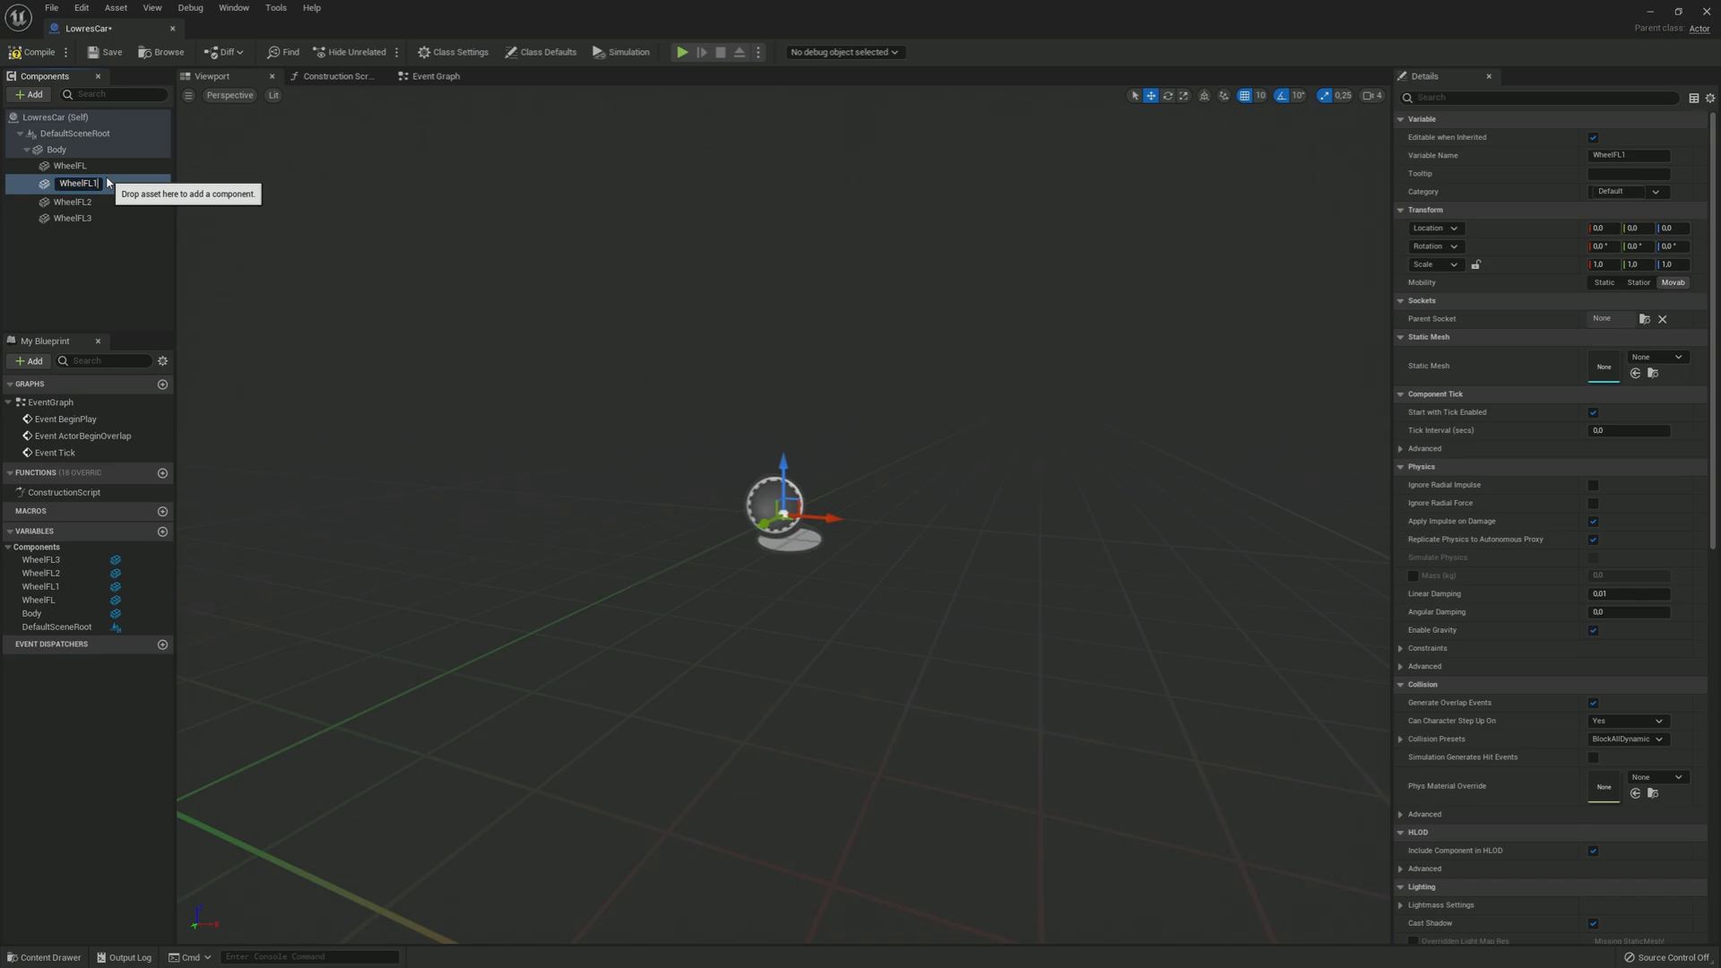
{"action": "key", "text": "Enter"}
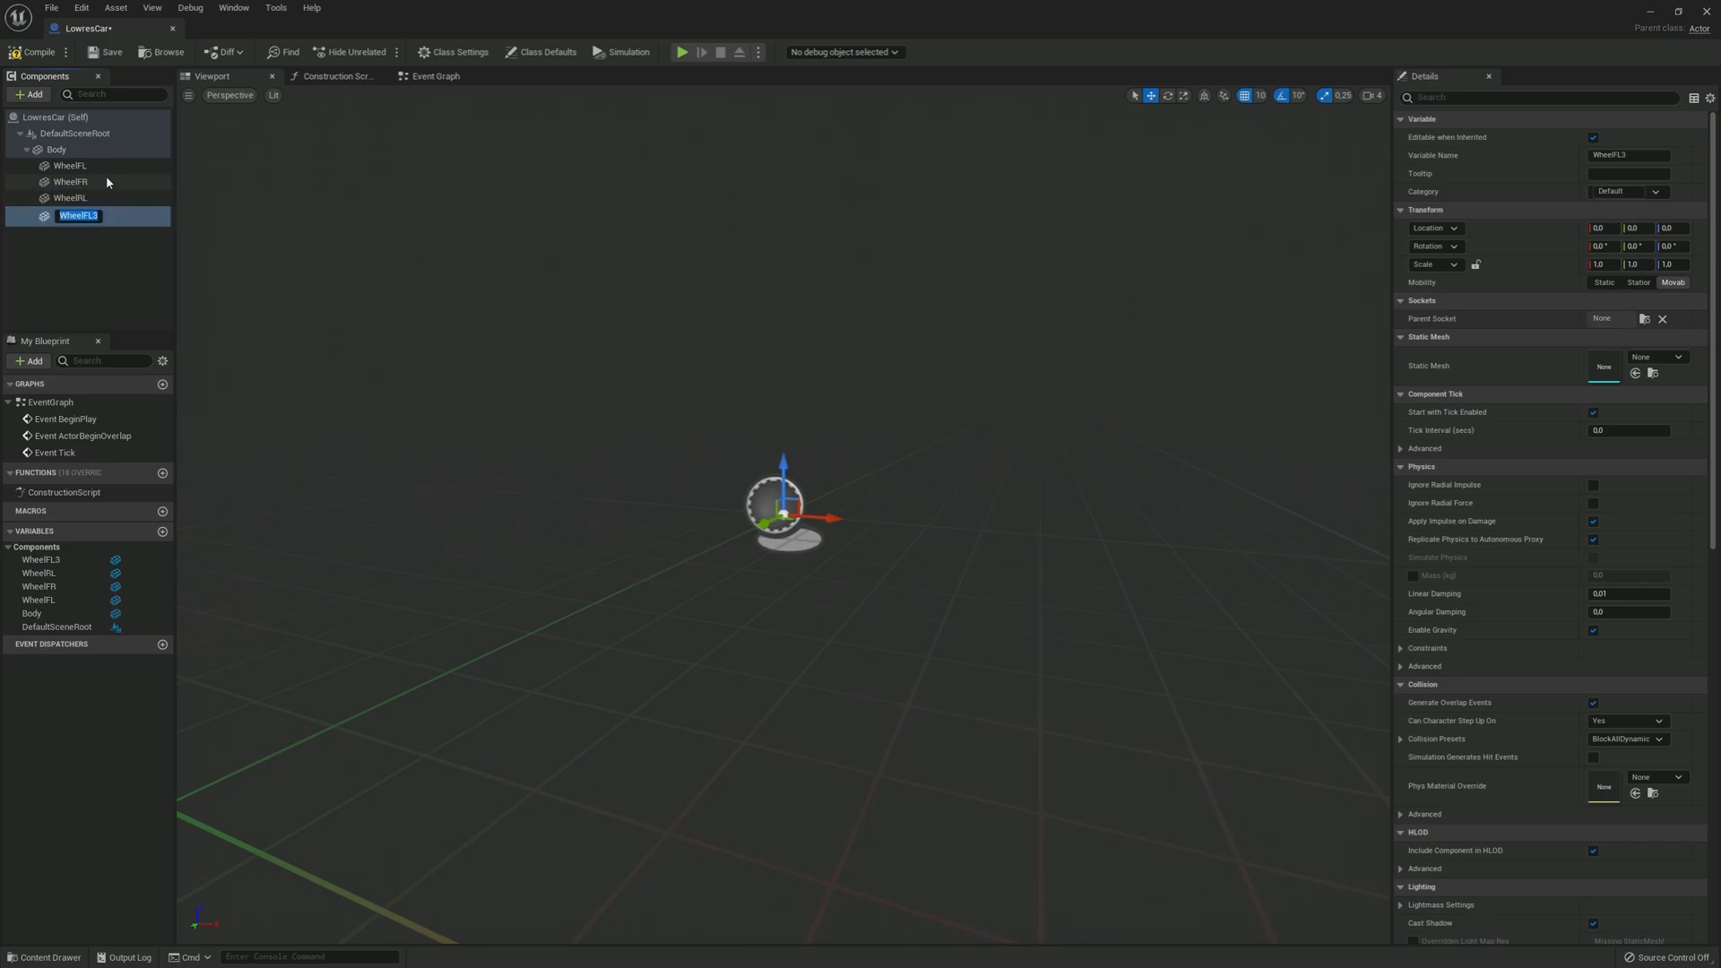
{"action": "key", "text": "Enter"}
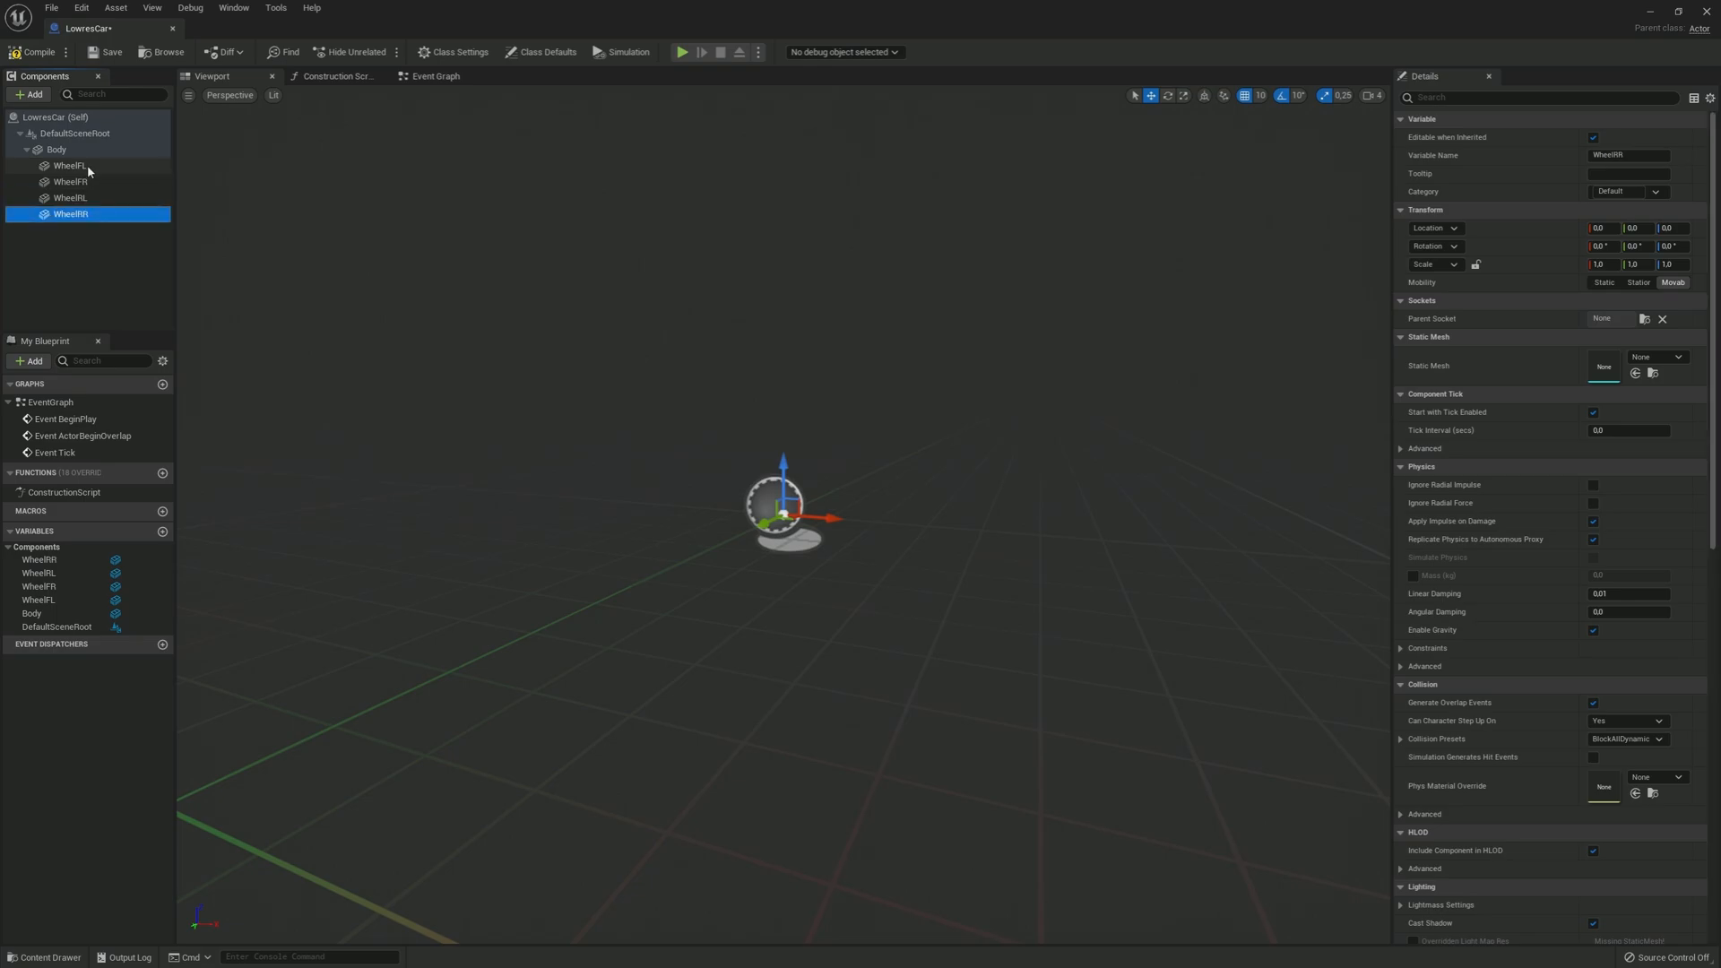
{"action": "left_click", "coordinate": [54, 150]}
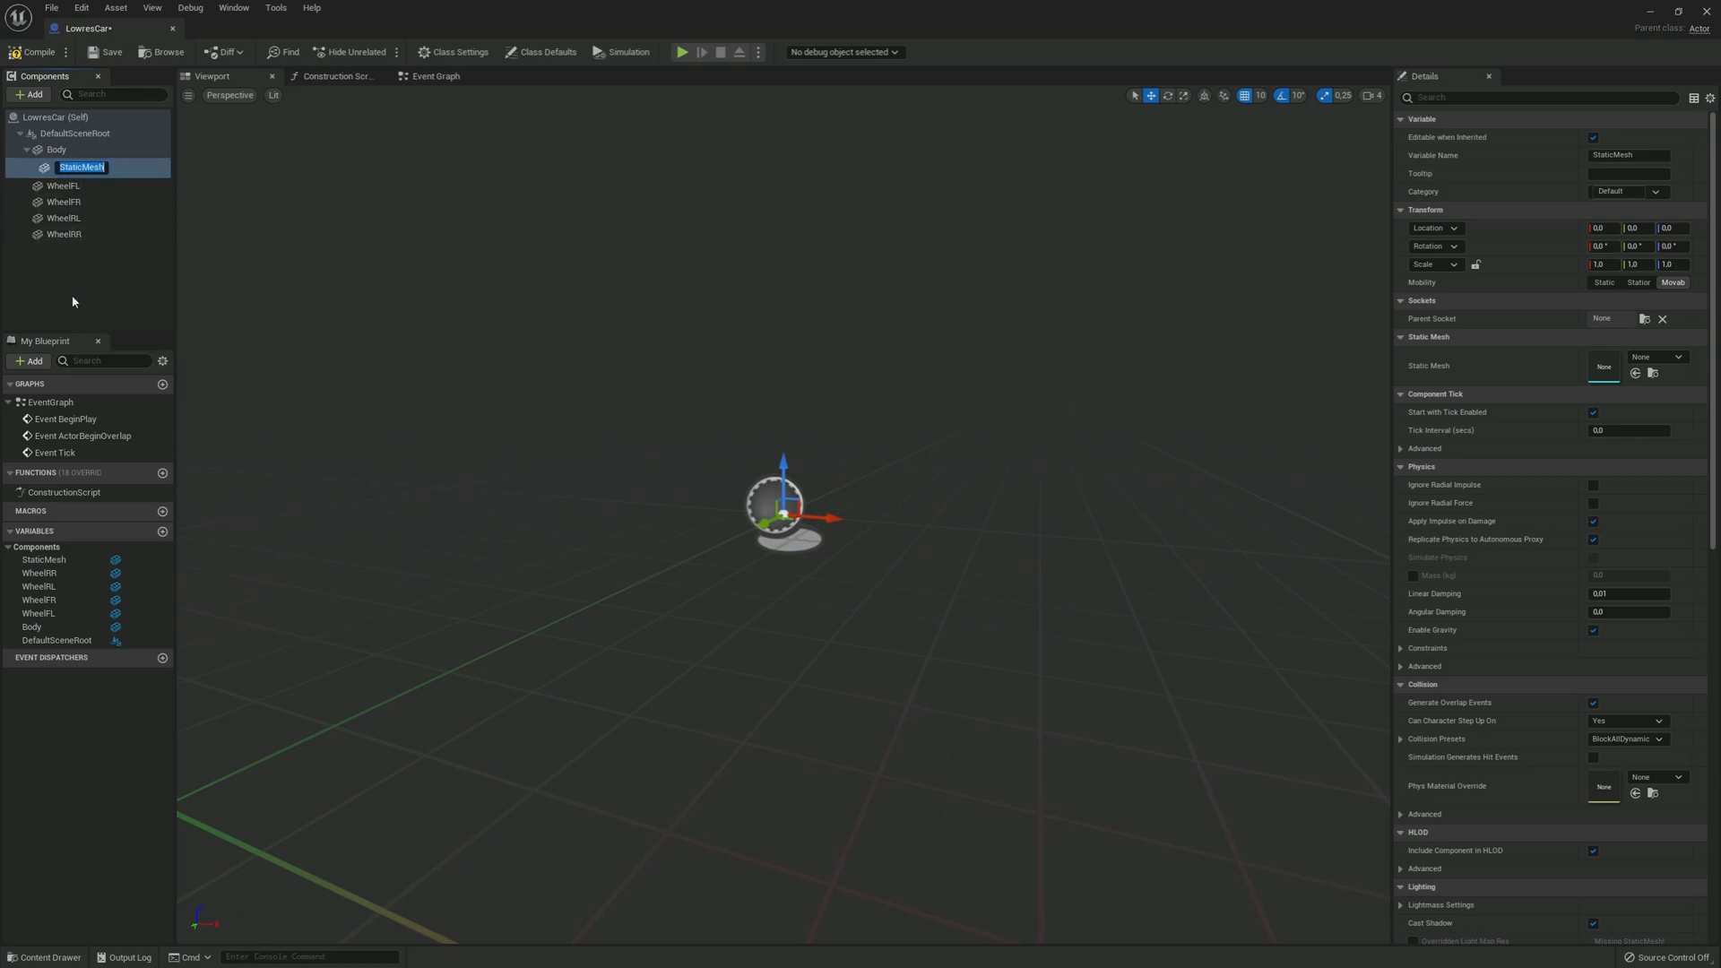
{"action": "type", "text": "Windows"}
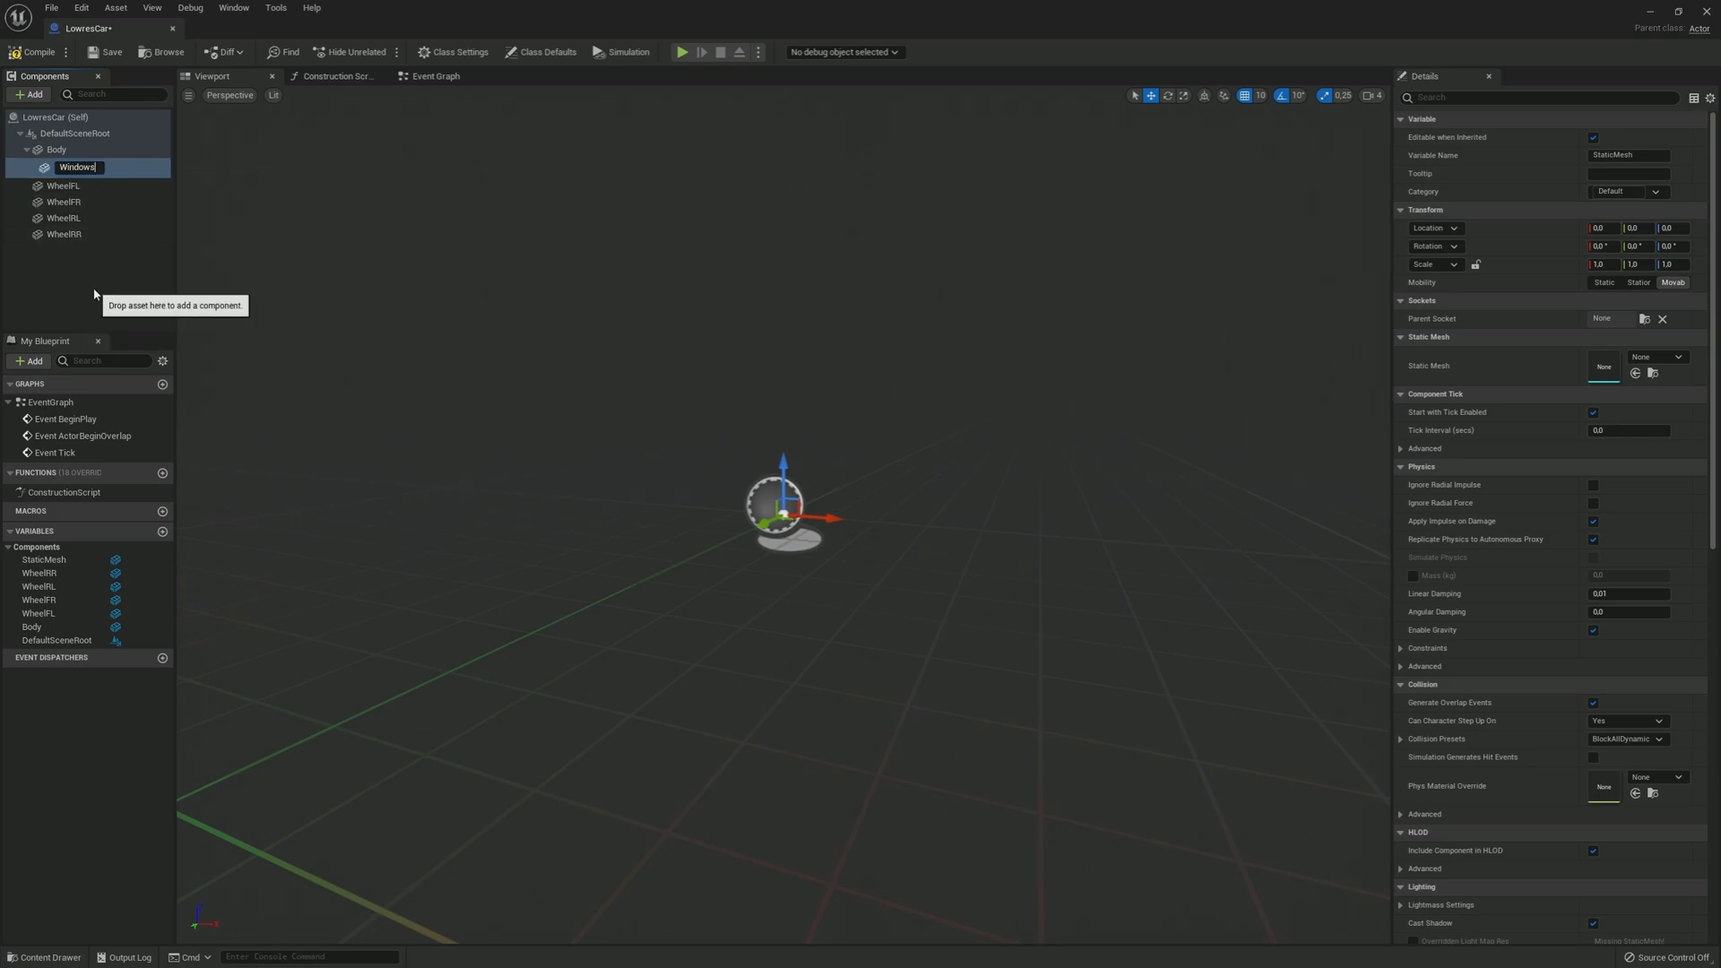
{"action": "key", "text": "Enter"}
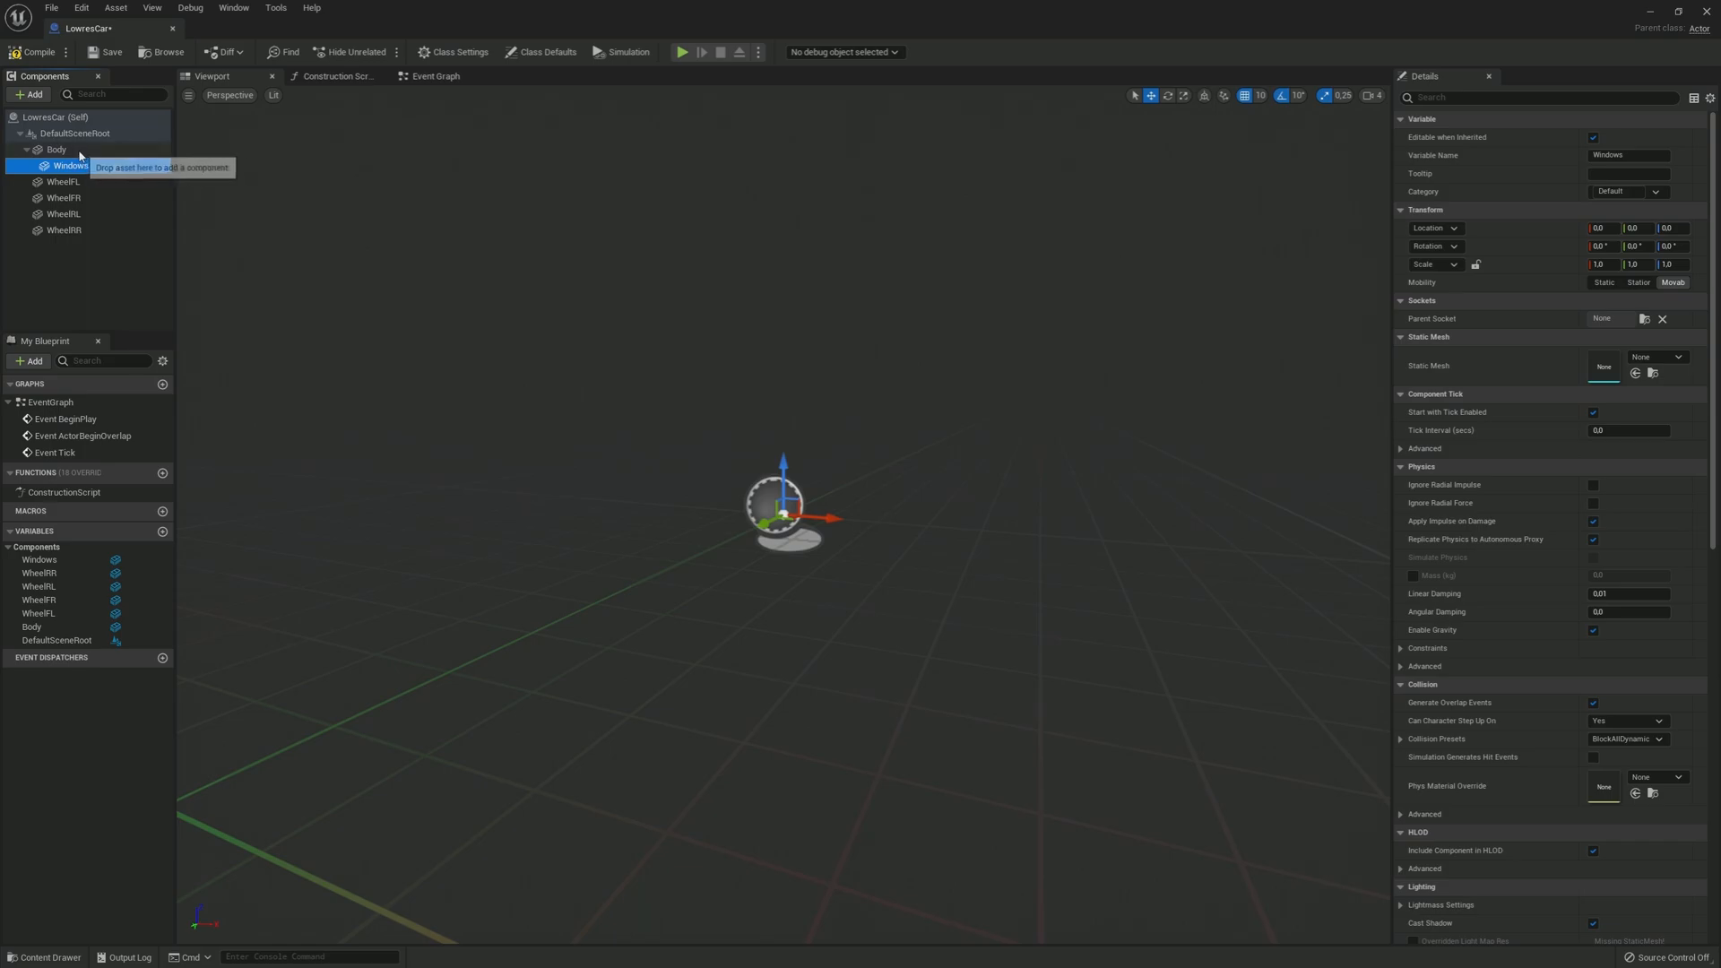
{"action": "left_click", "coordinate": [36, 957]}
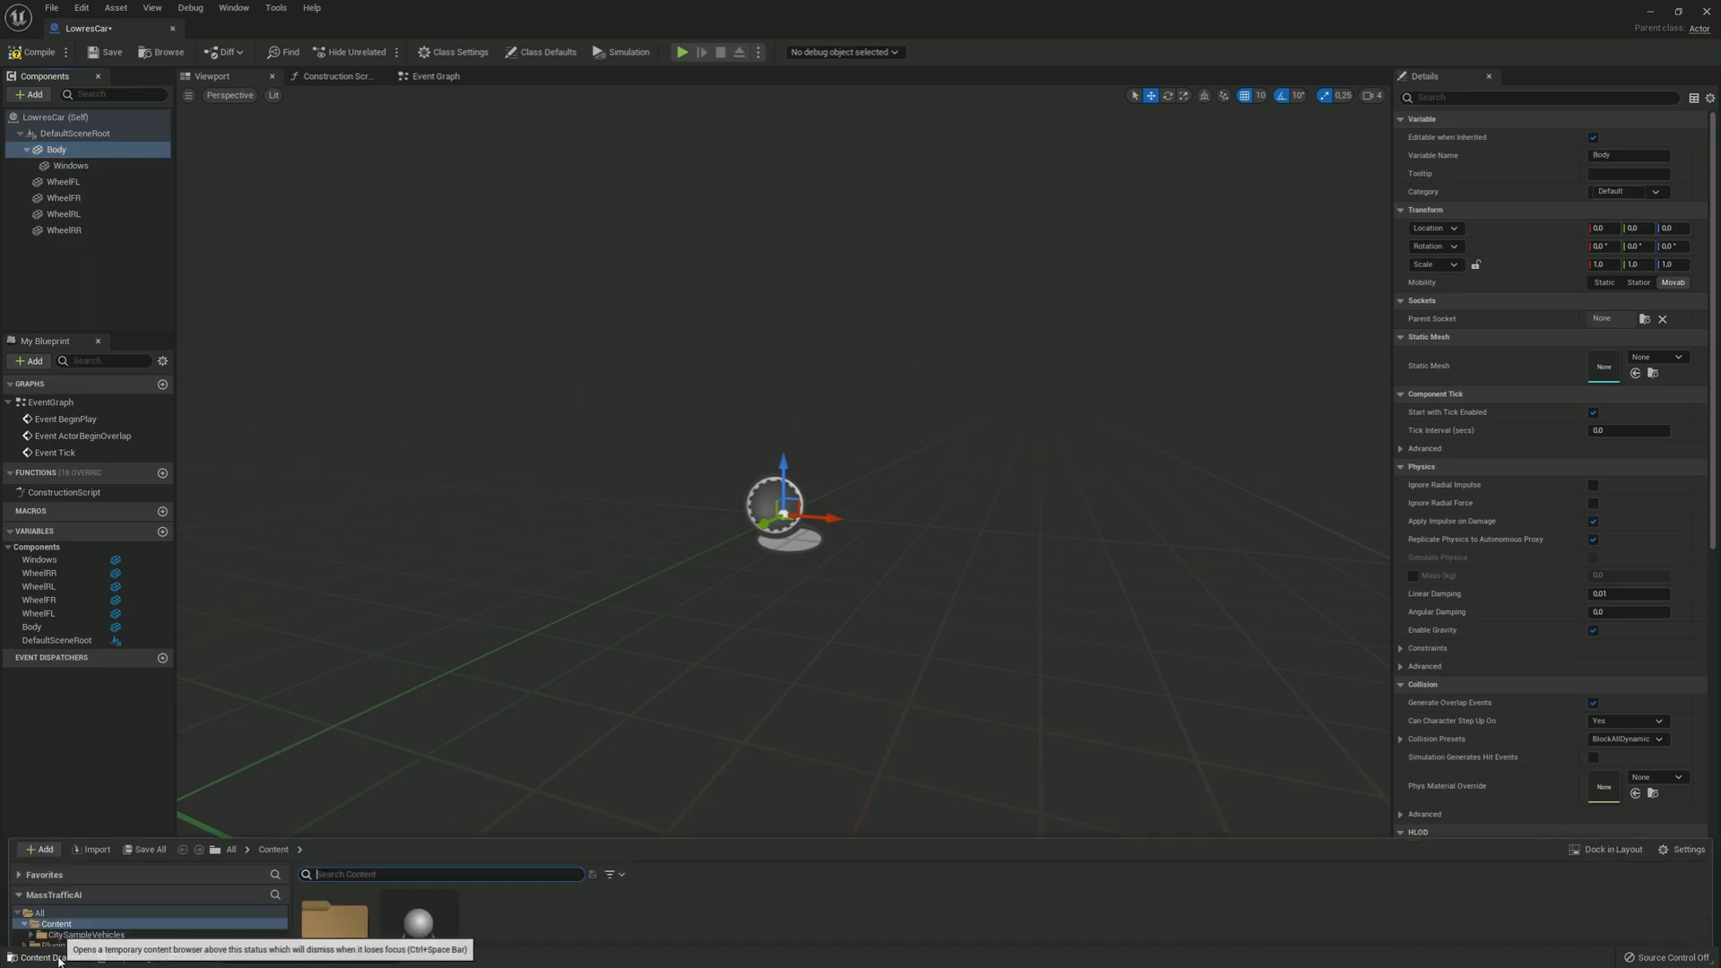
Step: Assign the wheel-less vehicle03 body mesh to Body and the glass mesh to Windows
{"action": "left_click", "coordinate": [82, 934]}
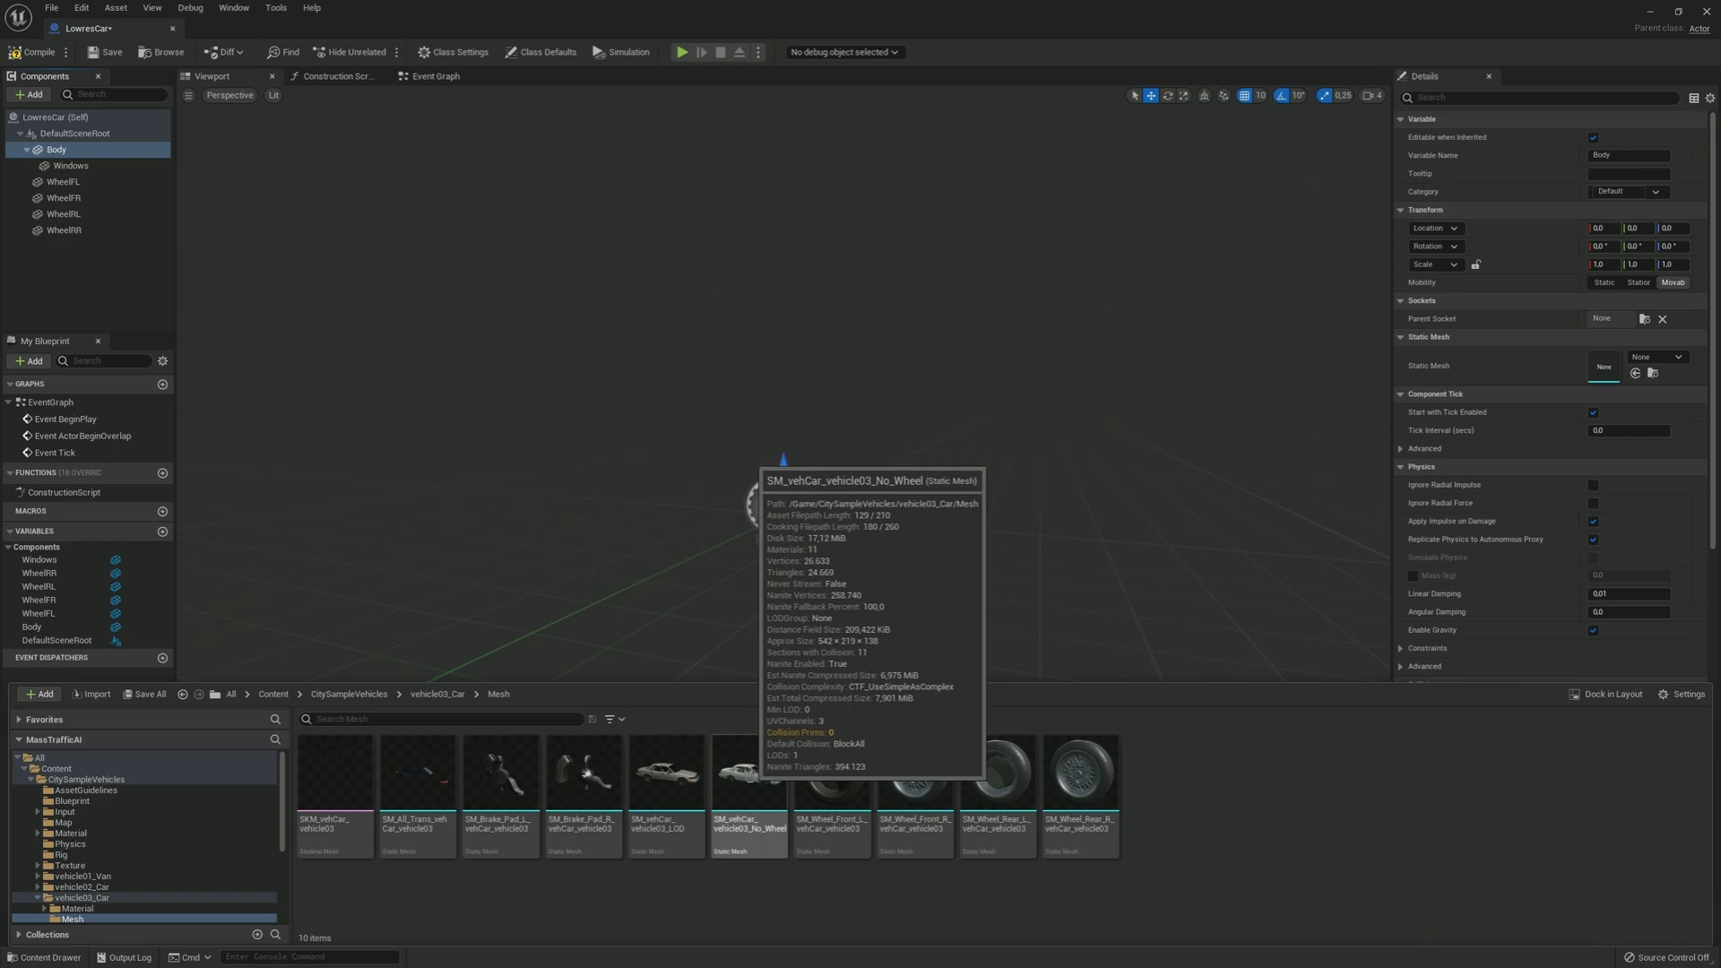
{"action": "left_click", "coordinate": [749, 780]}
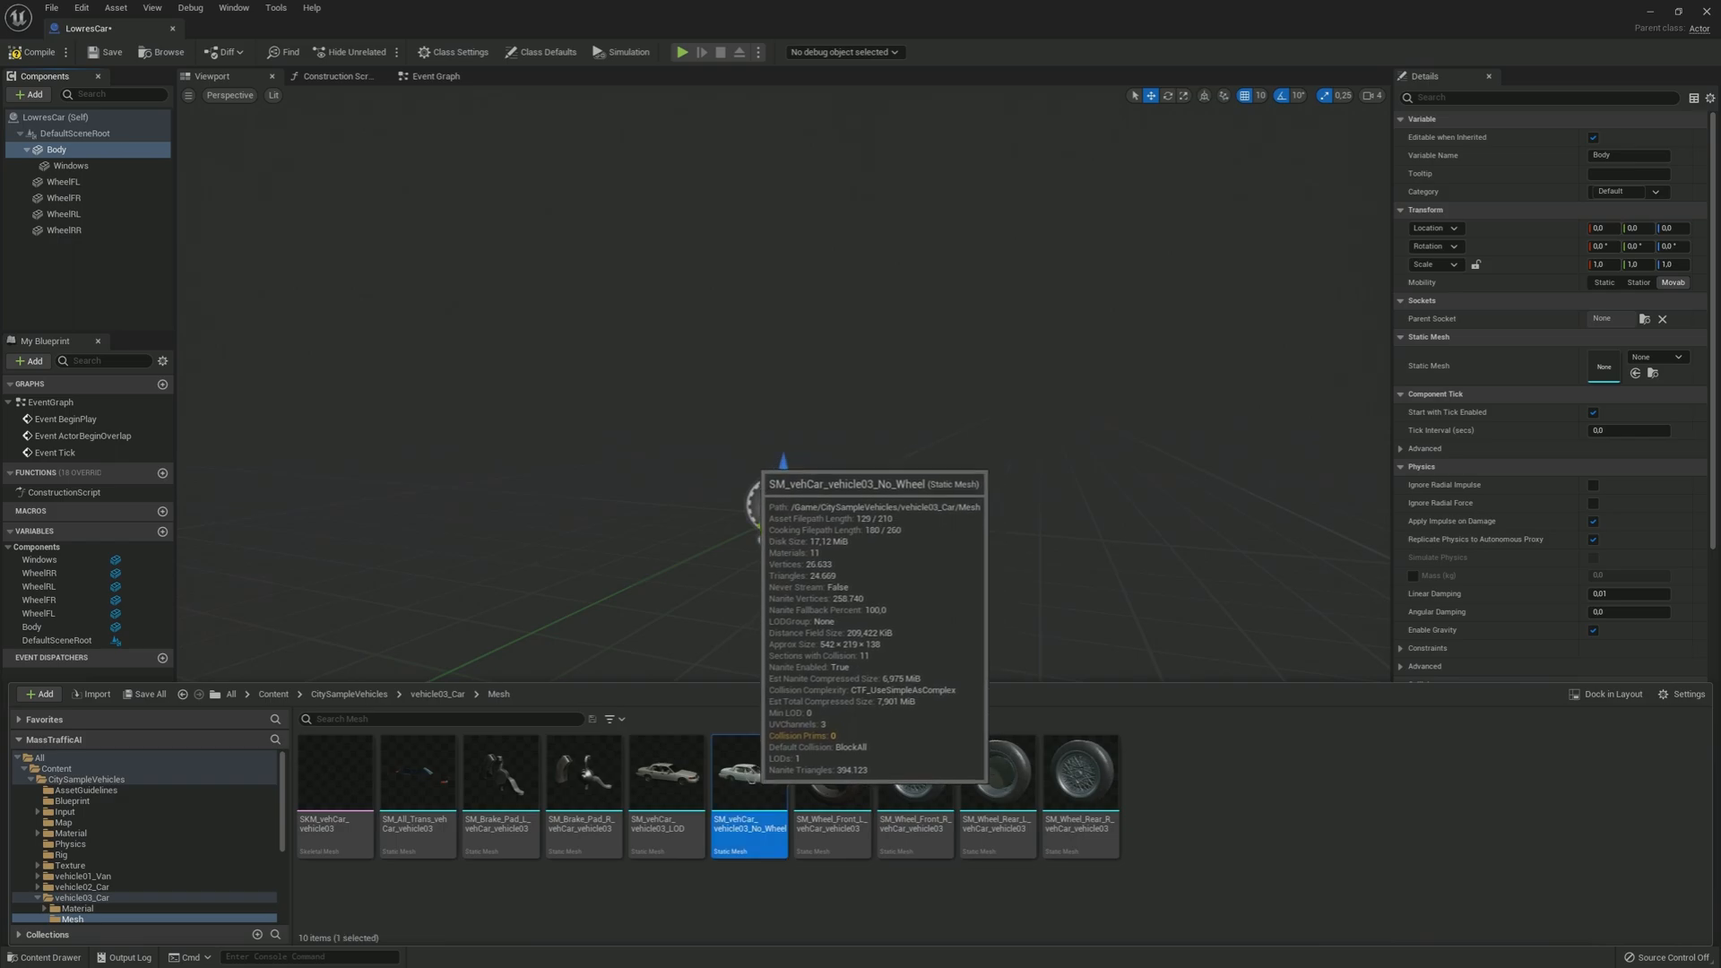
{"action": "left_click", "coordinate": [1660, 357]}
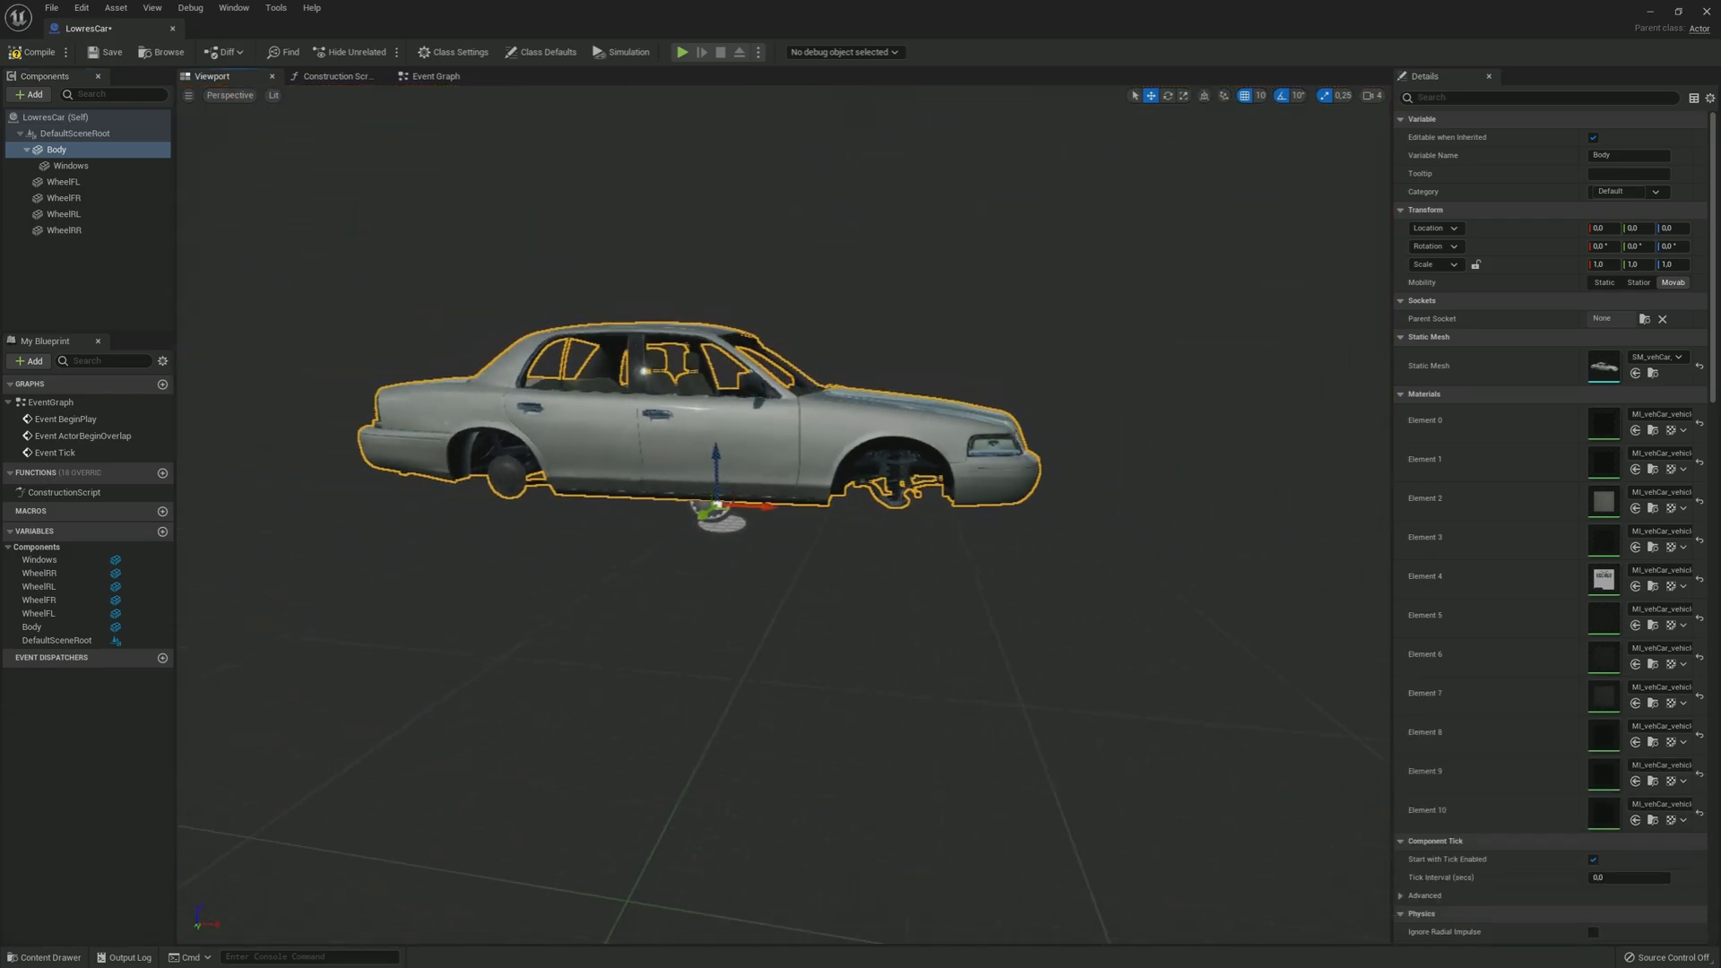
{"action": "left_click", "coordinate": [70, 165]}
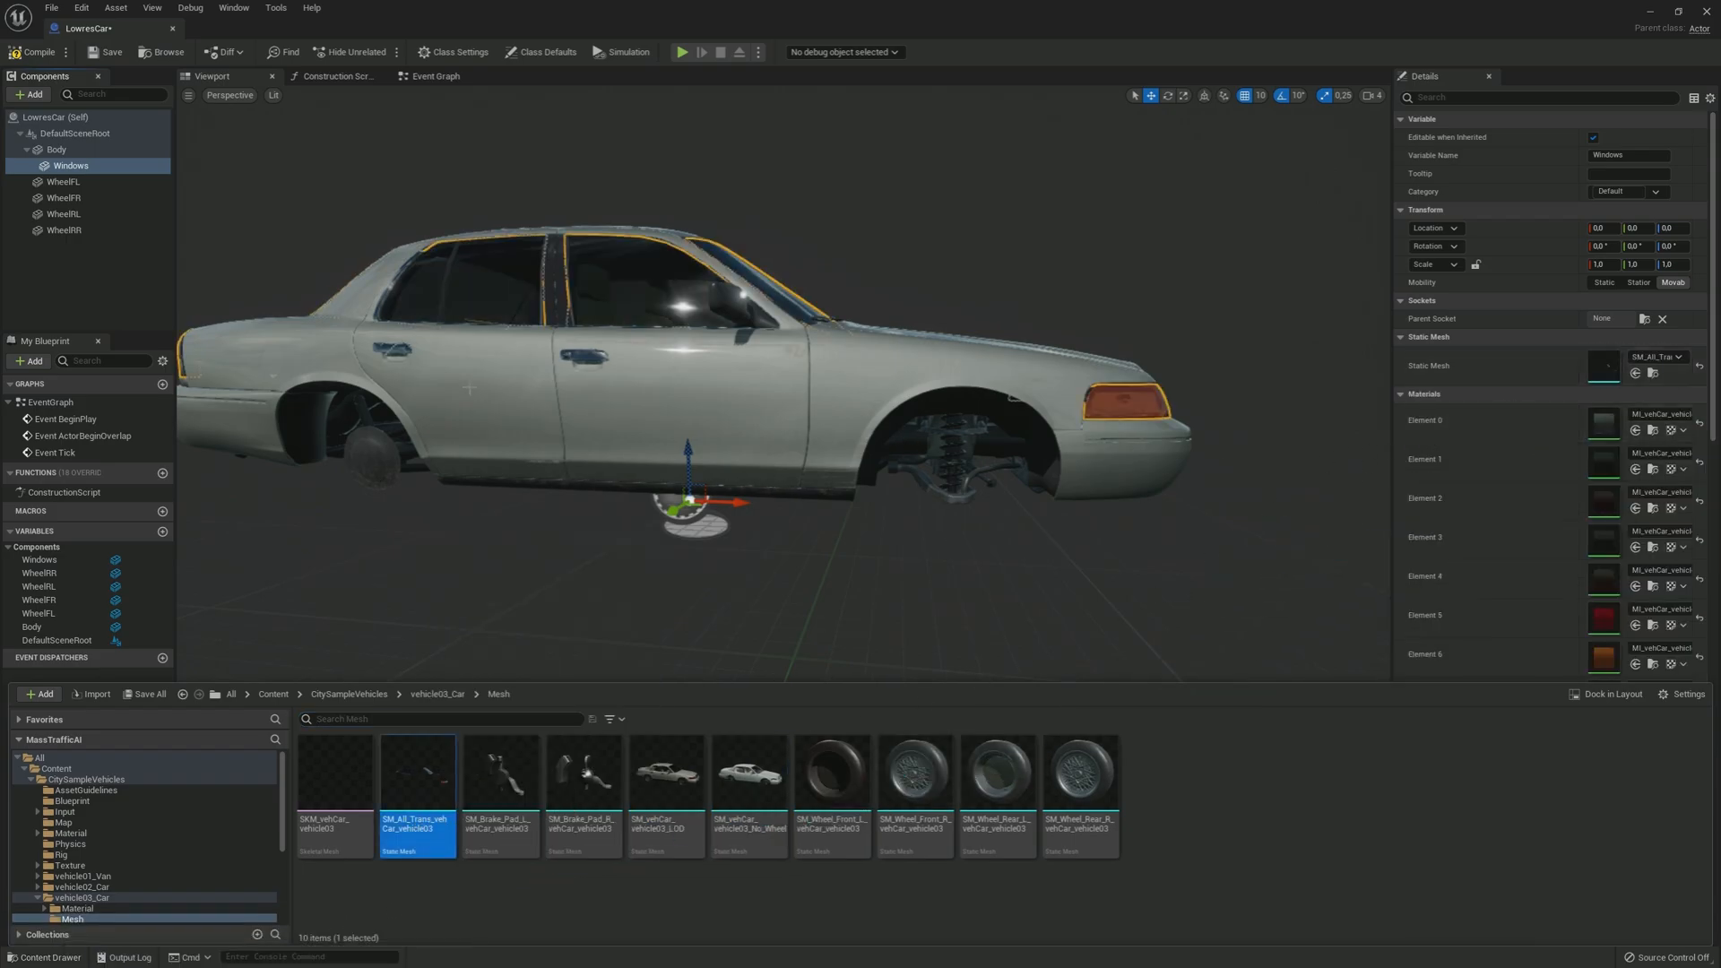
Step: Assign the four vehicle03 wheel meshes to WheelFL, WheelFR, WheelRL and WheelRR, then compile
{"action": "left_click", "coordinate": [61, 182]}
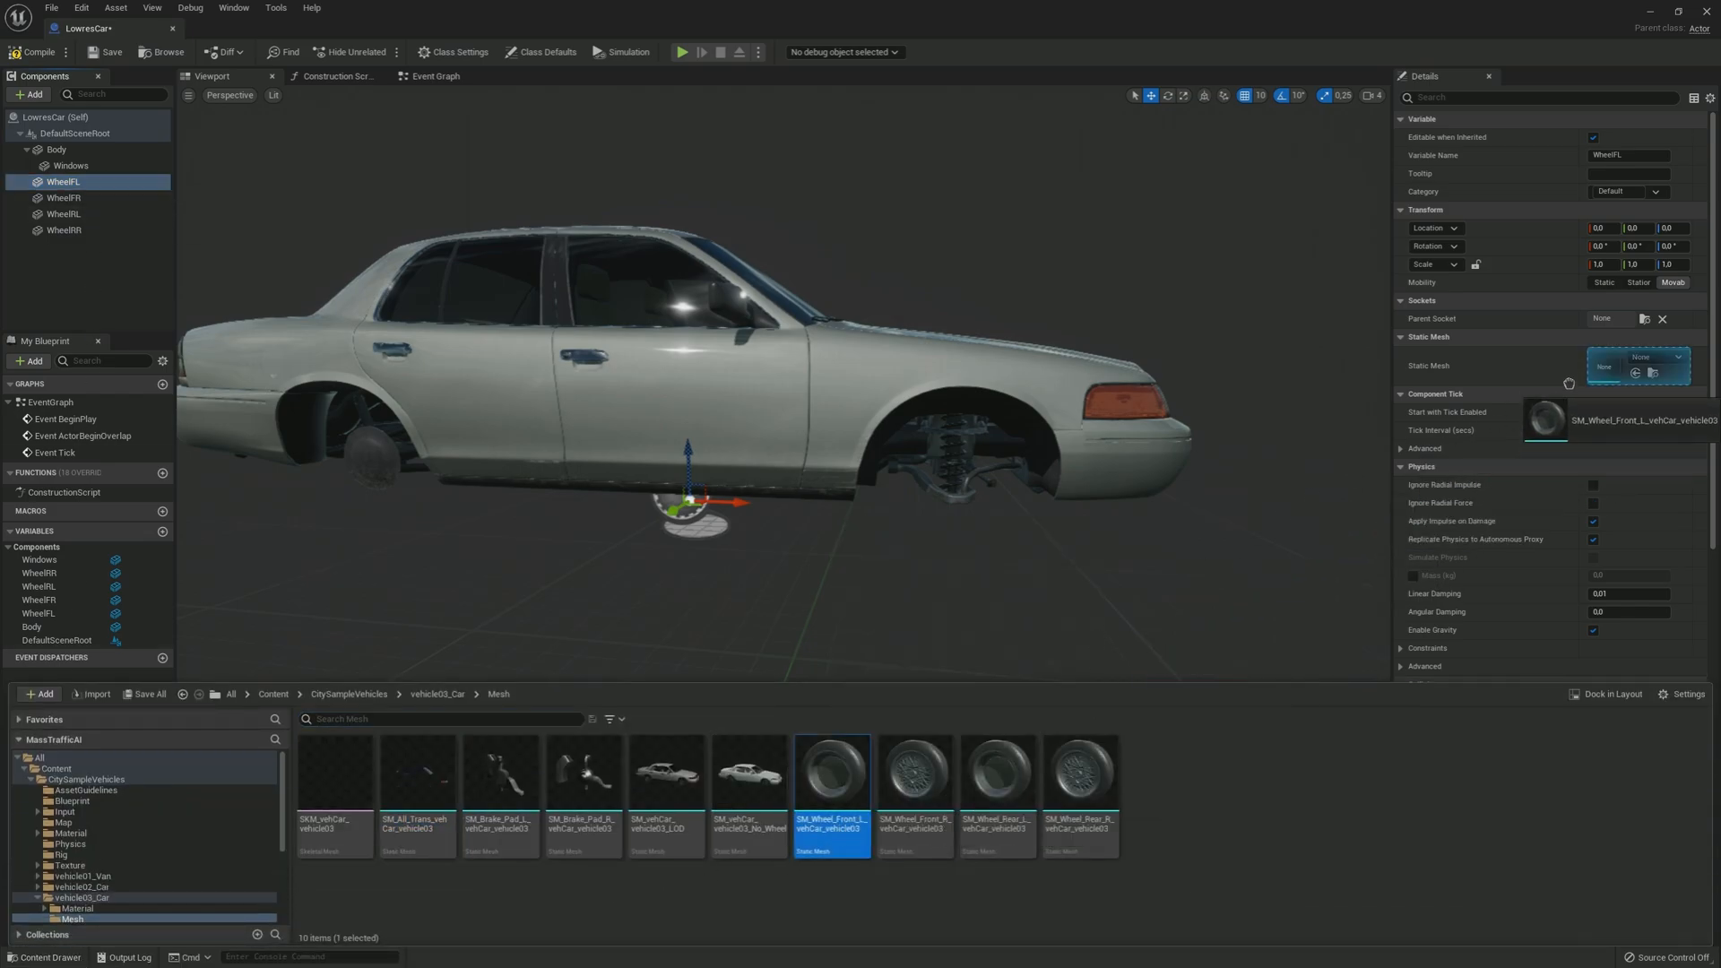
{"action": "left_click", "coordinate": [59, 197]}
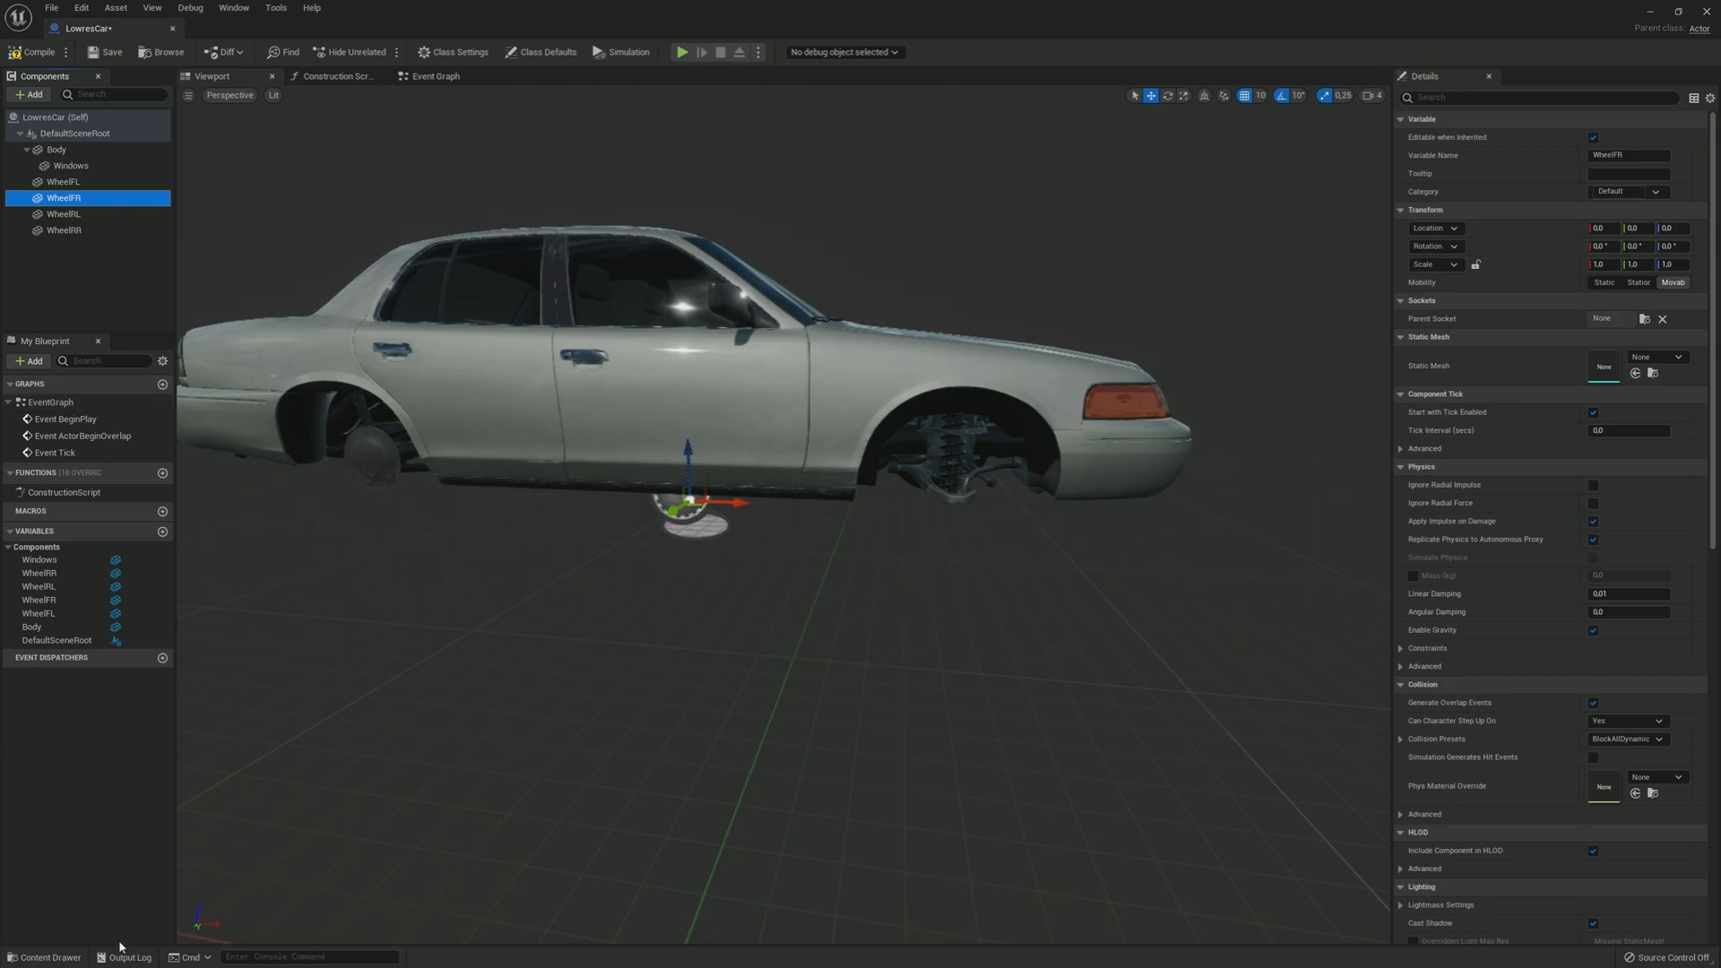
{"action": "mouse_move", "coordinate": [121, 943]}
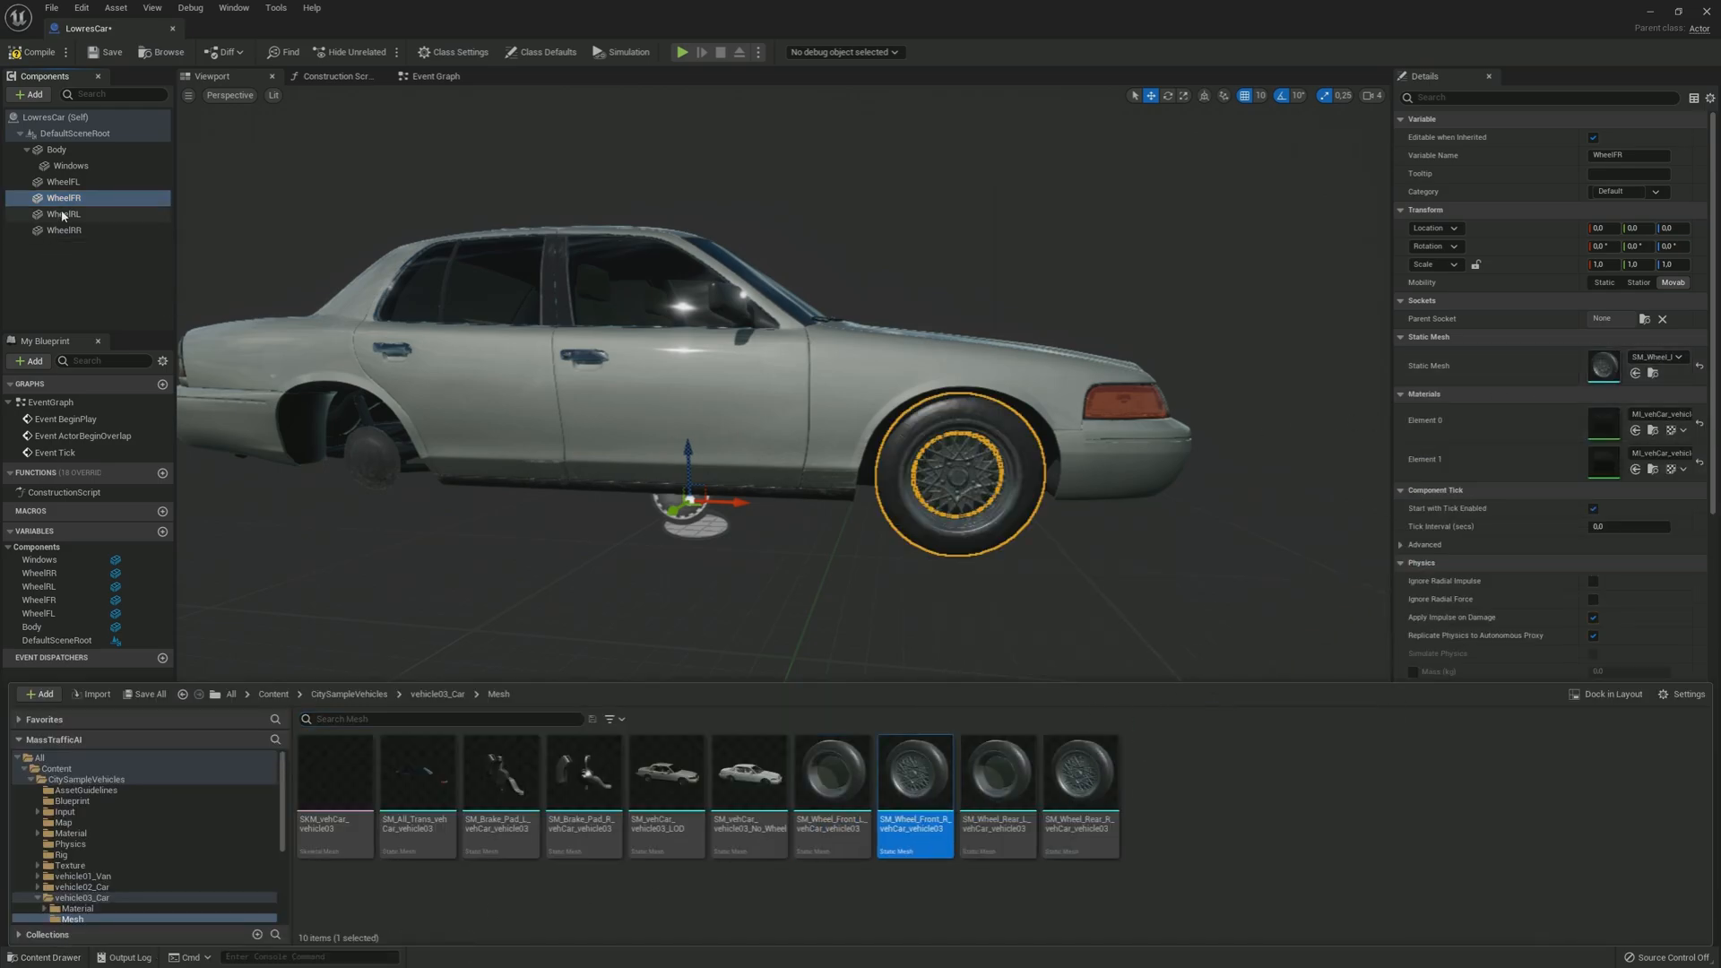
{"action": "left_click", "coordinate": [59, 213]}
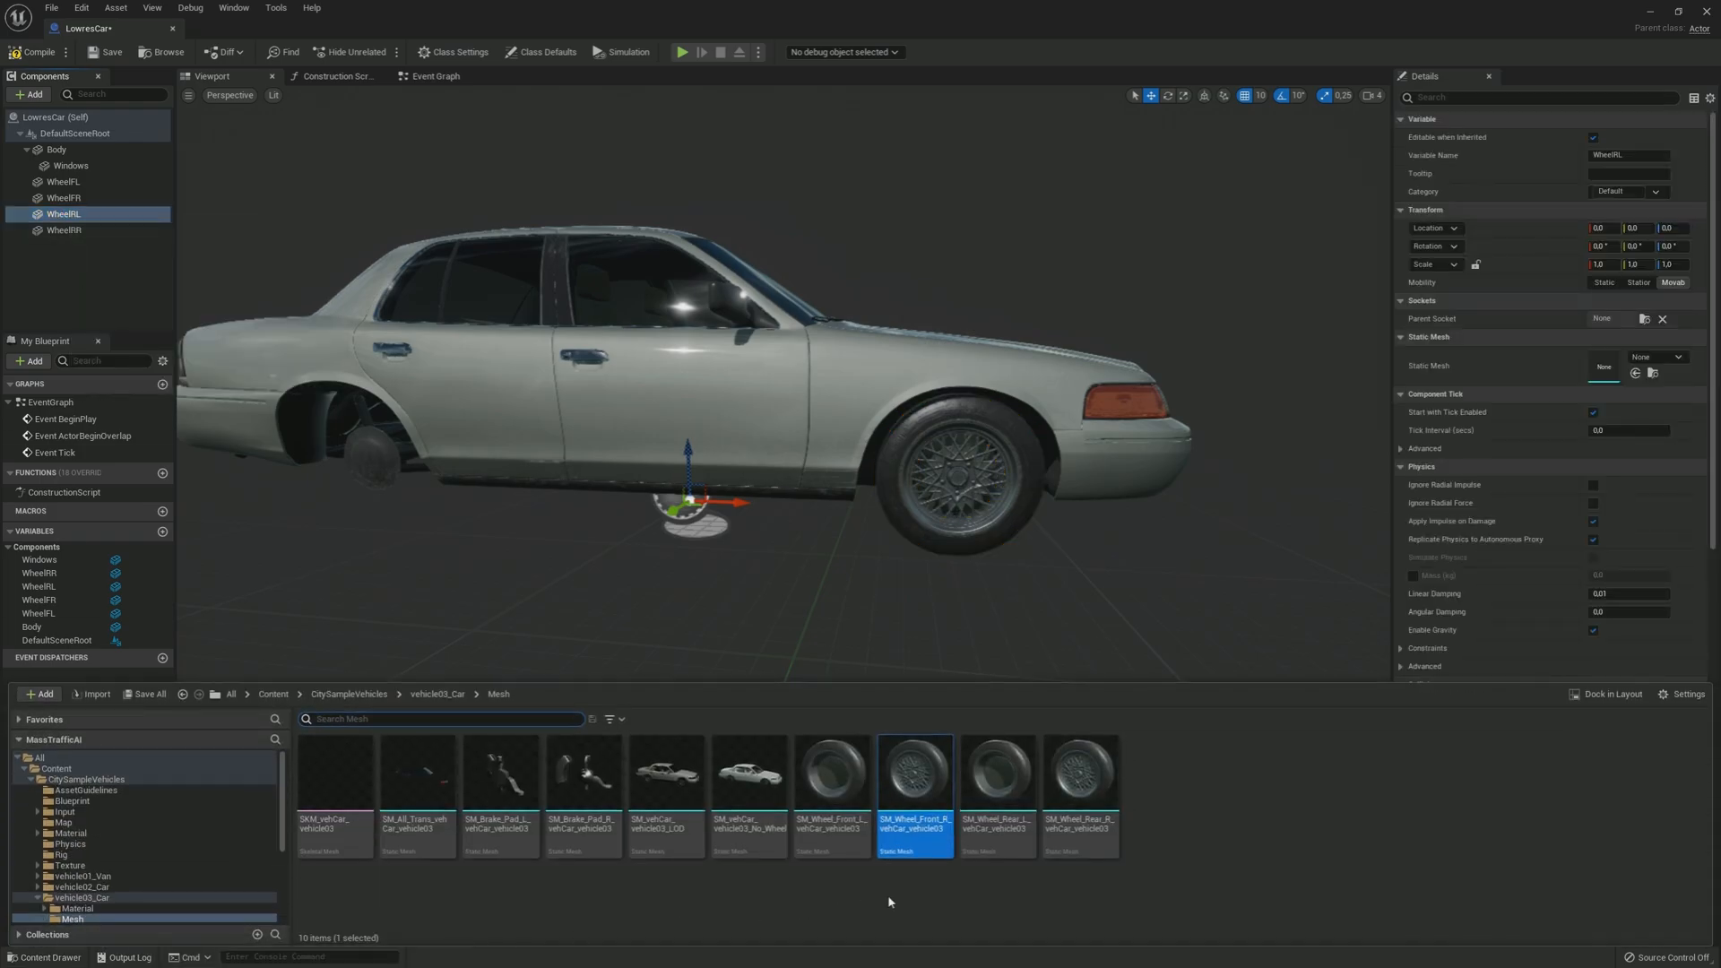
{"action": "left_click", "coordinate": [996, 773]}
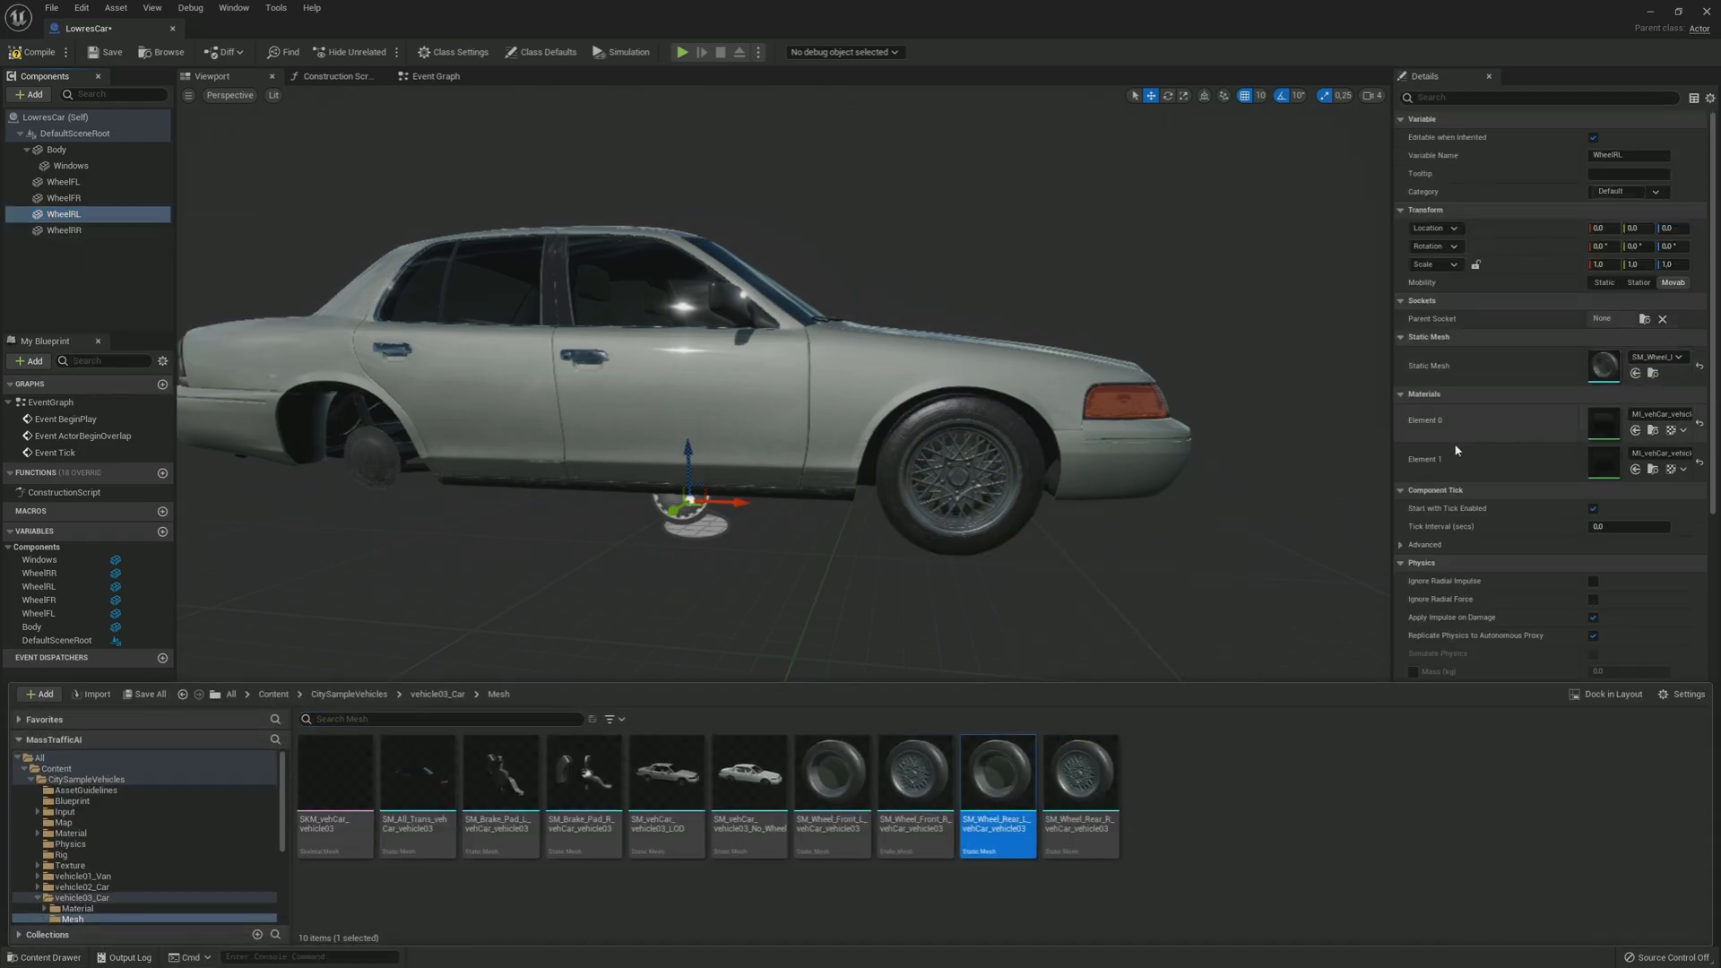
{"action": "left_click", "coordinate": [64, 229]}
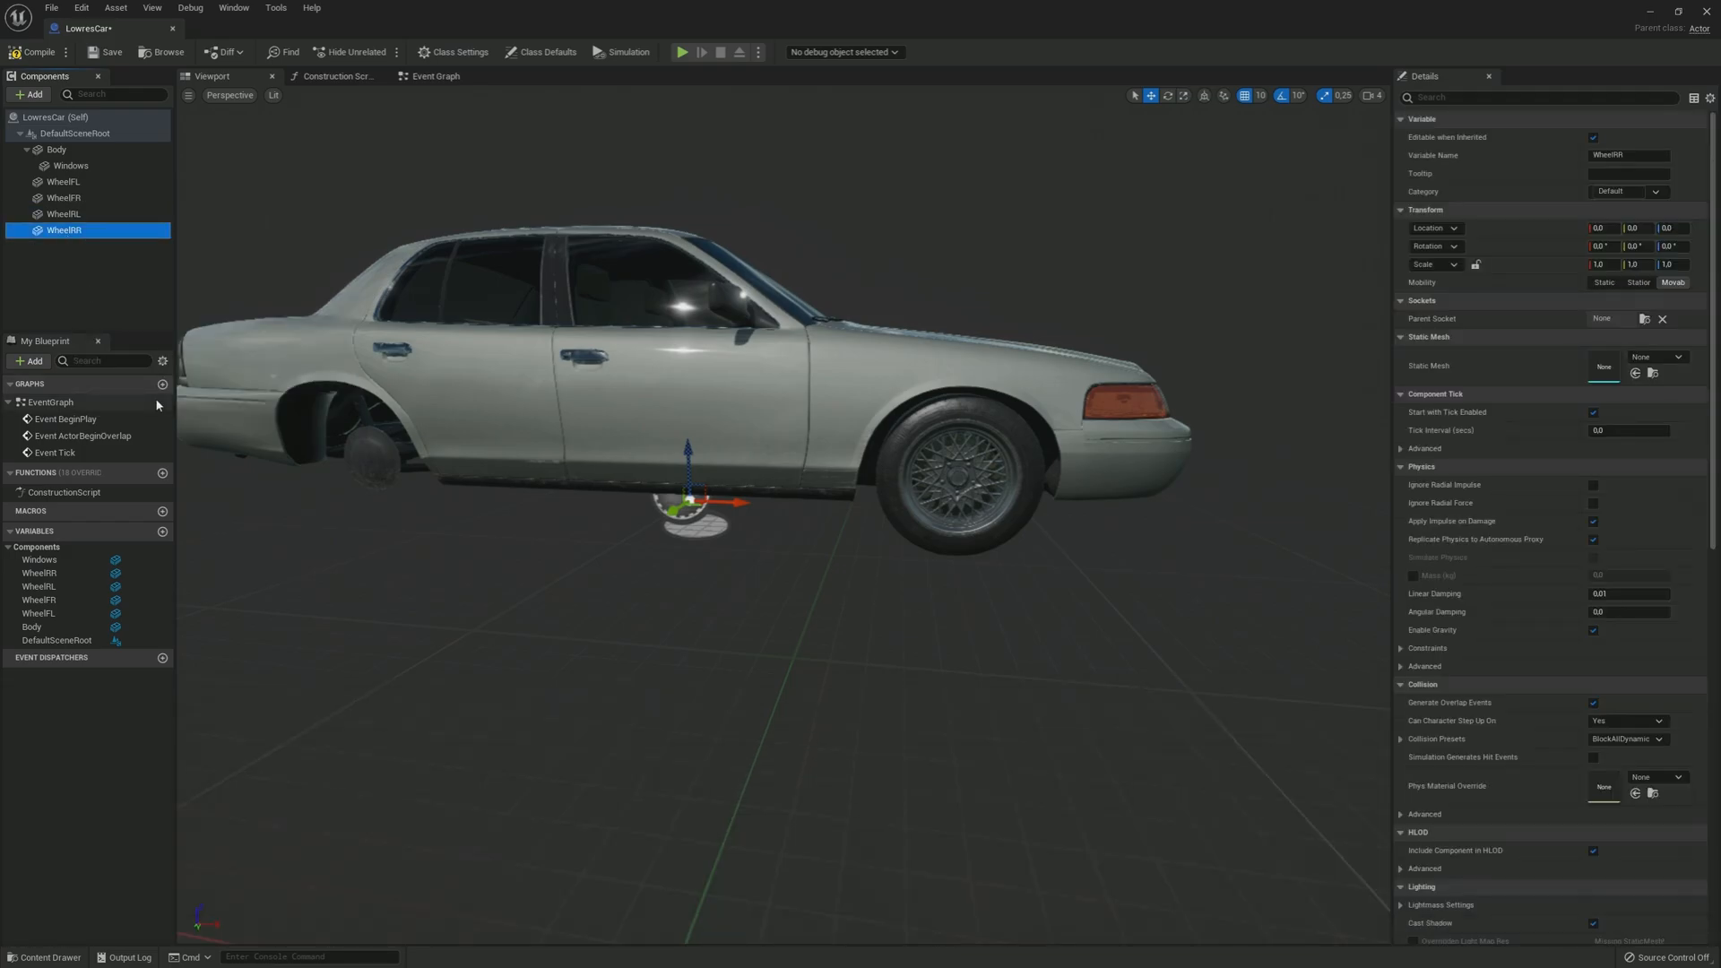
{"action": "left_click", "coordinate": [1605, 365]}
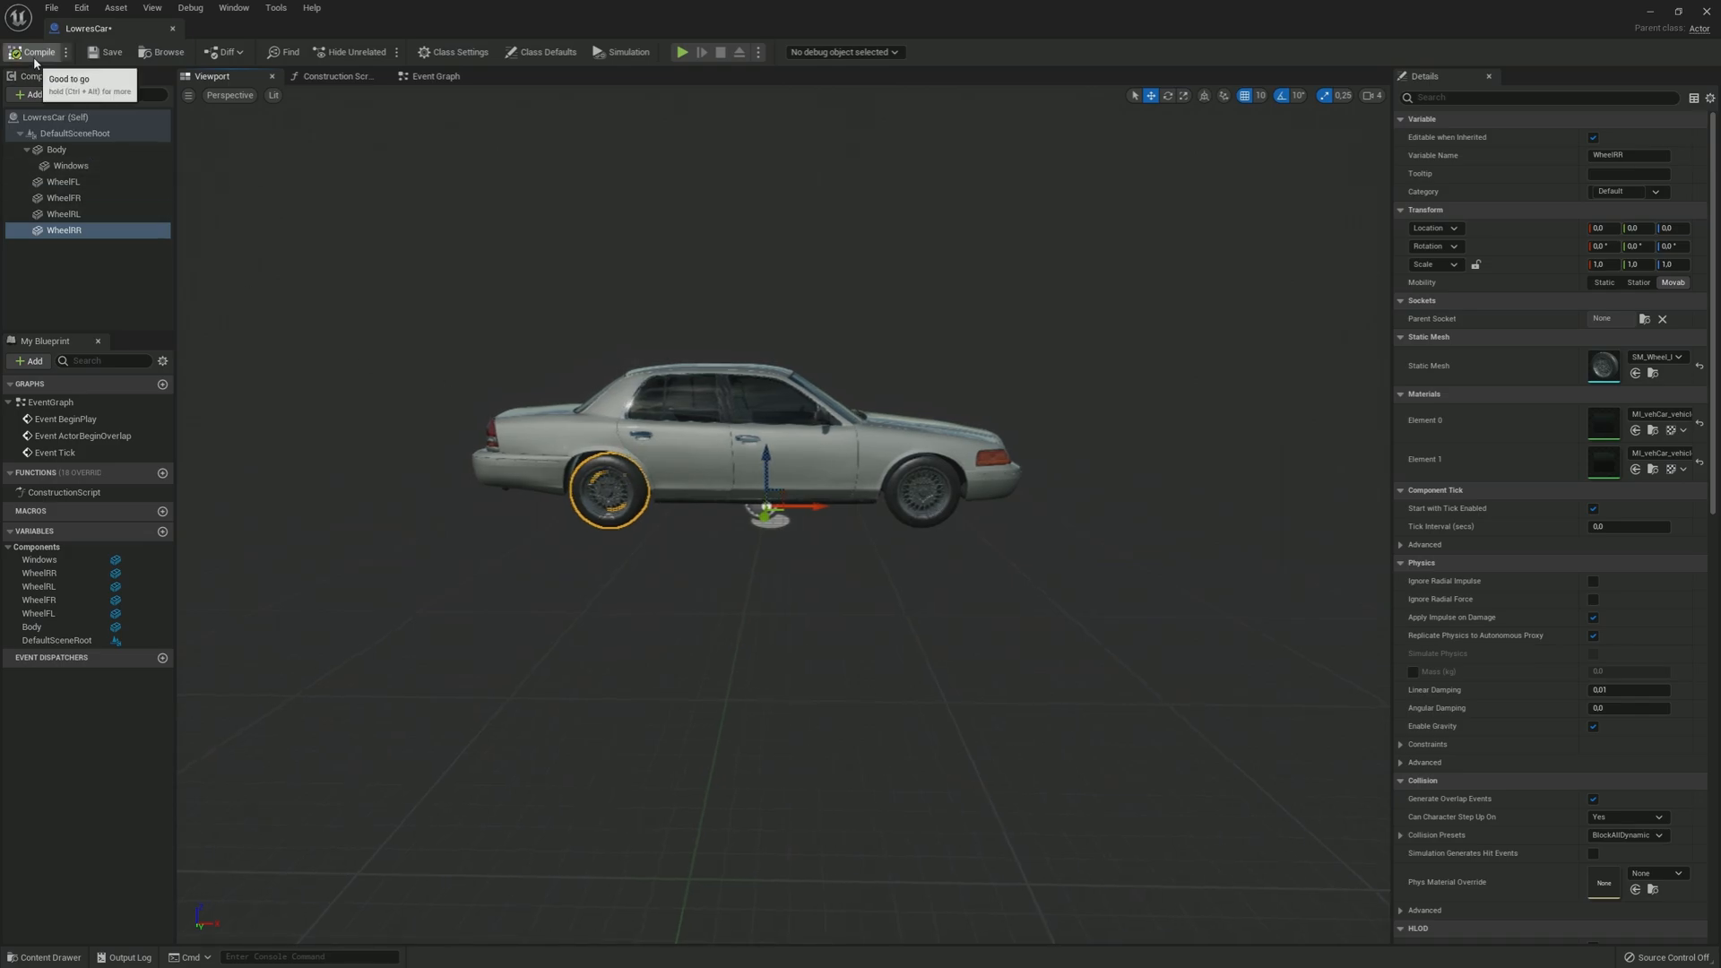
{"action": "left_click", "coordinate": [36, 50]}
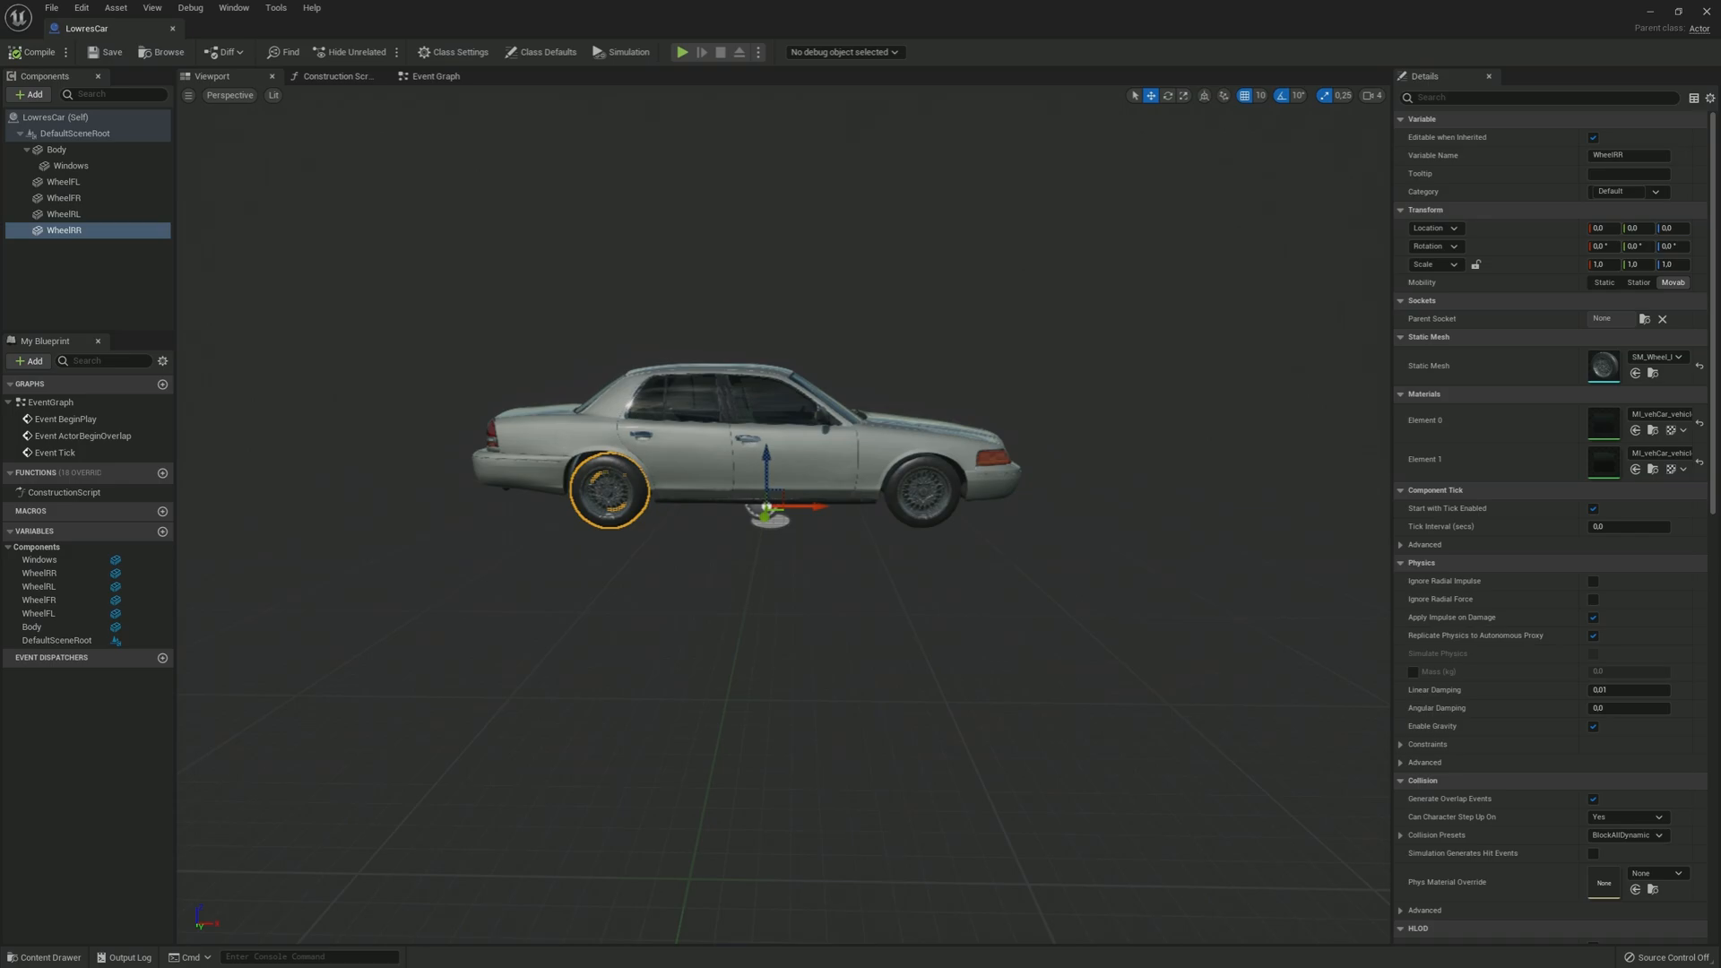
{"action": "left_click", "coordinate": [27, 95]}
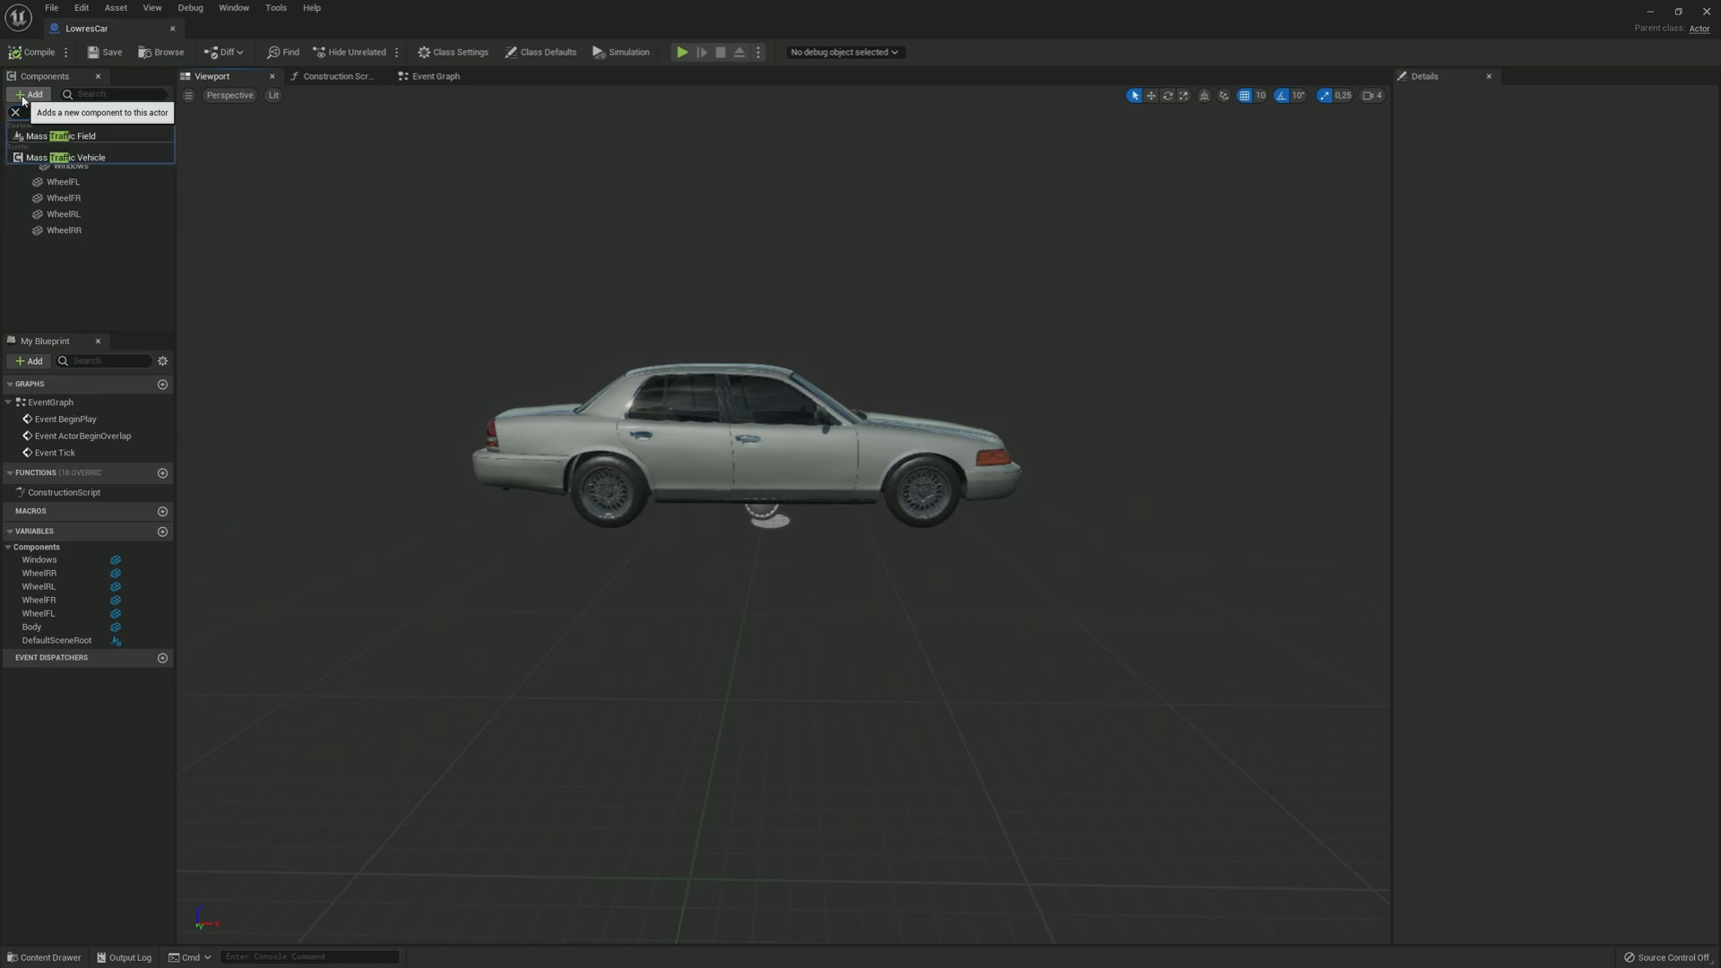
Step: Add a Mass Traffic Vehicle component to LowresCar
{"action": "type", "text": "traff"}
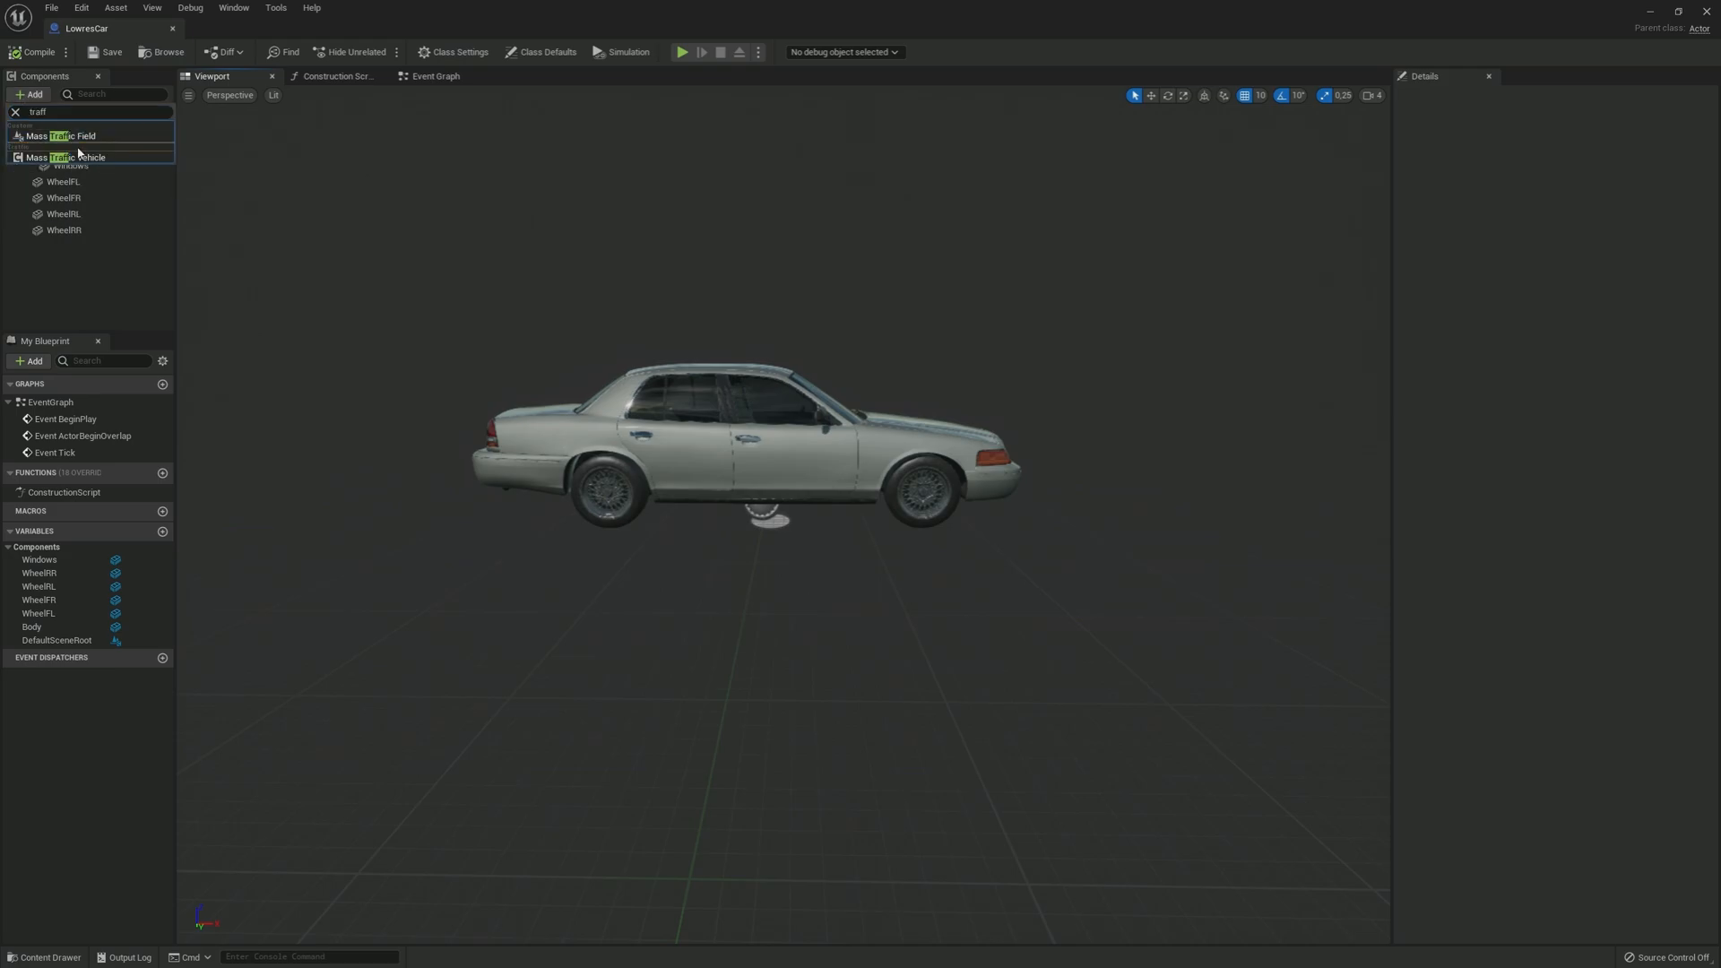
{"action": "left_click", "coordinate": [55, 158]}
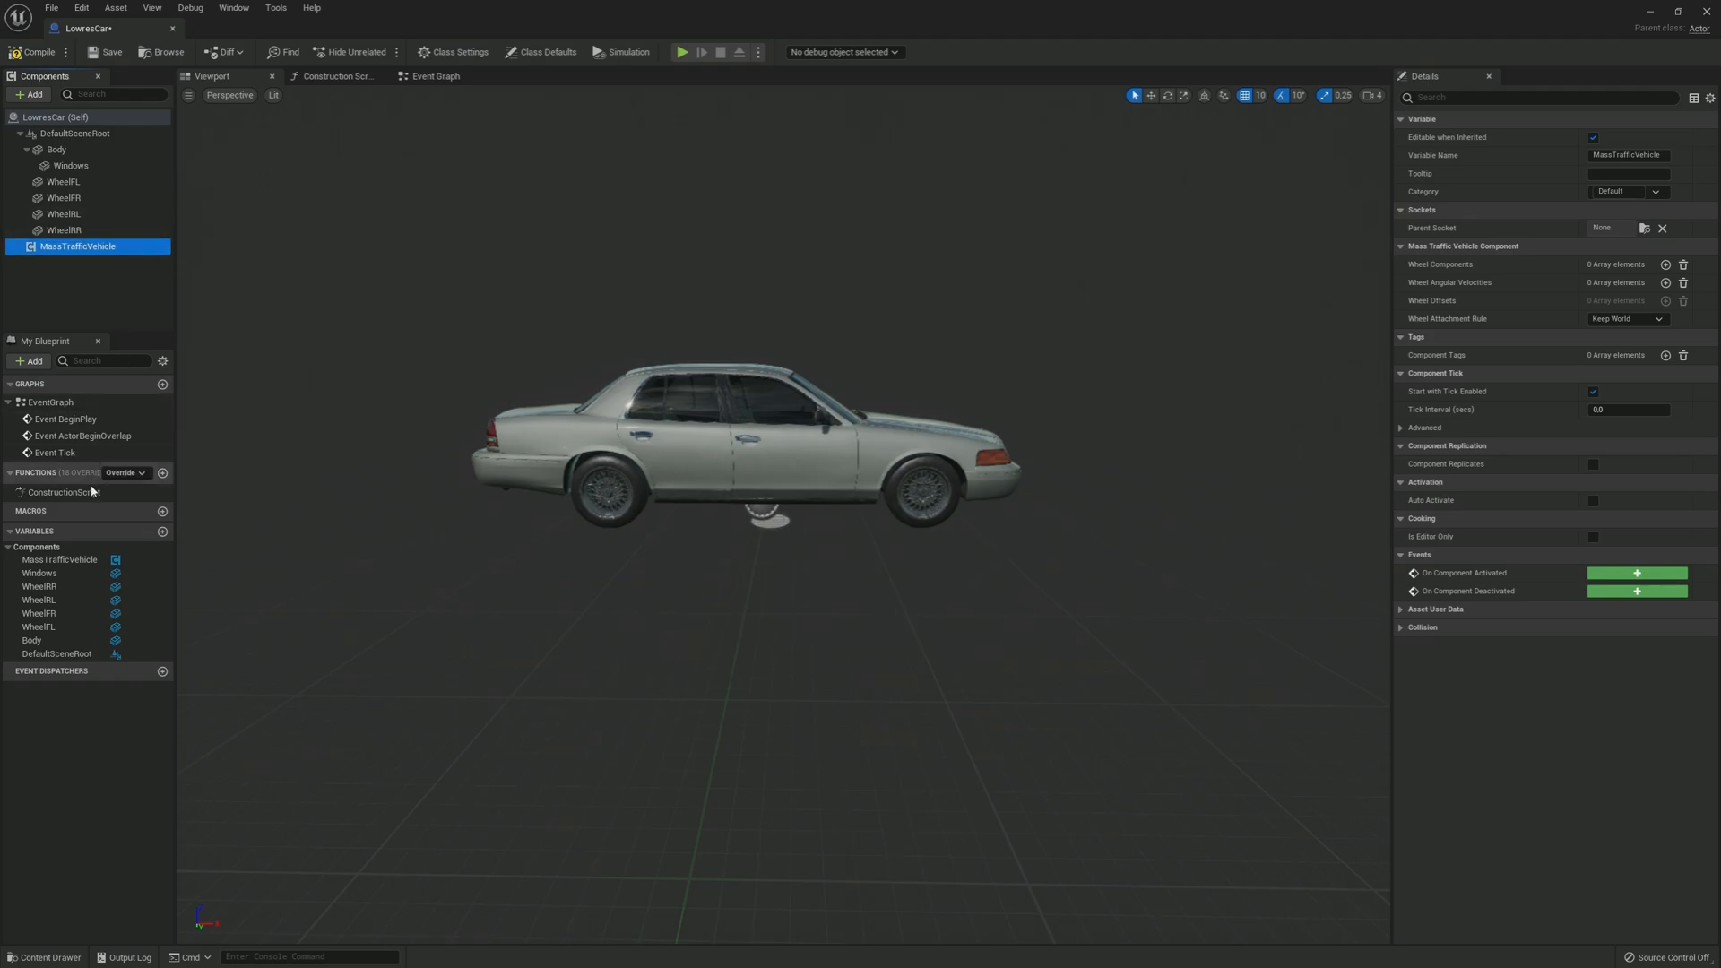
Step: Place a Set Wheel Components node off MassTrafficVehicle in the Construction Script graph
{"action": "left_click", "coordinate": [337, 75]}
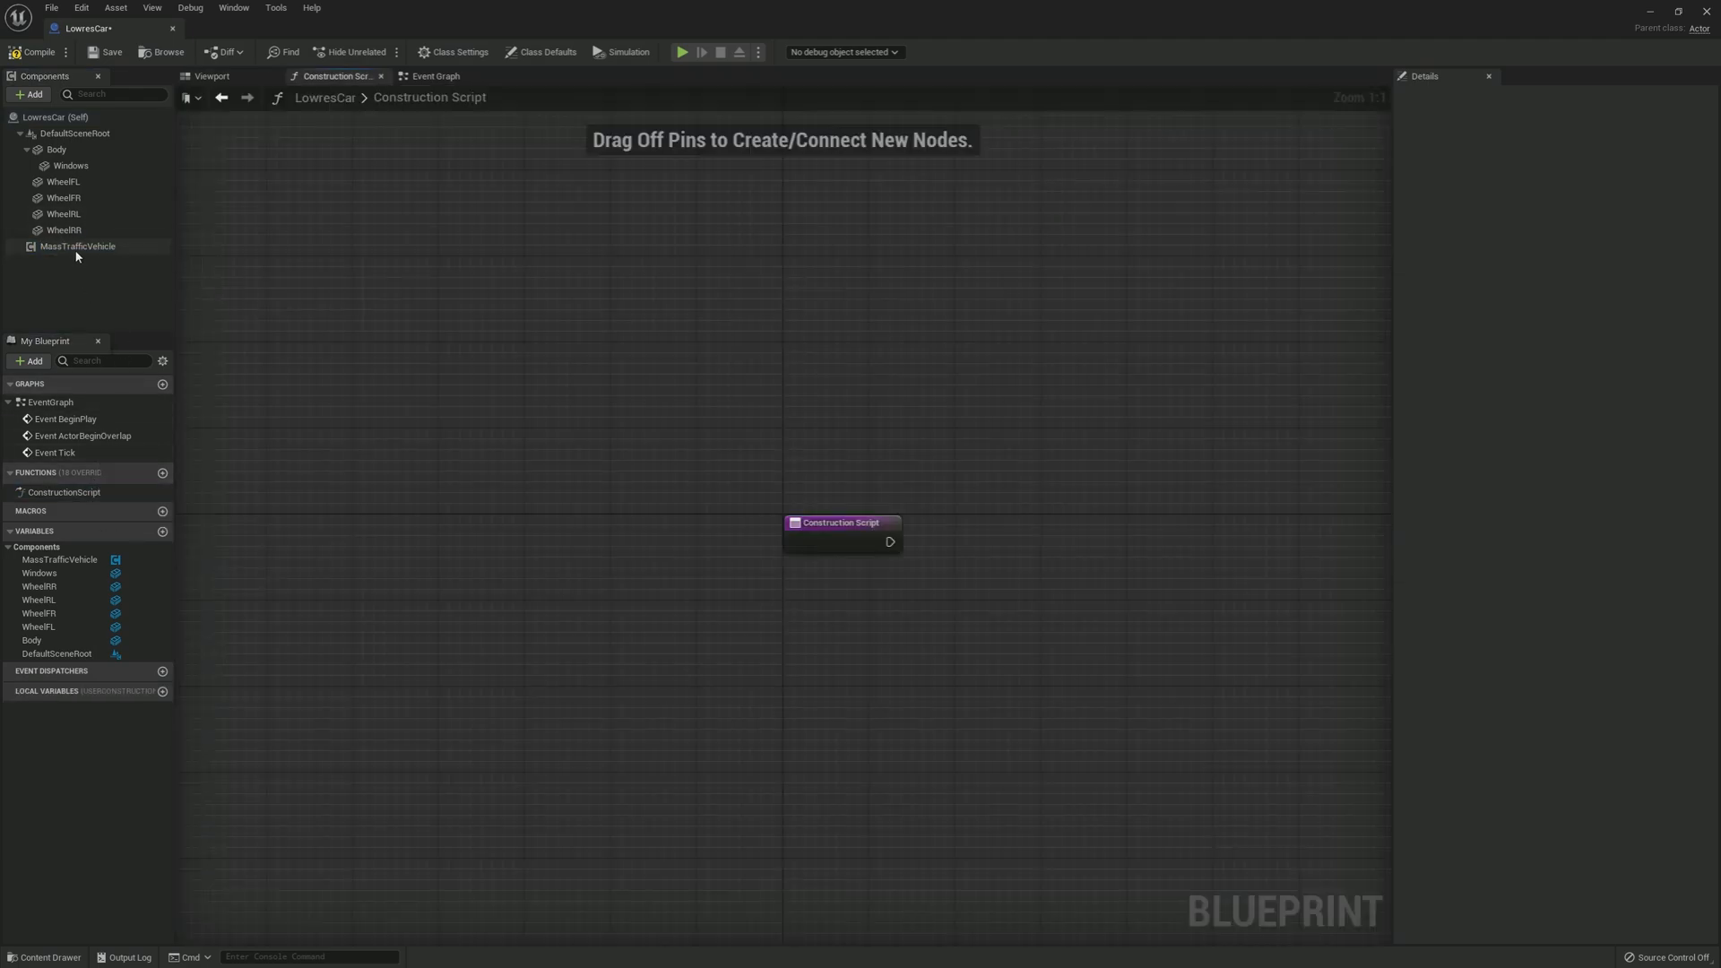
{"action": "left_click_drag", "start_coordinate": [78, 245], "coordinate": [760, 653]}
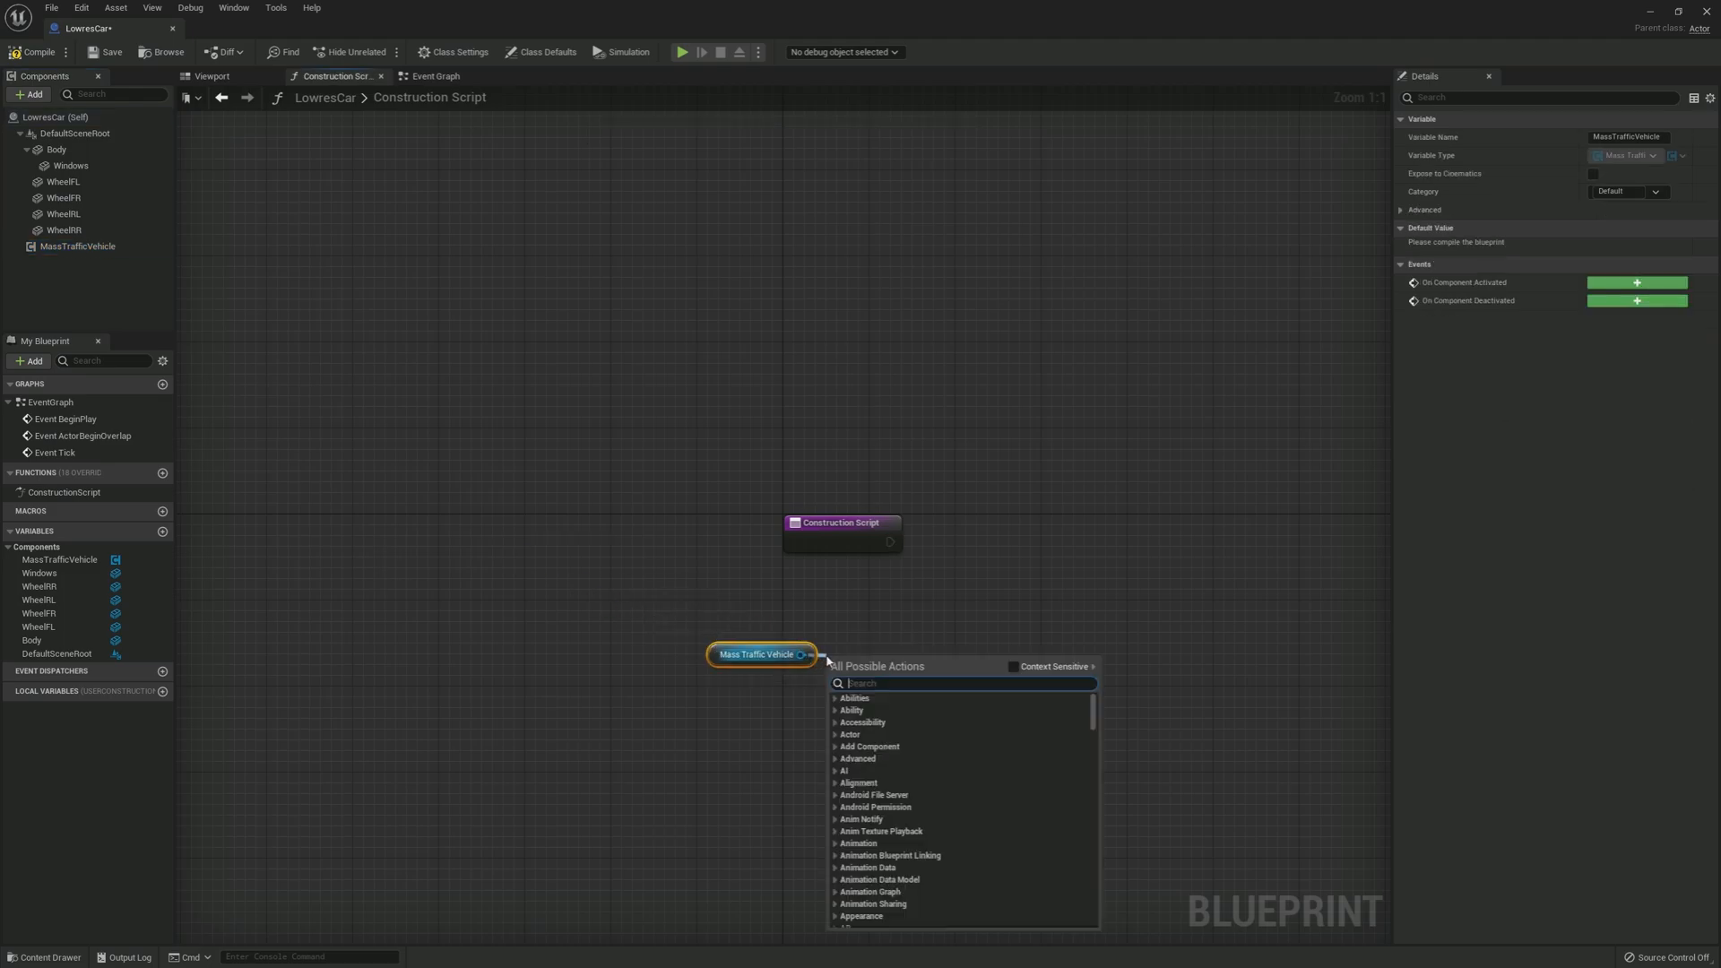
{"action": "type", "text": "se"}
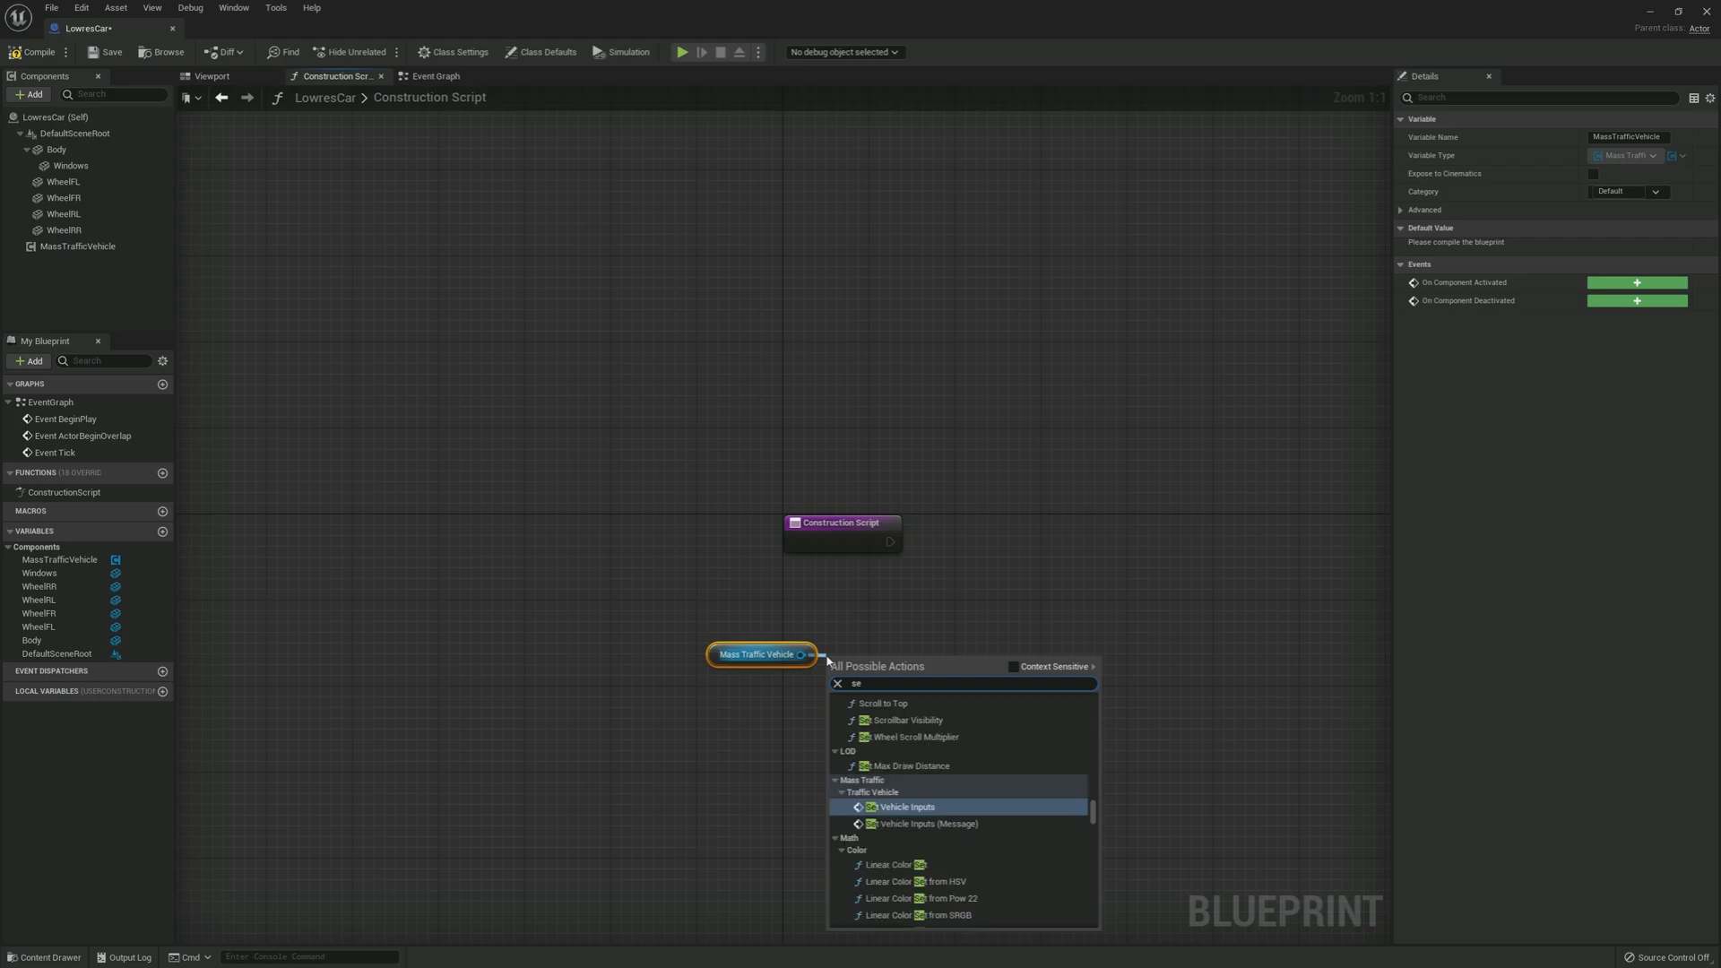
{"action": "type", "text": "set wheel com"}
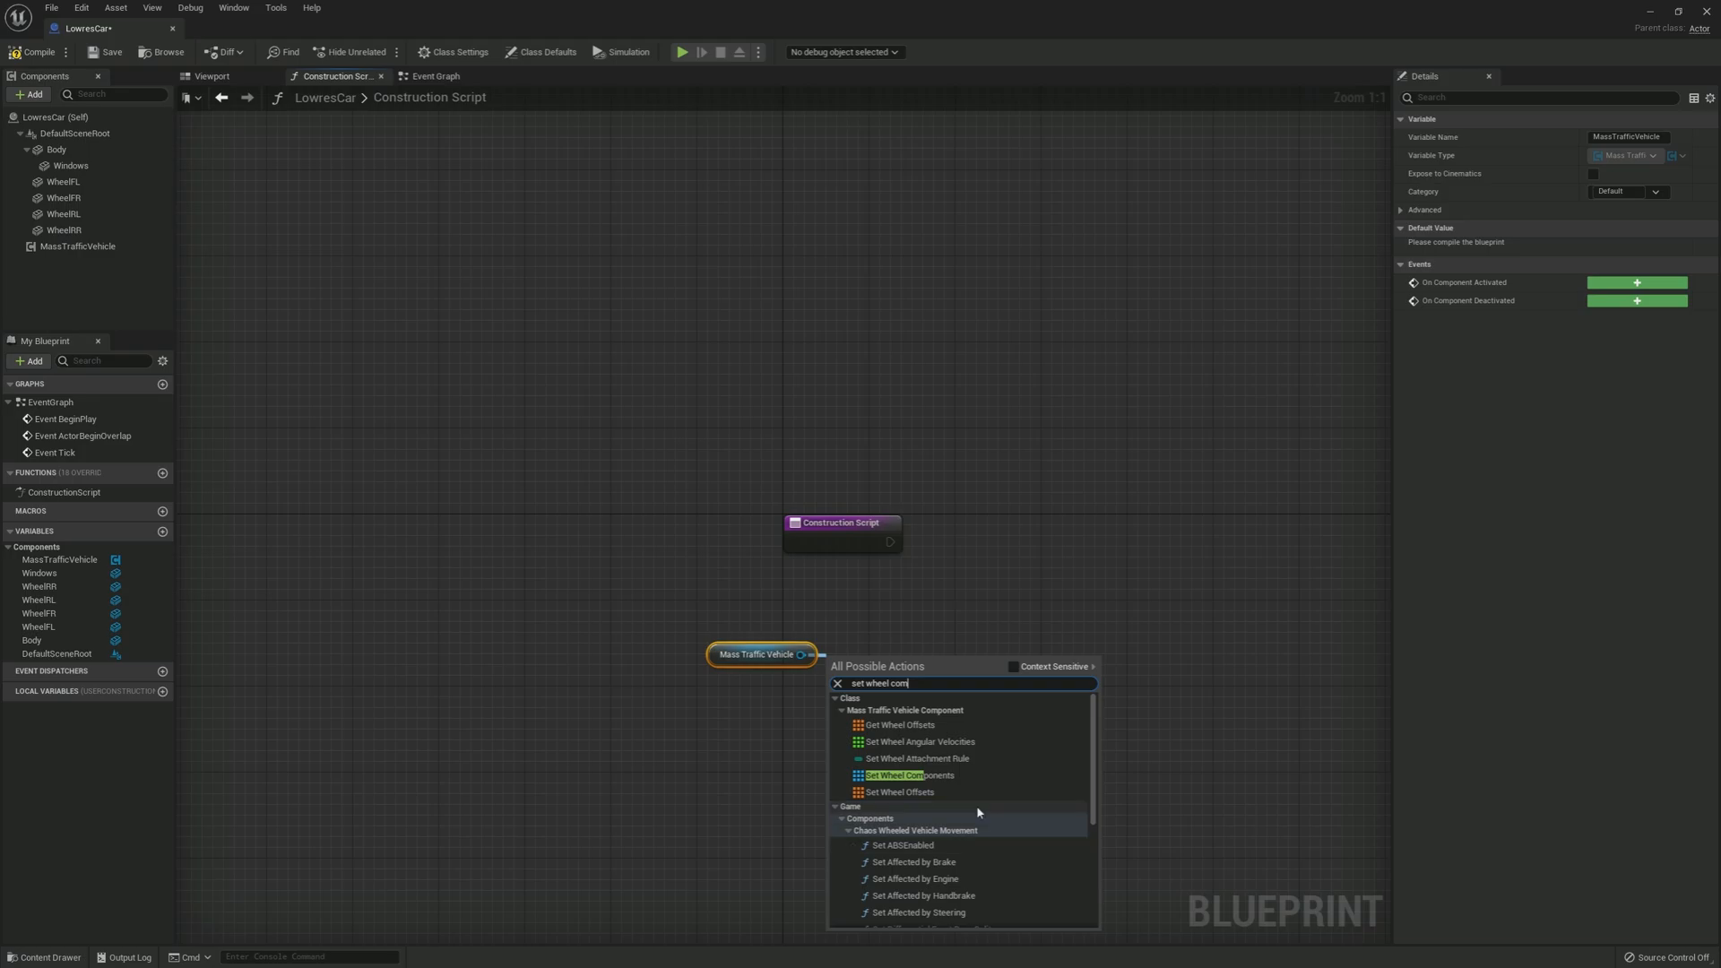
{"action": "left_click", "coordinate": [894, 774]}
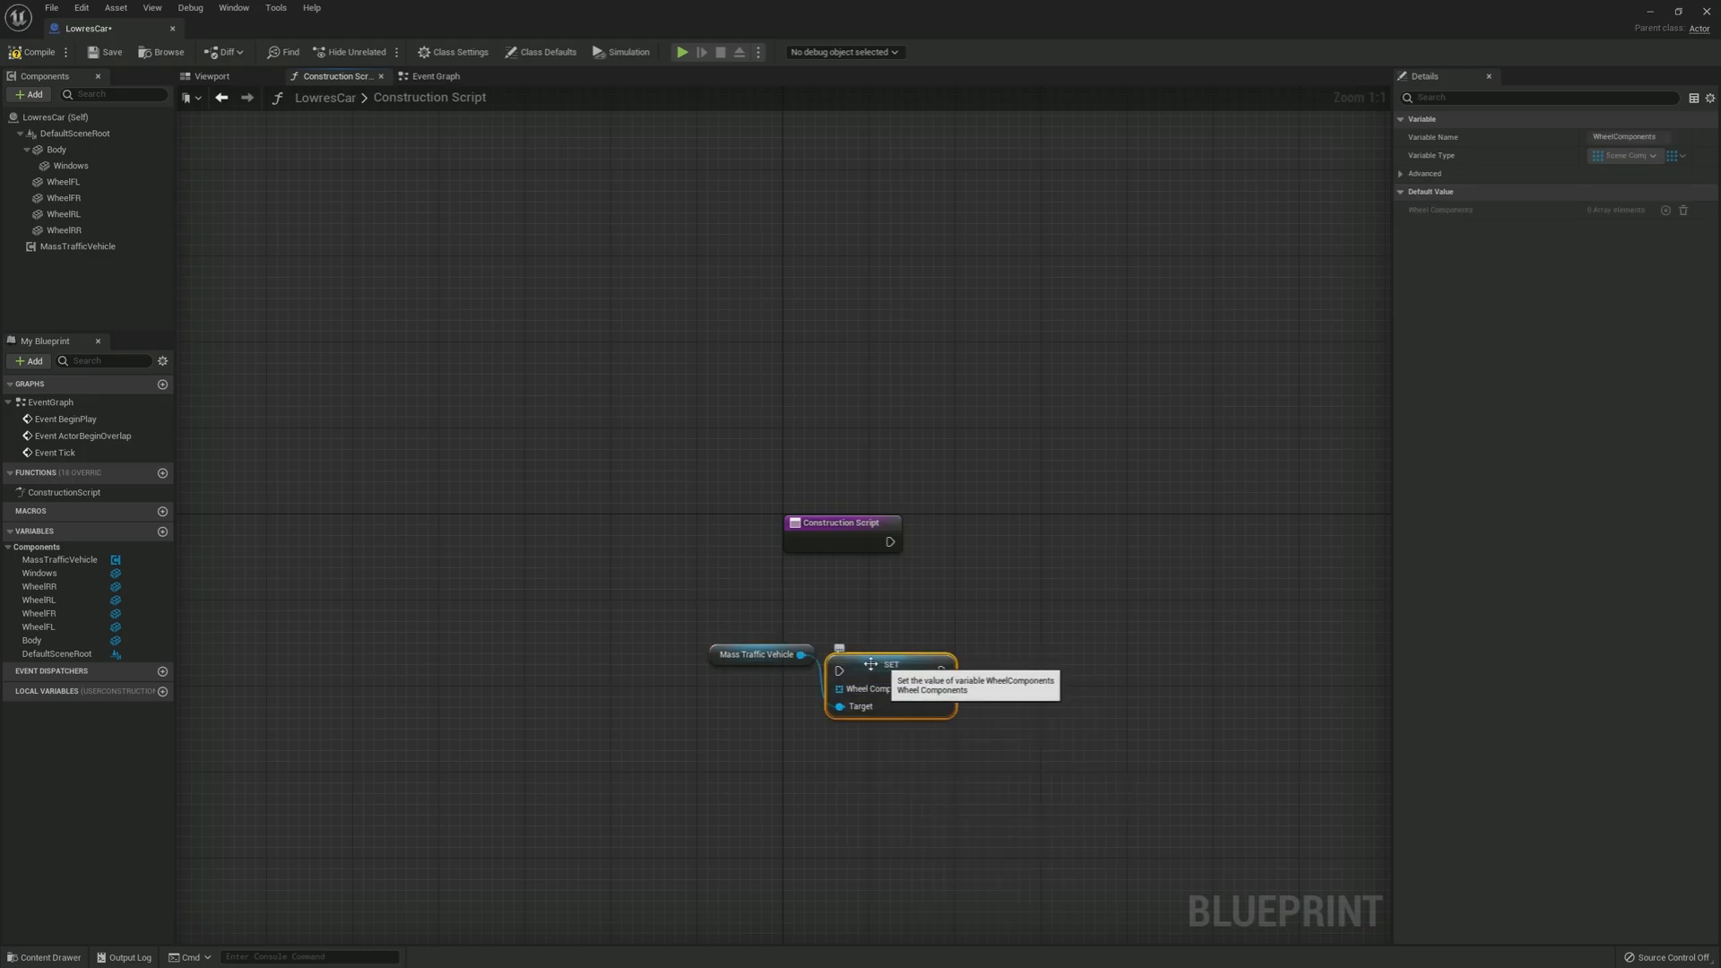
Step: Wire the SET node's exec pin from Construction Script and pull from its Wheel Components input
{"action": "left_click_drag", "start_coordinate": [889, 681], "coordinate": [1029, 554]}
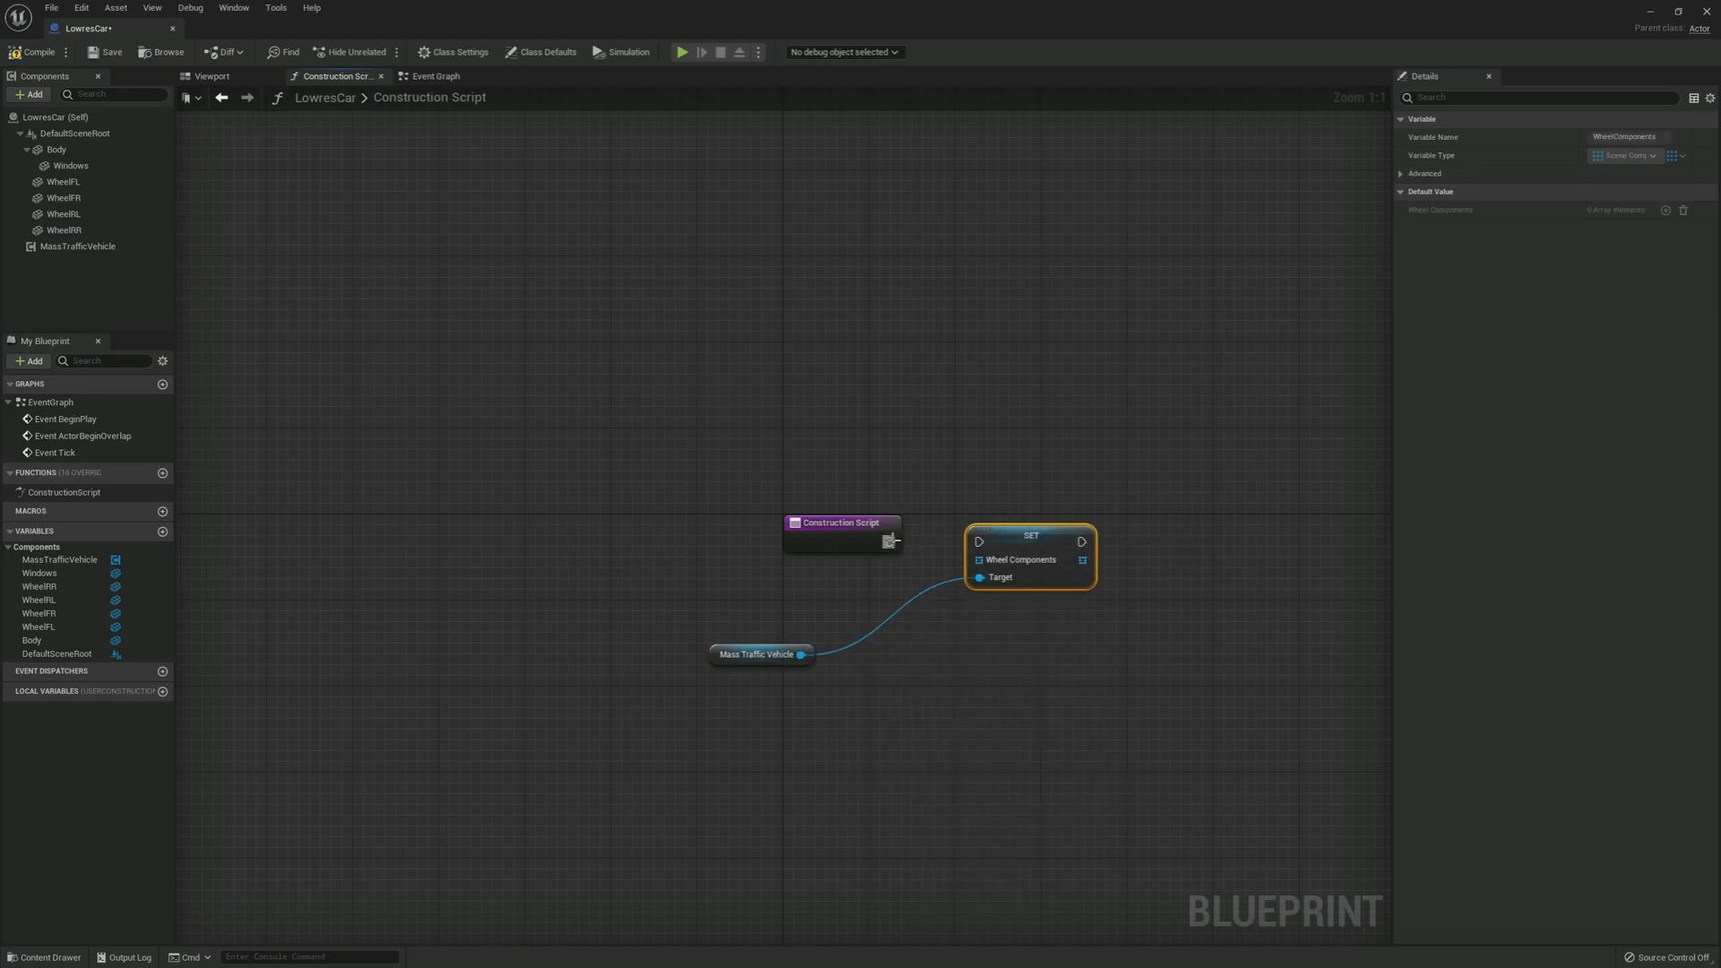
{"action": "left_click_drag", "start_coordinate": [891, 541], "coordinate": [975, 541]}
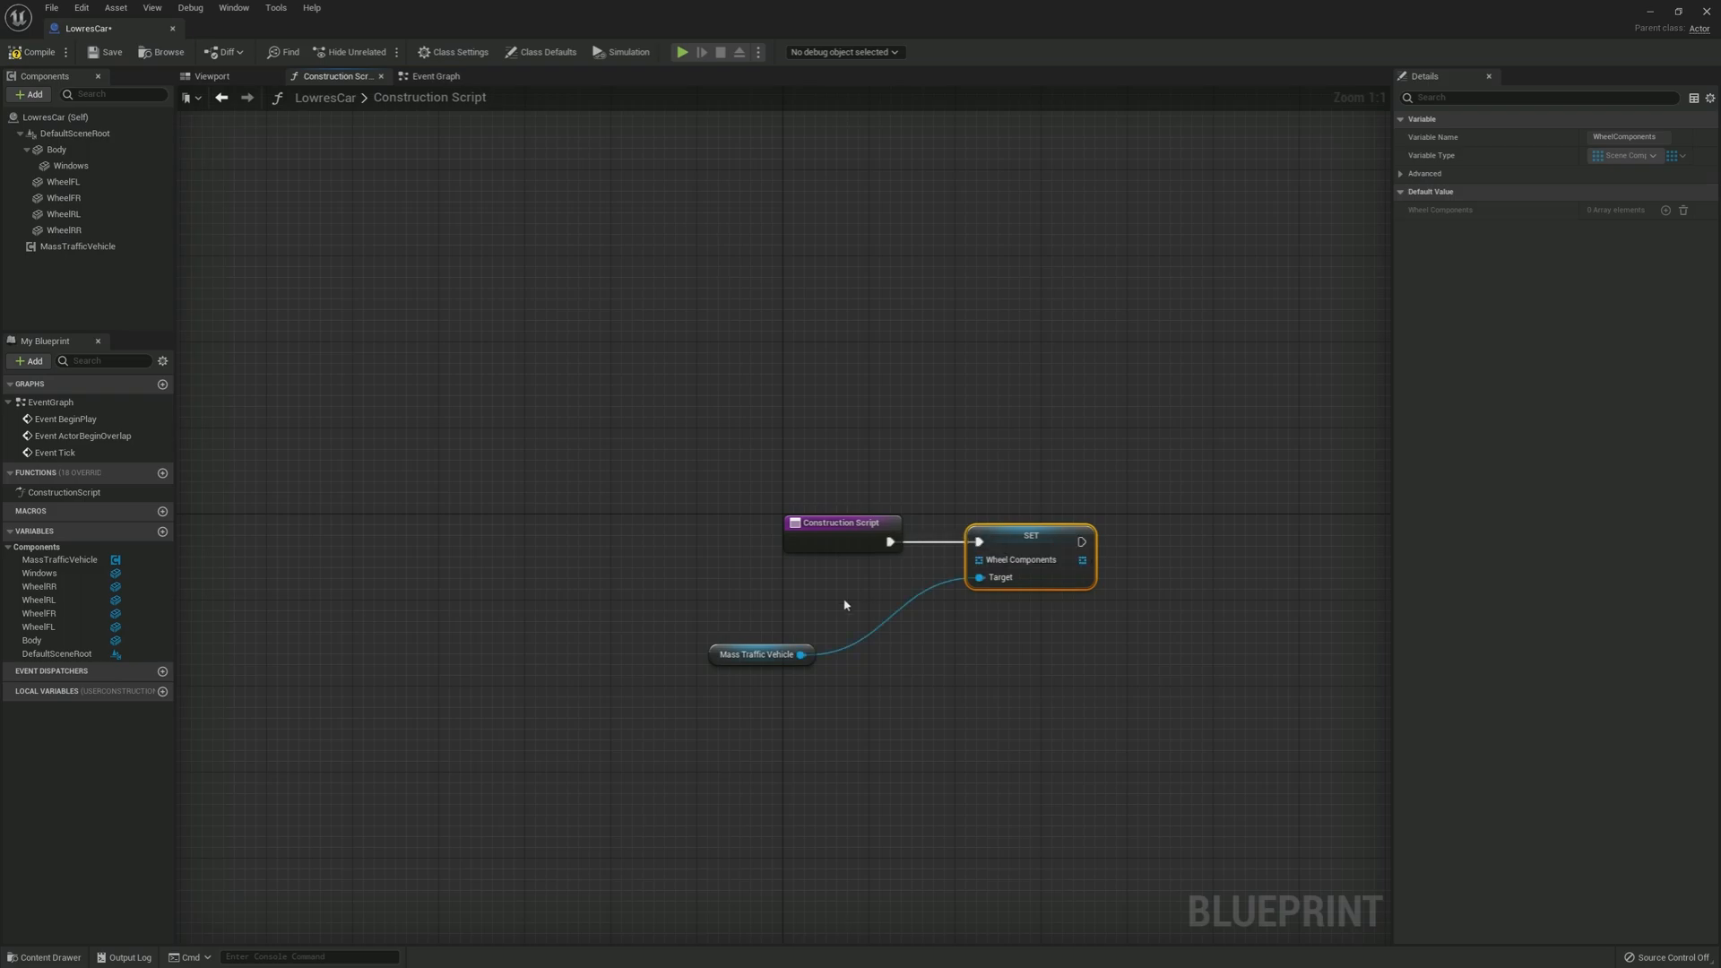
{"action": "left_click_drag", "start_coordinate": [757, 653], "coordinate": [1039, 609]}
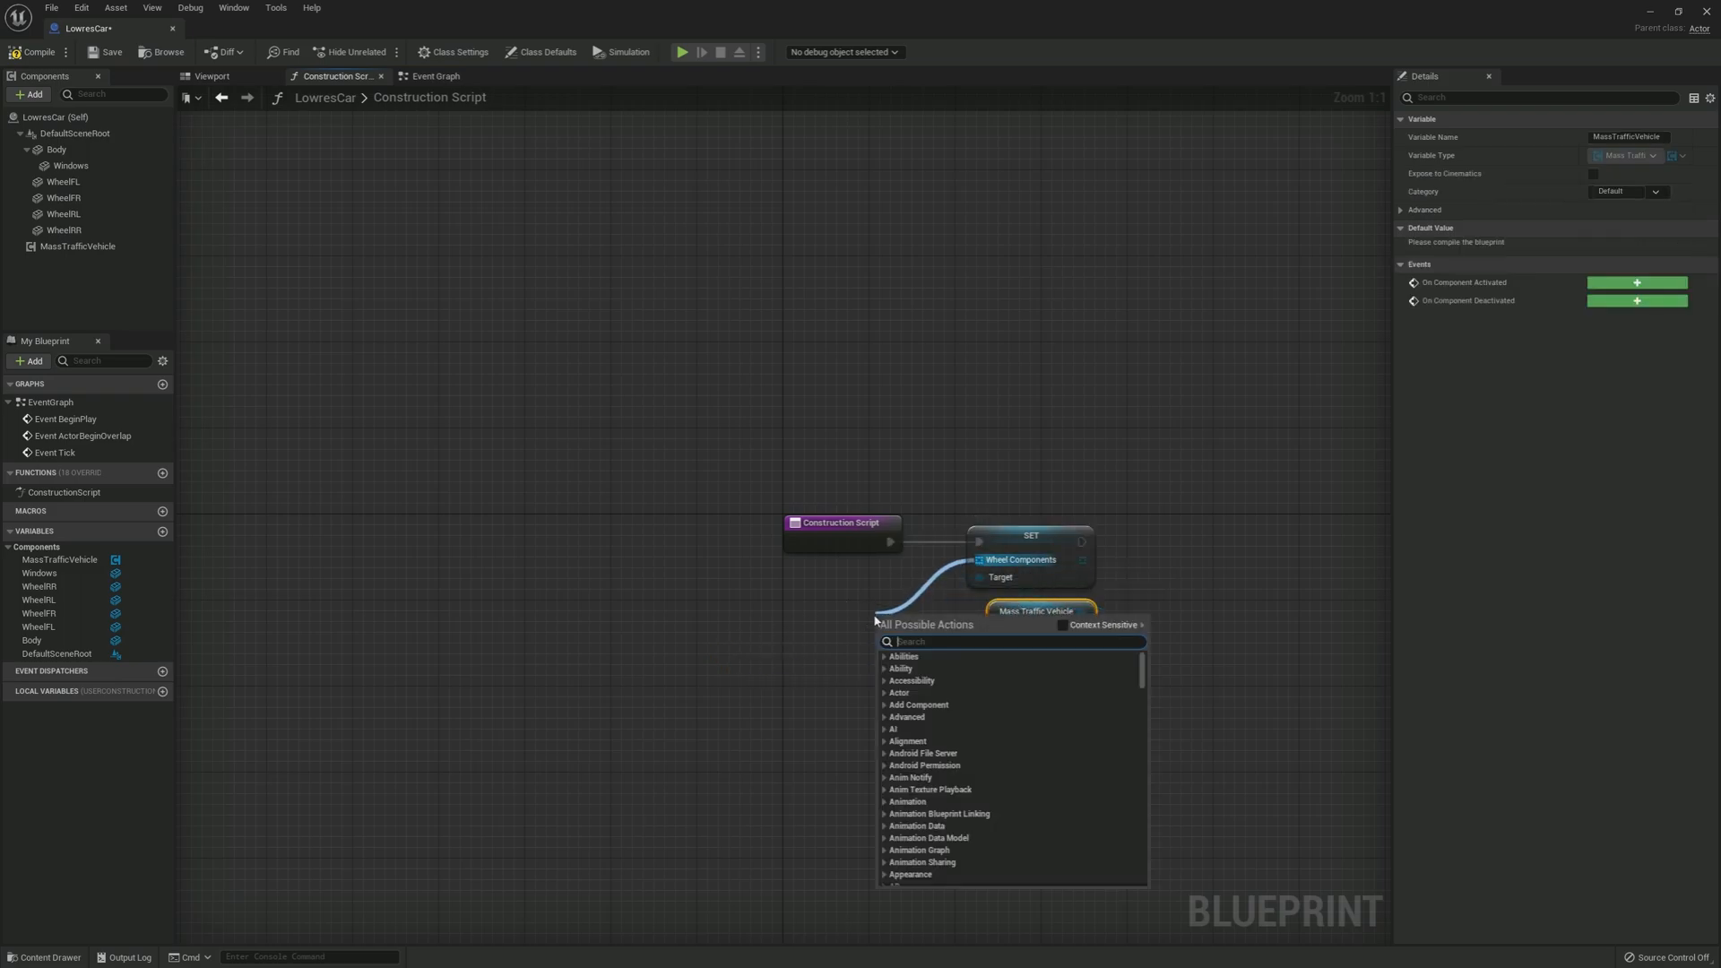
Step: Feed Wheel Components from a Make Array node with four element slots
{"action": "type", "text": "make a"}
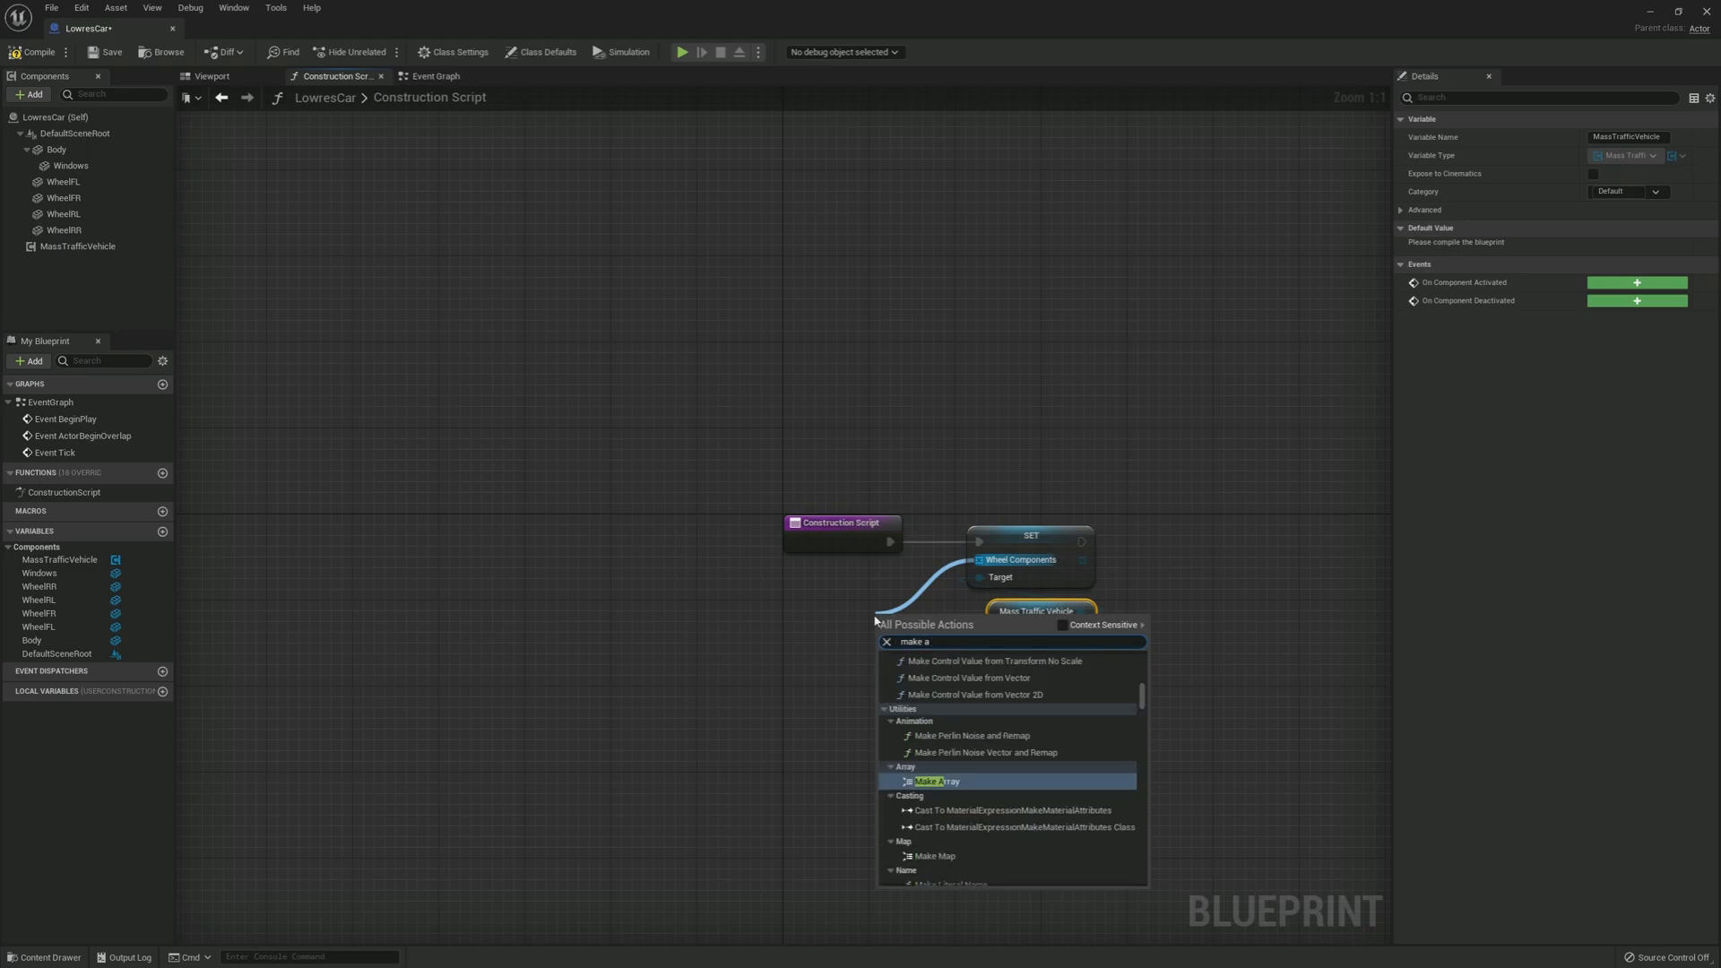
{"action": "type", "text": "rray"}
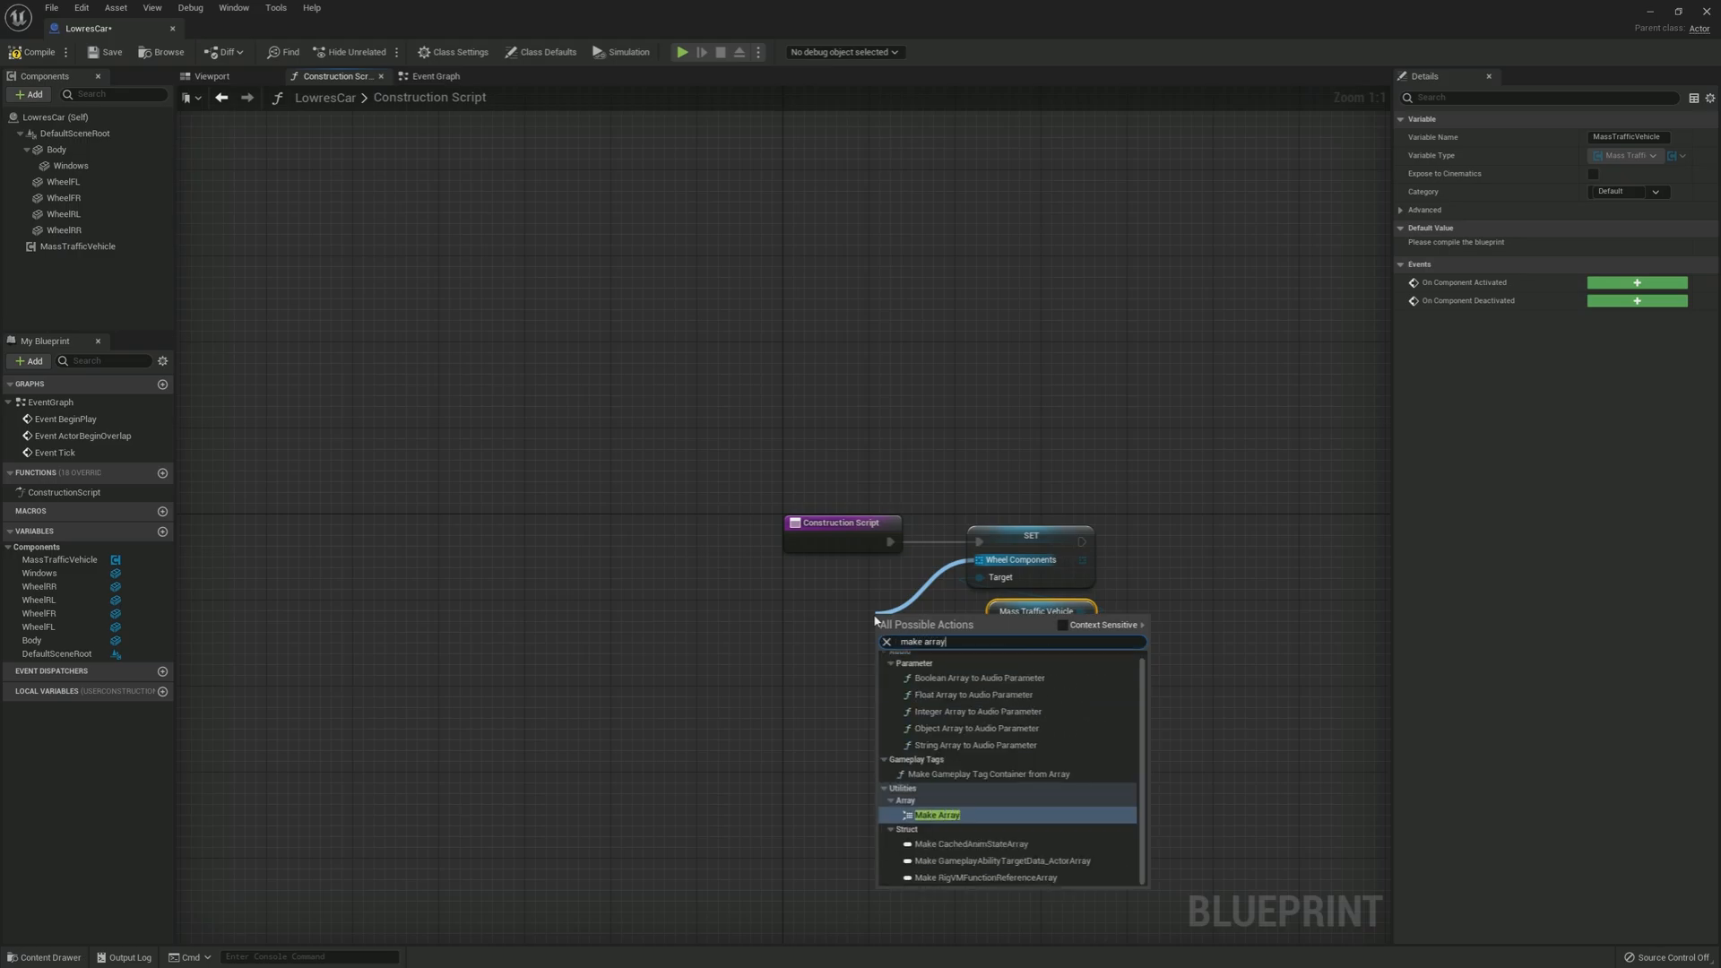
{"action": "left_click", "coordinate": [935, 814]}
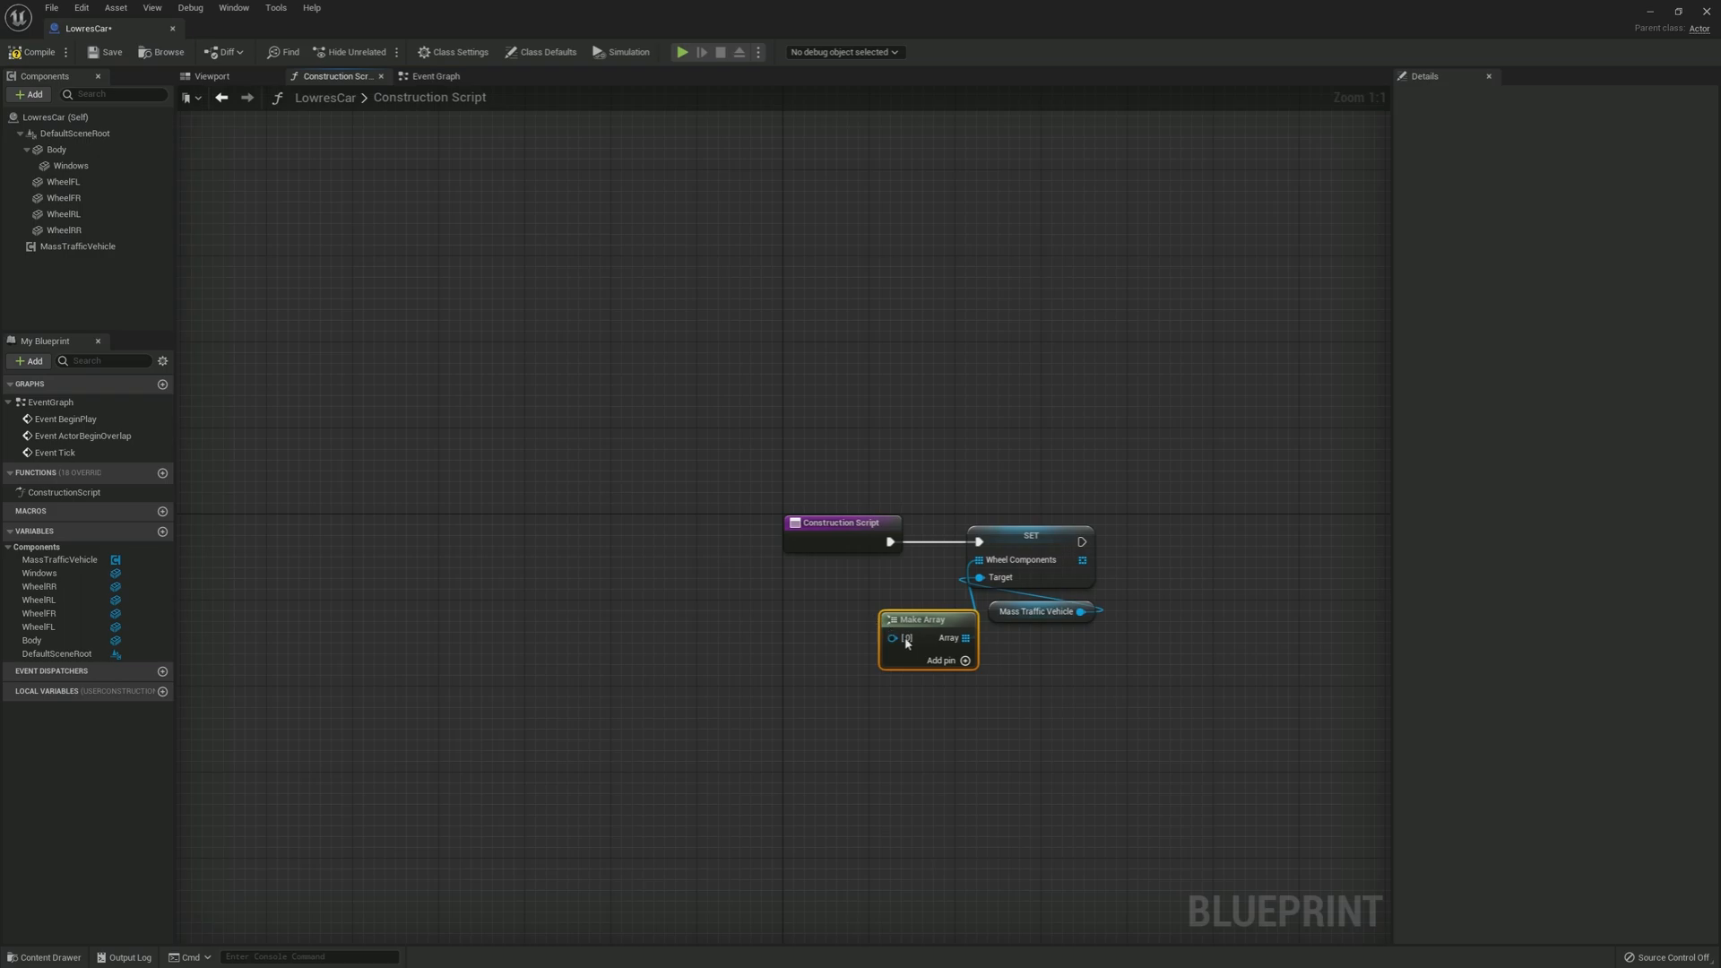
{"action": "left_click", "coordinate": [965, 659]}
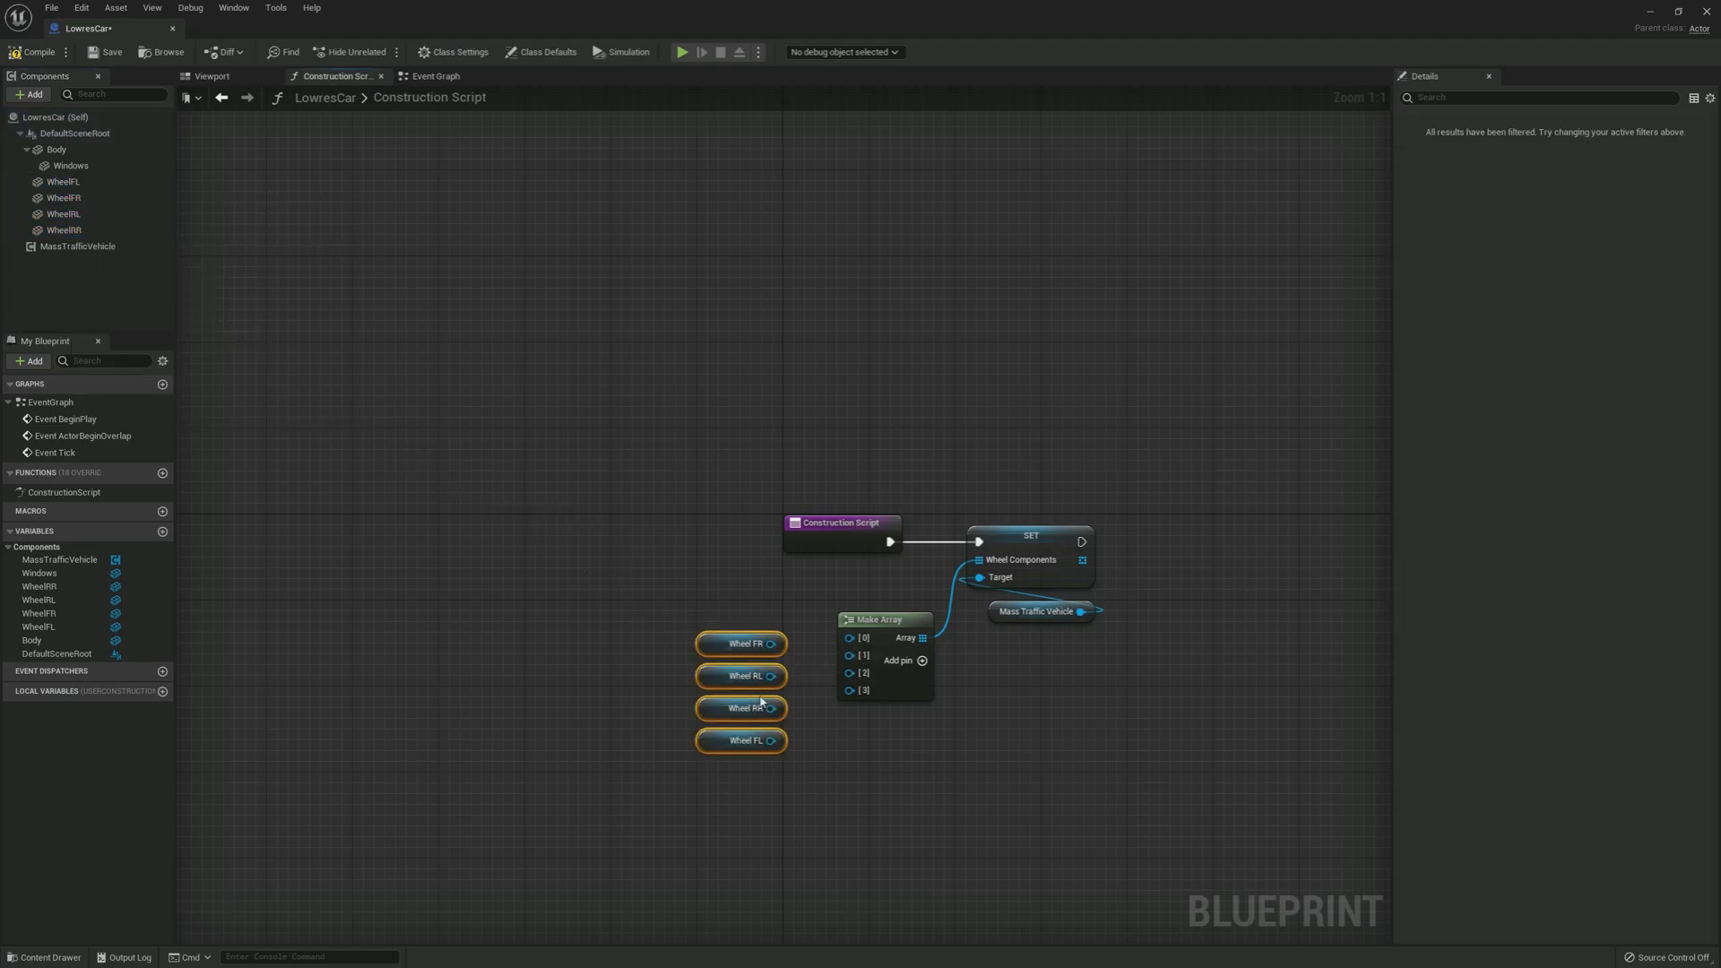
Step: Wire WheelFL, WheelFR, WheelRL and WheelRR into the array and place a Body reference
{"action": "left_click", "coordinate": [741, 741]}
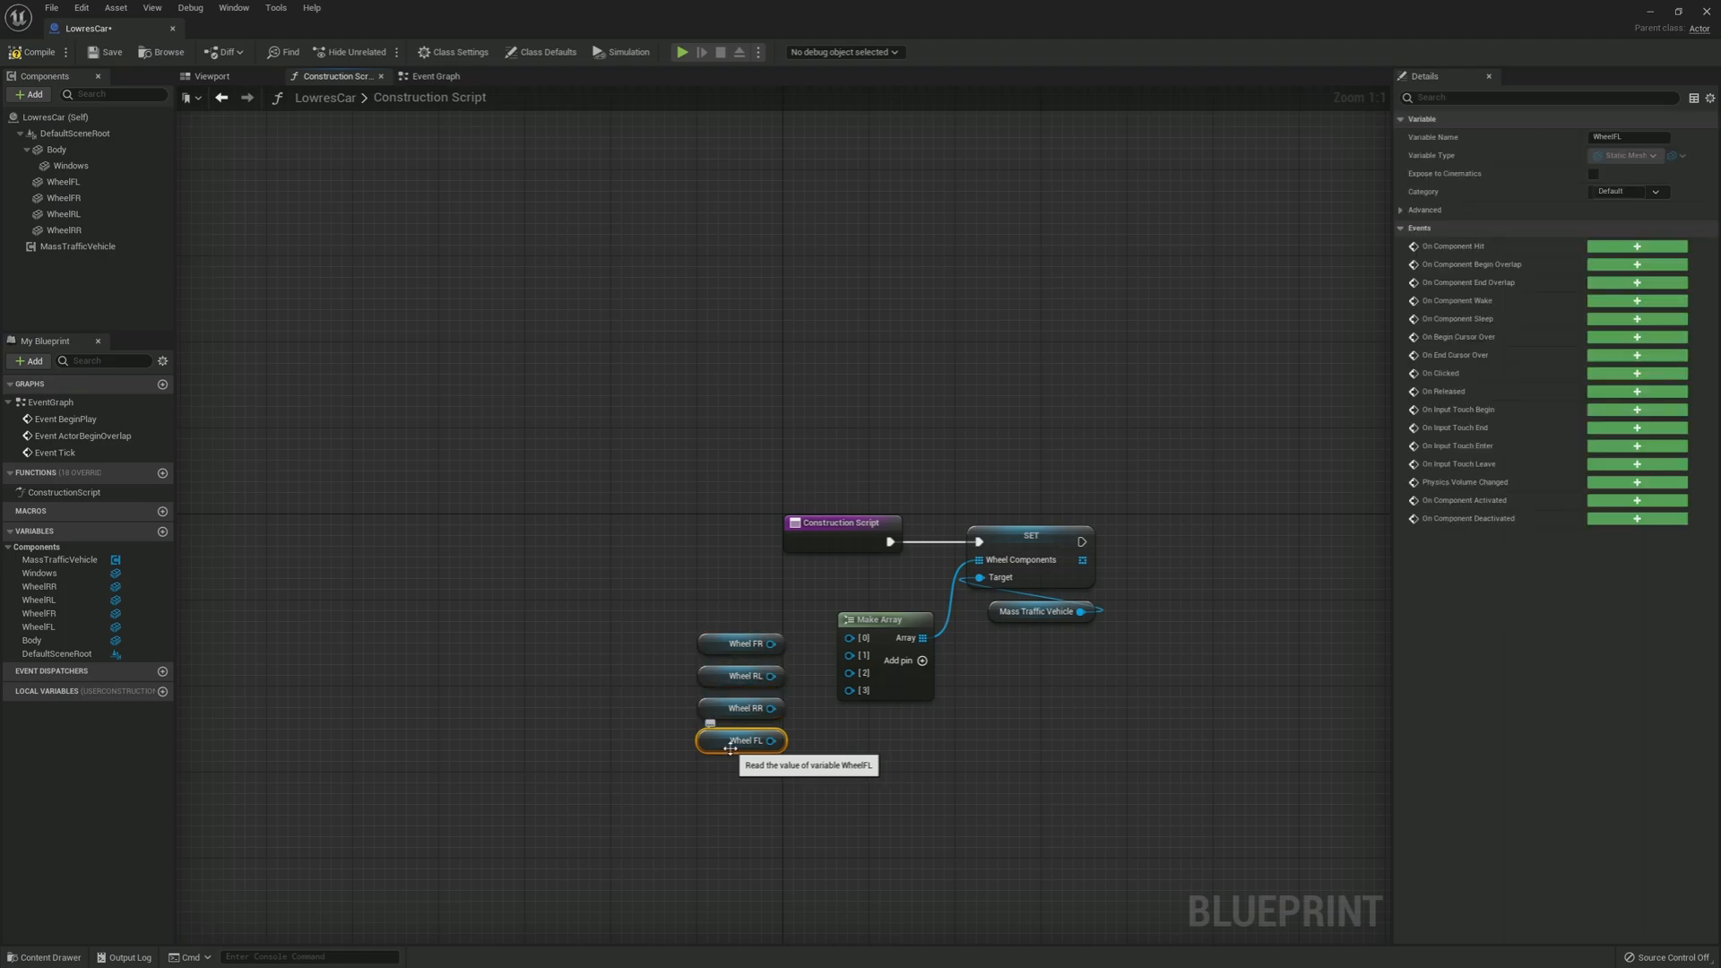
{"action": "left_click_drag", "start_coordinate": [740, 643], "coordinate": [635, 697]}
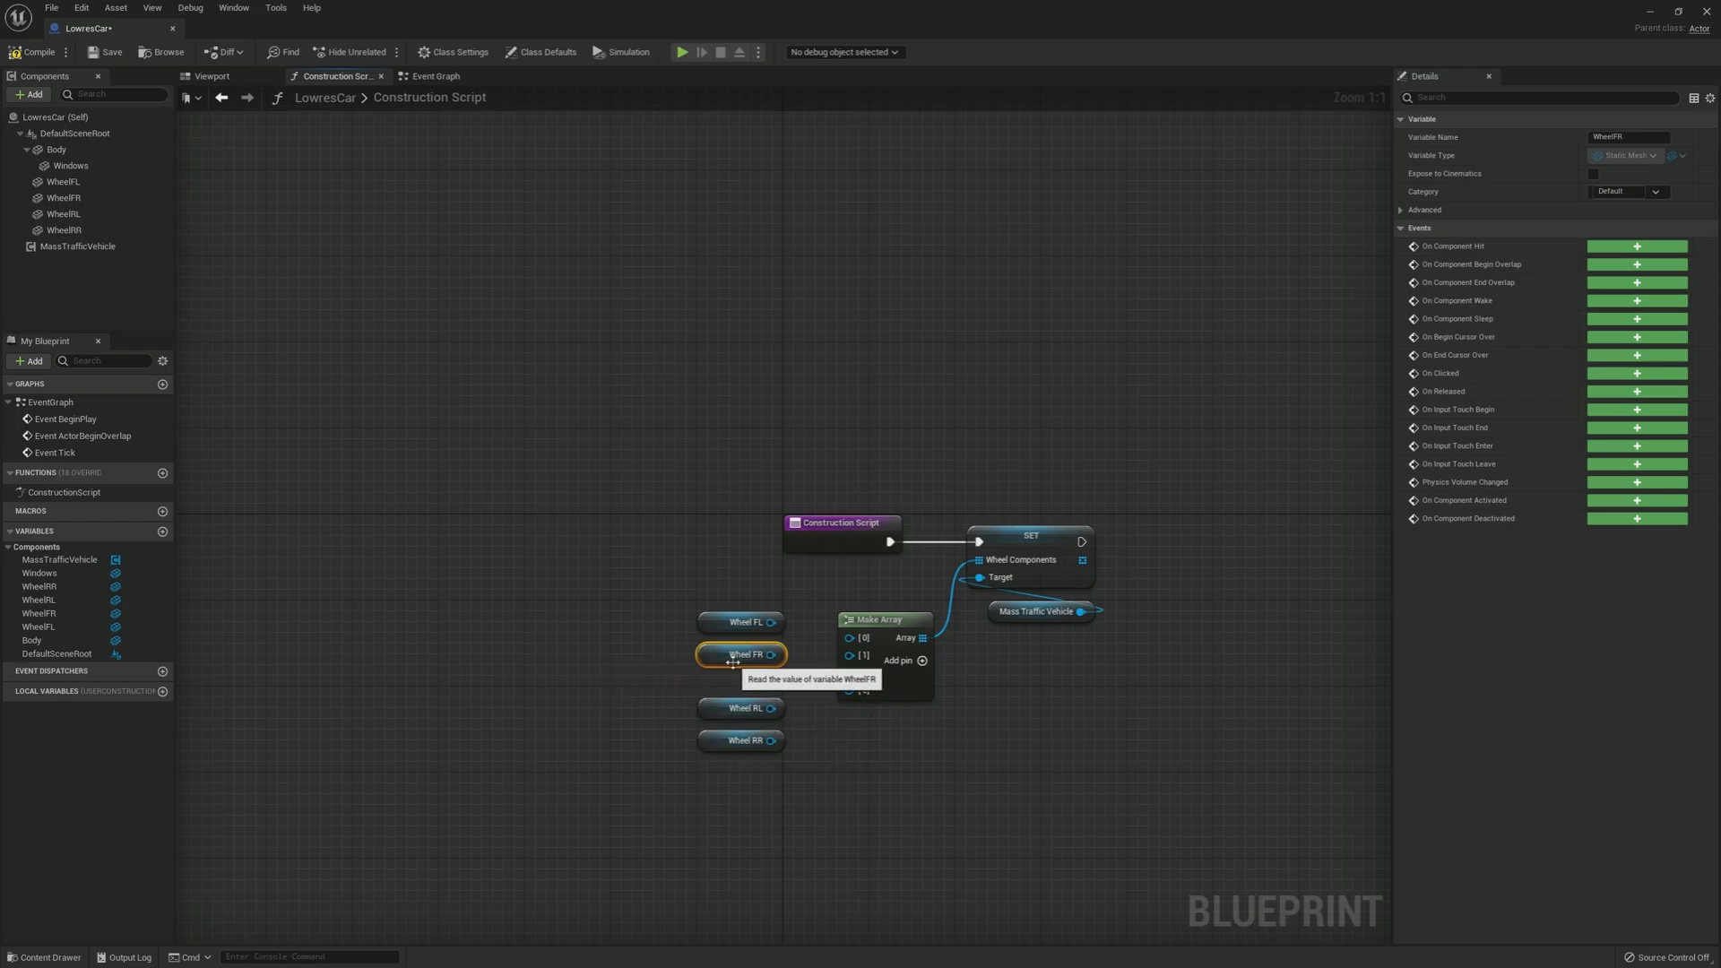
{"action": "left_click_drag", "start_coordinate": [775, 622], "coordinate": [848, 638]}
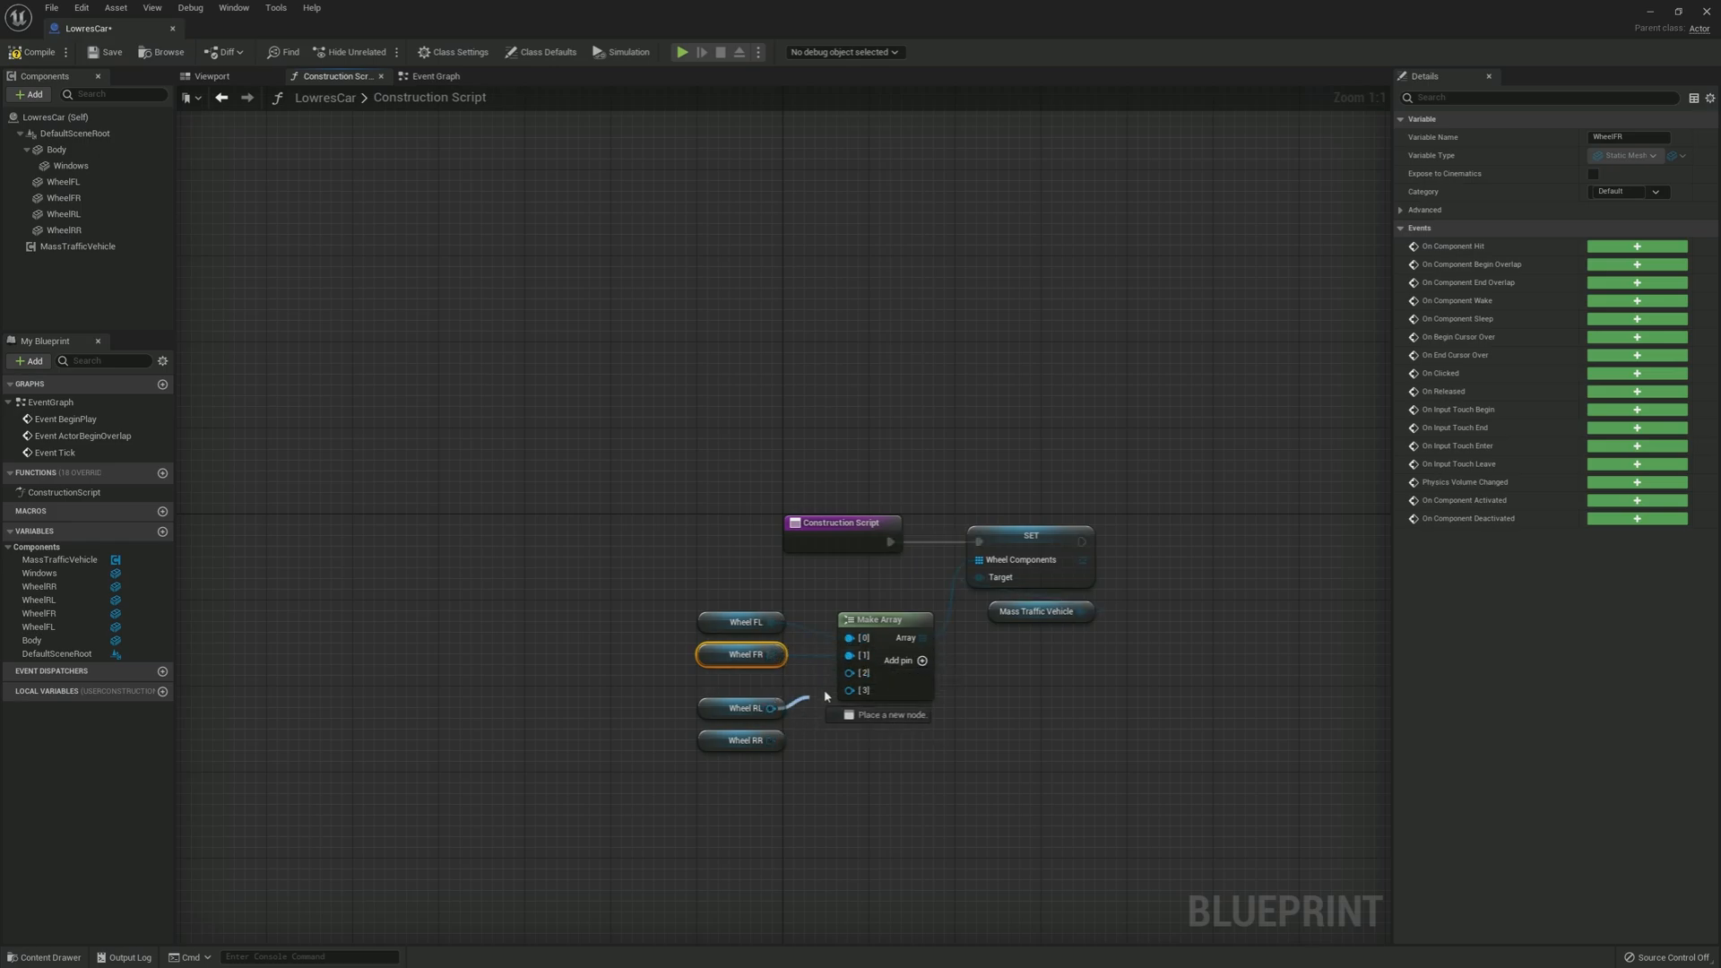
{"action": "left_click_drag", "start_coordinate": [780, 741], "coordinate": [850, 690]}
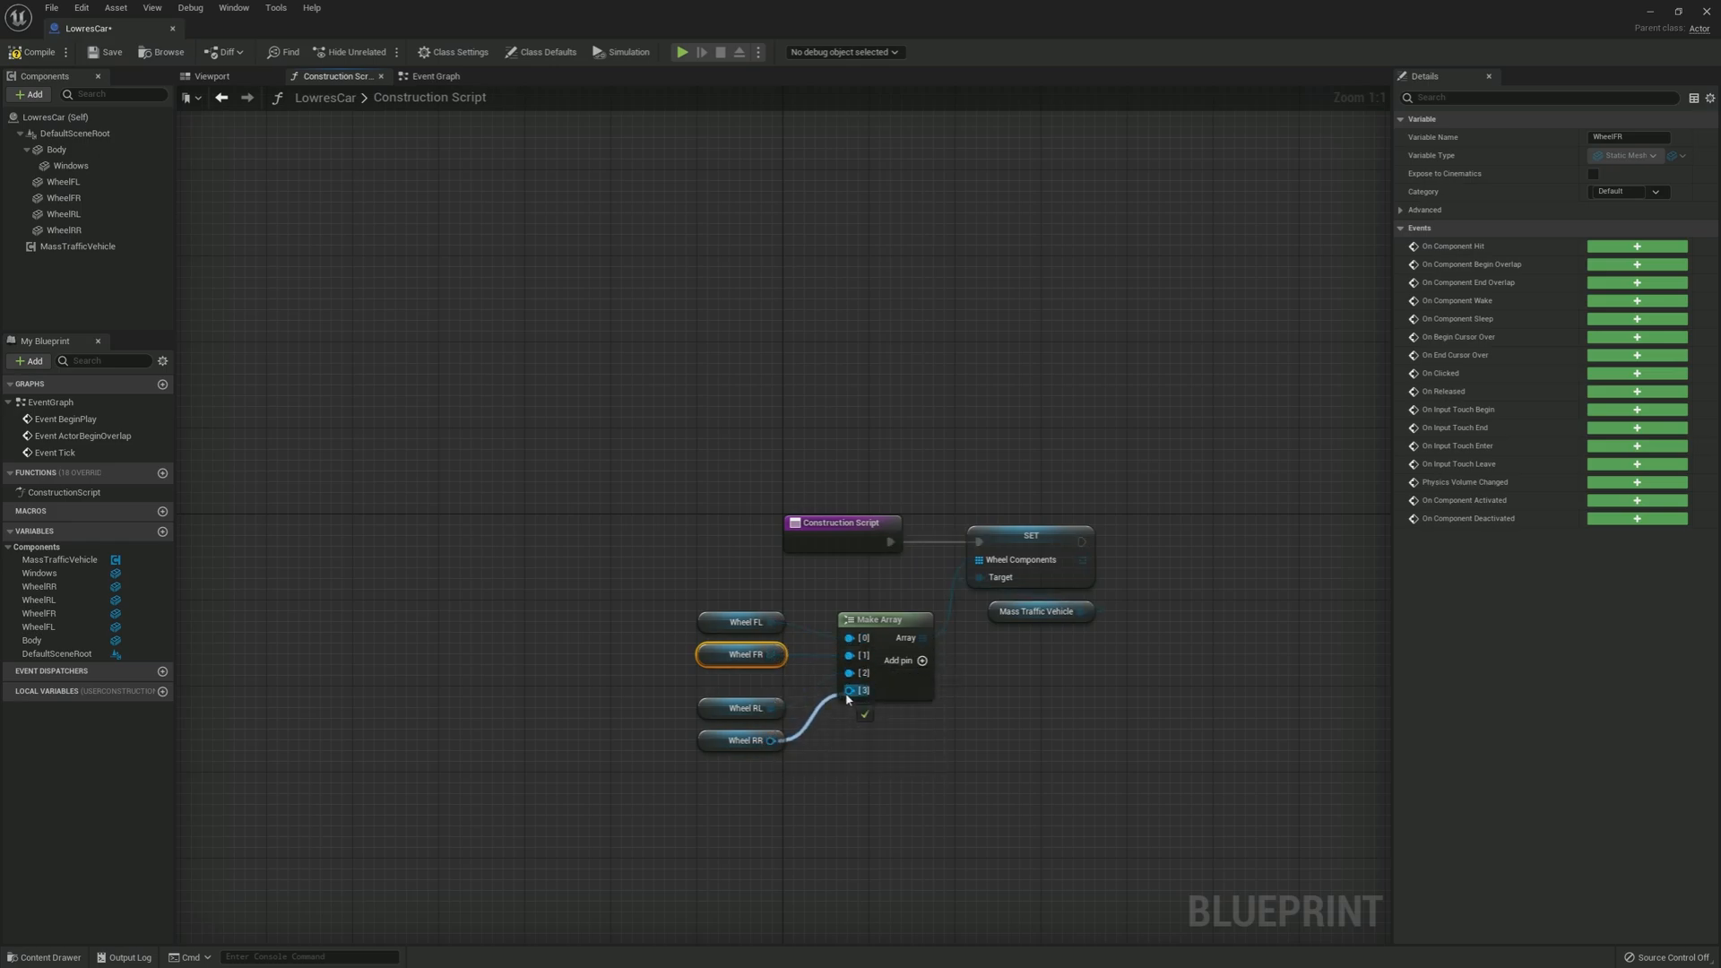
{"action": "left_click_drag", "start_coordinate": [774, 740], "coordinate": [850, 690]}
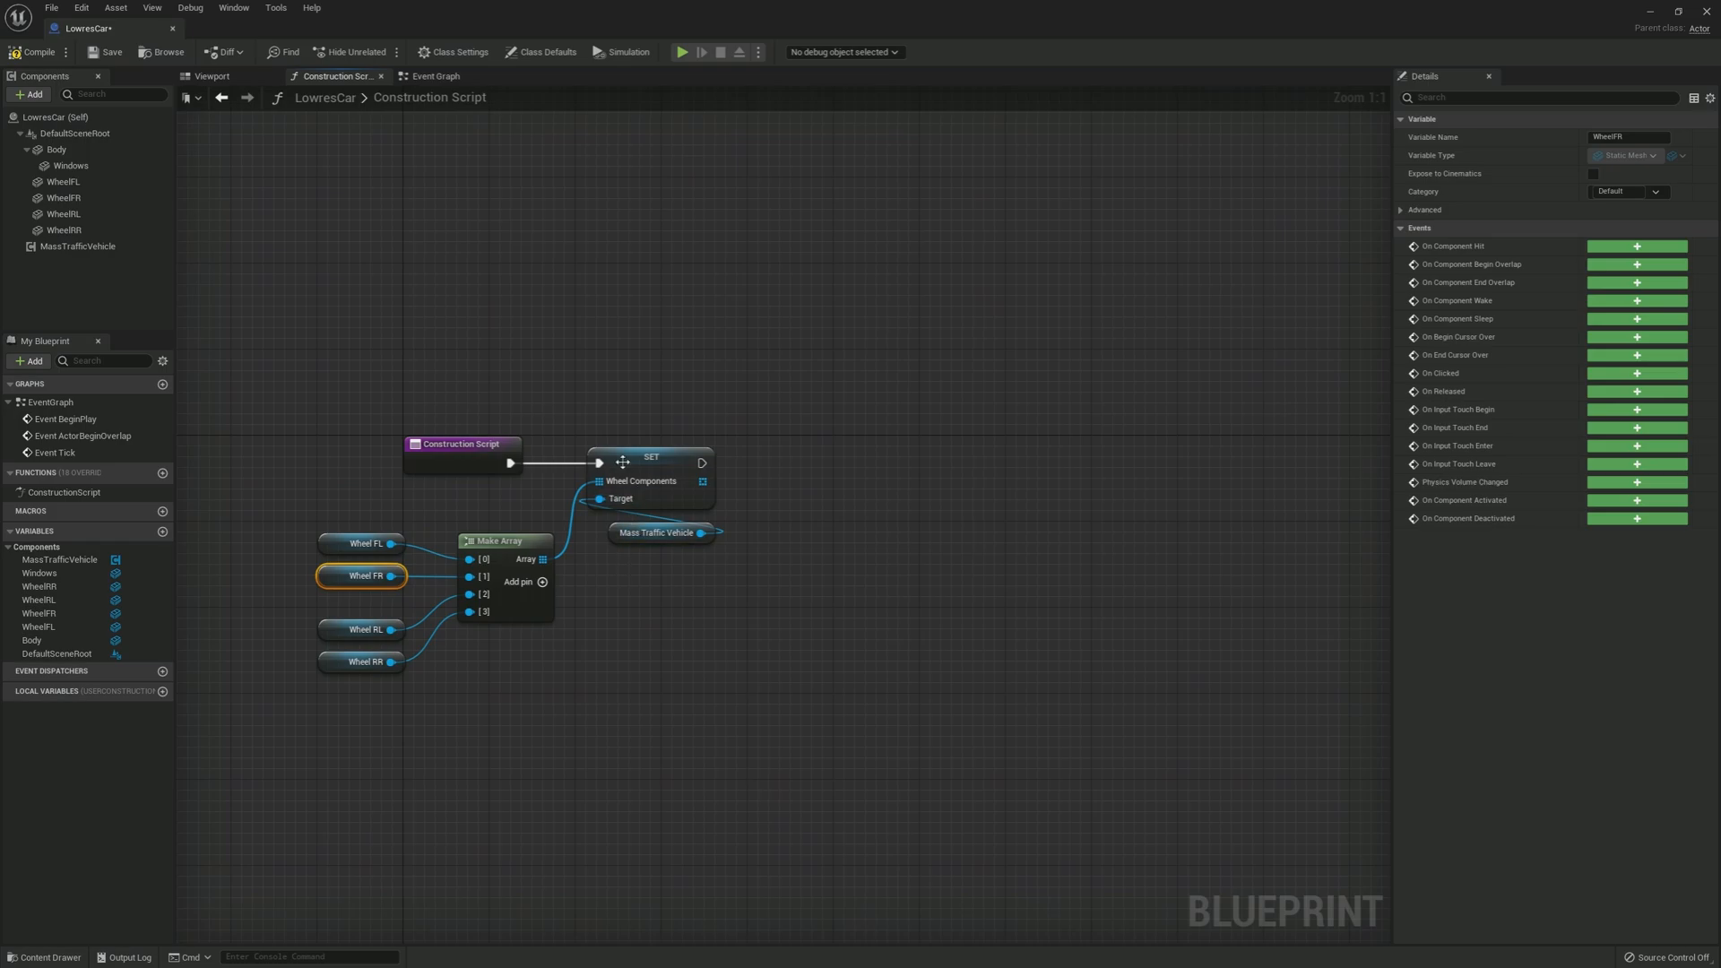
{"action": "left_click", "coordinate": [54, 148]}
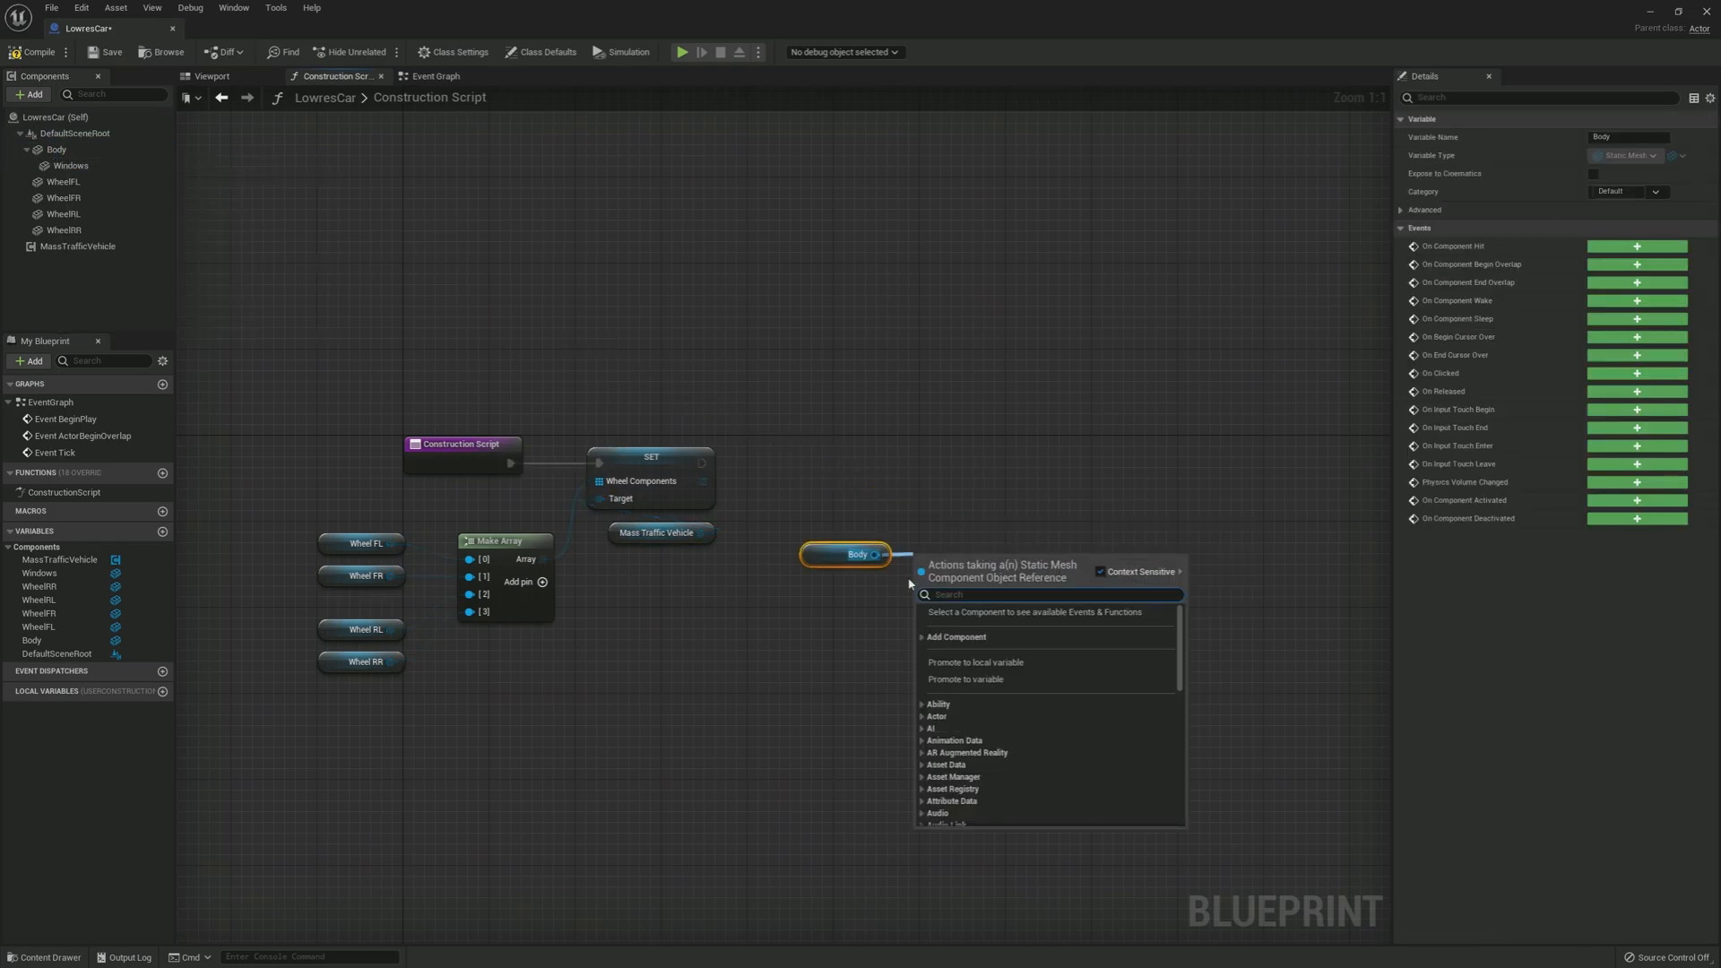
Step: Add a Set Custom Primitive Data Float node on Body, executed after the Wheel Components SET
{"action": "type", "text": "set custom"}
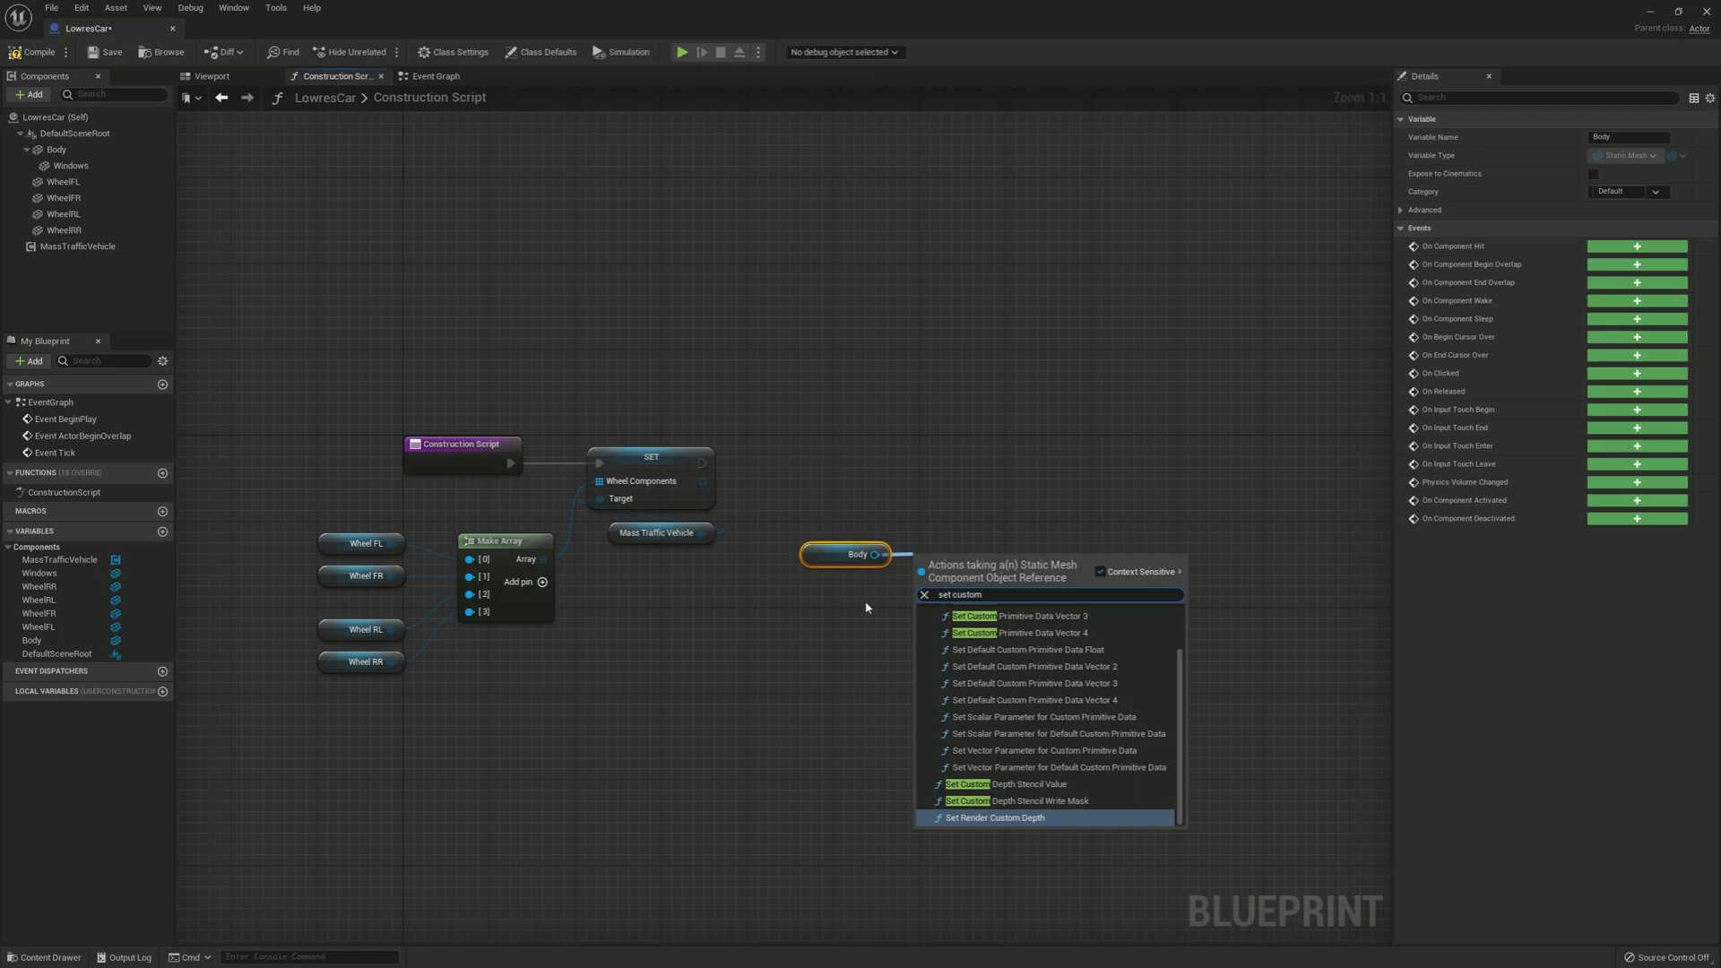
{"action": "type", "text": "primitive"}
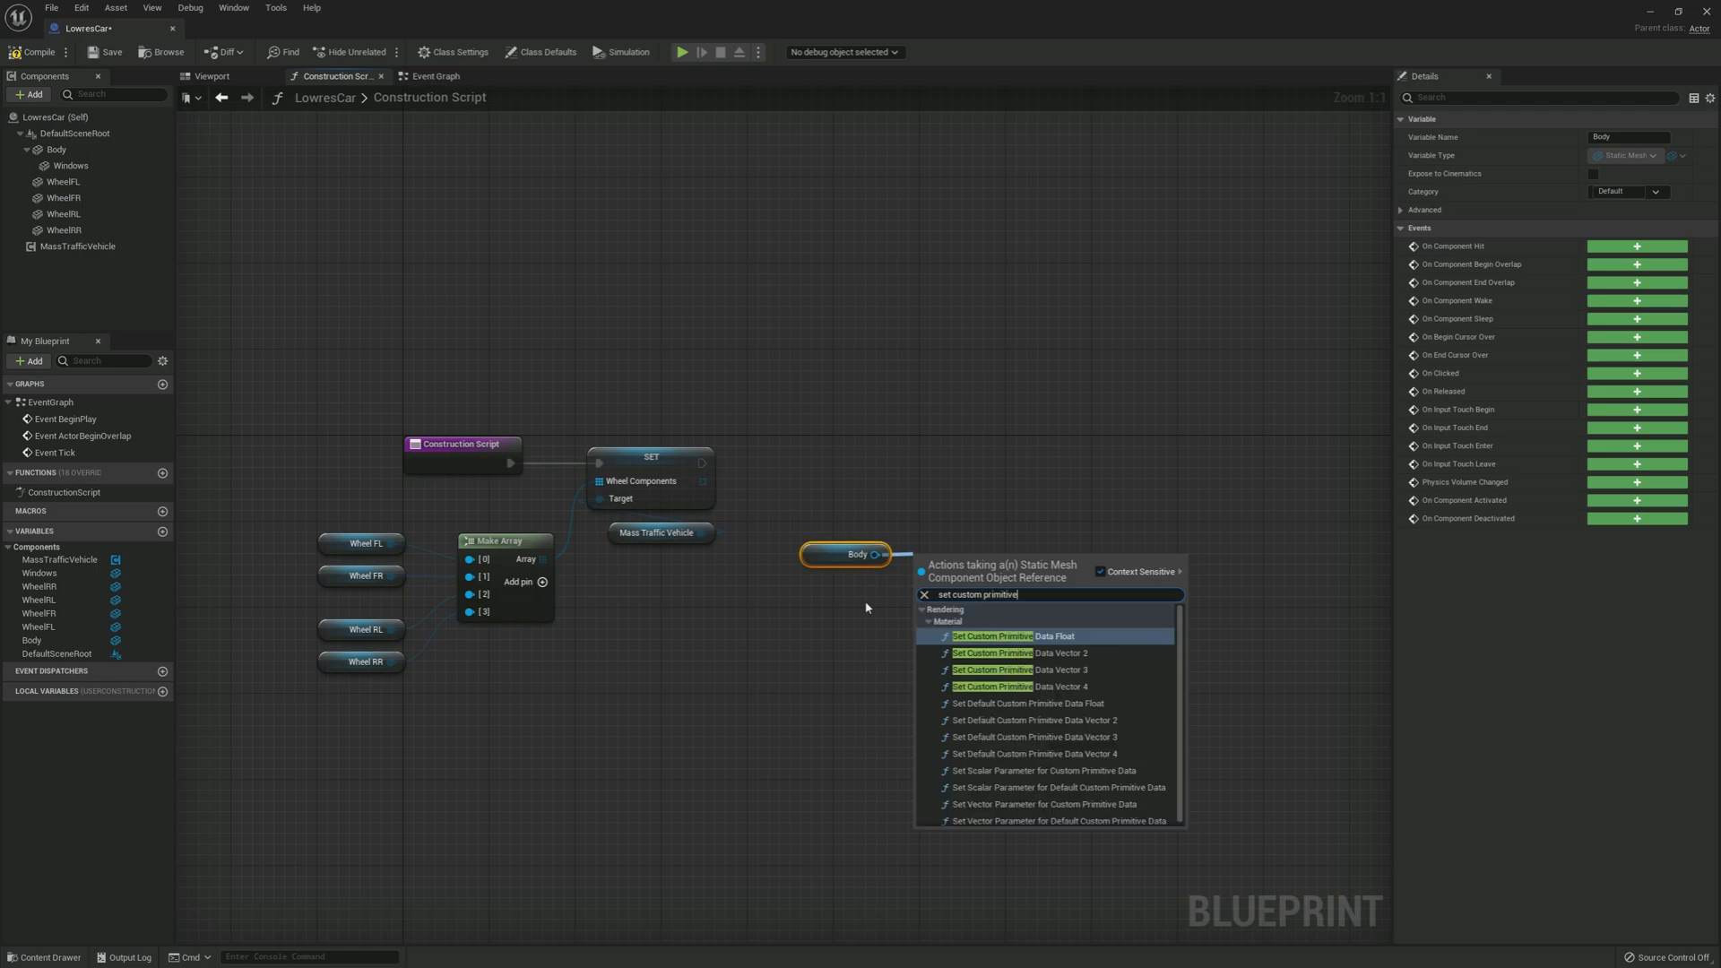
{"action": "mouse_move", "coordinate": [1074, 638]}
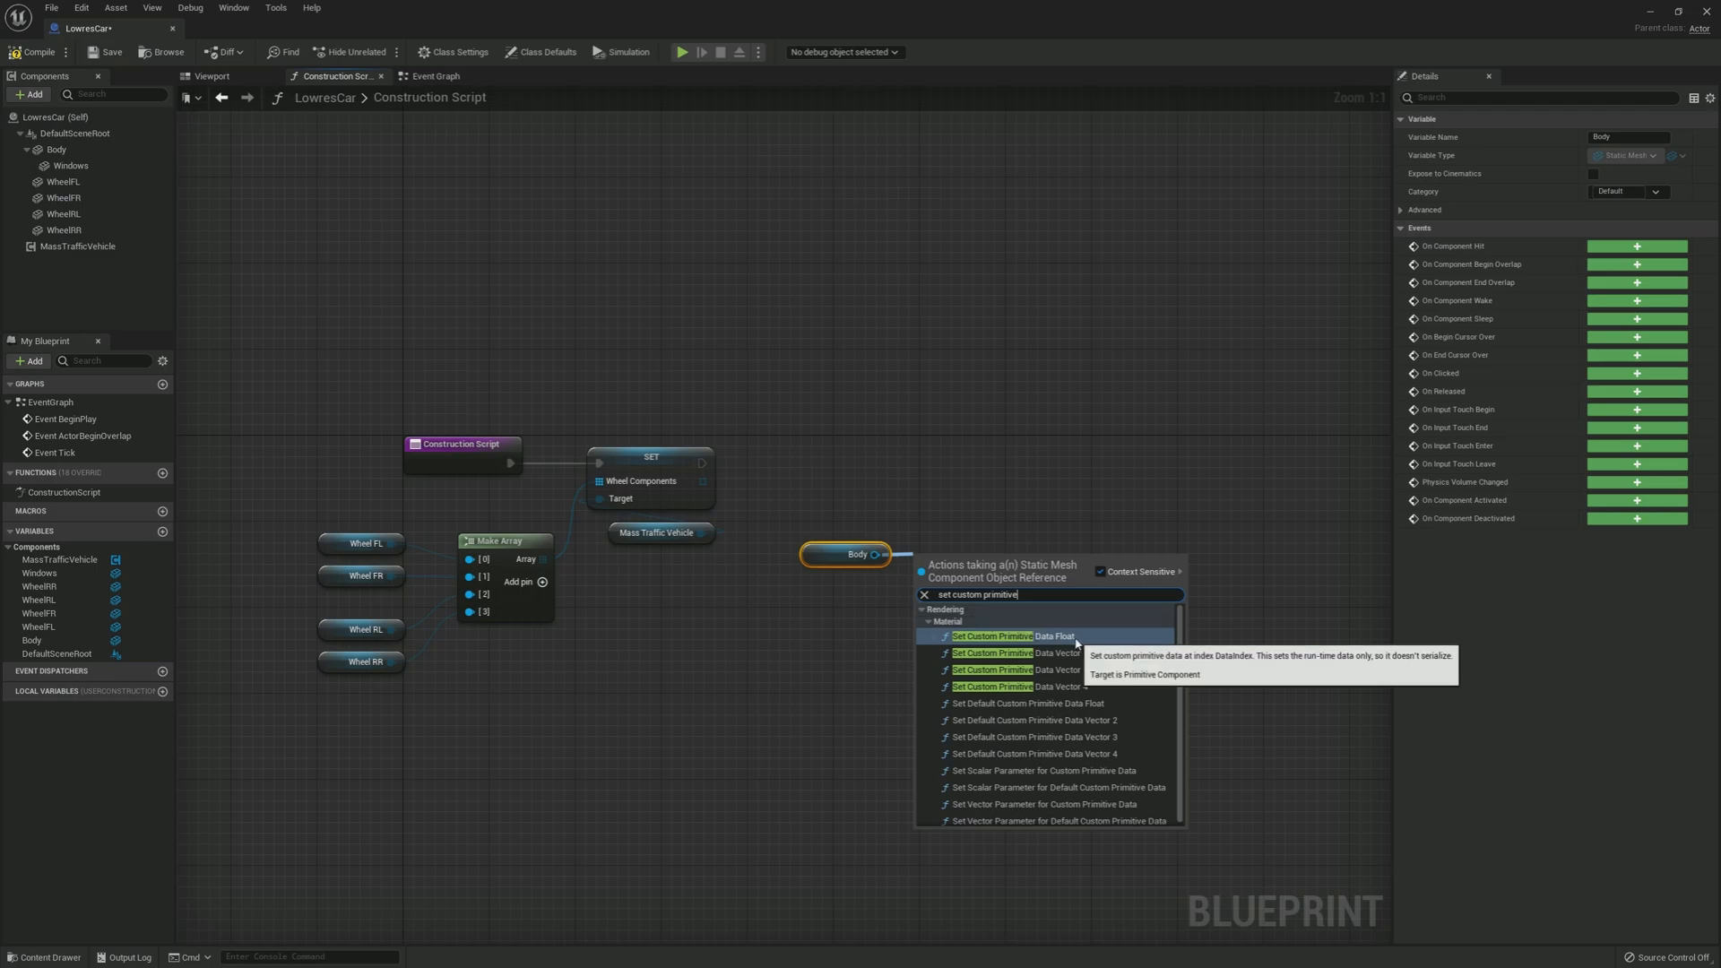
{"action": "left_click", "coordinate": [992, 634]}
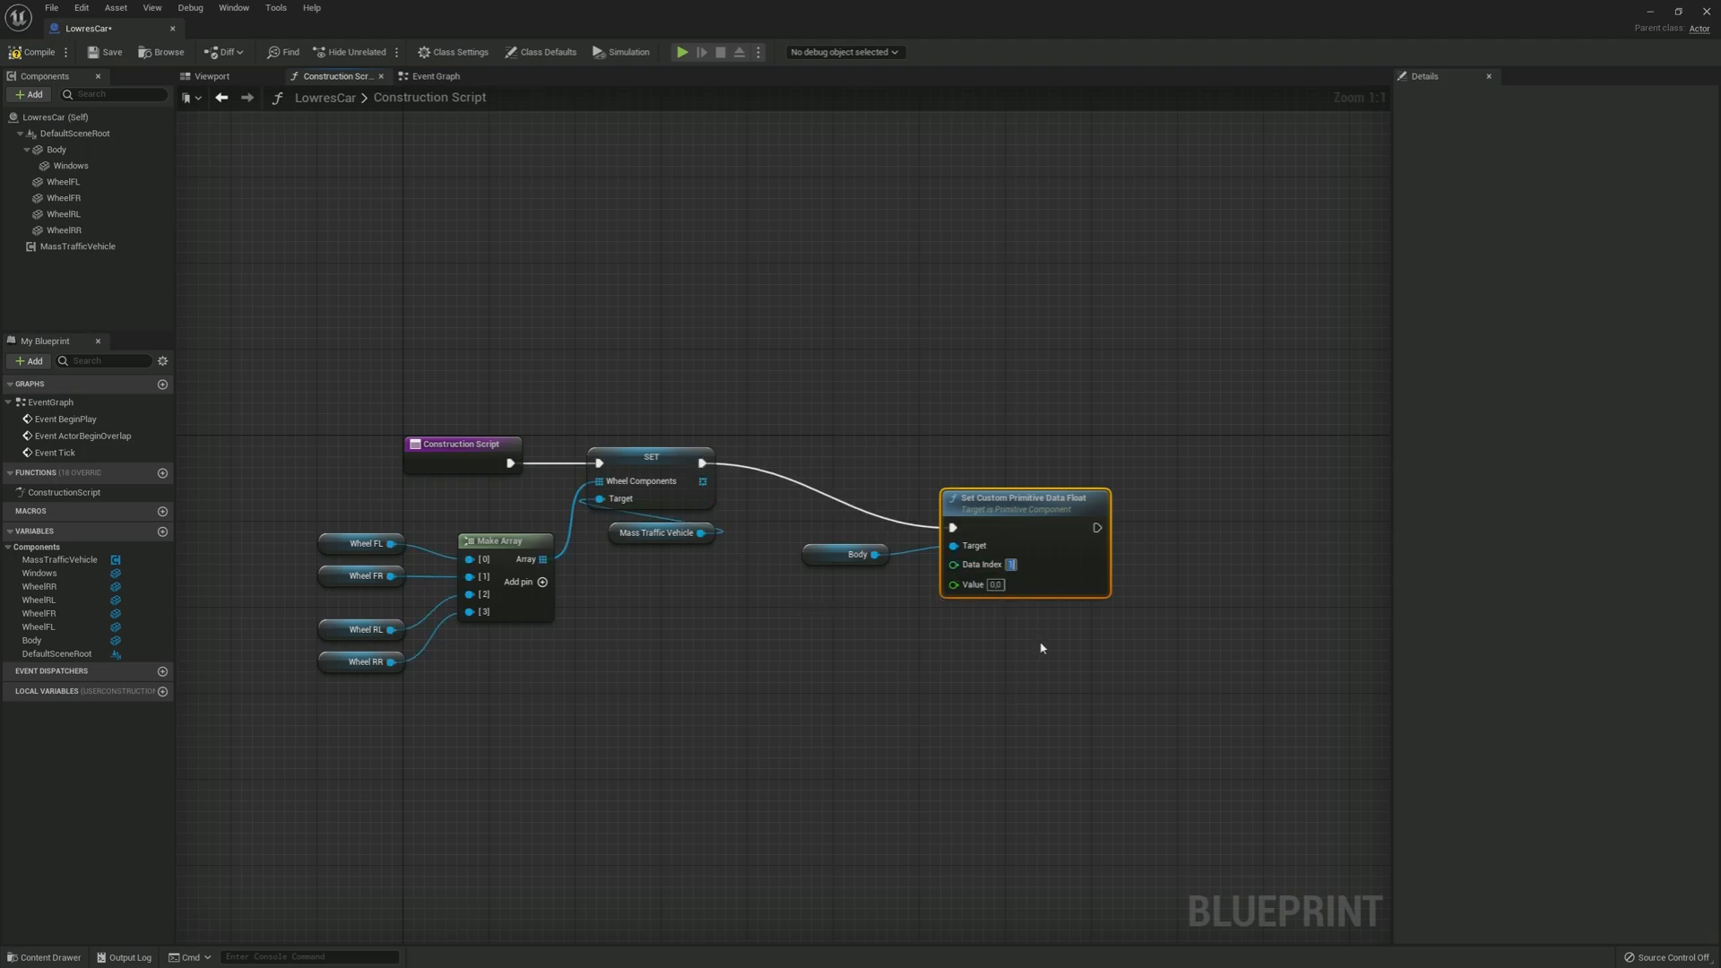
{"action": "left_click", "coordinate": [857, 617]}
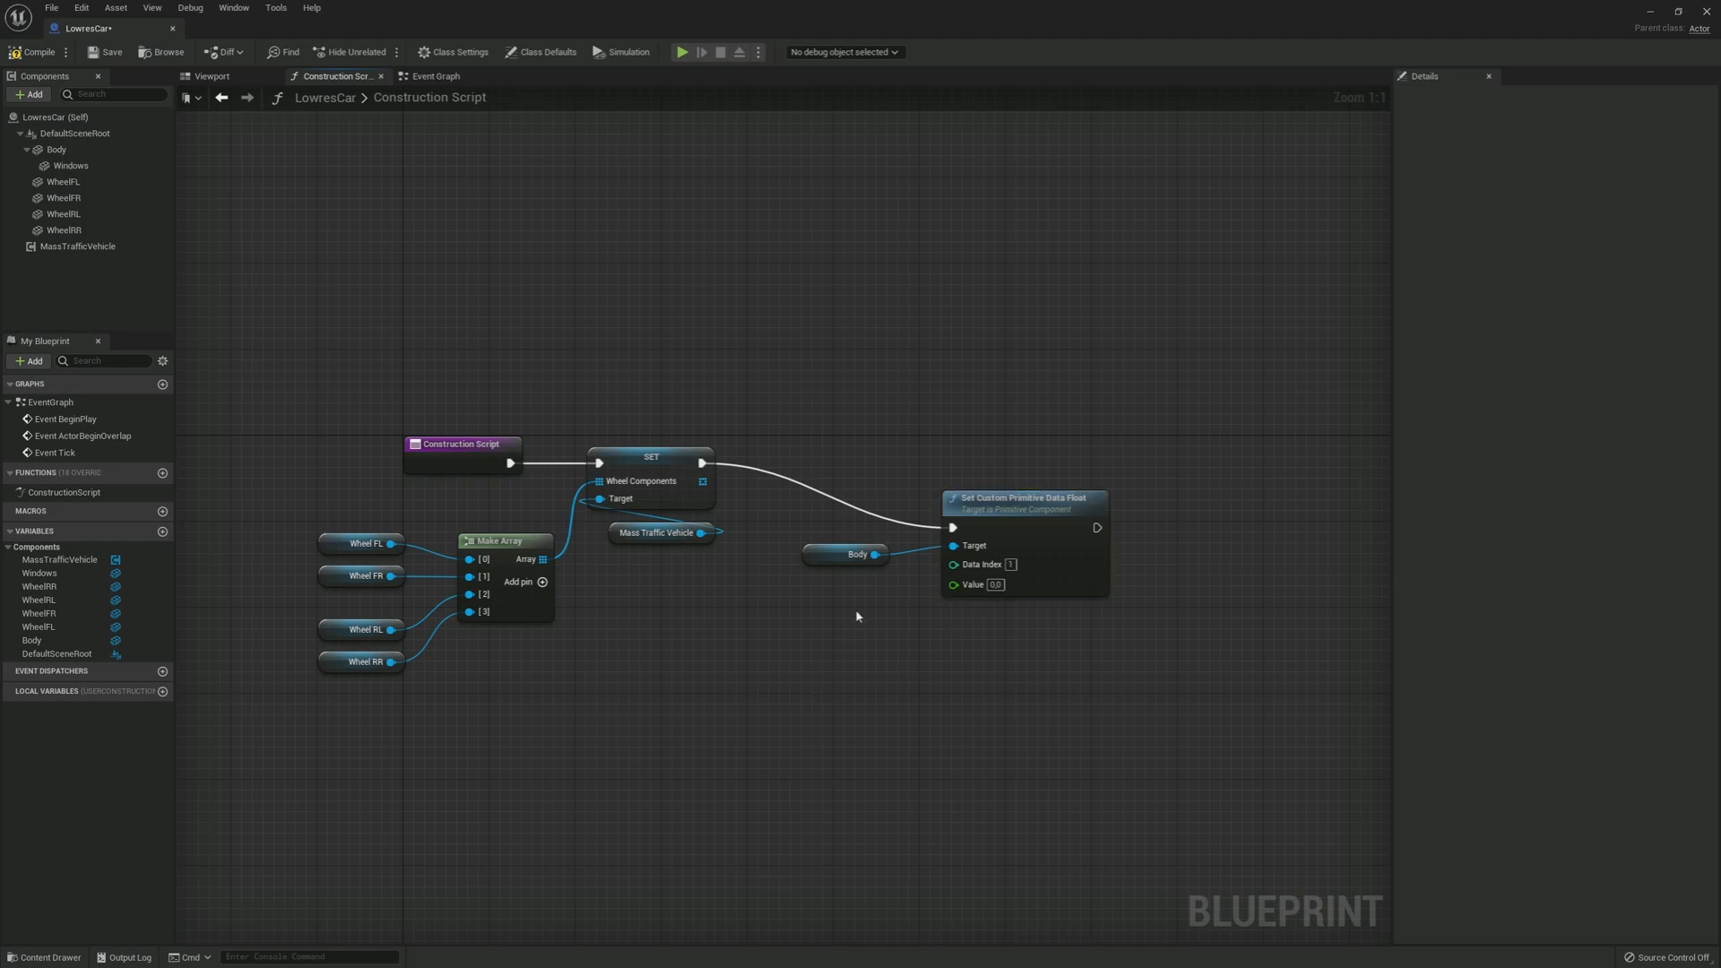
{"action": "left_click", "coordinate": [812, 534]}
{"action": "type", "text": "p"}
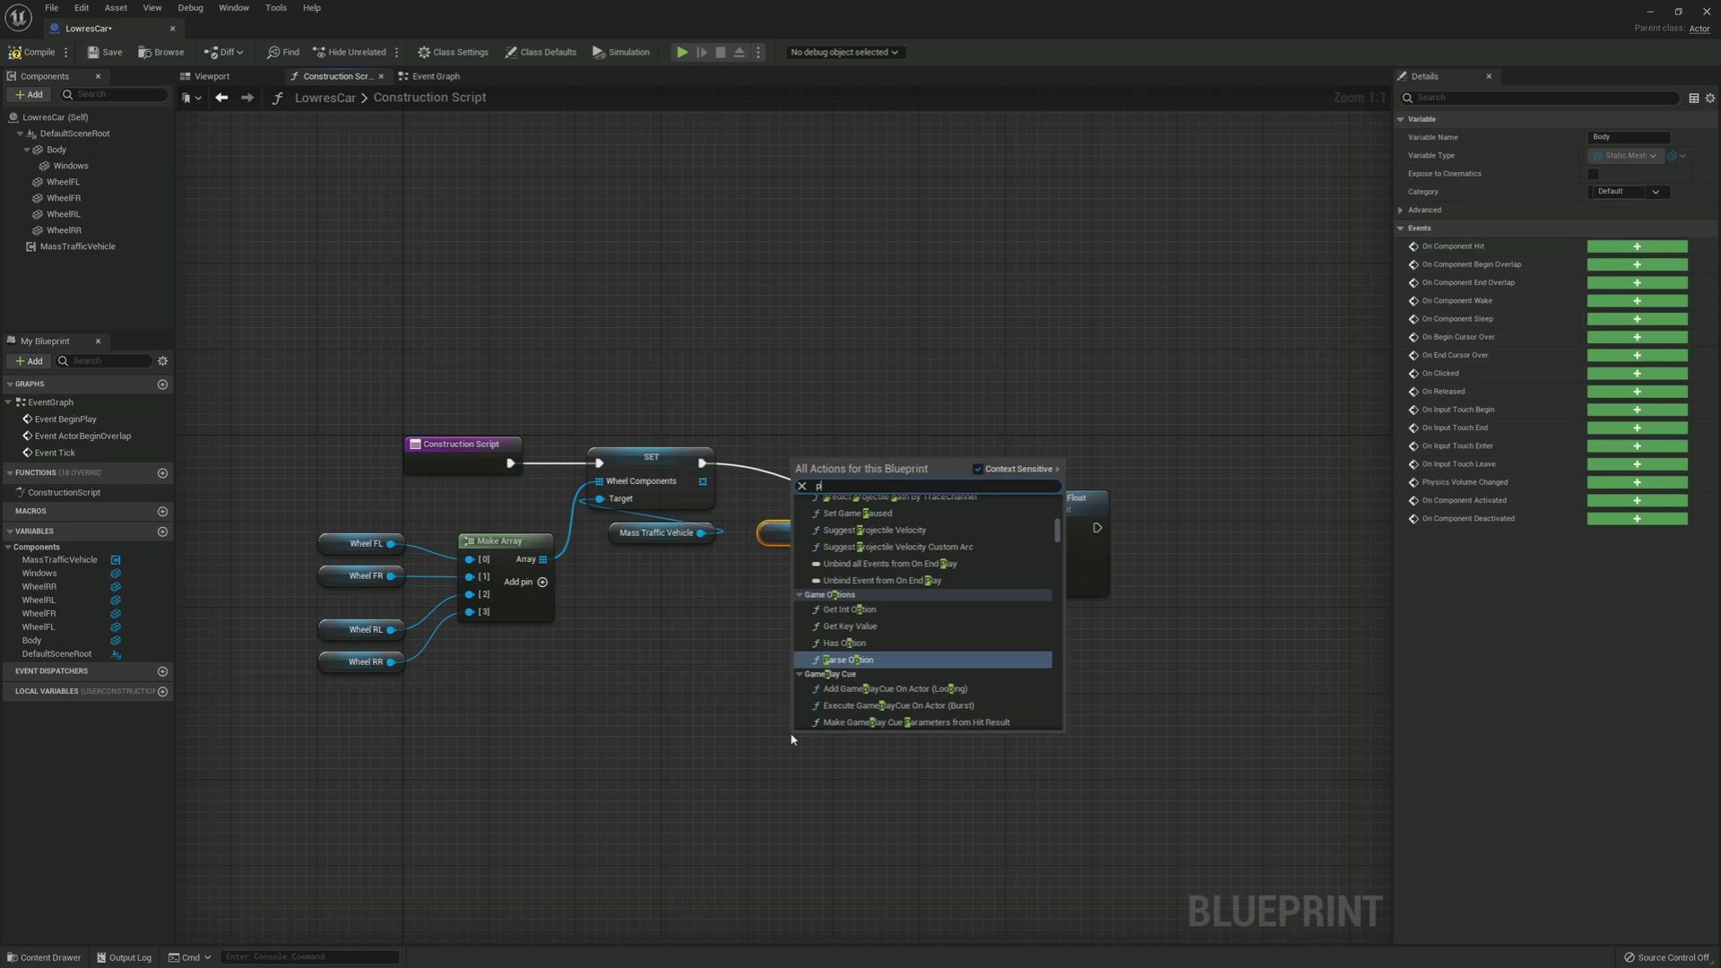
Step: Break the packed traffic vehicle instance custom data and feed Packed Param 1 into the Body primitive data Value
{"action": "type", "text": "ack"}
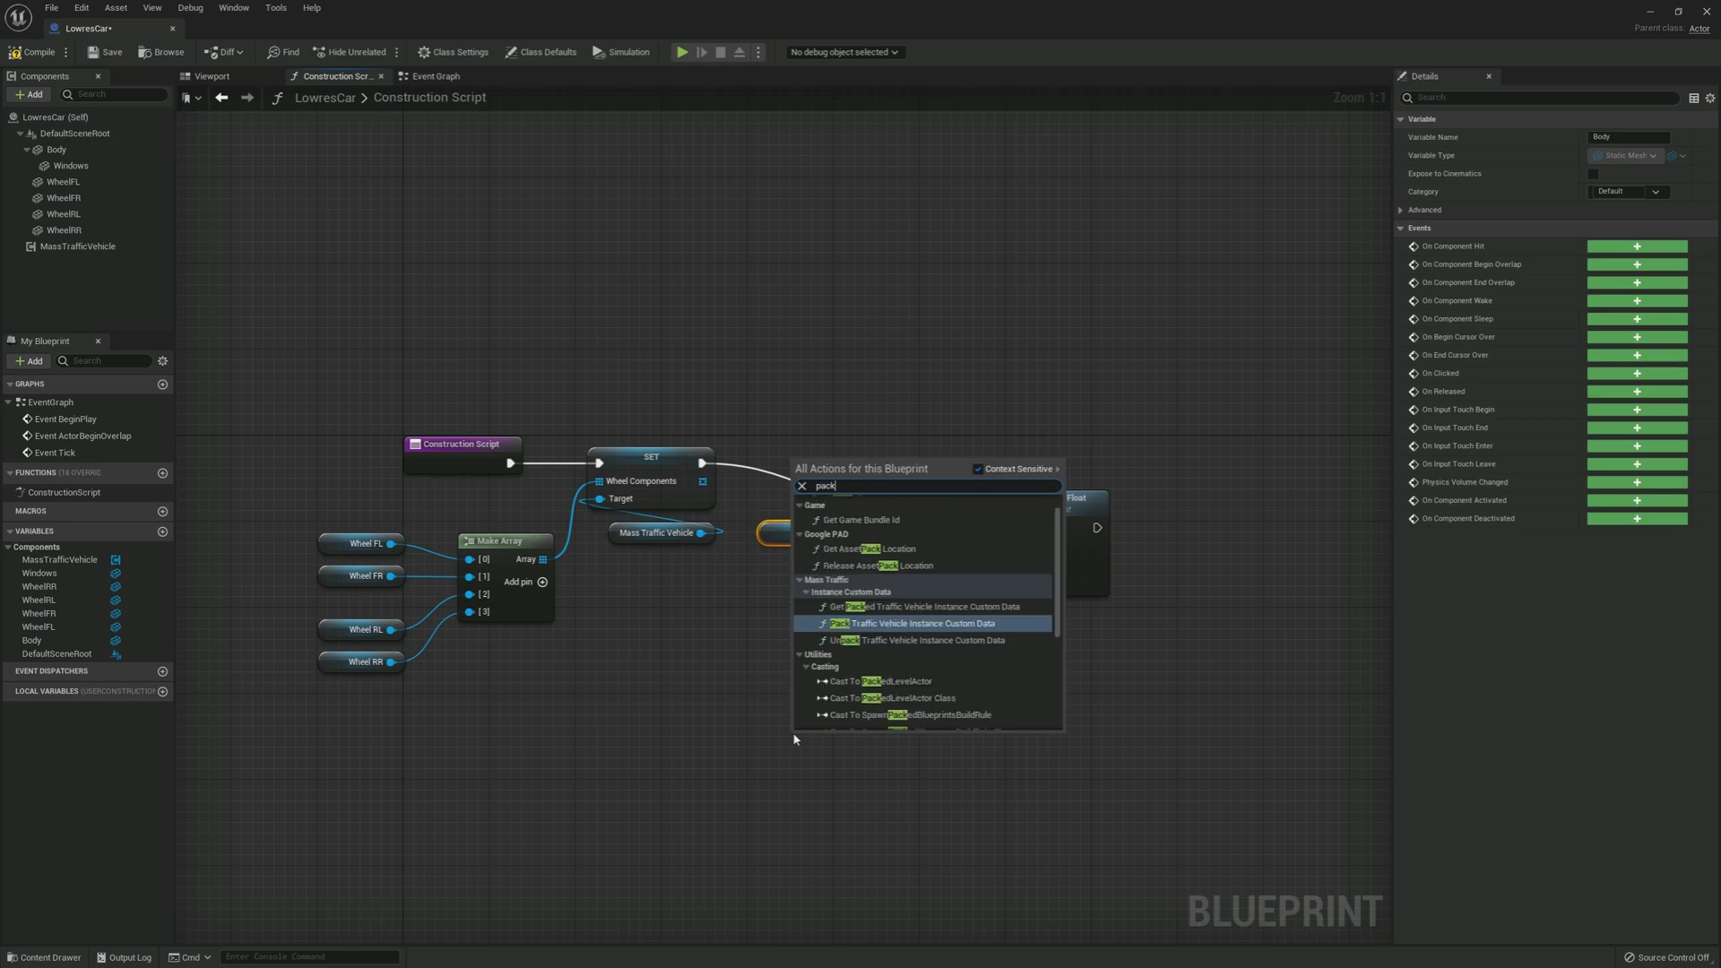
{"action": "mouse_move", "coordinate": [900, 613]}
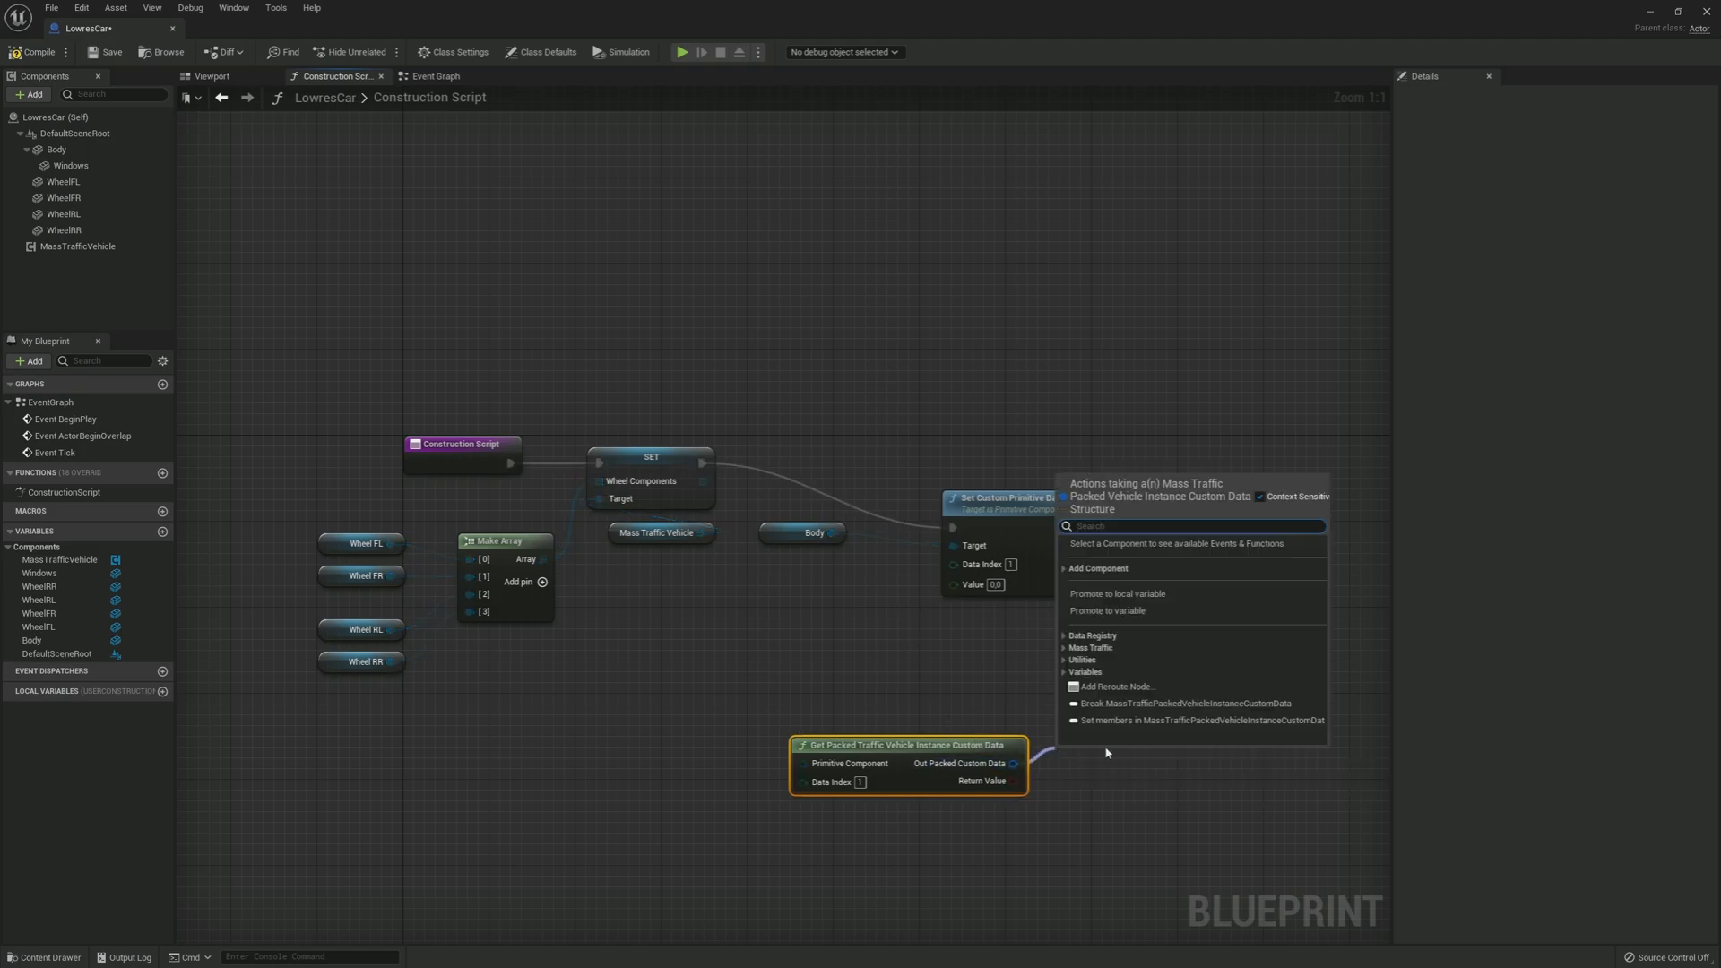
{"action": "mouse_move", "coordinate": [1147, 703]}
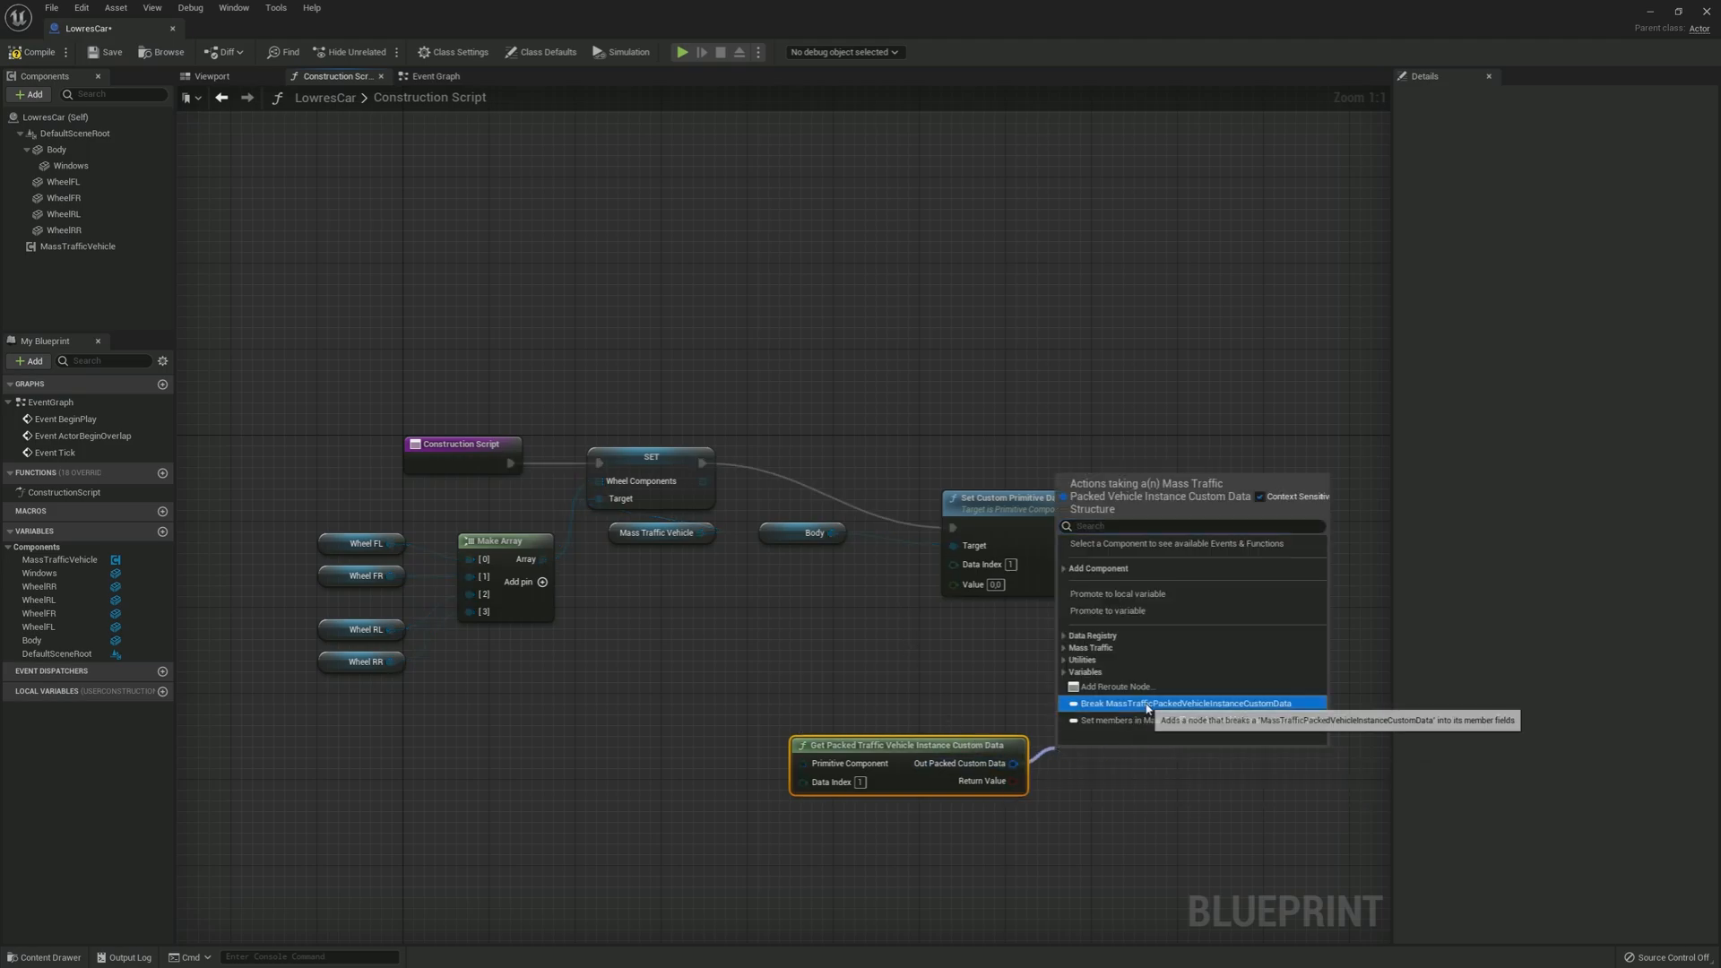
{"action": "left_click", "coordinate": [1188, 703]}
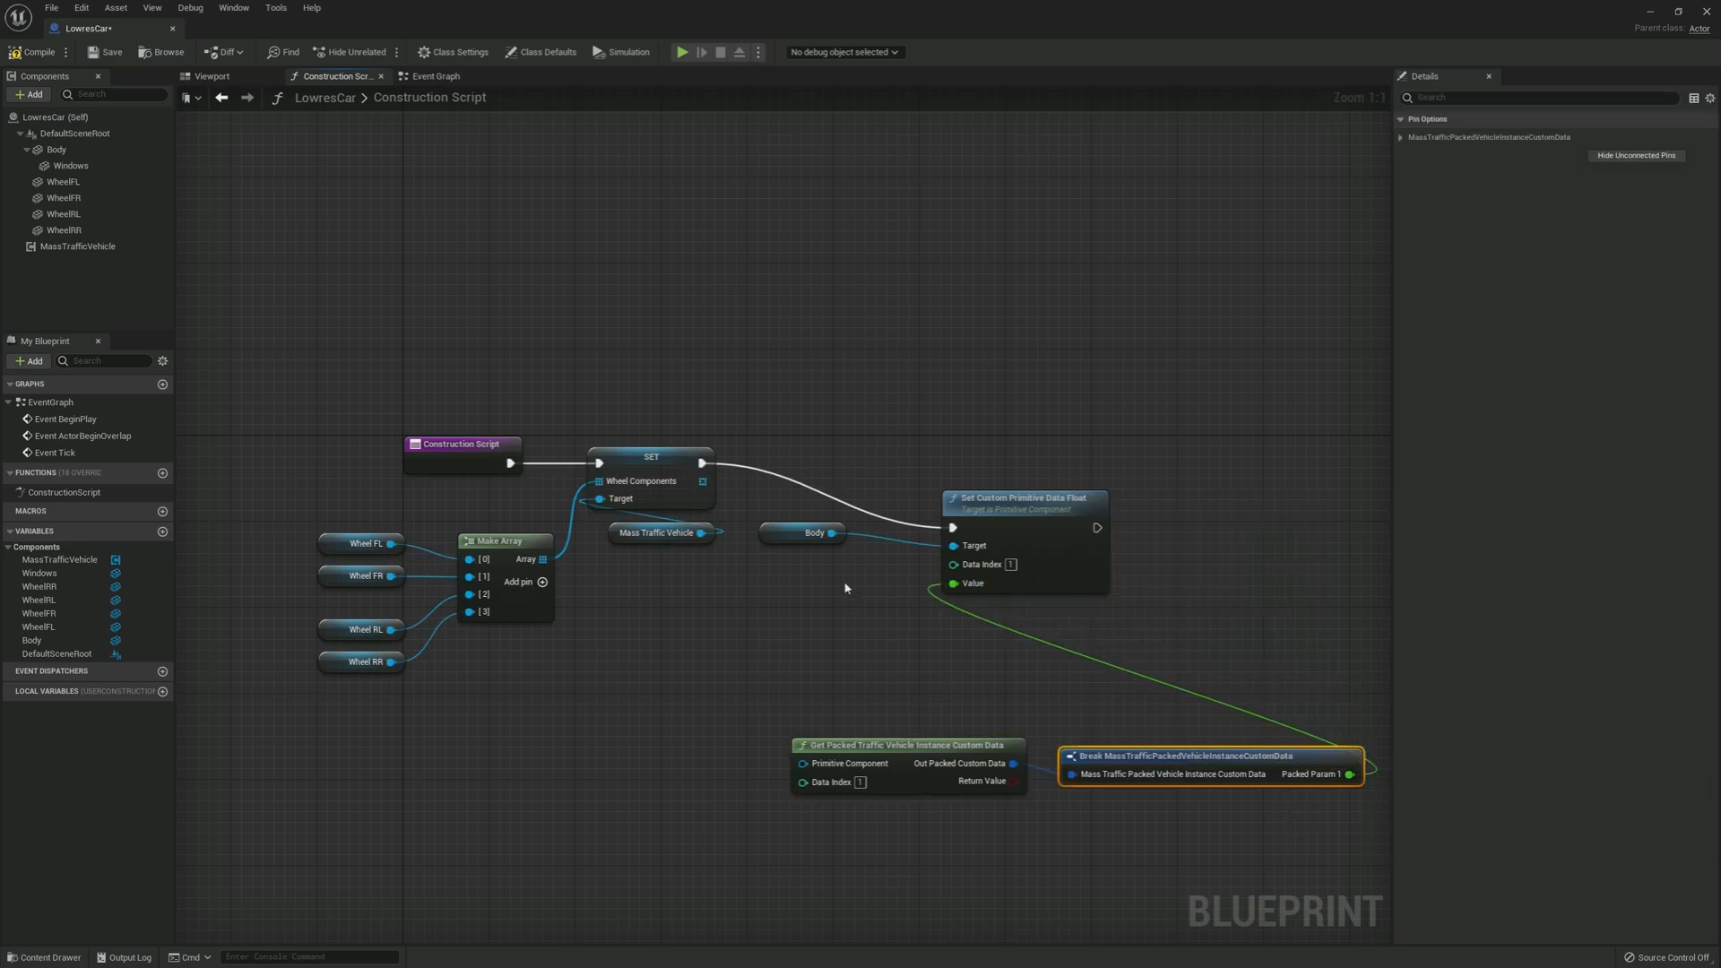
{"action": "left_click_drag", "start_coordinate": [841, 533], "coordinate": [805, 764]}
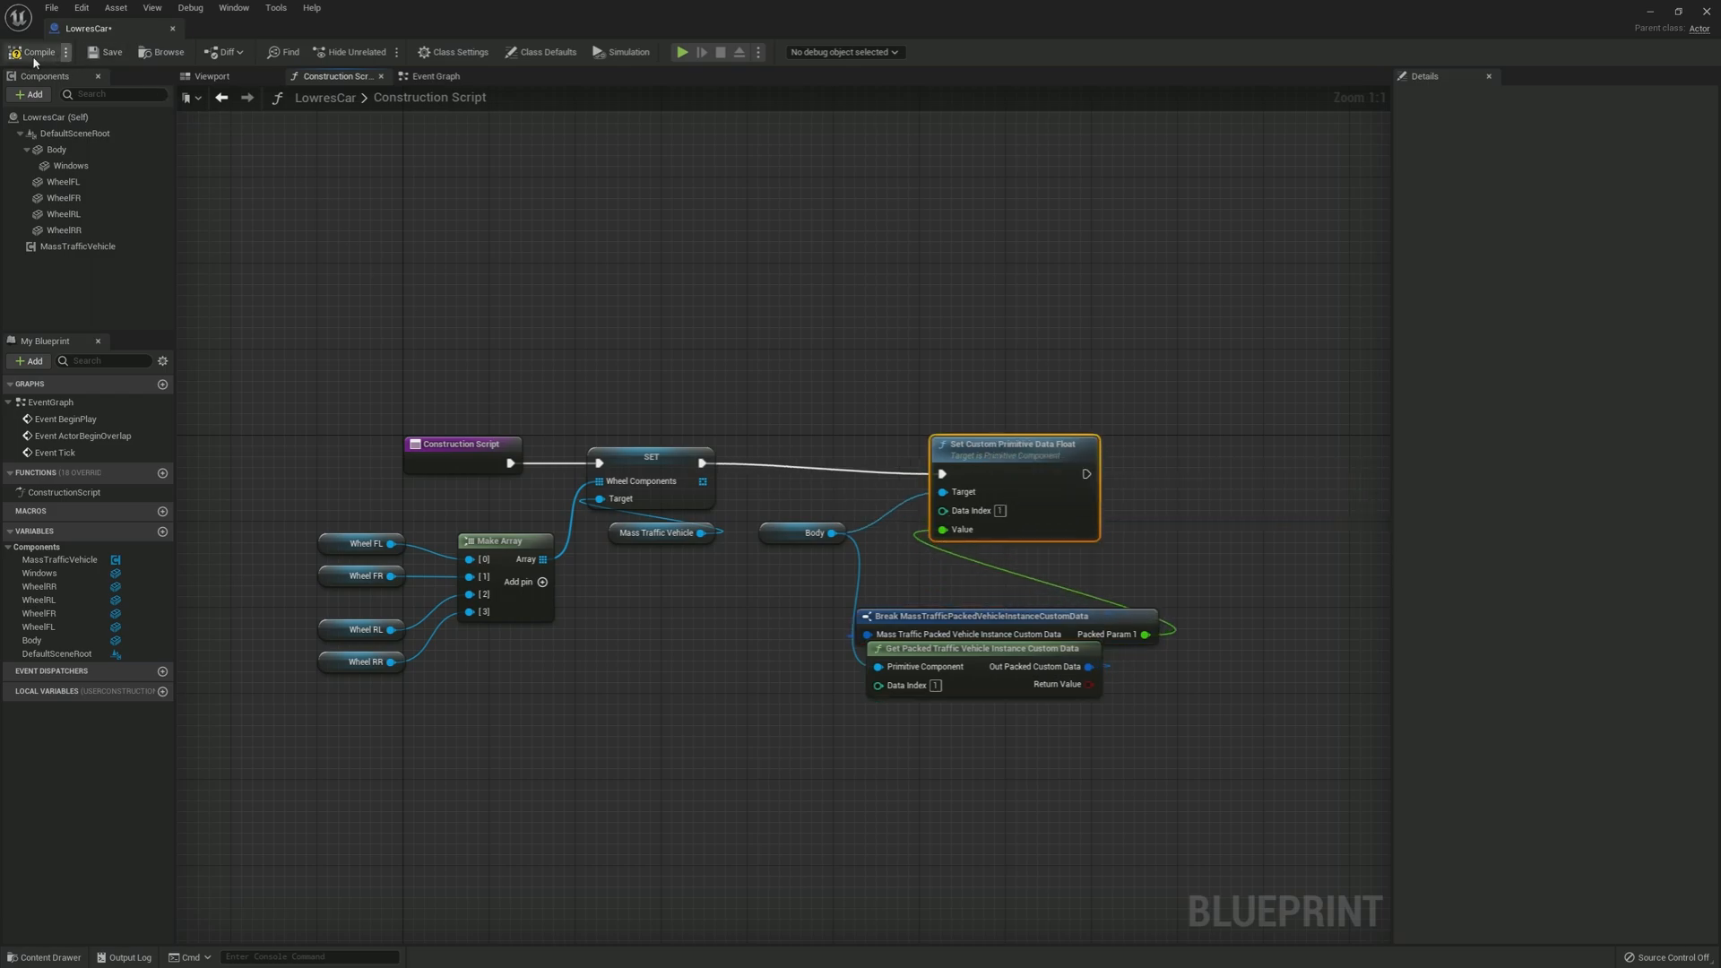
Step: Compile and save LowresCar and bring up its Class Settings
{"action": "left_click", "coordinate": [32, 50]}
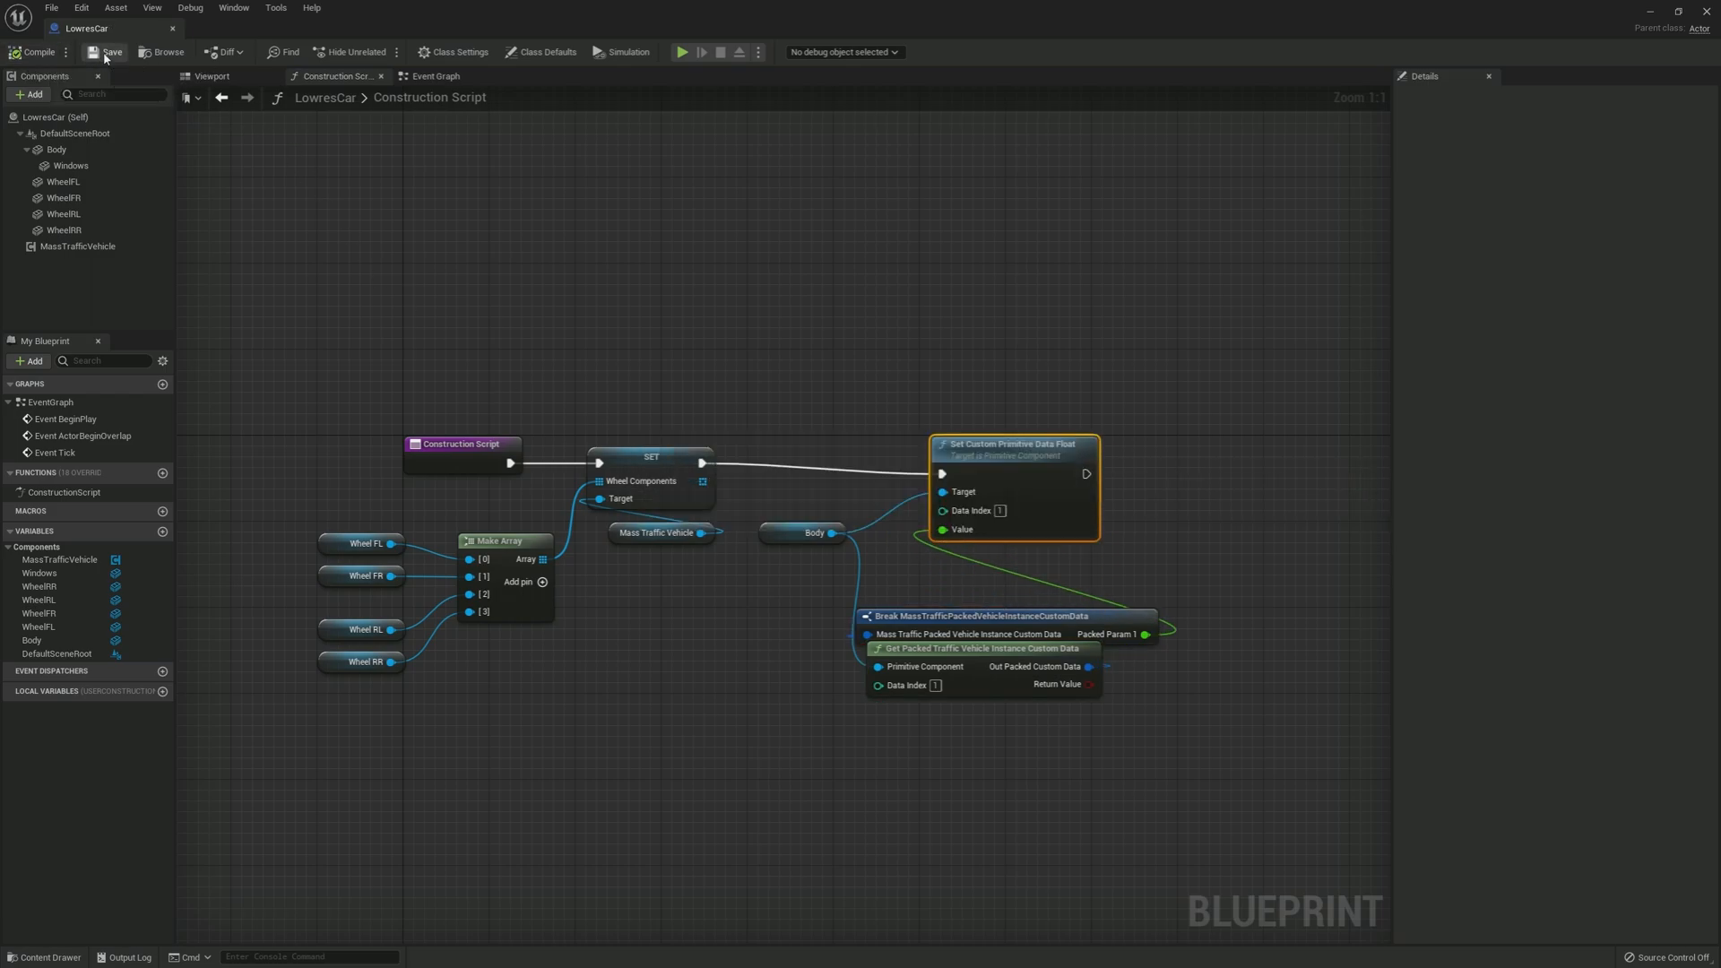
{"action": "left_click", "coordinate": [211, 75]}
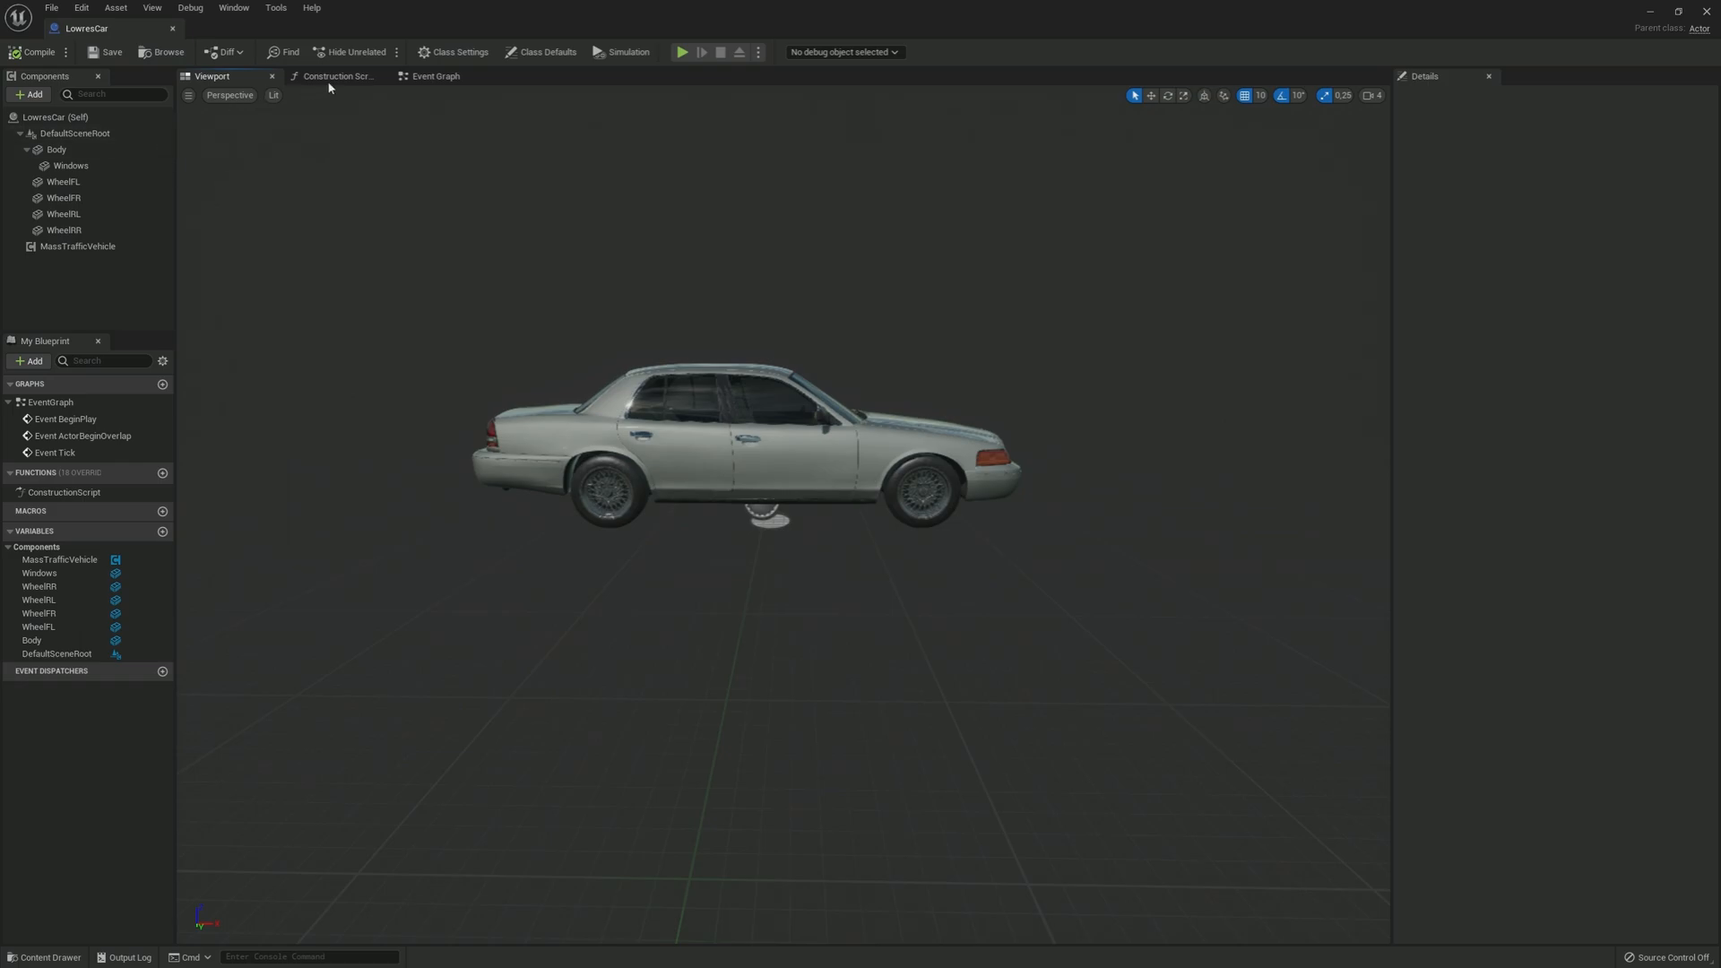
{"action": "left_click", "coordinate": [457, 50]}
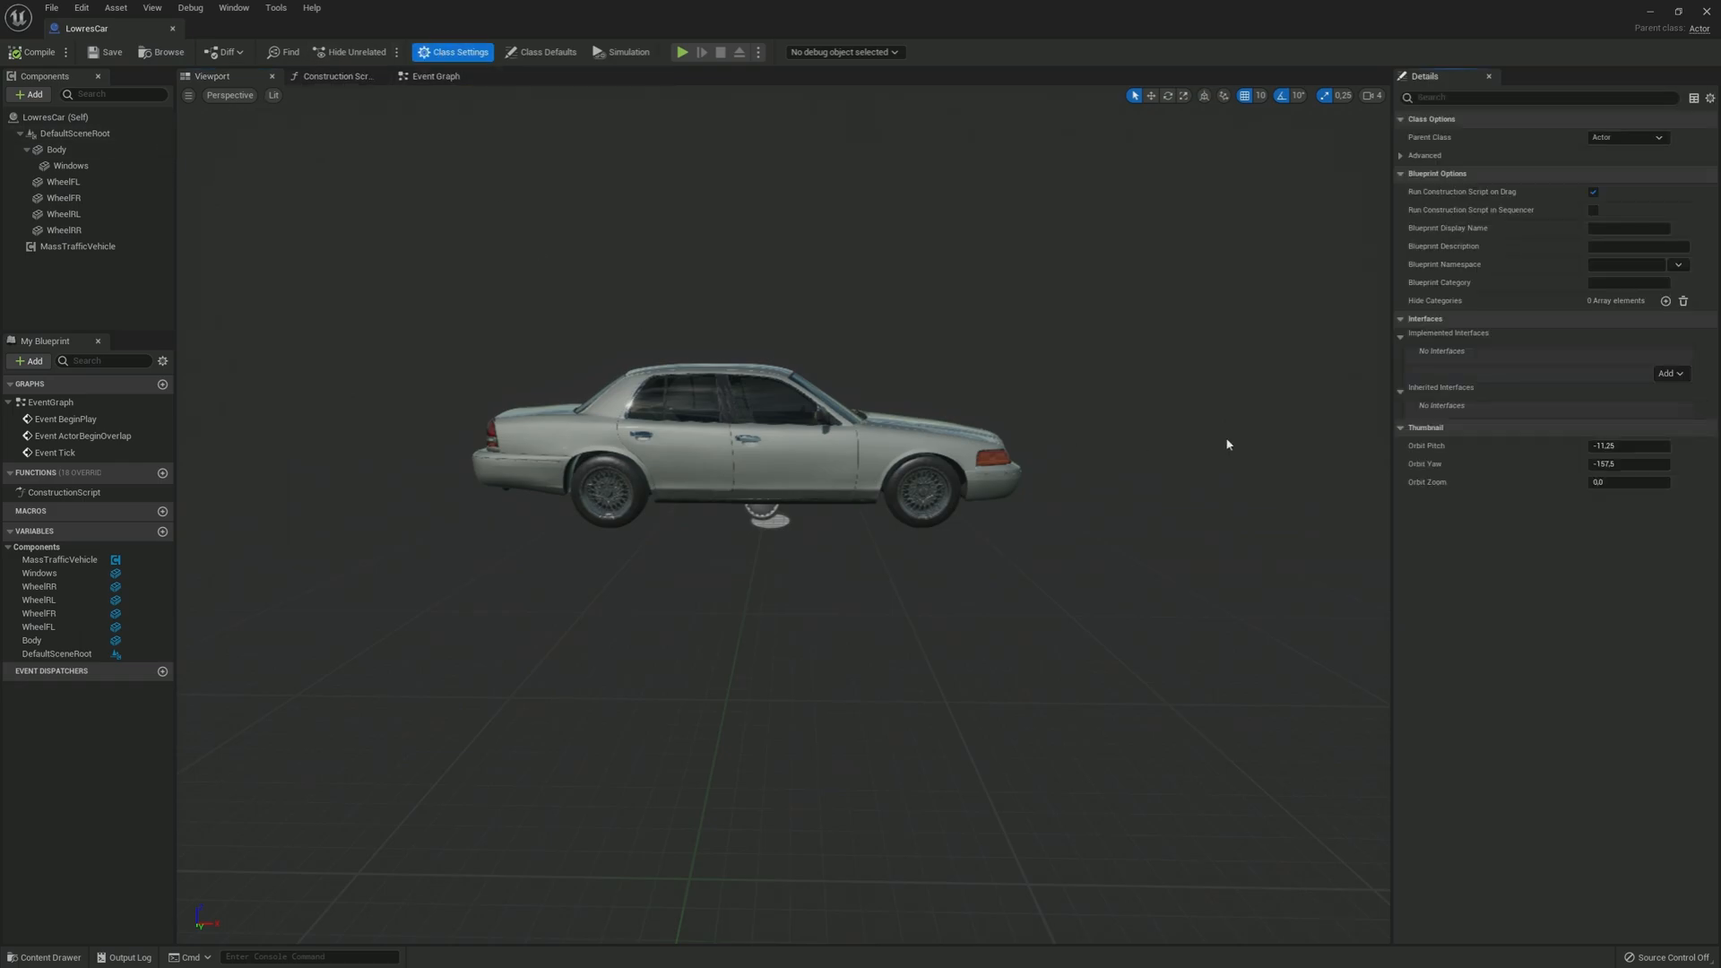
Step: Implement MassActorPoolableInterface and expand its pooling functions in the Interfaces list
{"action": "left_click", "coordinate": [1669, 373]}
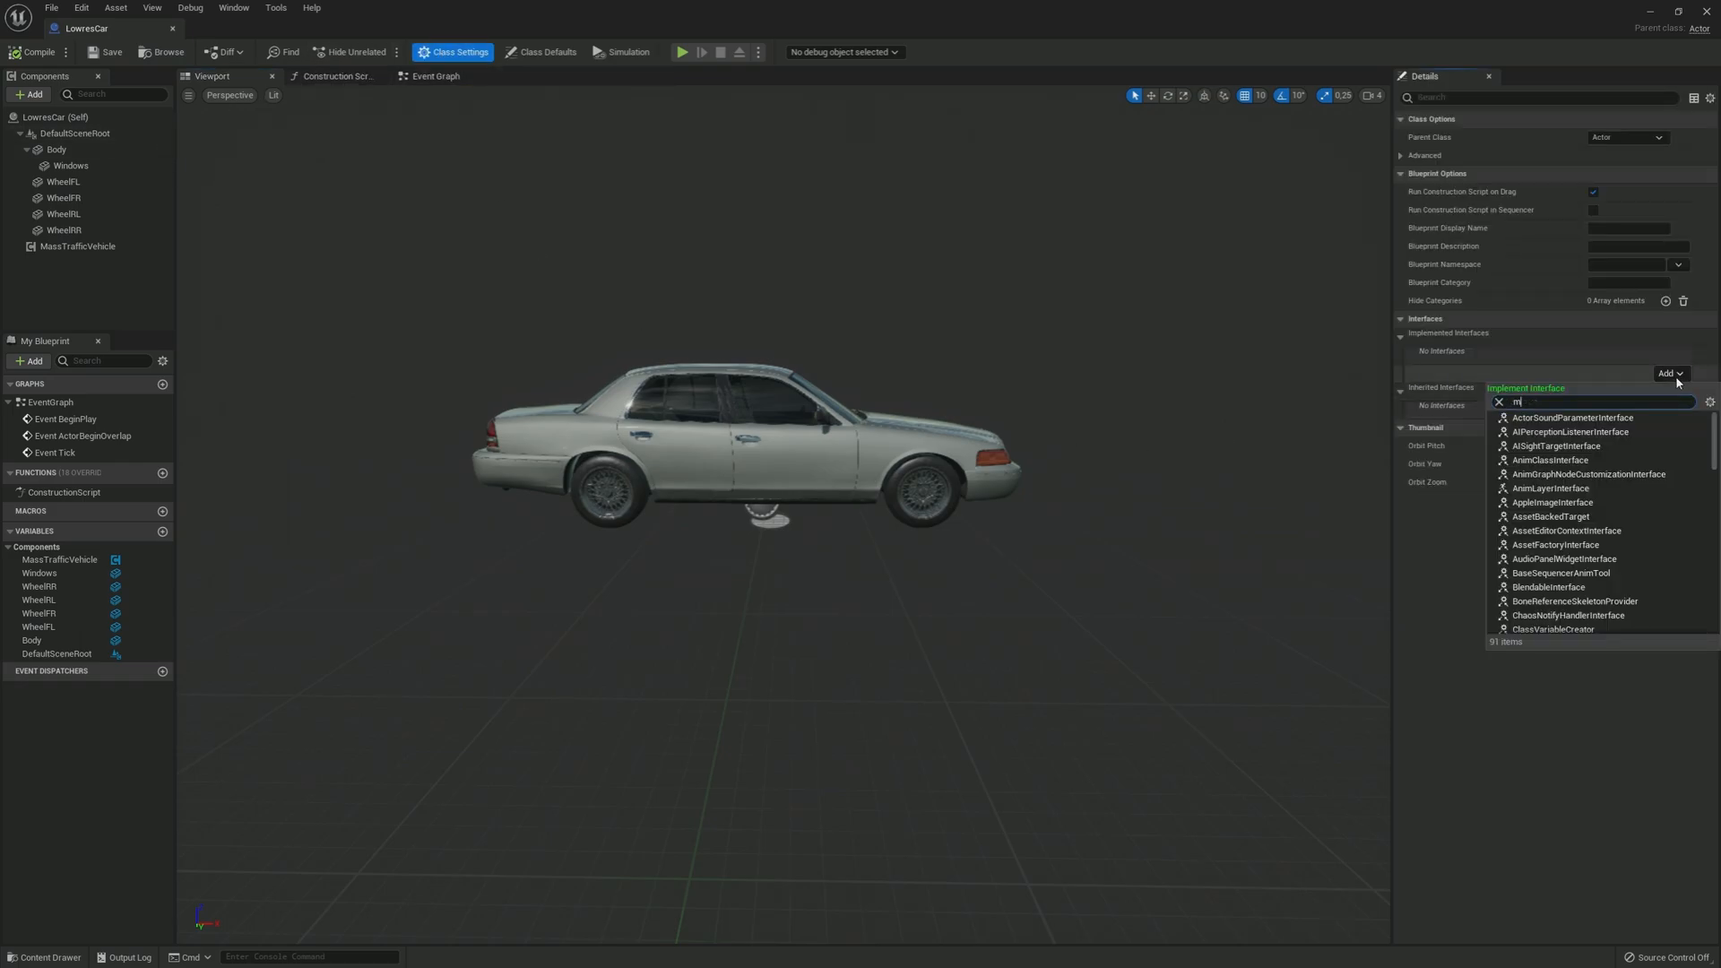
{"action": "type", "text": "ass"}
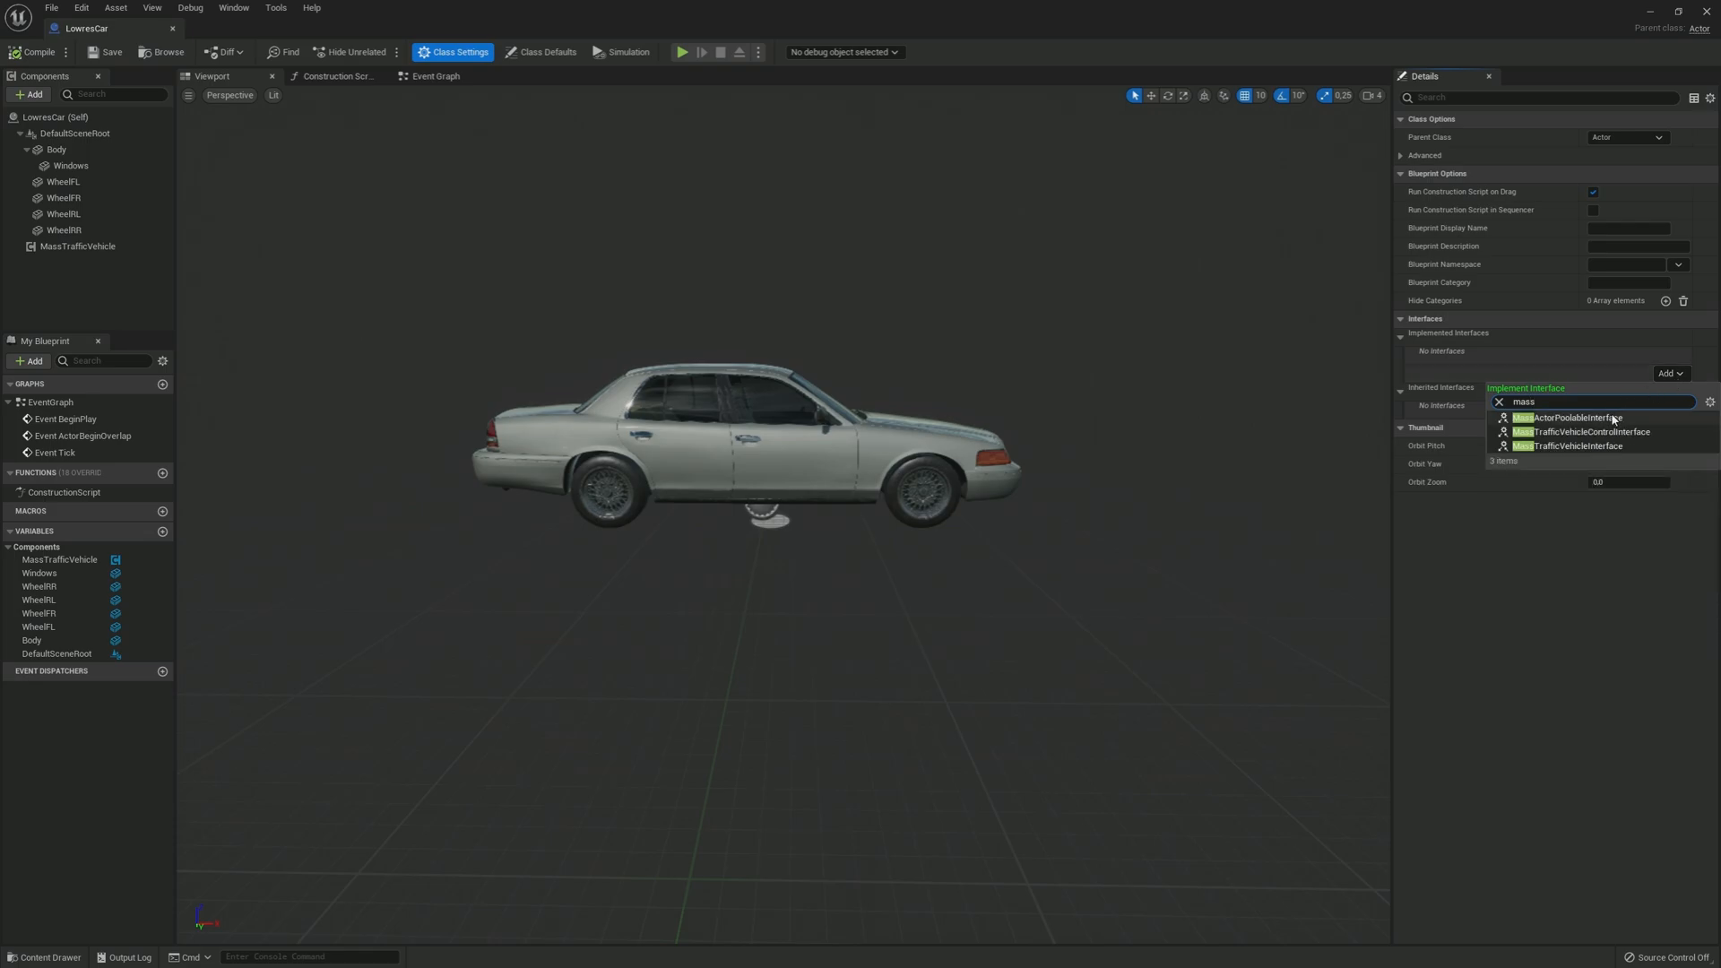
{"action": "left_click", "coordinate": [1570, 416]}
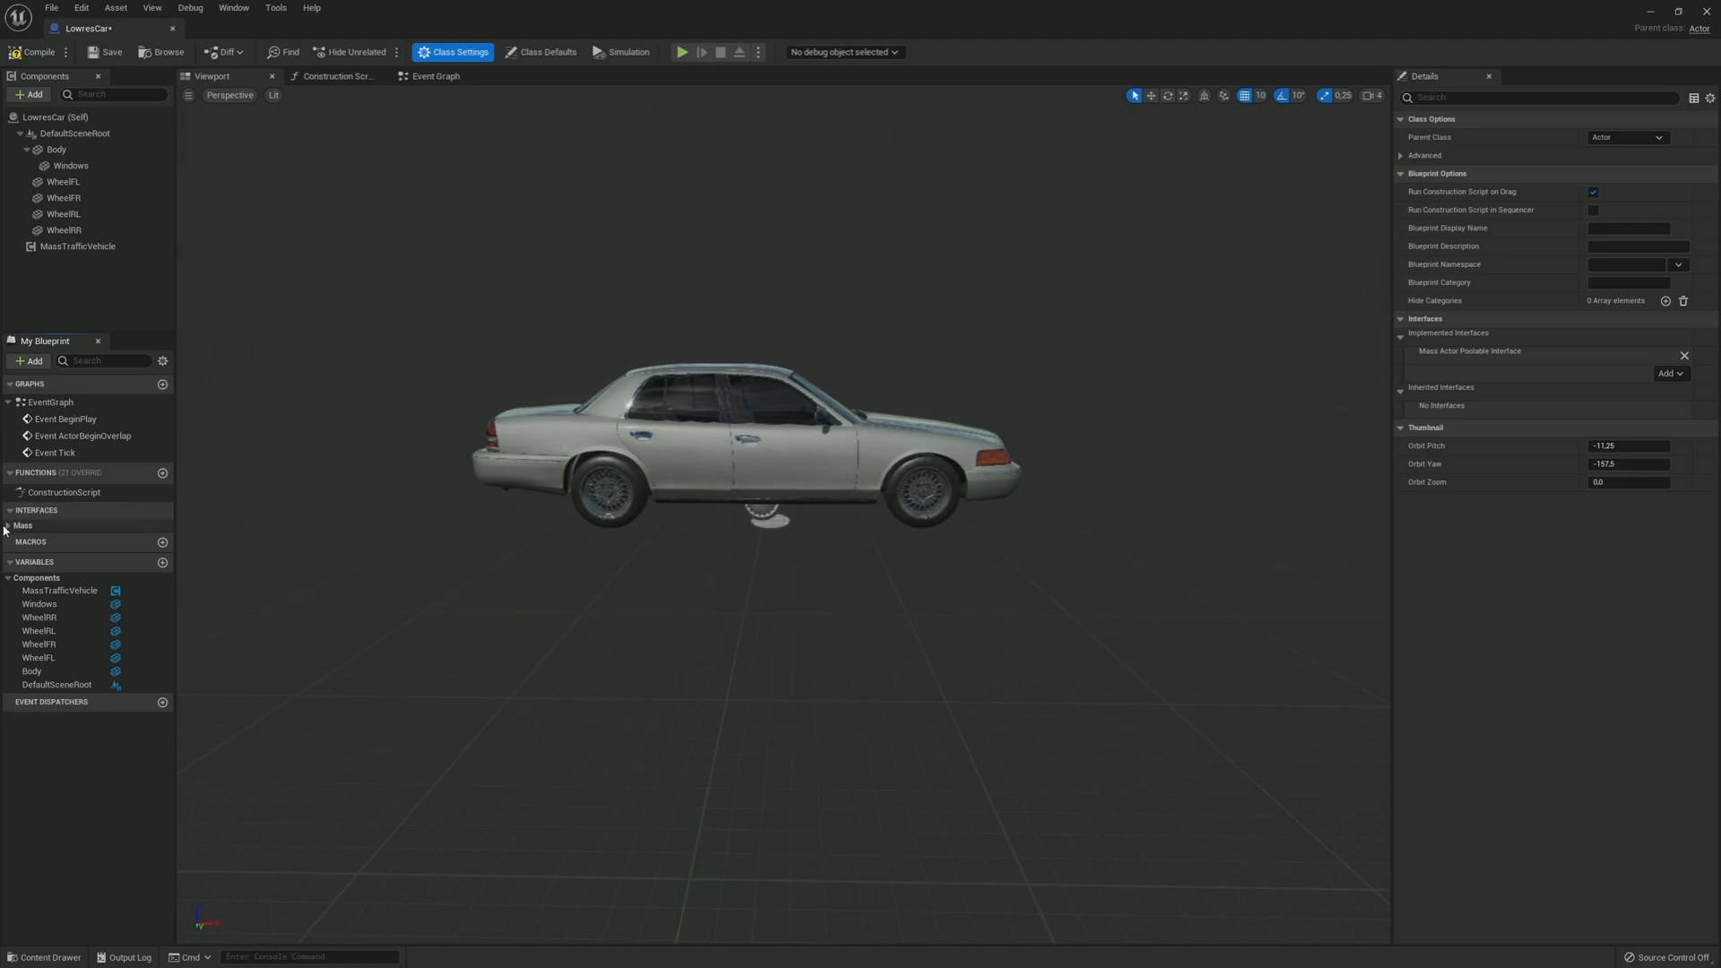
{"action": "left_click", "coordinate": [8, 526]}
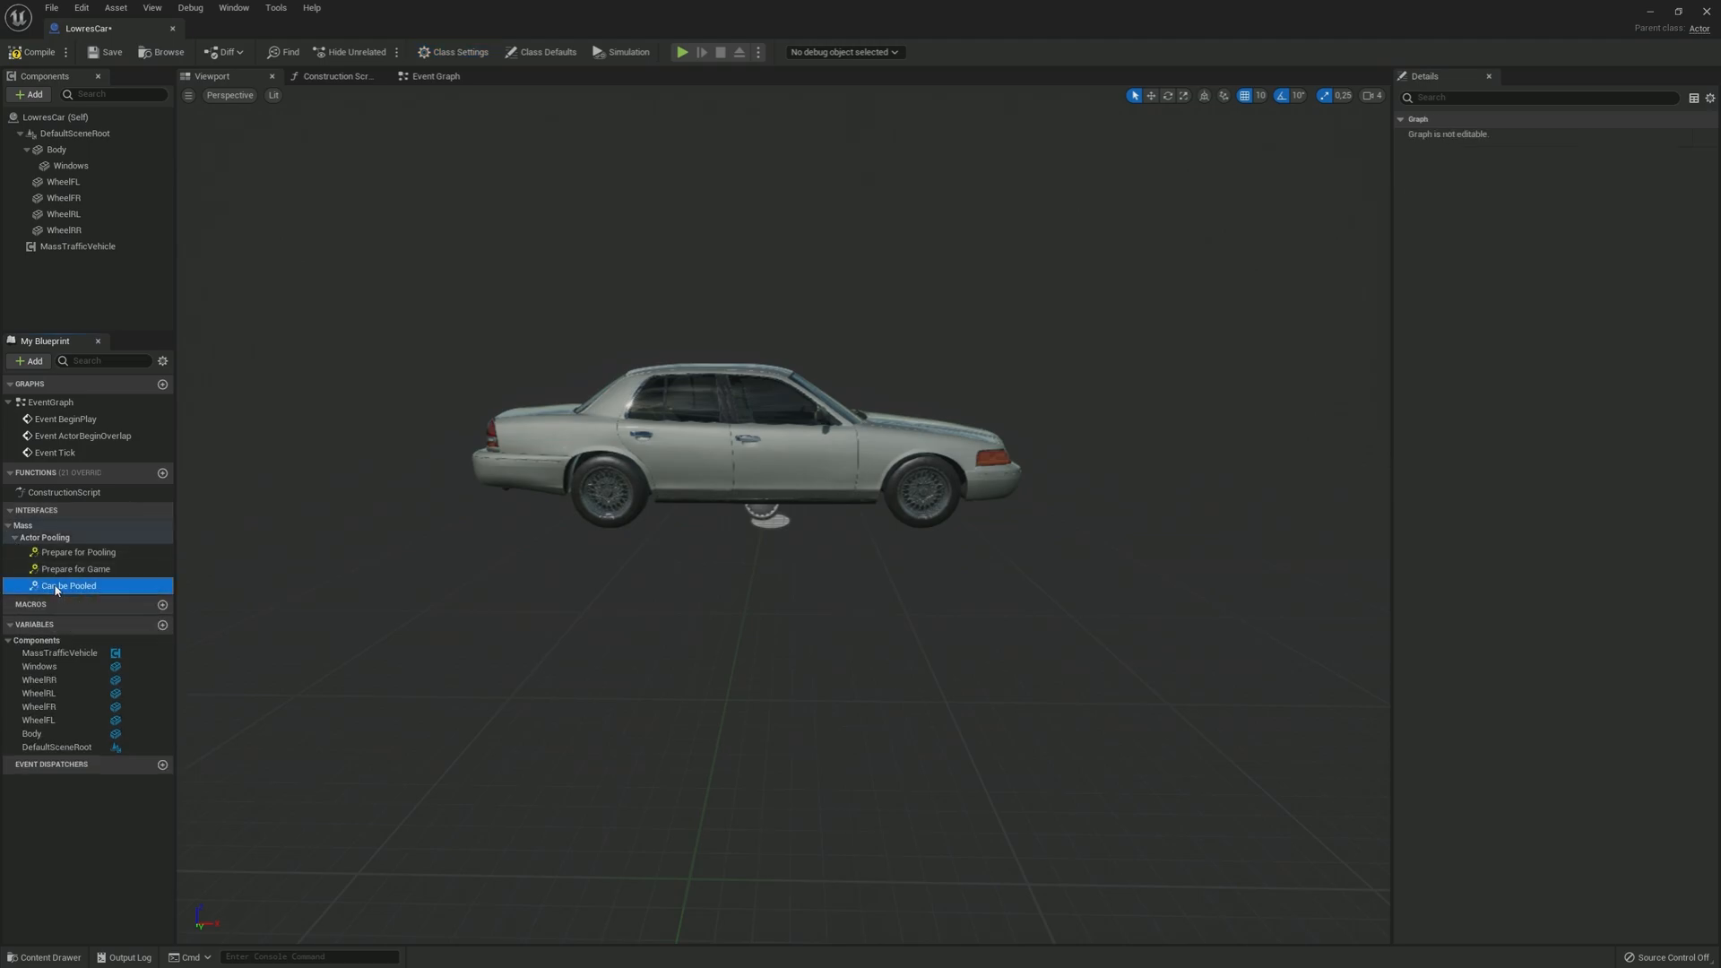
Step: In the Event Graph, call Set Actor Enable Collision from Event Prepare for Game
{"action": "double_click", "coordinate": [68, 584]}
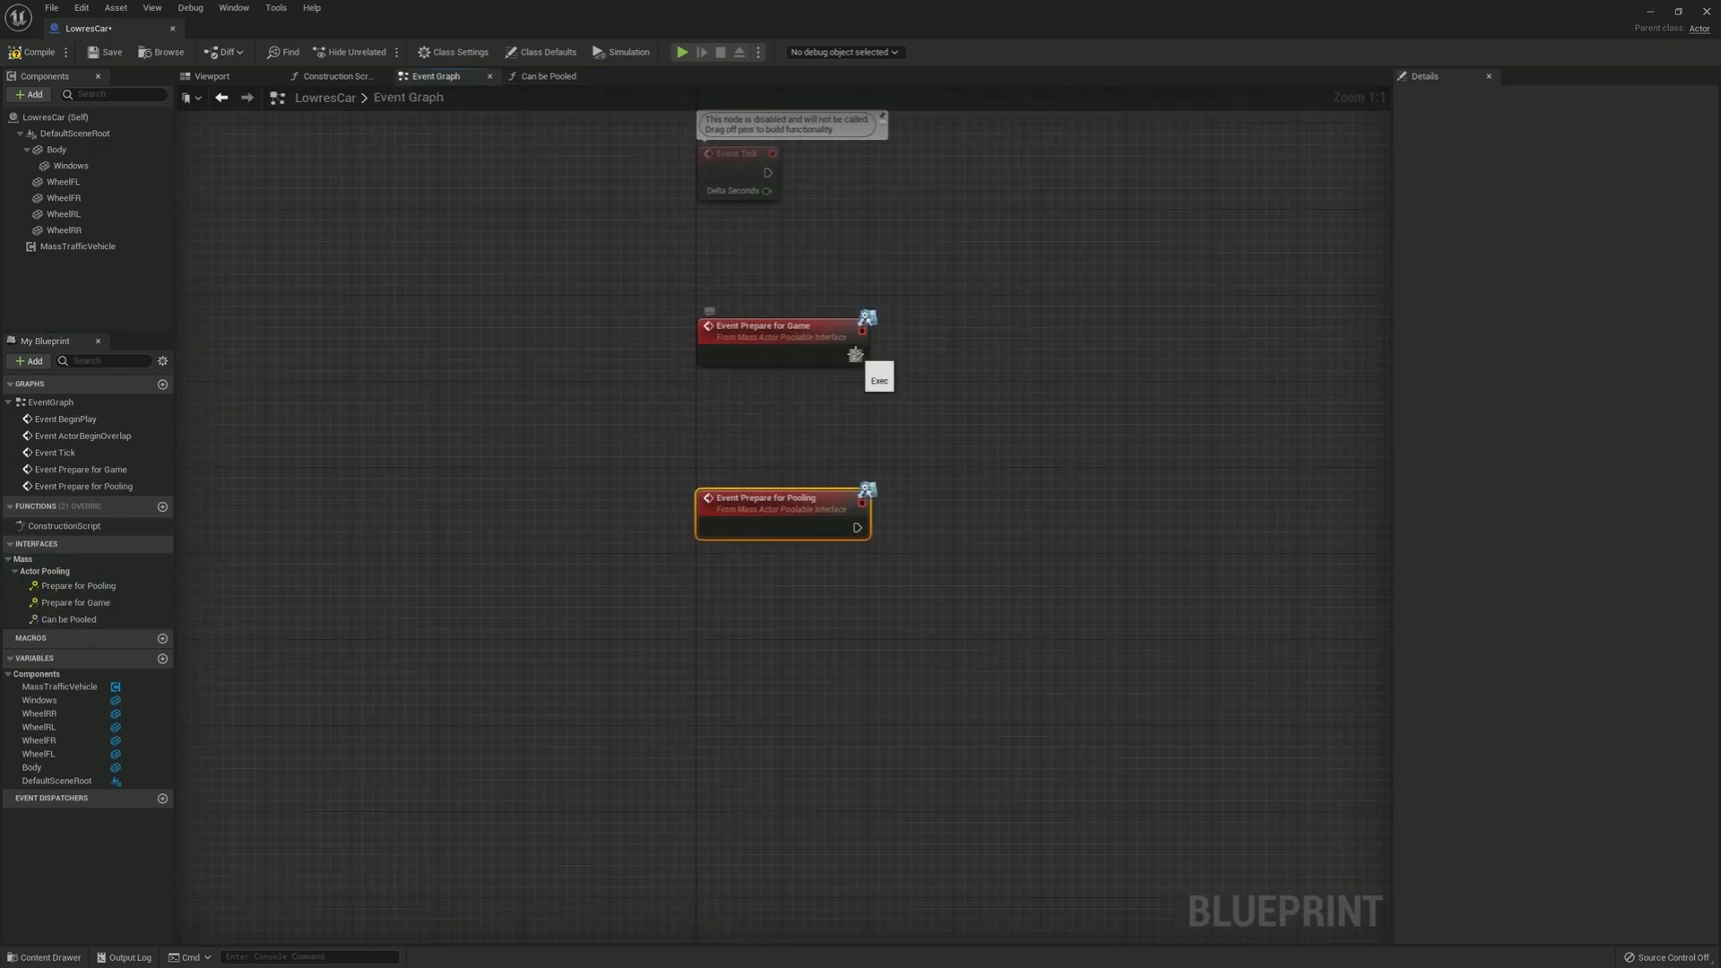
{"action": "left_click_drag", "start_coordinate": [858, 355], "coordinate": [928, 364]}
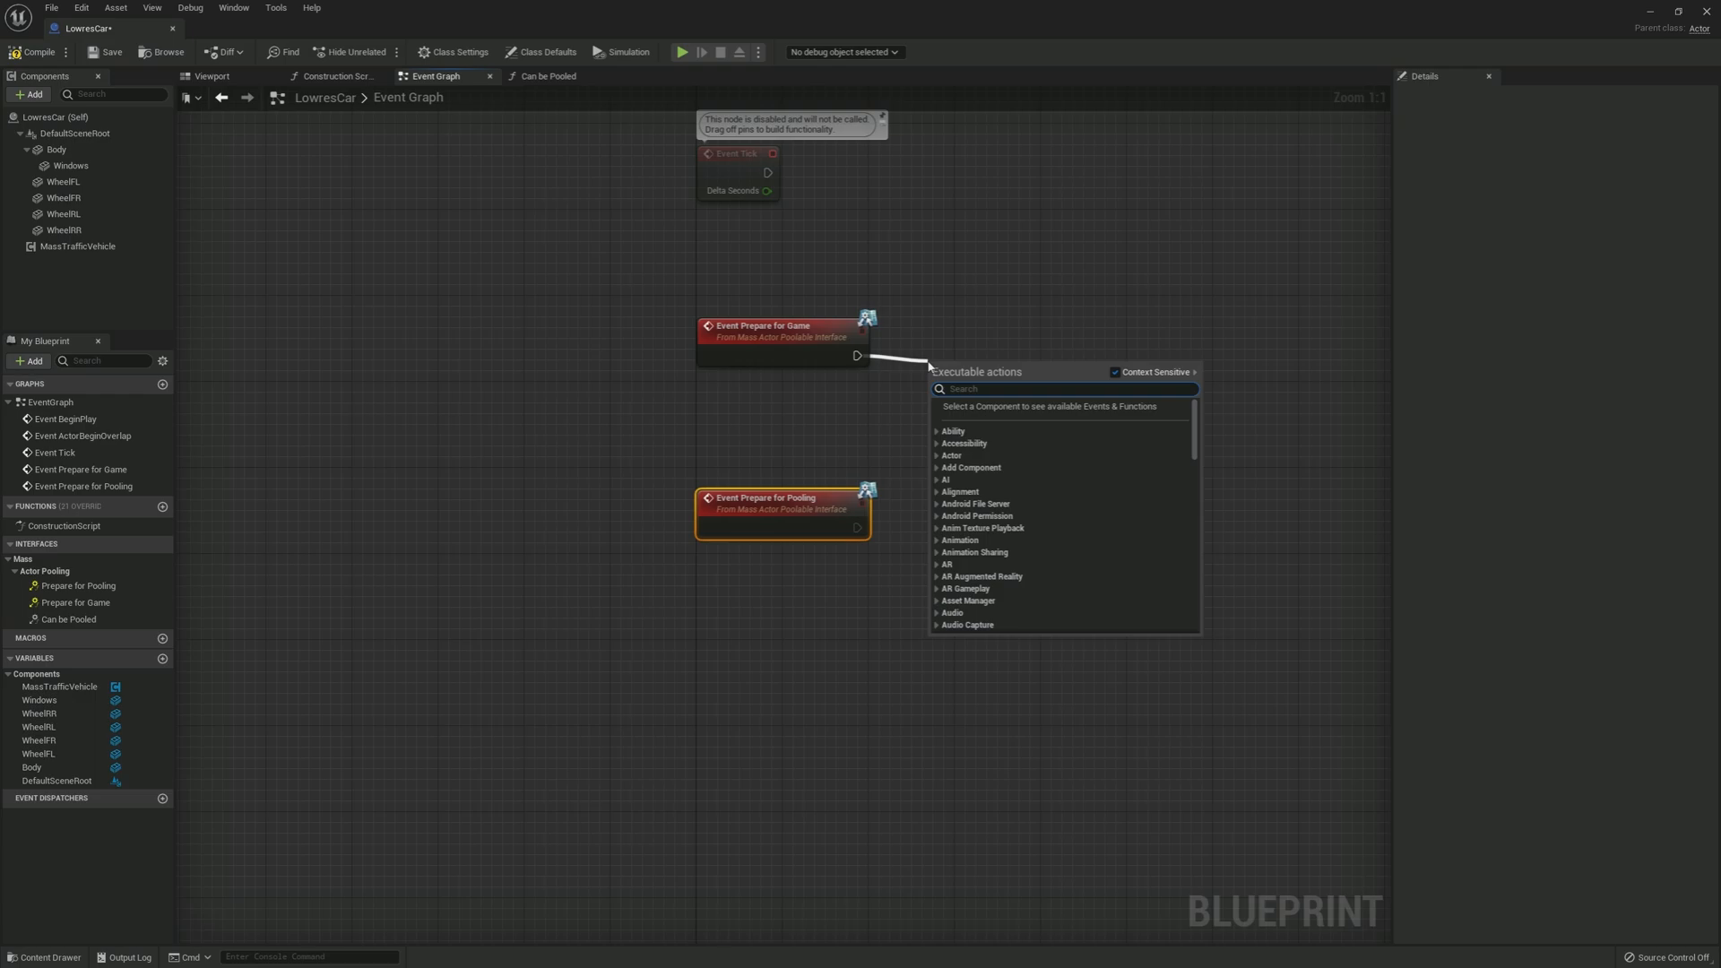
{"action": "type", "text": "set actor"}
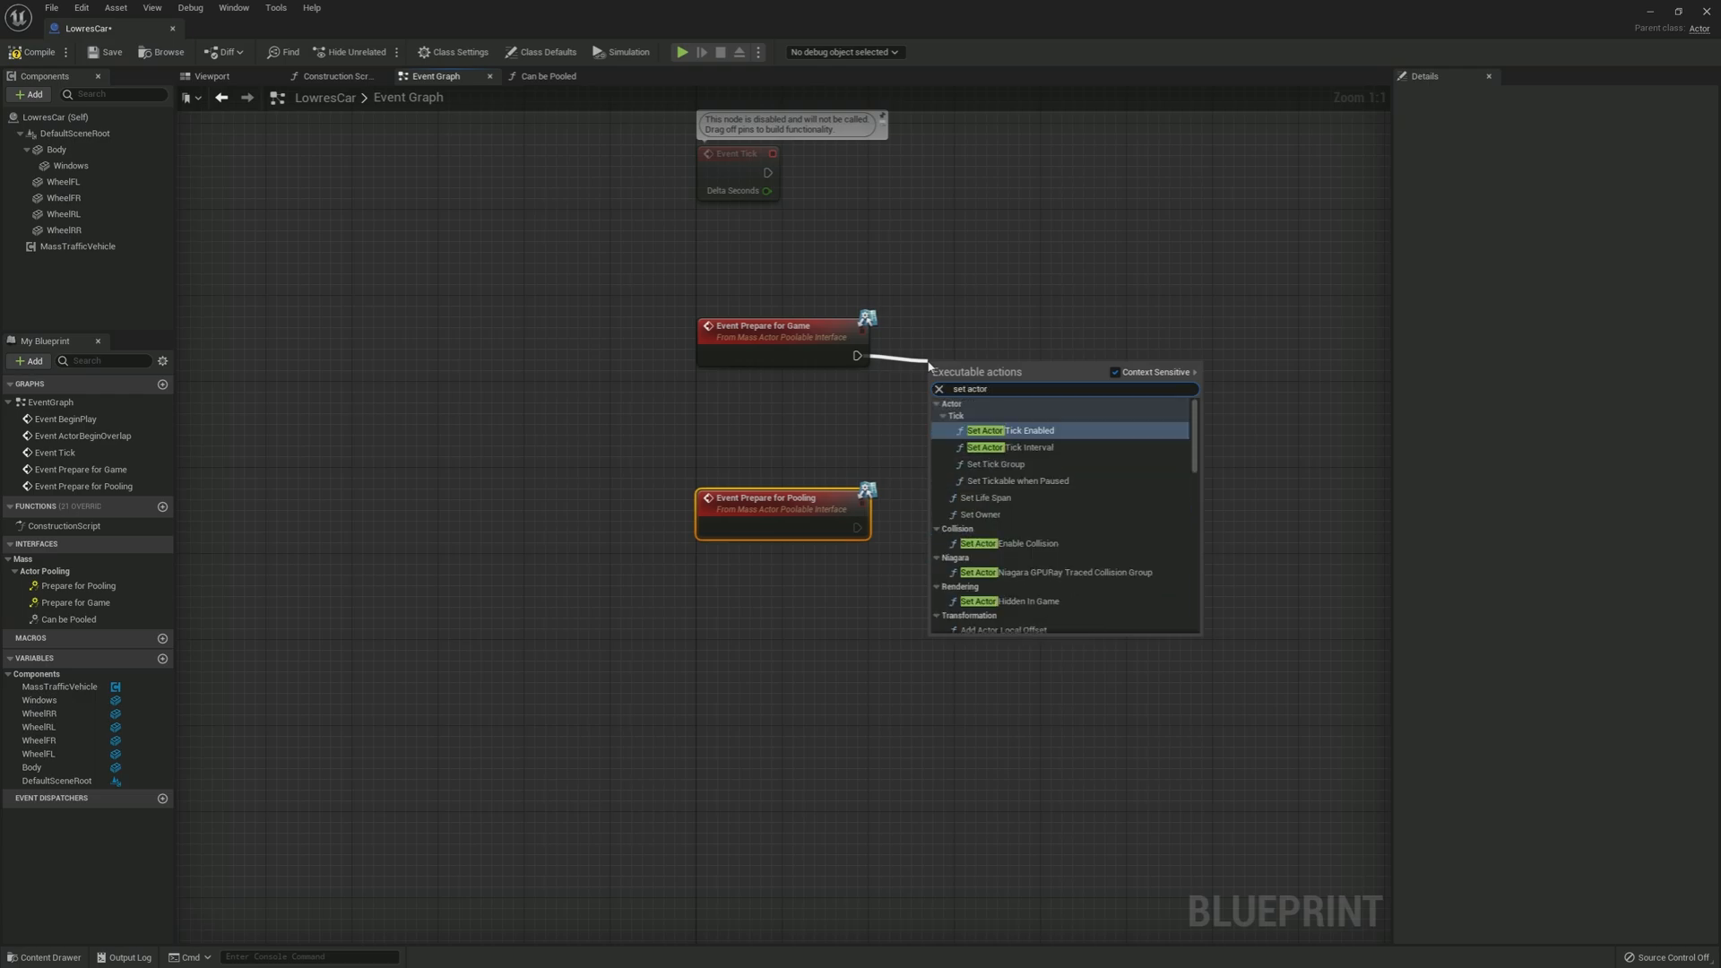
{"action": "type", "text": "en"}
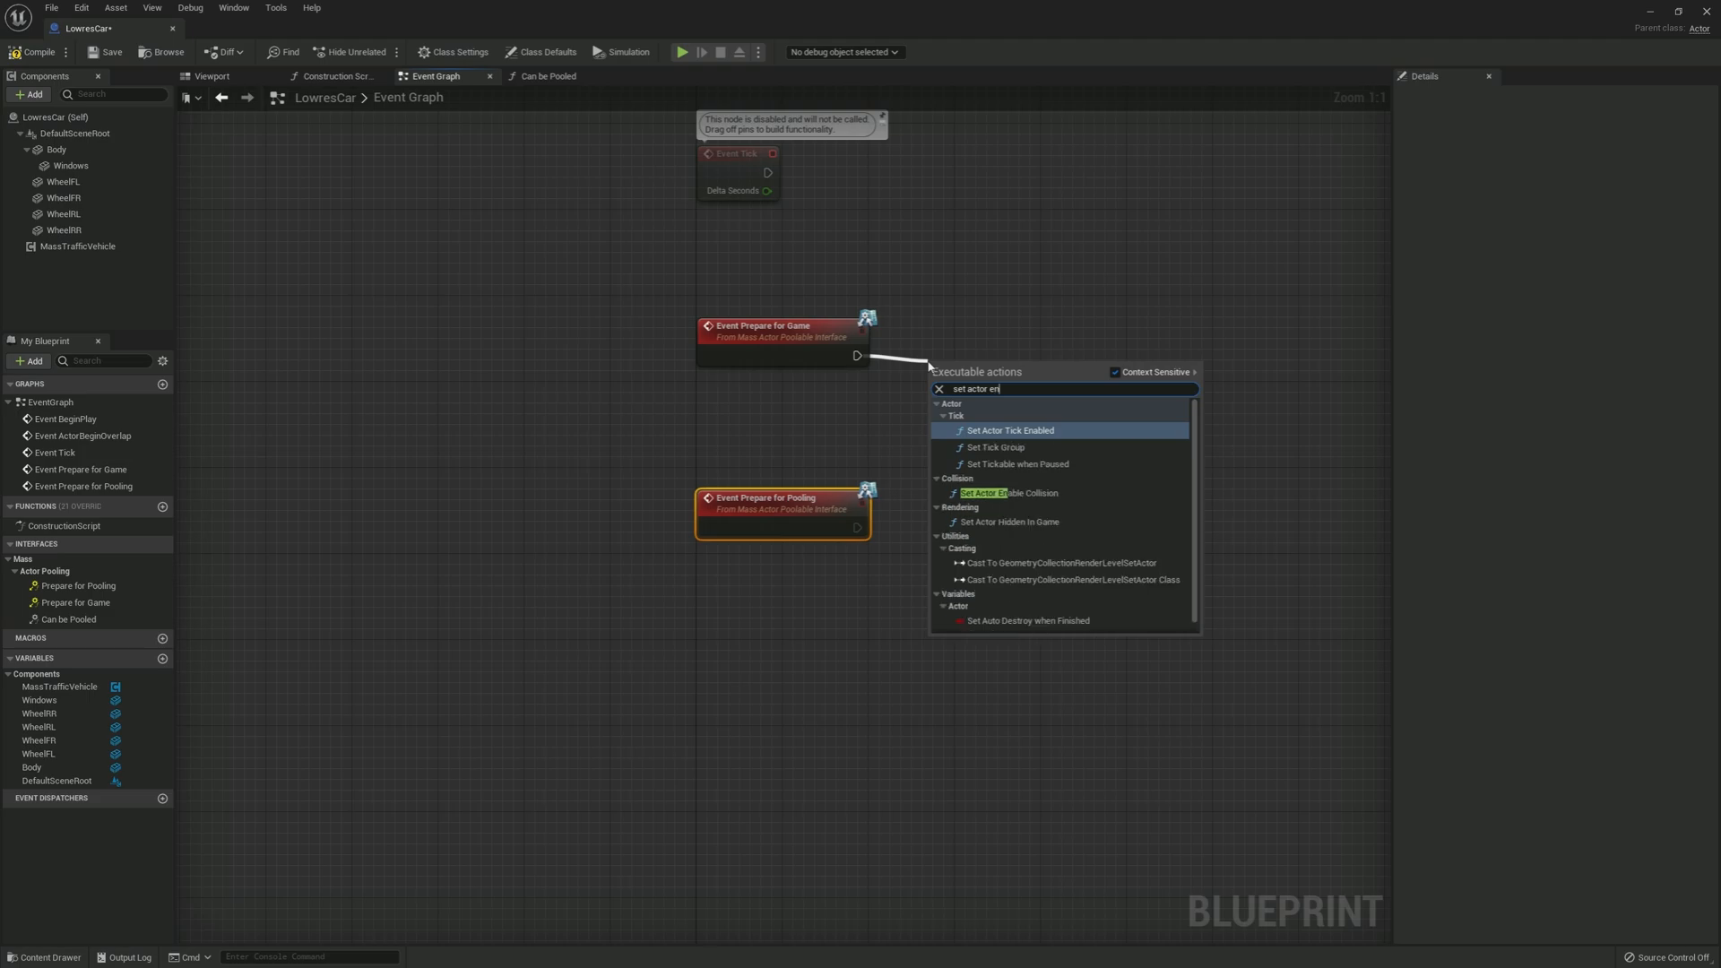
{"action": "mouse_move", "coordinate": [1018, 493]}
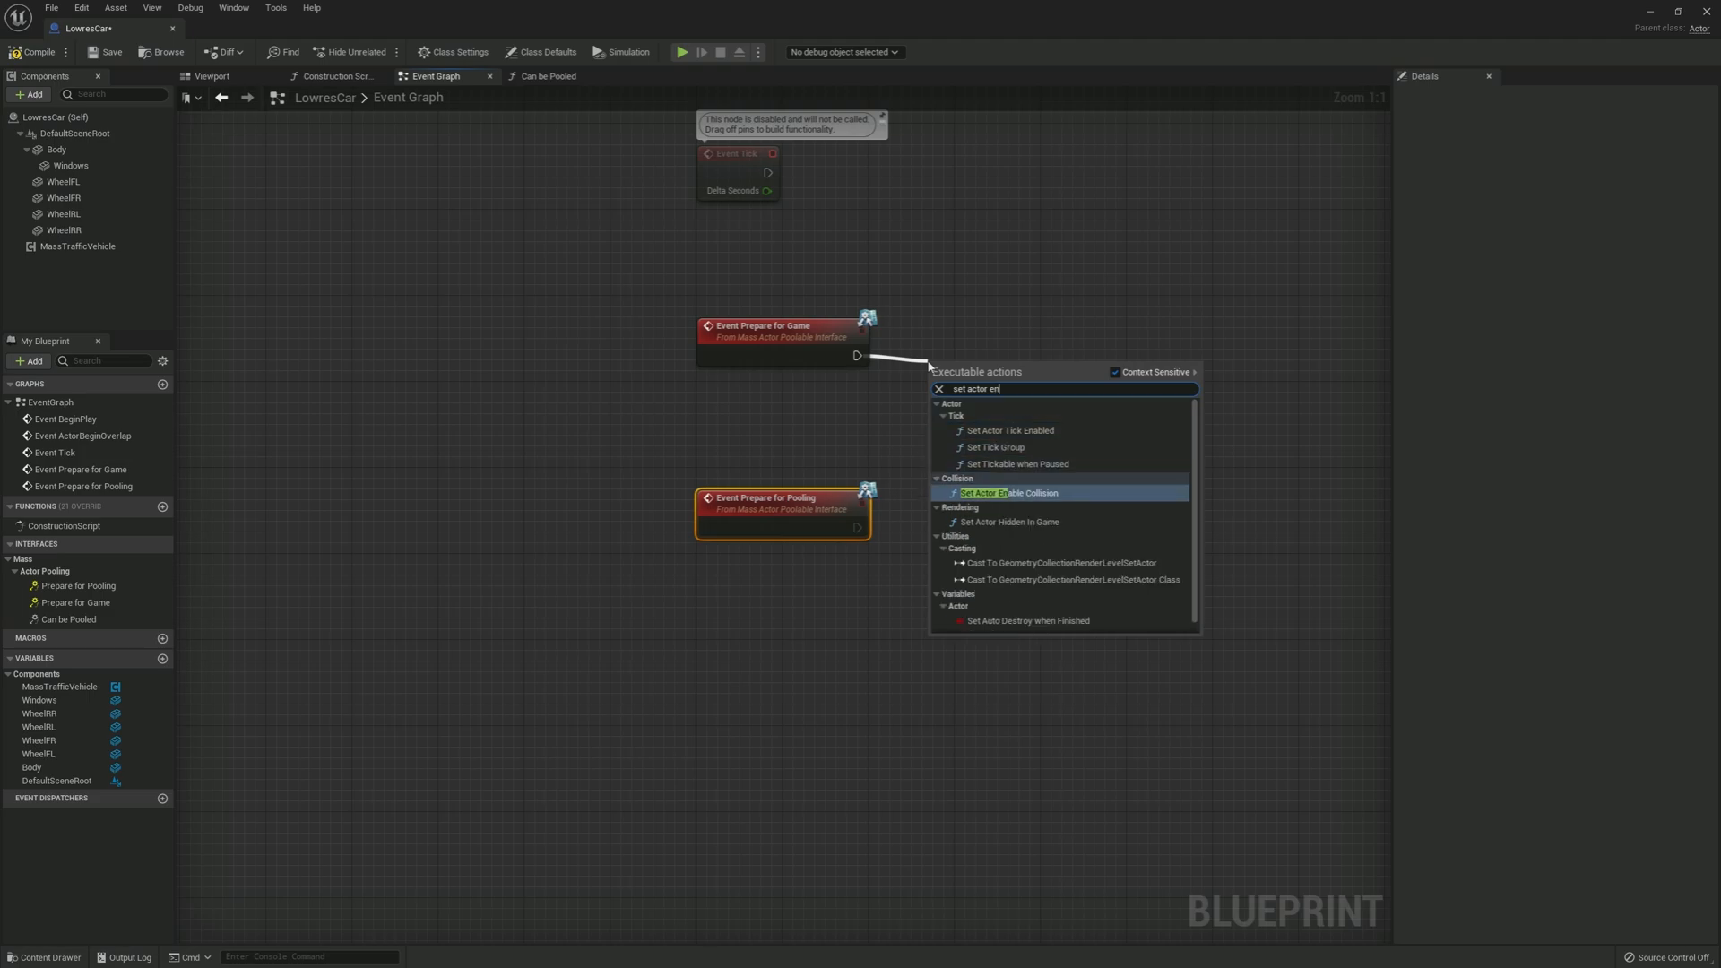
{"action": "left_click", "coordinate": [997, 493]}
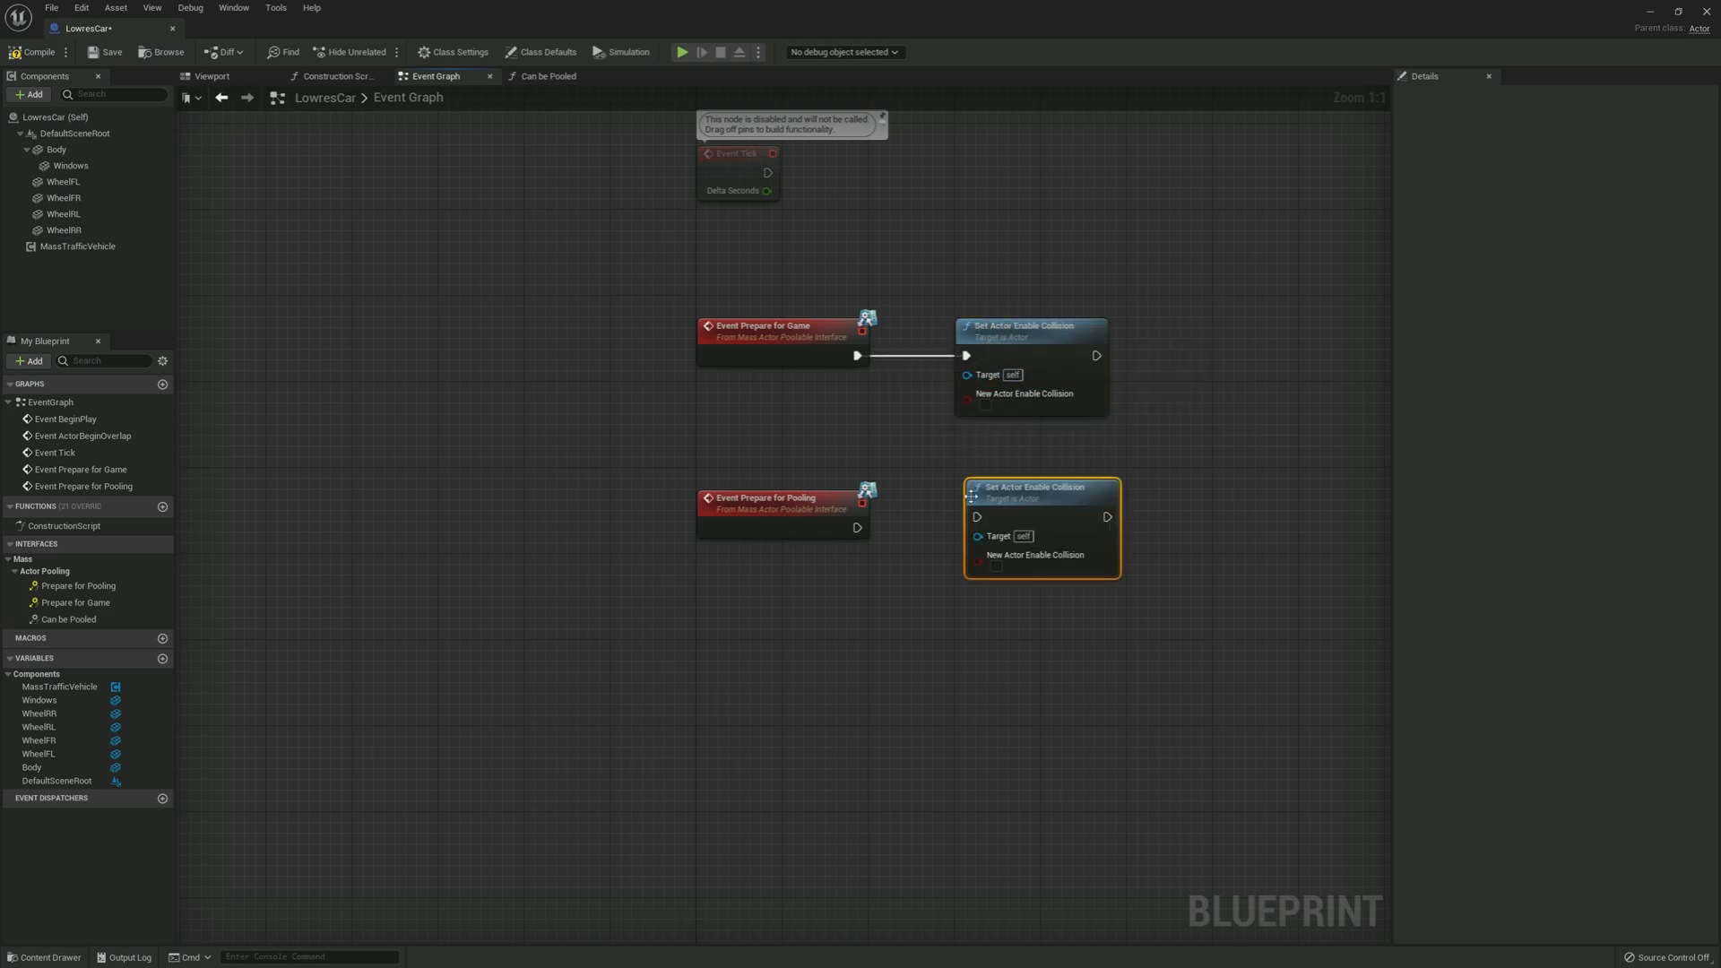
Step: Run a second Set Actor Enable Collision from Prepare for Pooling and recompile
{"action": "left_click_drag", "start_coordinate": [857, 527], "coordinate": [975, 516]}
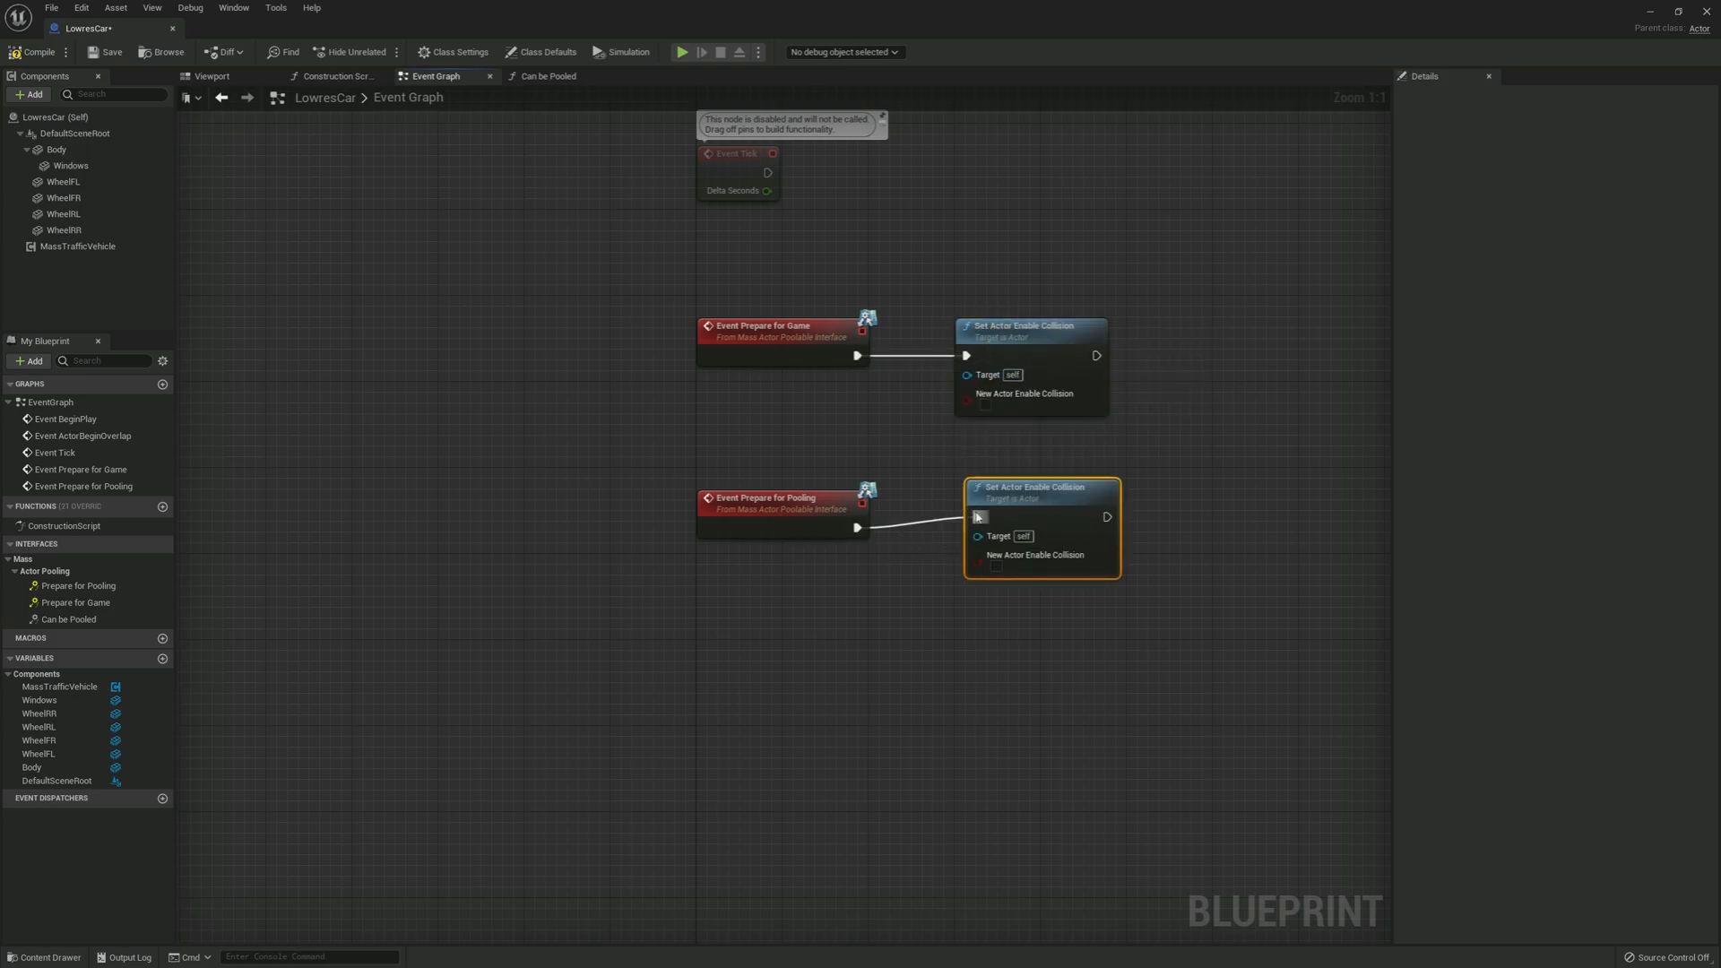
{"action": "mouse_move", "coordinate": [986, 409]}
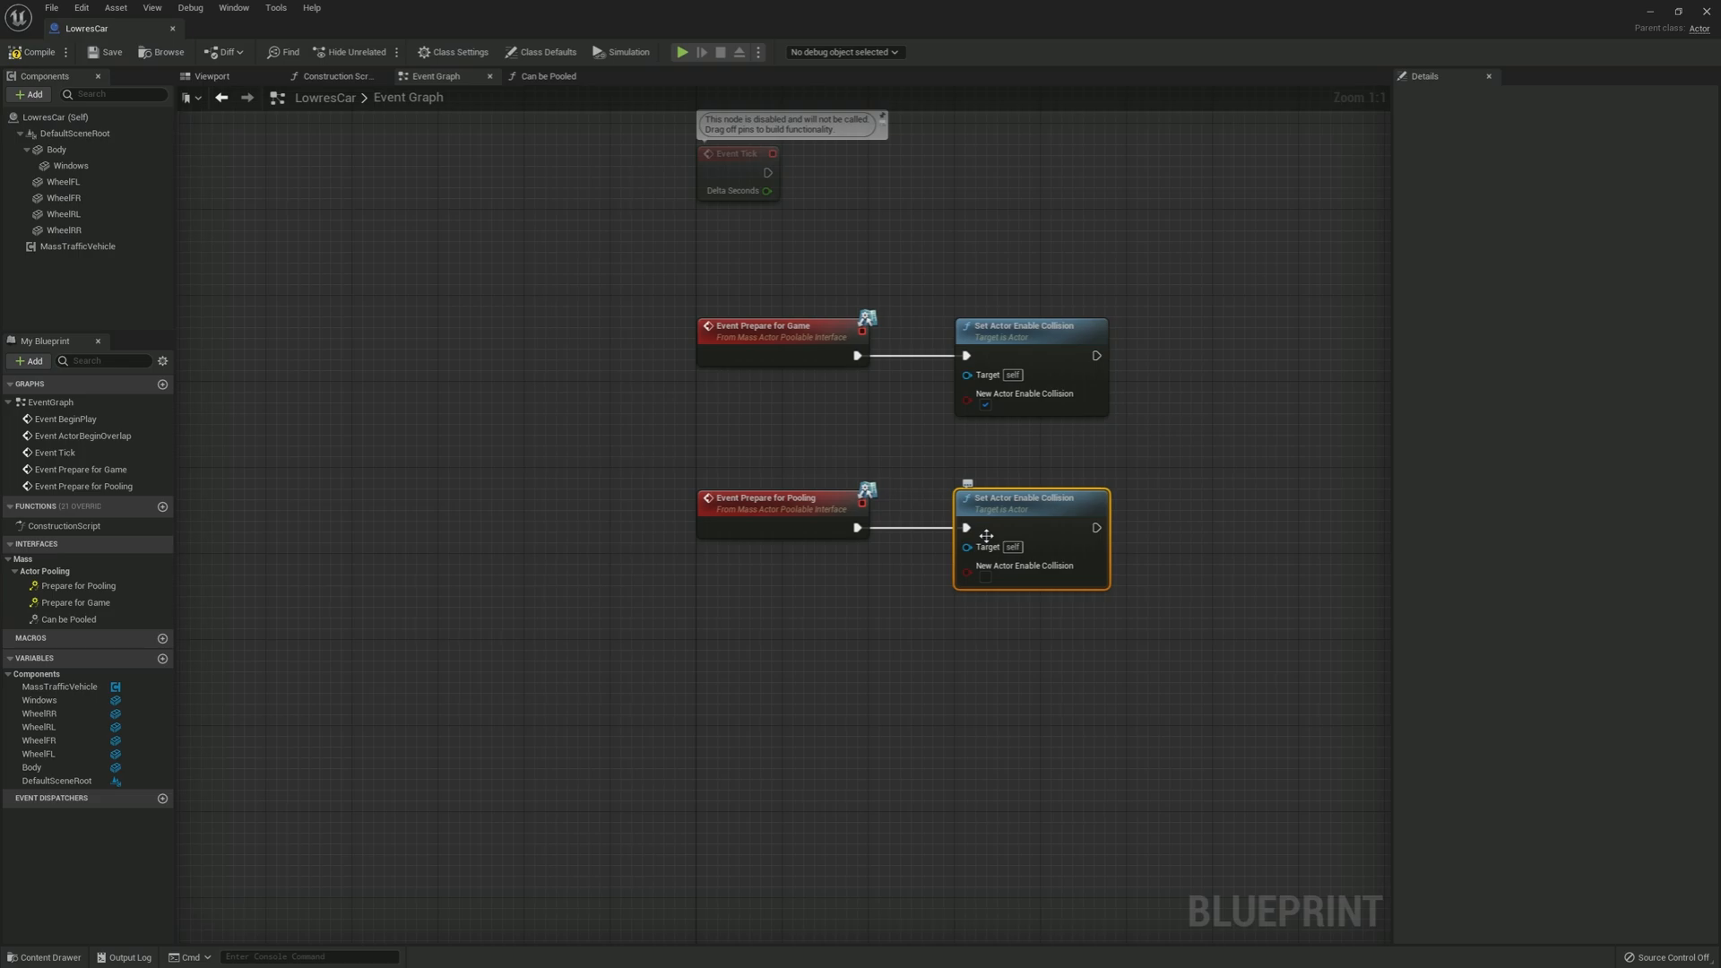
{"action": "mouse_move", "coordinate": [29, 50]}
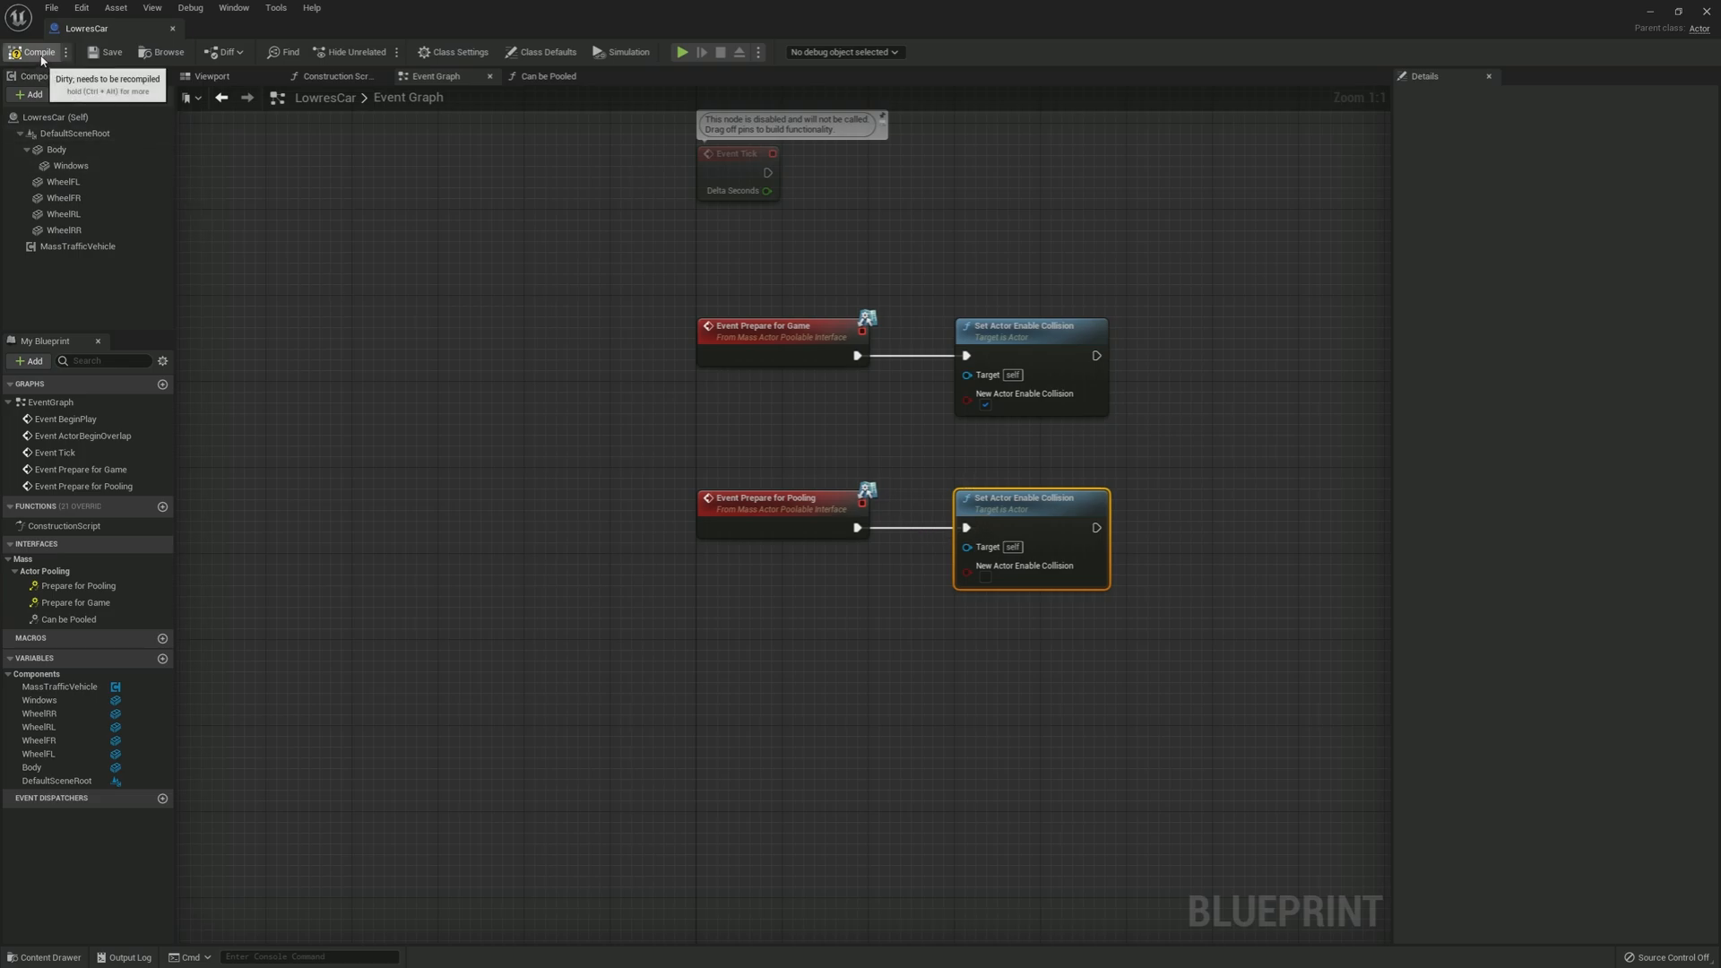
{"action": "left_click", "coordinate": [33, 50]}
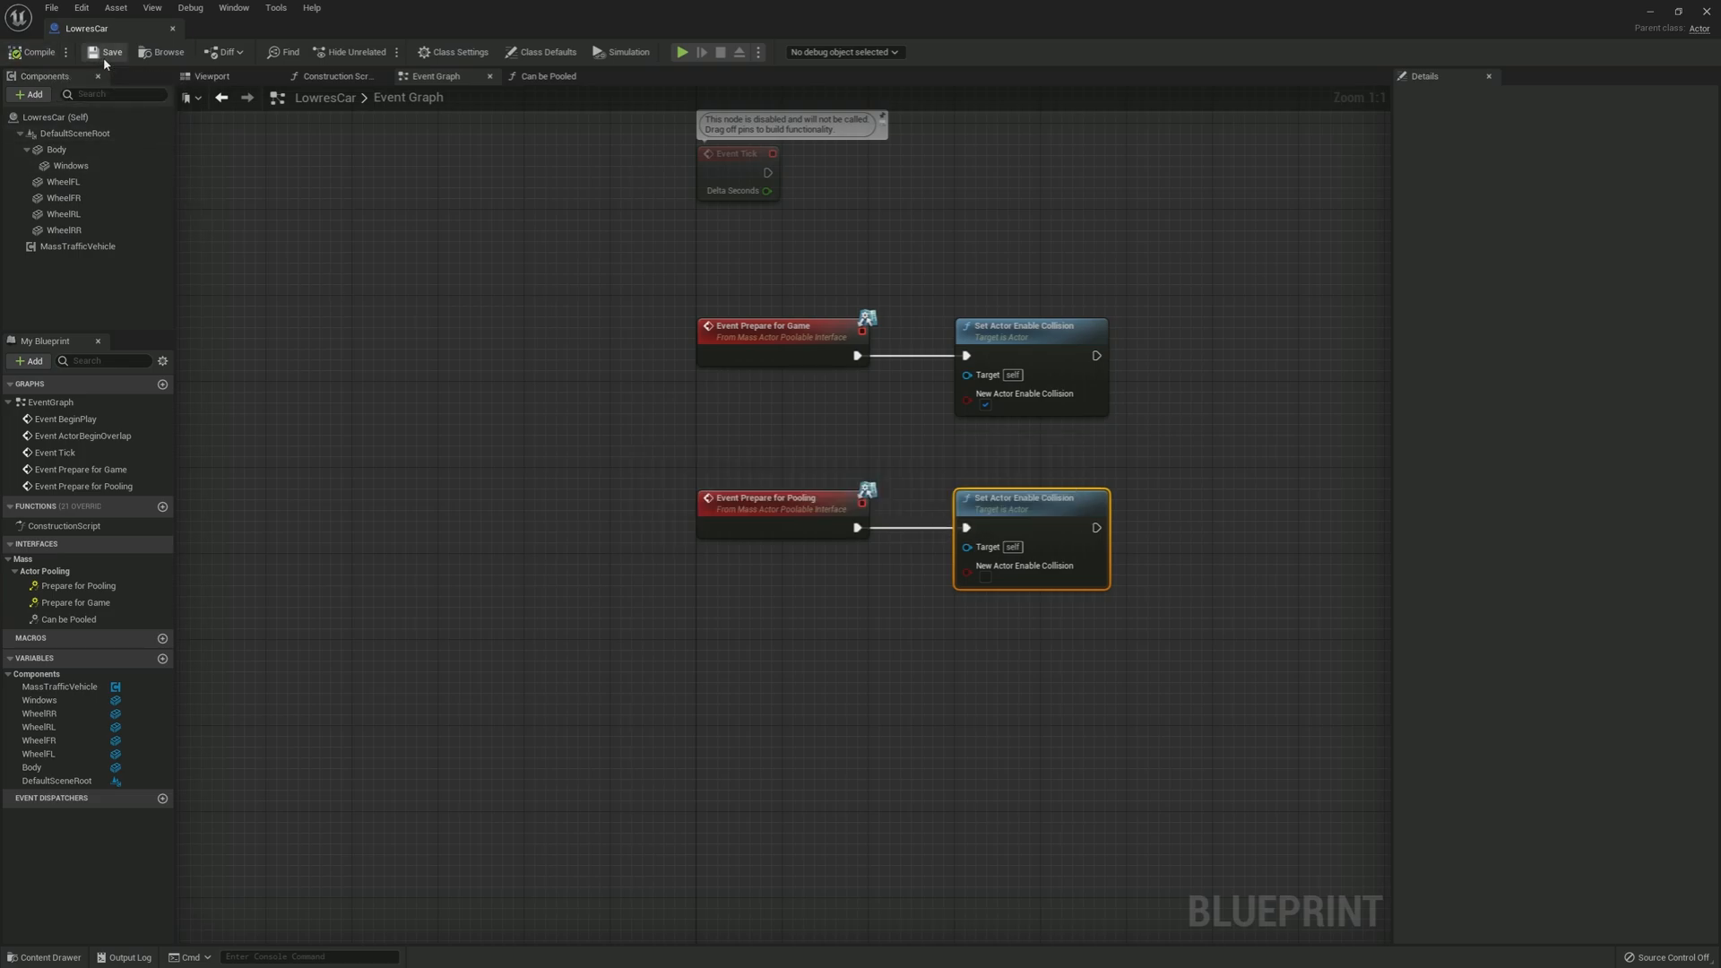
{"action": "mouse_move", "coordinate": [172, 29]}
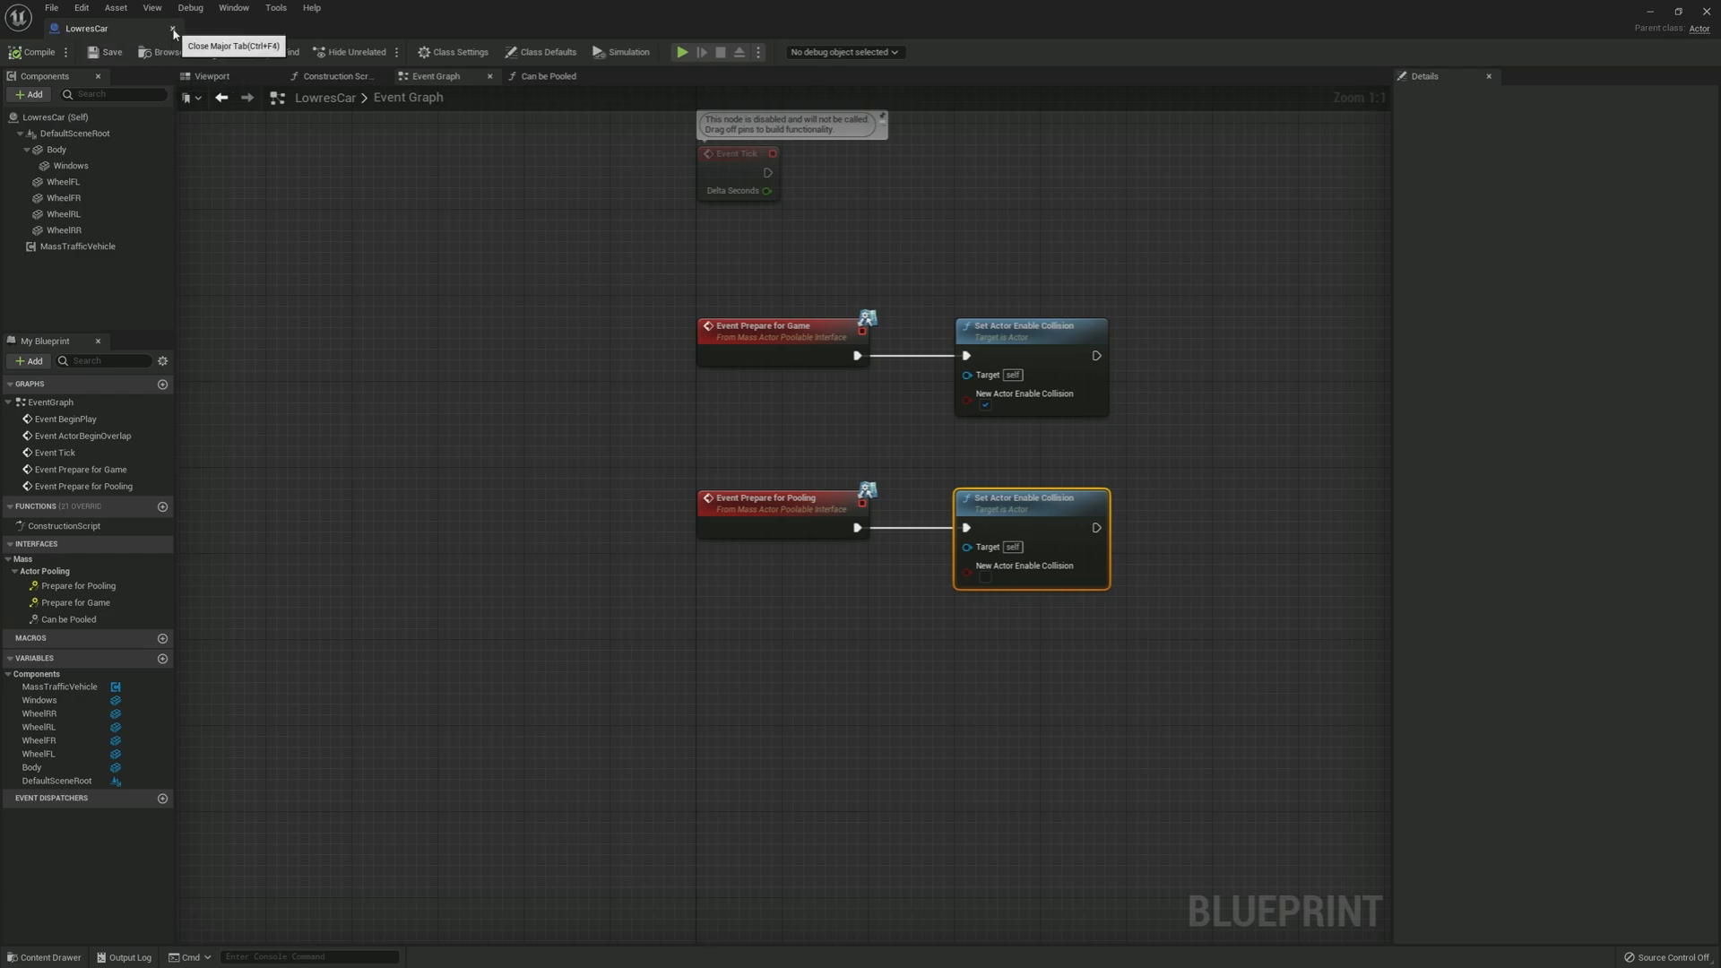
Step: Close the blueprint editor and create a MassEntityConfigAsset data asset named CarAgent in Content
{"action": "left_click", "coordinate": [168, 29]}
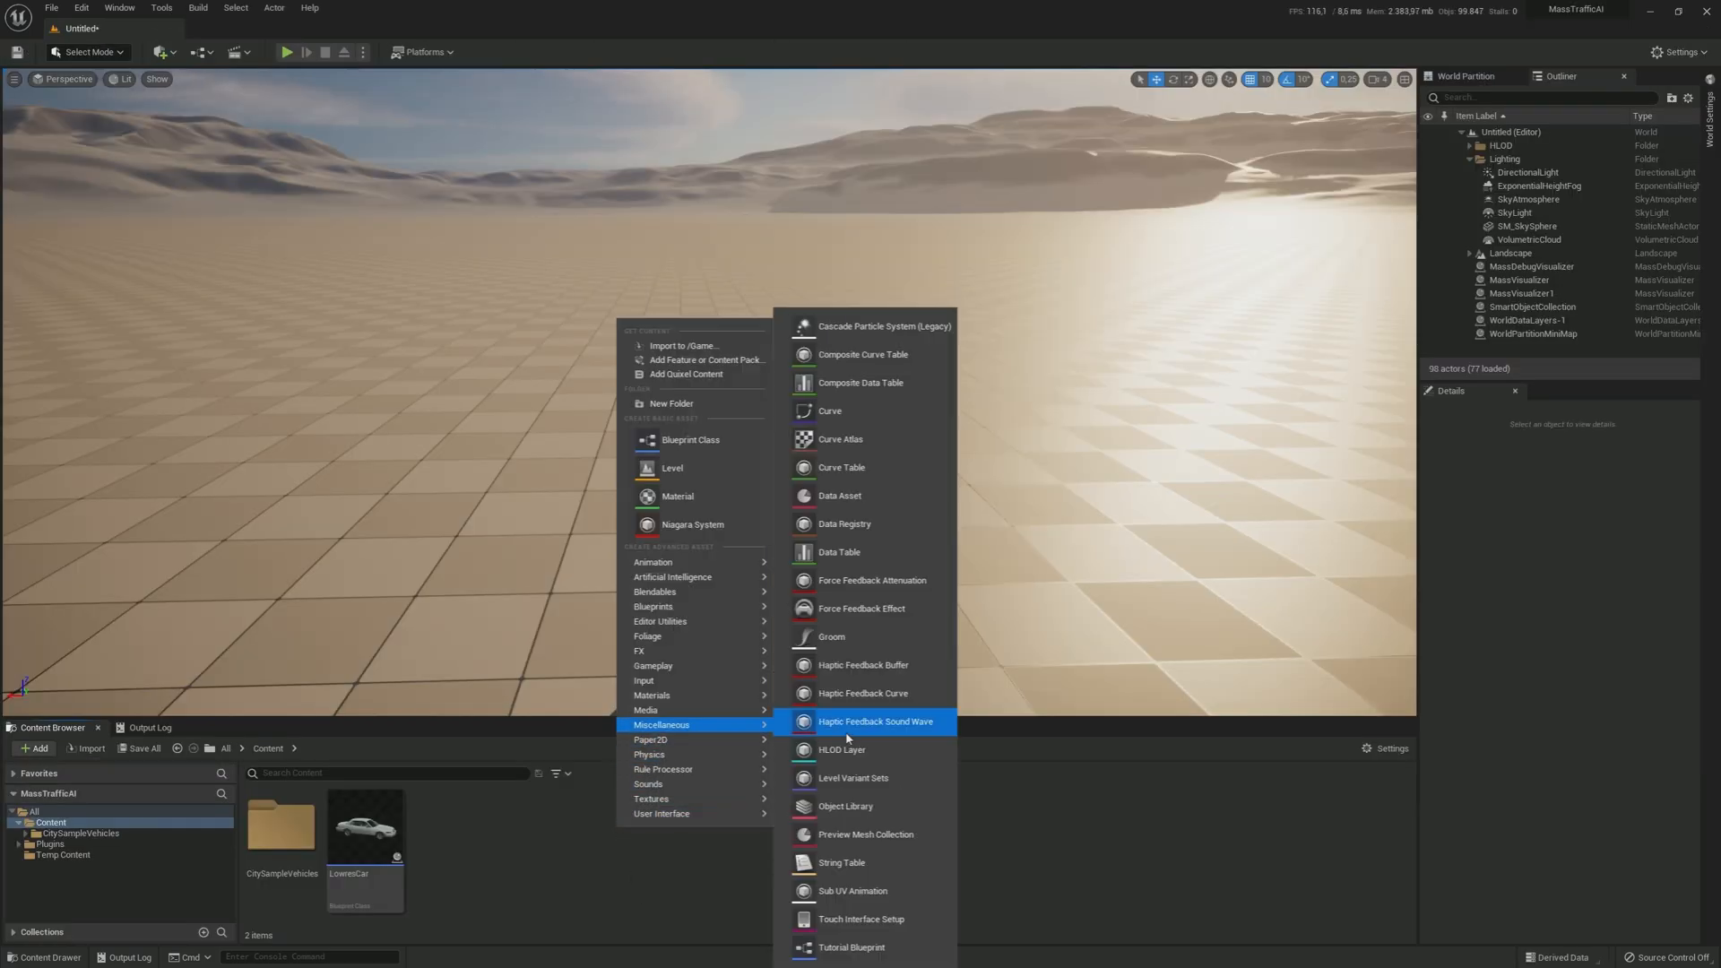
{"action": "left_click", "coordinate": [839, 494]}
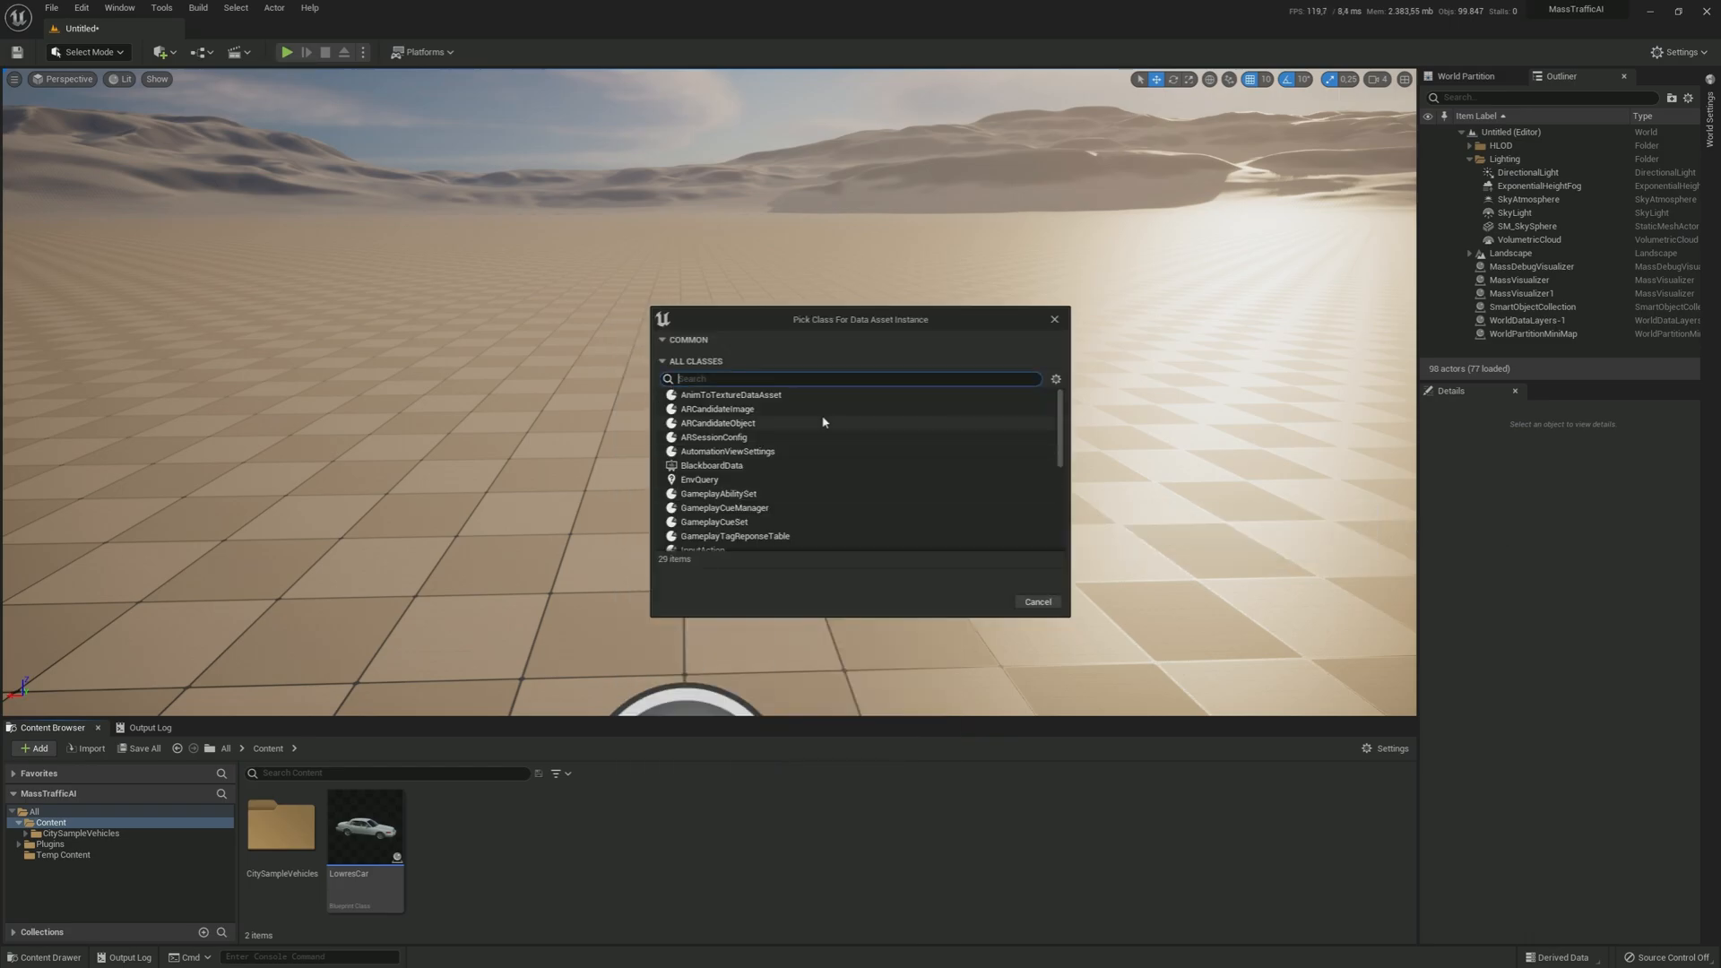
{"action": "type", "text": "mass"}
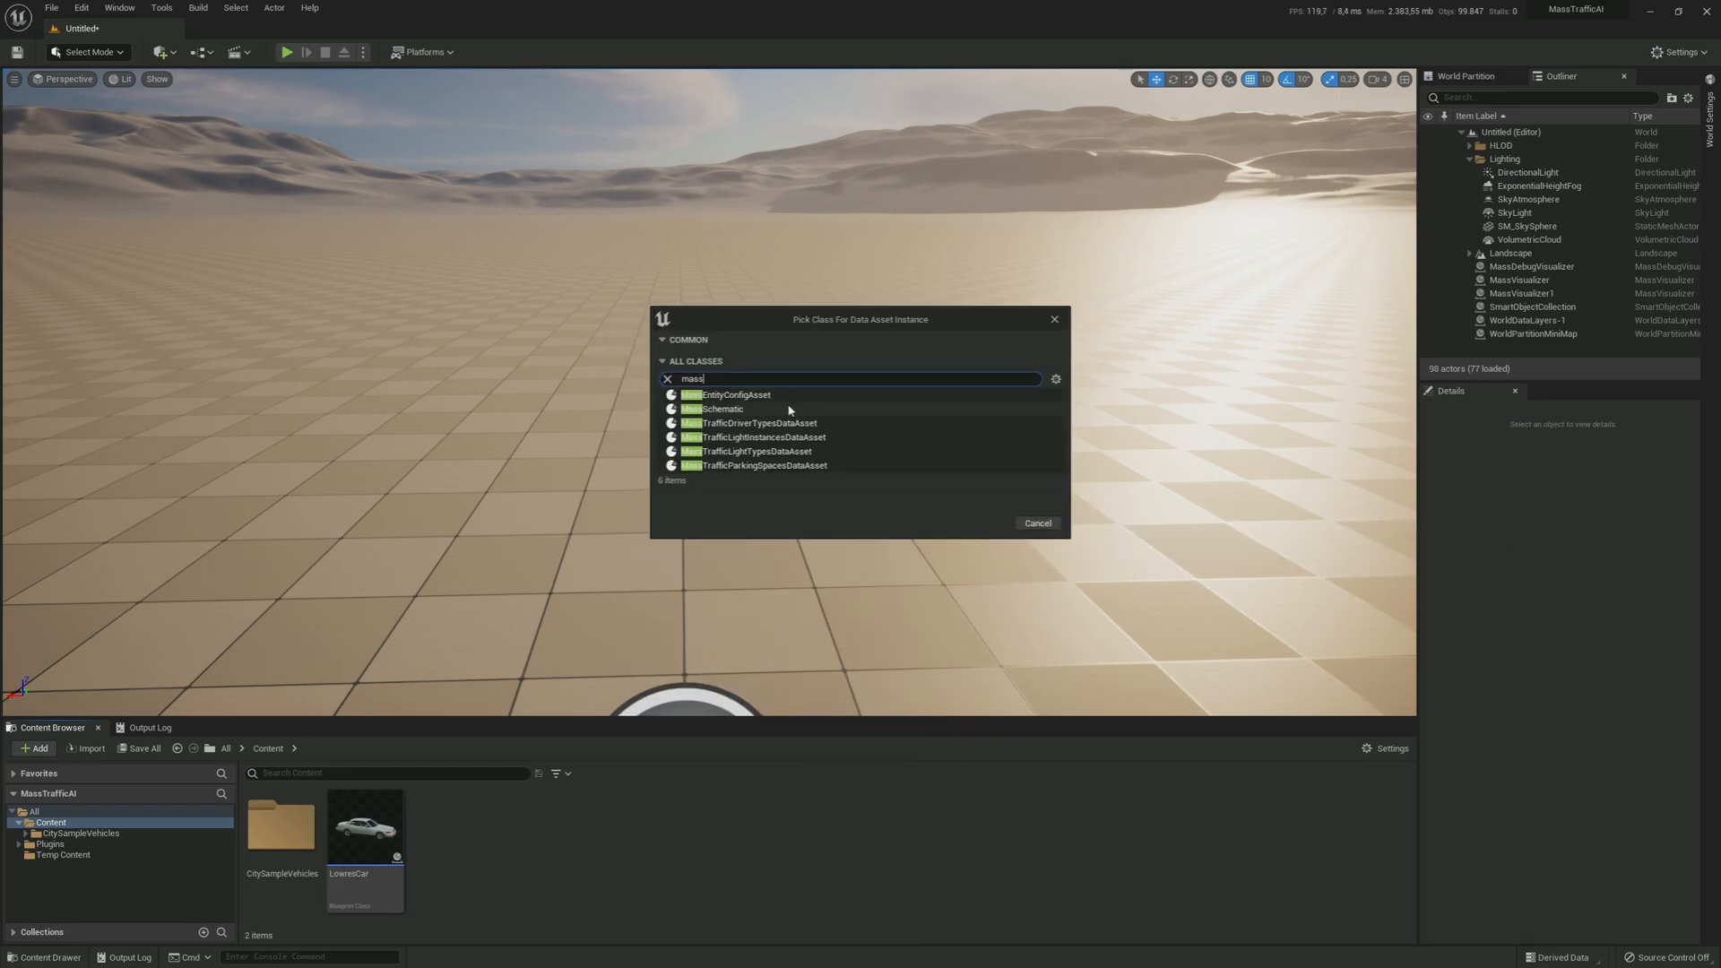
{"action": "left_click", "coordinate": [730, 395]}
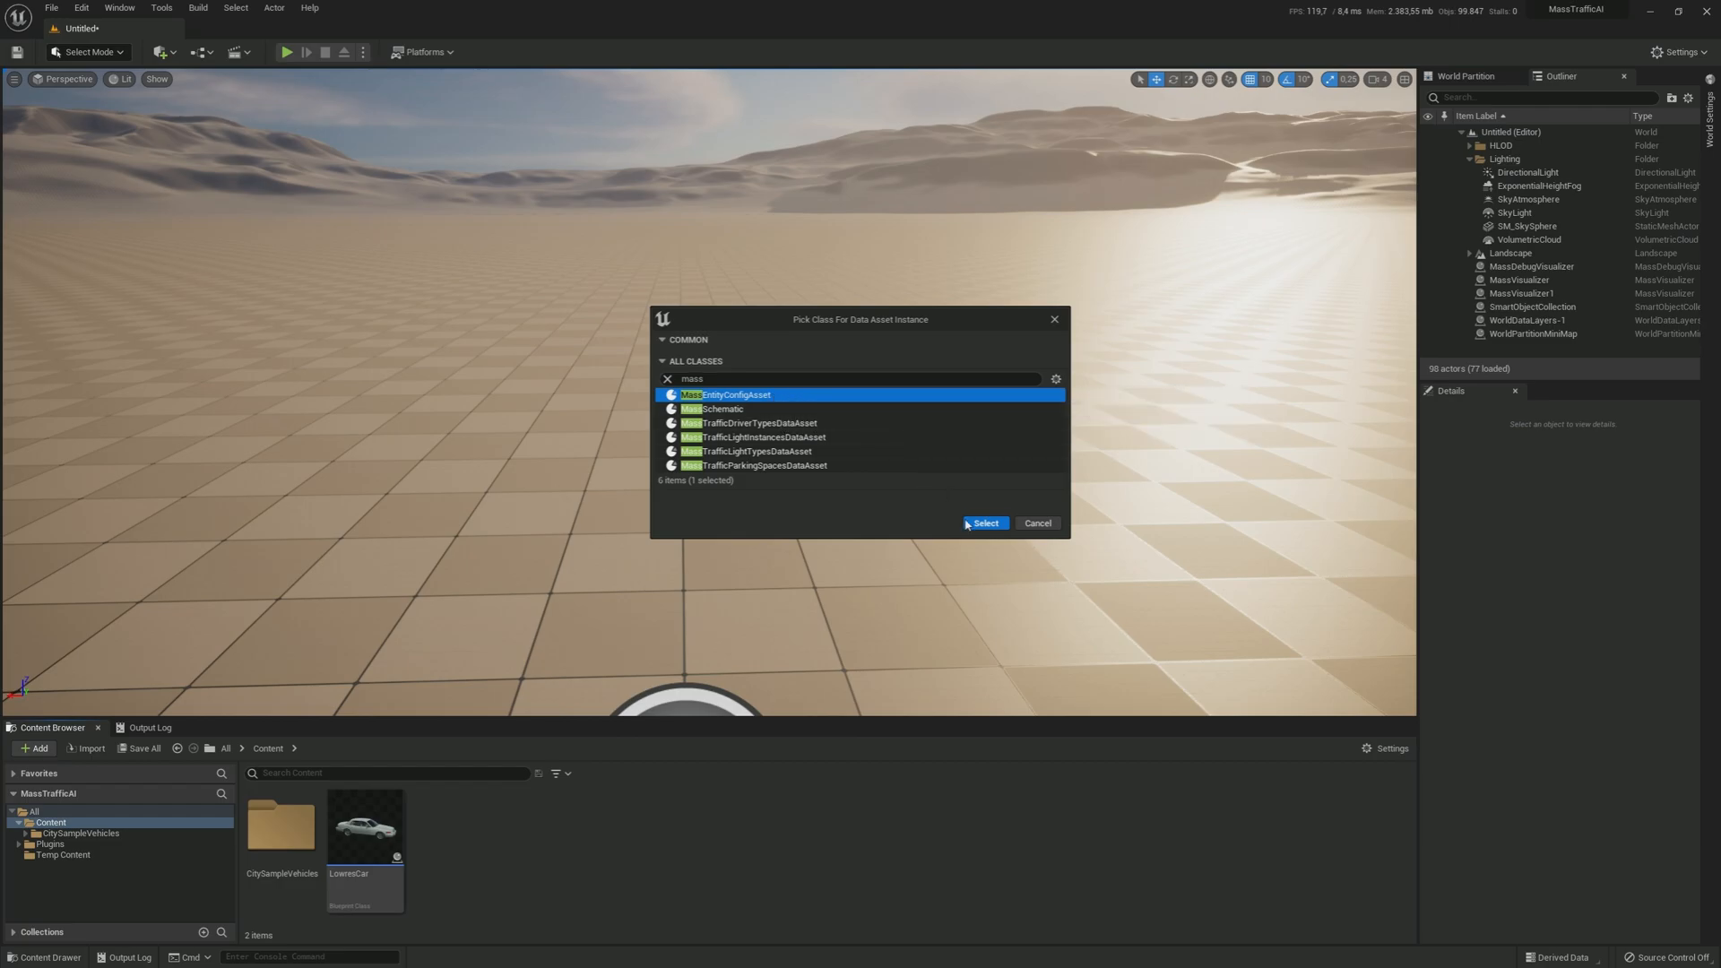
{"action": "left_click", "coordinate": [986, 524]}
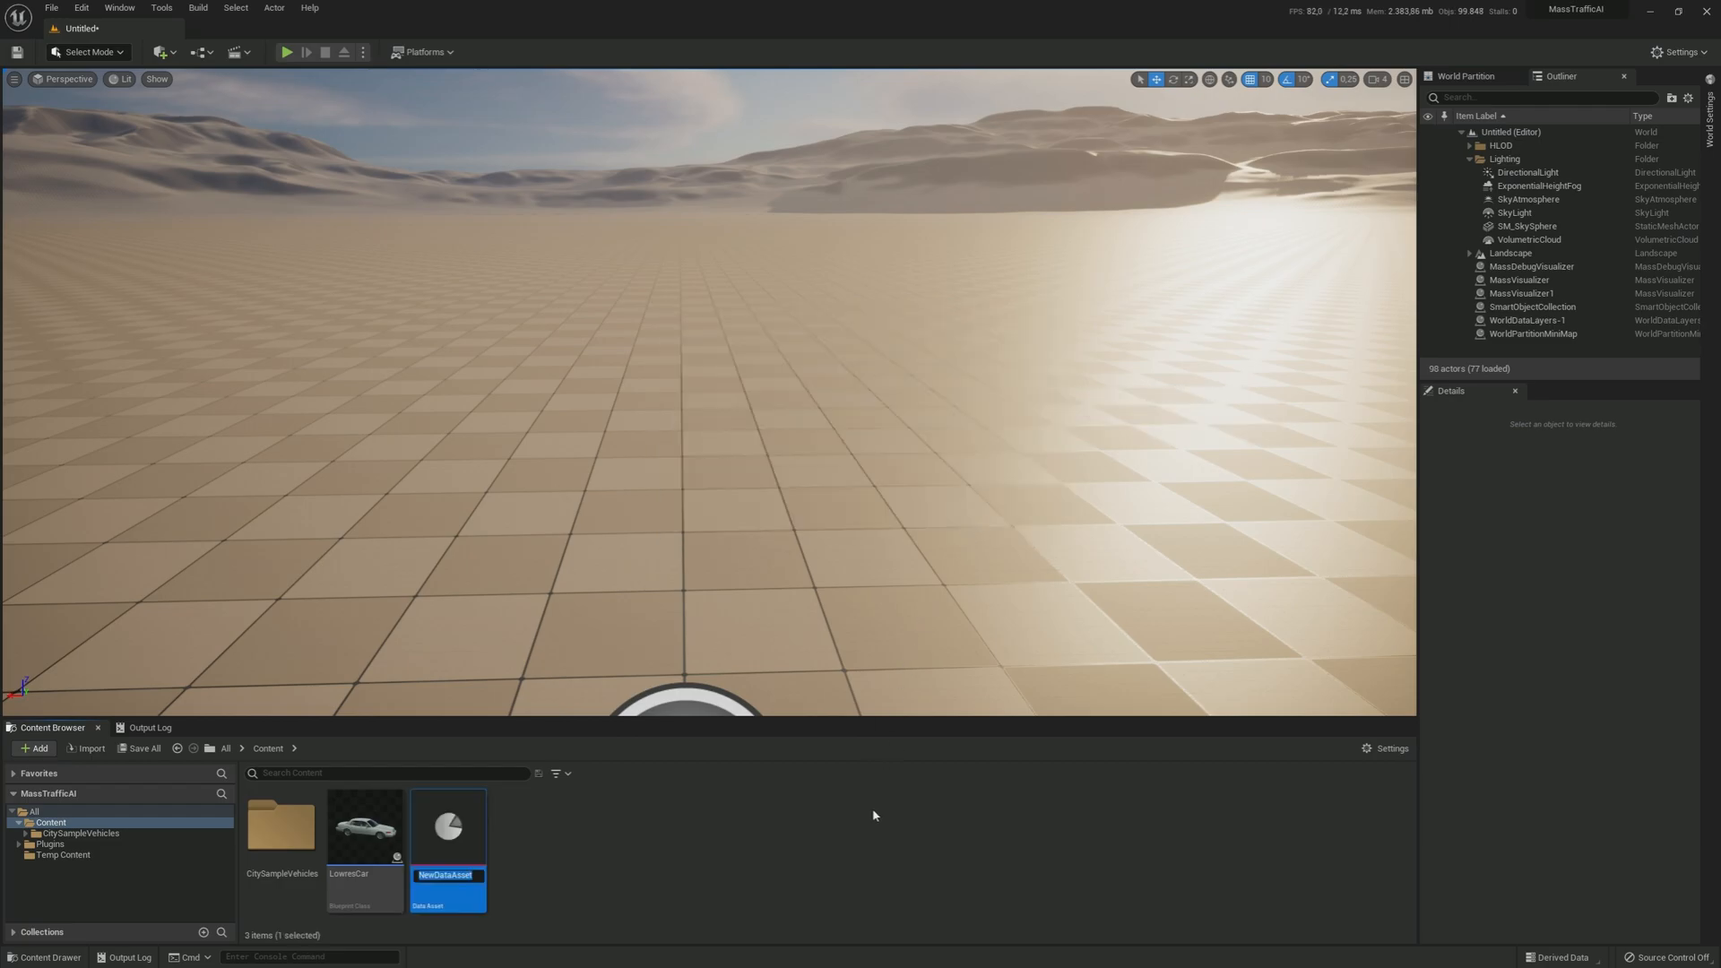
{"action": "type", "text": "CarAgent"}
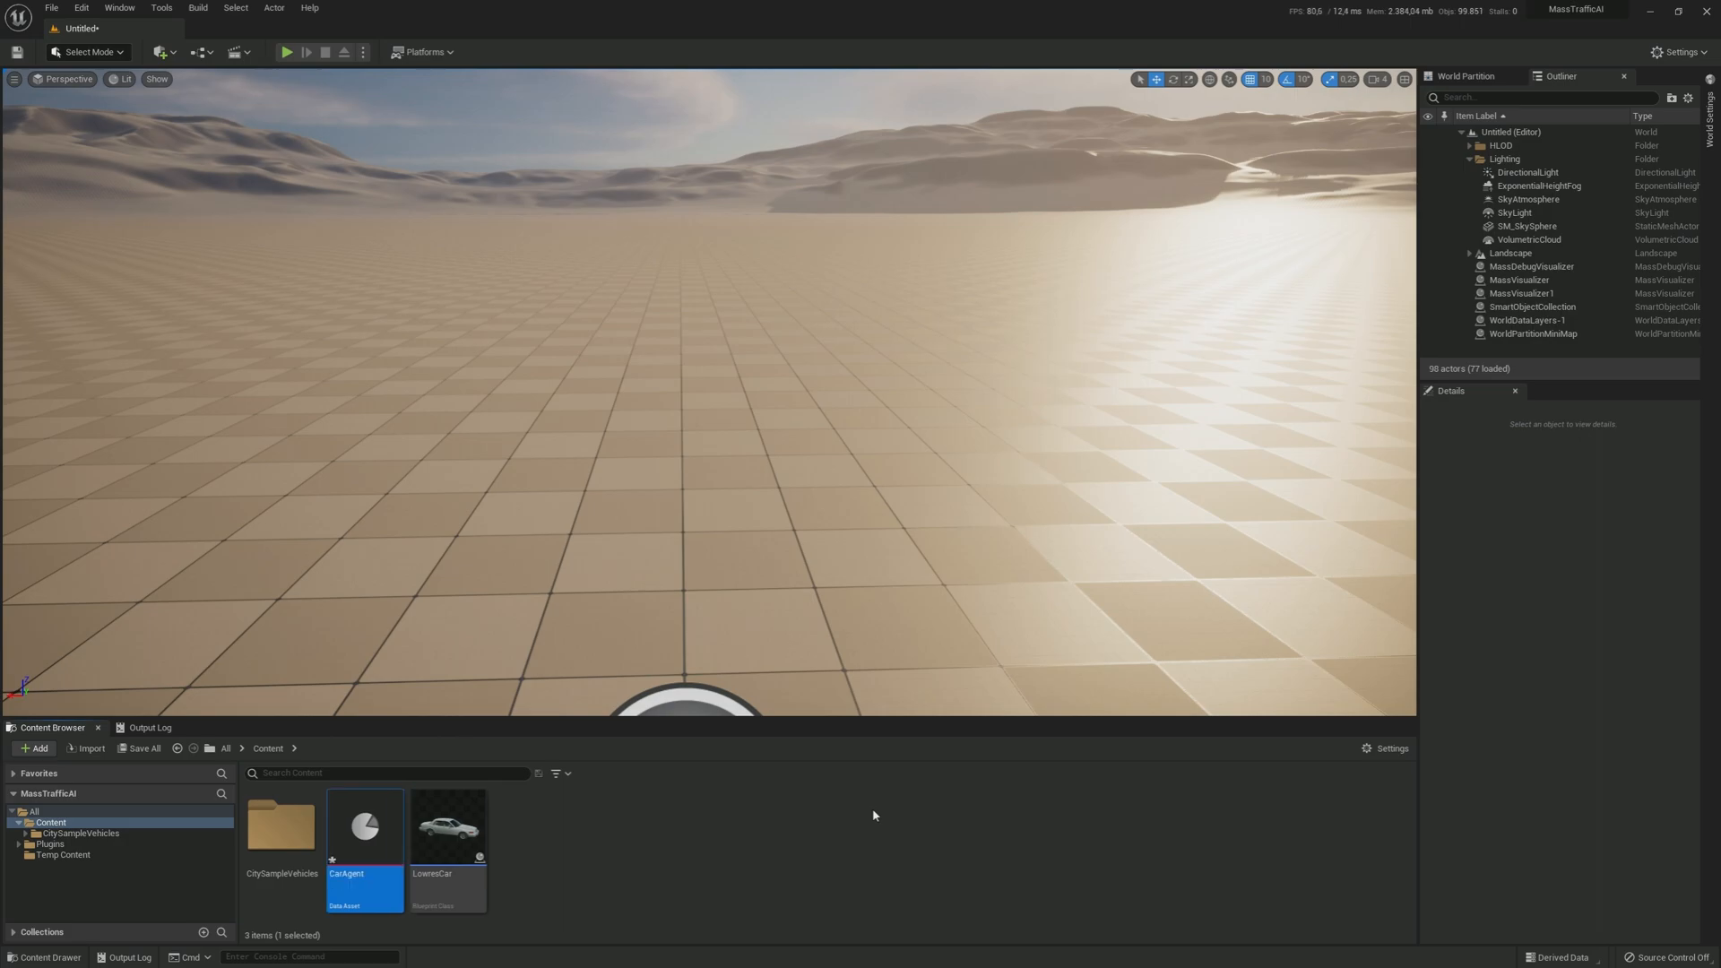
Step: Open CarAgent and add a first trait set to LODCollector
{"action": "double_click", "coordinate": [364, 828]}
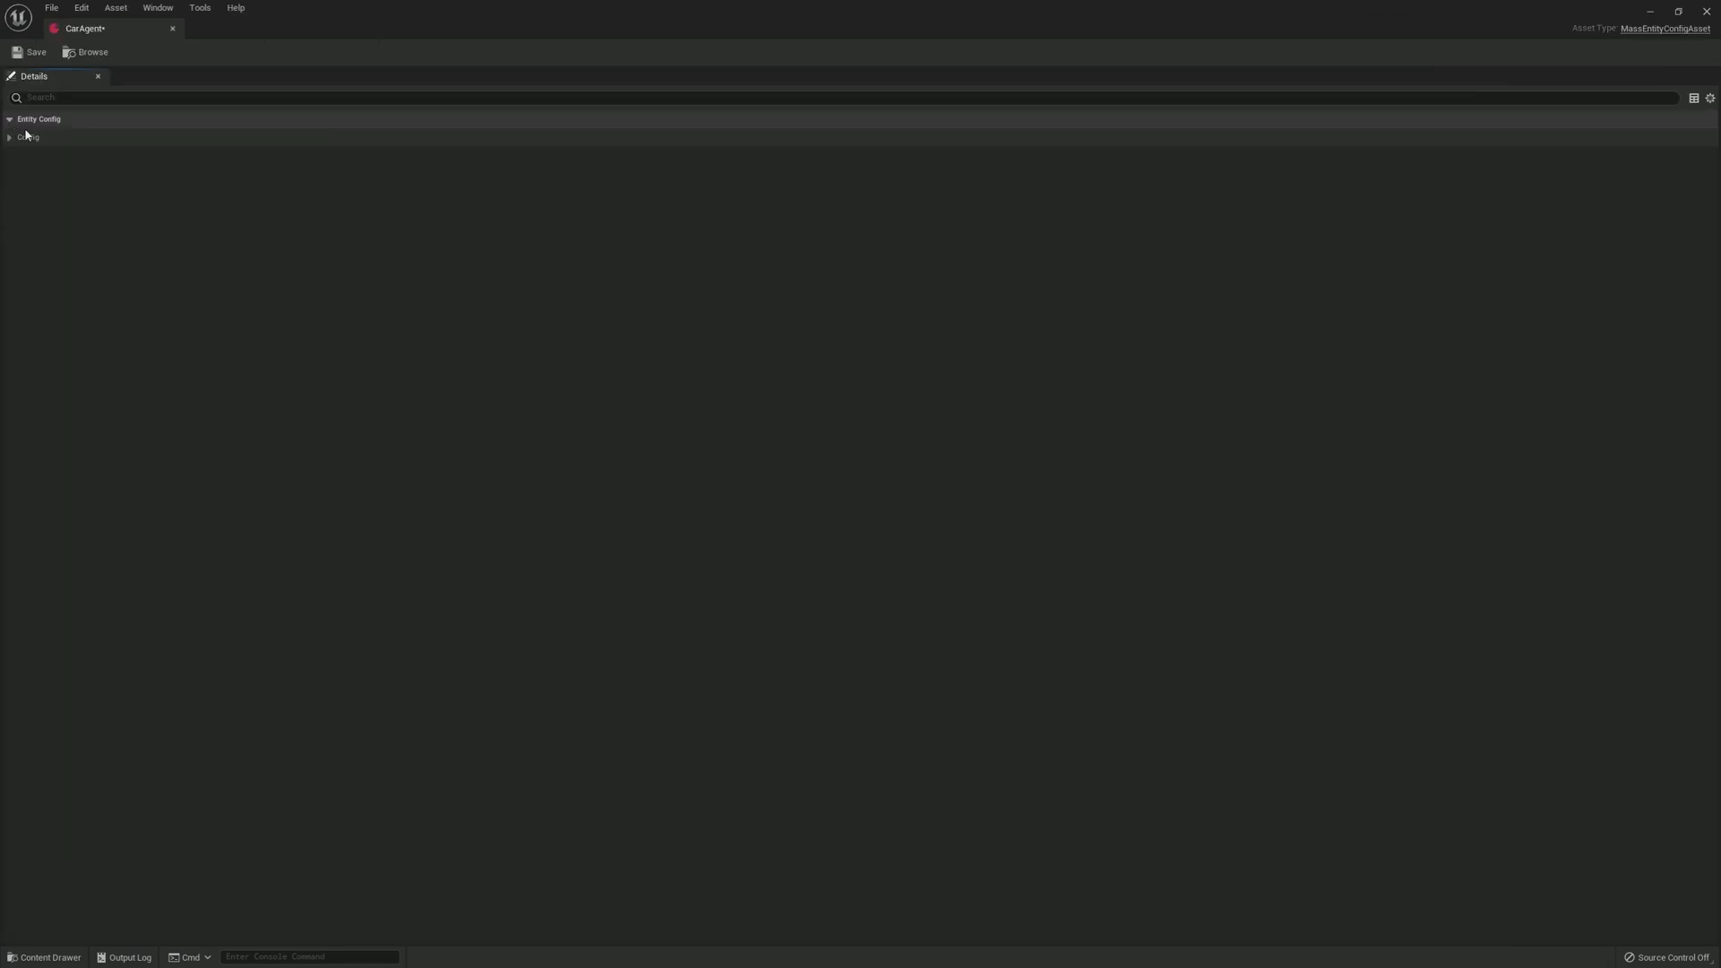
{"action": "left_click", "coordinate": [11, 136]}
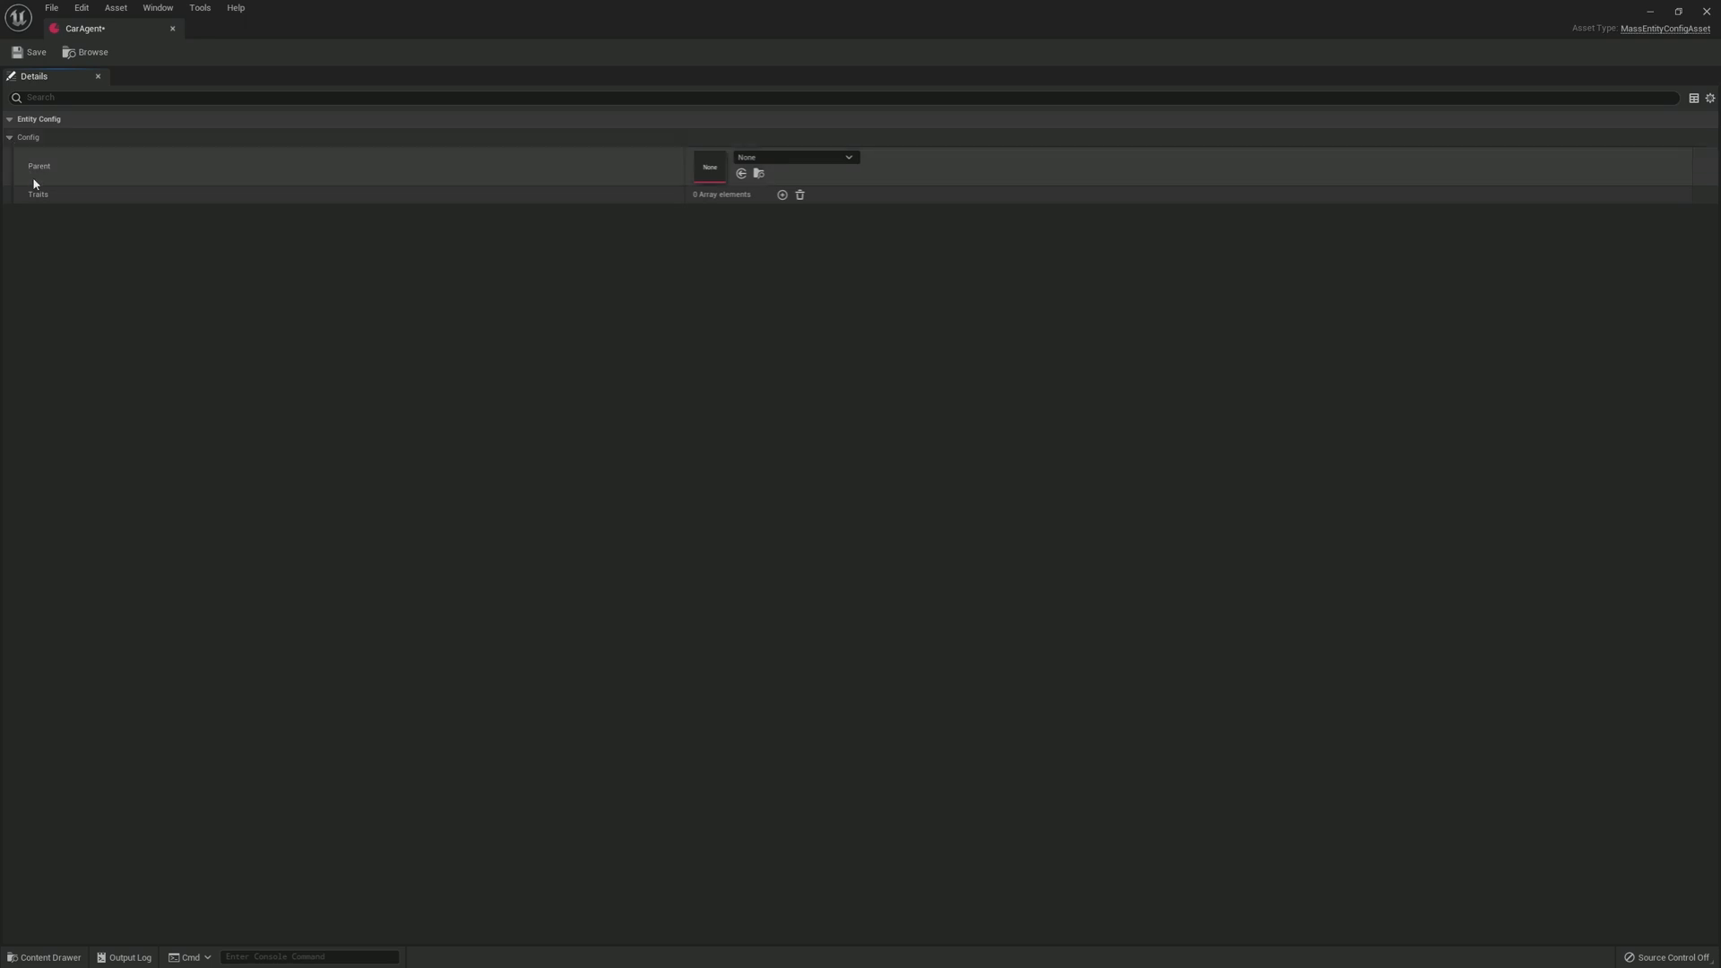
{"action": "left_click", "coordinate": [782, 195]}
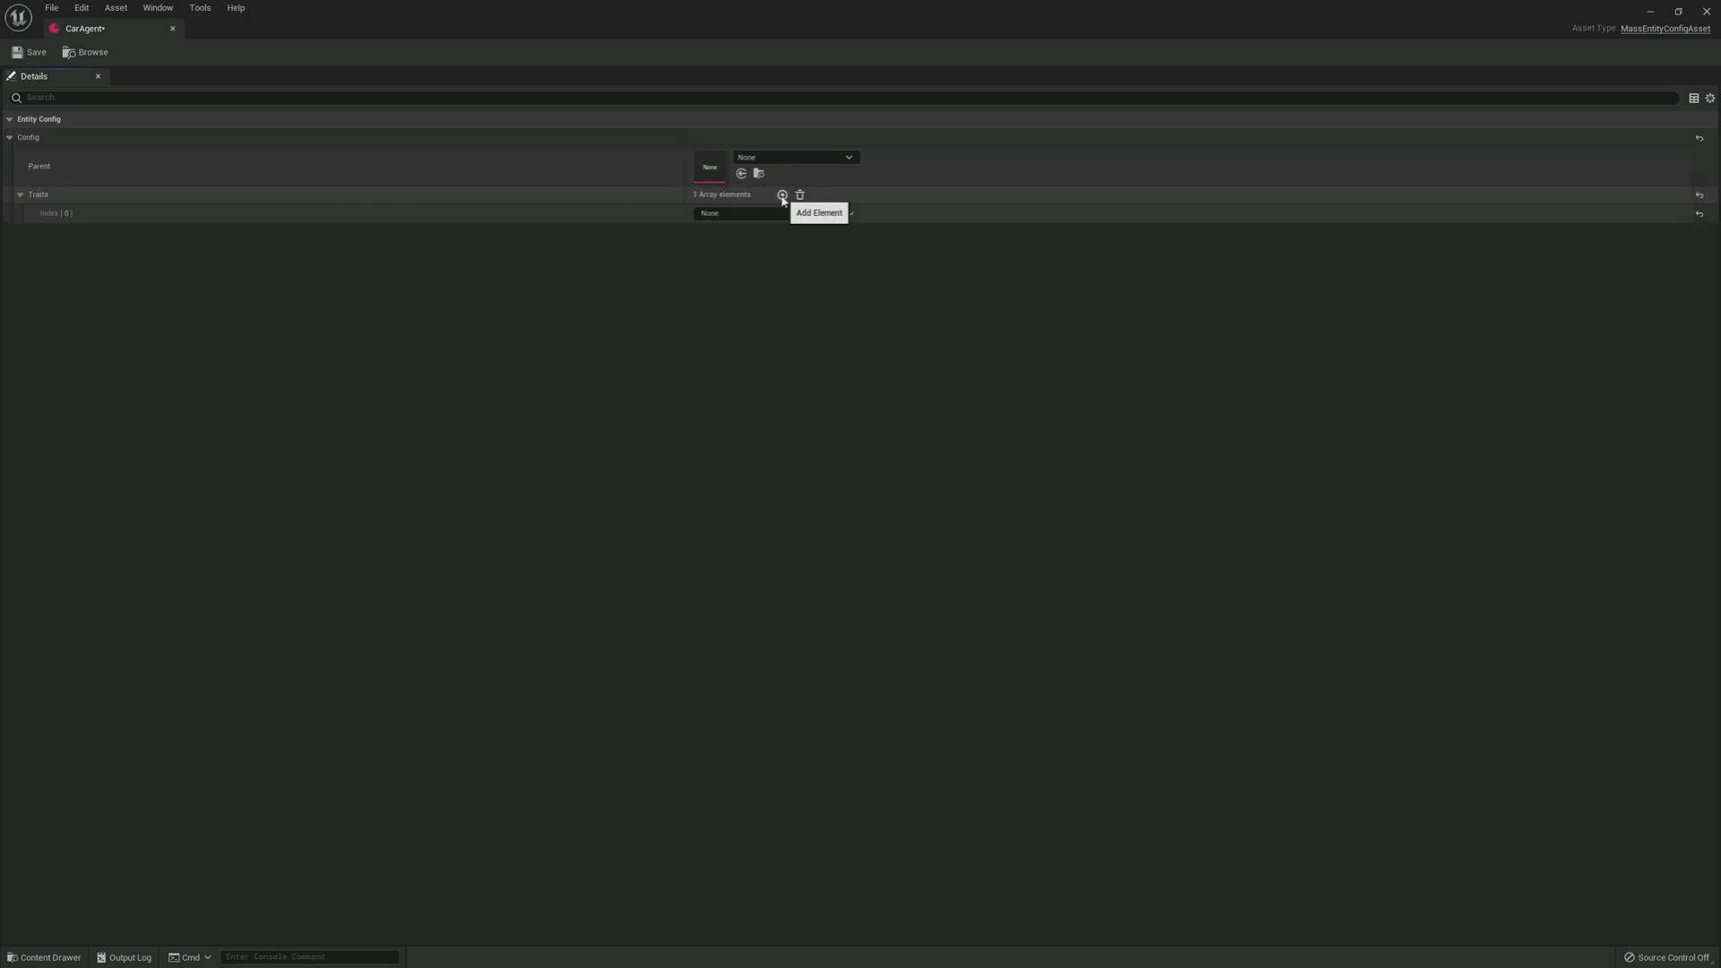
{"action": "left_click", "coordinate": [764, 213]}
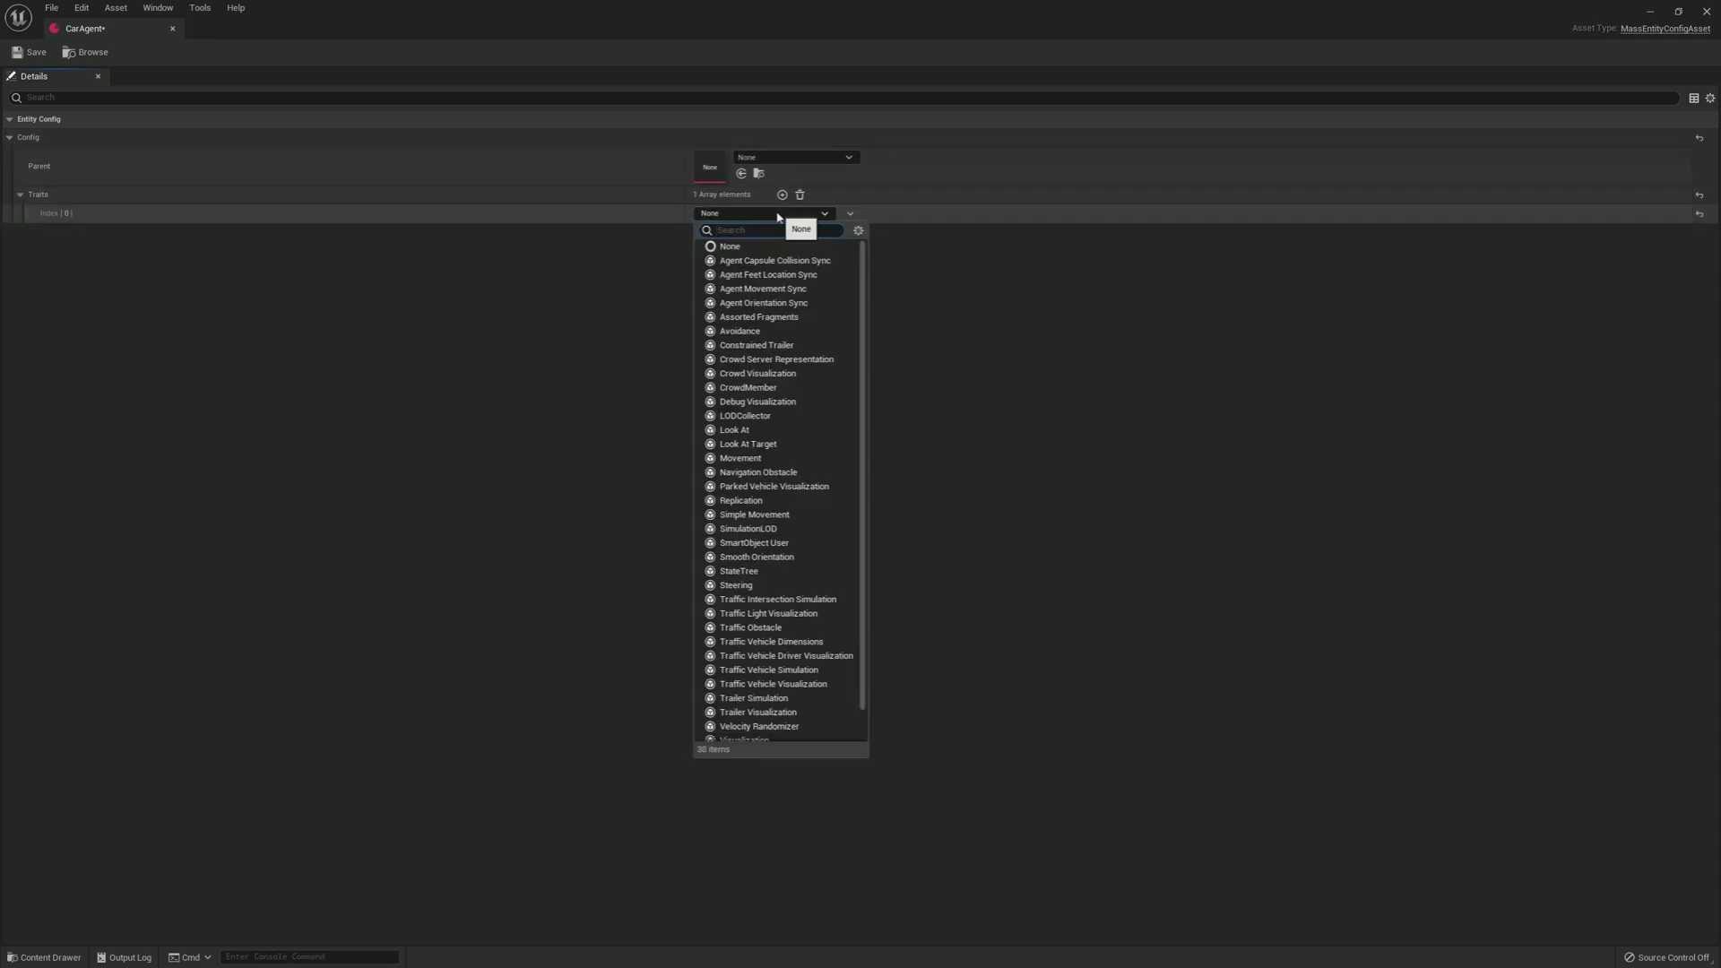
{"action": "type", "text": "lod"}
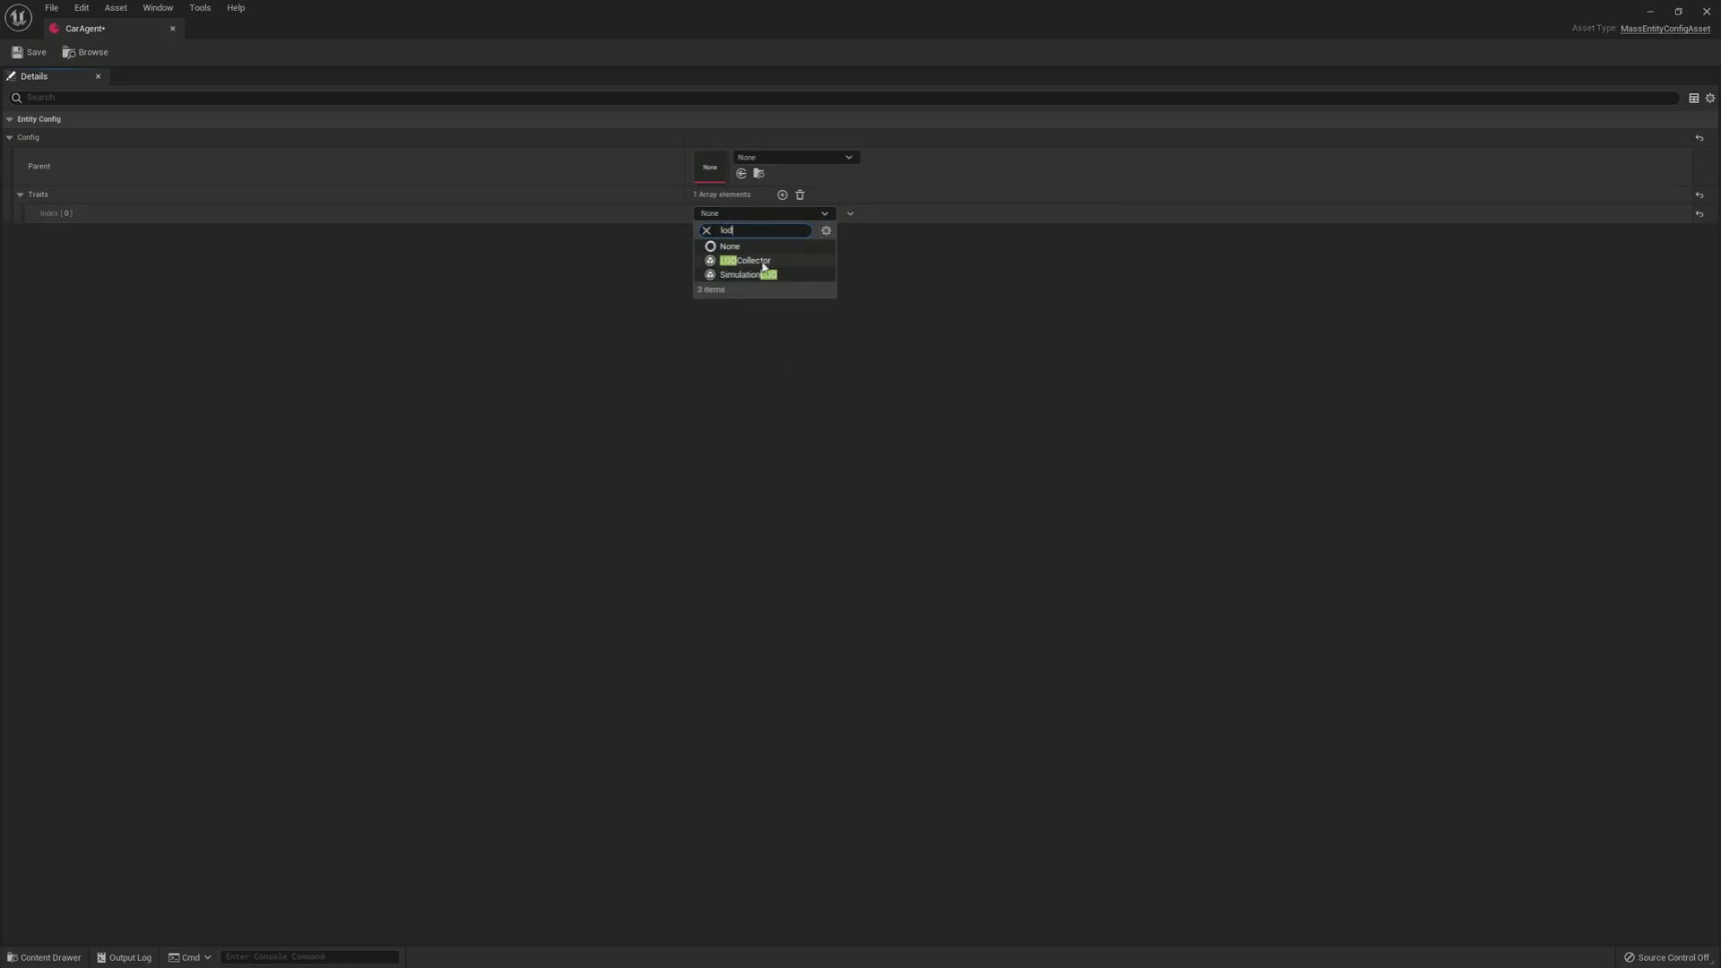
{"action": "left_click", "coordinate": [746, 262]}
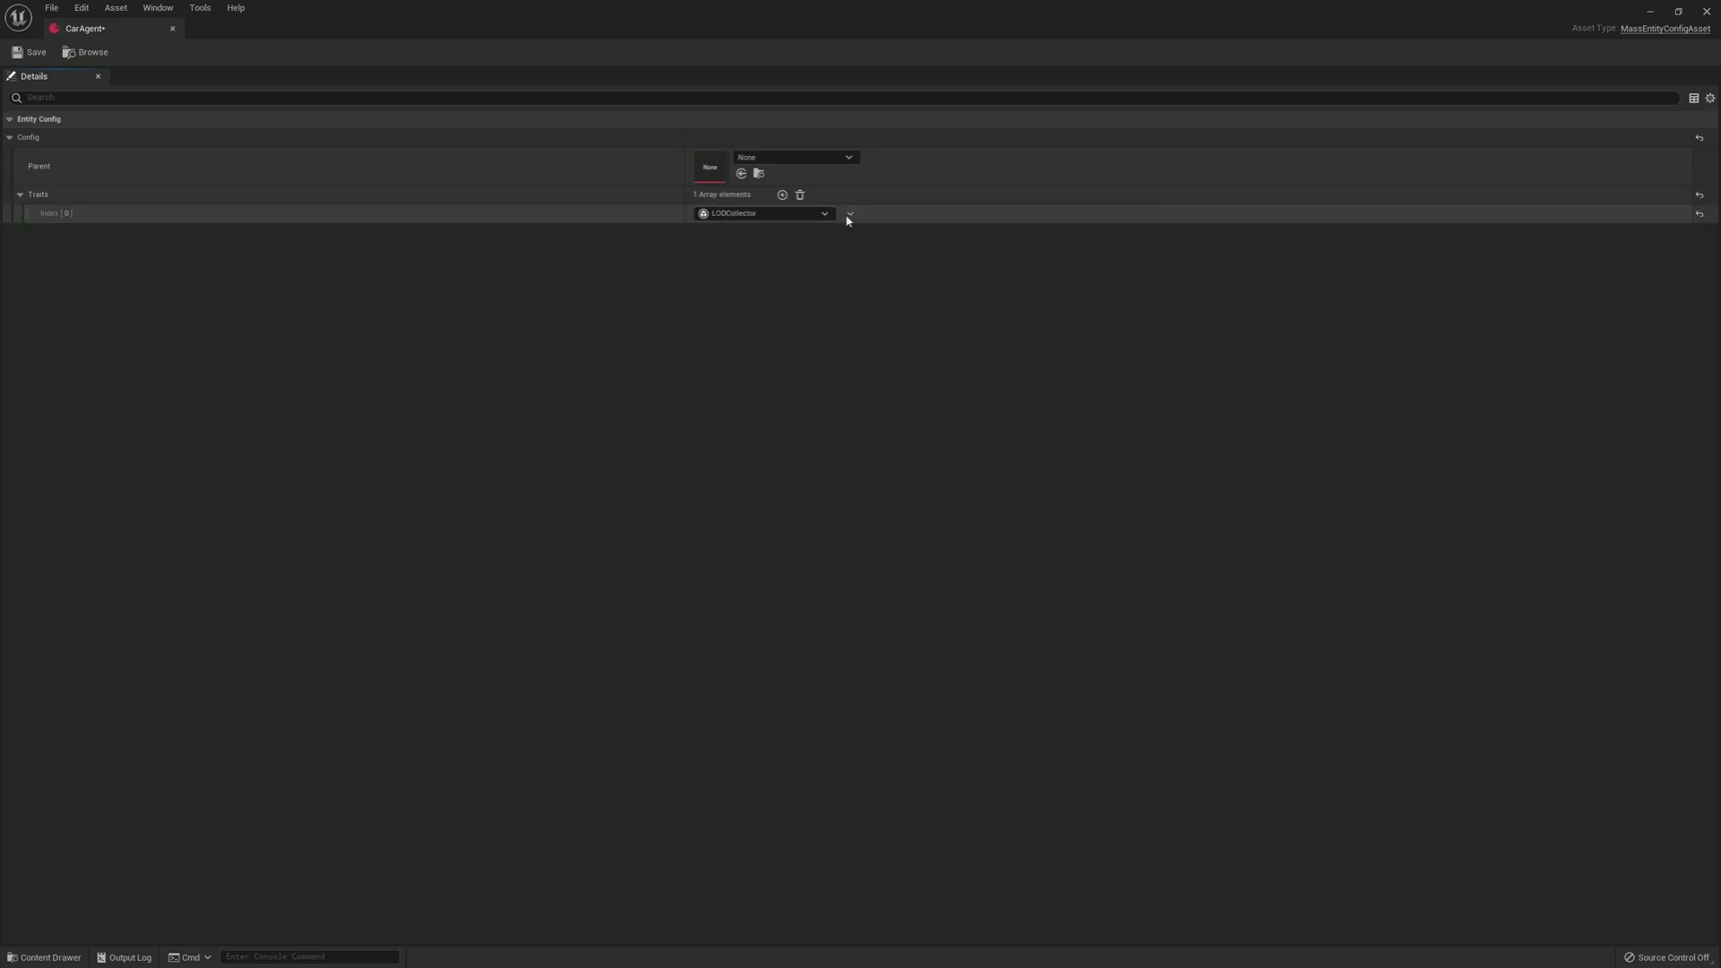
Step: Add two more traits set to Traffic Vehicle Simulation and Traffic Vehicle Visualization
{"action": "left_click", "coordinate": [782, 193]}
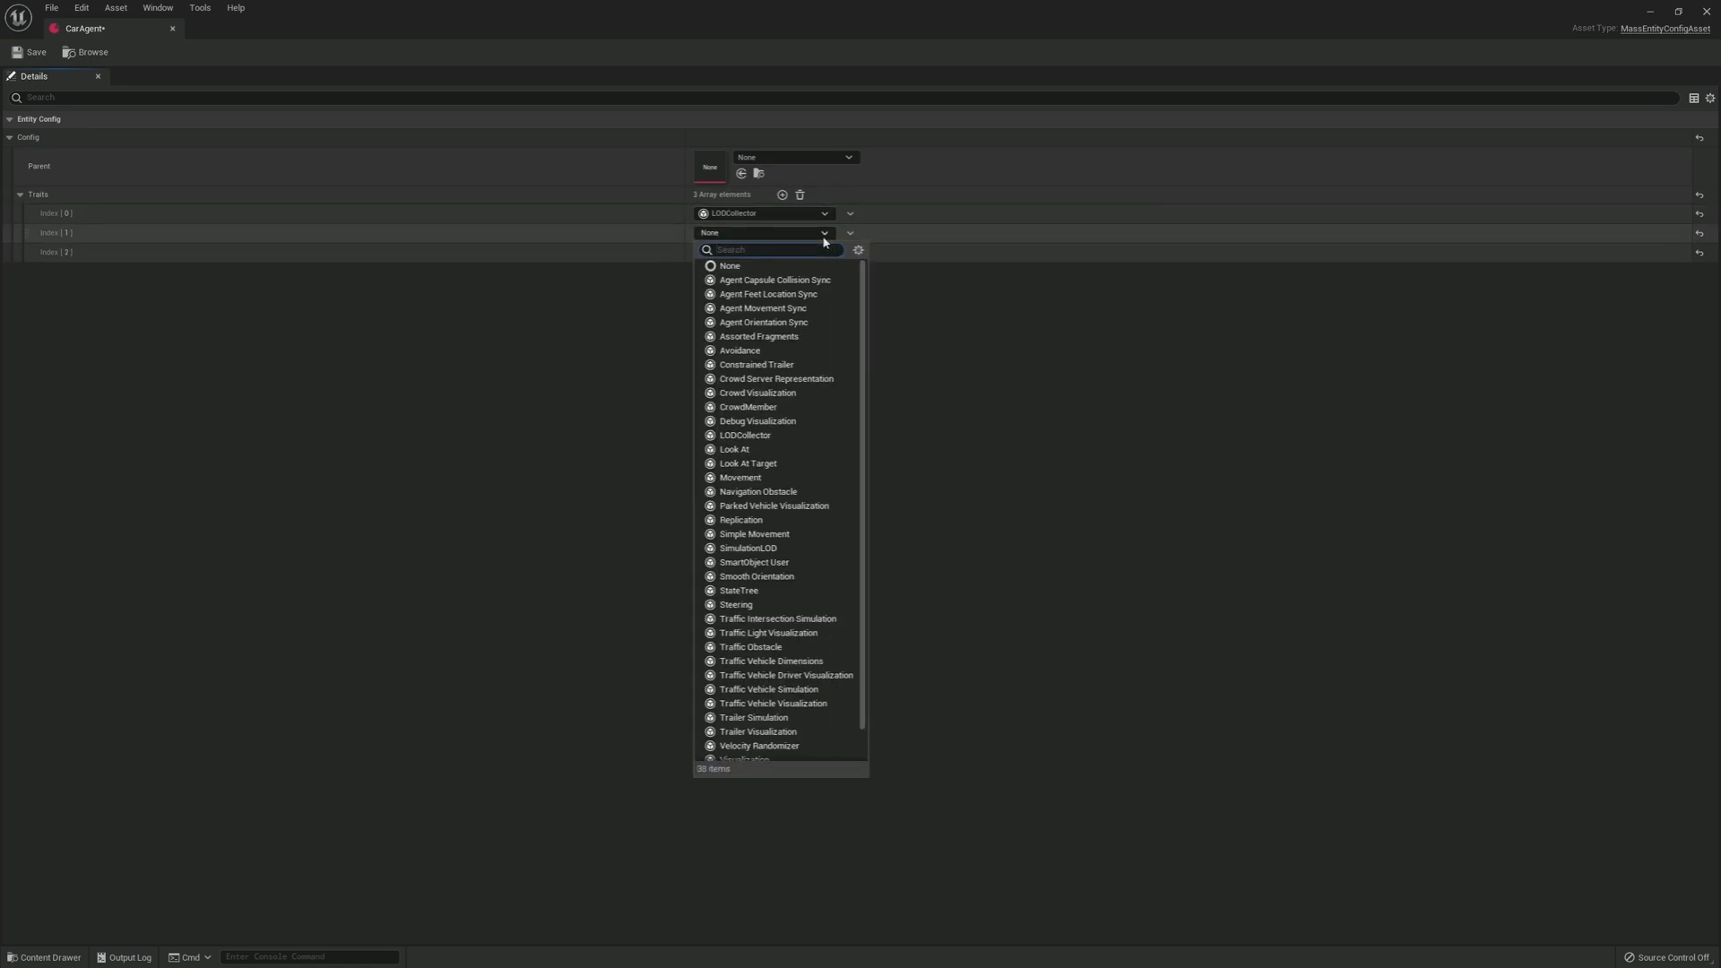
{"action": "type", "text": "traff"}
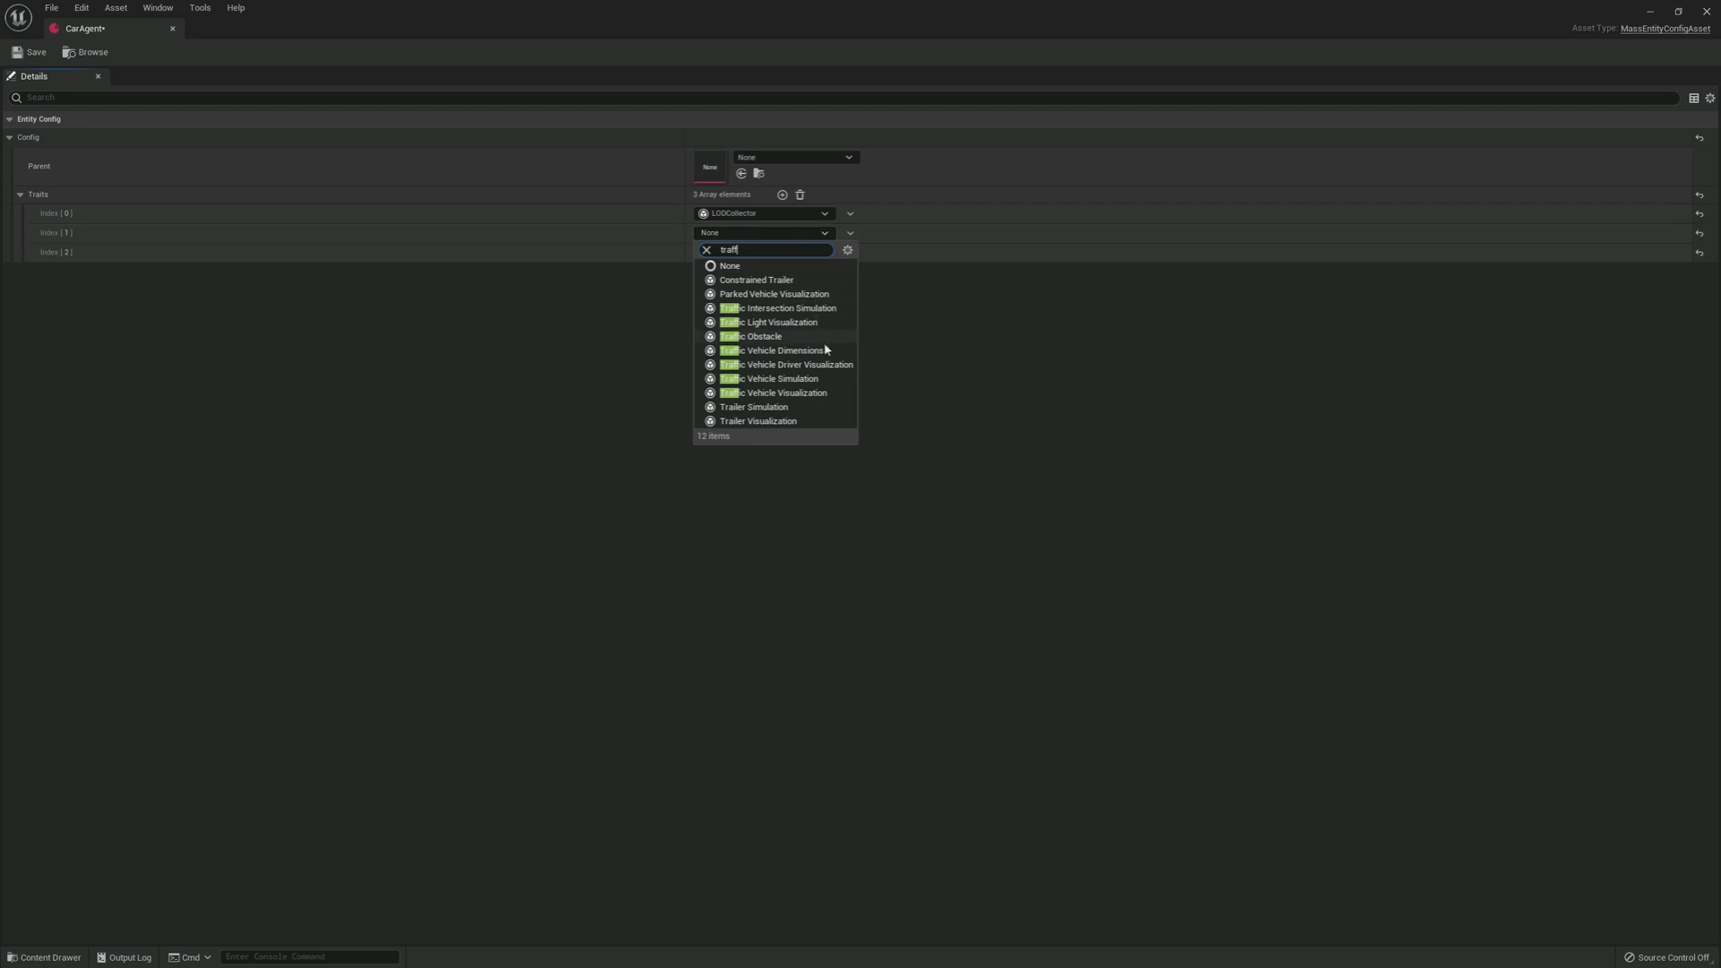
{"action": "mouse_move", "coordinate": [821, 382]}
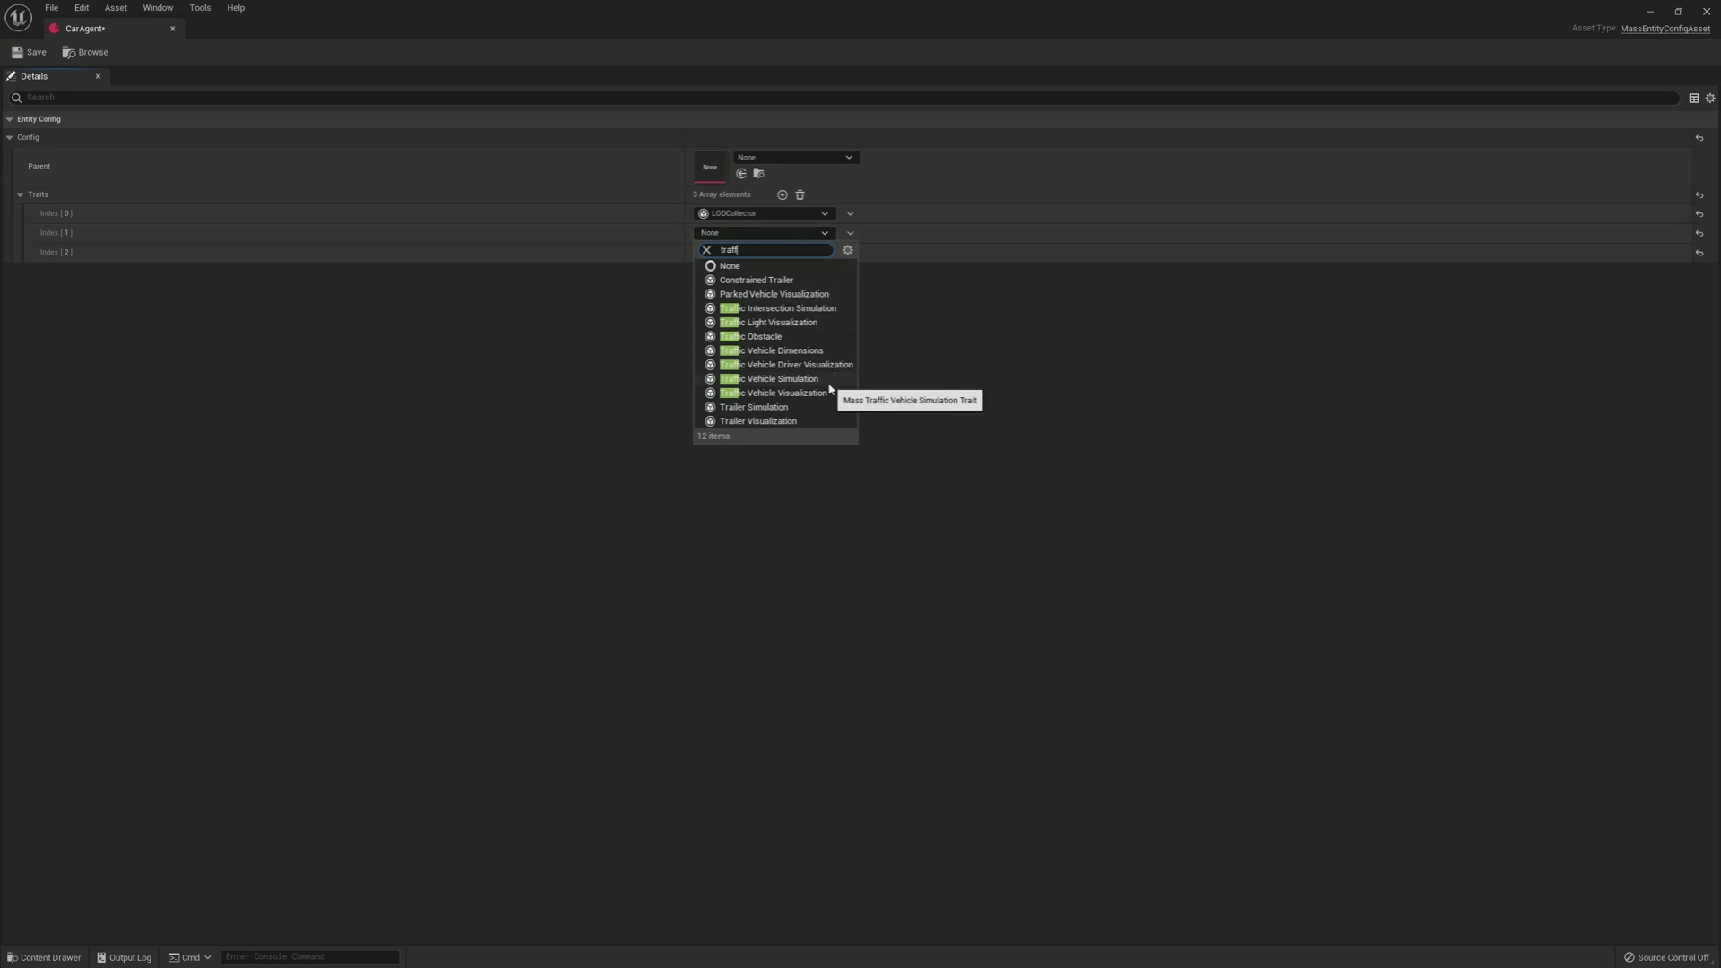
{"action": "left_click", "coordinate": [769, 378]}
{"action": "type", "text": "tra"}
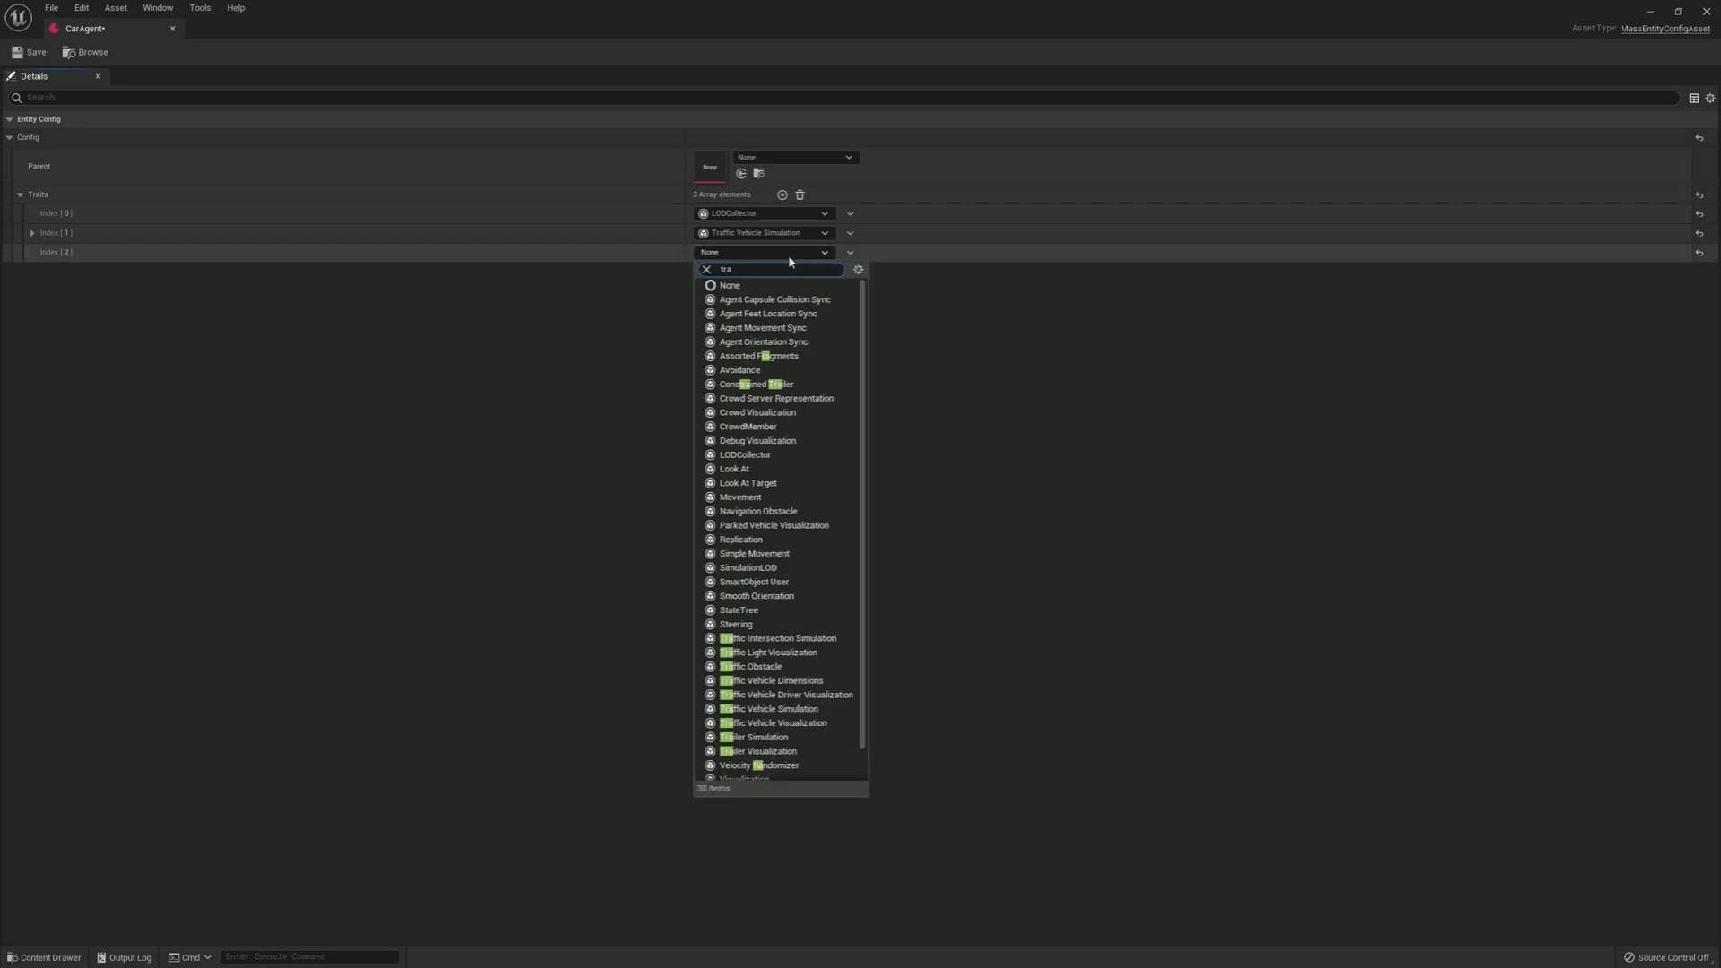
{"action": "left_click", "coordinate": [771, 722]}
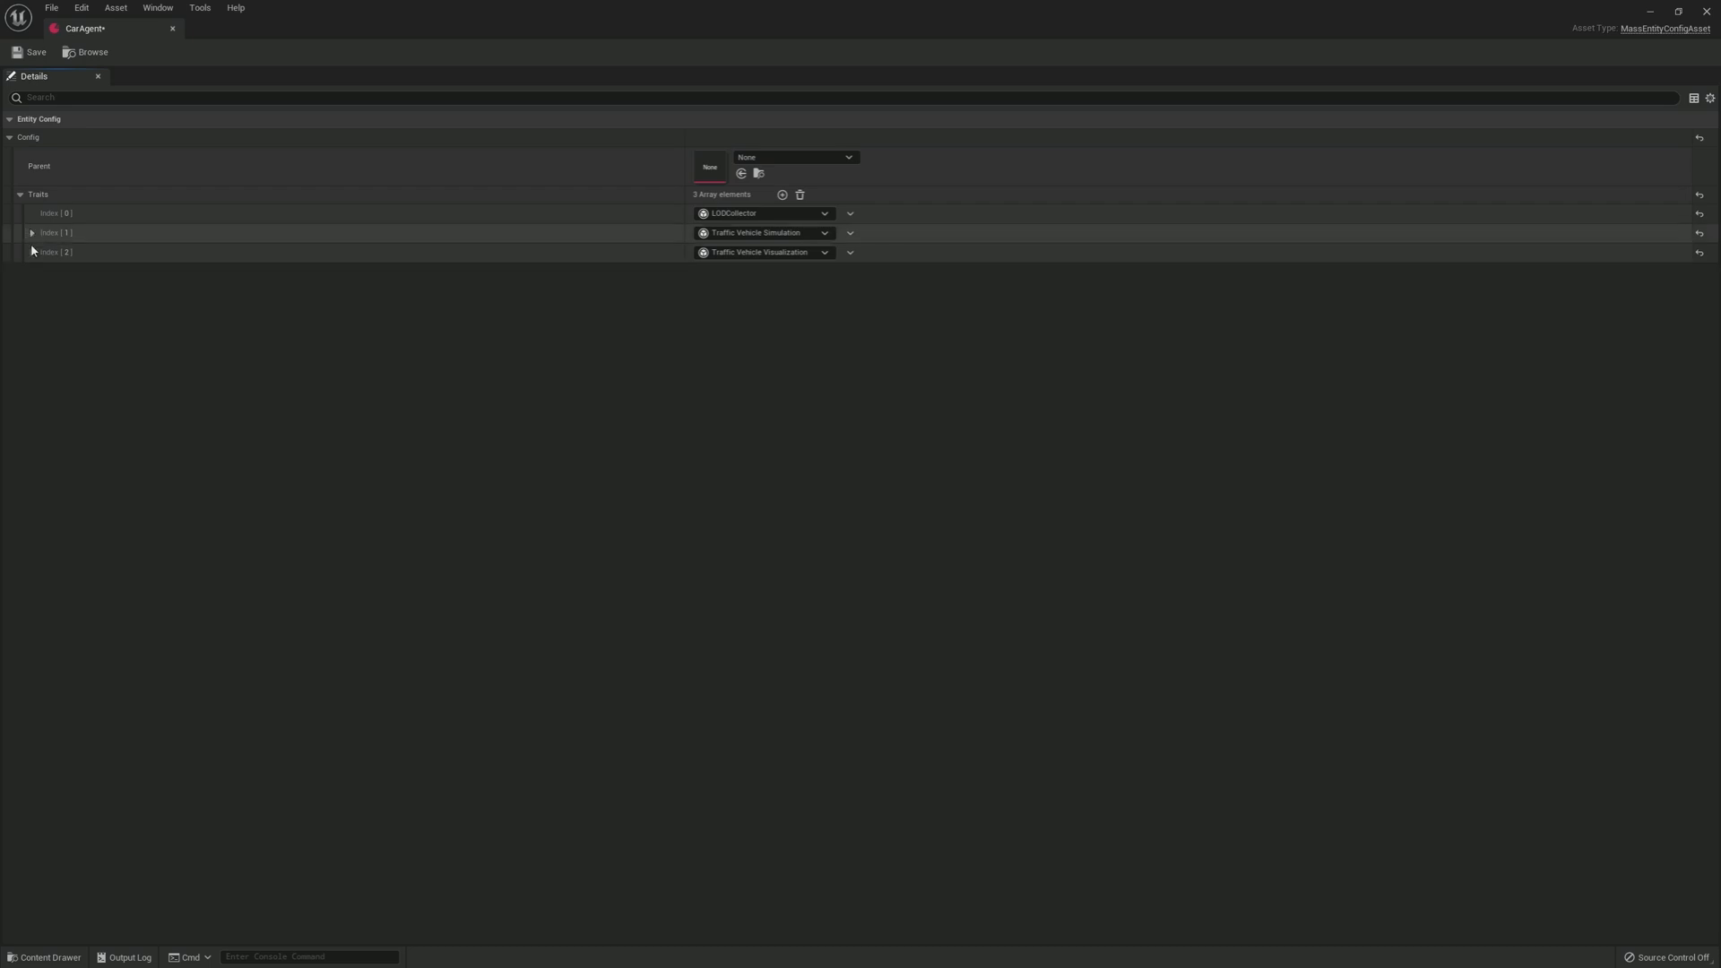
Step: Set the visualization trait's low-res template actor to LowresCar
{"action": "left_click", "coordinate": [30, 251]}
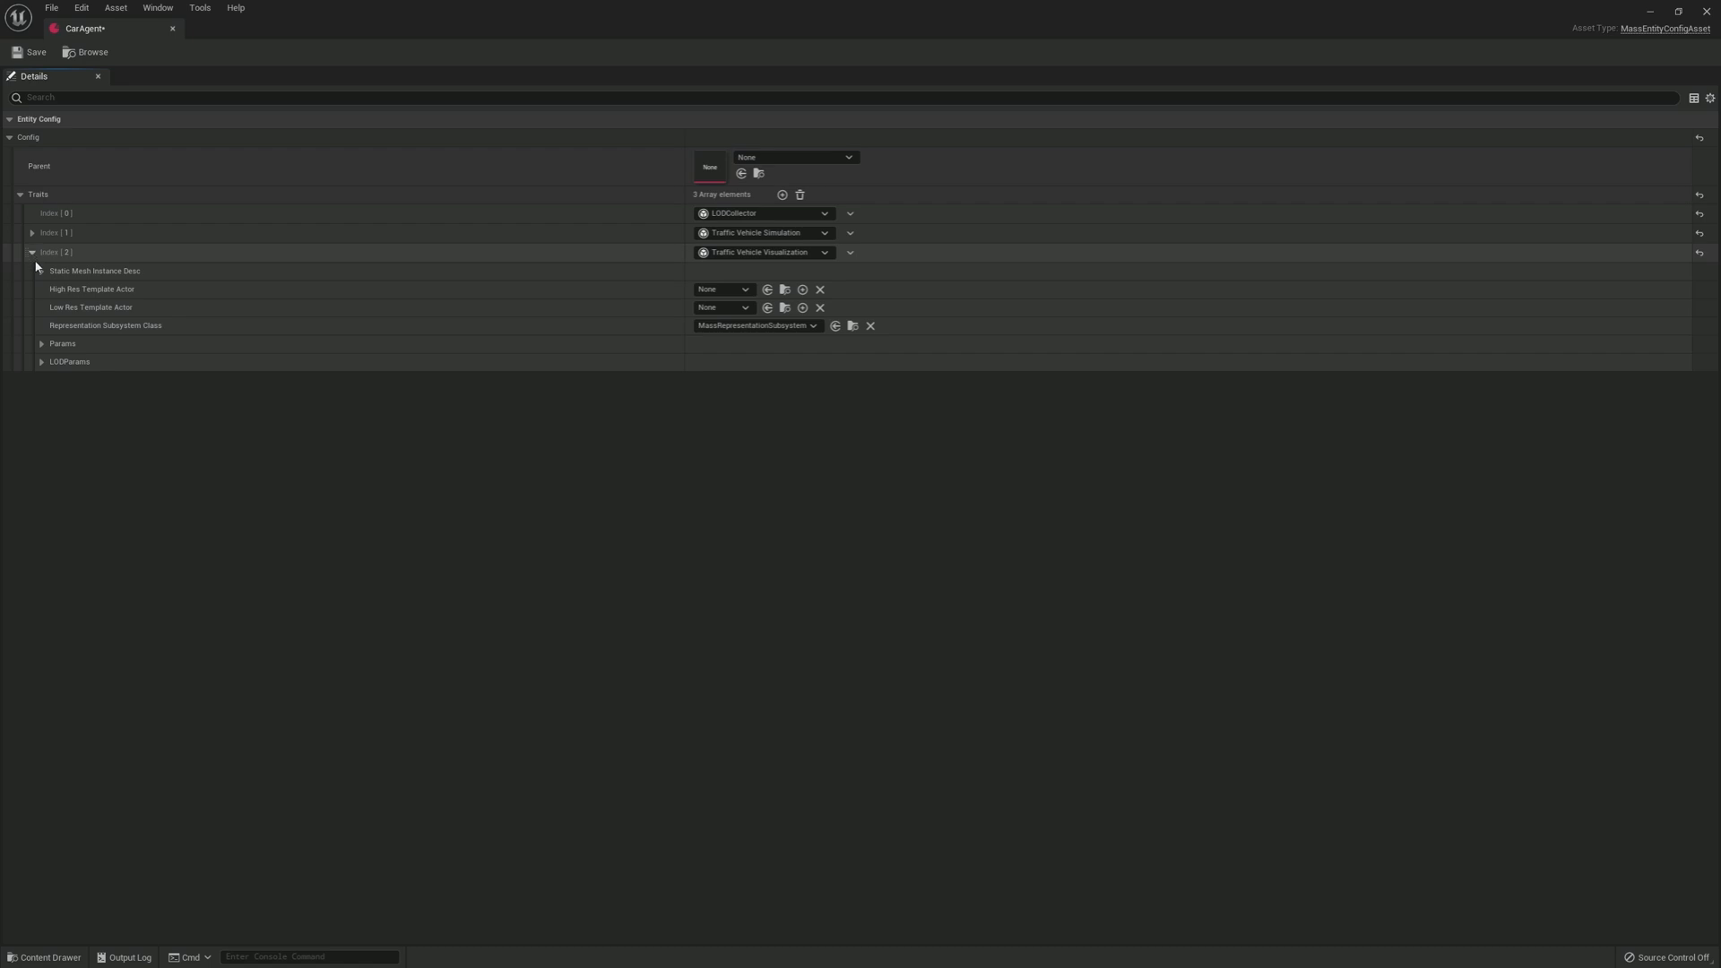
{"action": "left_click", "coordinate": [41, 271]}
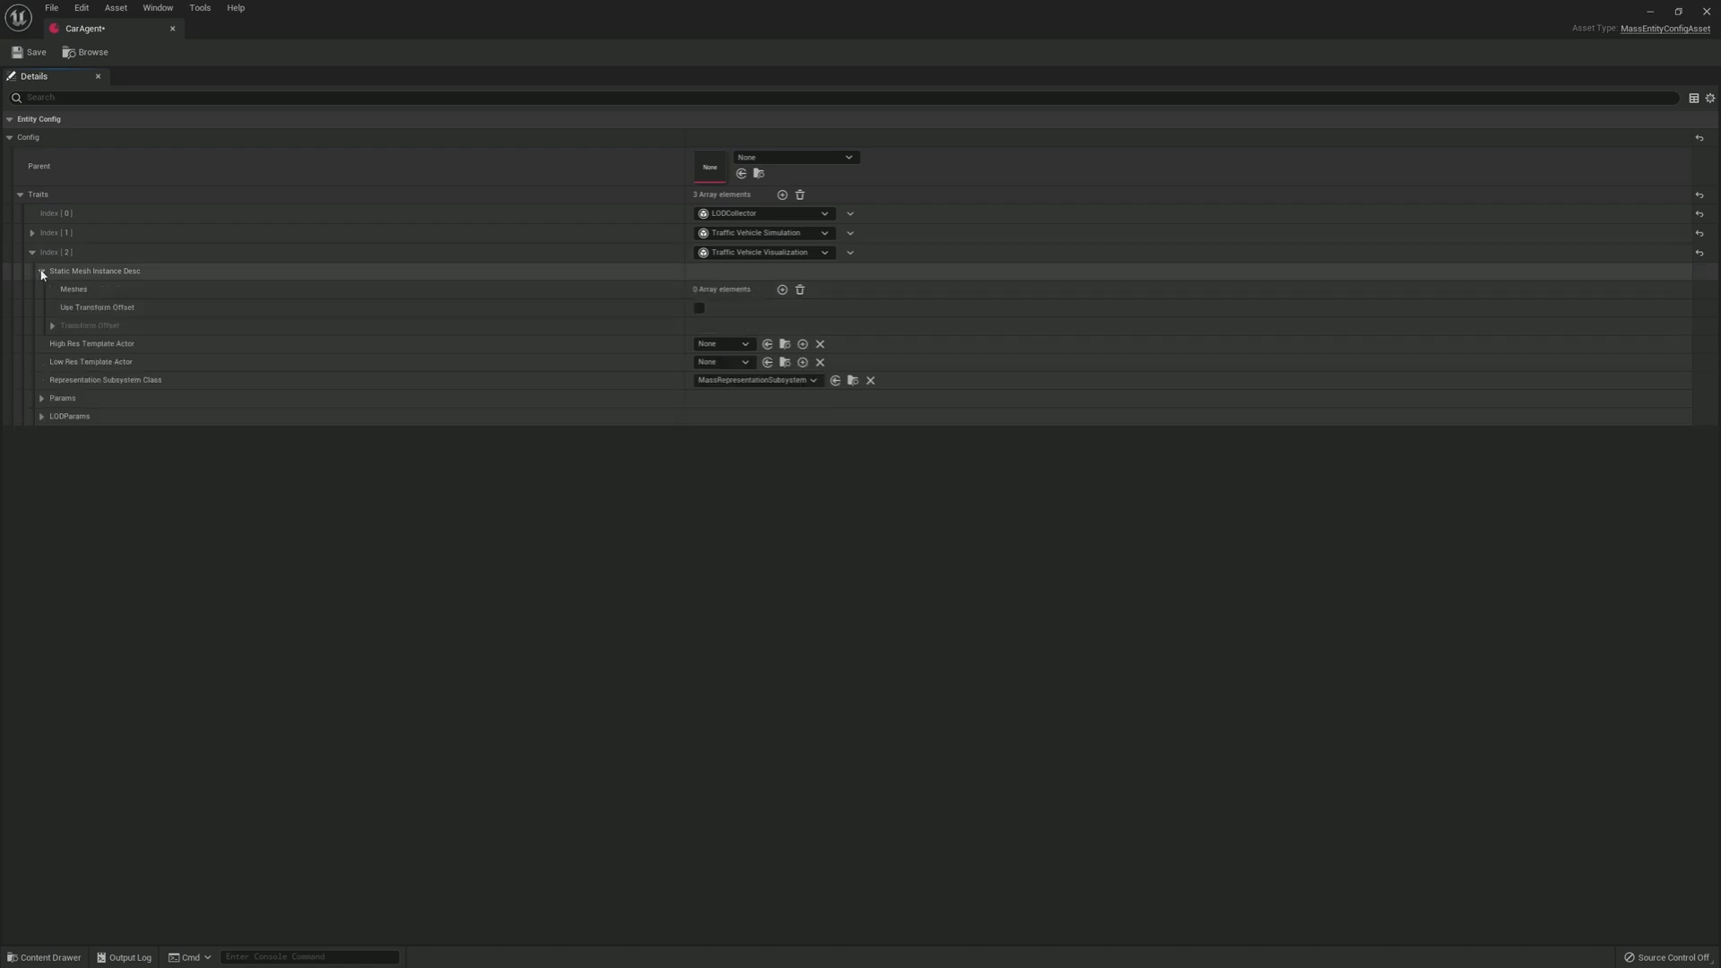
{"action": "left_click", "coordinate": [40, 270]}
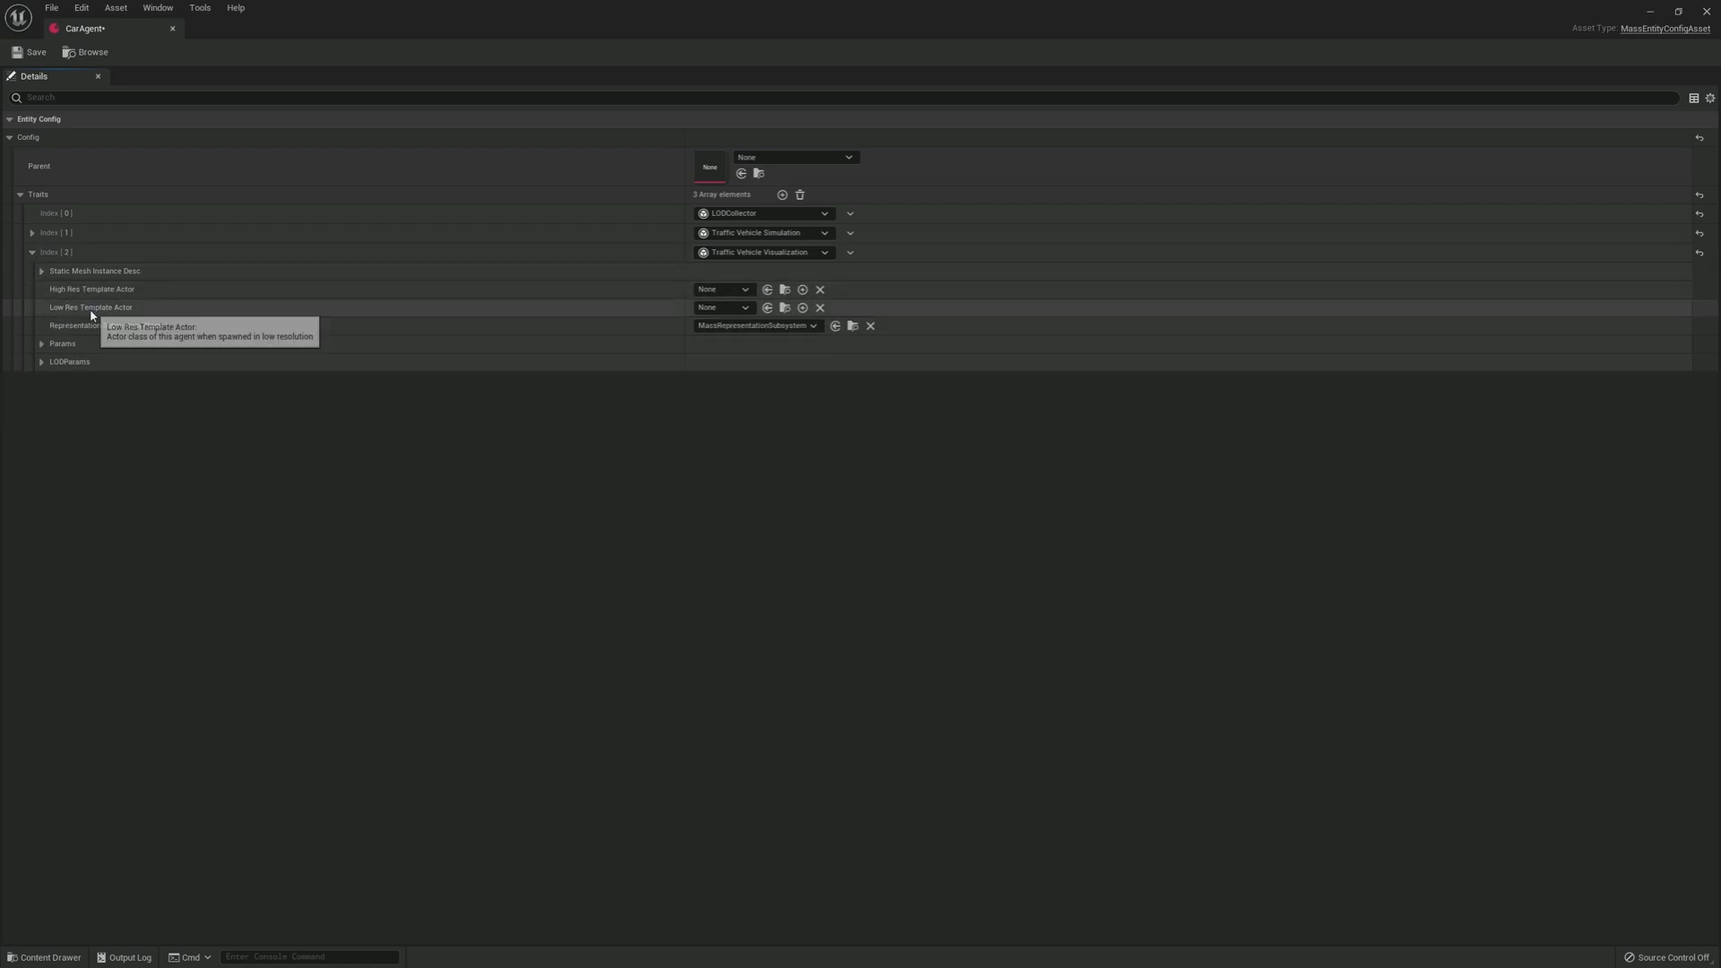
{"action": "mouse_move", "coordinate": [734, 386]}
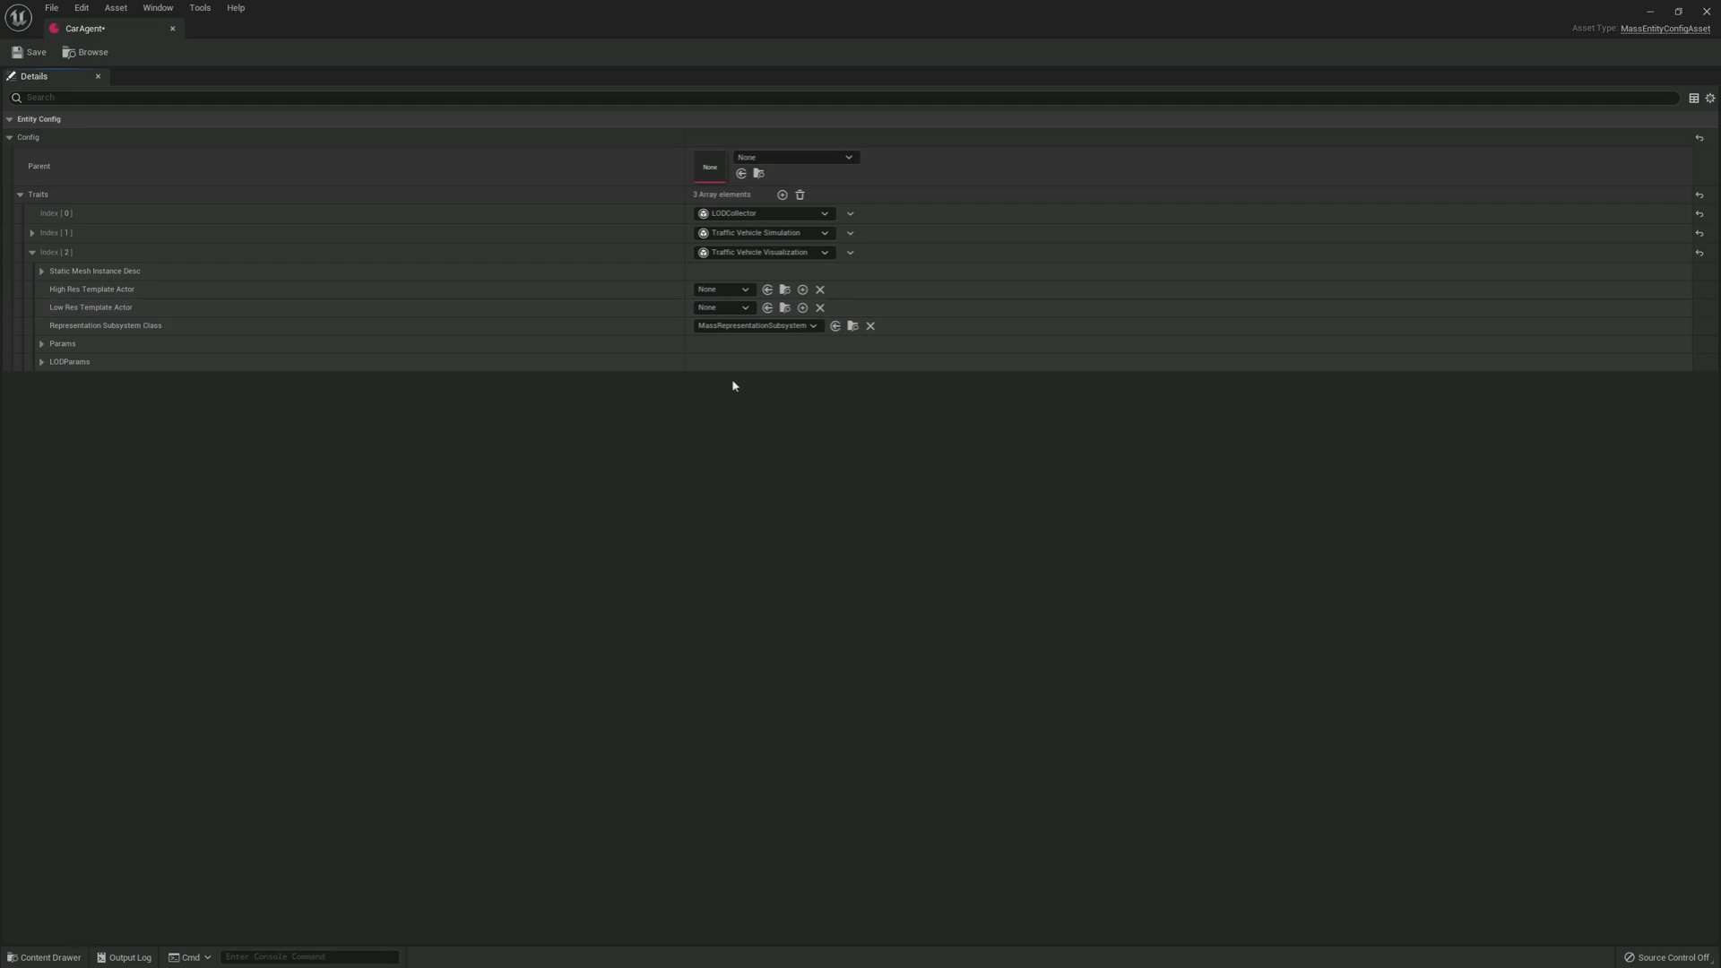
{"action": "left_click", "coordinate": [747, 308]}
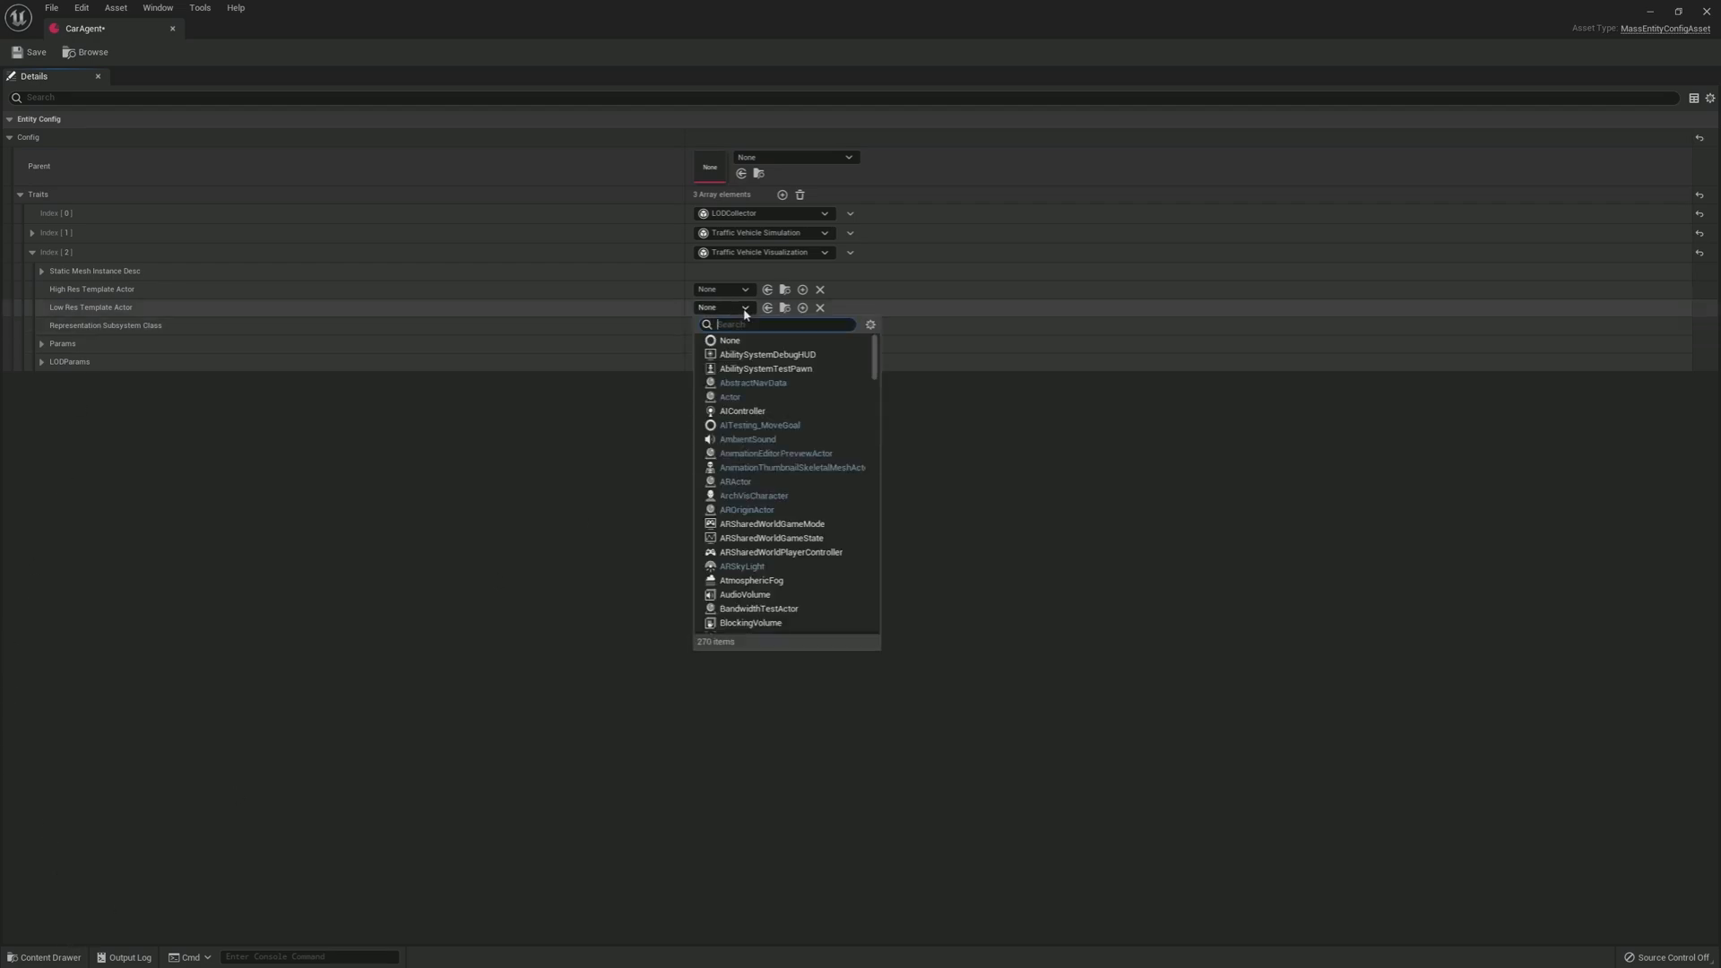
{"action": "type", "text": "low"}
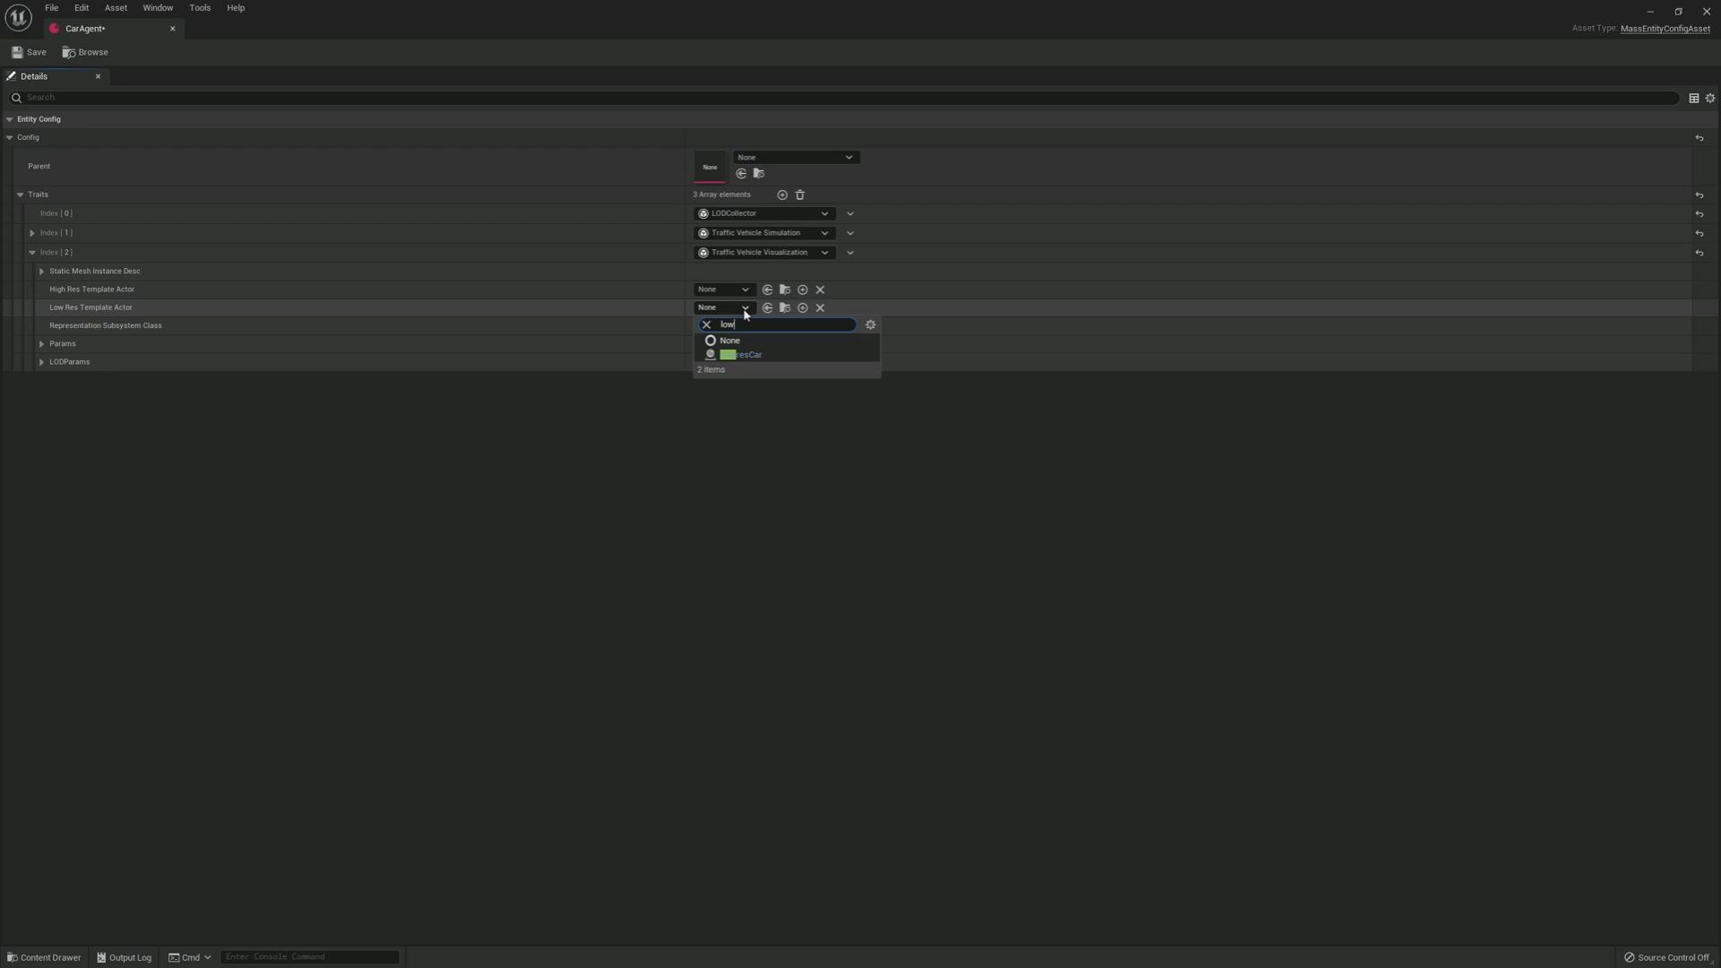
{"action": "left_click", "coordinate": [740, 353]}
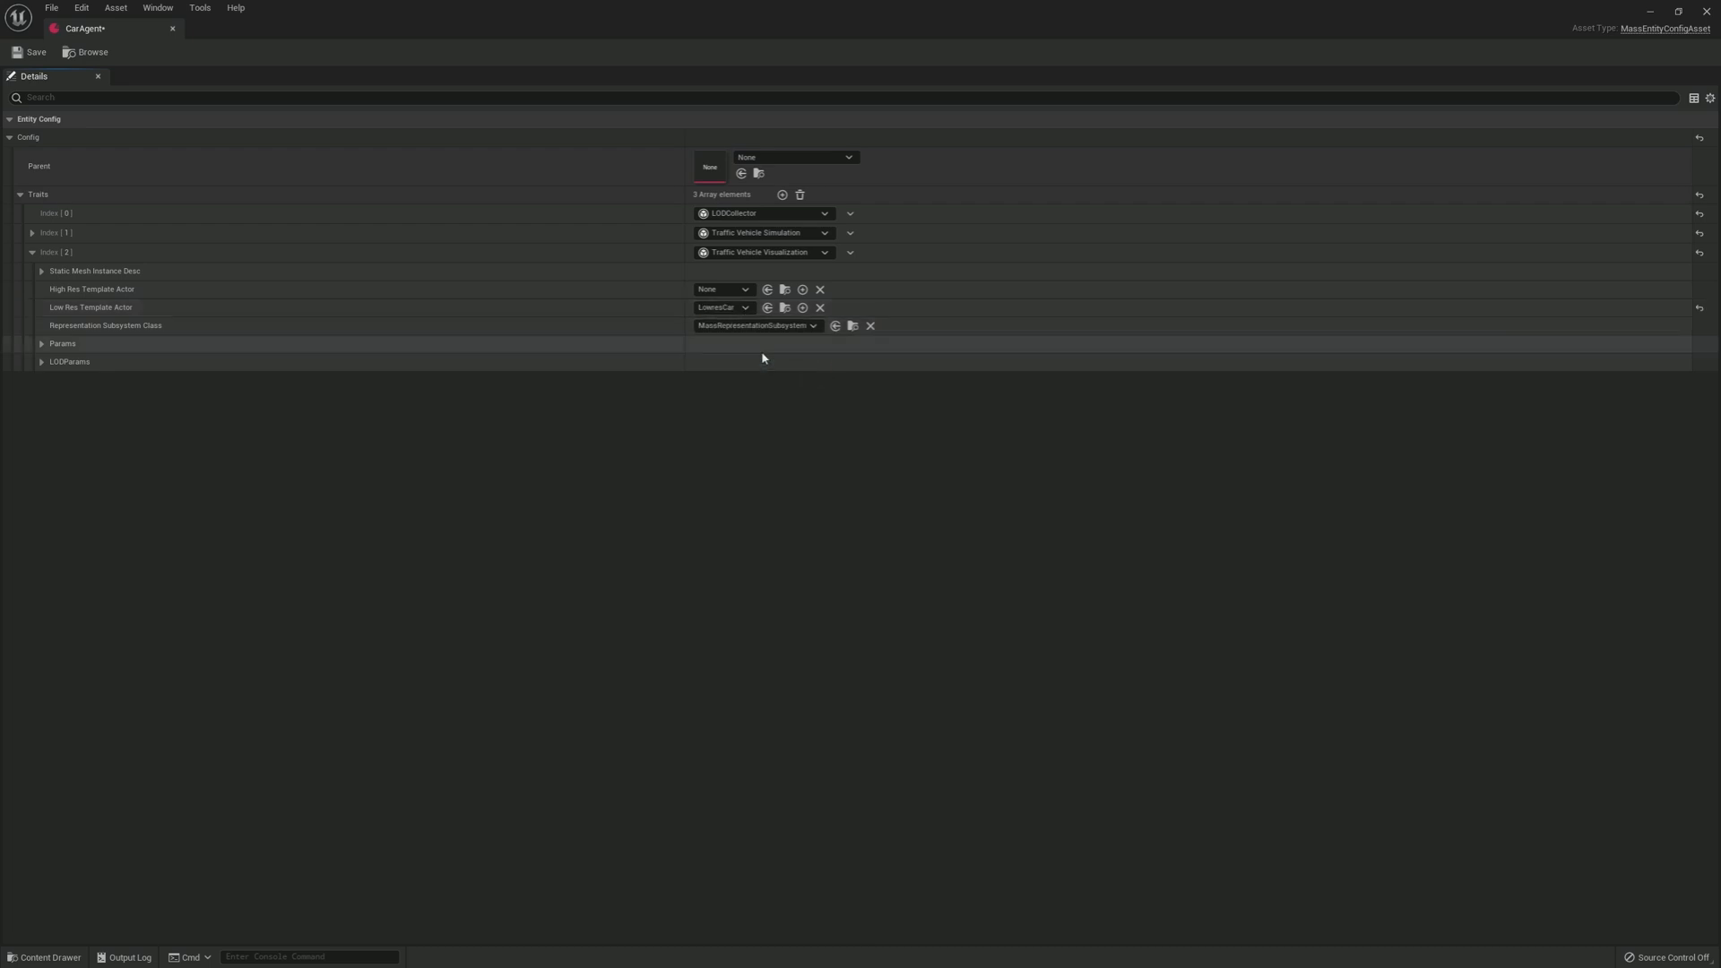
Step: Make the High and Low LOD representations use Low Res Spawned Actor, then collapse the groups
{"action": "left_click", "coordinate": [41, 342]}
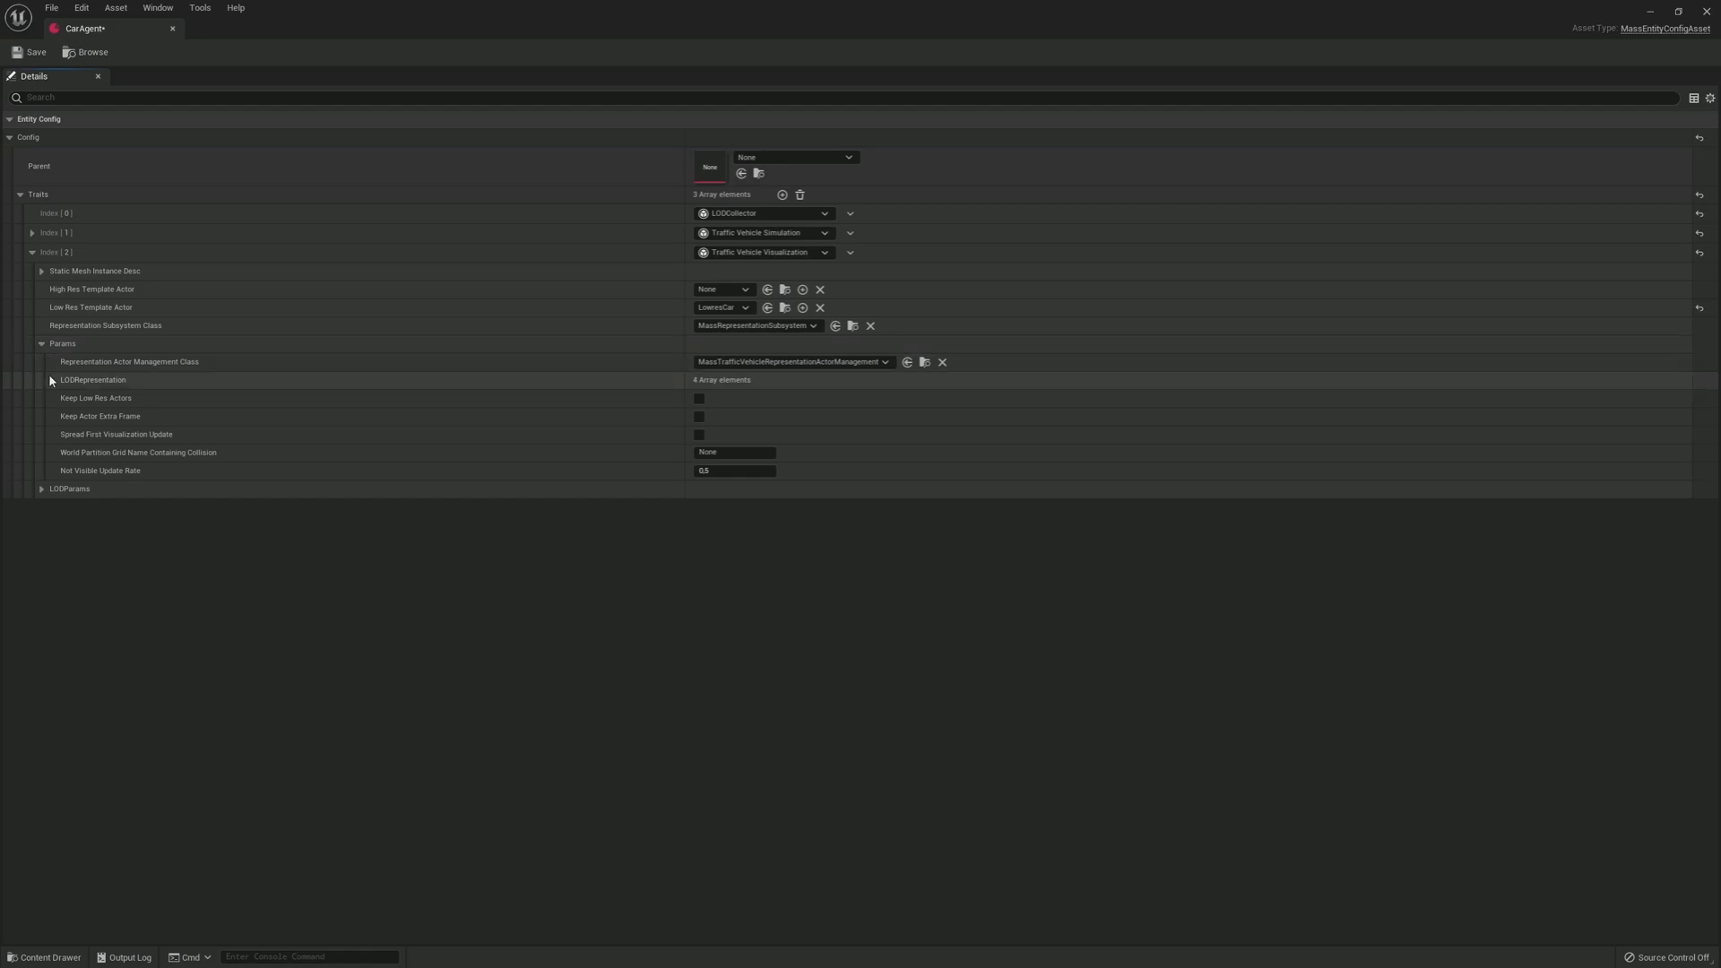
{"action": "left_click", "coordinate": [52, 380]}
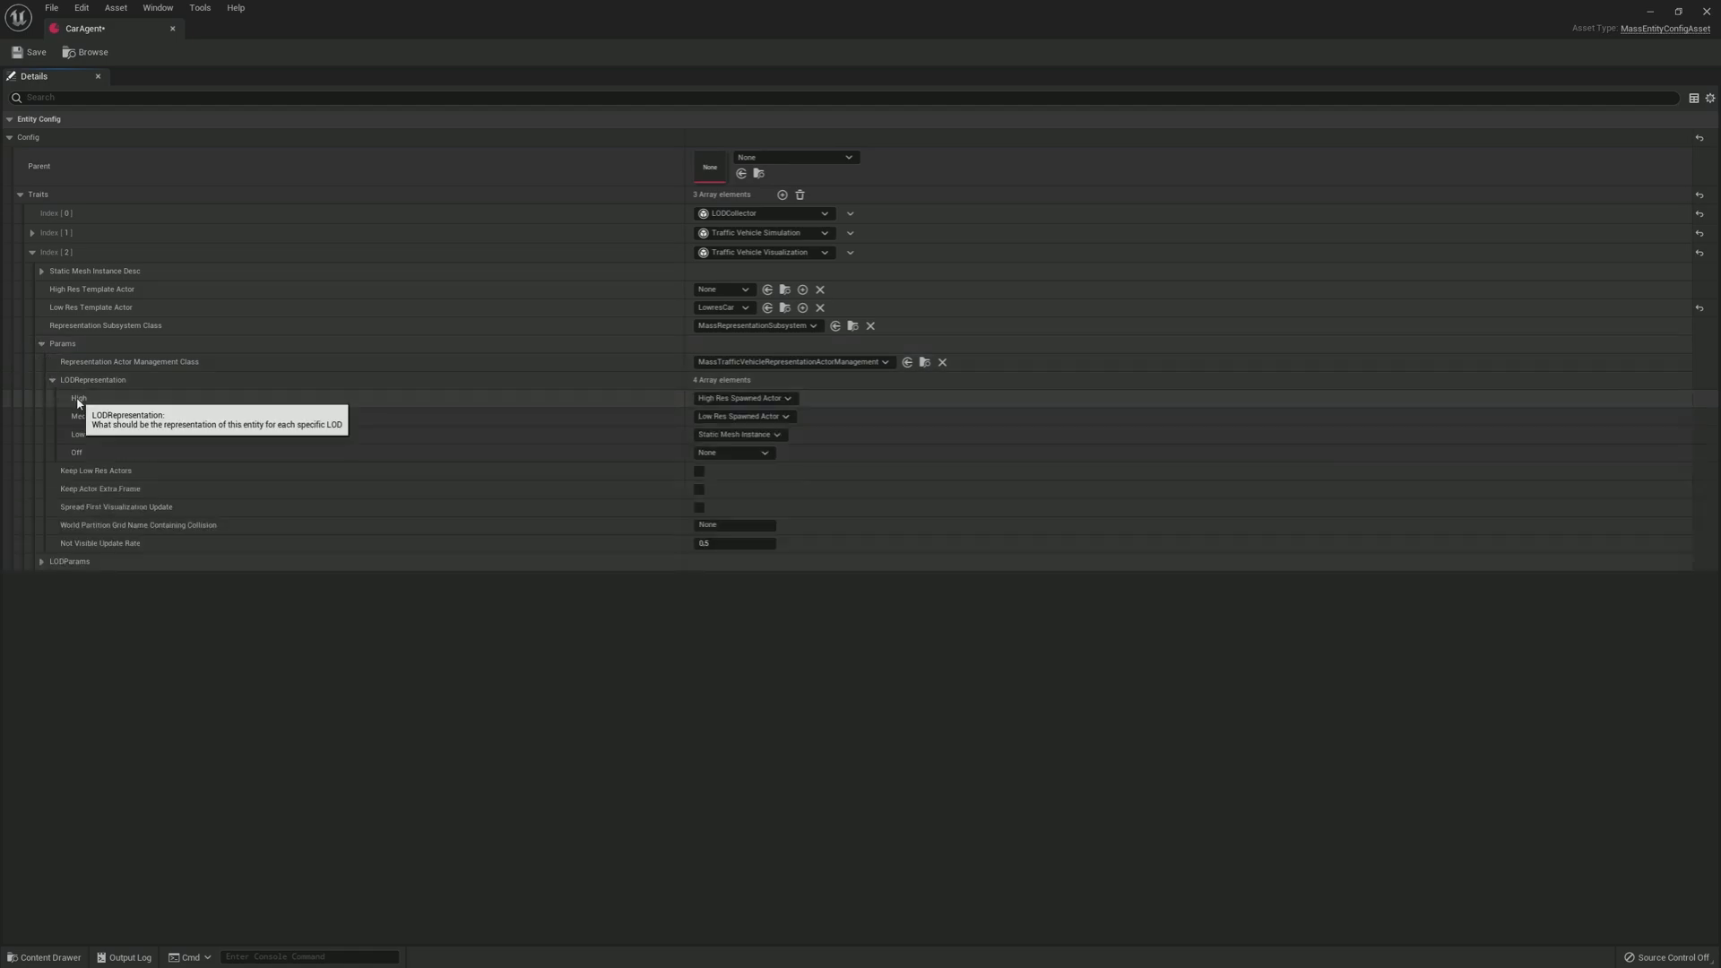
{"action": "mouse_move", "coordinate": [296, 404]}
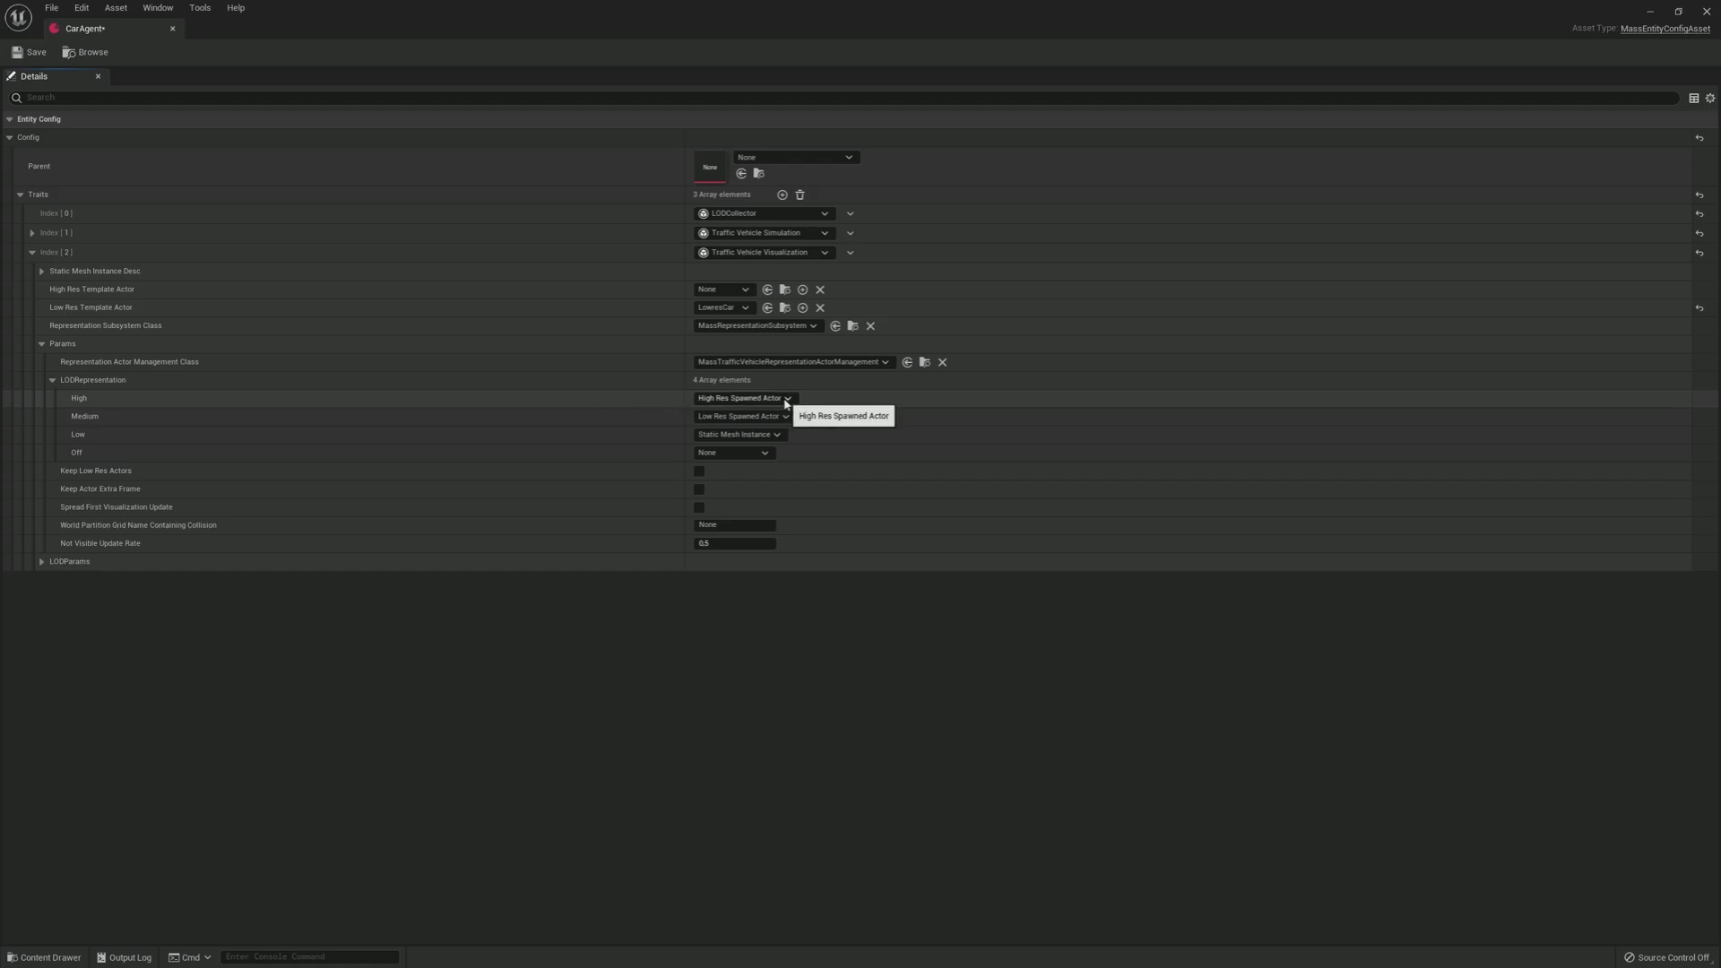
{"action": "left_click", "coordinate": [742, 416]}
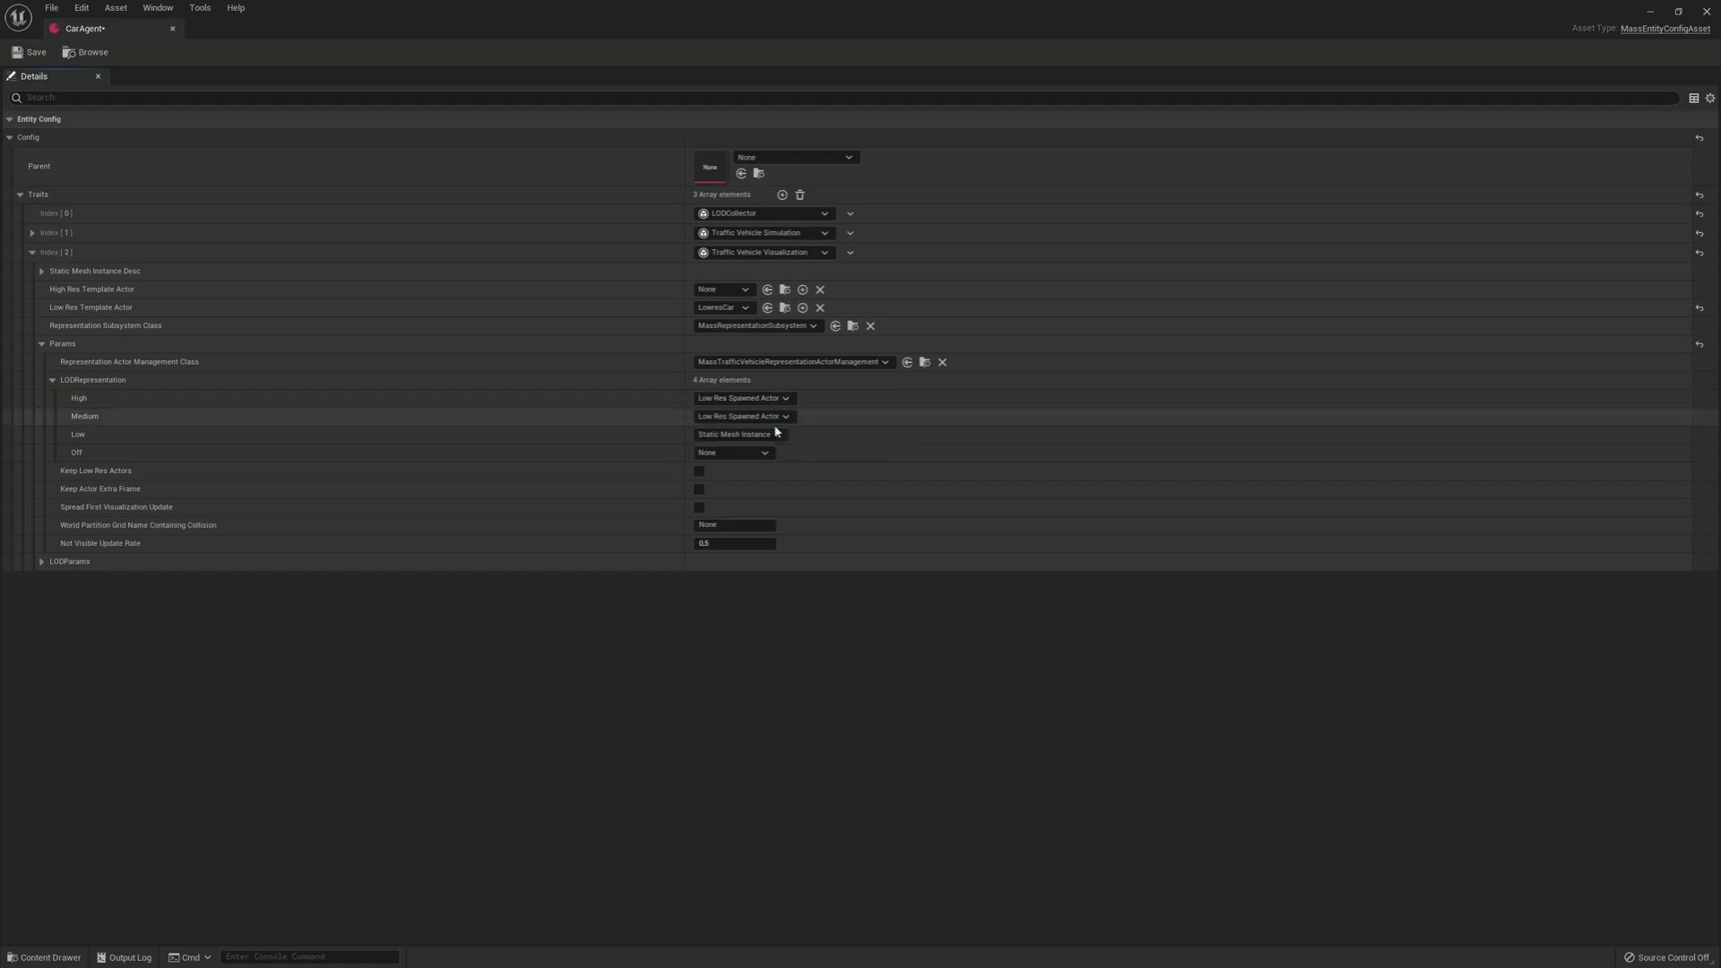
{"action": "left_click", "coordinate": [738, 433]}
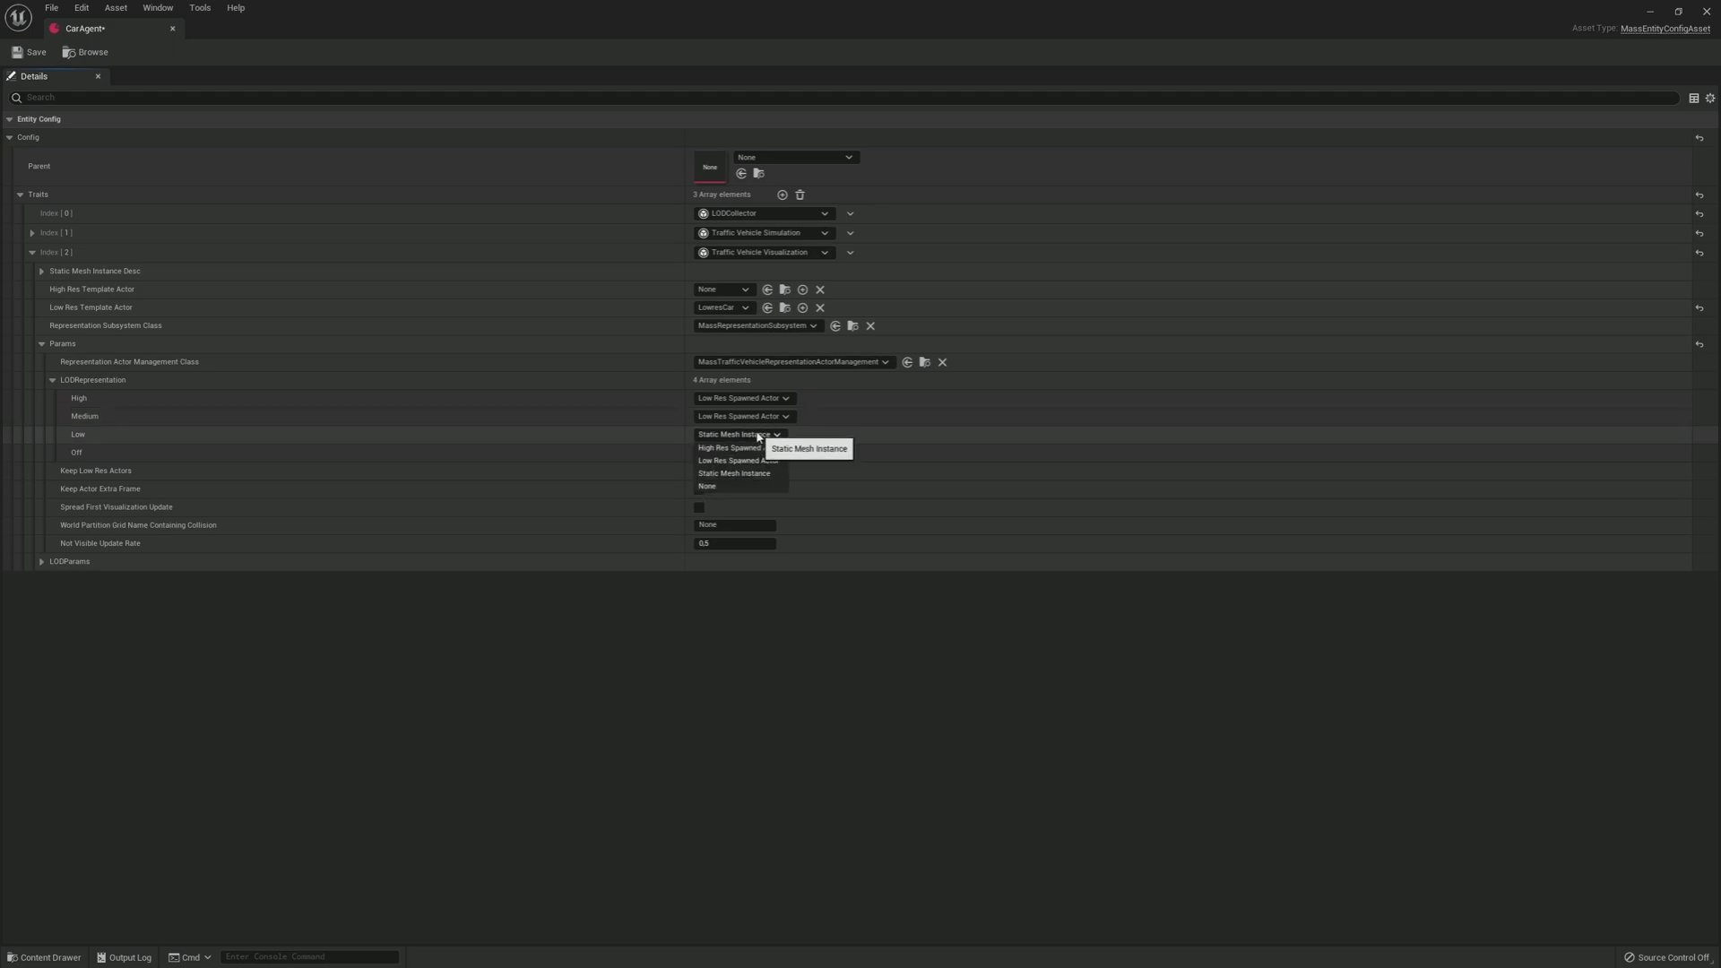
{"action": "left_click", "coordinate": [735, 458]}
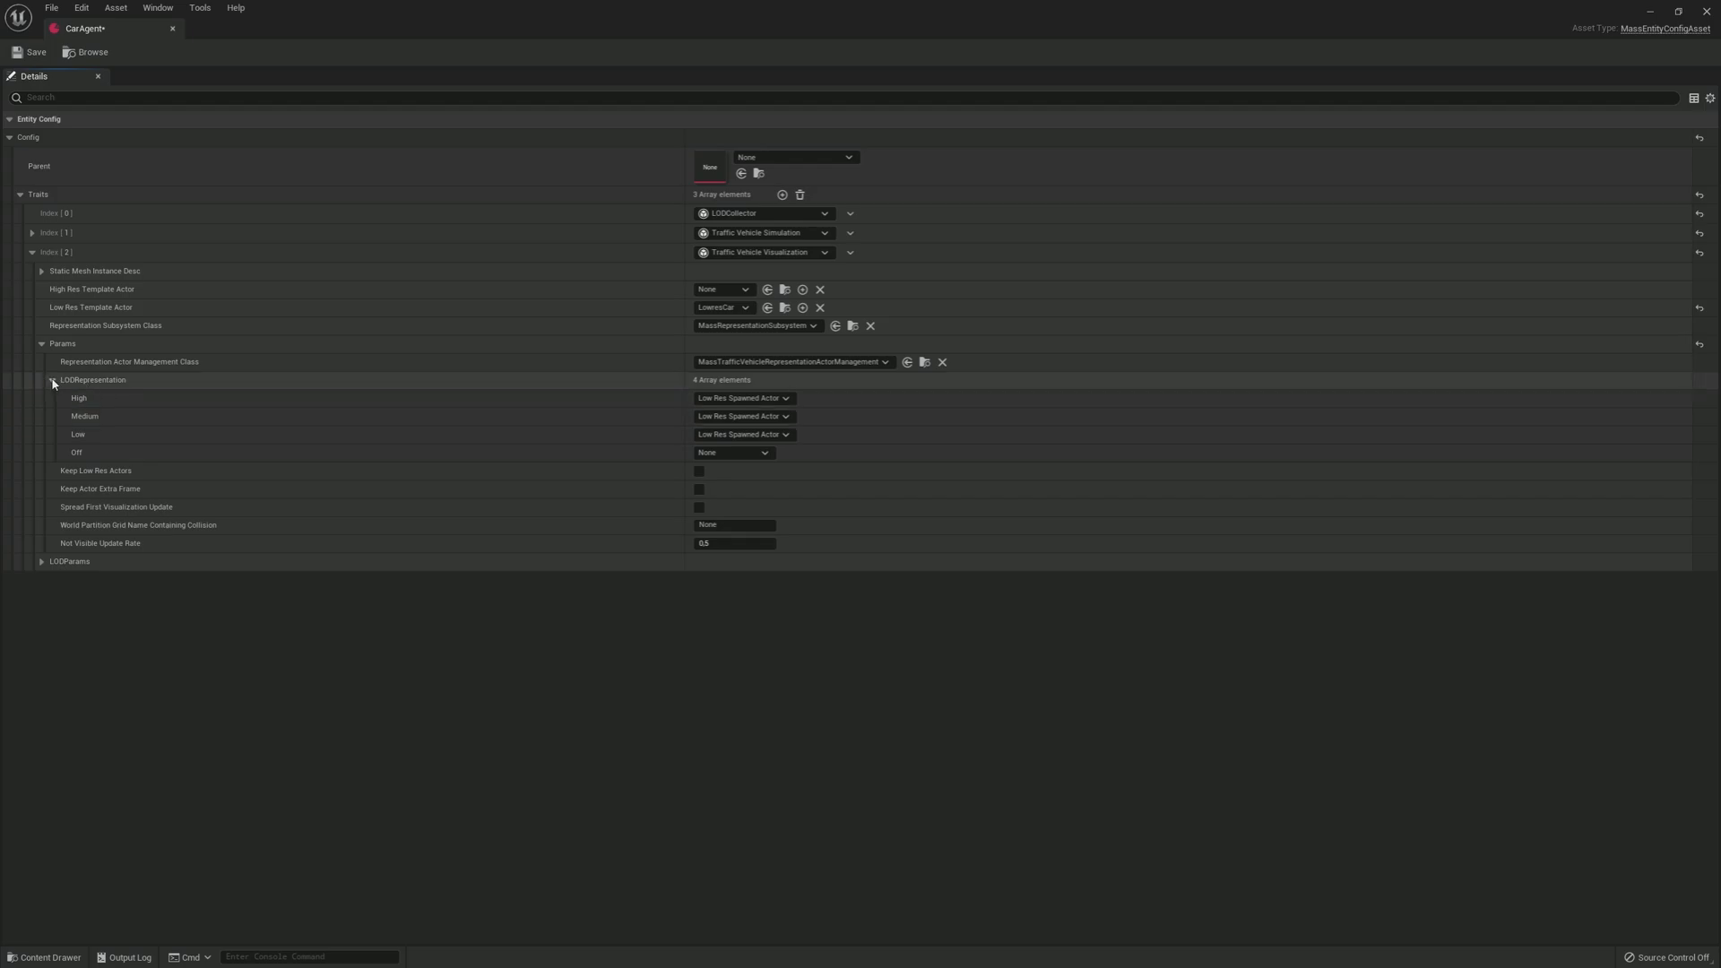
{"action": "left_click", "coordinate": [43, 381]}
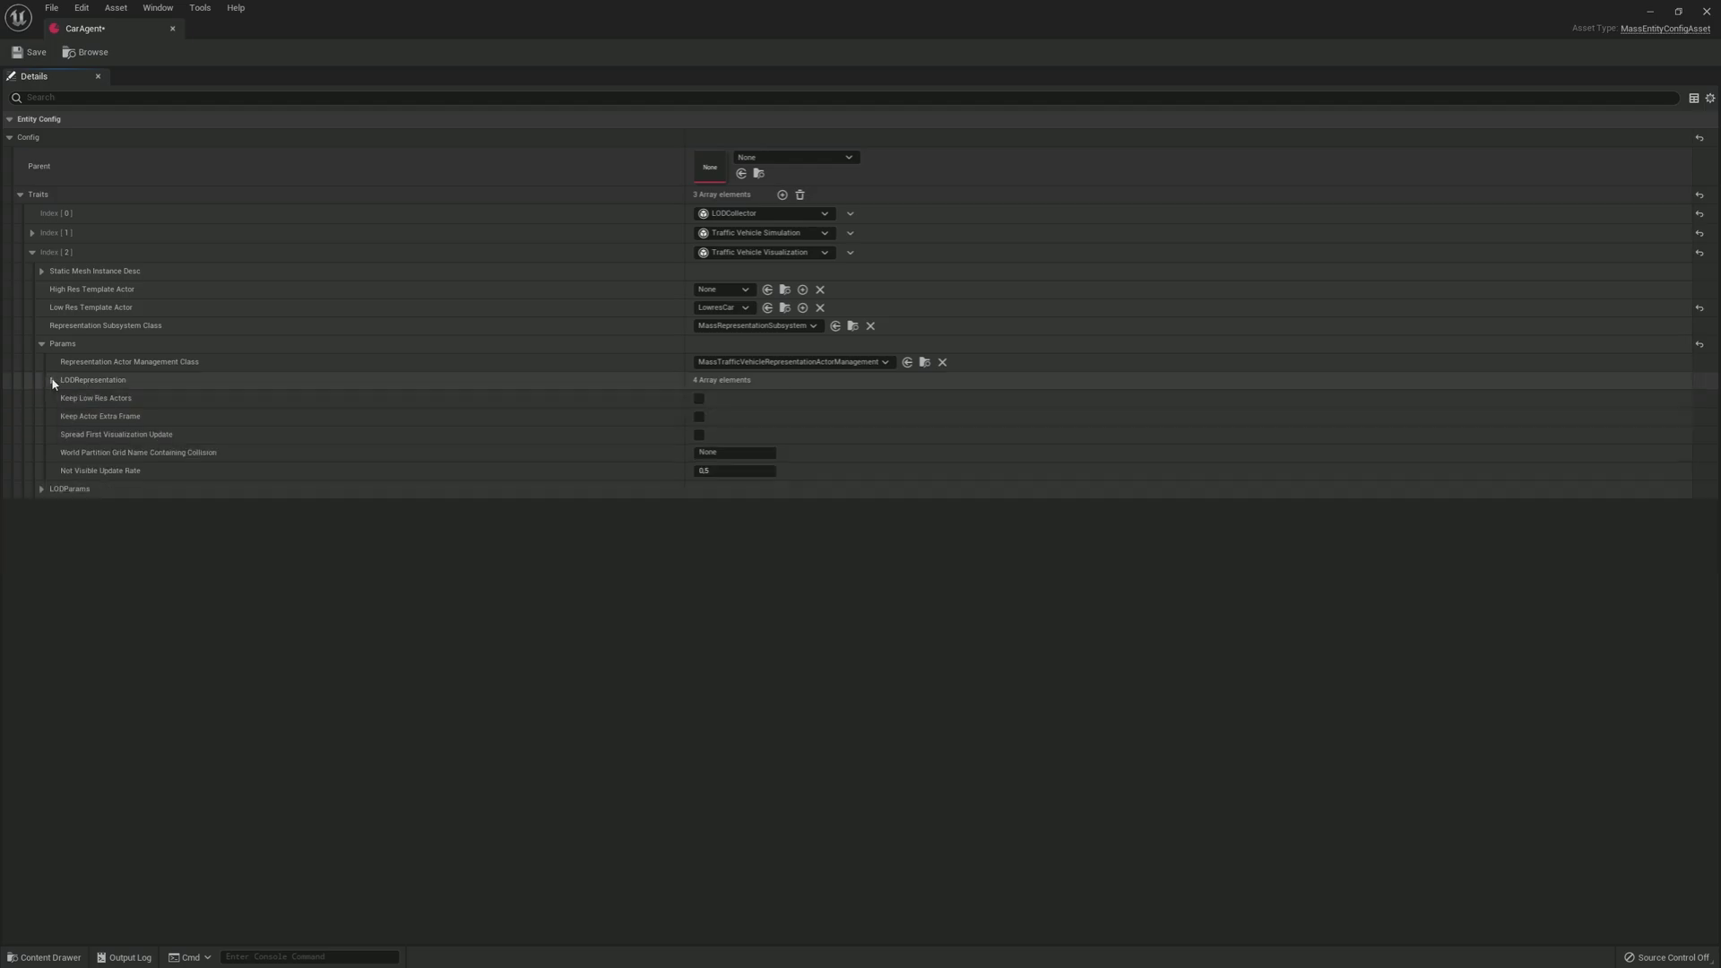
{"action": "left_click", "coordinate": [41, 343]}
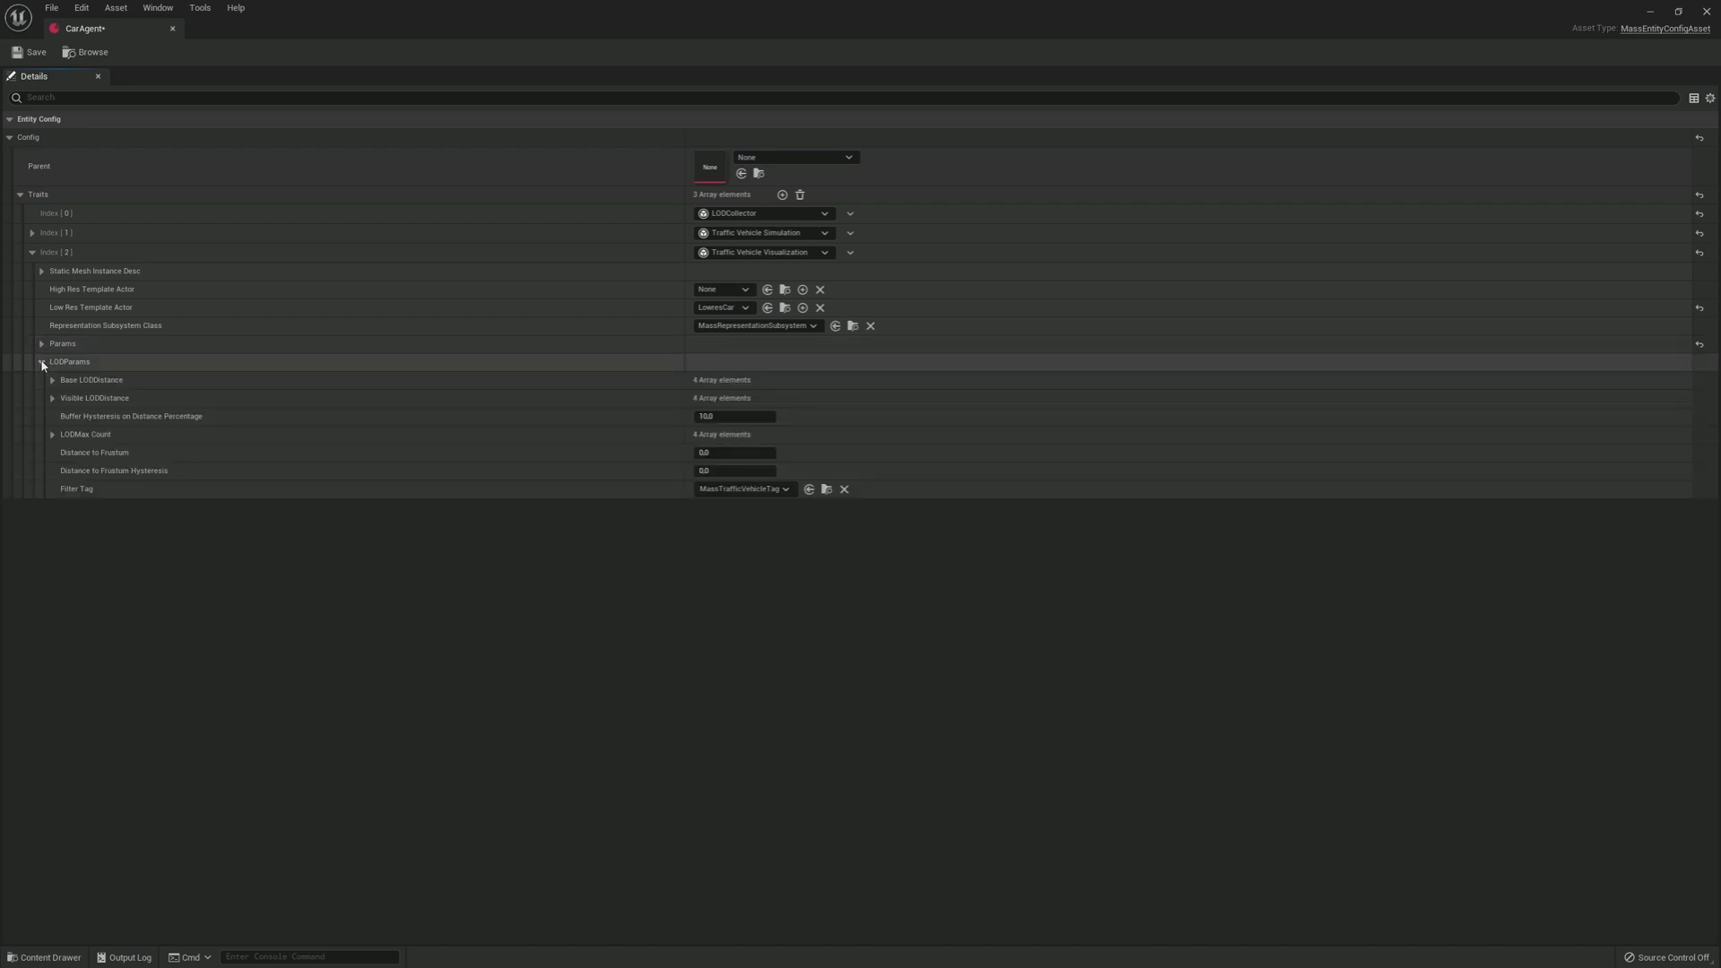
{"action": "left_click", "coordinate": [41, 362]}
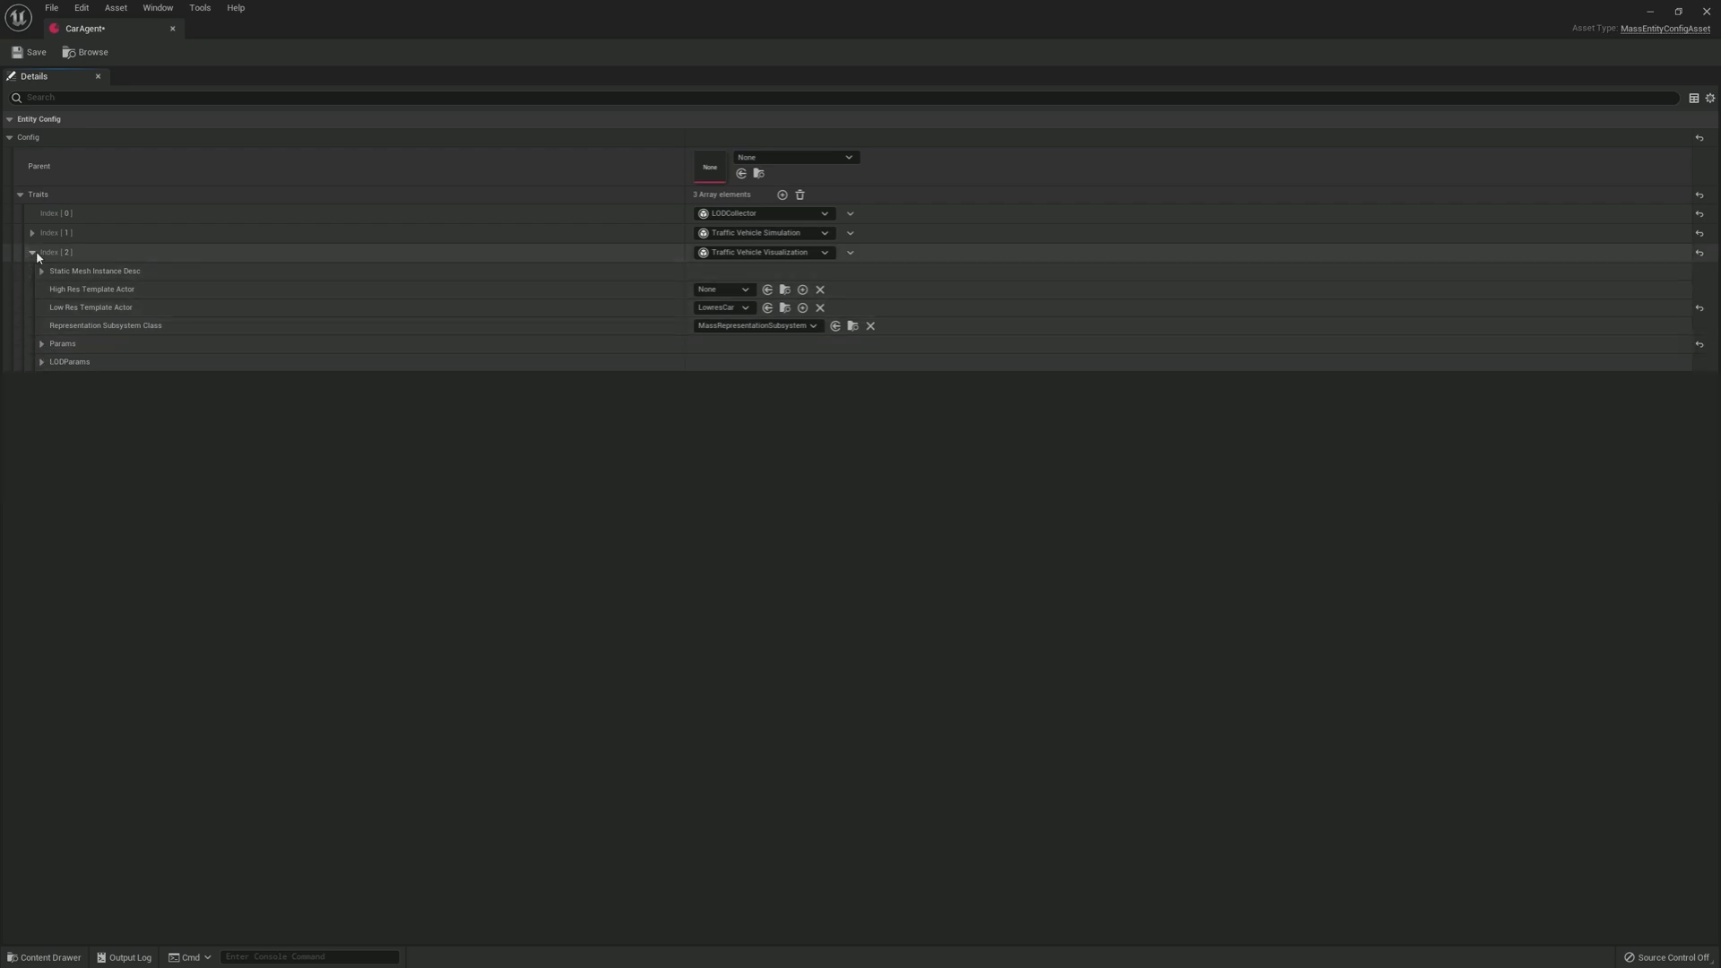
Step: In the Traffic Vehicle Simulation params, set Half Length to 284
{"action": "left_click", "coordinate": [38, 251]}
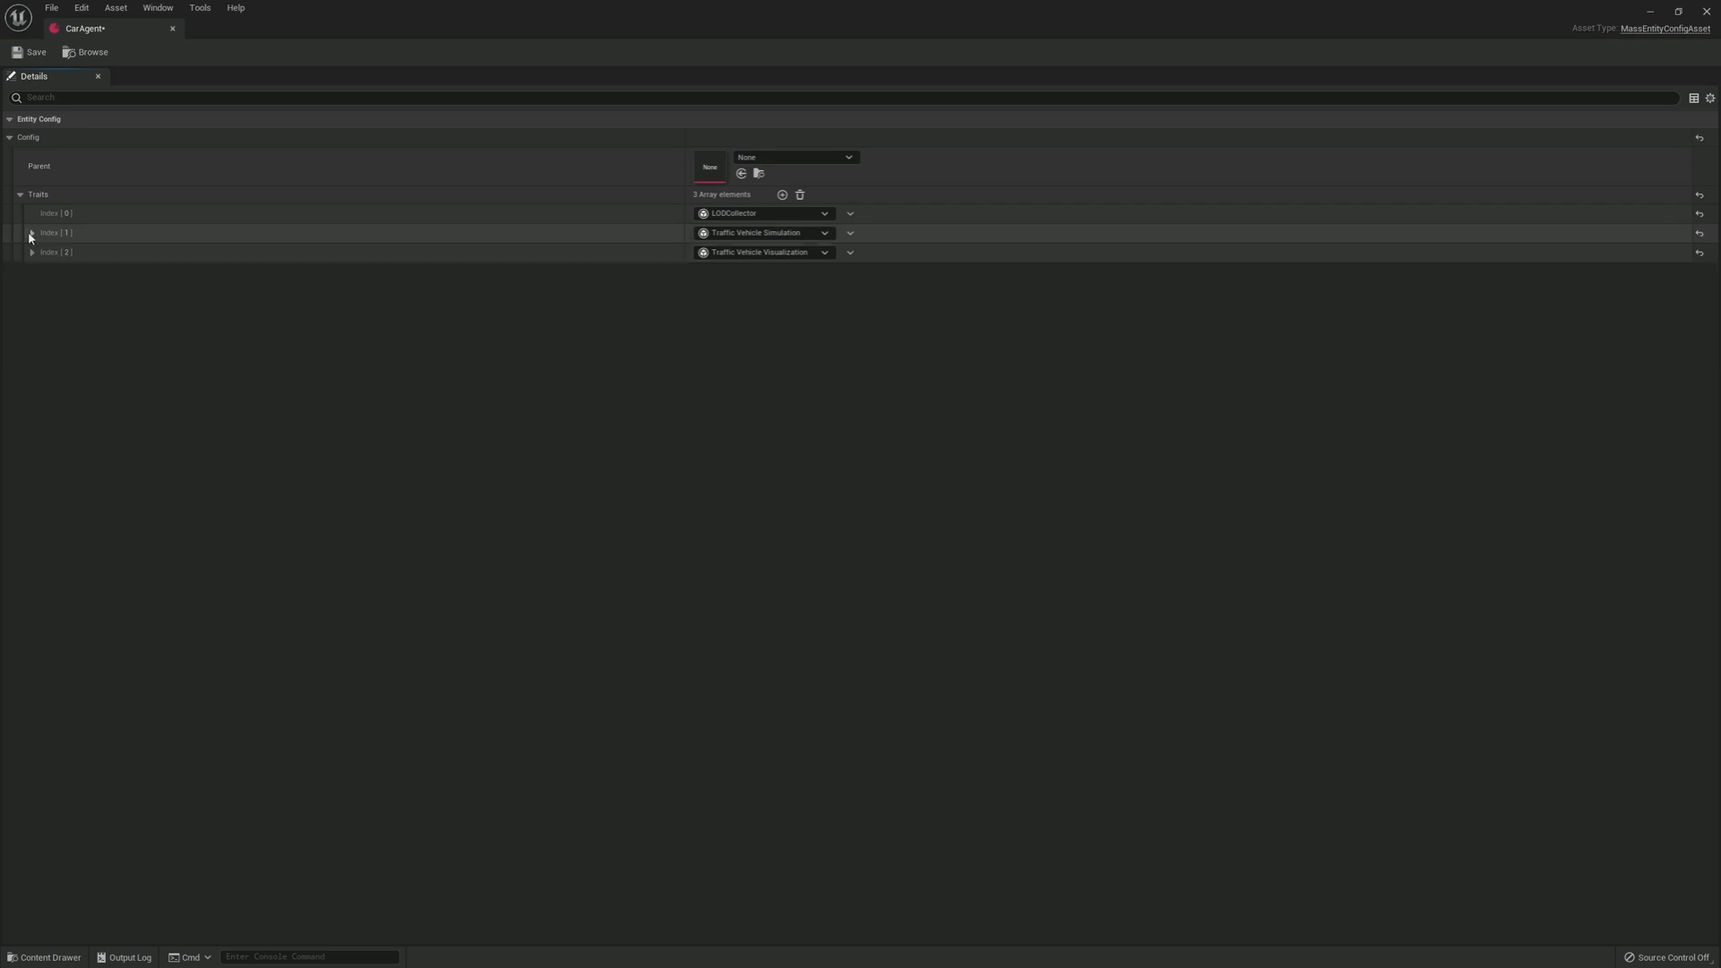
{"action": "left_click", "coordinate": [29, 231]}
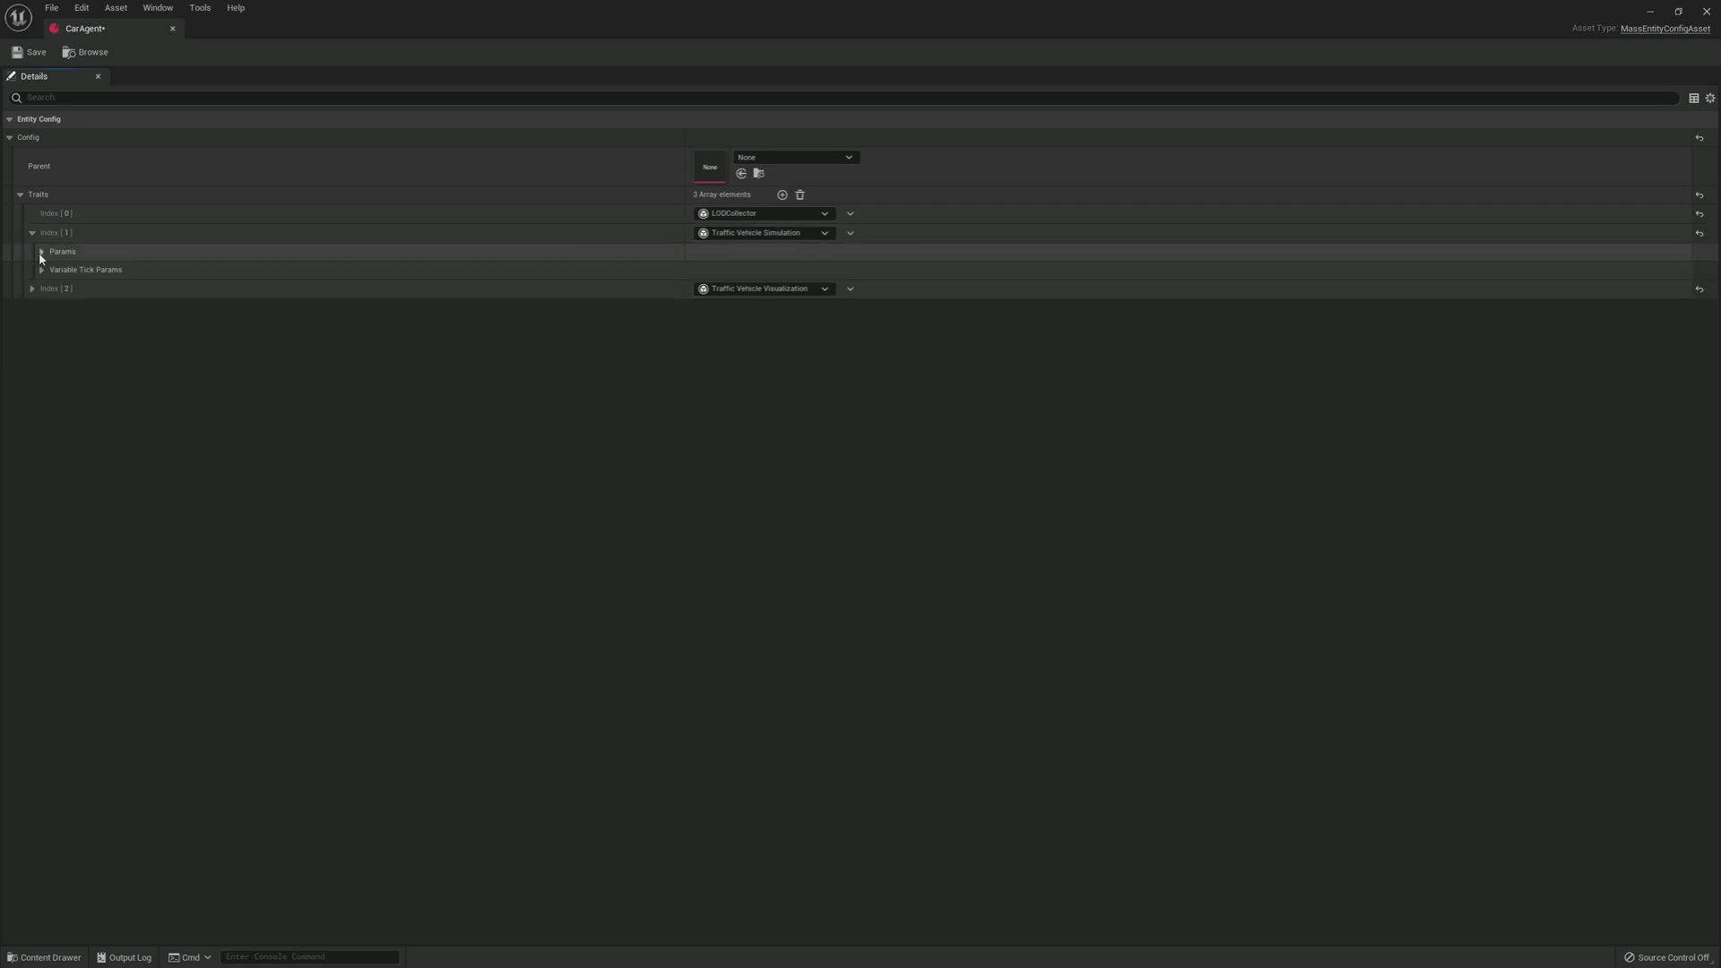
{"action": "left_click", "coordinate": [41, 251]}
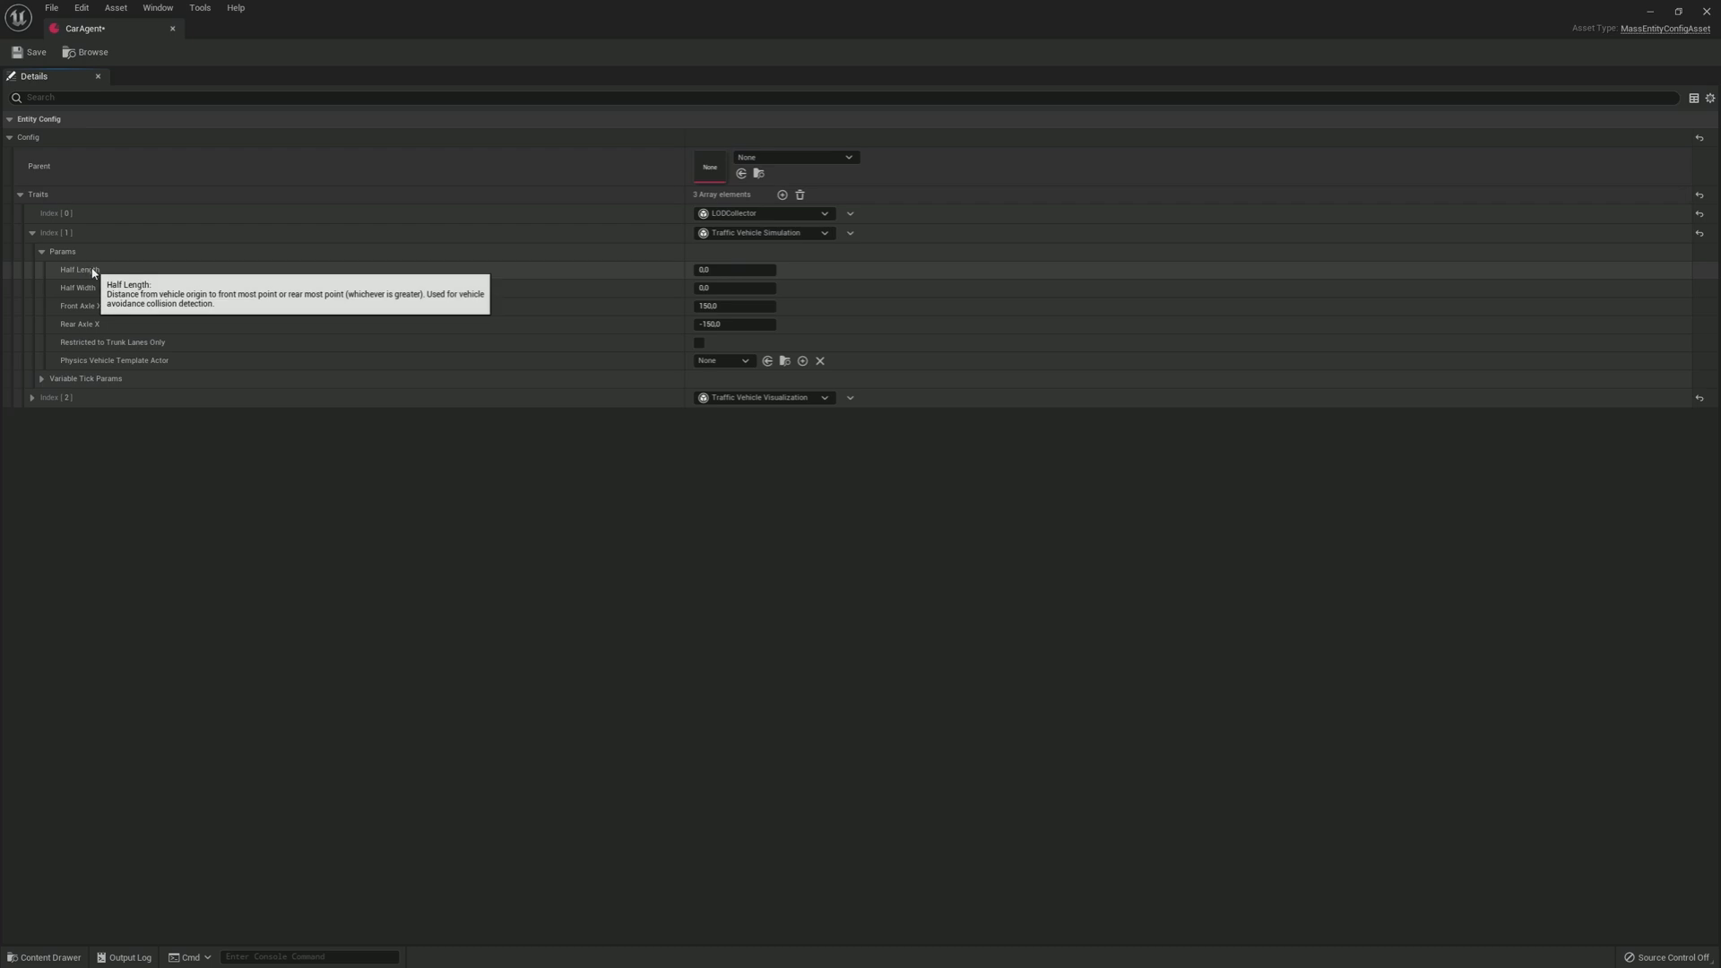
{"action": "left_click", "coordinate": [731, 269]}
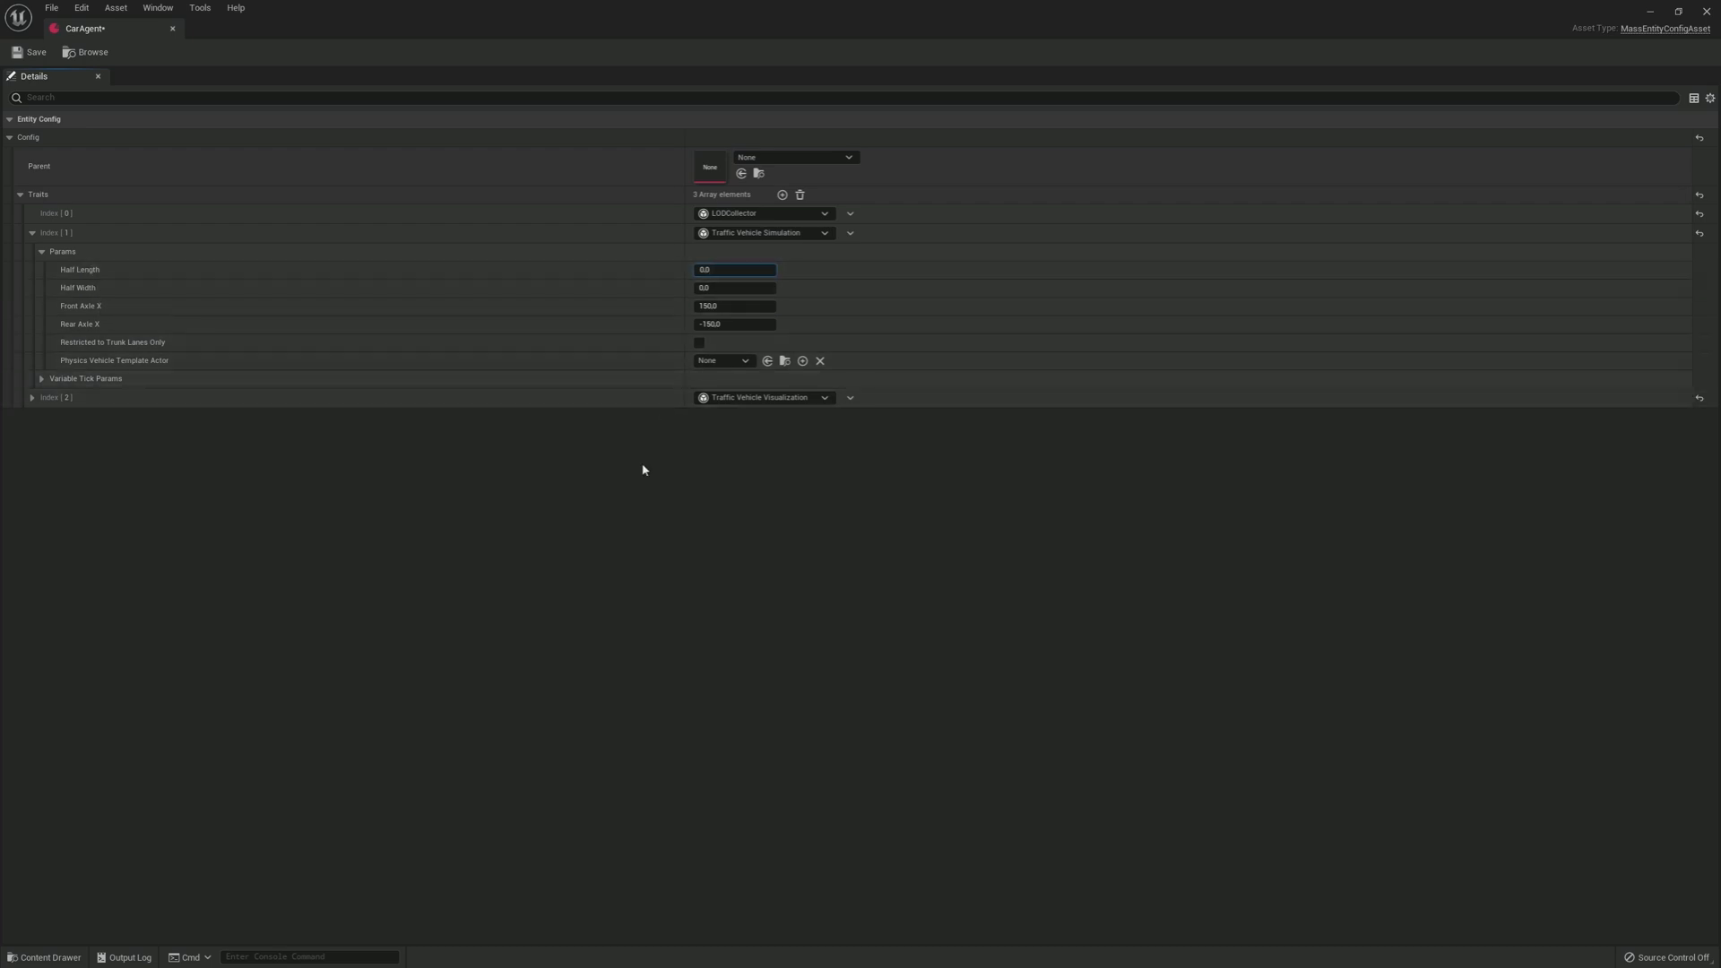
{"action": "type", "text": "0.028"}
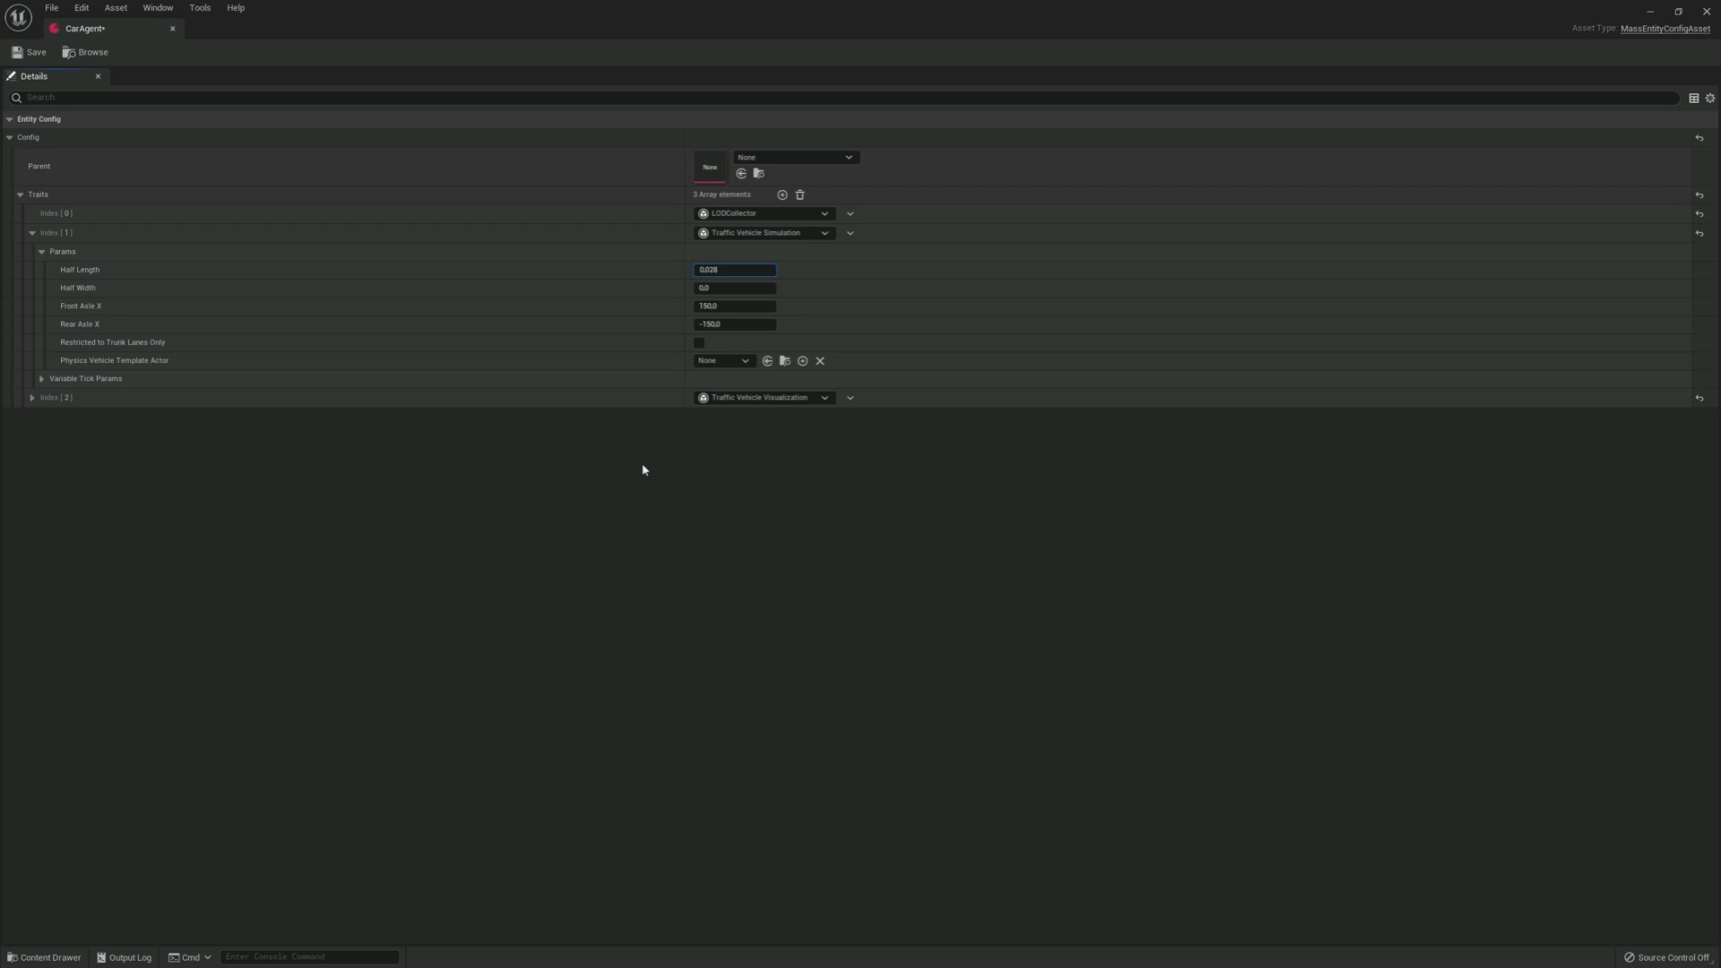
{"action": "type", "text": "2"}
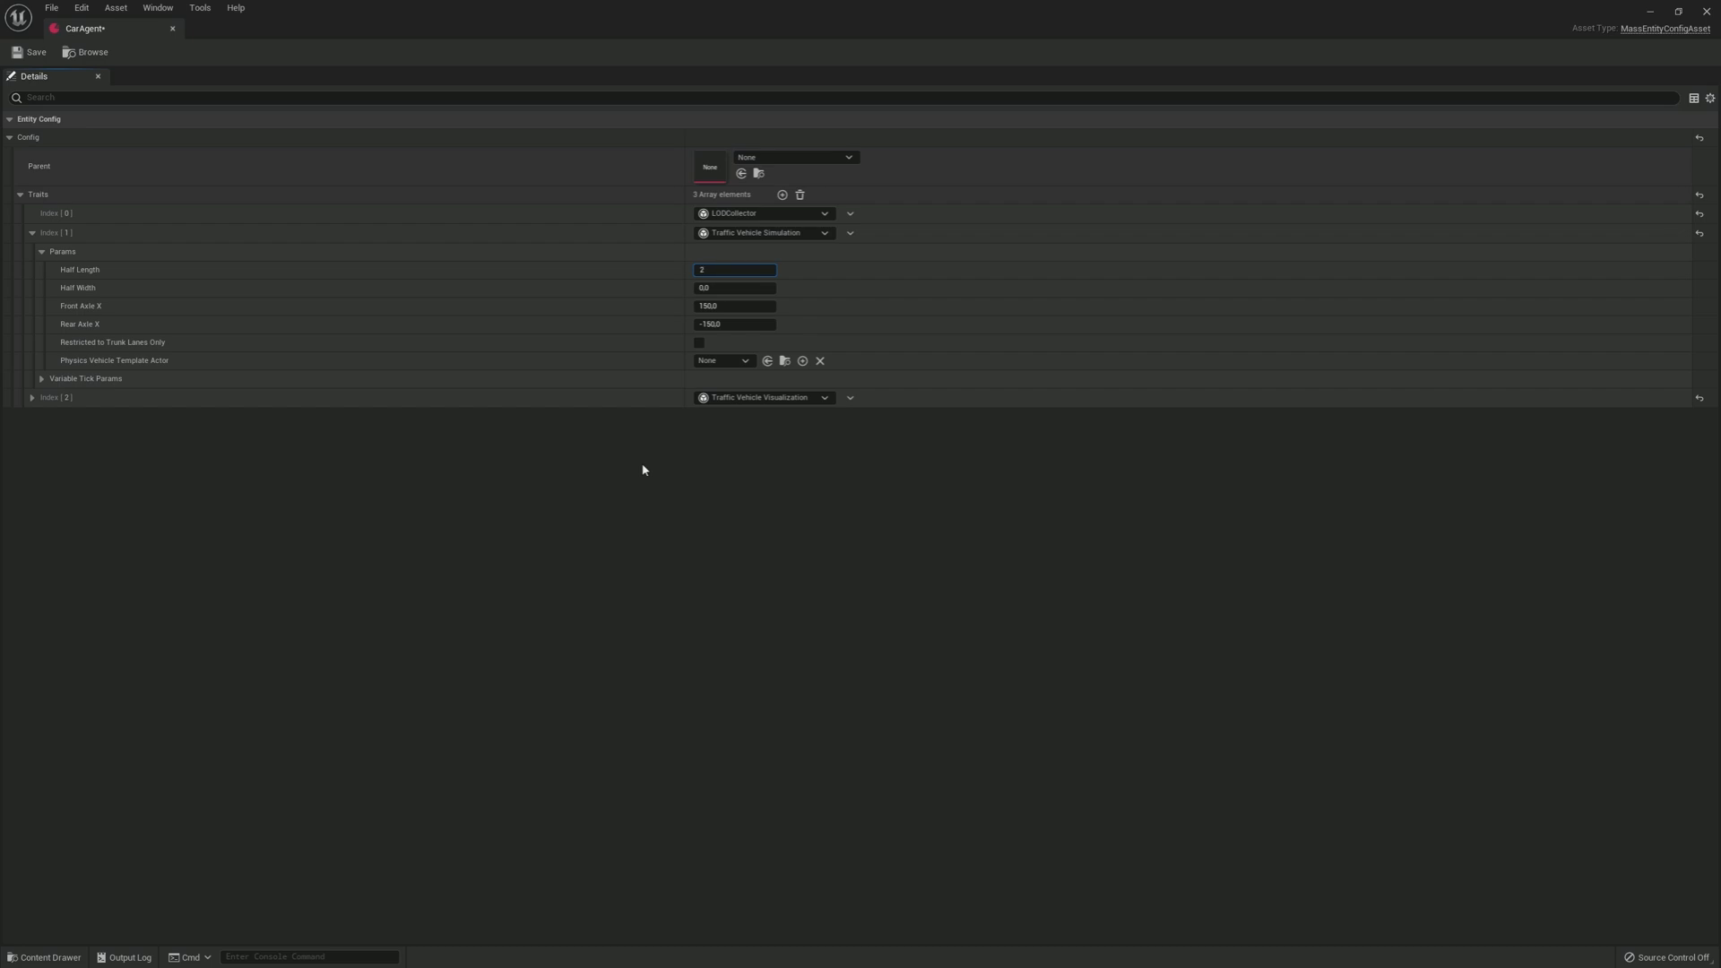
{"action": "type", "text": "284"}
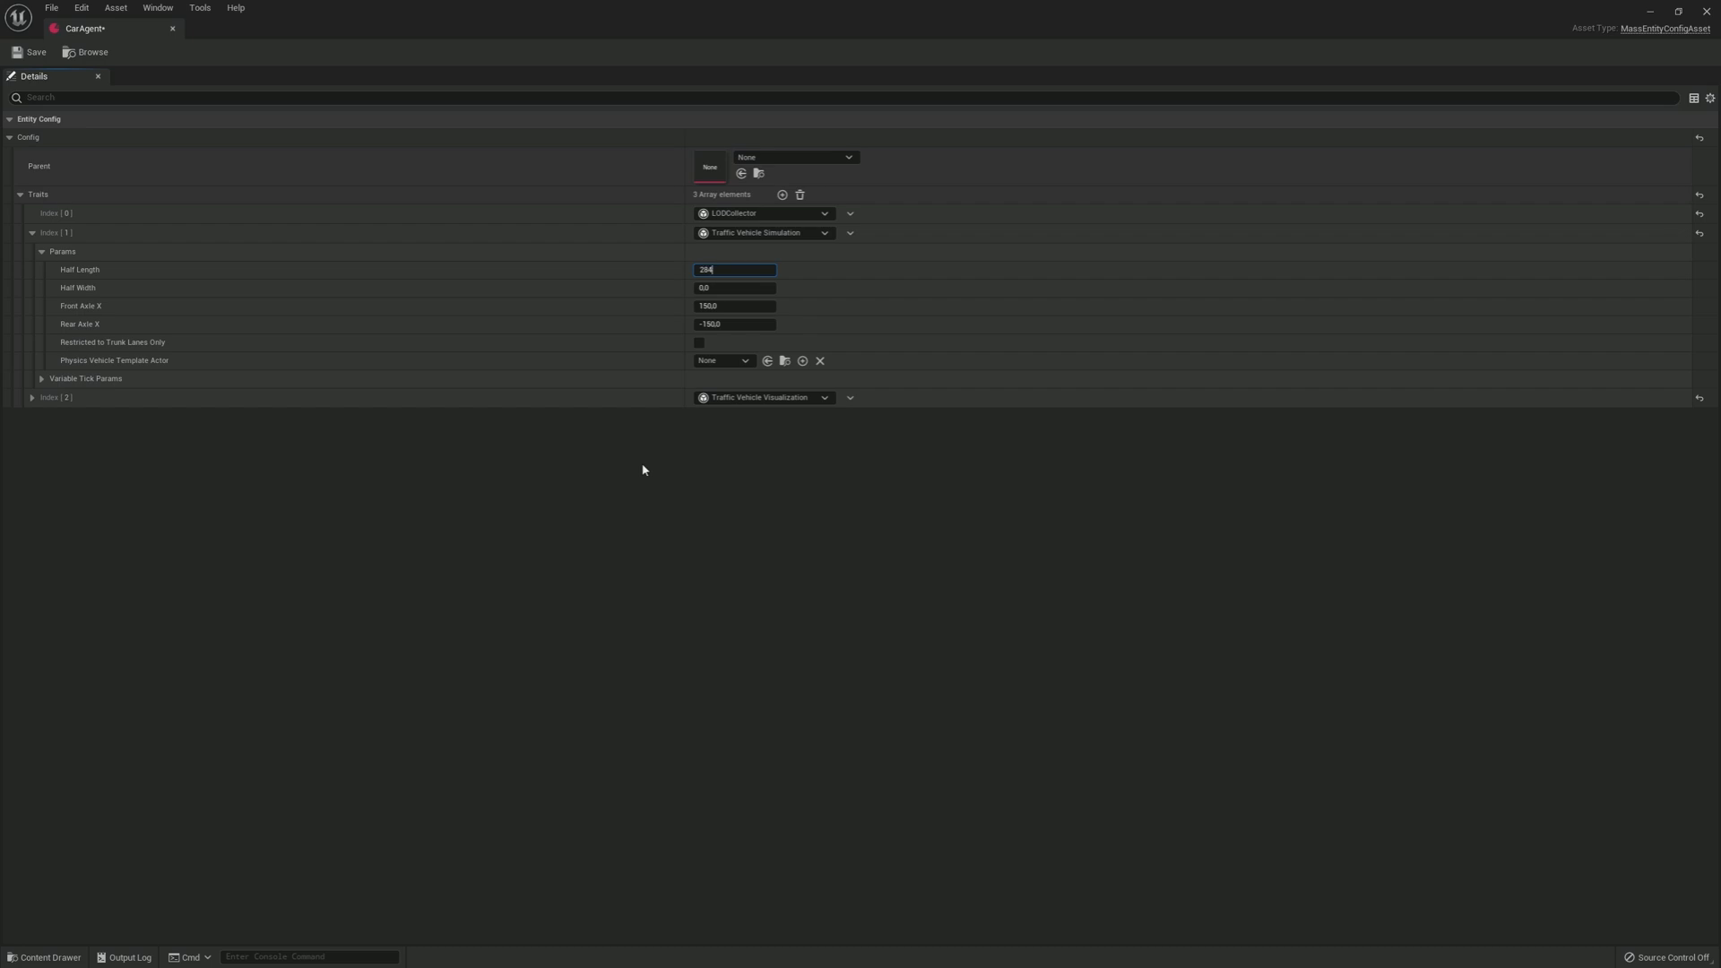
Step: Set Front Axle X to 152 and Rear Axle X to -148, then collapse the trait
{"action": "left_click", "coordinate": [735, 286]}
{"action": "type", "text": "109"}
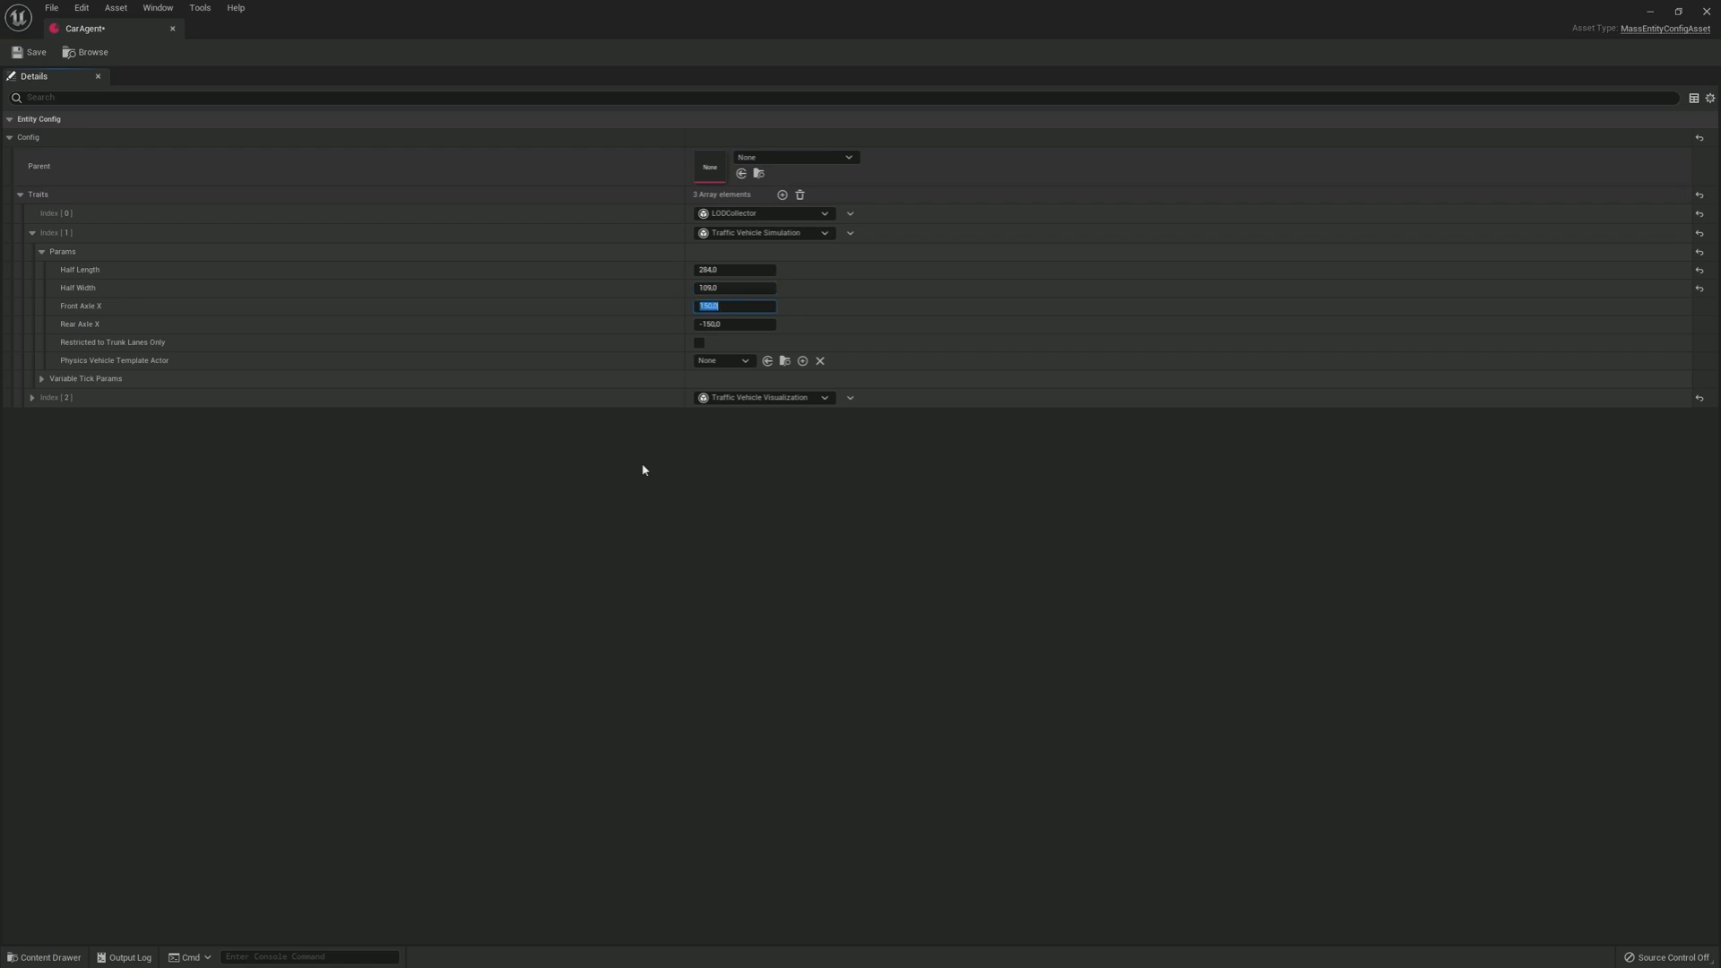
{"action": "type", "text": "15"}
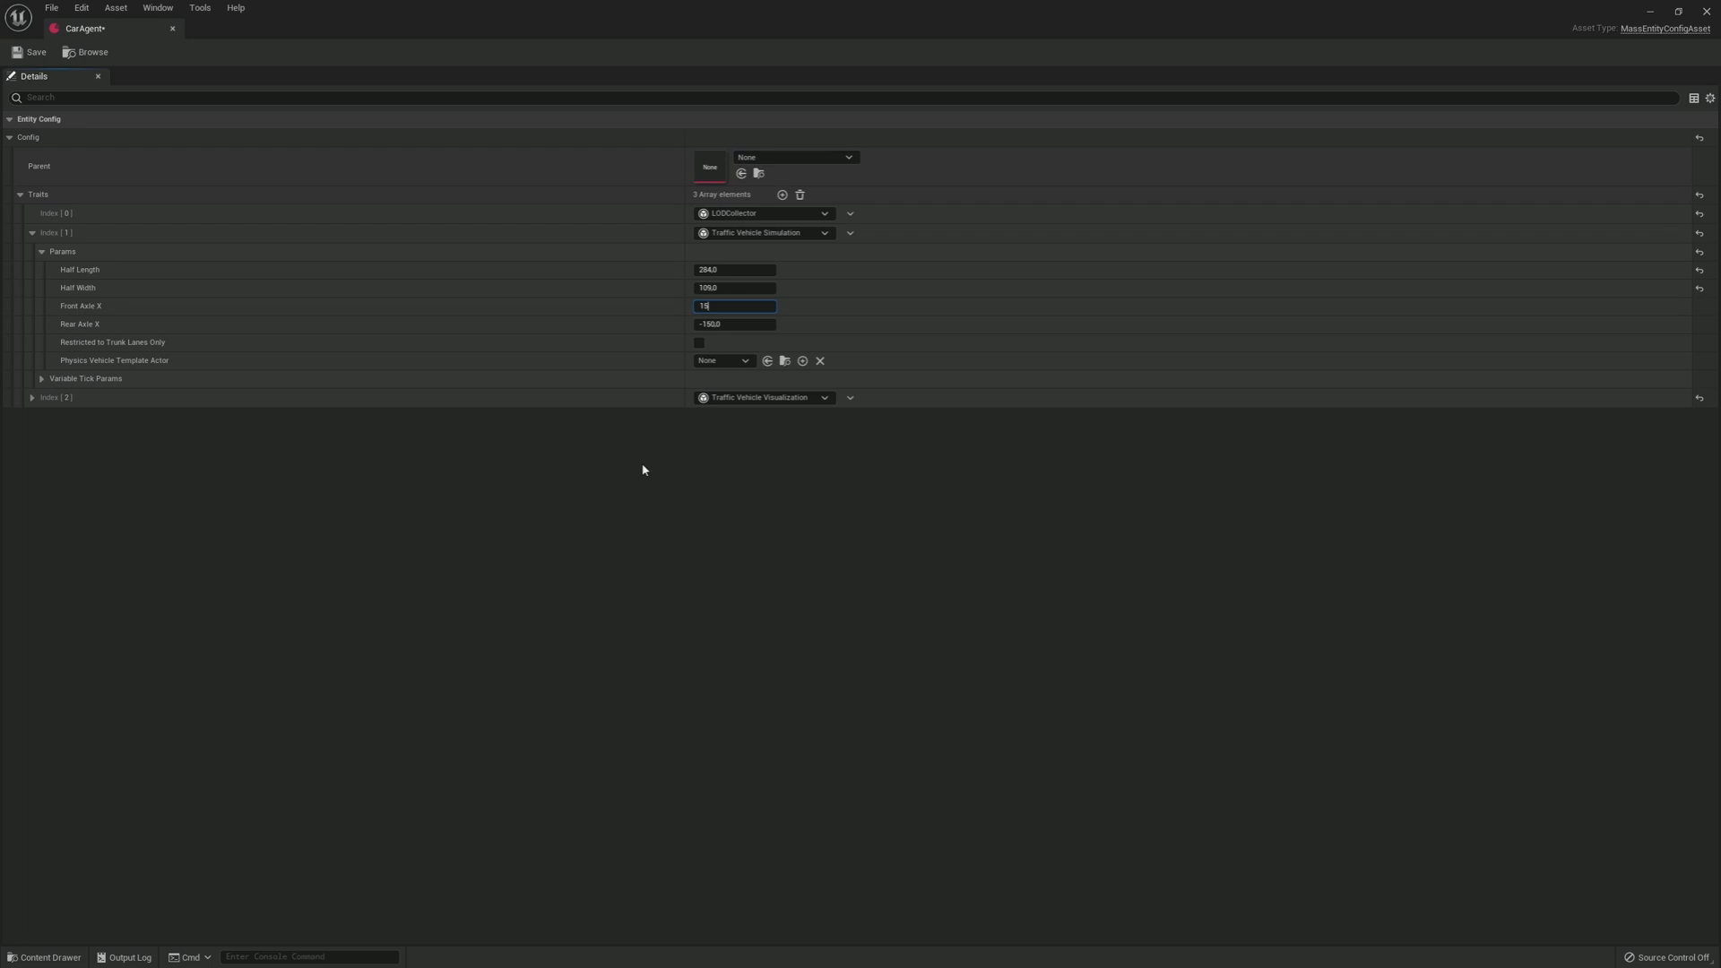
{"action": "key", "text": "Tab"}
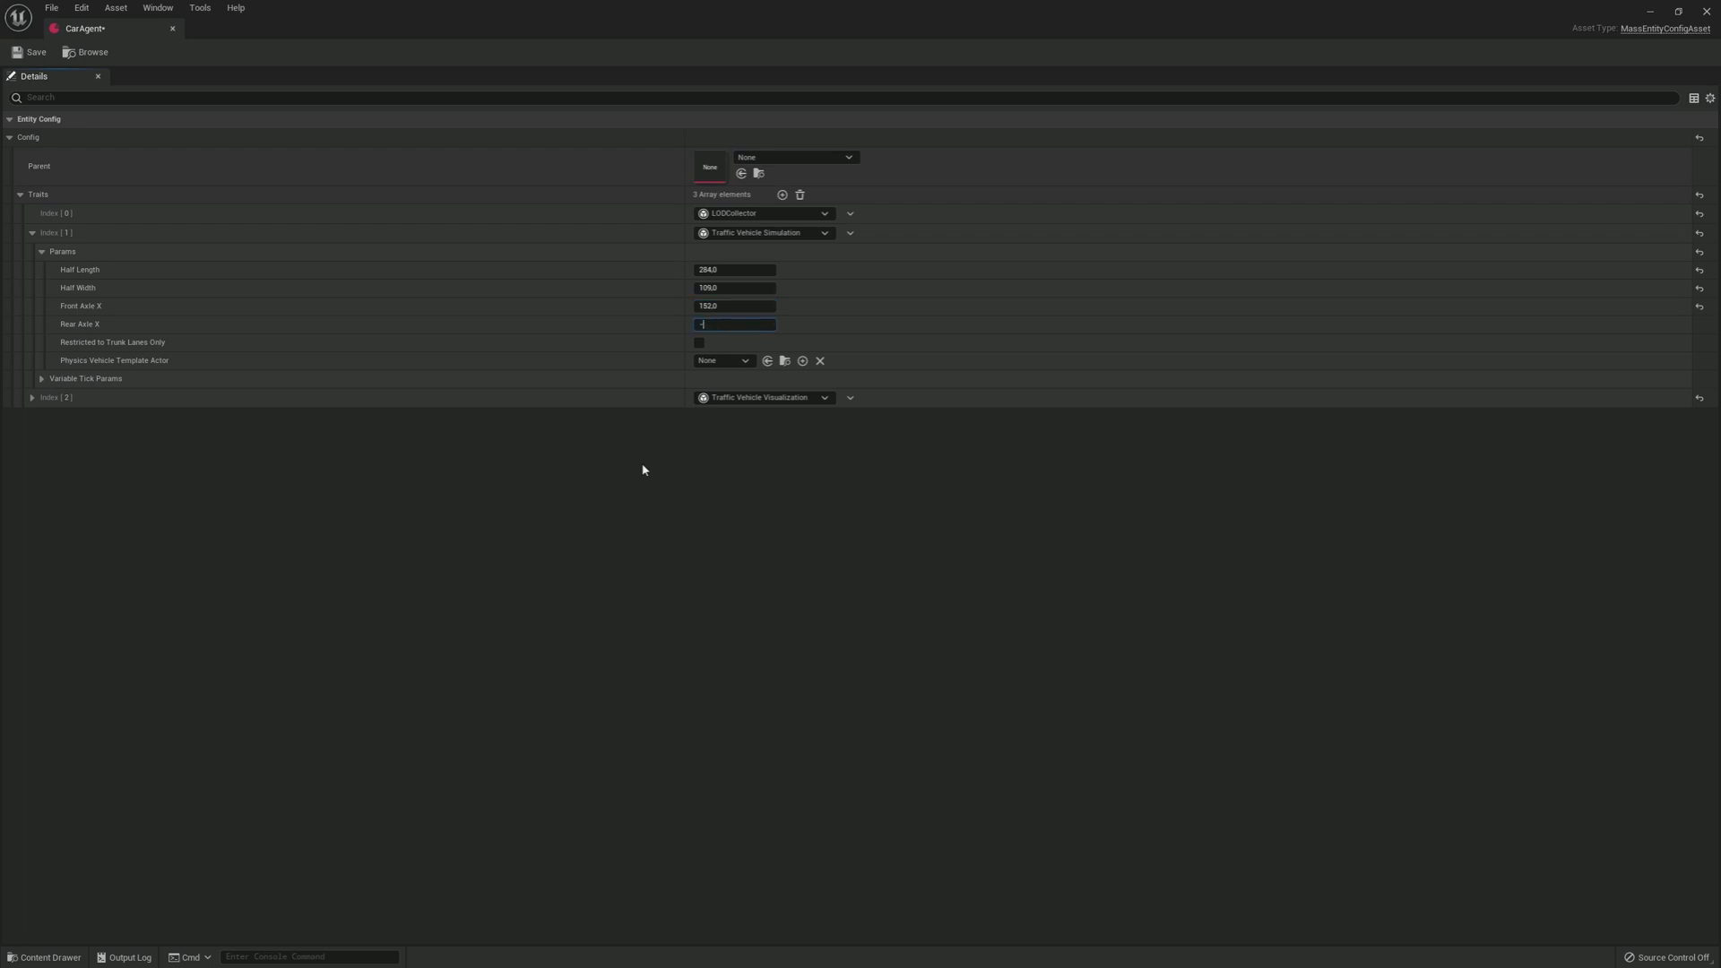
{"action": "type", "text": "-148"}
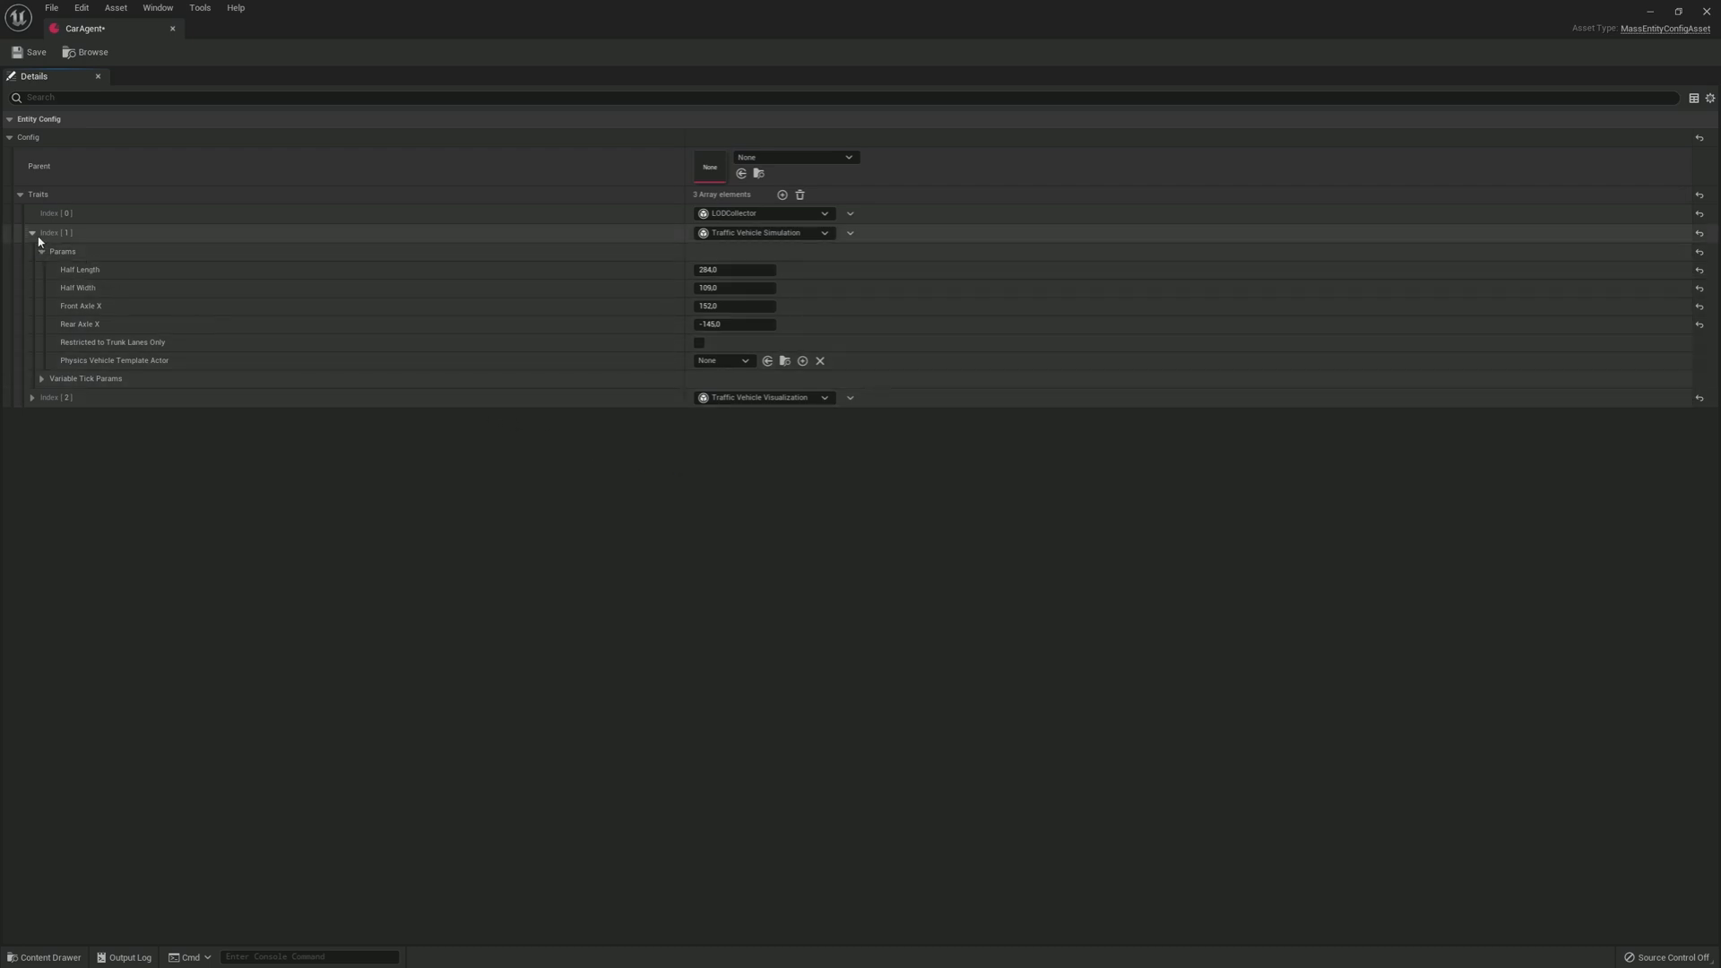
{"action": "left_click", "coordinate": [29, 232]}
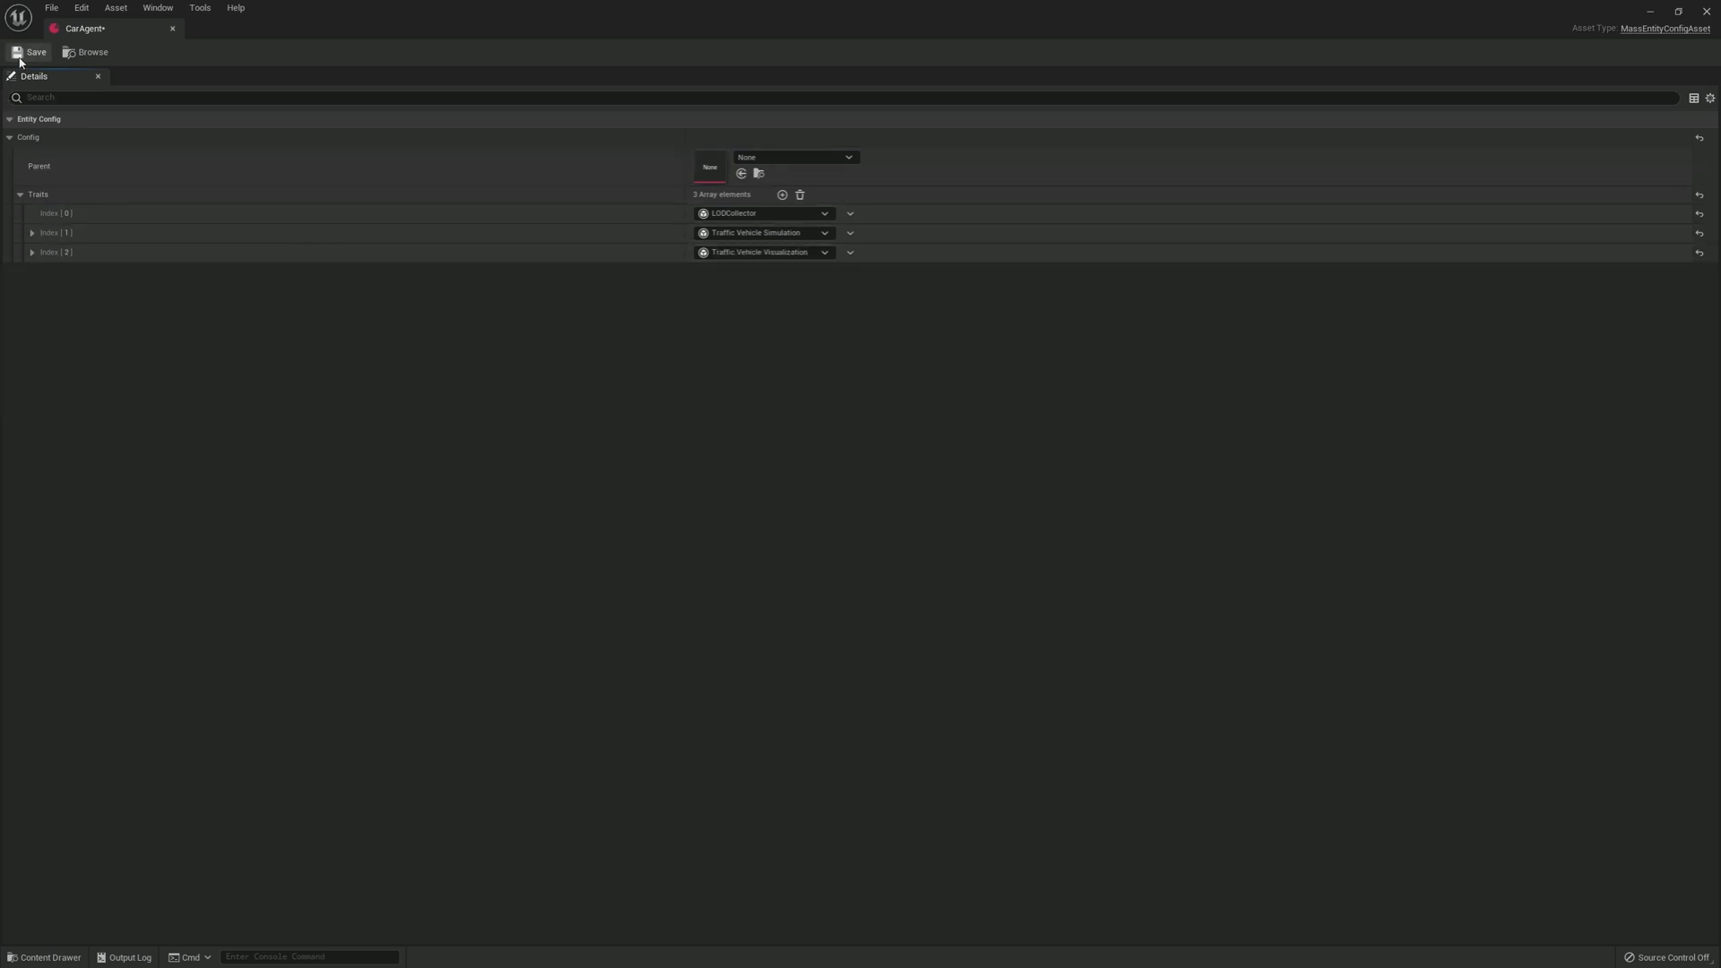
Step: Save the CarAgent asset and bring up Project Settings from the Edit menu
{"action": "left_click", "coordinate": [34, 52]}
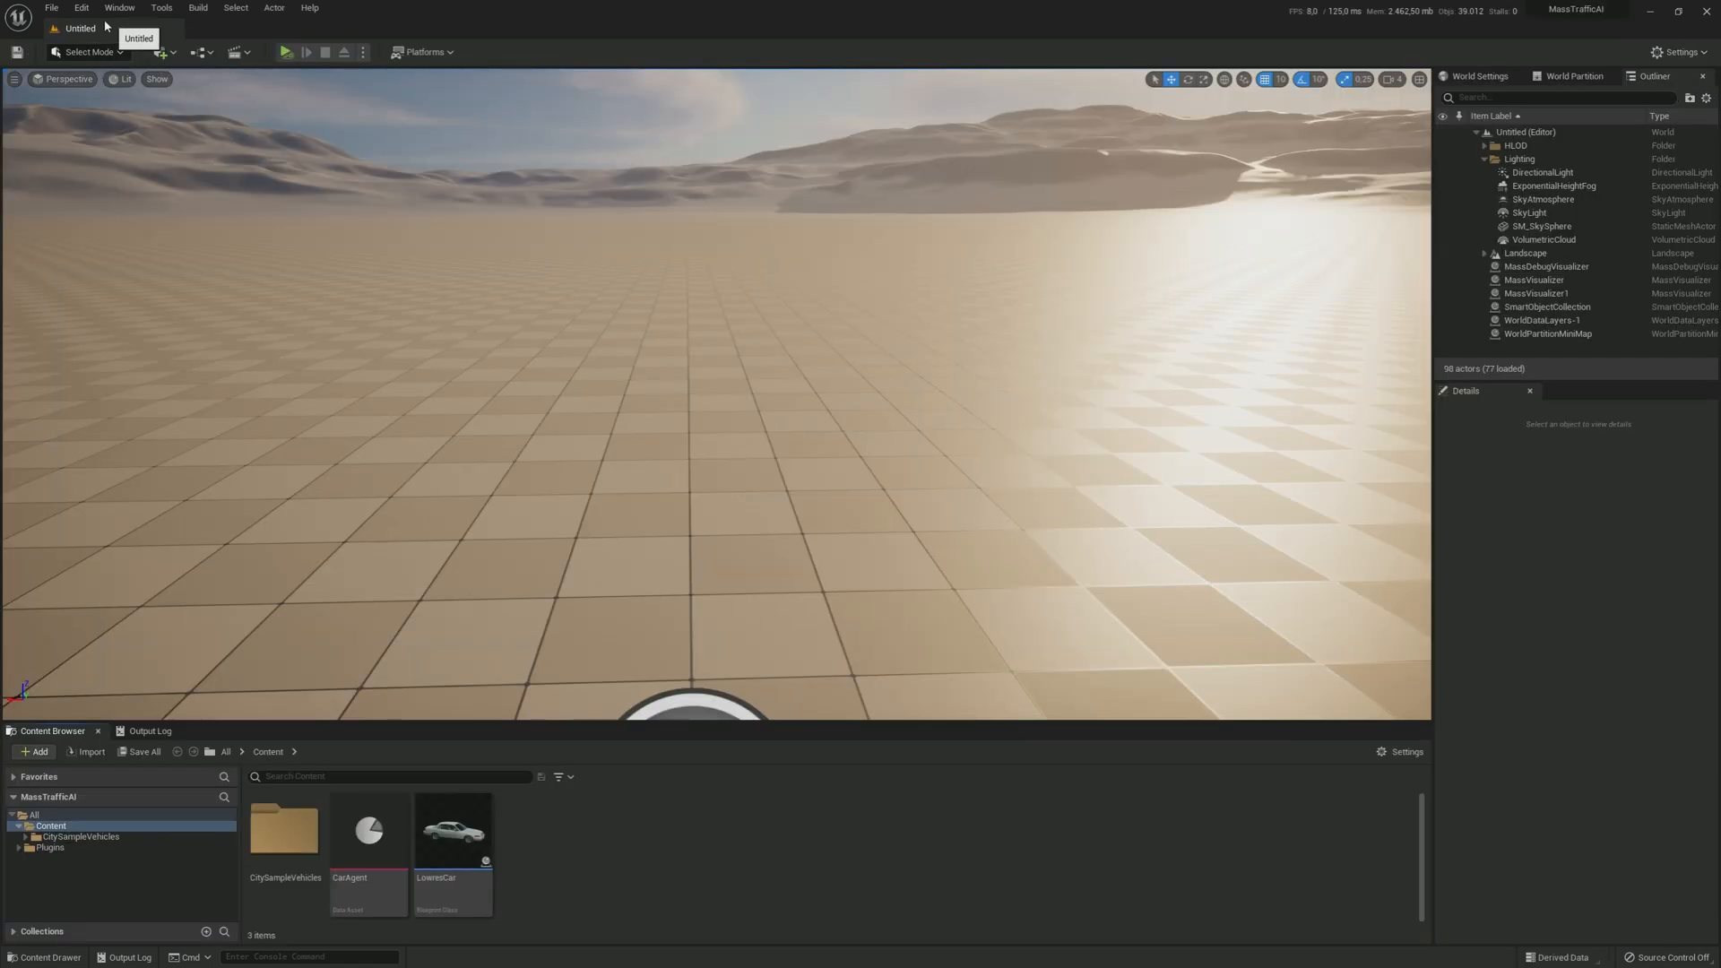
{"action": "left_click", "coordinate": [73, 8]}
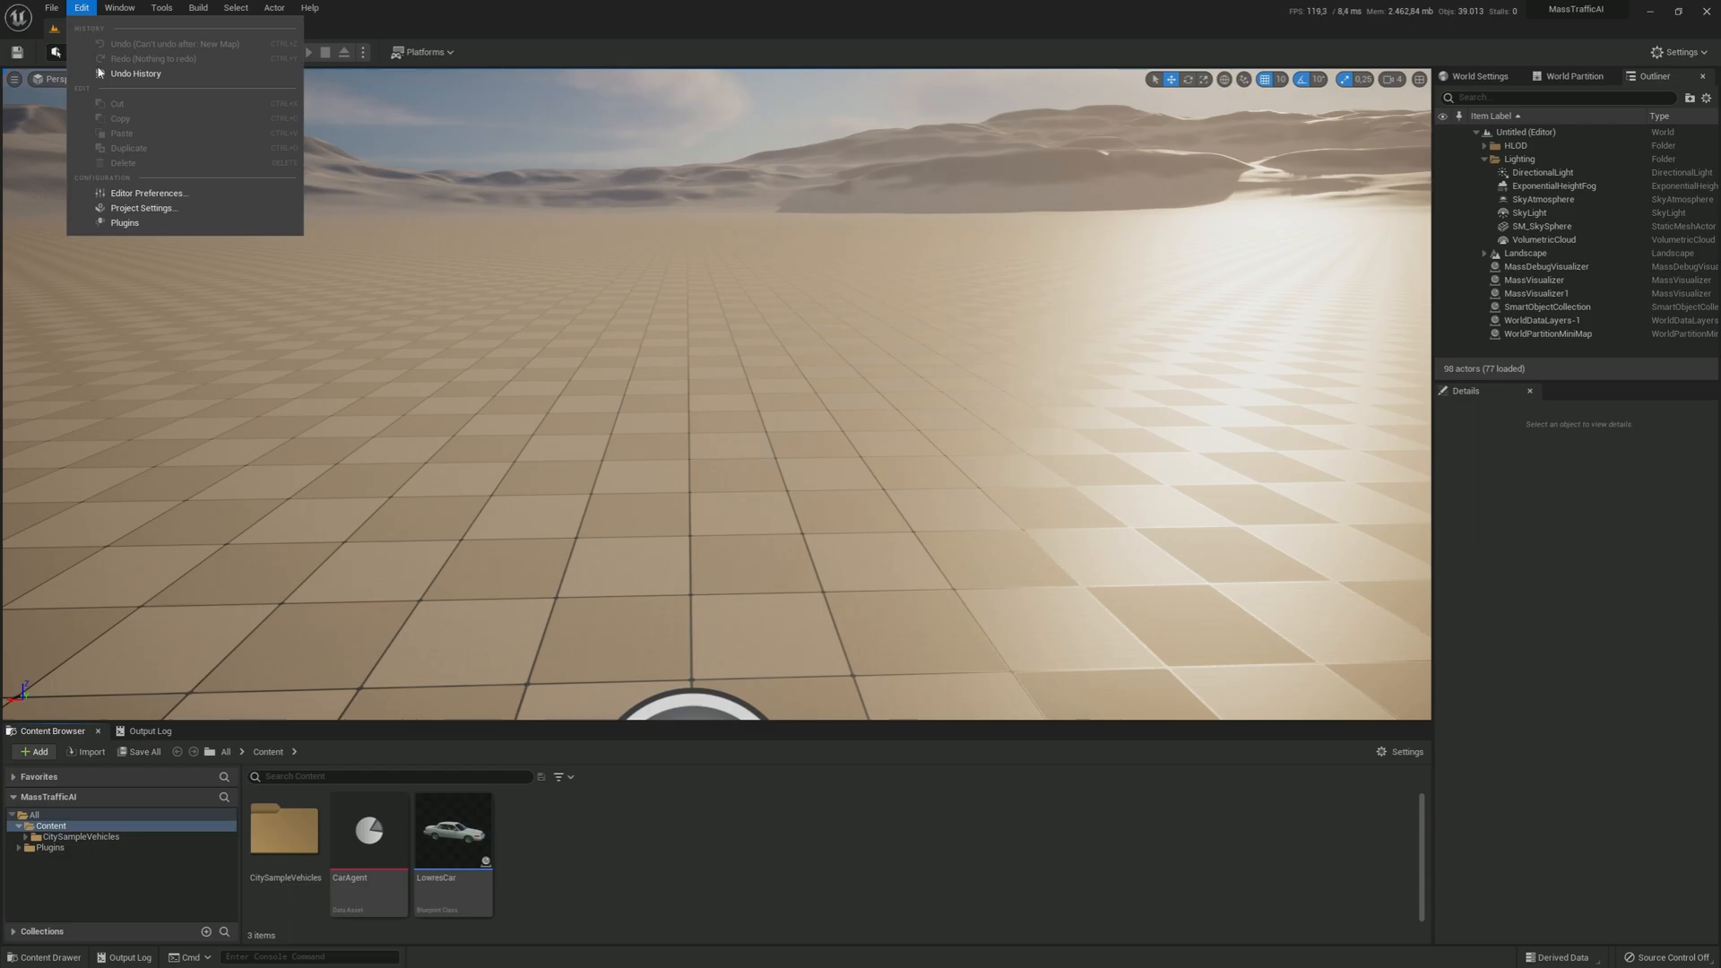
{"action": "mouse_move", "coordinate": [143, 208]}
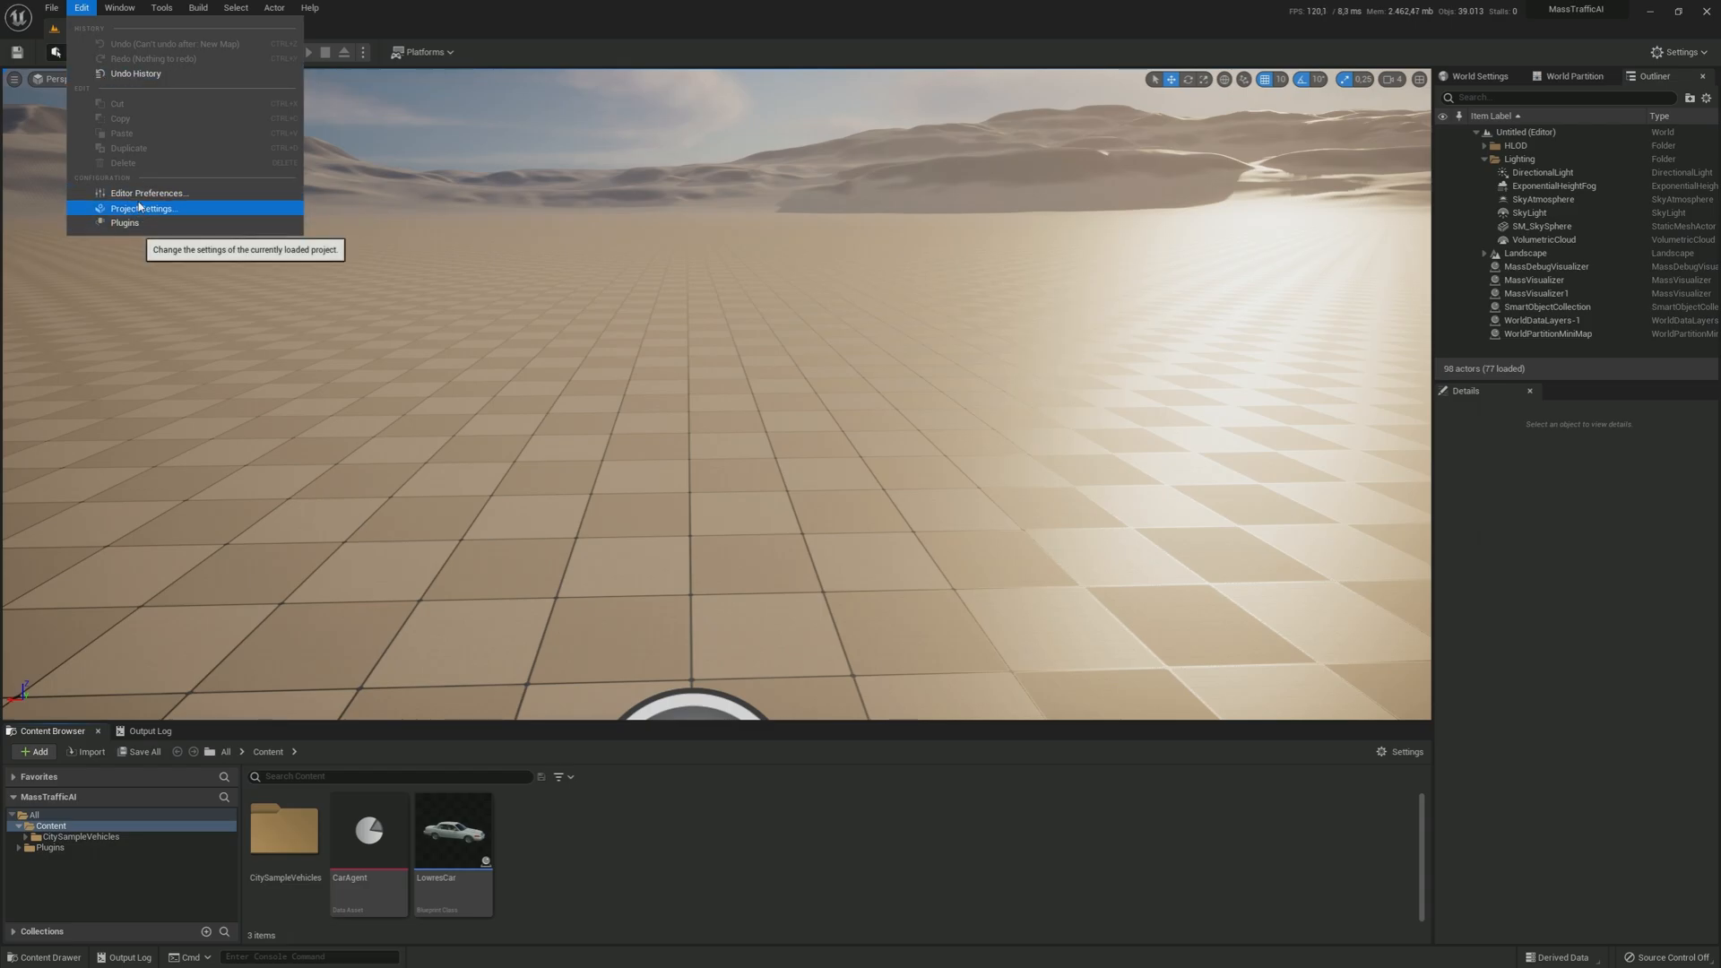
{"action": "left_click", "coordinate": [147, 208]}
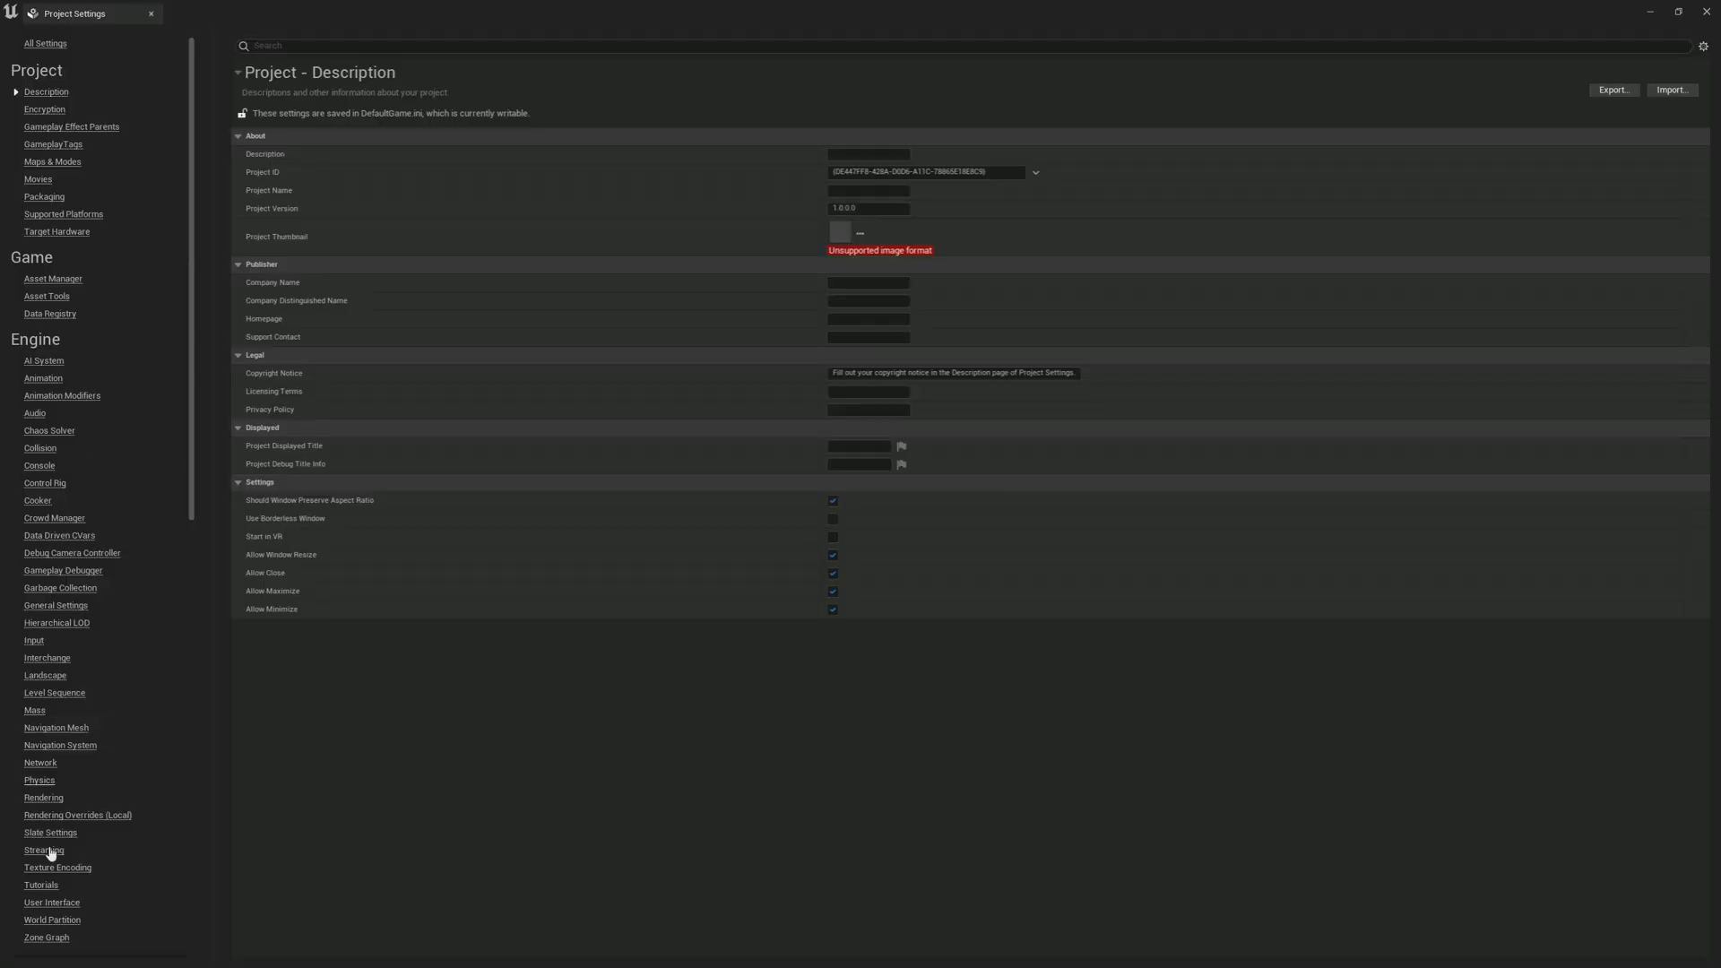
Step: In the Zone Graph settings, add a new lane profile named CarLane
{"action": "left_click", "coordinate": [45, 937]}
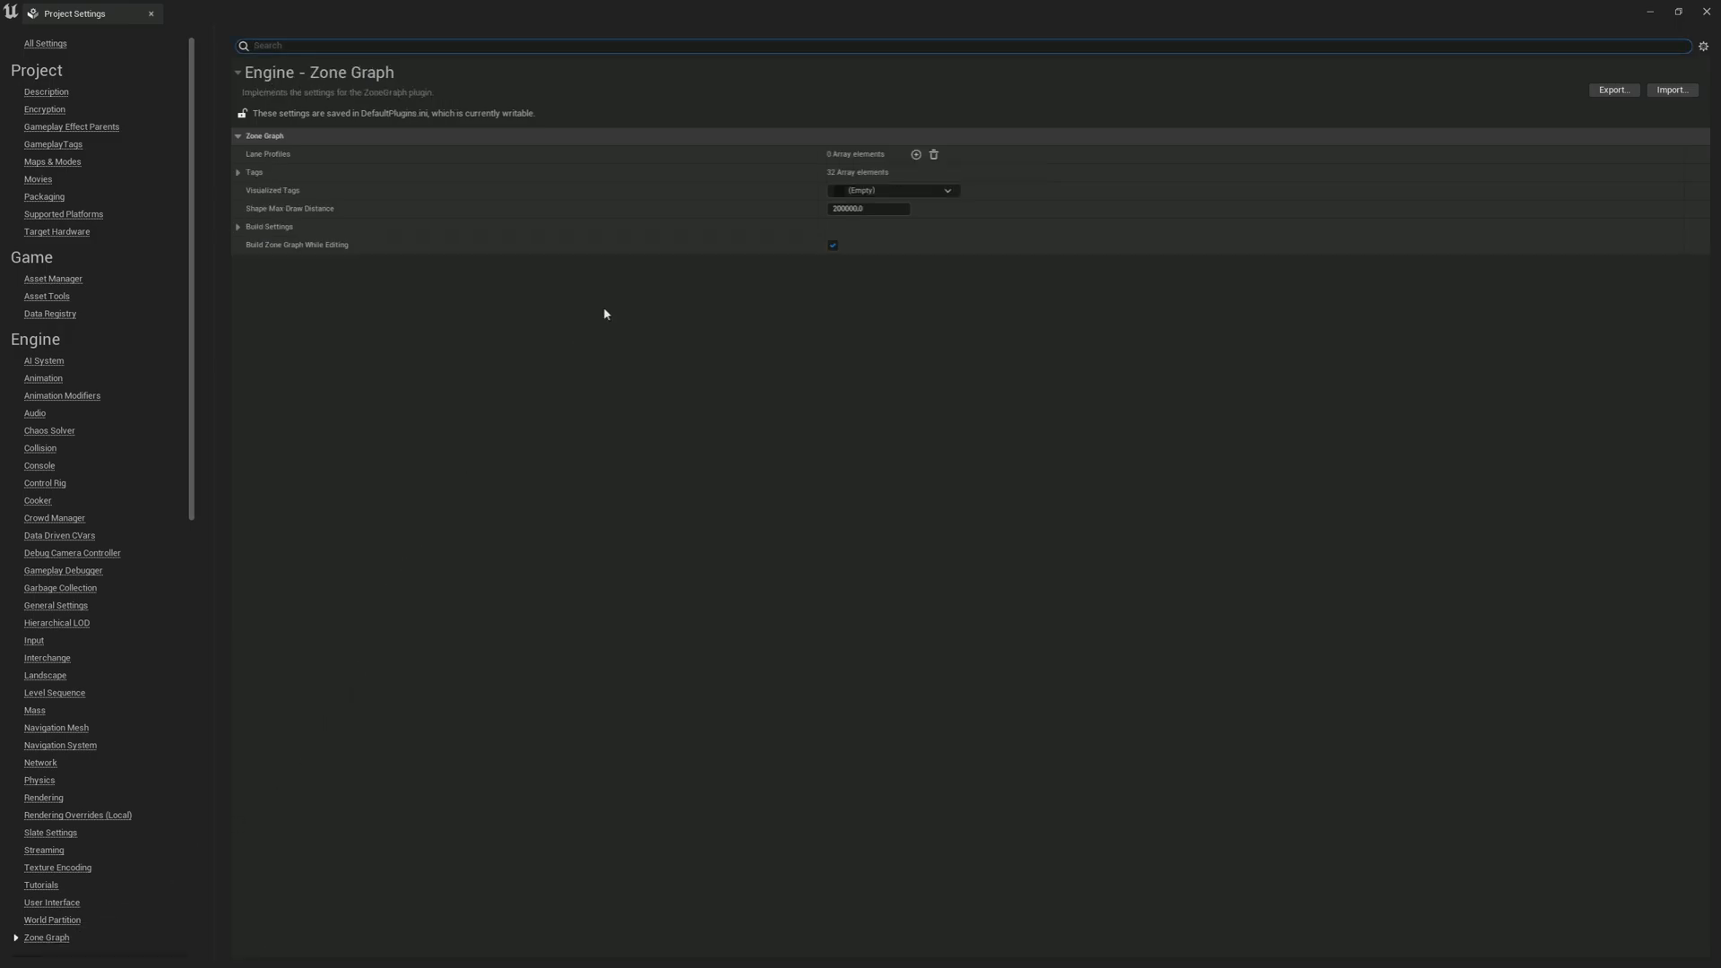
{"action": "left_click", "coordinate": [916, 154]}
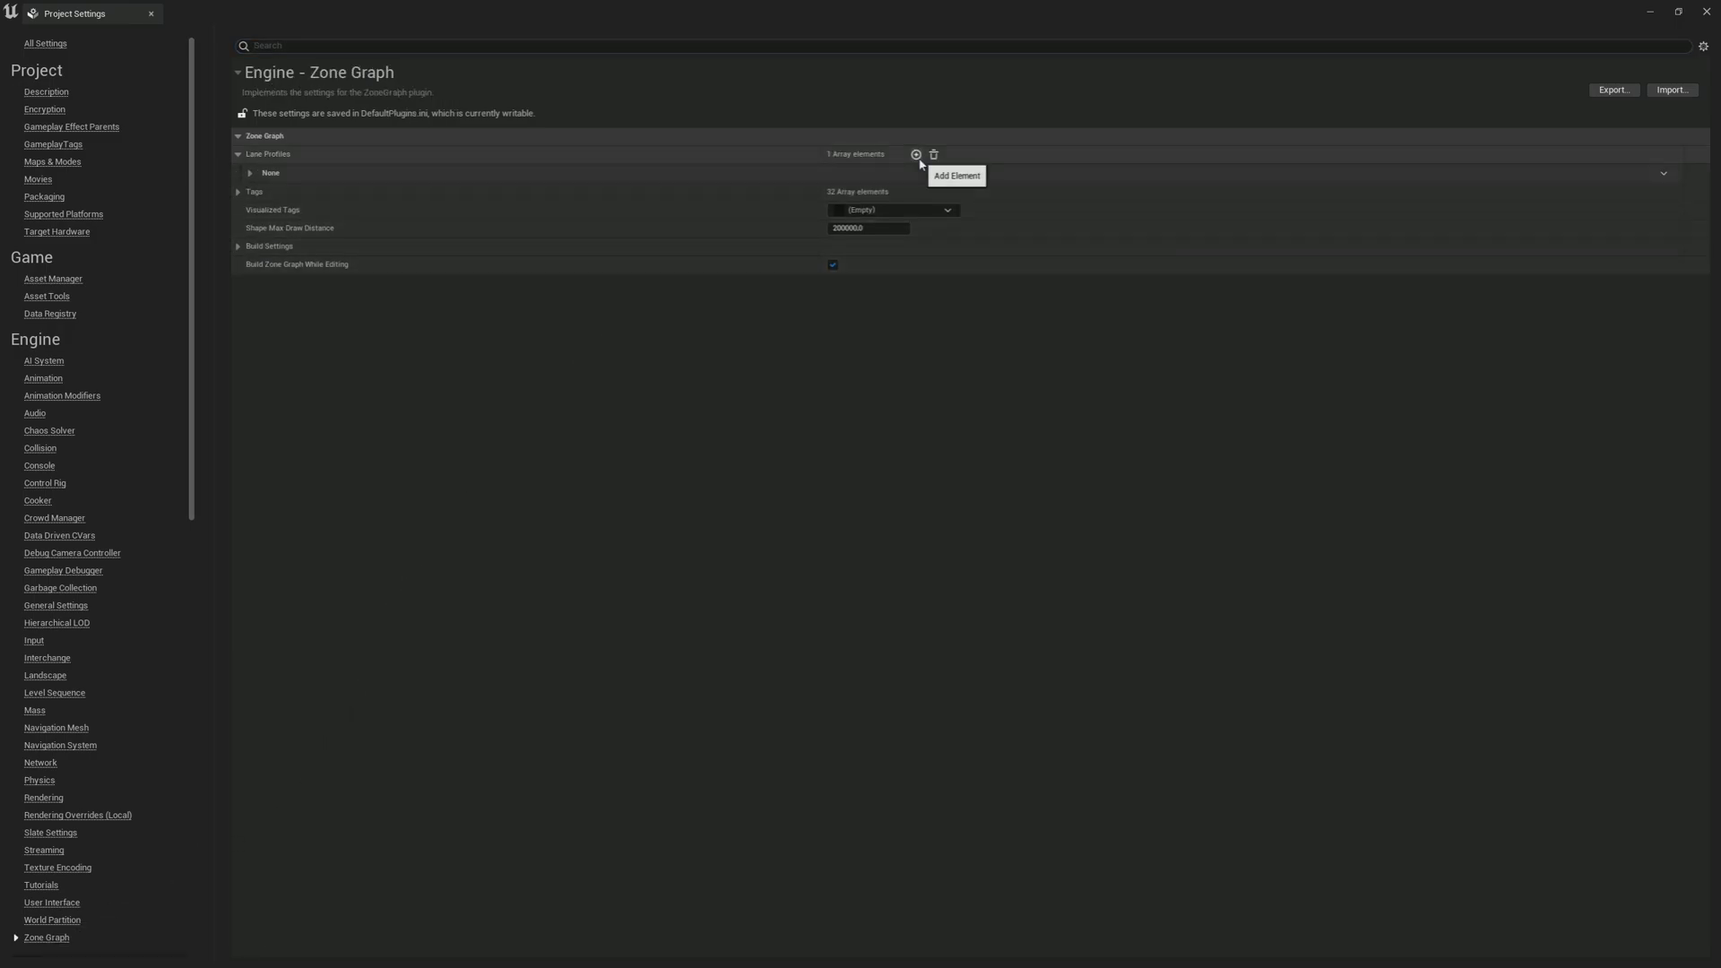
{"action": "left_click", "coordinate": [251, 174]}
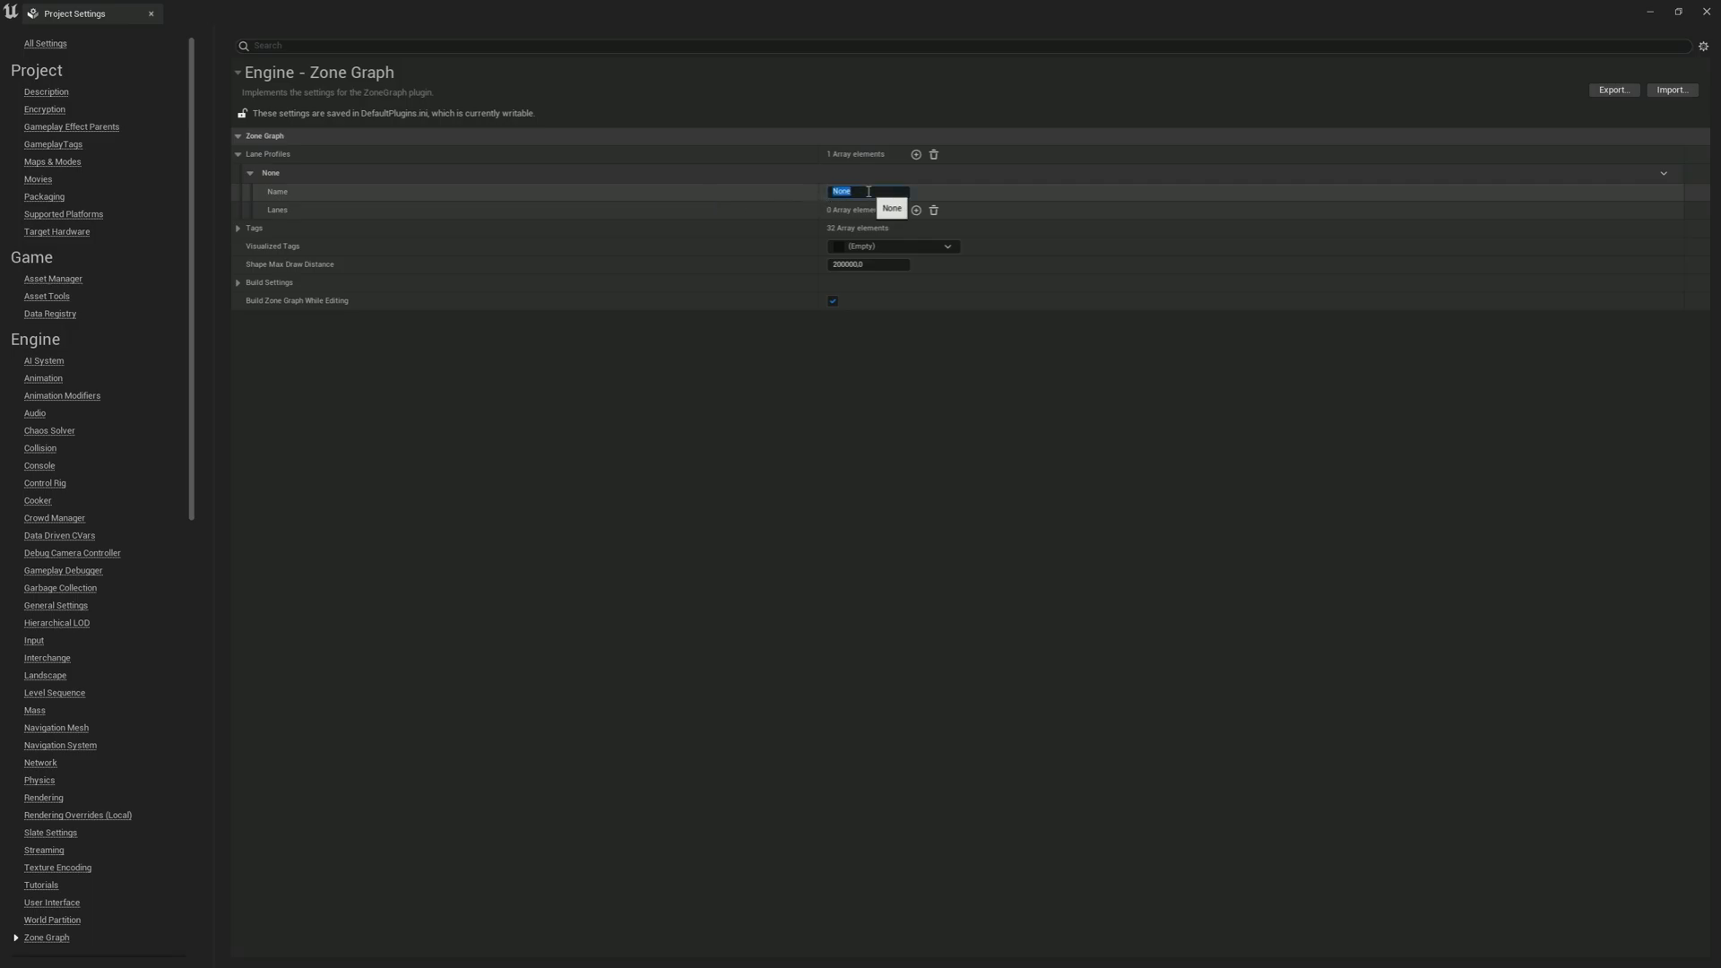
{"action": "type", "text": "CarLa"}
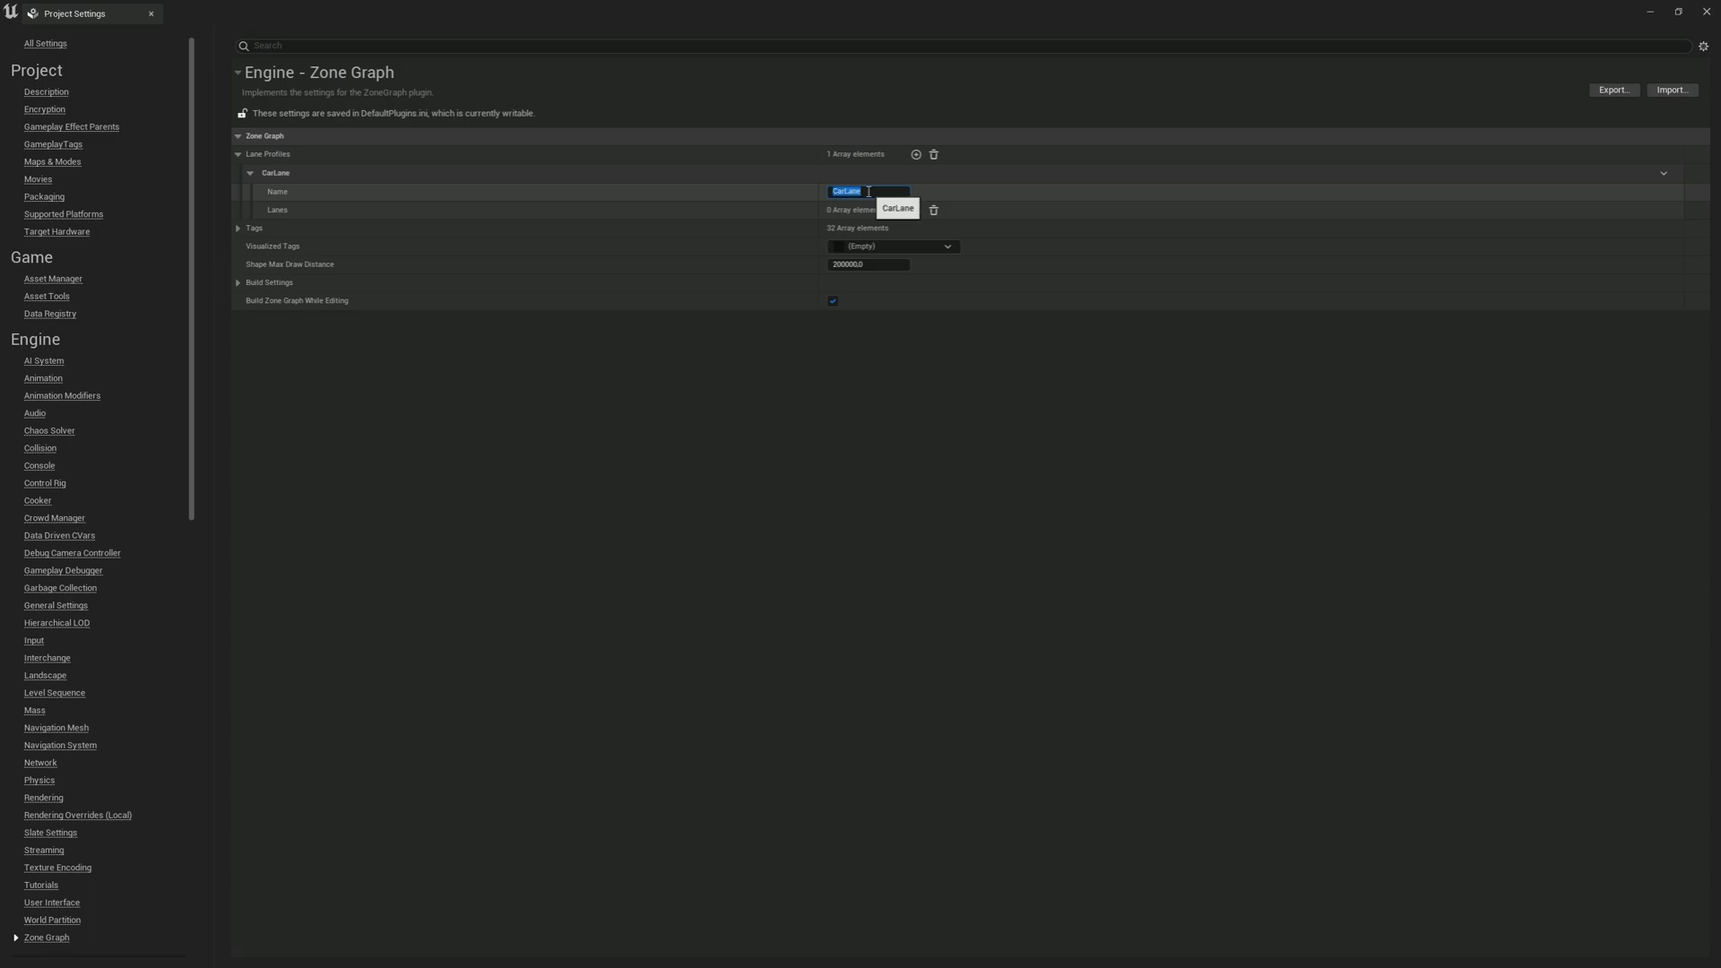
{"action": "mouse_move", "coordinate": [701, 203]}
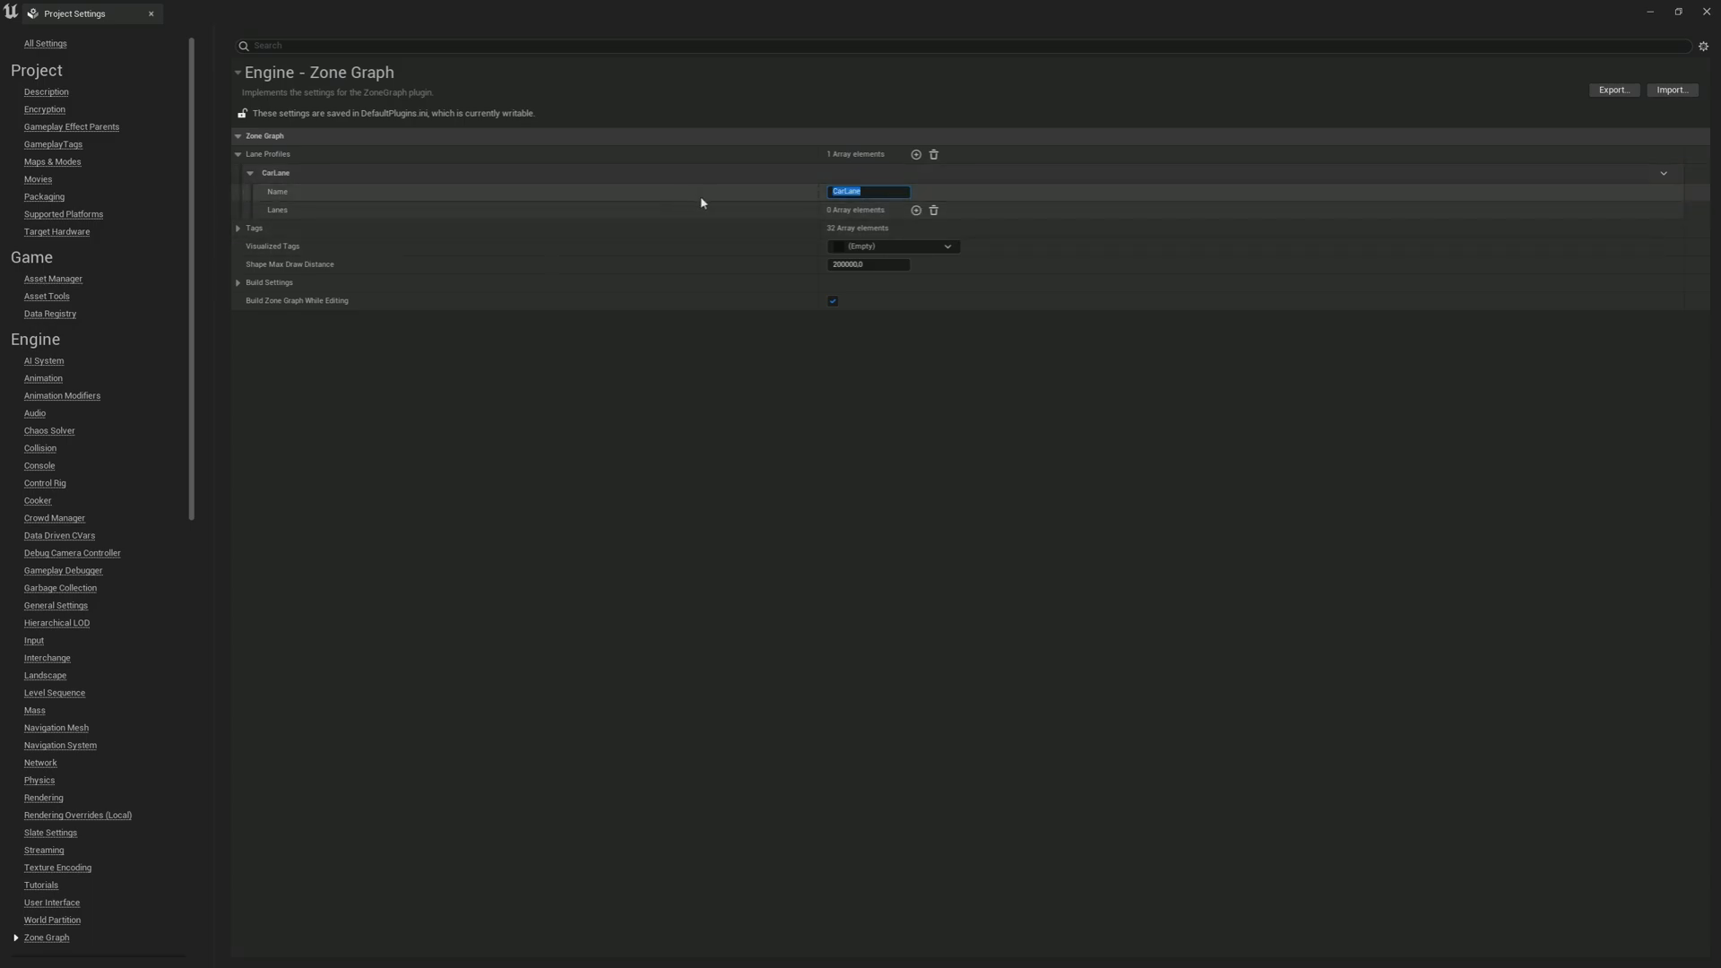
{"action": "left_click", "coordinate": [914, 210]}
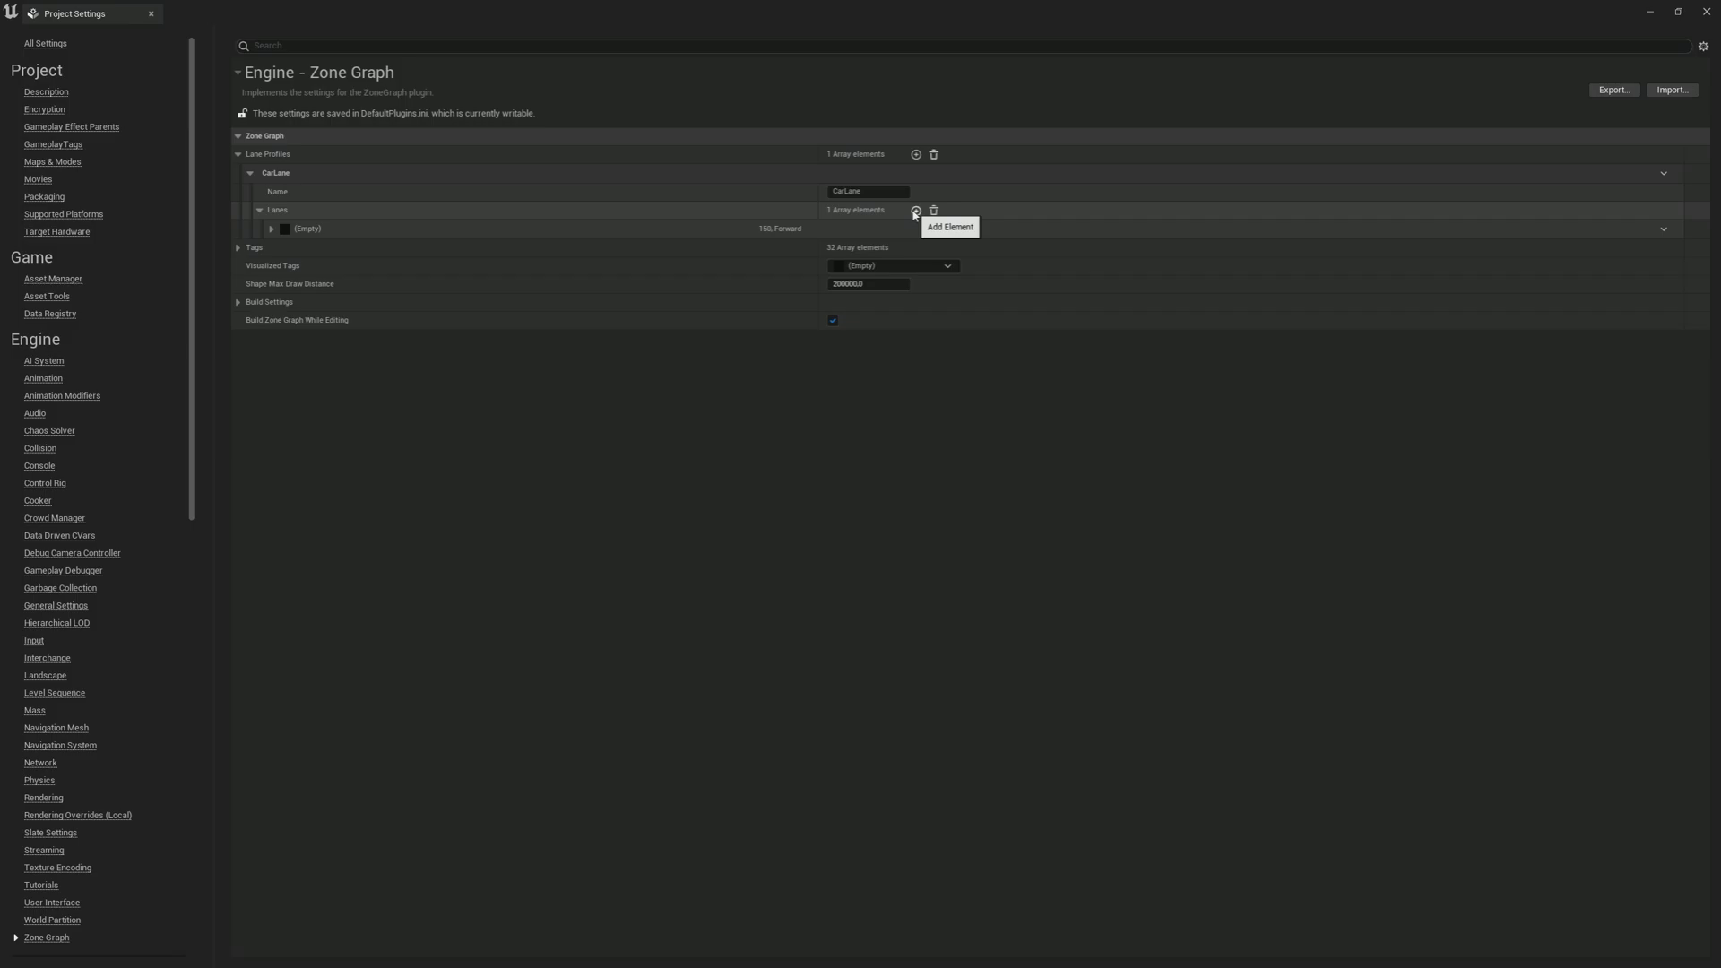
Step: Add a second lane, set lane width to 400 and the second lane's direction to Backward
{"action": "left_click", "coordinate": [914, 210]}
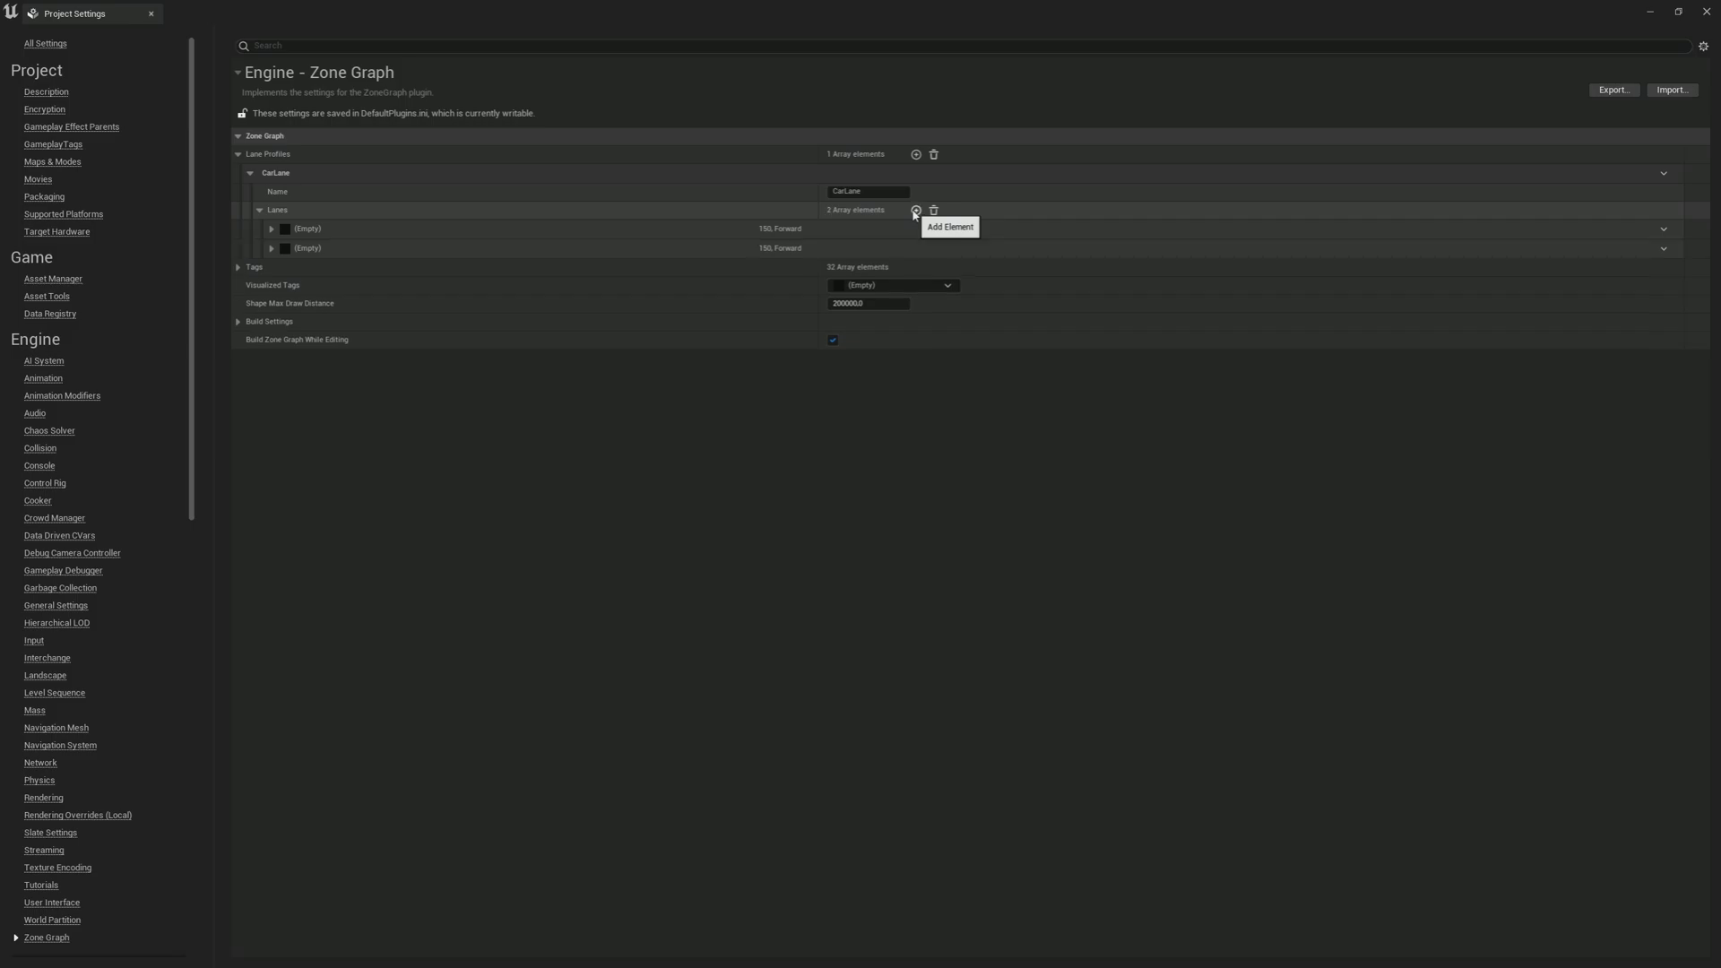
{"action": "left_click", "coordinate": [276, 229]}
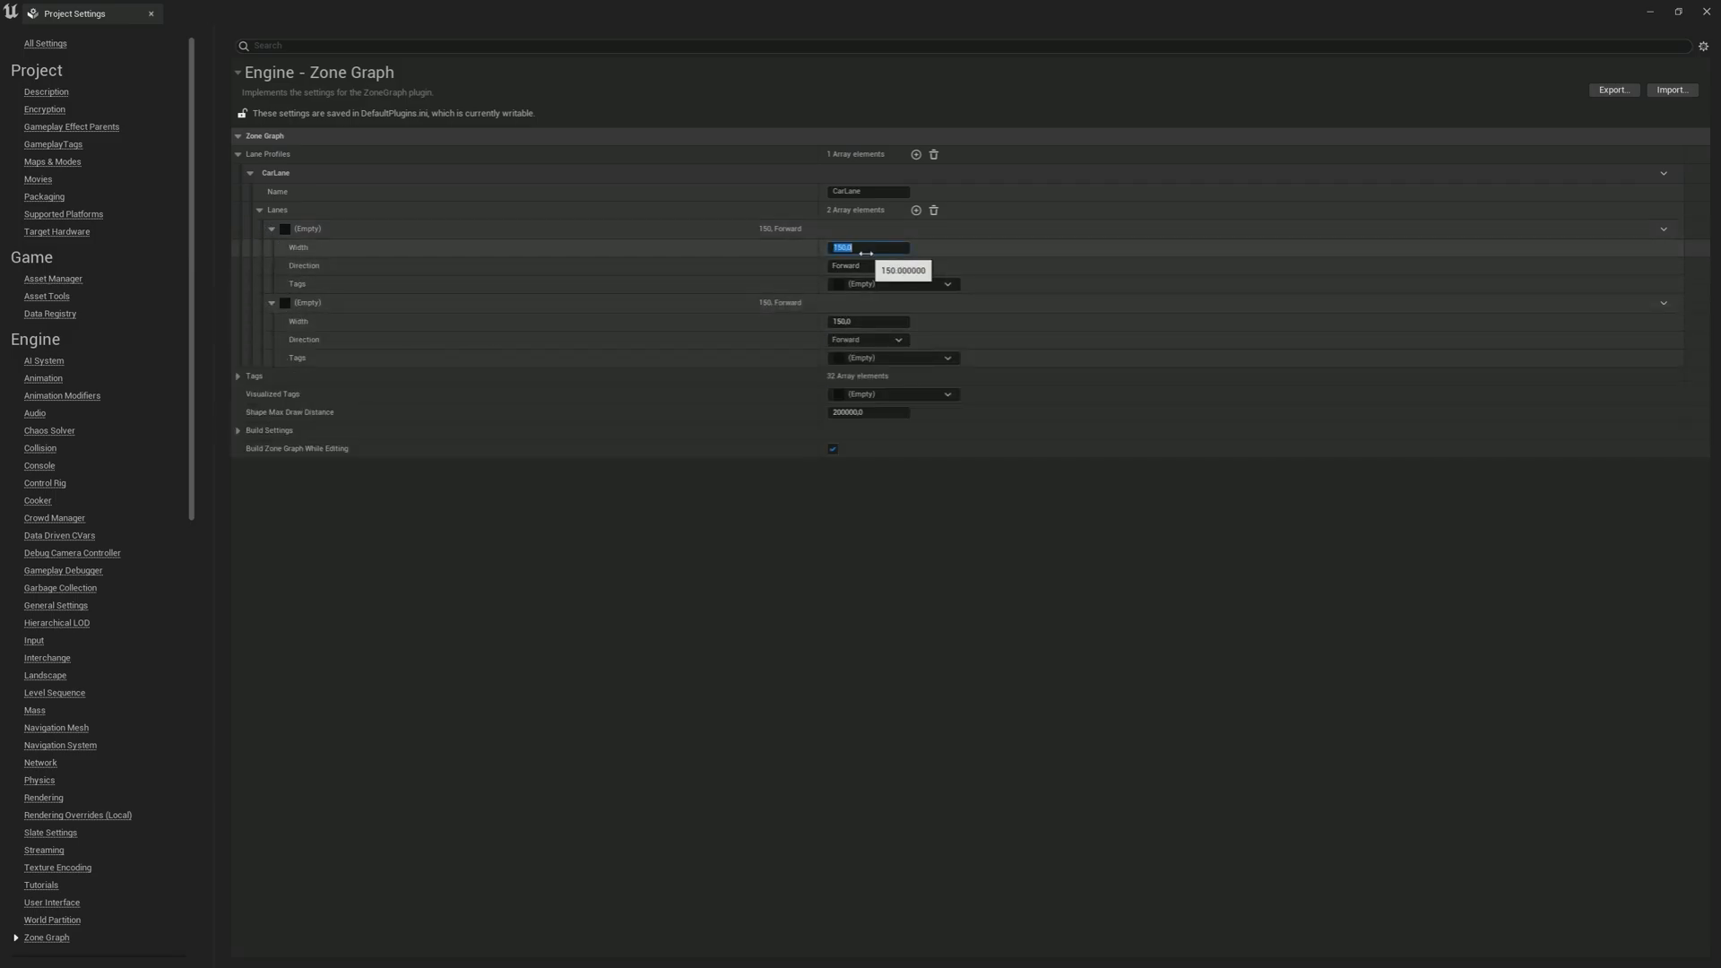
{"action": "type", "text": "400"}
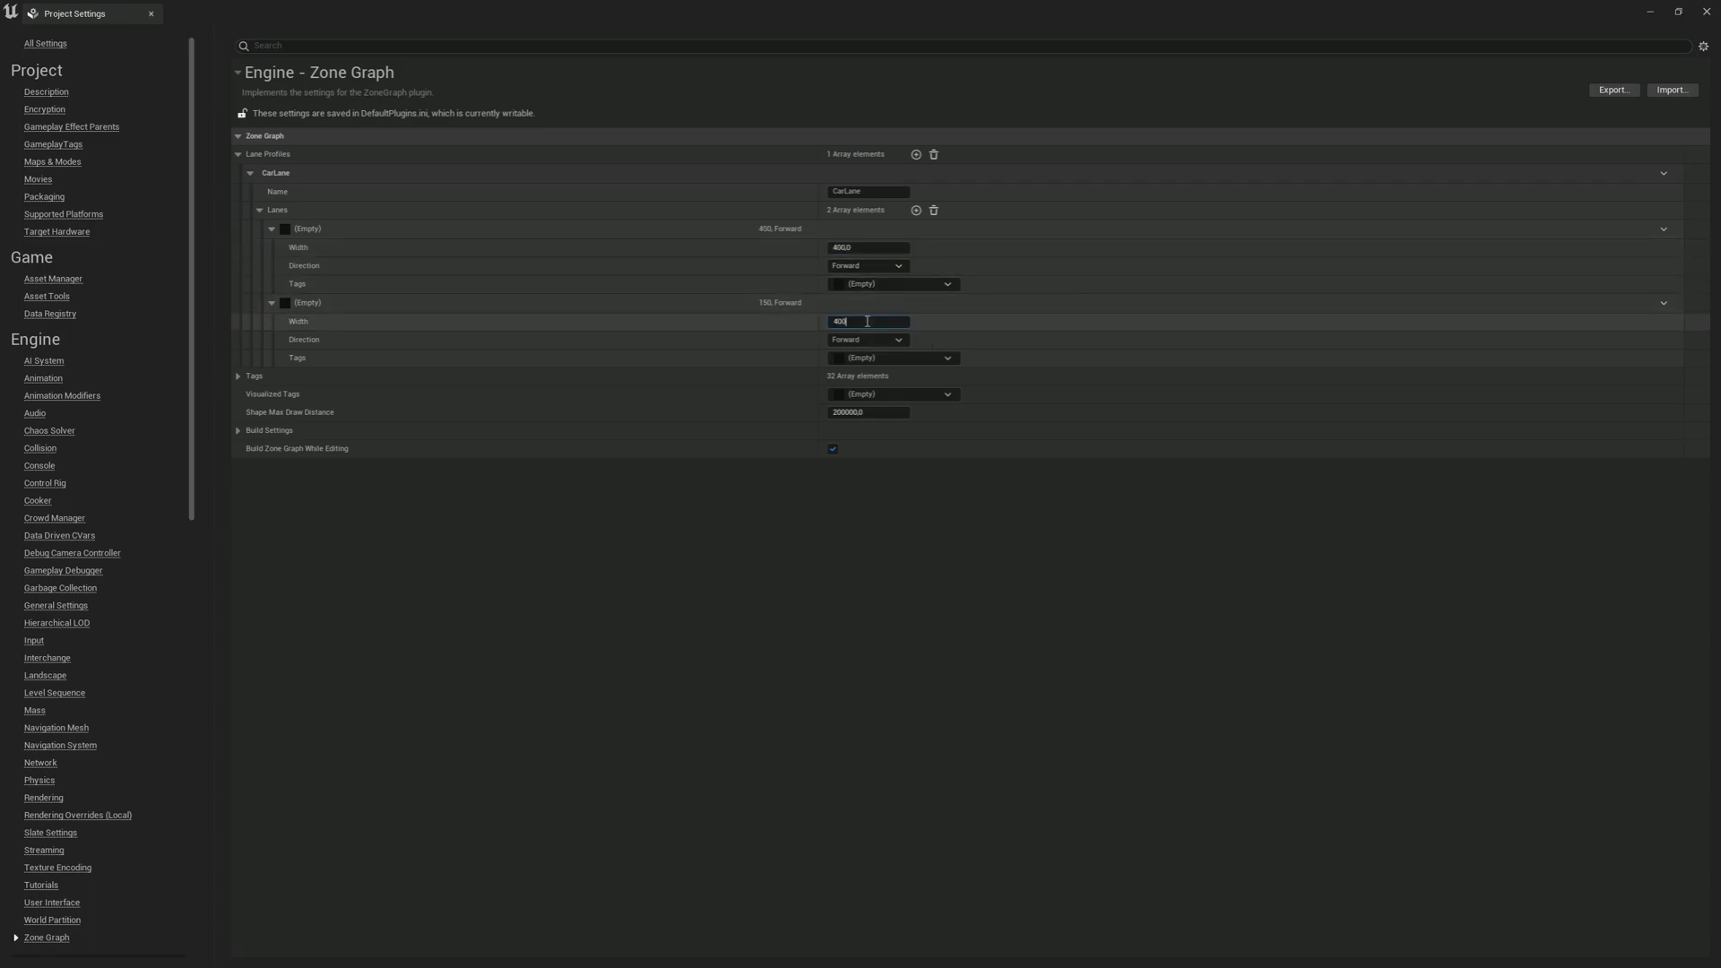
{"action": "left_click", "coordinate": [866, 341]}
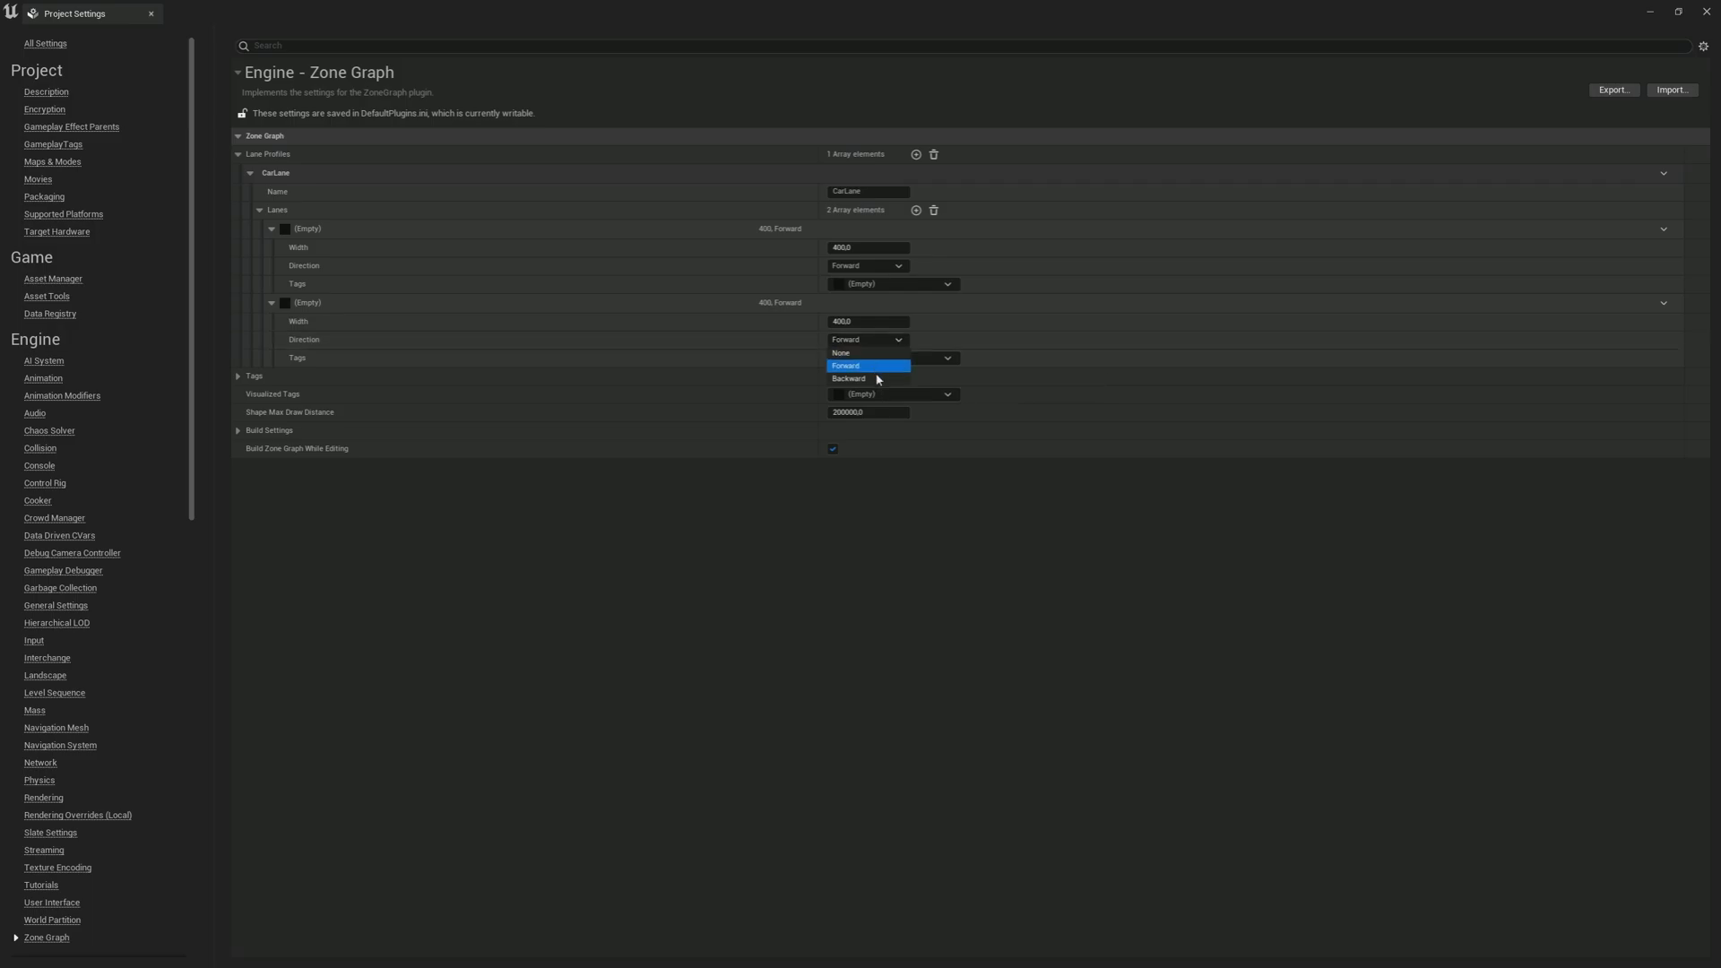
{"action": "left_click", "coordinate": [850, 378]}
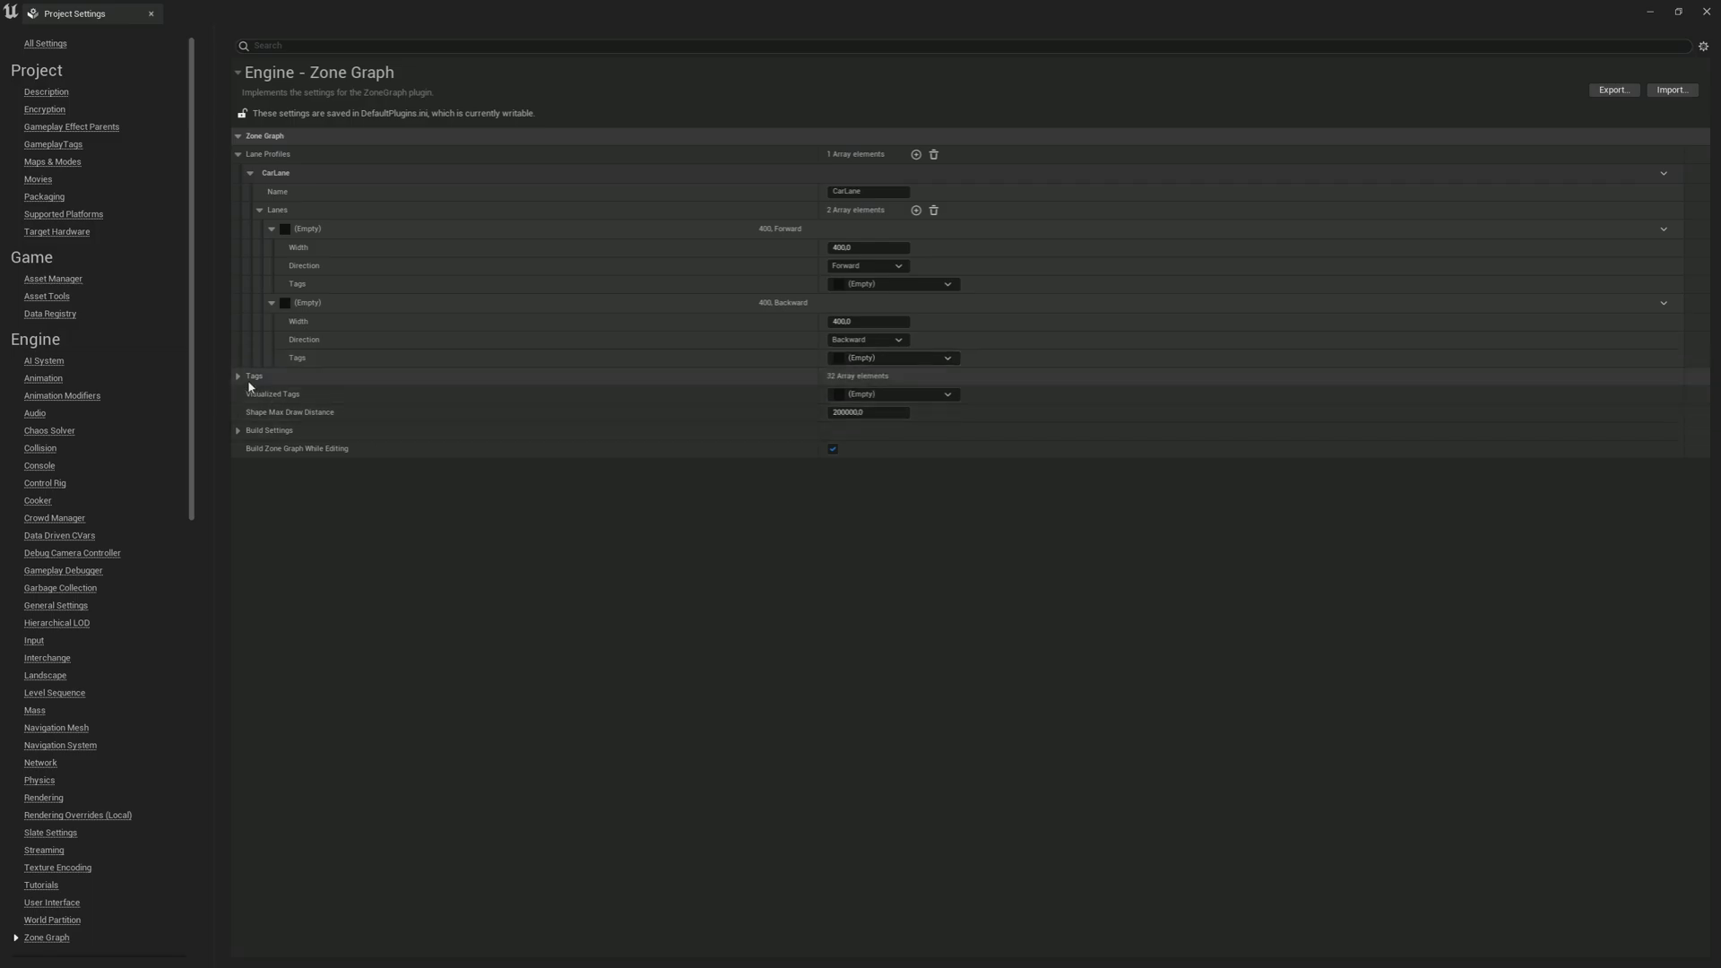
{"action": "left_click", "coordinate": [239, 377]}
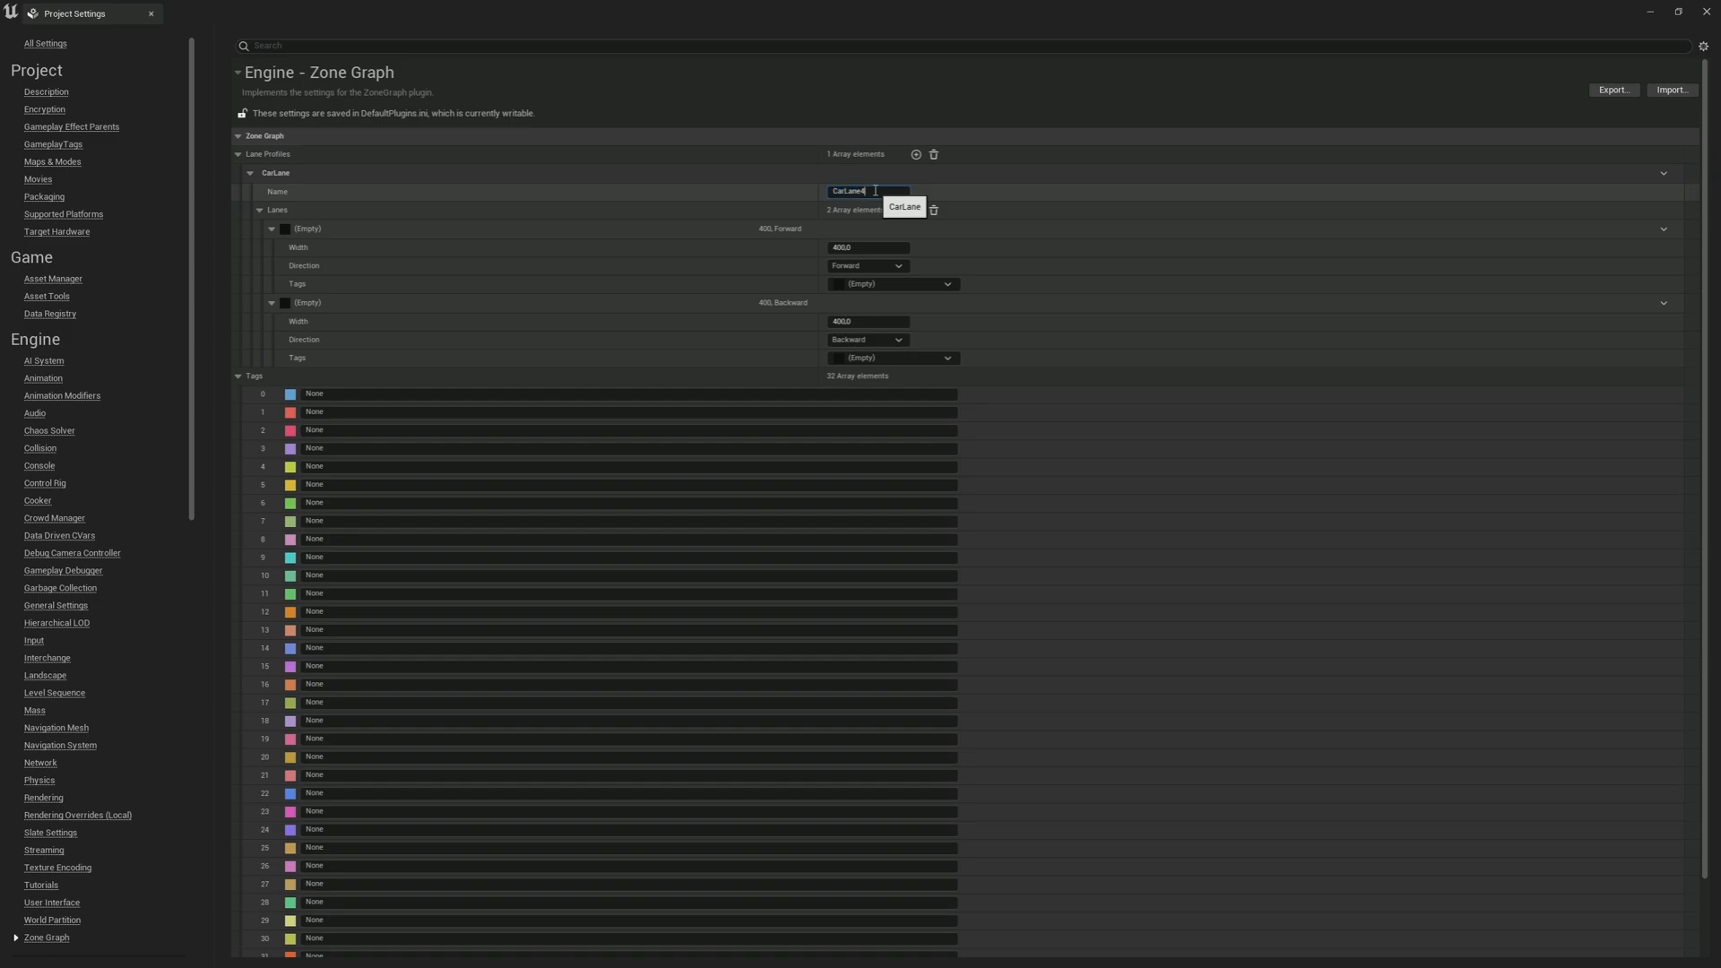
Step: Name the lane profile CarLane400 and zone graph tag 0 CarLane, applied to both lanes
{"action": "type", "text": "400"}
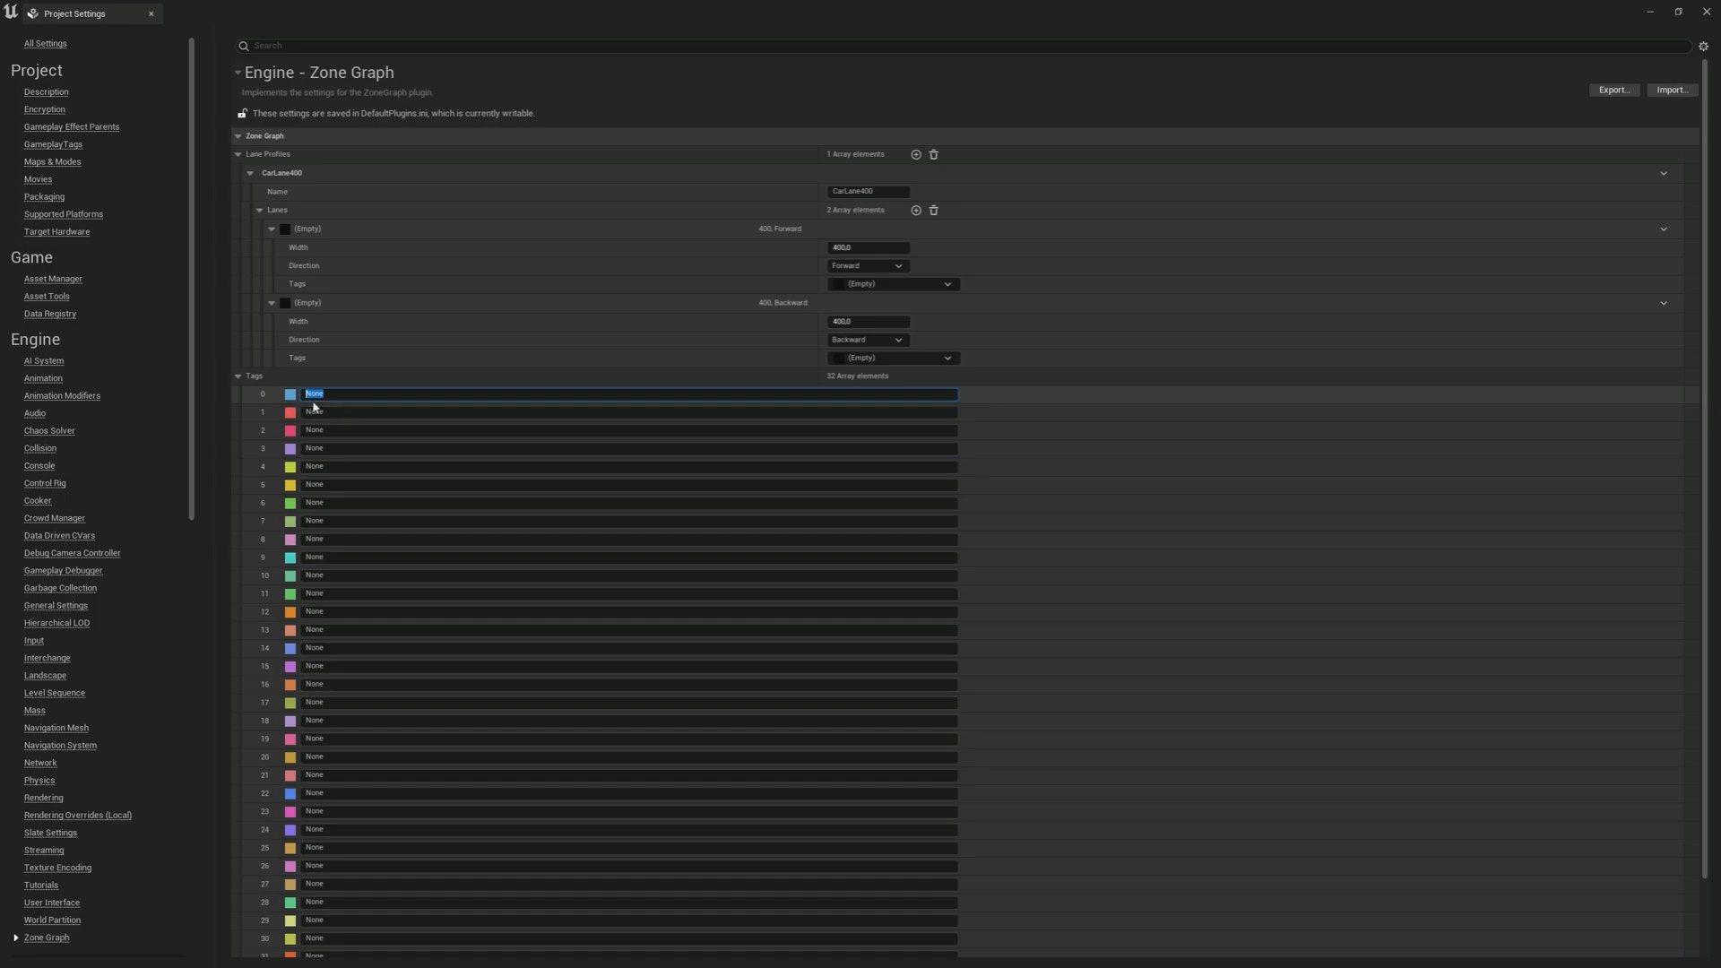
{"action": "type", "text": "Car"}
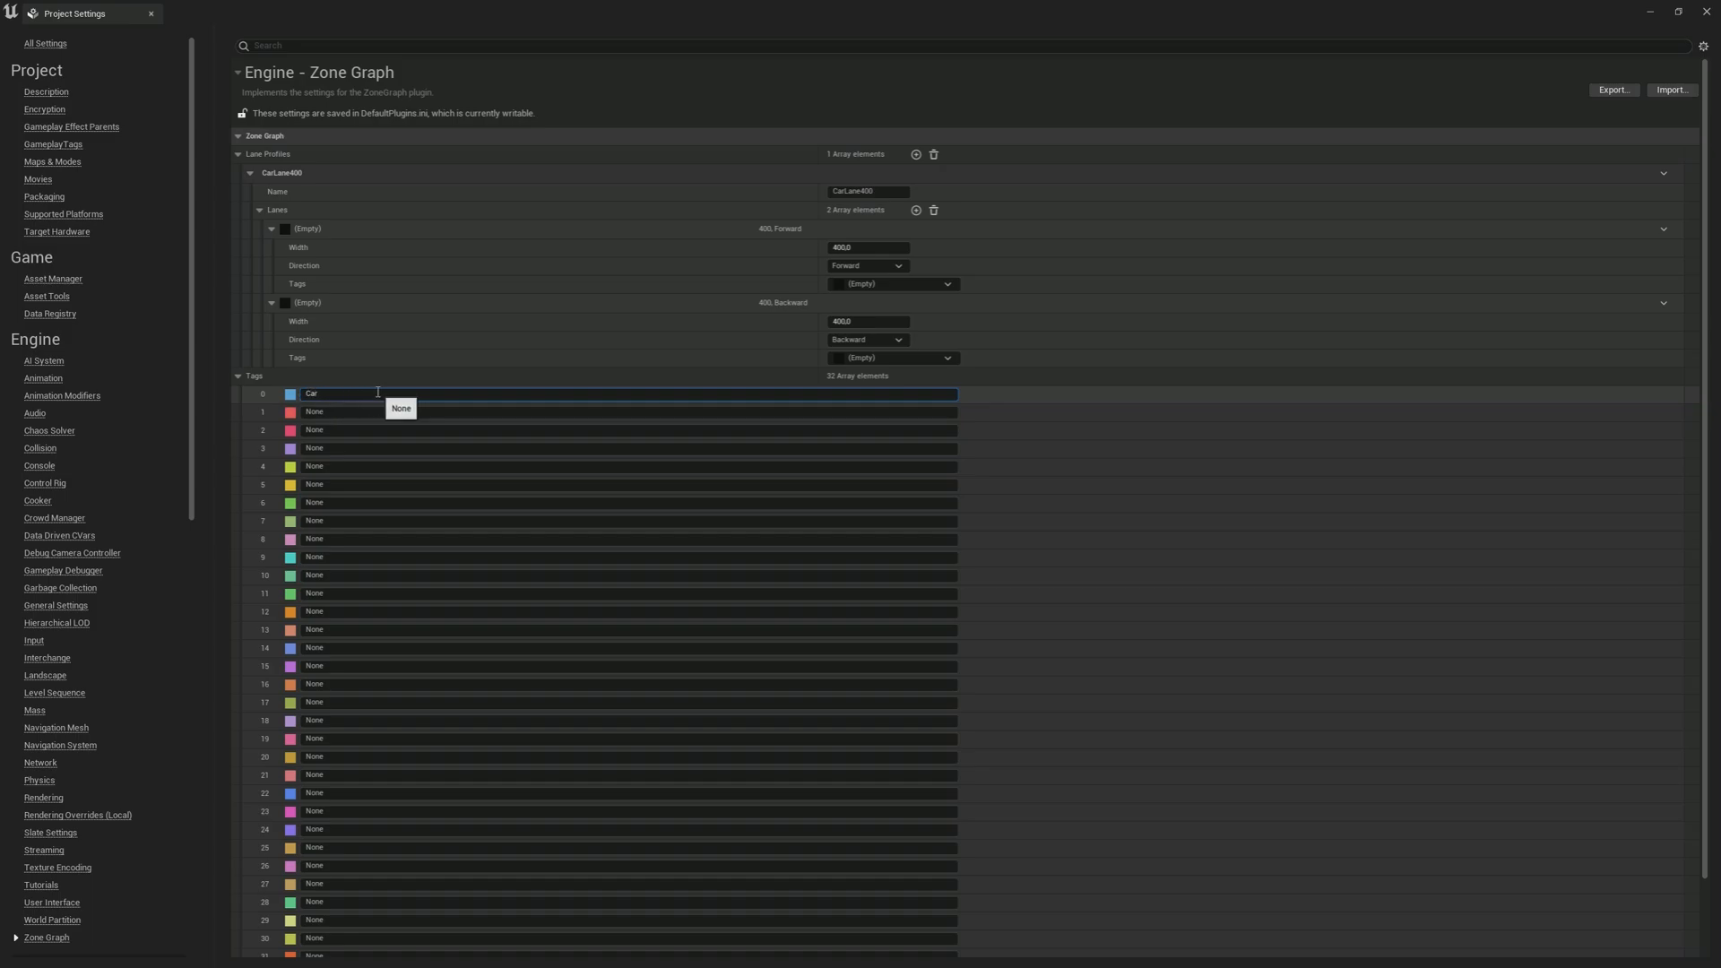
{"action": "type", "text": "Lane"}
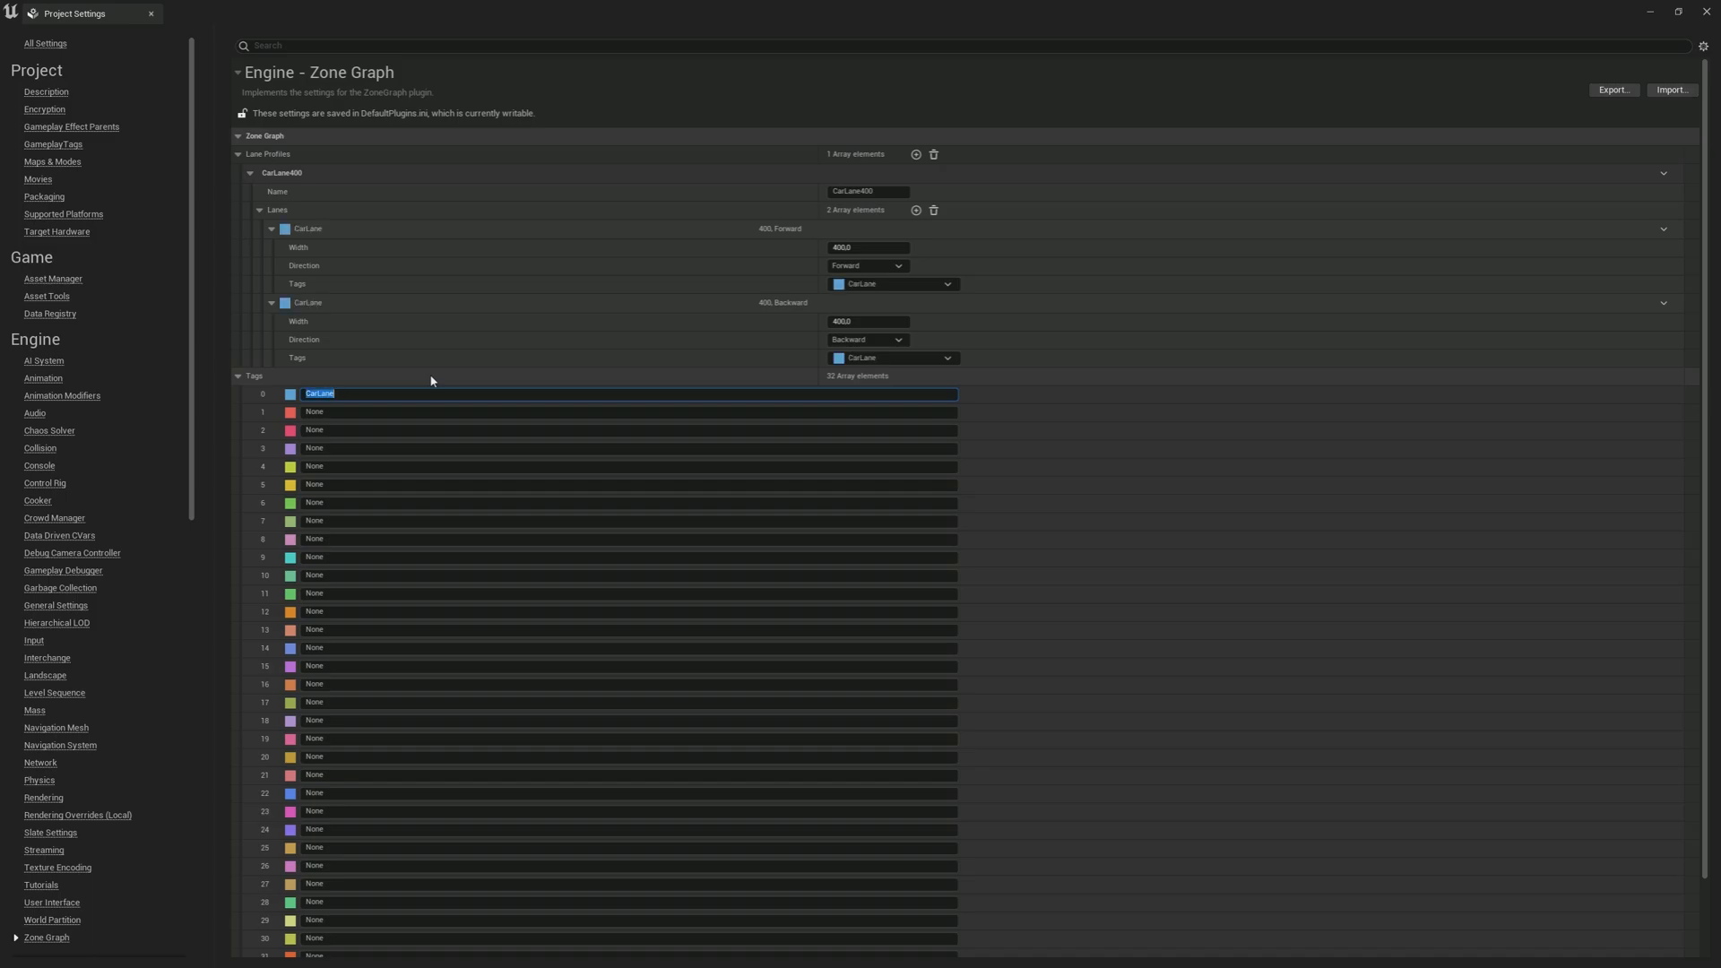
{"action": "mouse_move", "coordinate": [875, 238]}
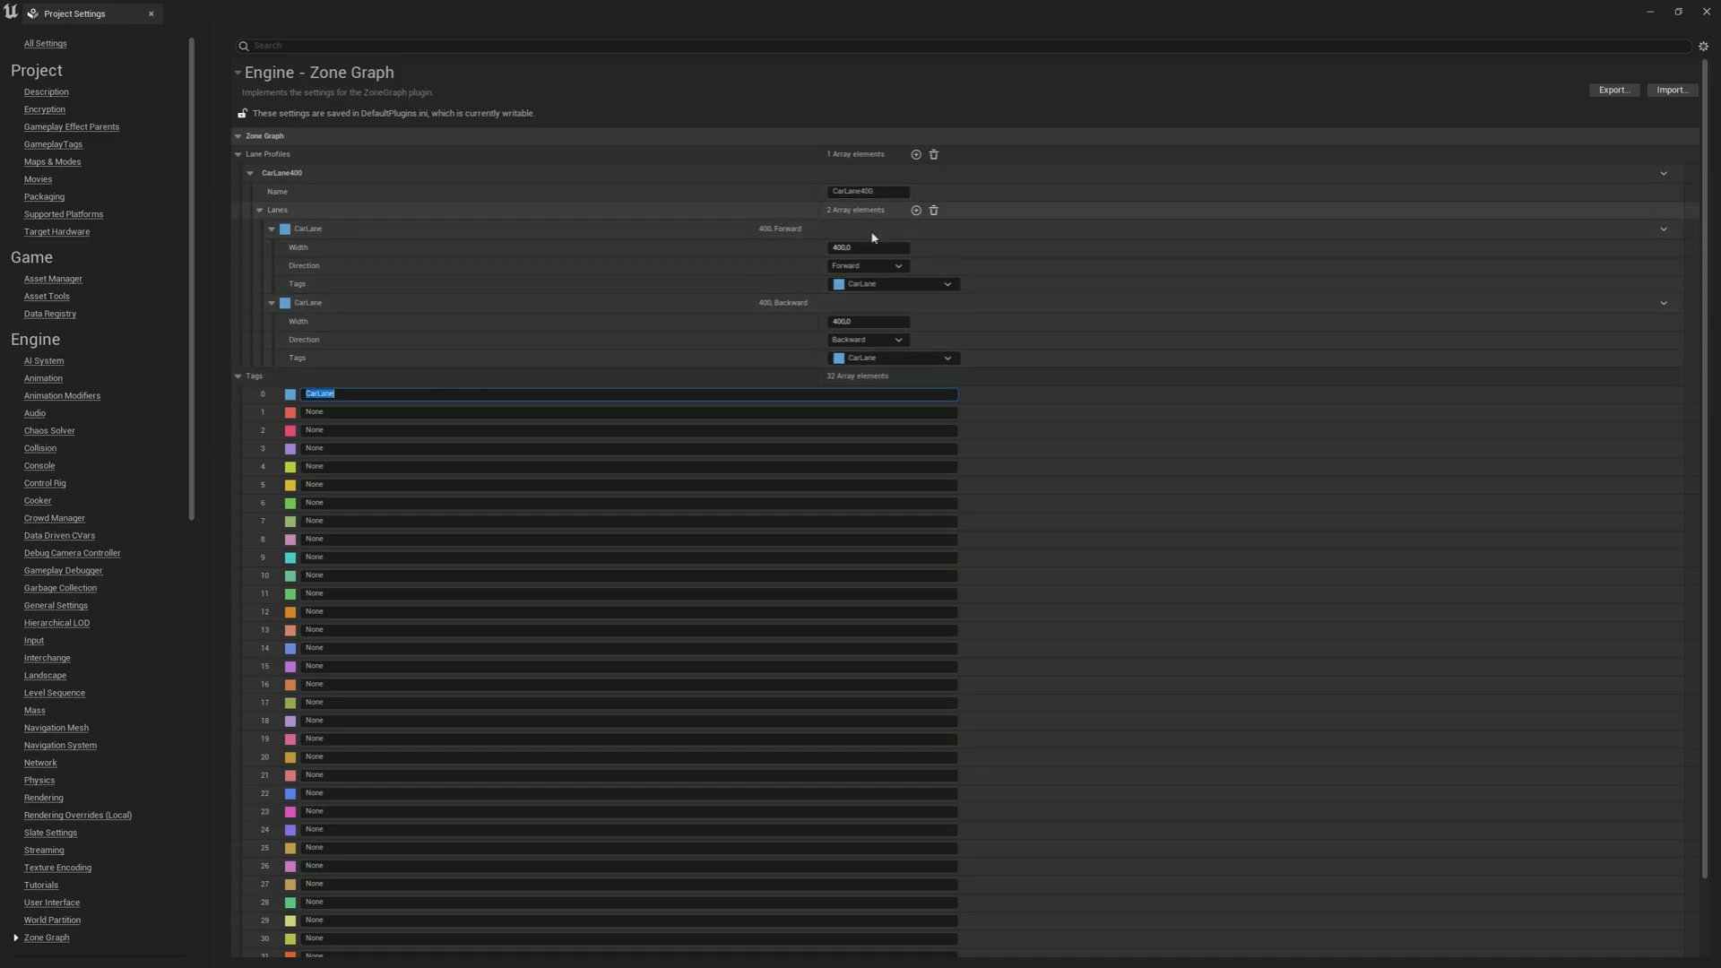
{"action": "mouse_move", "coordinate": [172, 33]}
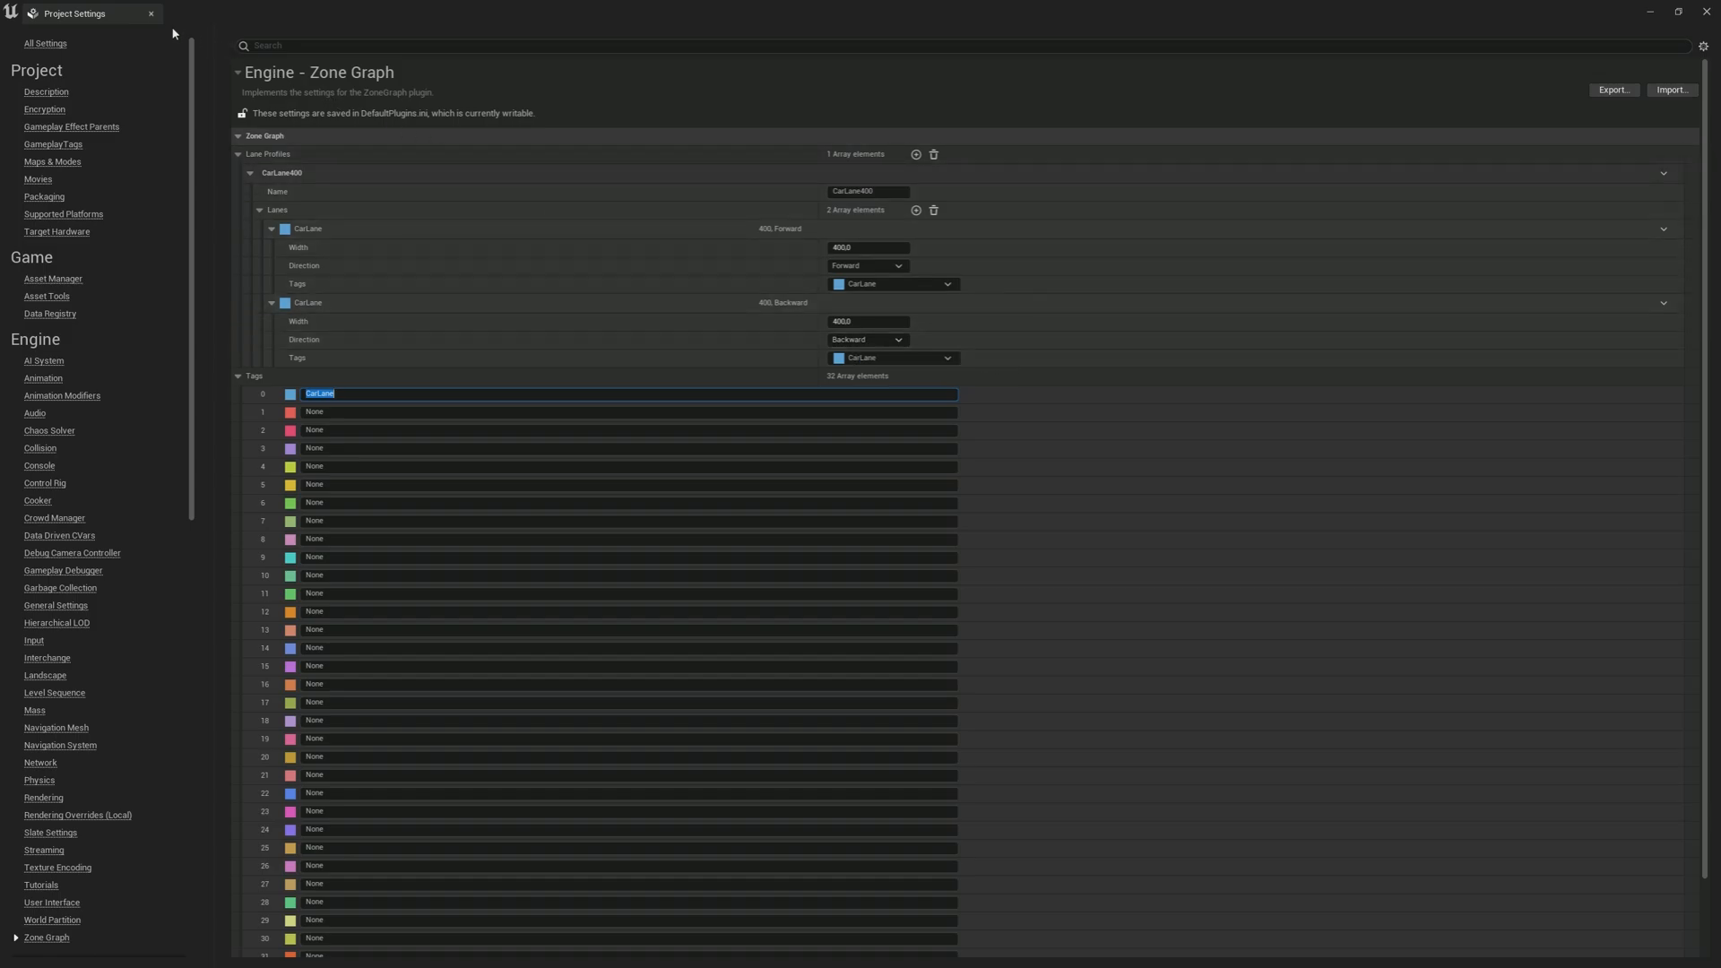
{"action": "mouse_move", "coordinate": [147, 15]}
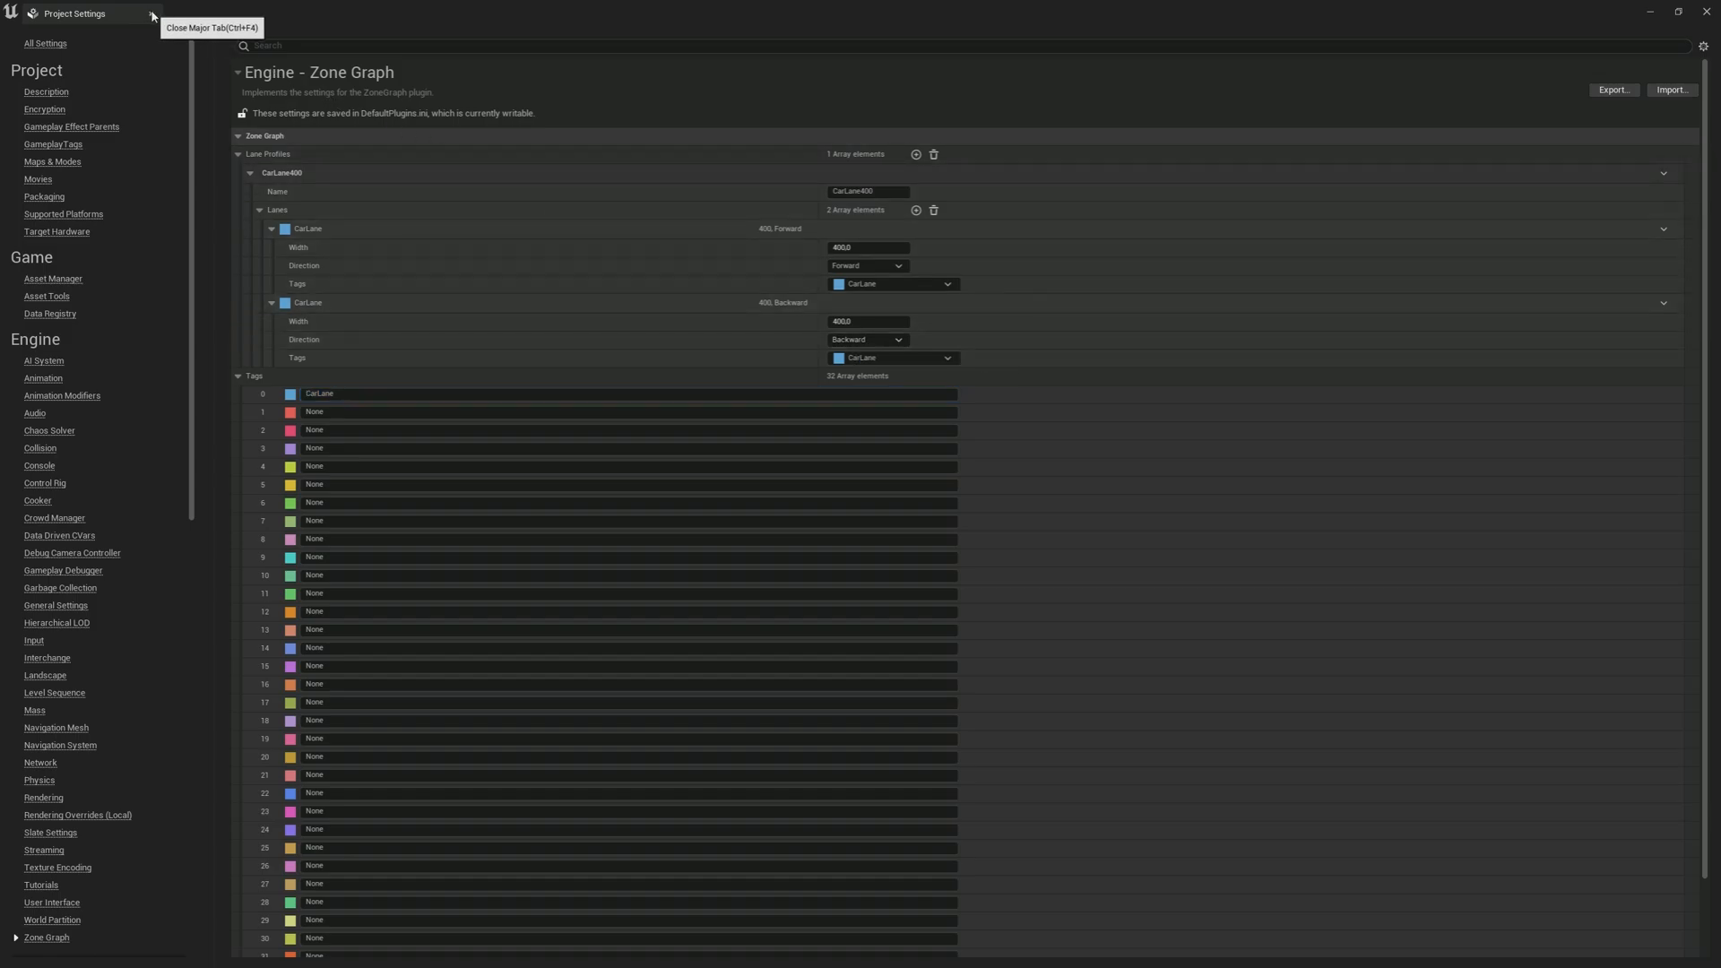
Step: Leave Project Settings and find Zone Shape in the Place Actors panel by searching 'zone'
{"action": "left_click", "coordinate": [147, 12]}
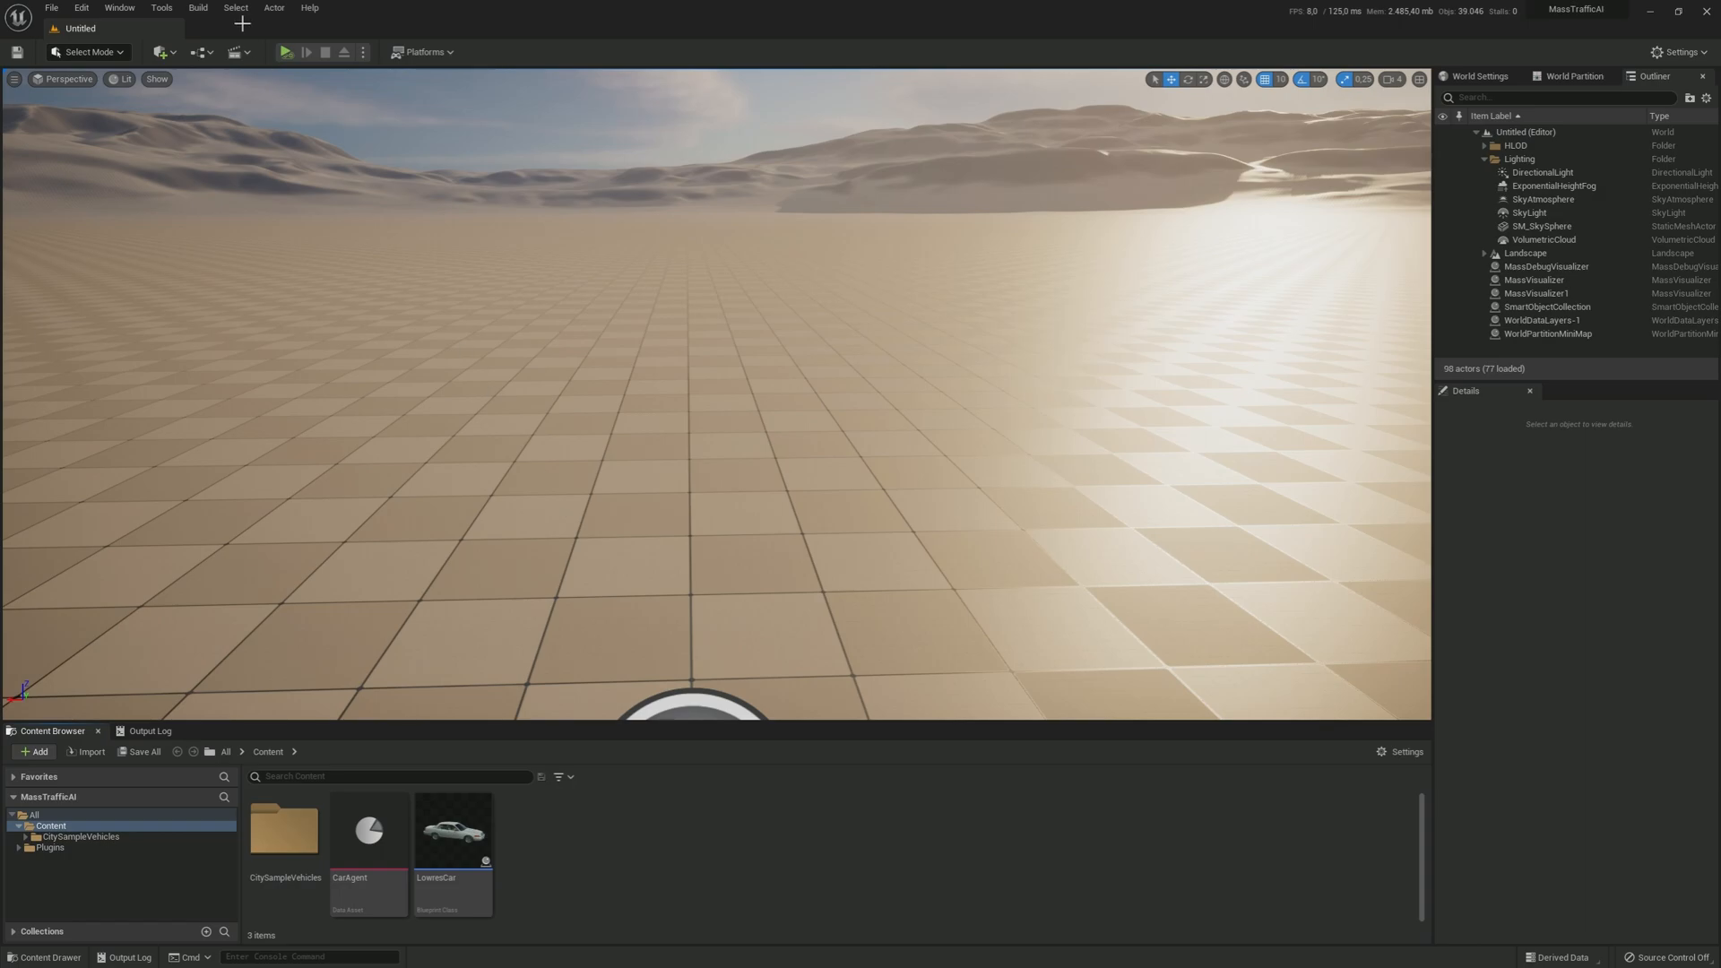
{"action": "left_click", "coordinate": [165, 51]}
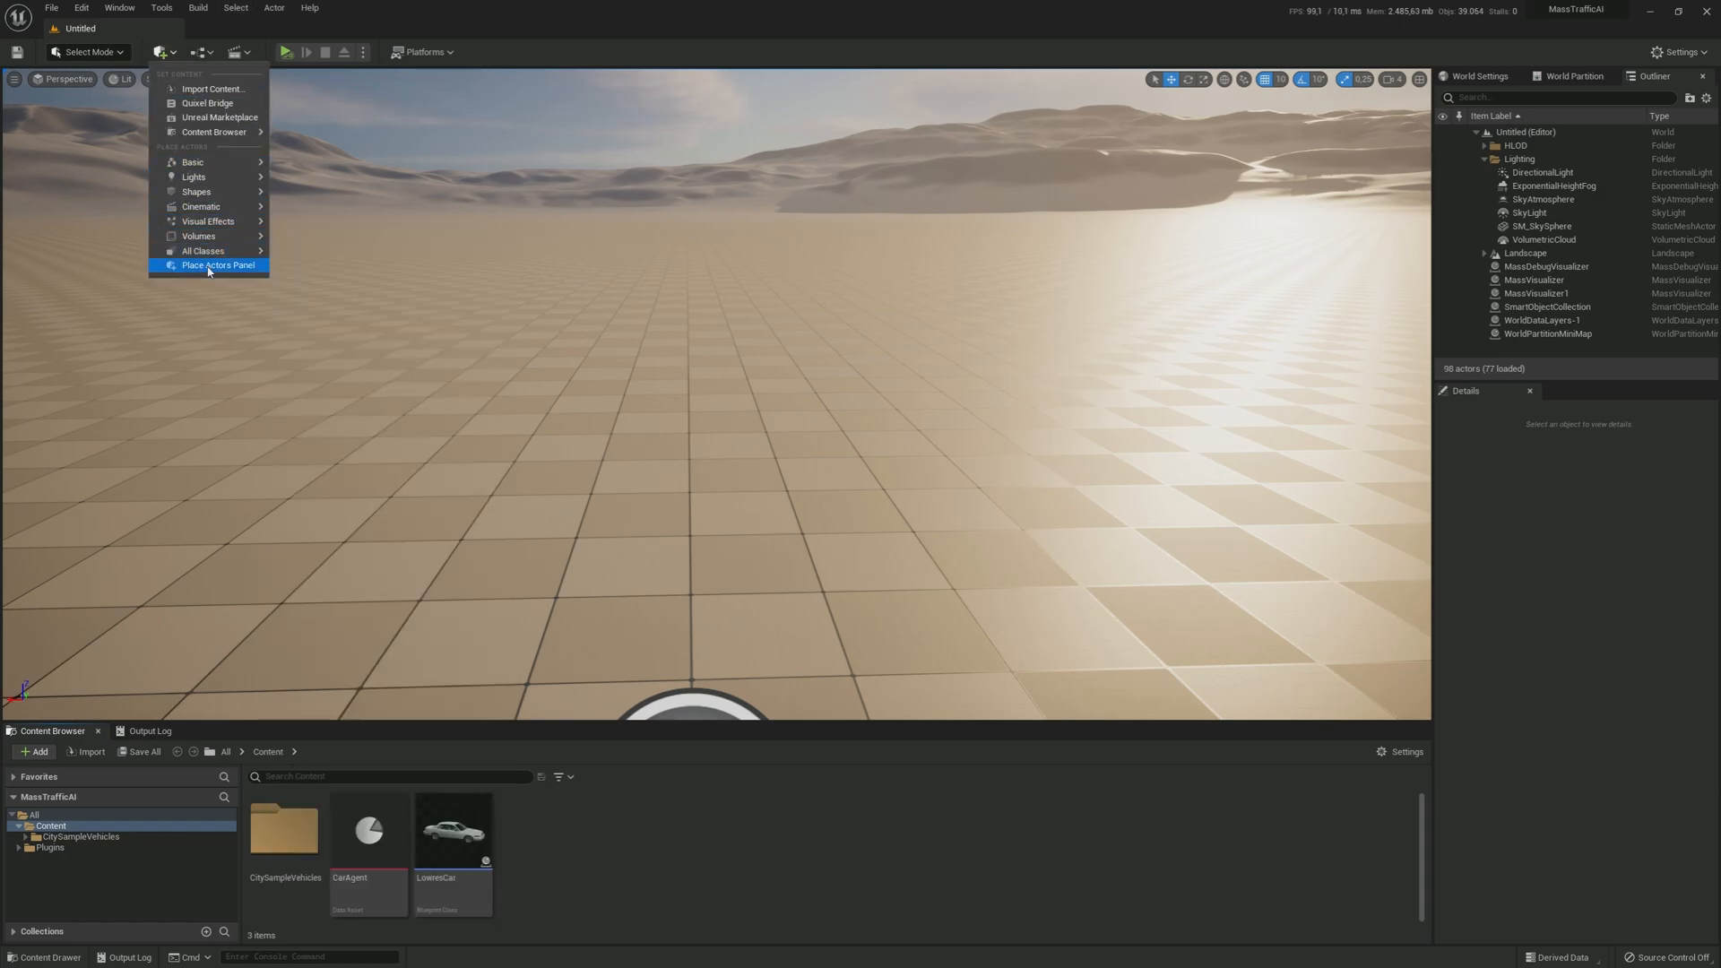
{"action": "left_click", "coordinate": [215, 266]}
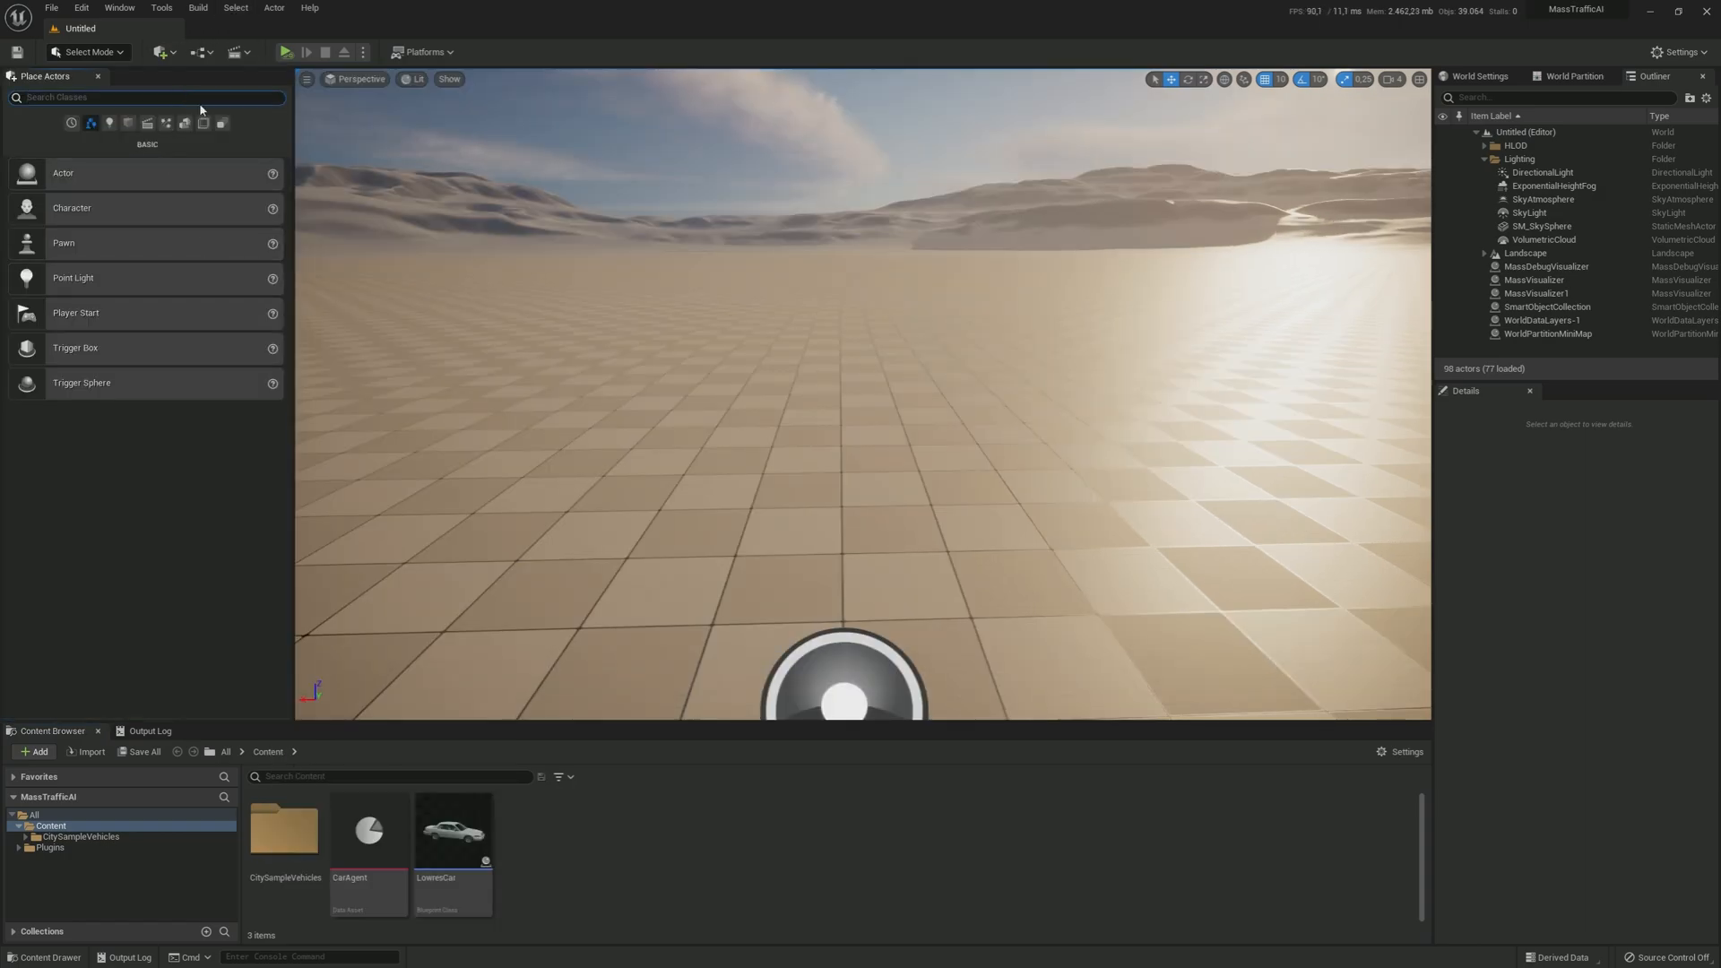
{"action": "type", "text": "zone"}
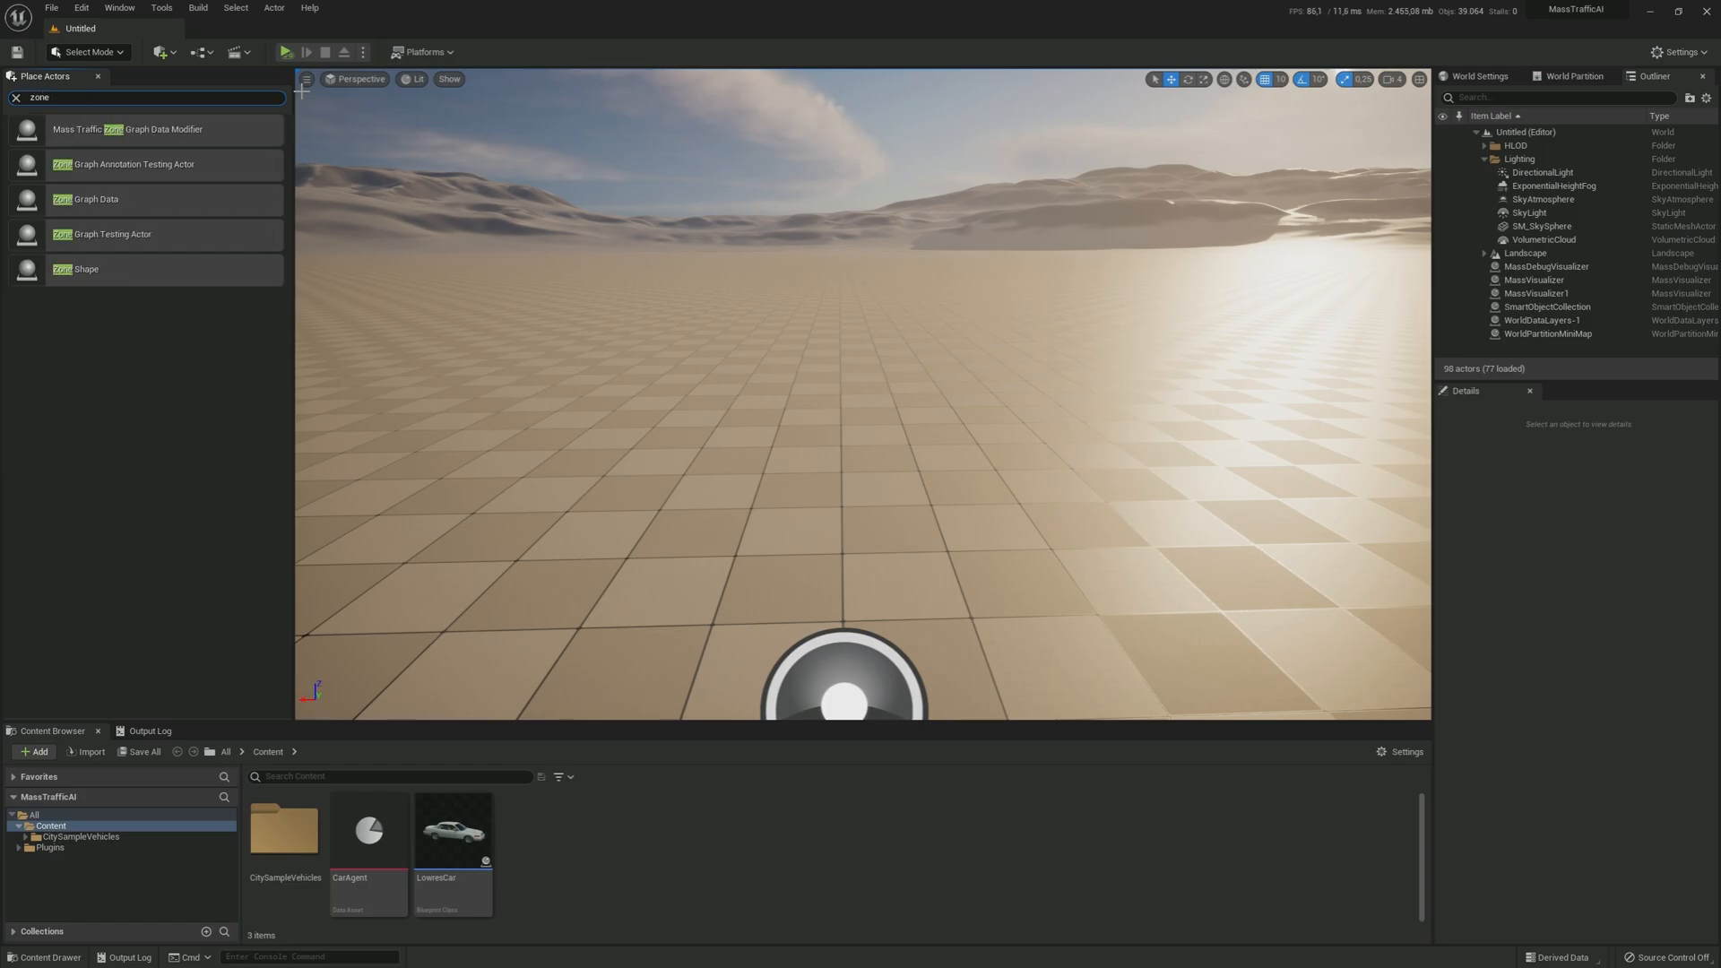
{"action": "mouse_move", "coordinate": [183, 232]}
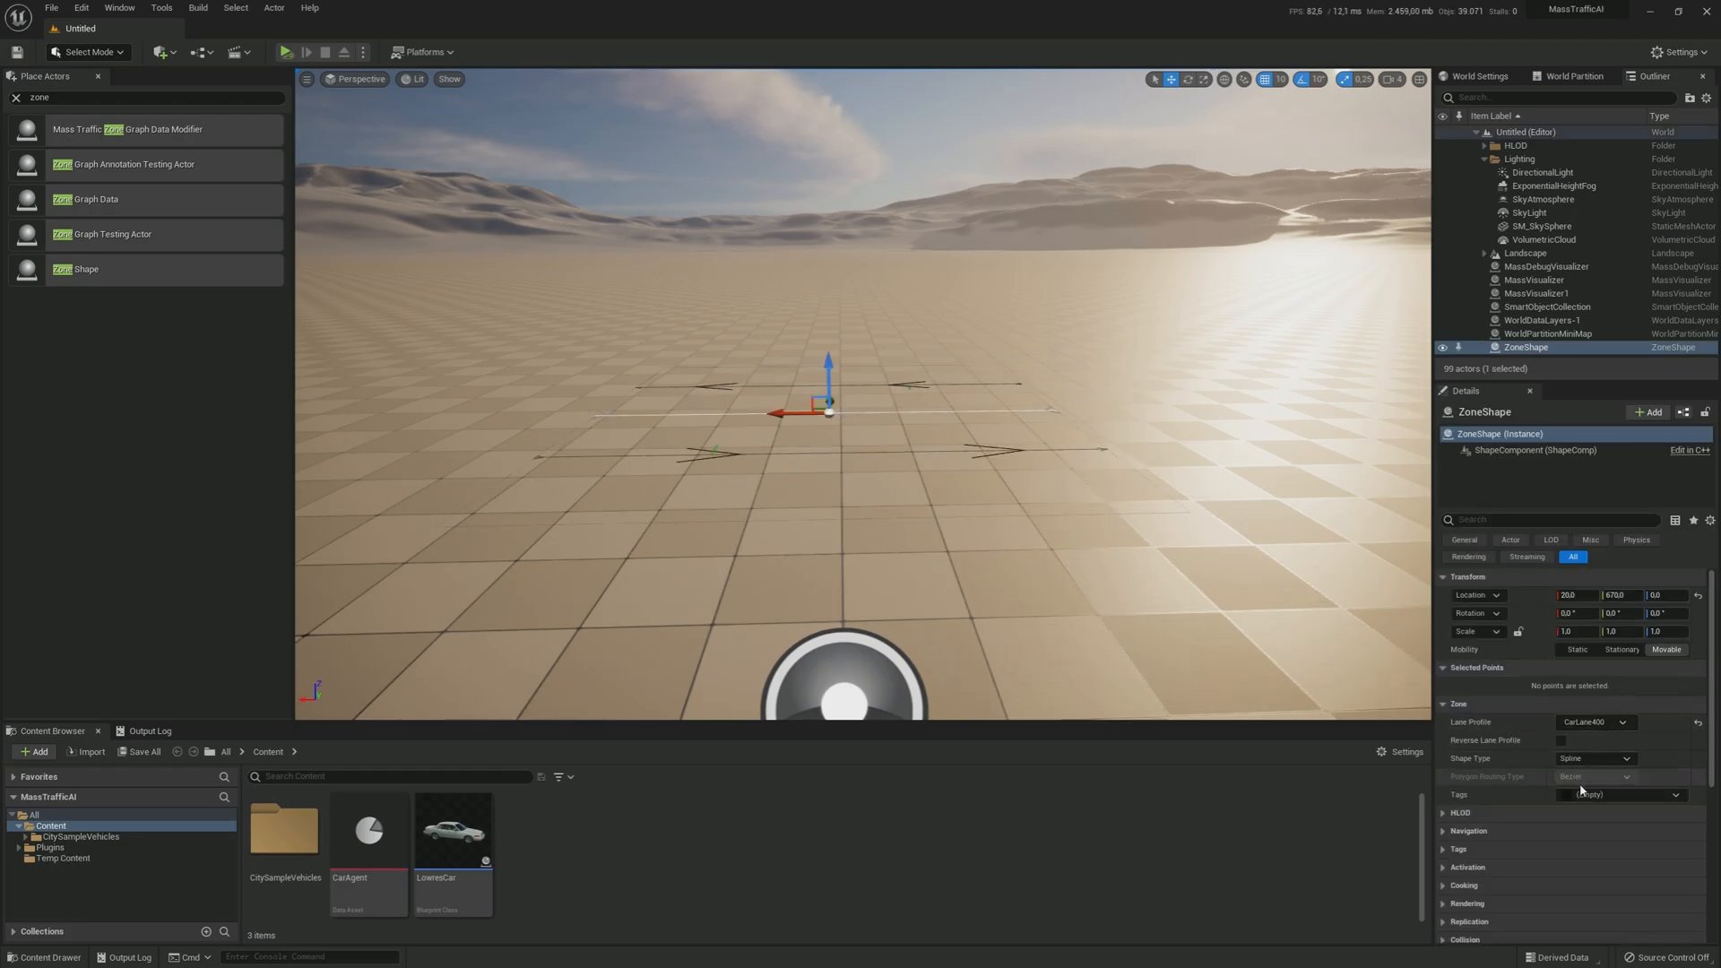
Step: Place a Zone Shape with the CarLane tag and stretch its end points into a longer road
{"action": "left_click", "coordinate": [1622, 796]}
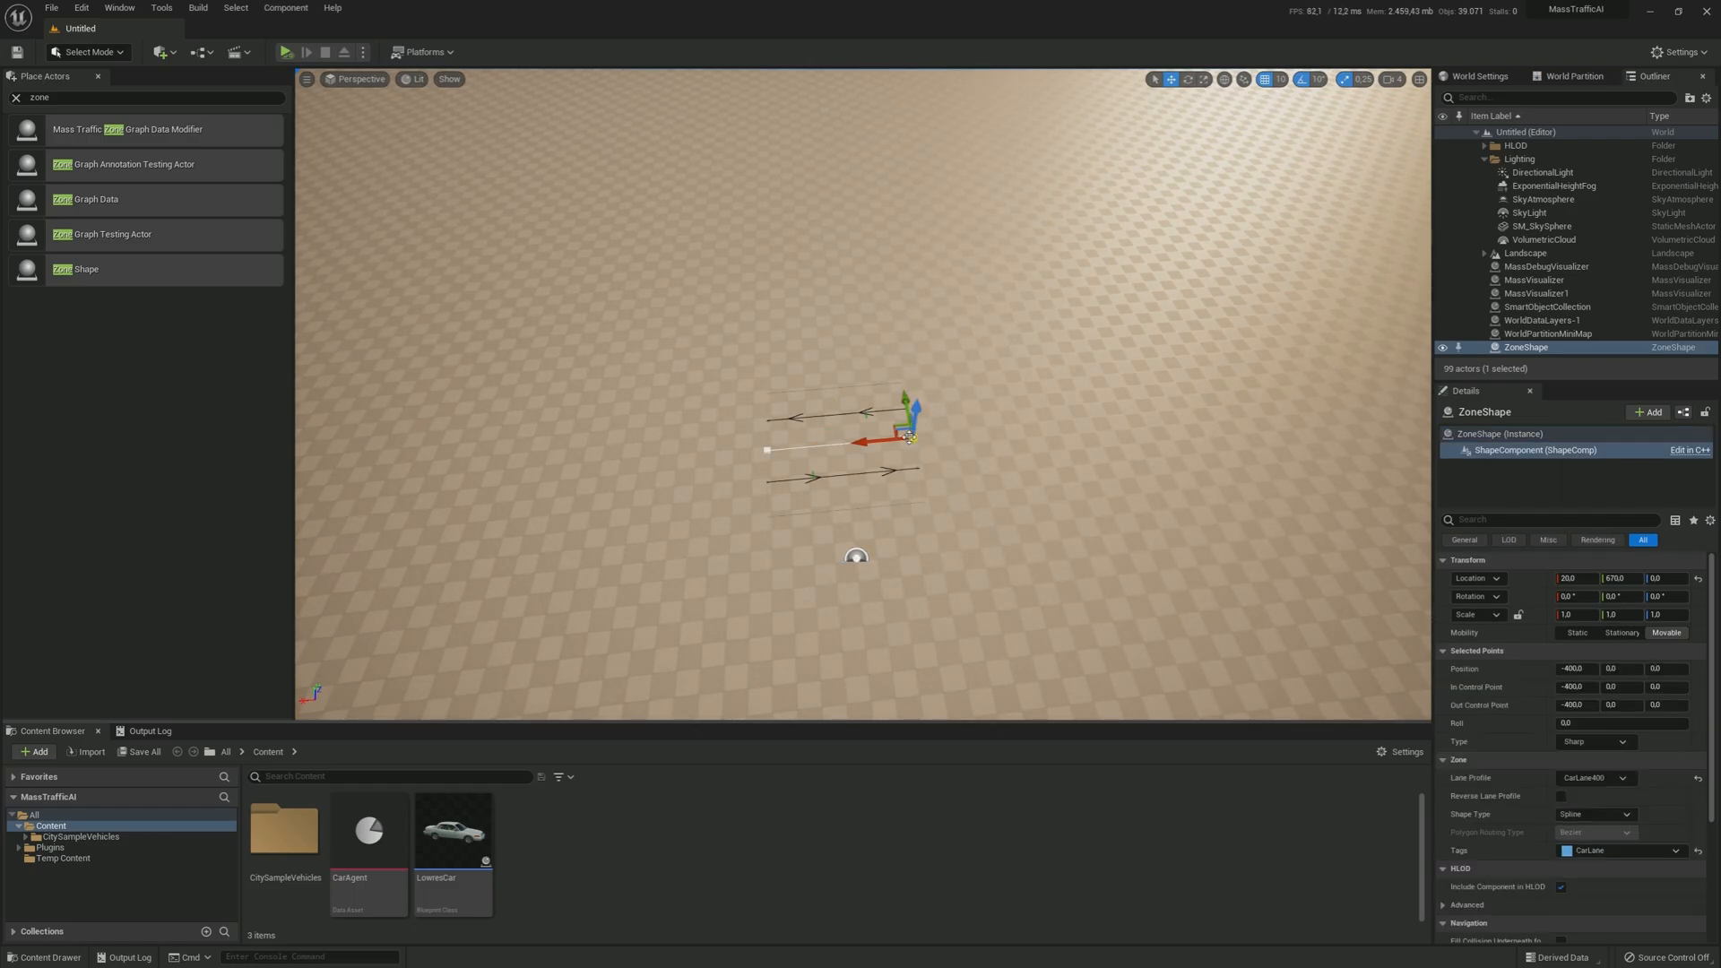
{"action": "left_click_drag", "start_coordinate": [873, 439], "coordinate": [932, 439]}
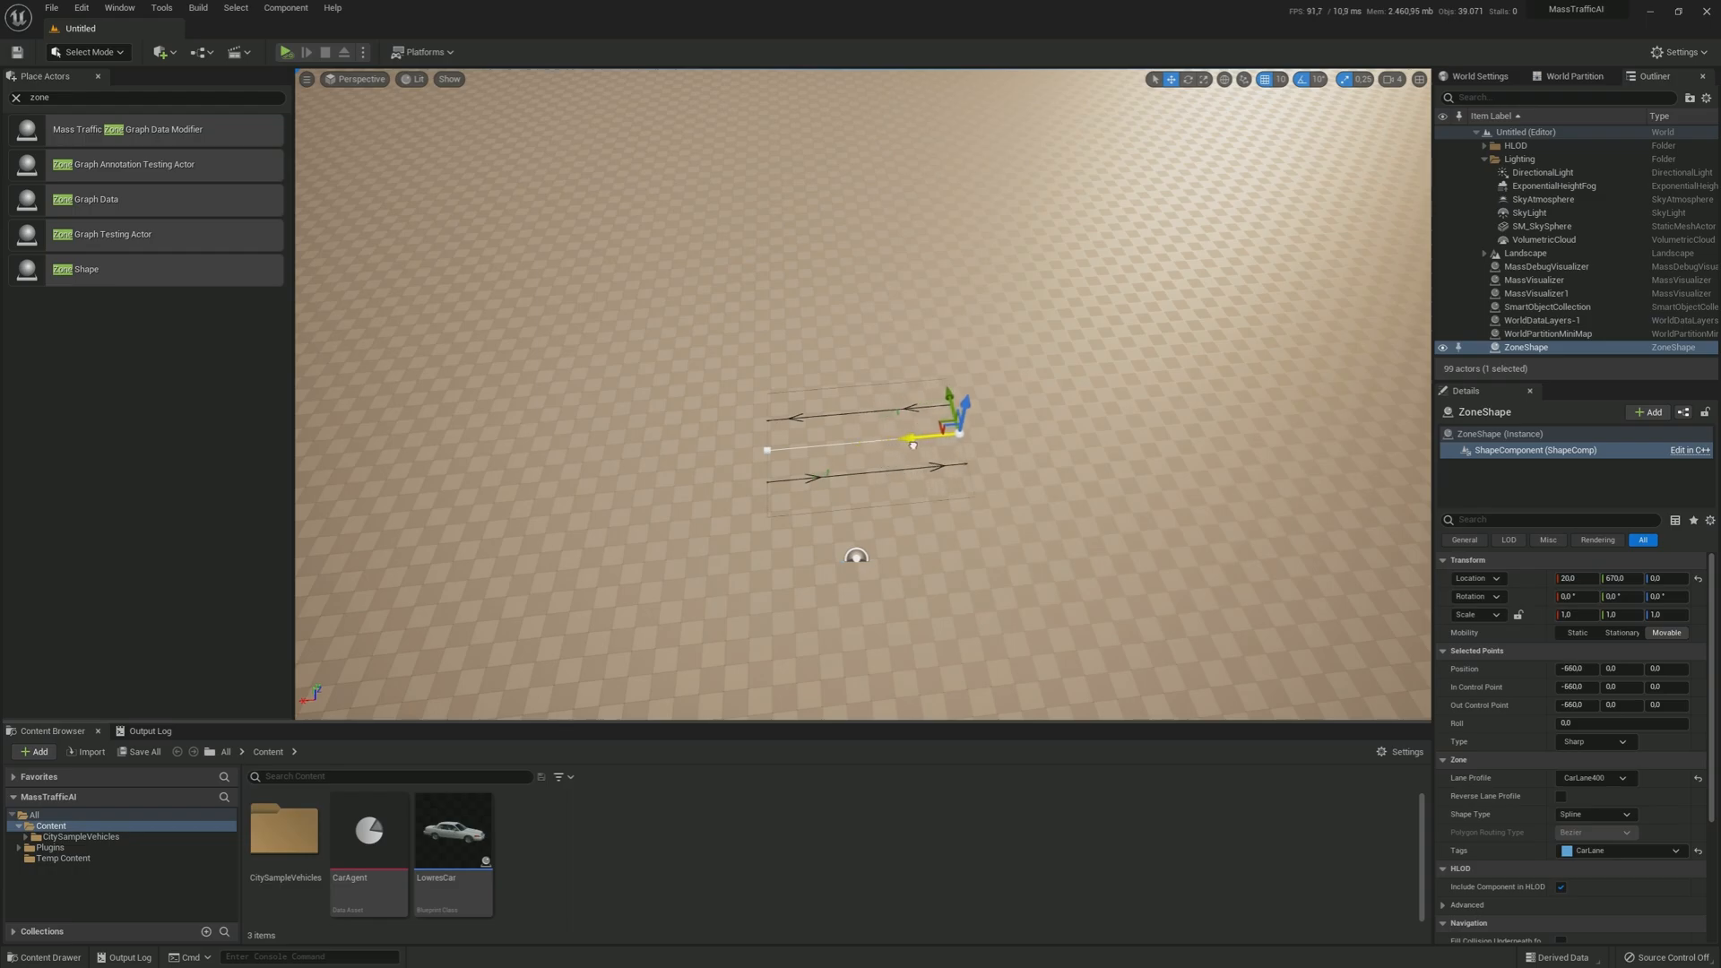
{"action": "left_click_drag", "start_coordinate": [931, 438], "coordinate": [889, 440]}
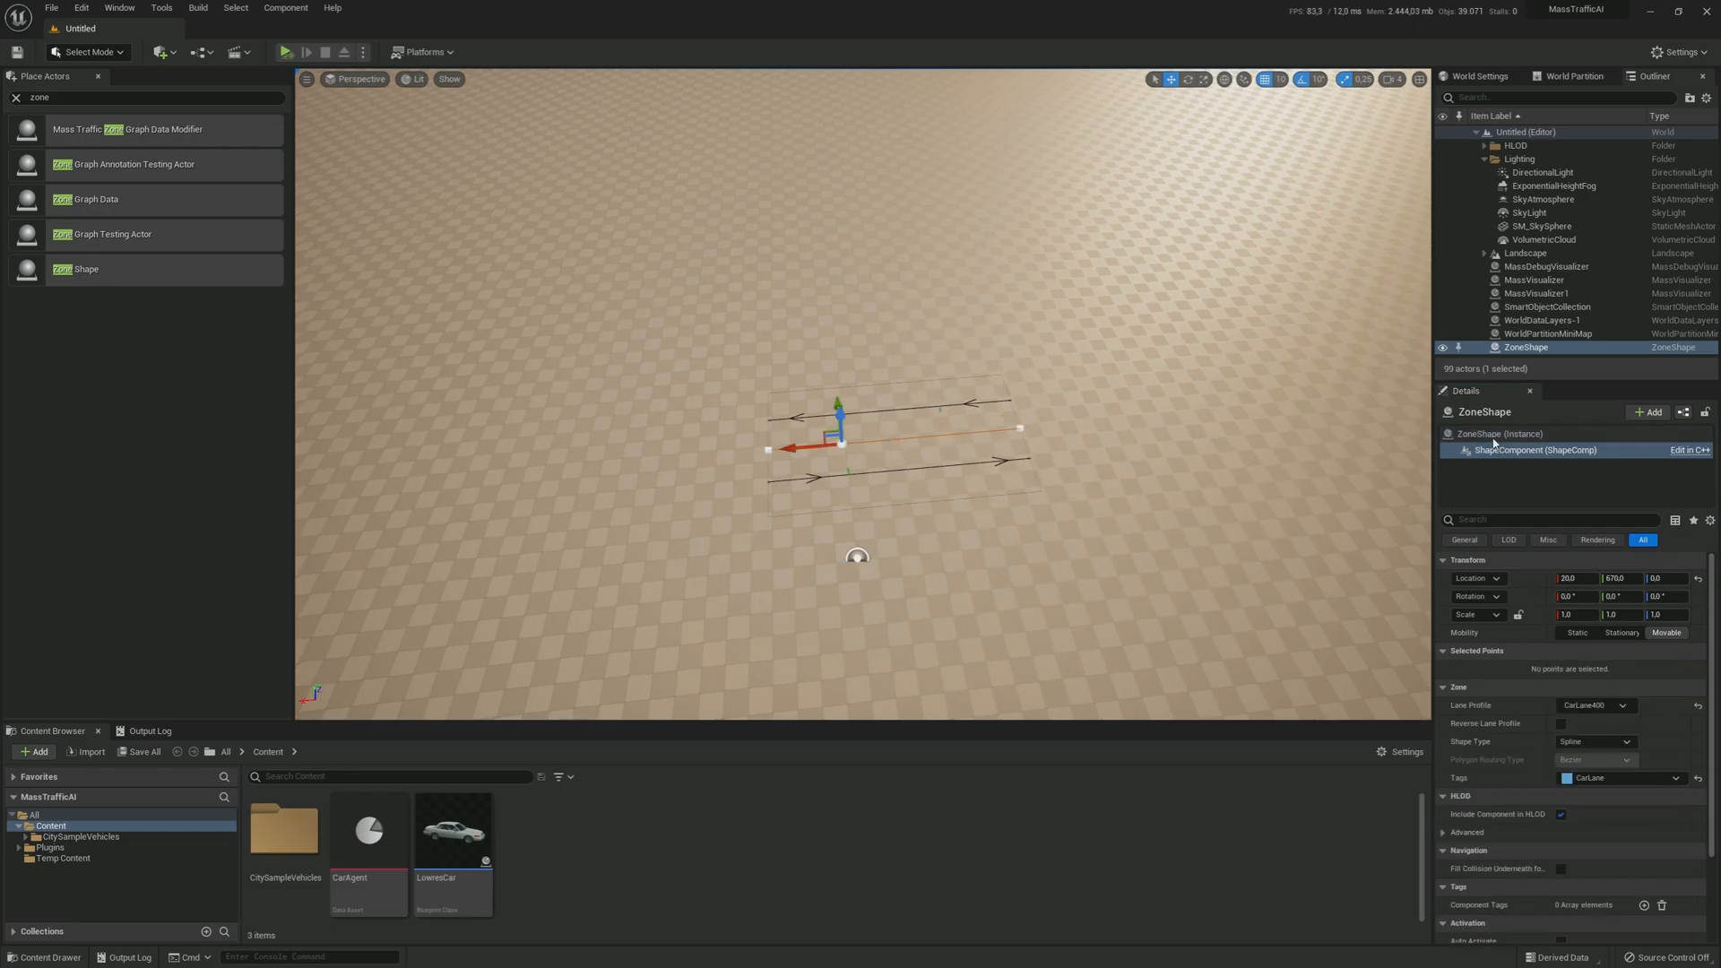
Step: Duplicate the road segment and line the copies up end to end as the rectangle's sides
{"action": "left_click", "coordinate": [1498, 434]}
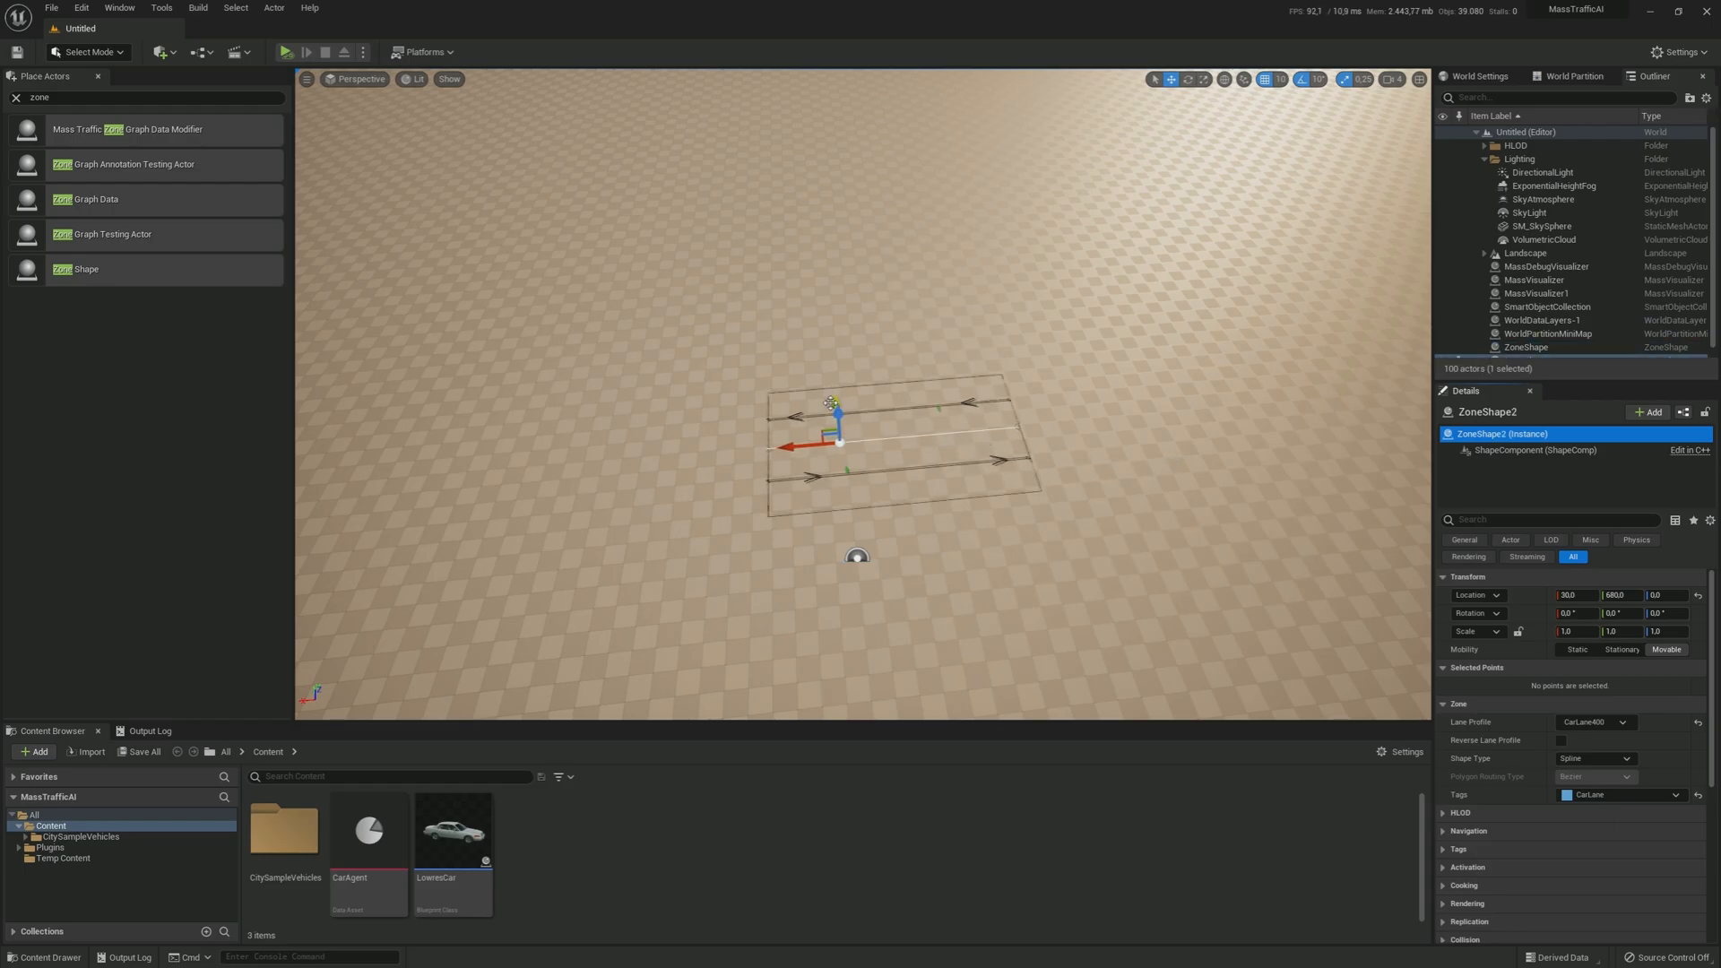
{"action": "left_click_drag", "start_coordinate": [837, 443], "coordinate": [619, 461]}
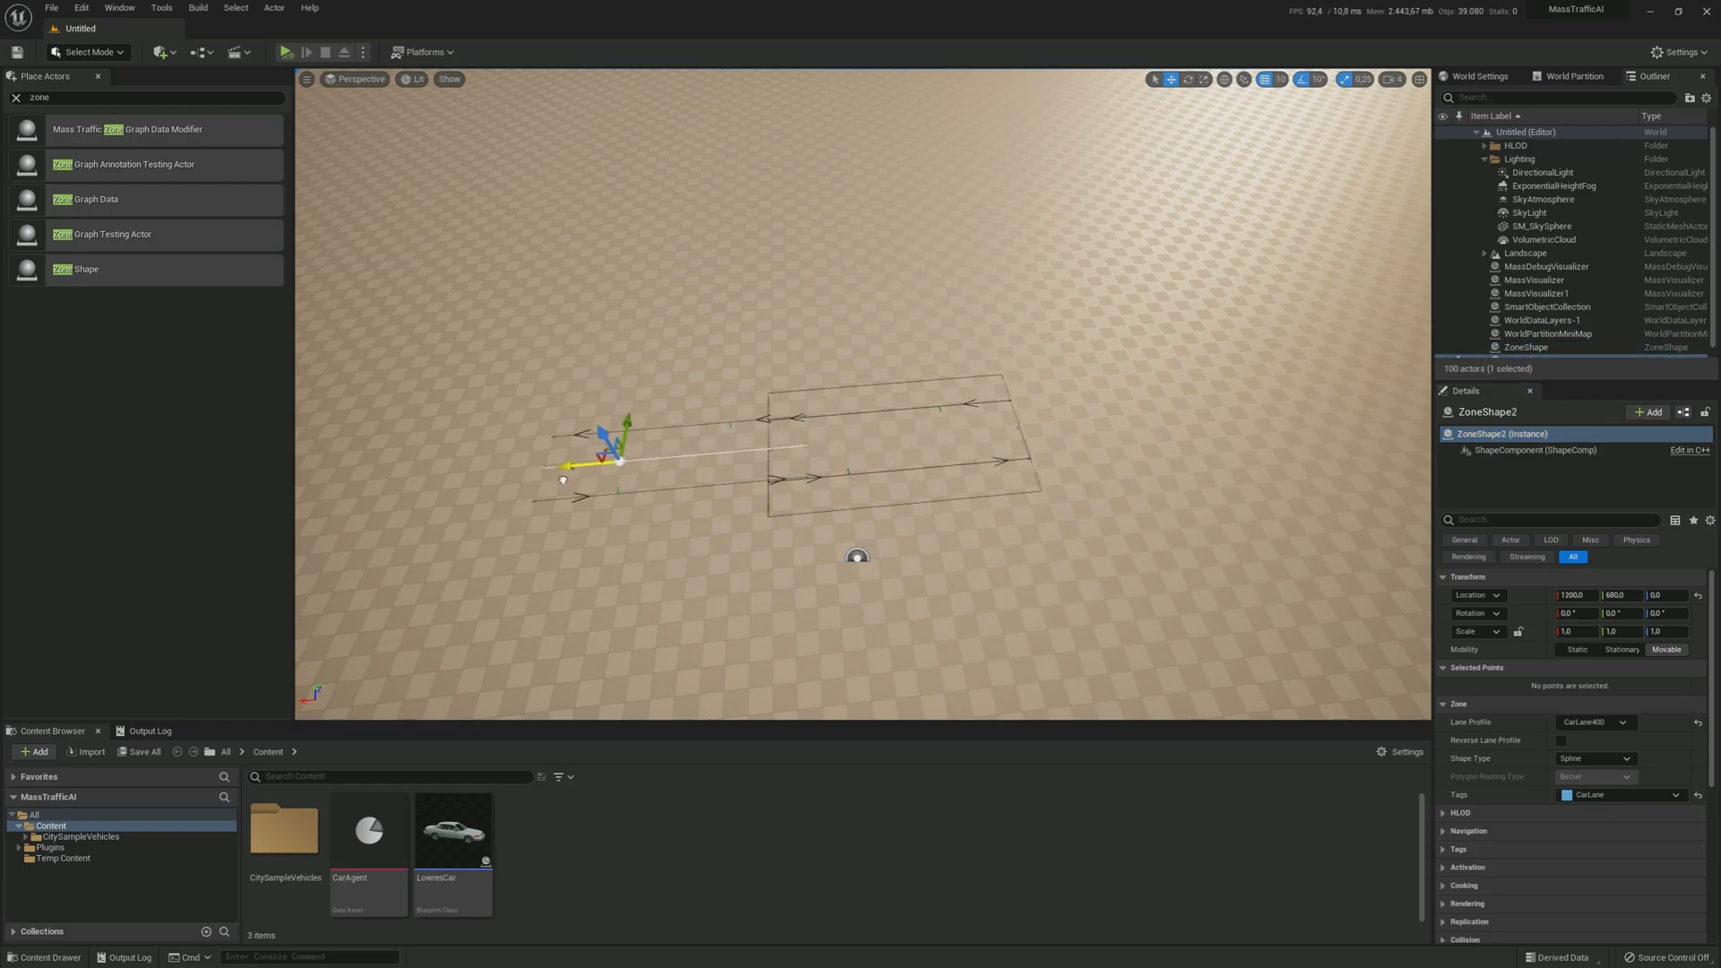
{"action": "left_click_drag", "start_coordinate": [570, 466], "coordinate": [527, 470]}
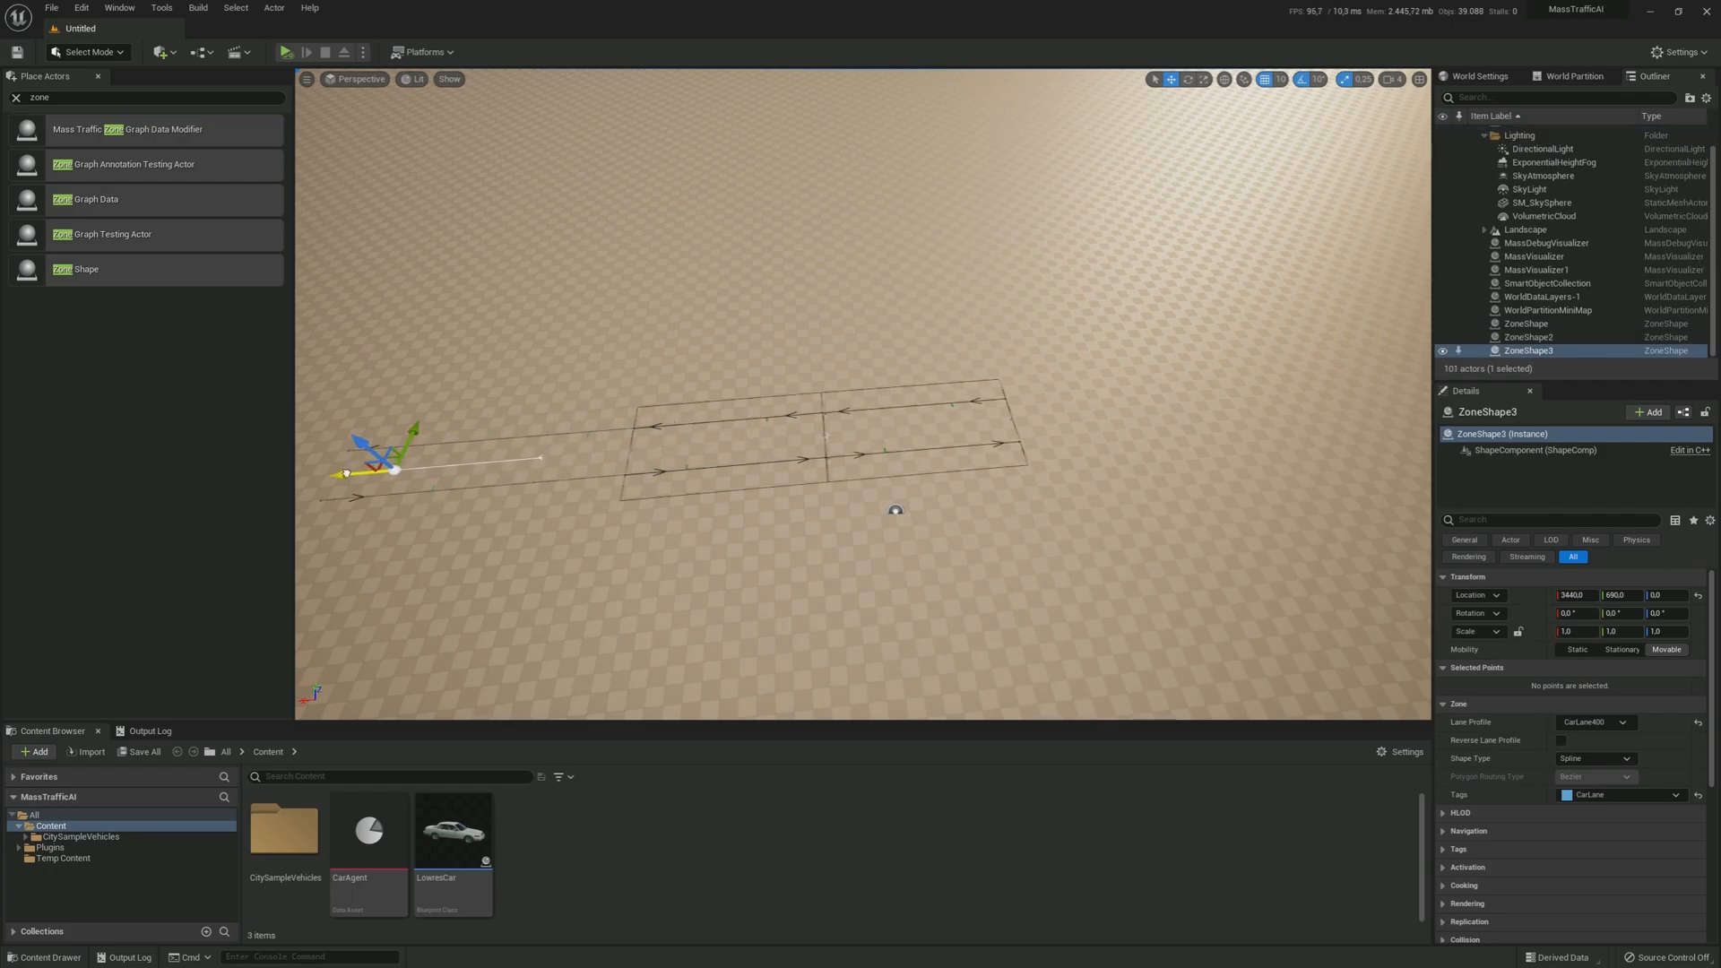
{"action": "left_click_drag", "start_coordinate": [383, 451], "coordinate": [477, 460]}
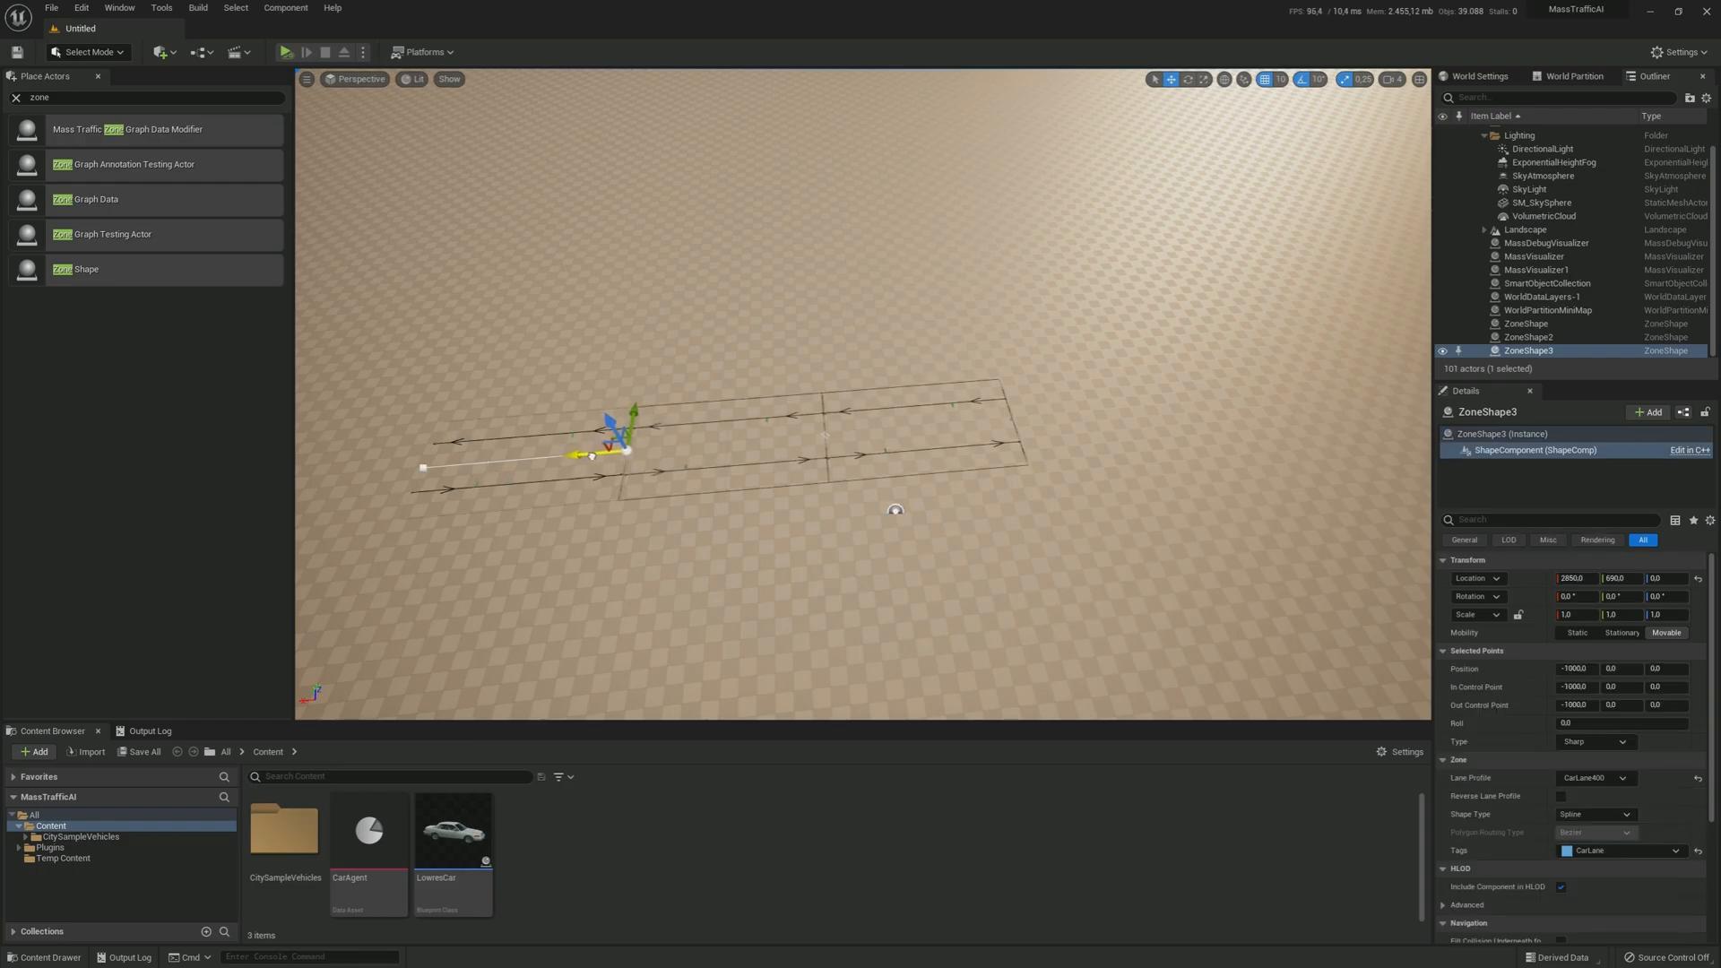
{"action": "left_click_drag", "start_coordinate": [575, 454], "coordinate": [599, 453]}
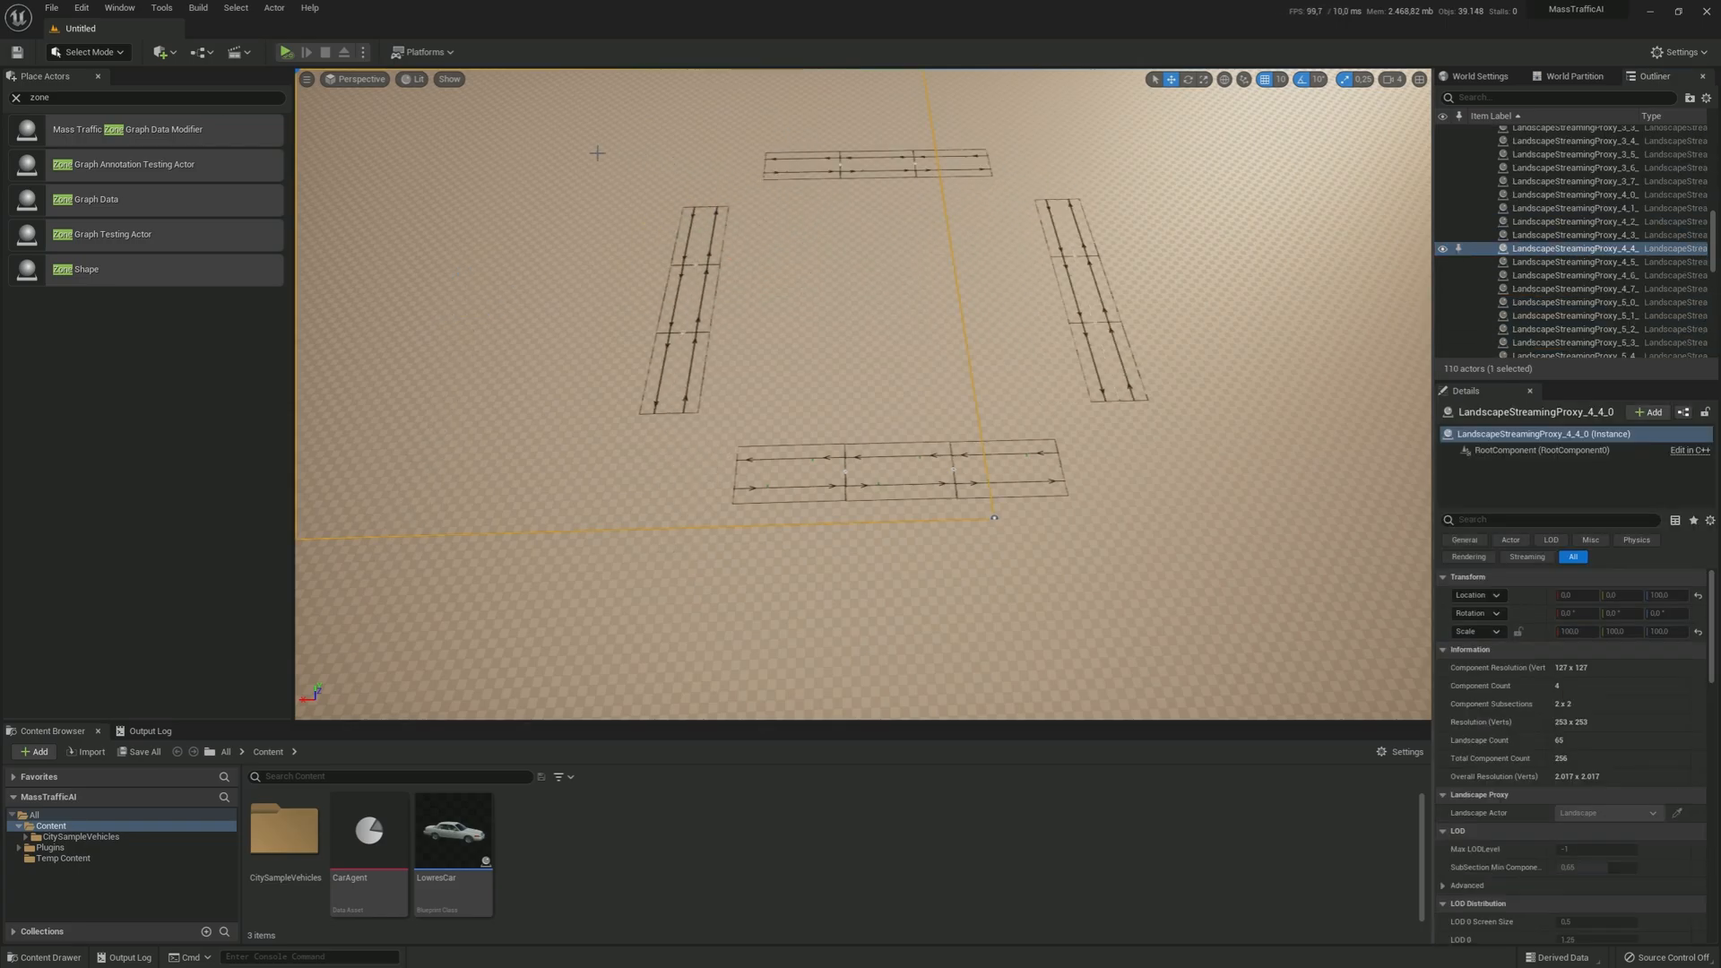
Step: Build the zone graph from the placed shapes, creating a ZoneGraphData actor
{"action": "left_click", "coordinate": [191, 14]}
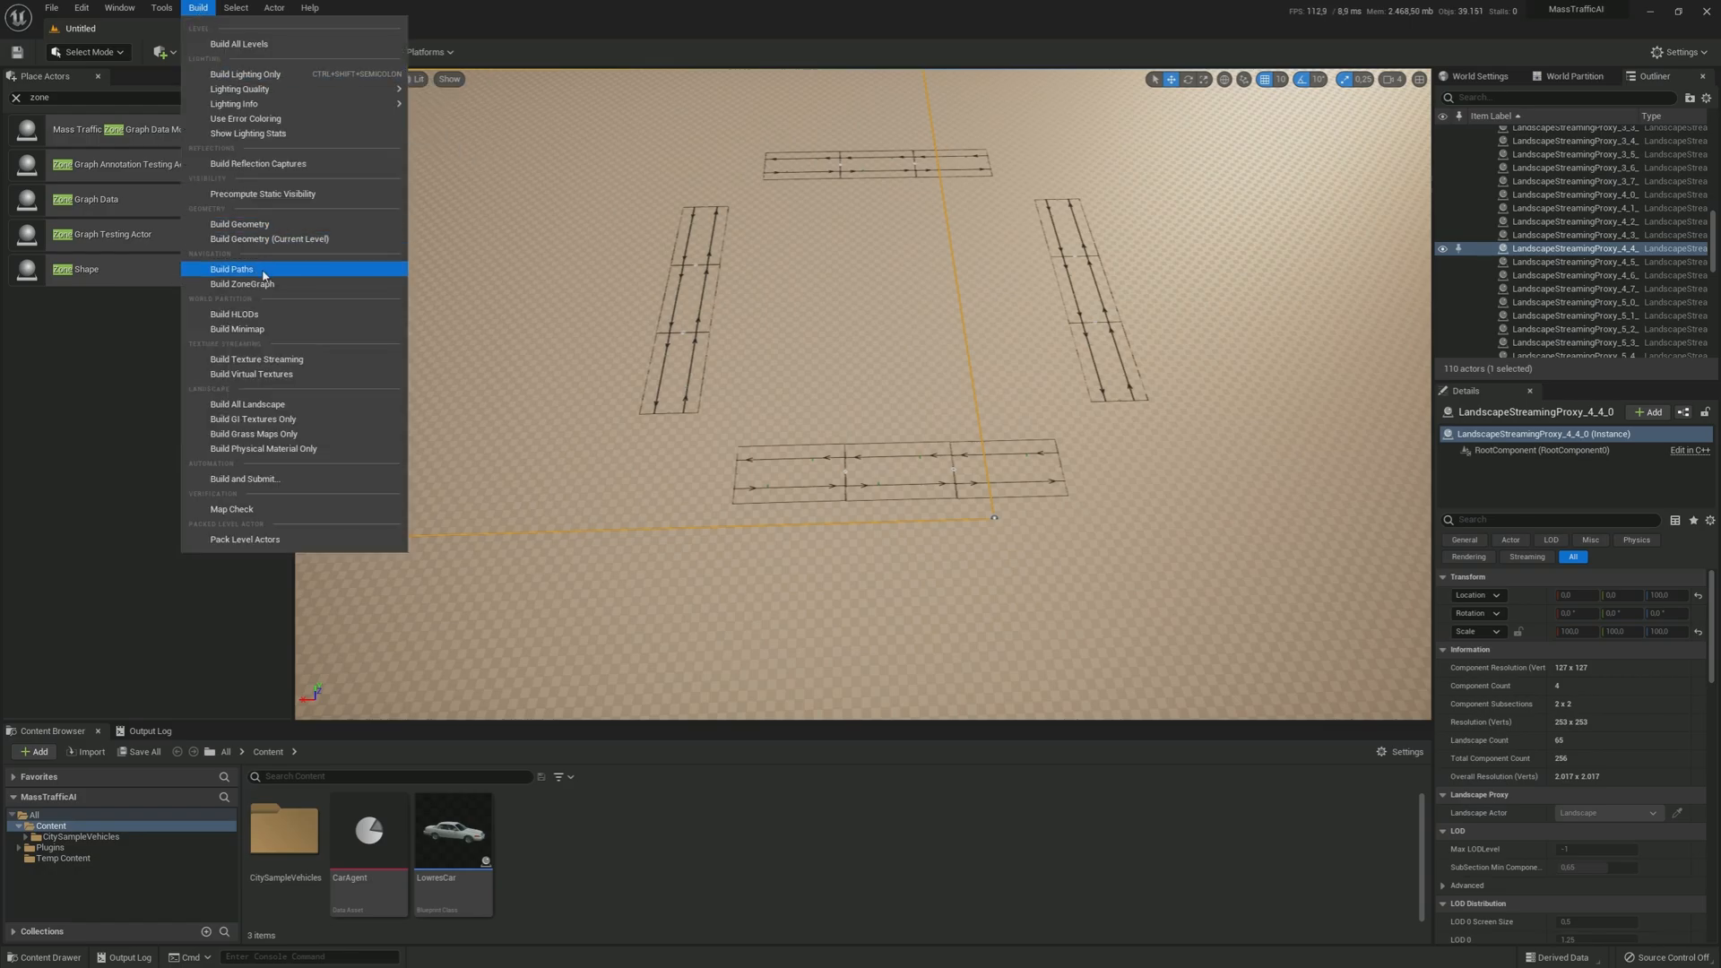
{"action": "left_click", "coordinate": [229, 269]}
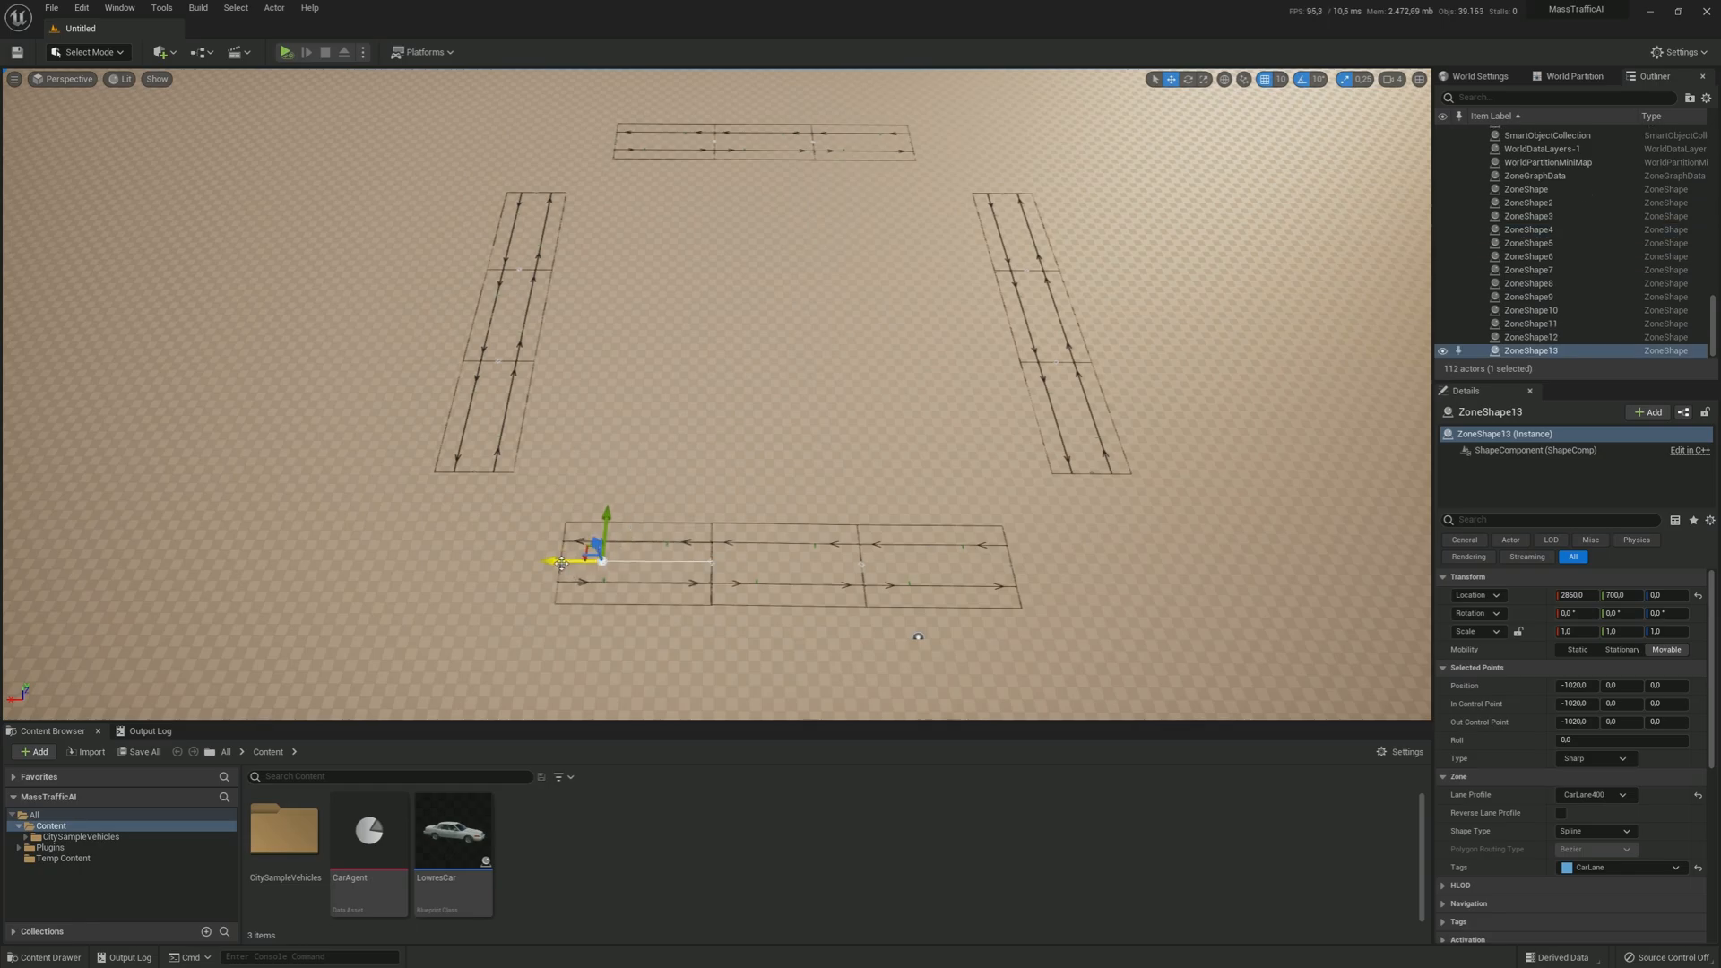
Step: Move ZoneShape13's end point diagonally onto the start of the horizontal two-lane road
{"action": "left_click_drag", "start_coordinate": [600, 559], "coordinate": [423, 554]}
{"action": "type", "text": "90"}
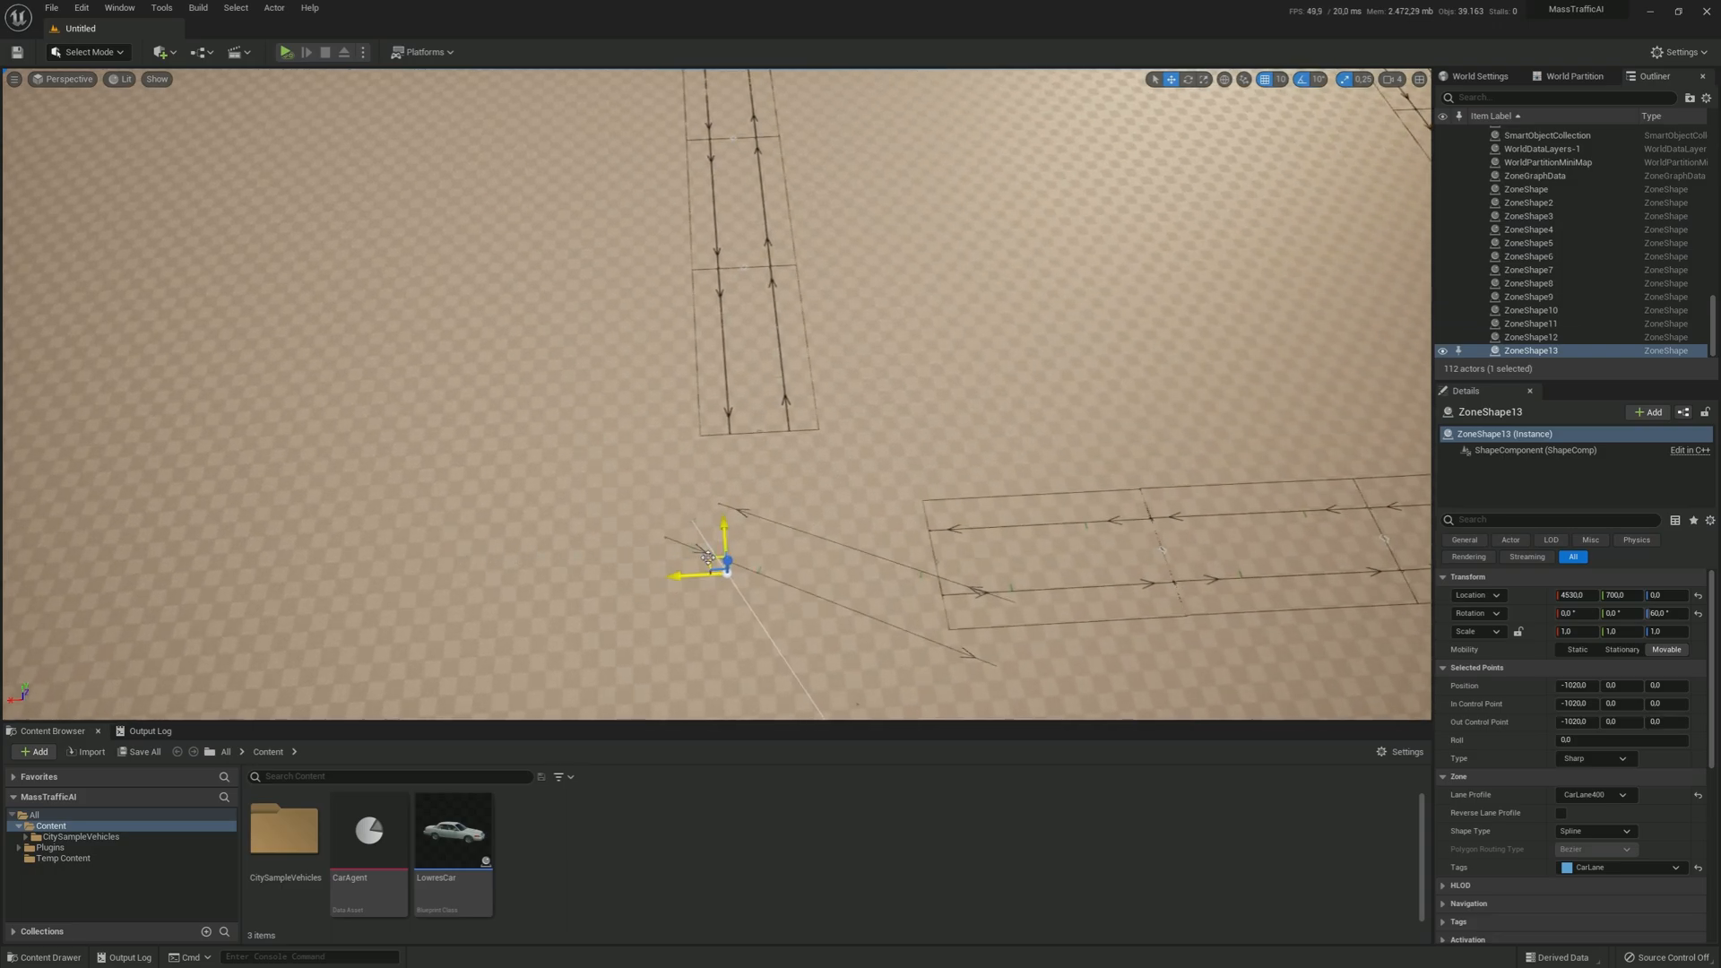
{"action": "left_click_drag", "start_coordinate": [726, 559], "coordinate": [756, 522]}
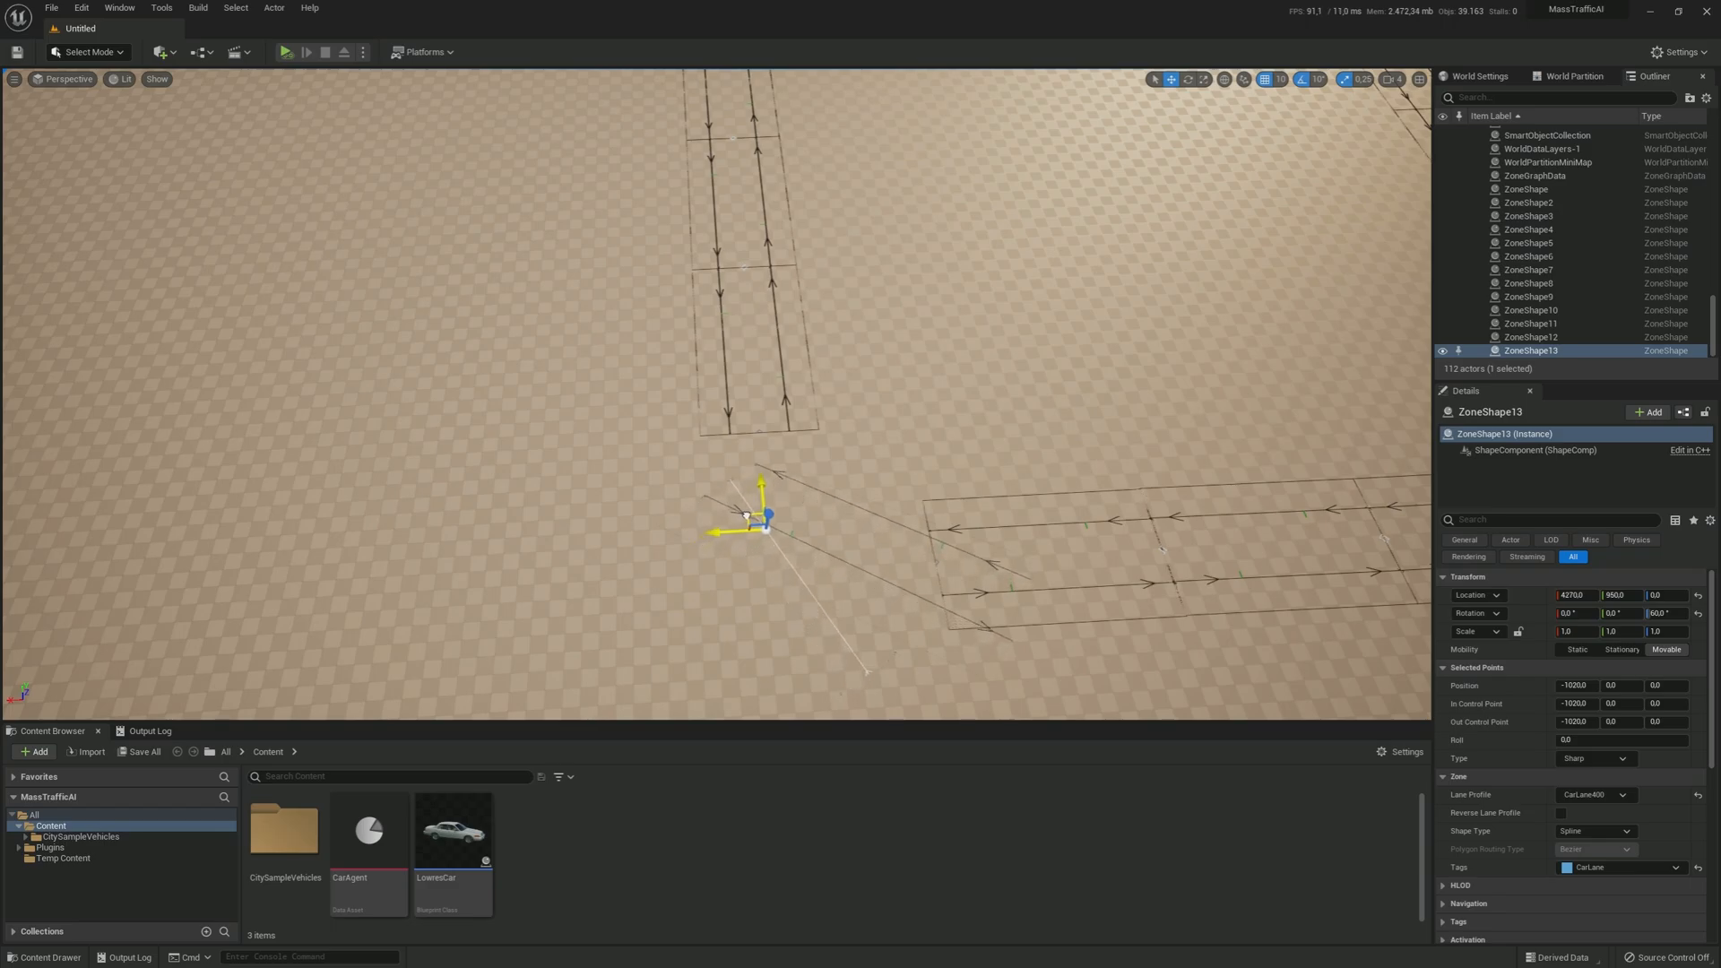
{"action": "left_click_drag", "start_coordinate": [746, 518], "coordinate": [781, 470]}
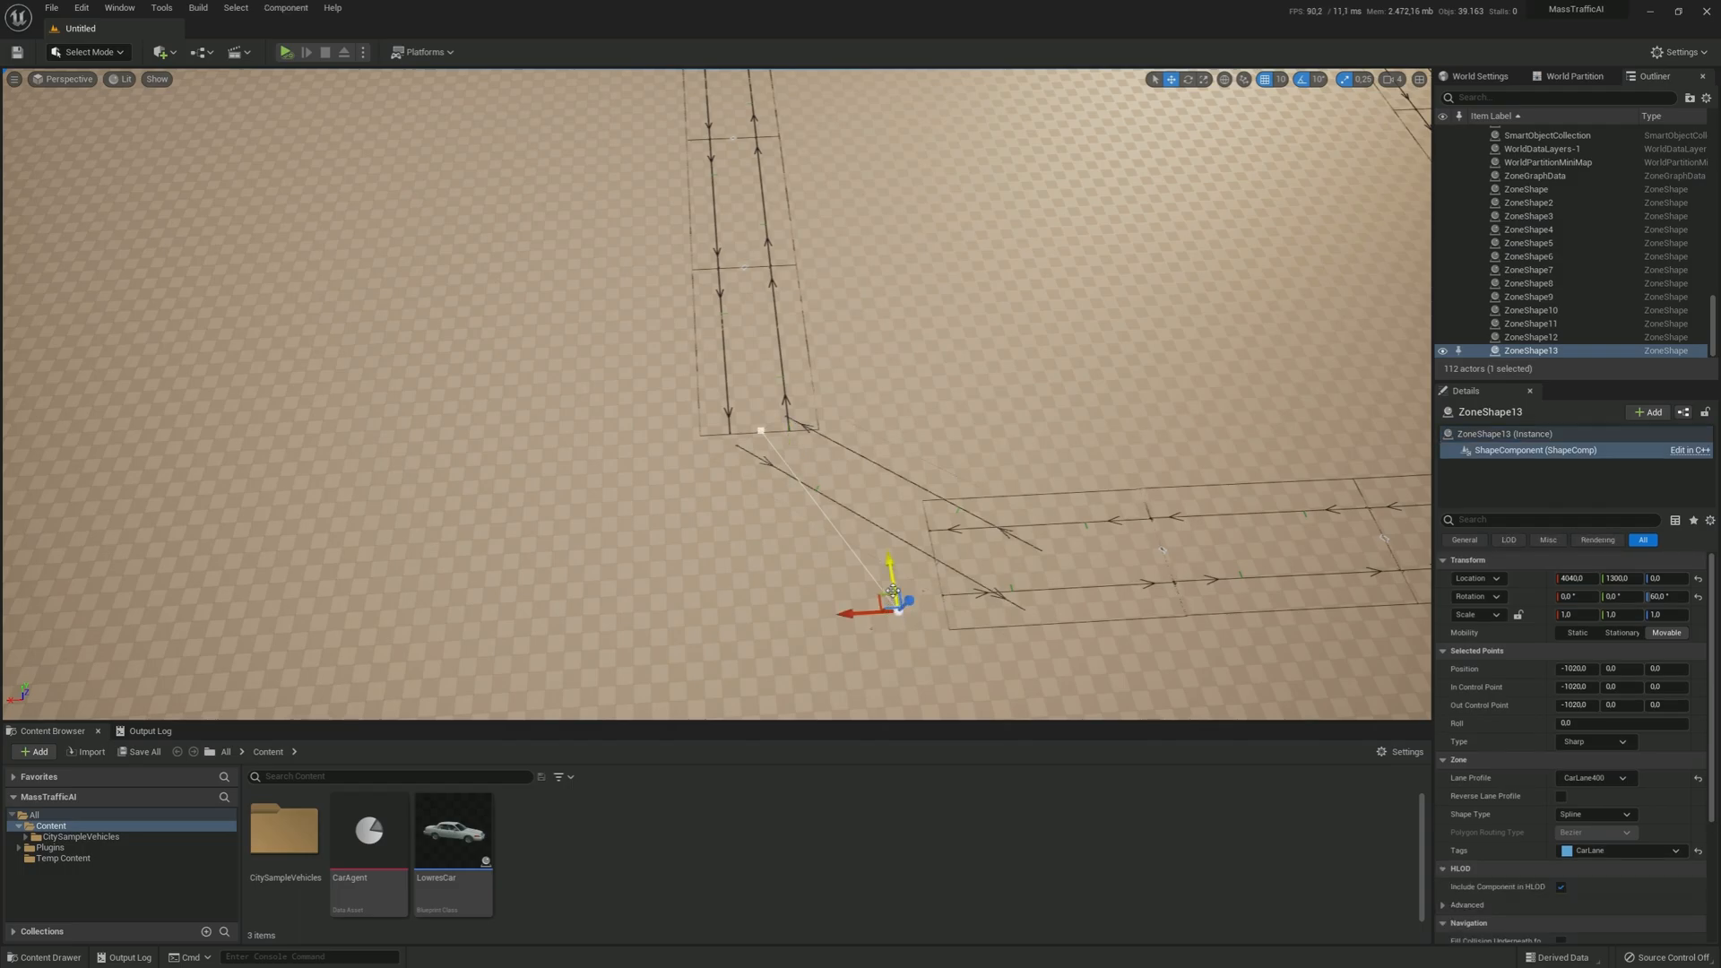
{"action": "left_click_drag", "start_coordinate": [893, 590], "coordinate": [914, 560]}
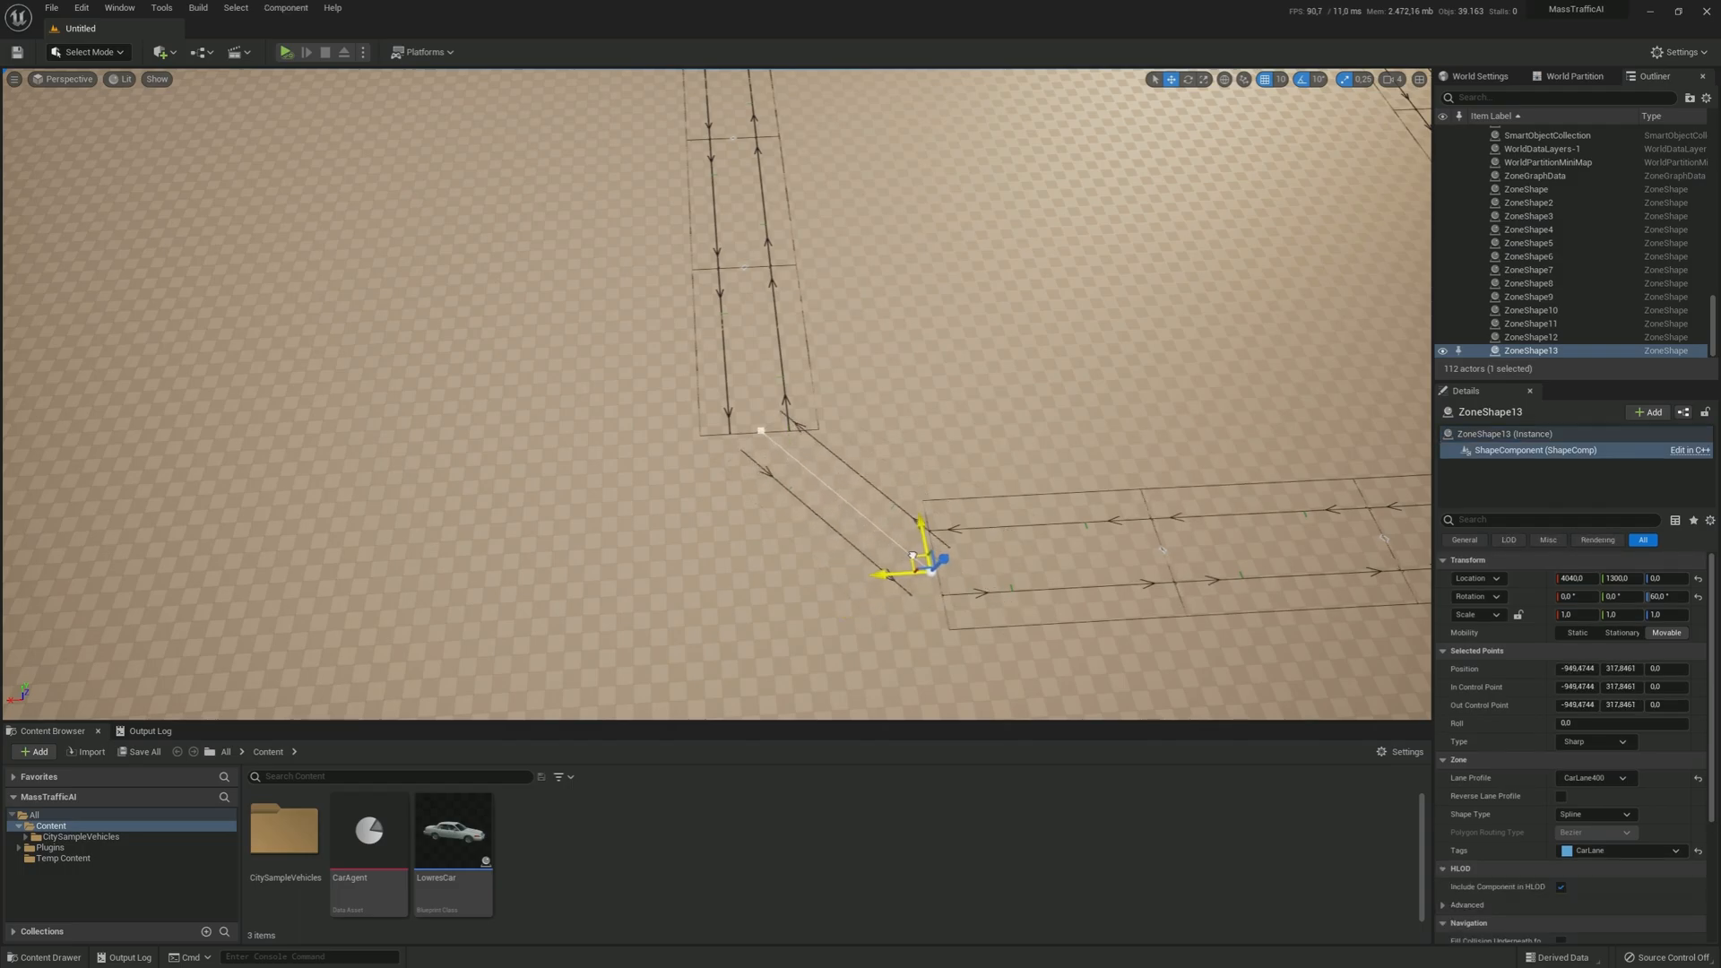
{"action": "left_click_drag", "start_coordinate": [922, 560], "coordinate": [900, 538]}
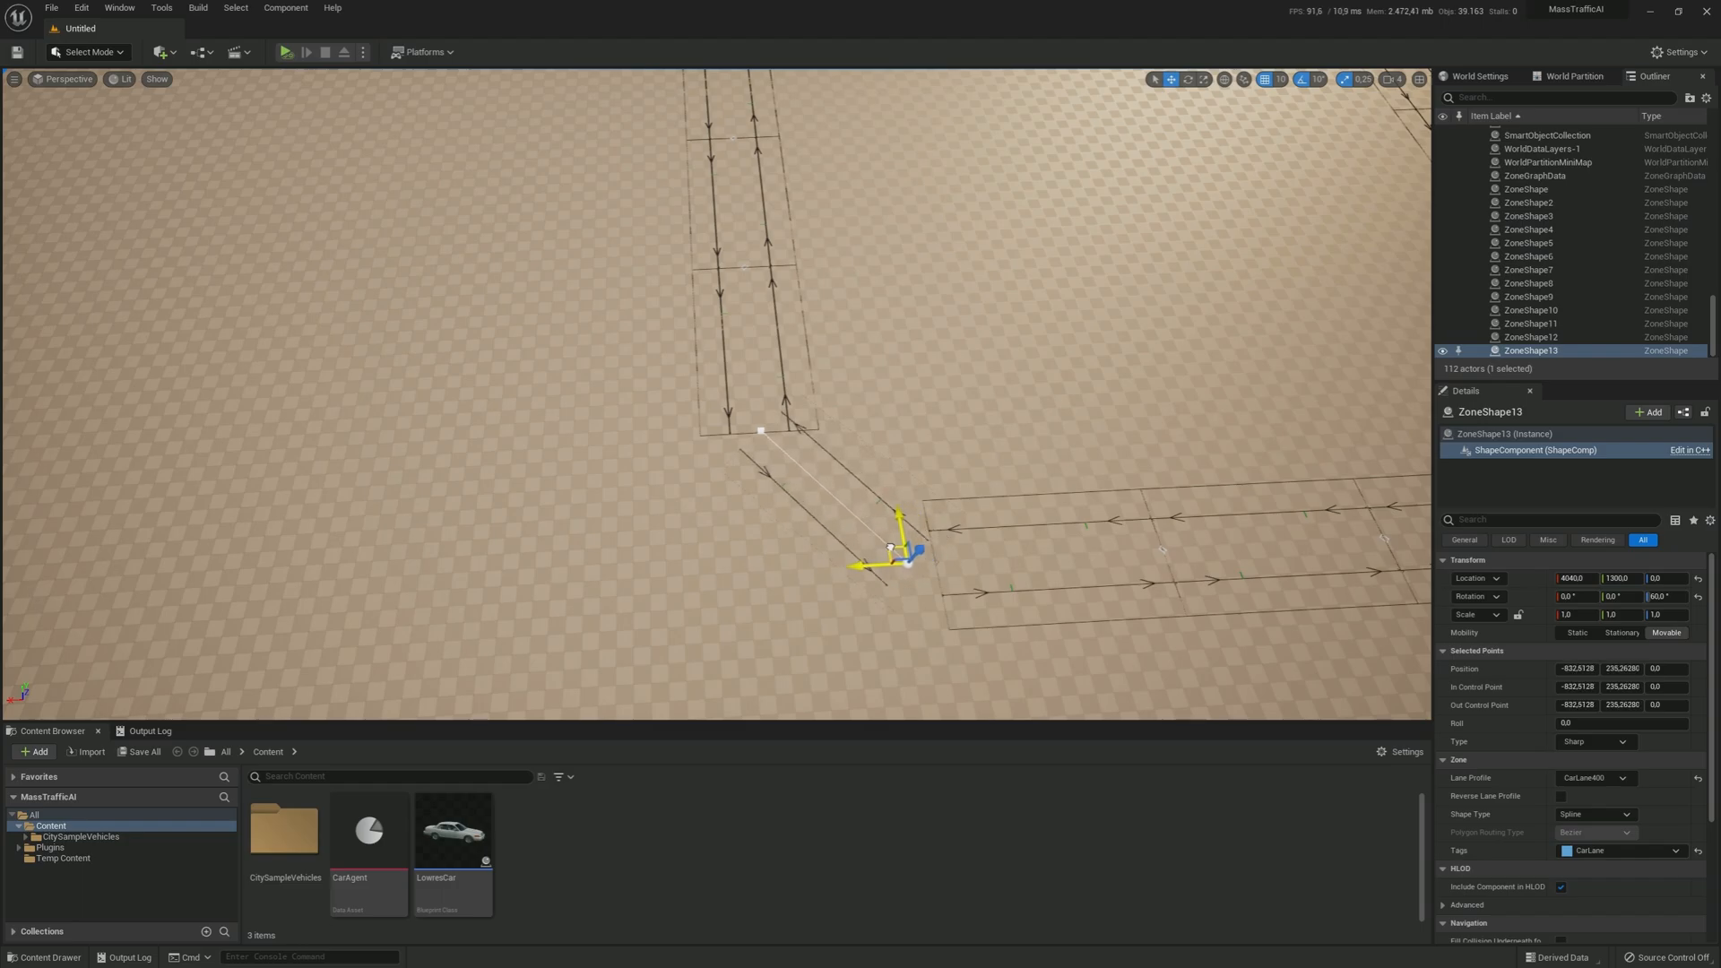
{"action": "left_click_drag", "start_coordinate": [889, 547], "coordinate": [857, 536]}
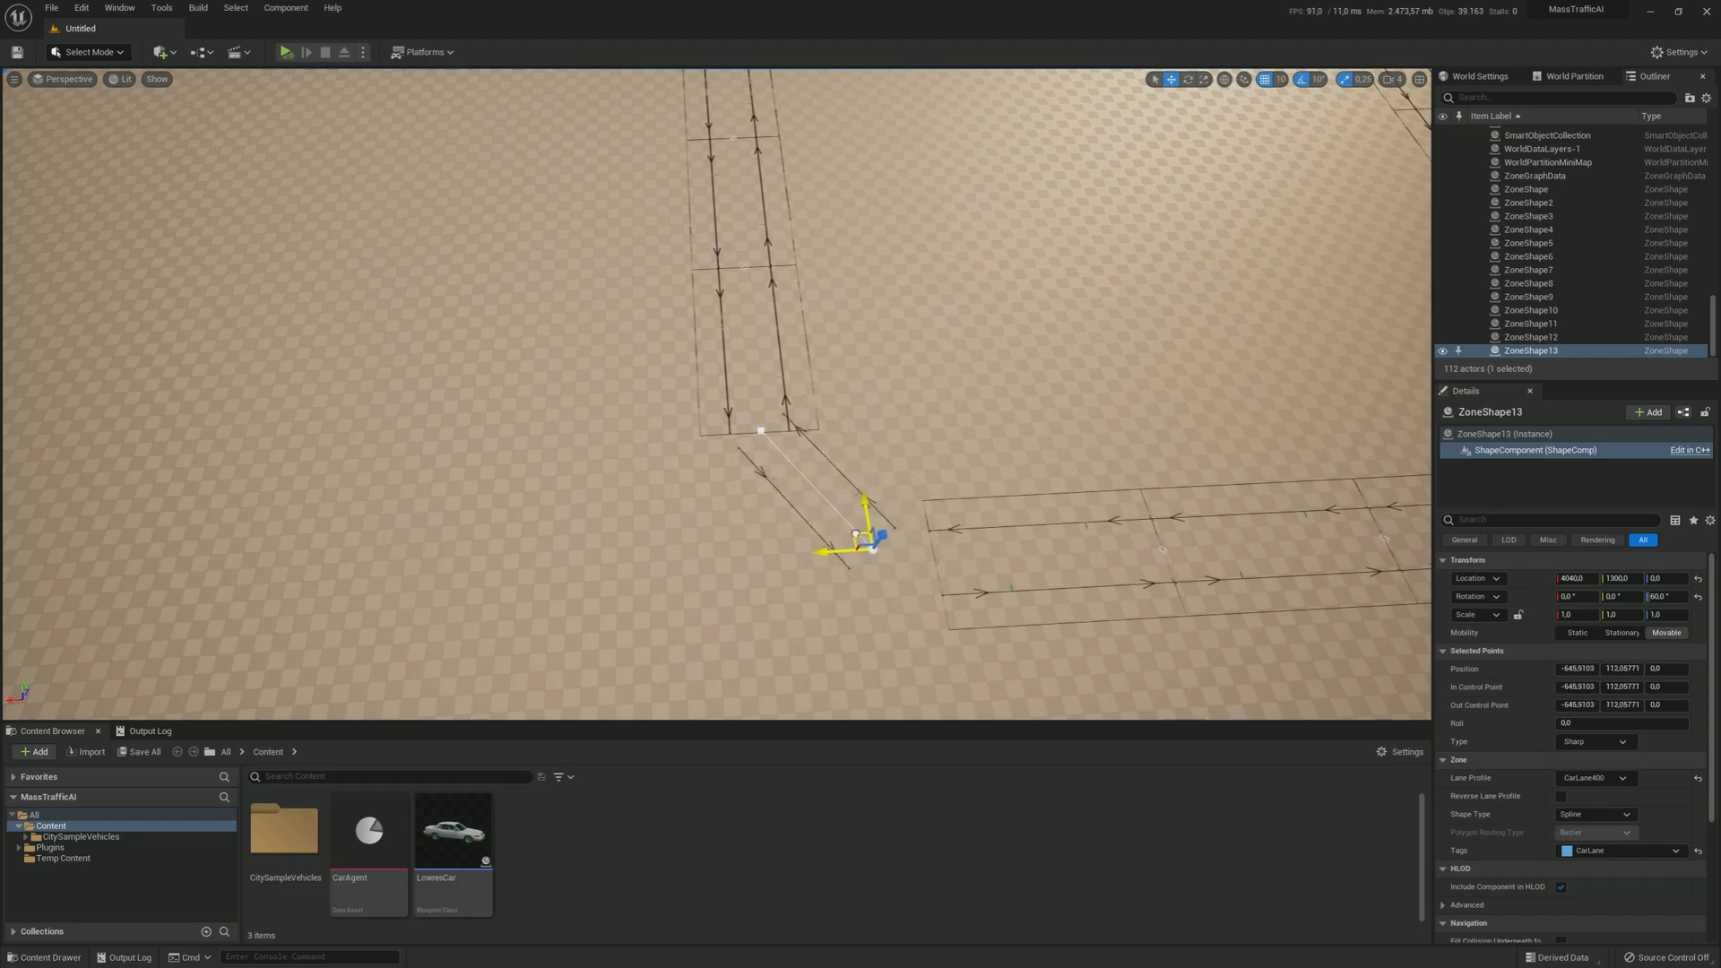
{"action": "left_click_drag", "start_coordinate": [857, 537], "coordinate": [905, 564]}
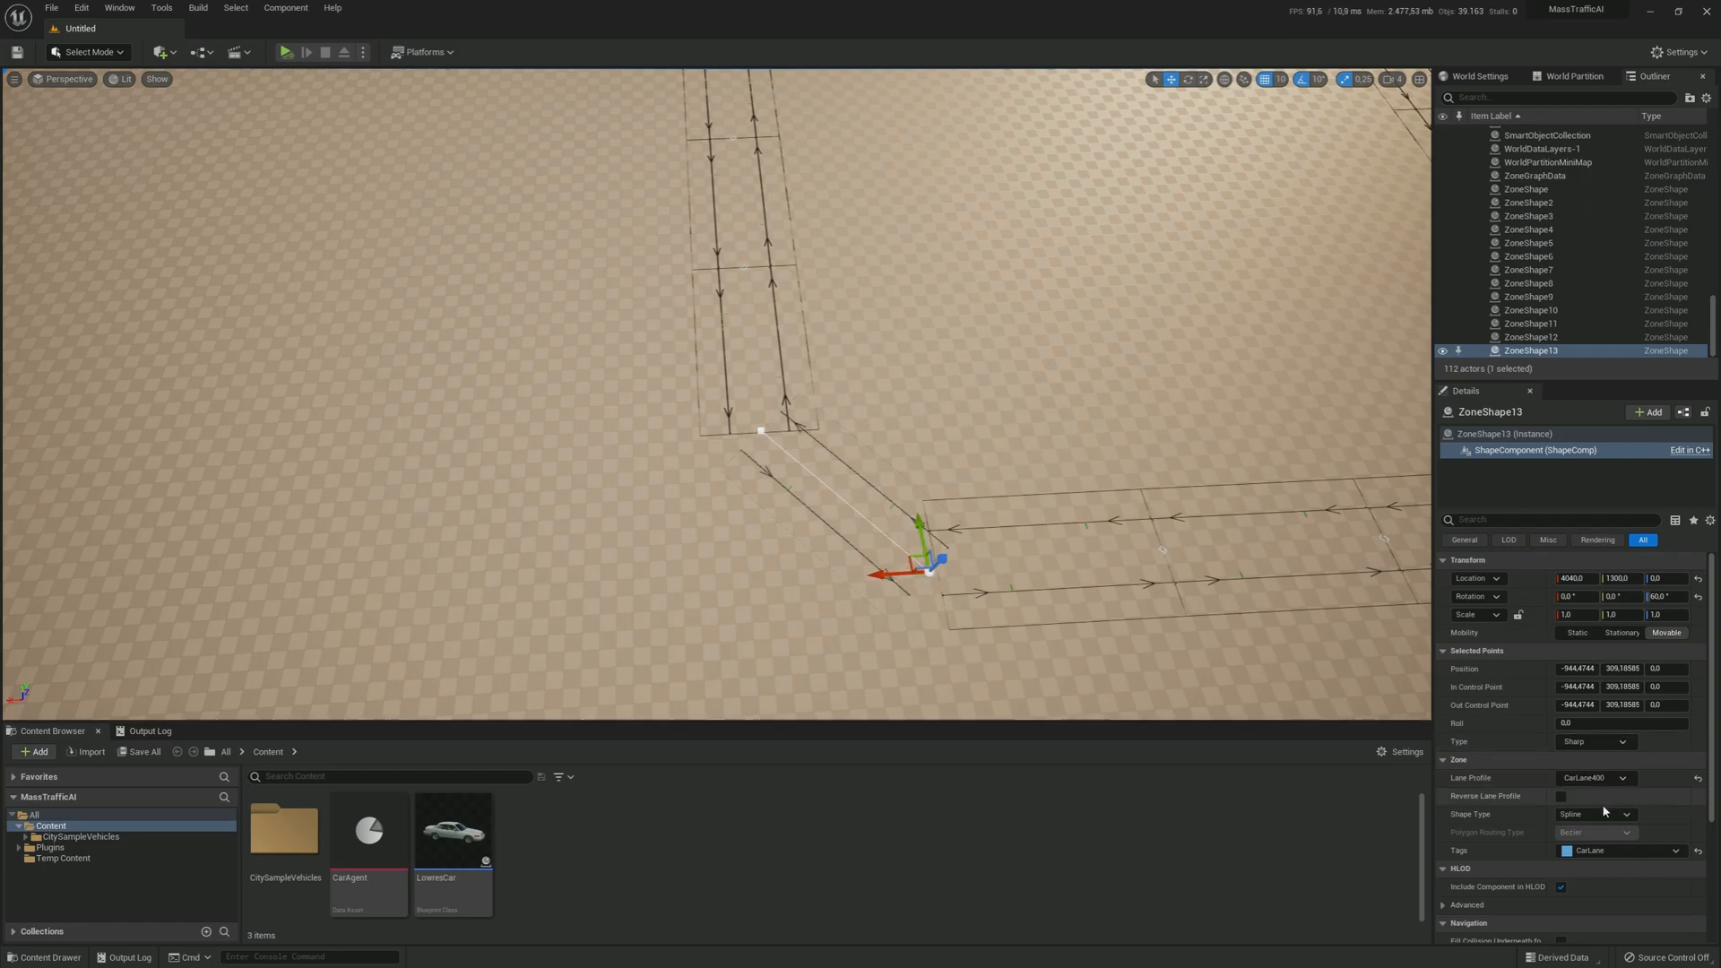
Step: Make the corner shape a Polygon with Bezier routing and Auto Bezier points, closing the loop
{"action": "left_click", "coordinate": [1596, 814]}
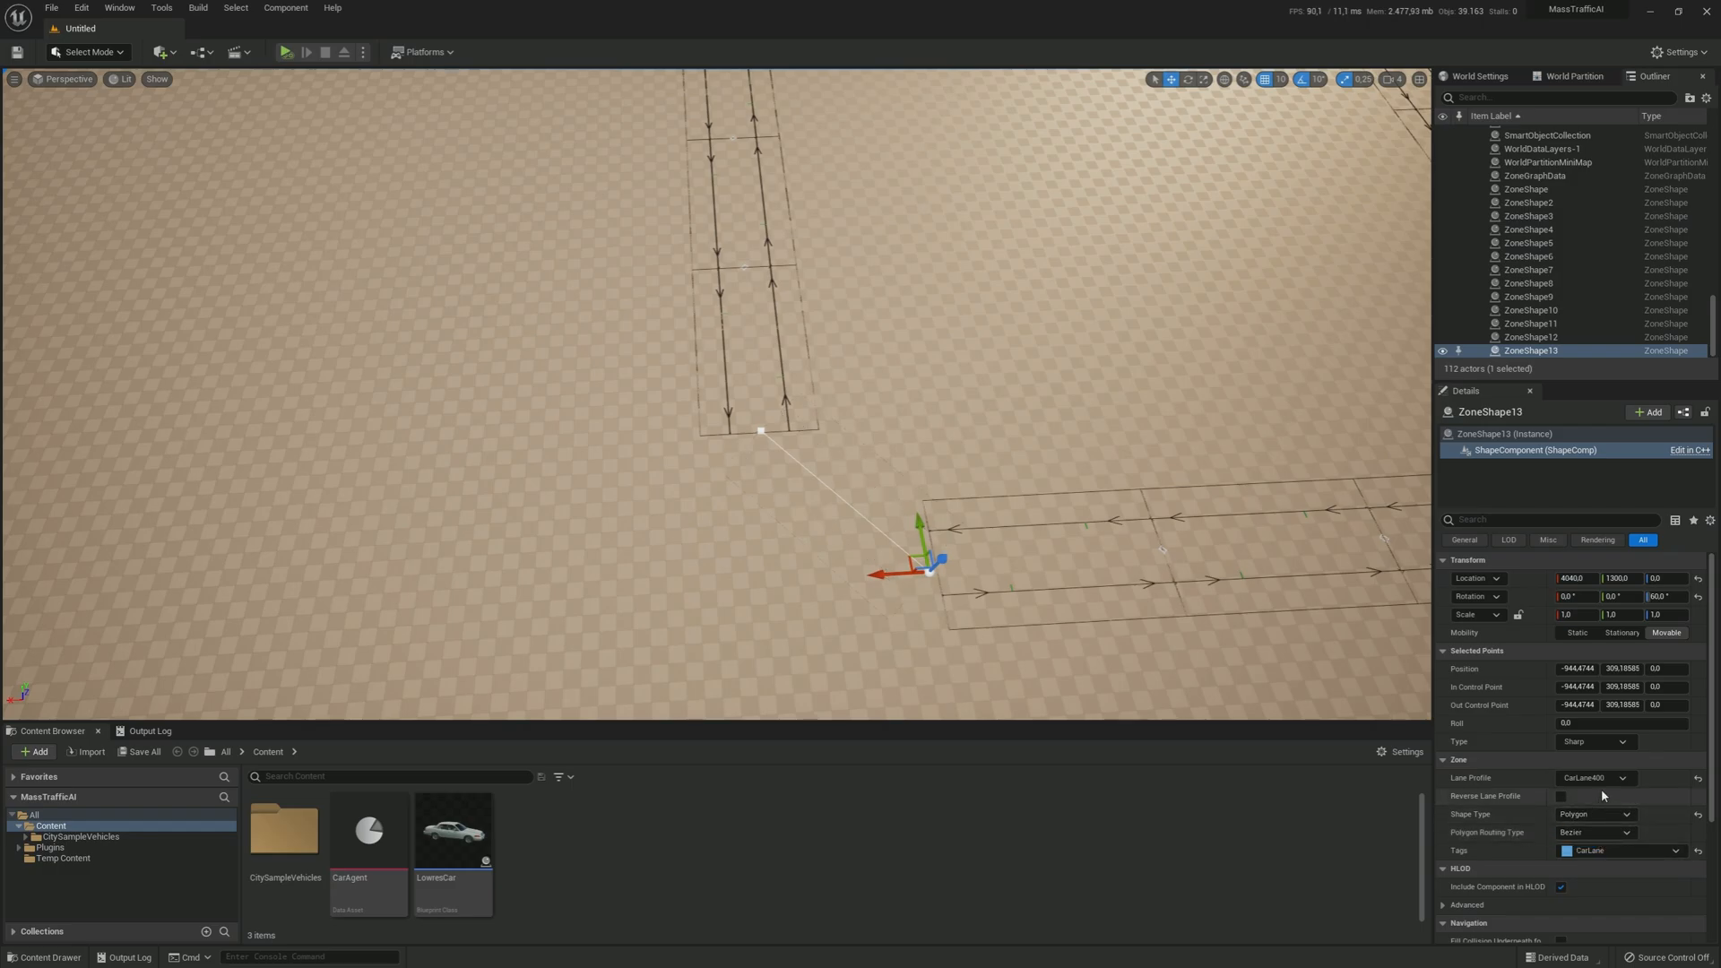
{"action": "mouse_move", "coordinate": [1606, 814]}
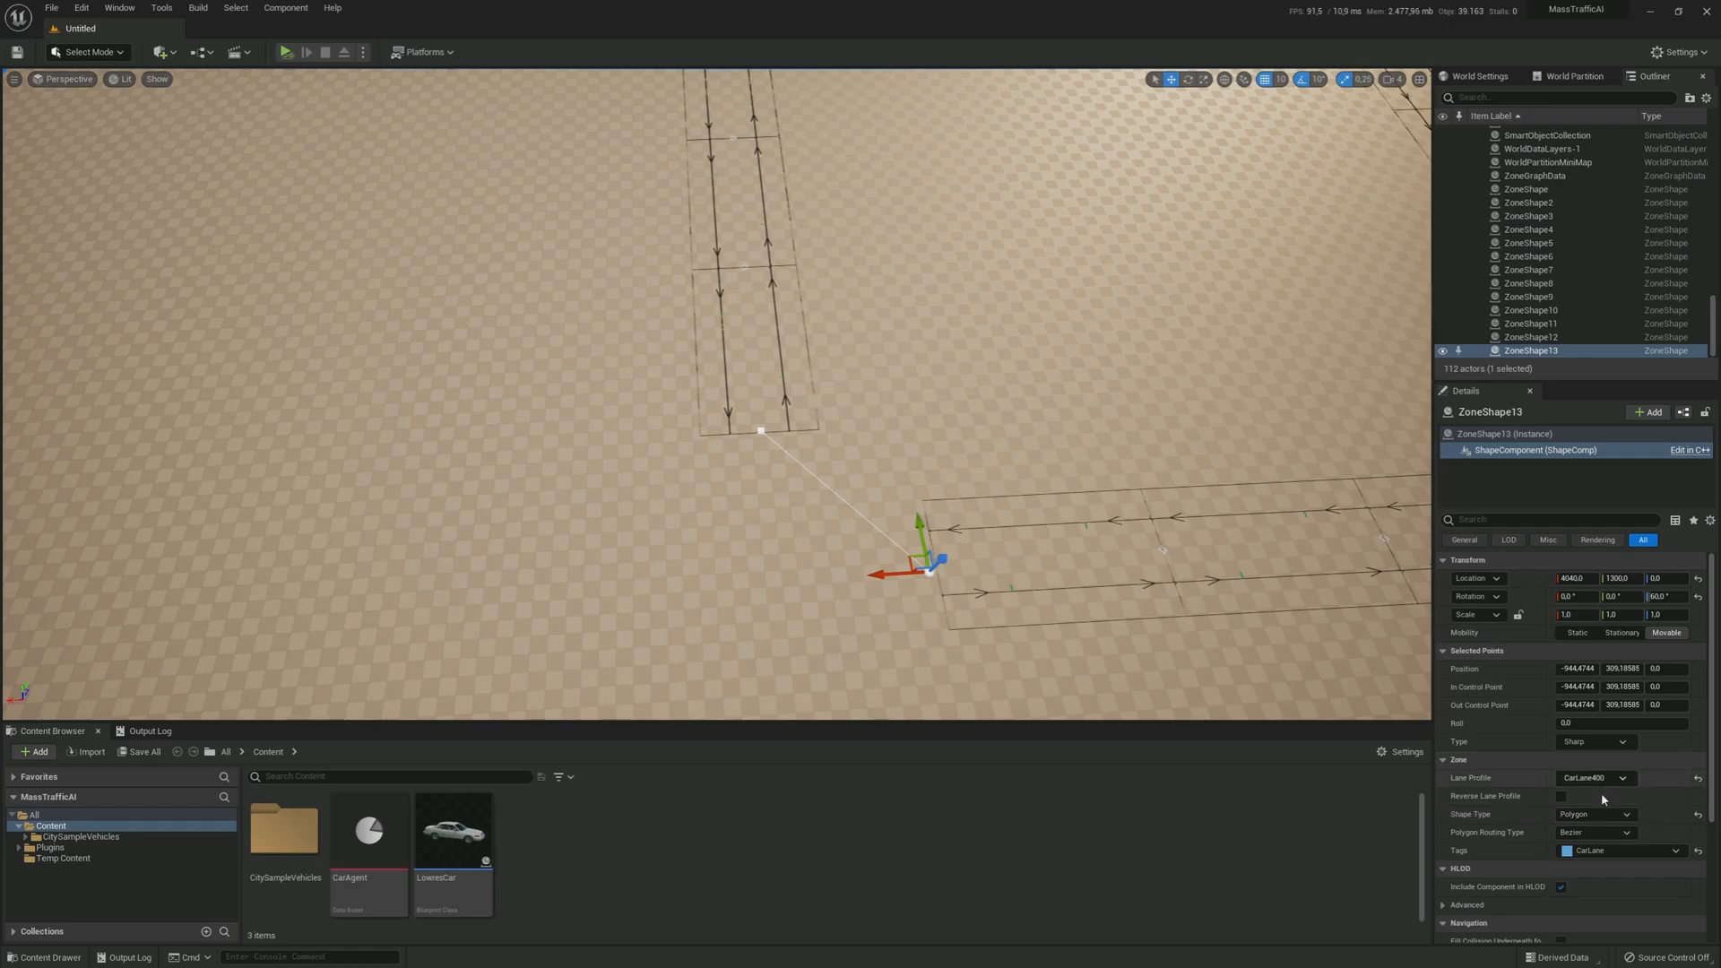
{"action": "mouse_move", "coordinate": [1602, 791]}
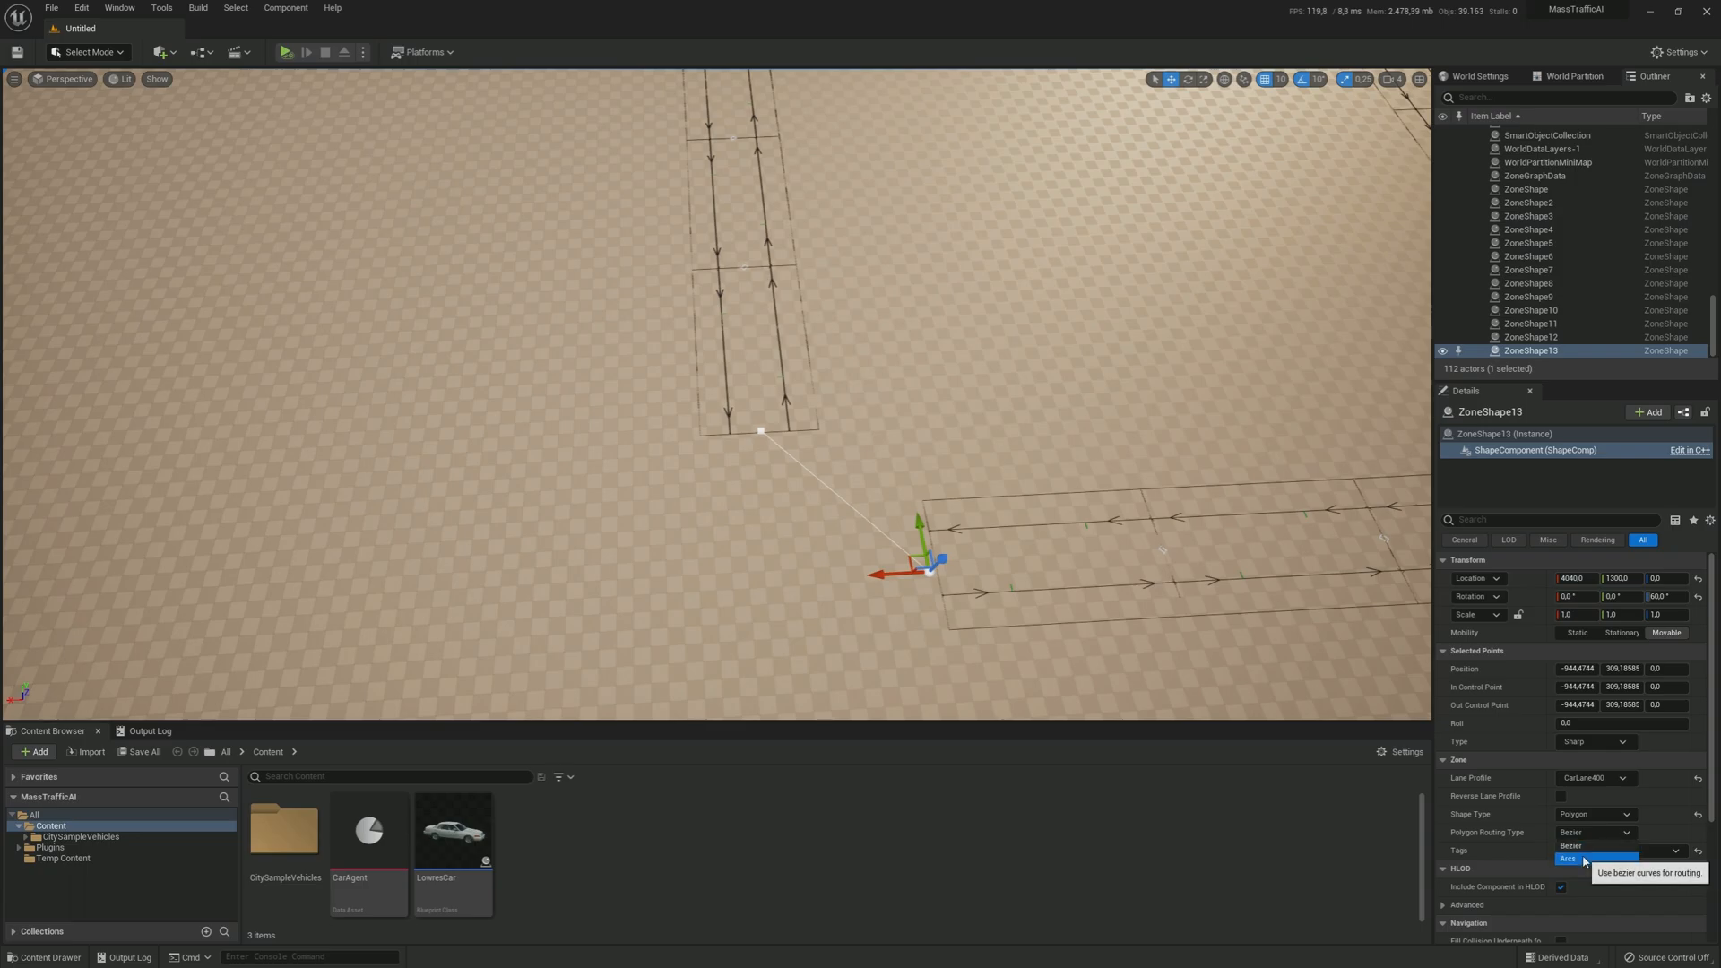
{"action": "left_click", "coordinate": [1595, 742]}
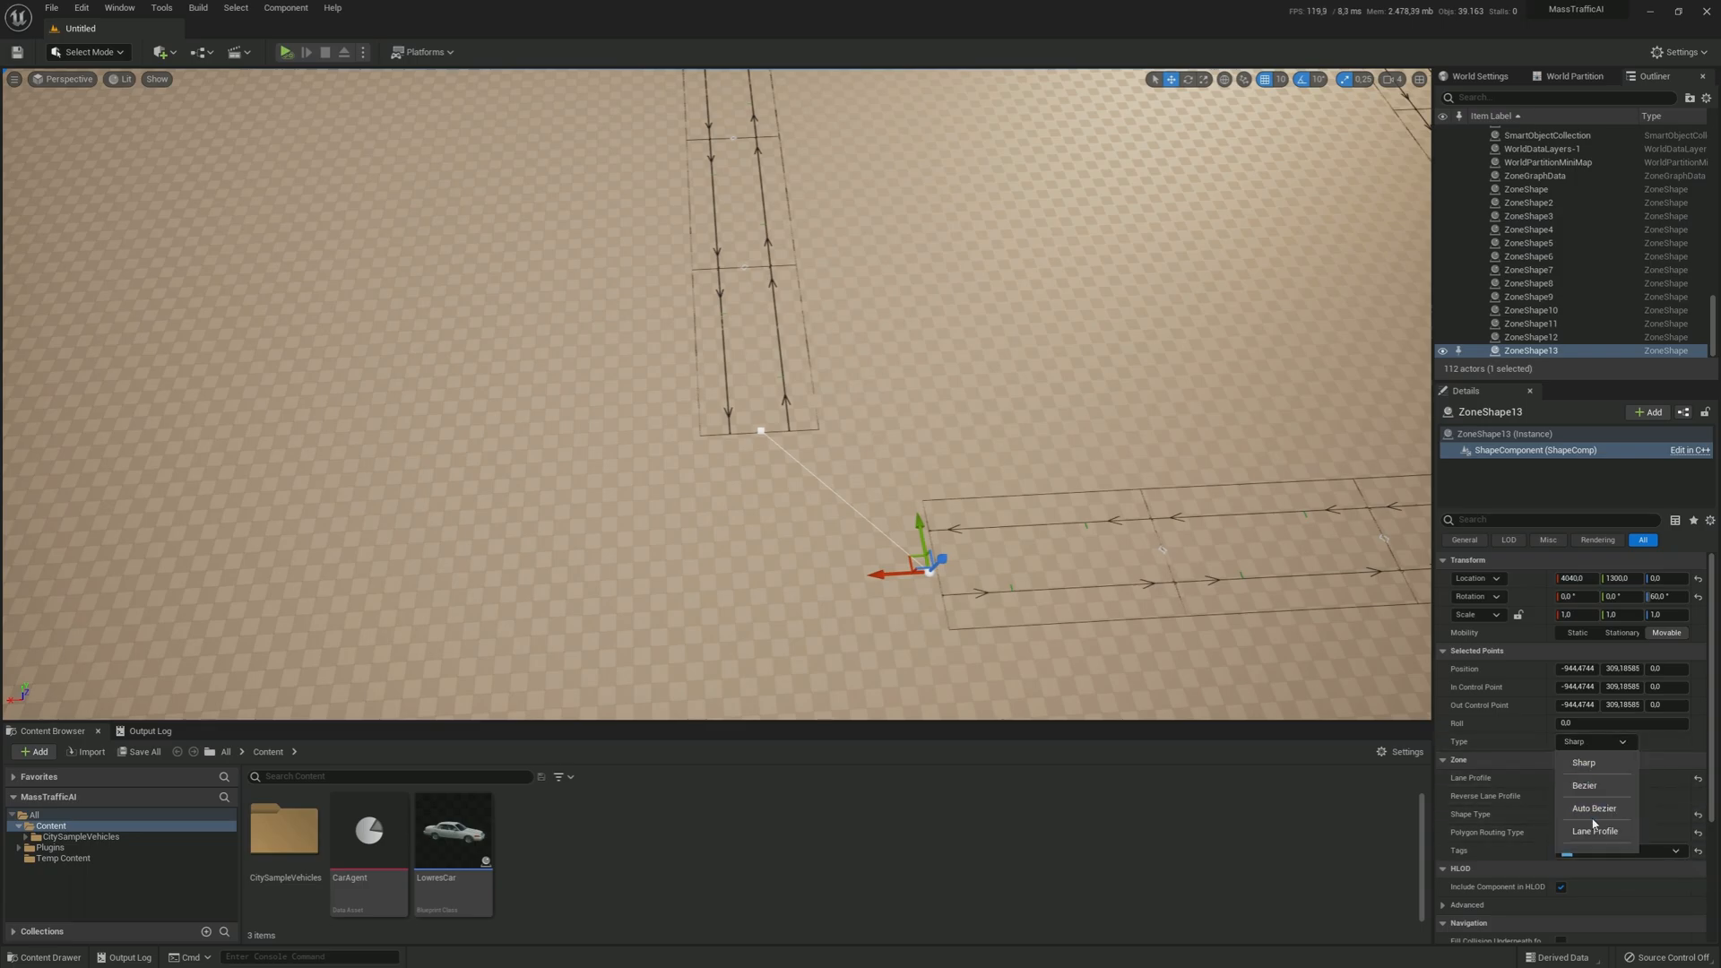
{"action": "left_click", "coordinate": [1595, 832]}
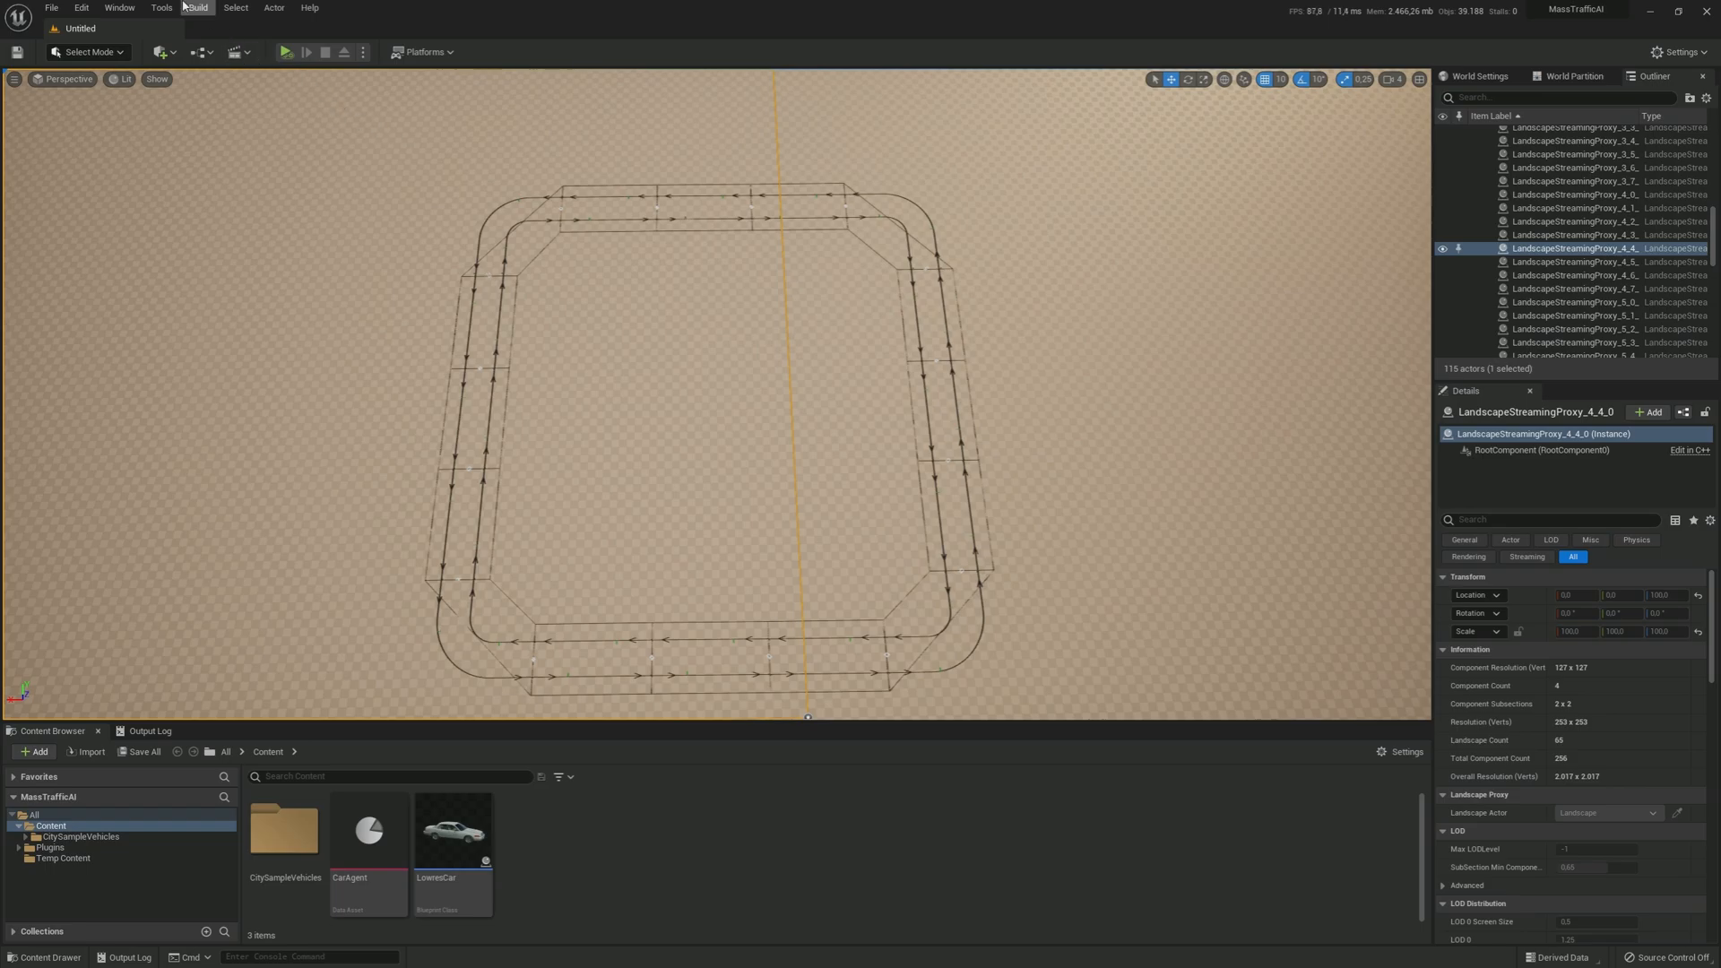
Step: Rebuild the zone graph for the closed loop and start saving the level under a new name
{"action": "left_click", "coordinate": [197, 7]}
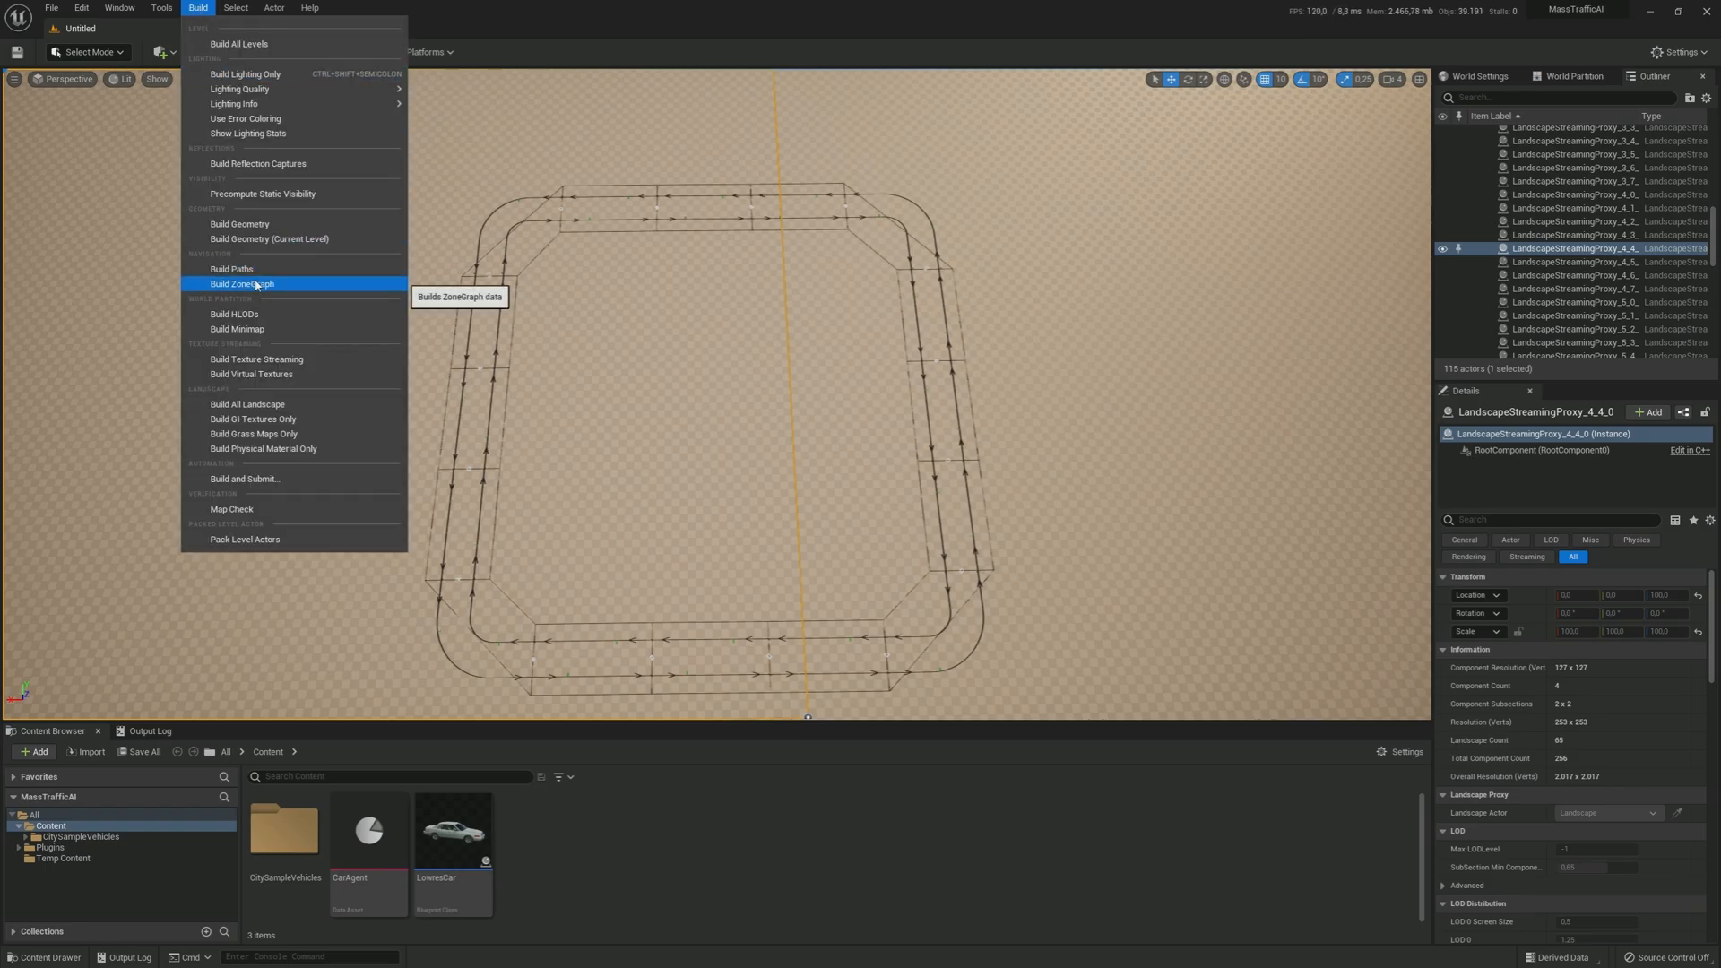
{"action": "left_click", "coordinate": [240, 283]}
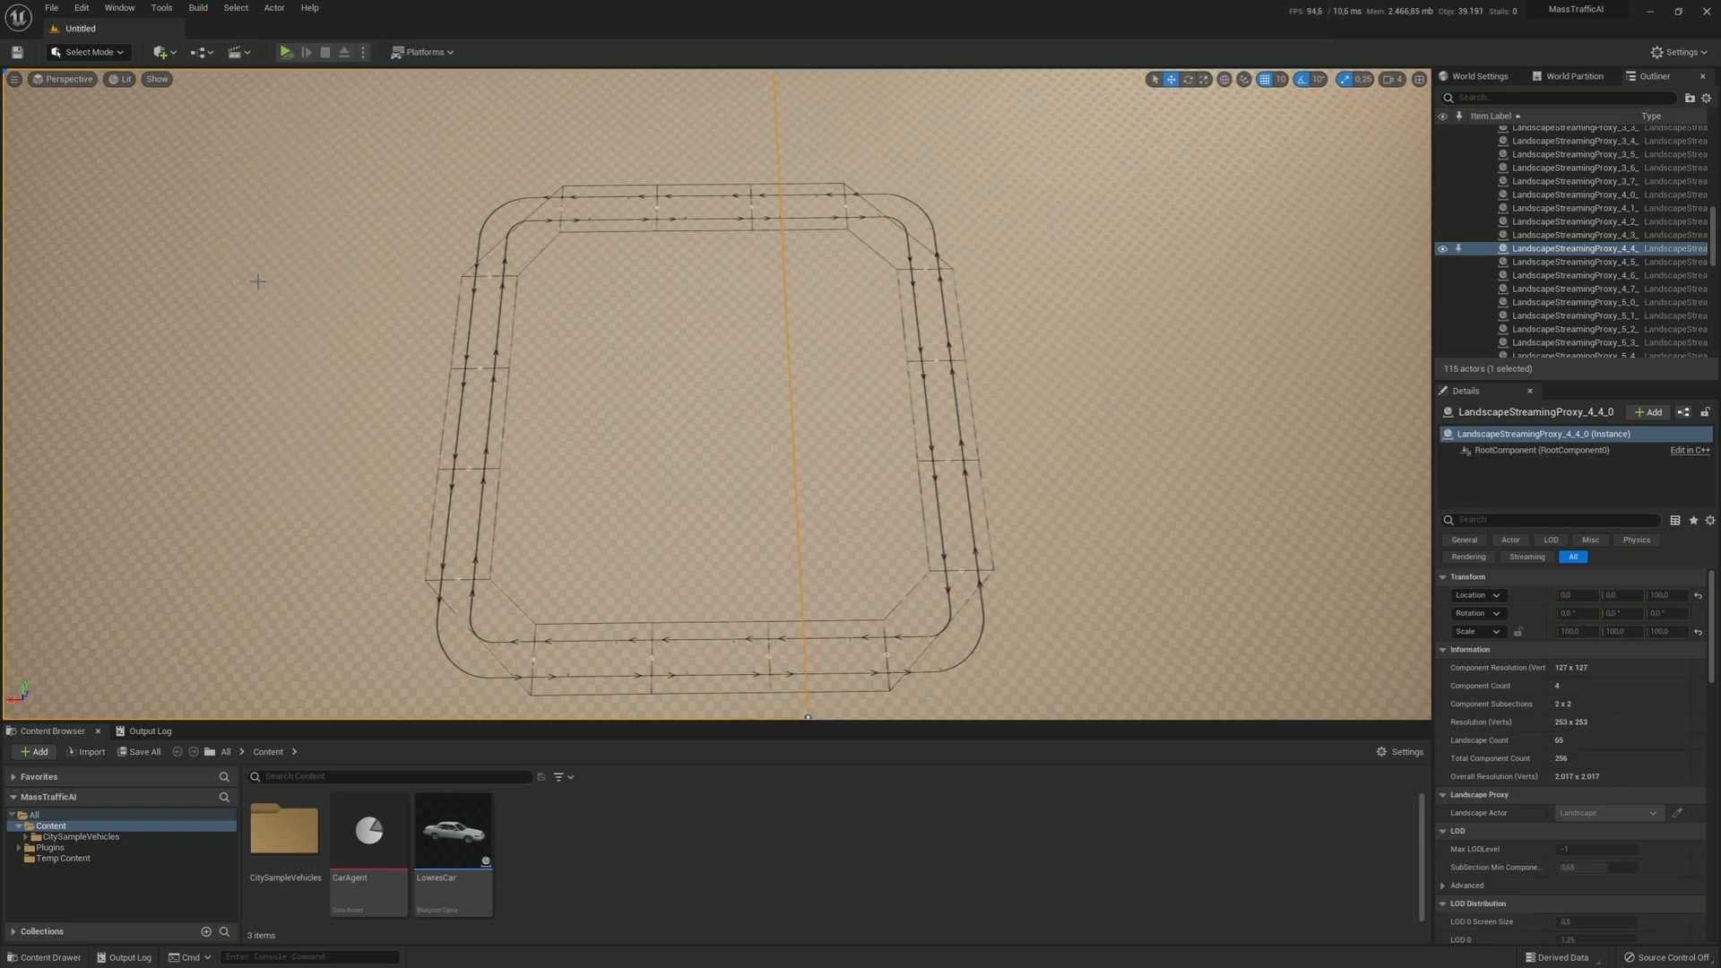
{"action": "mouse_move", "coordinate": [248, 235]}
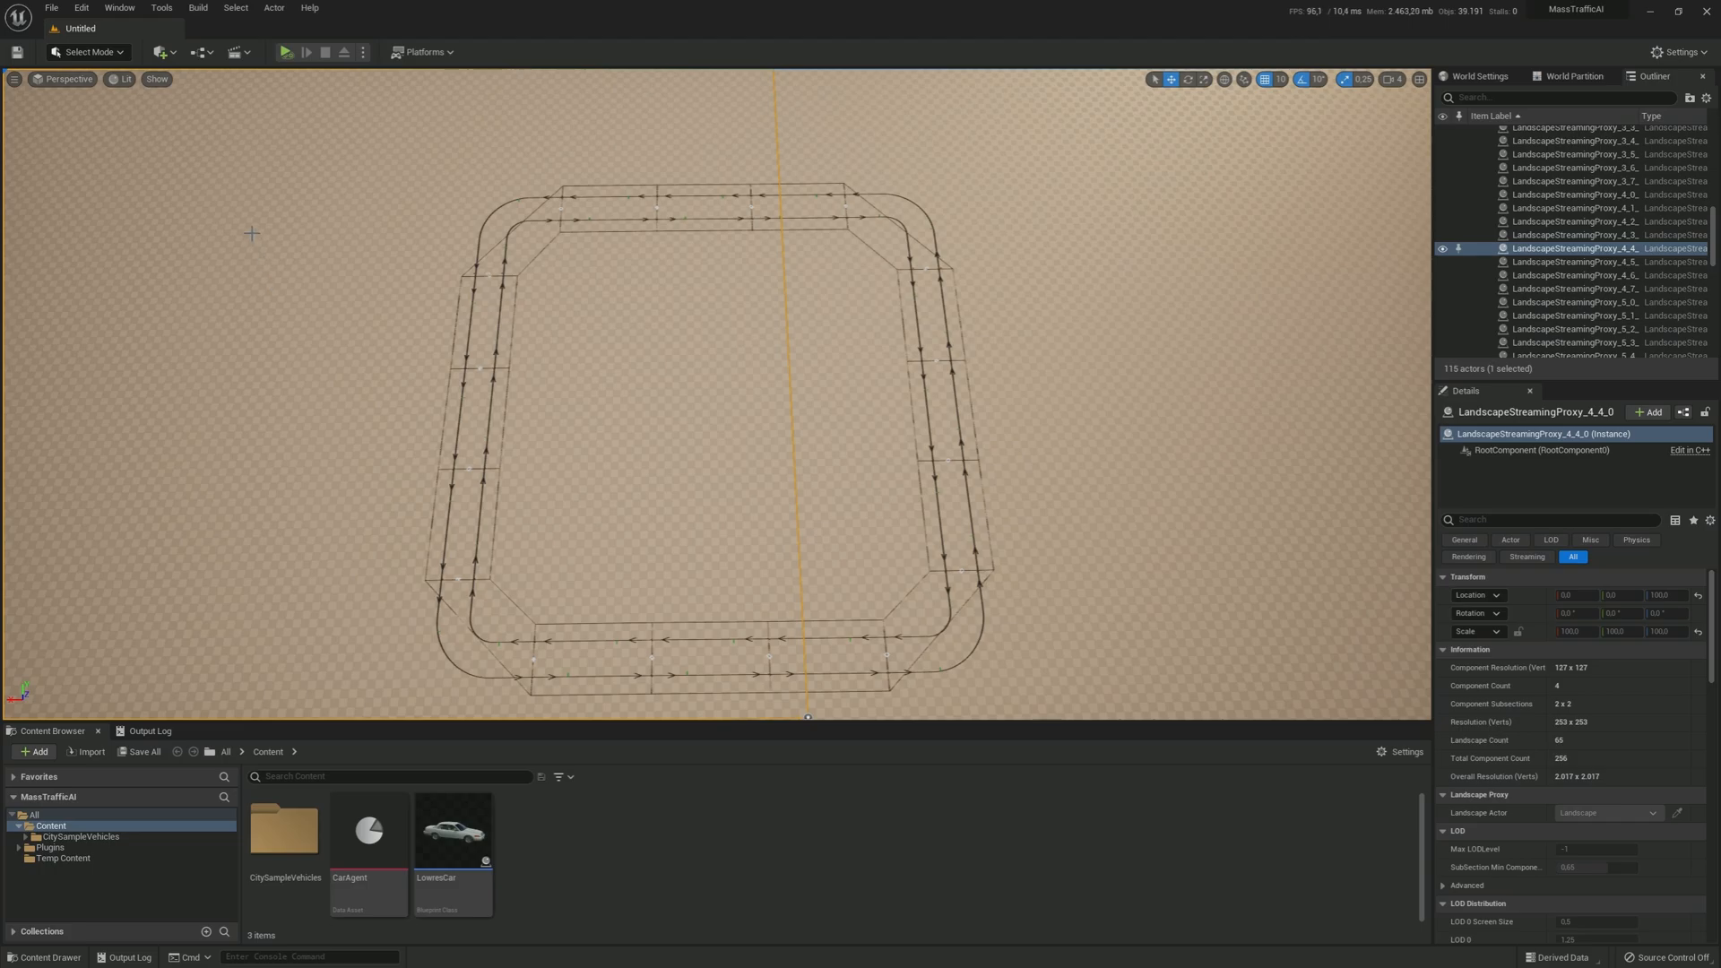
{"action": "mouse_move", "coordinate": [509, 493]}
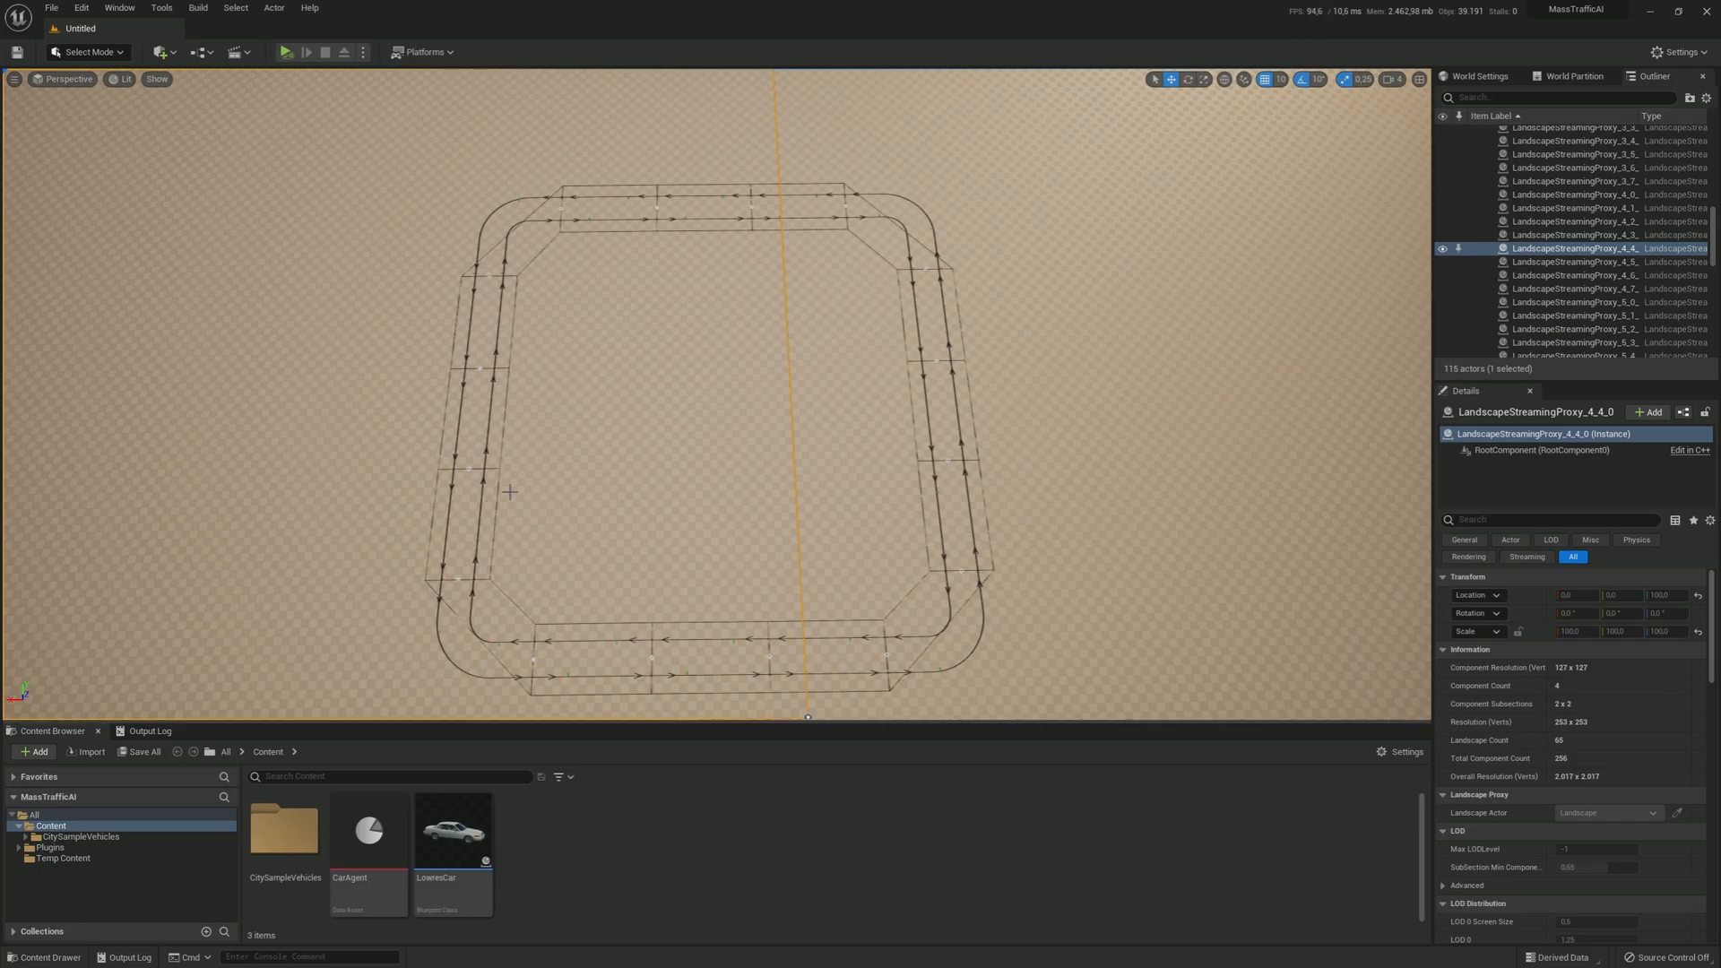
{"action": "left_click", "coordinate": [47, 8]}
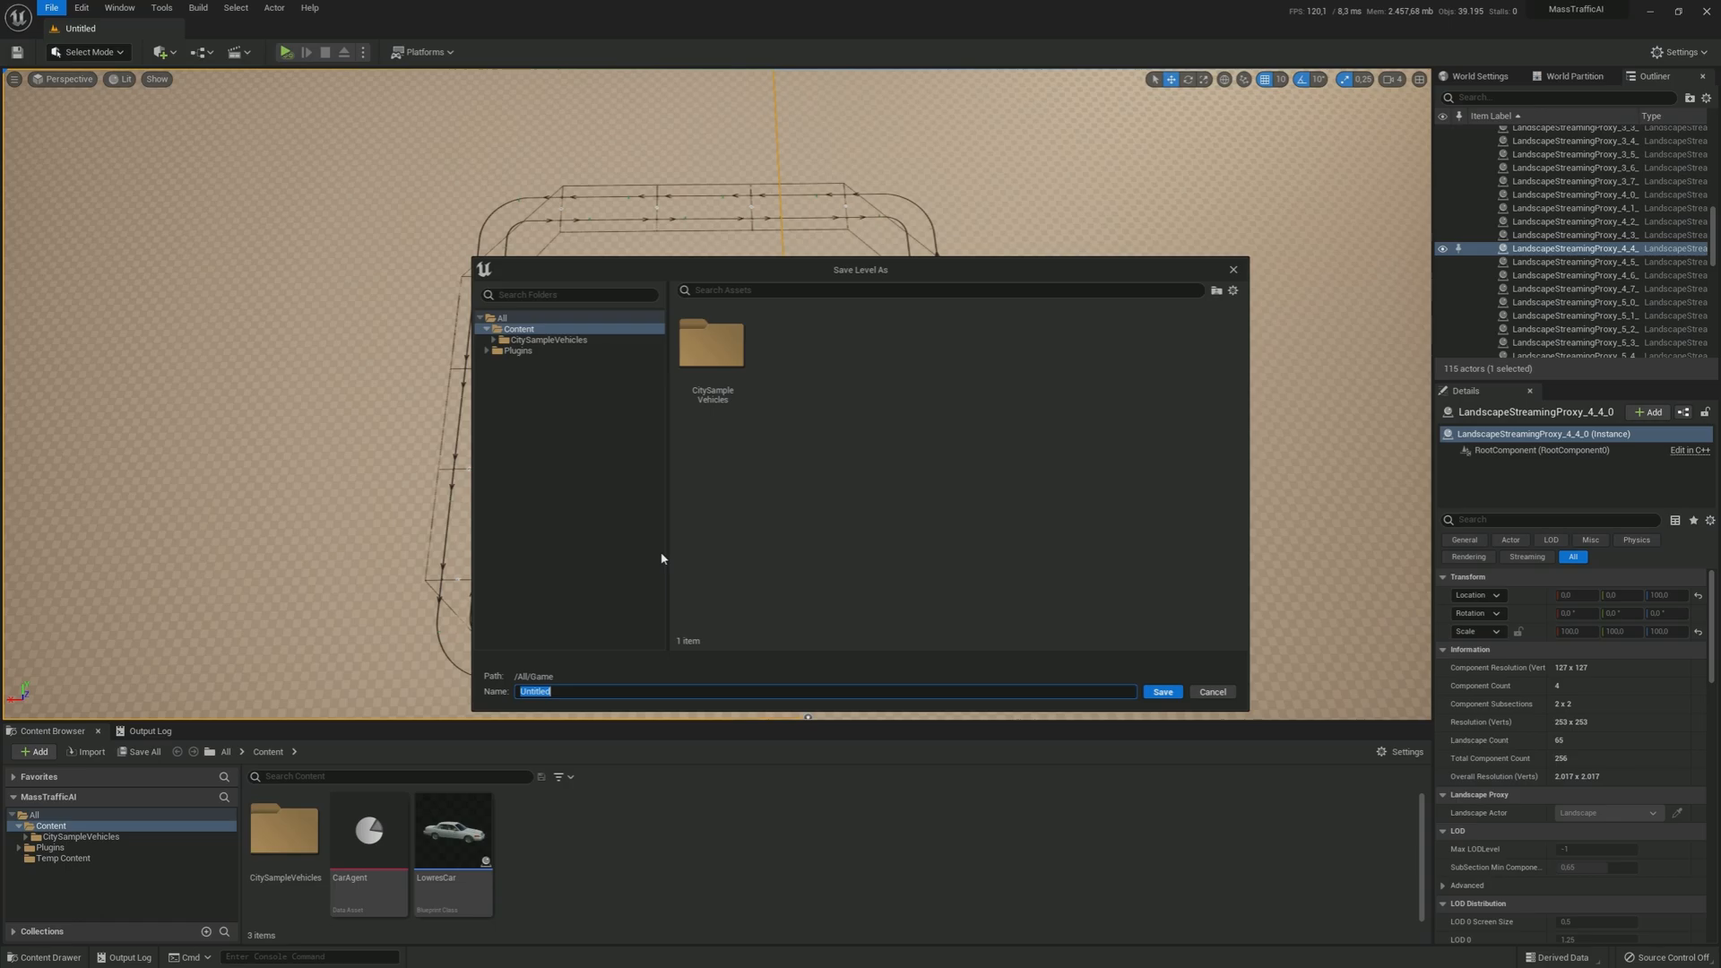
Step: Save the level as TrafficMap in the Content folder
{"action": "type", "text": "Traffic"}
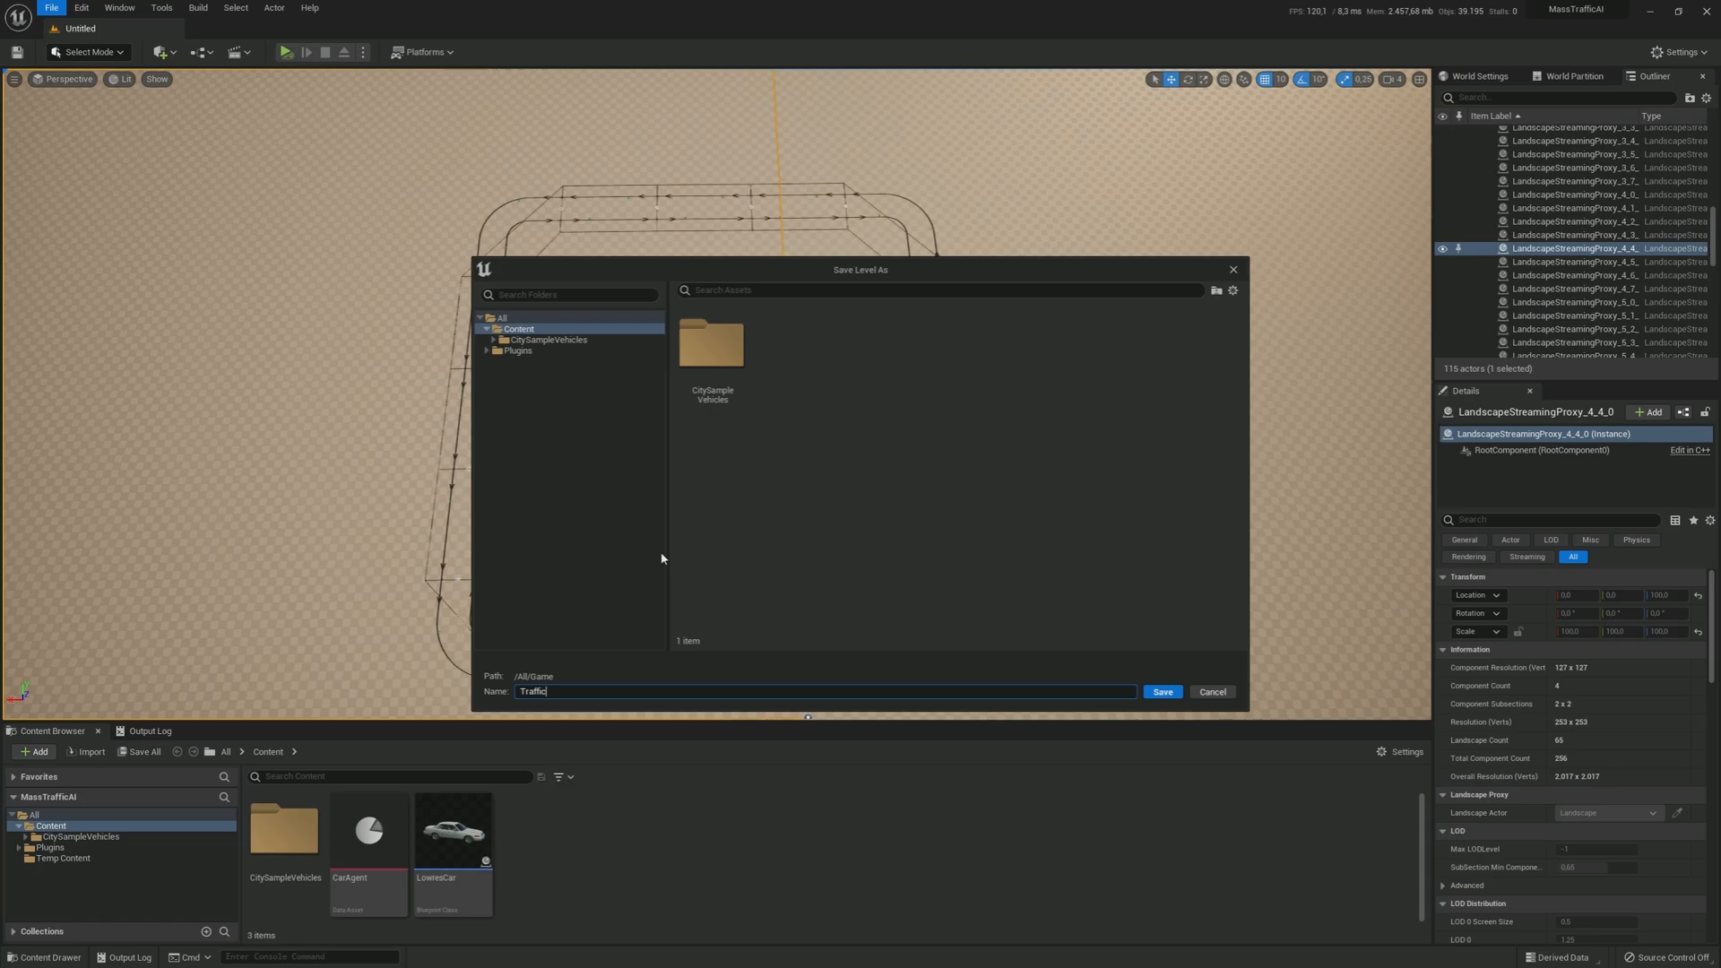
{"action": "type", "text": "Map"}
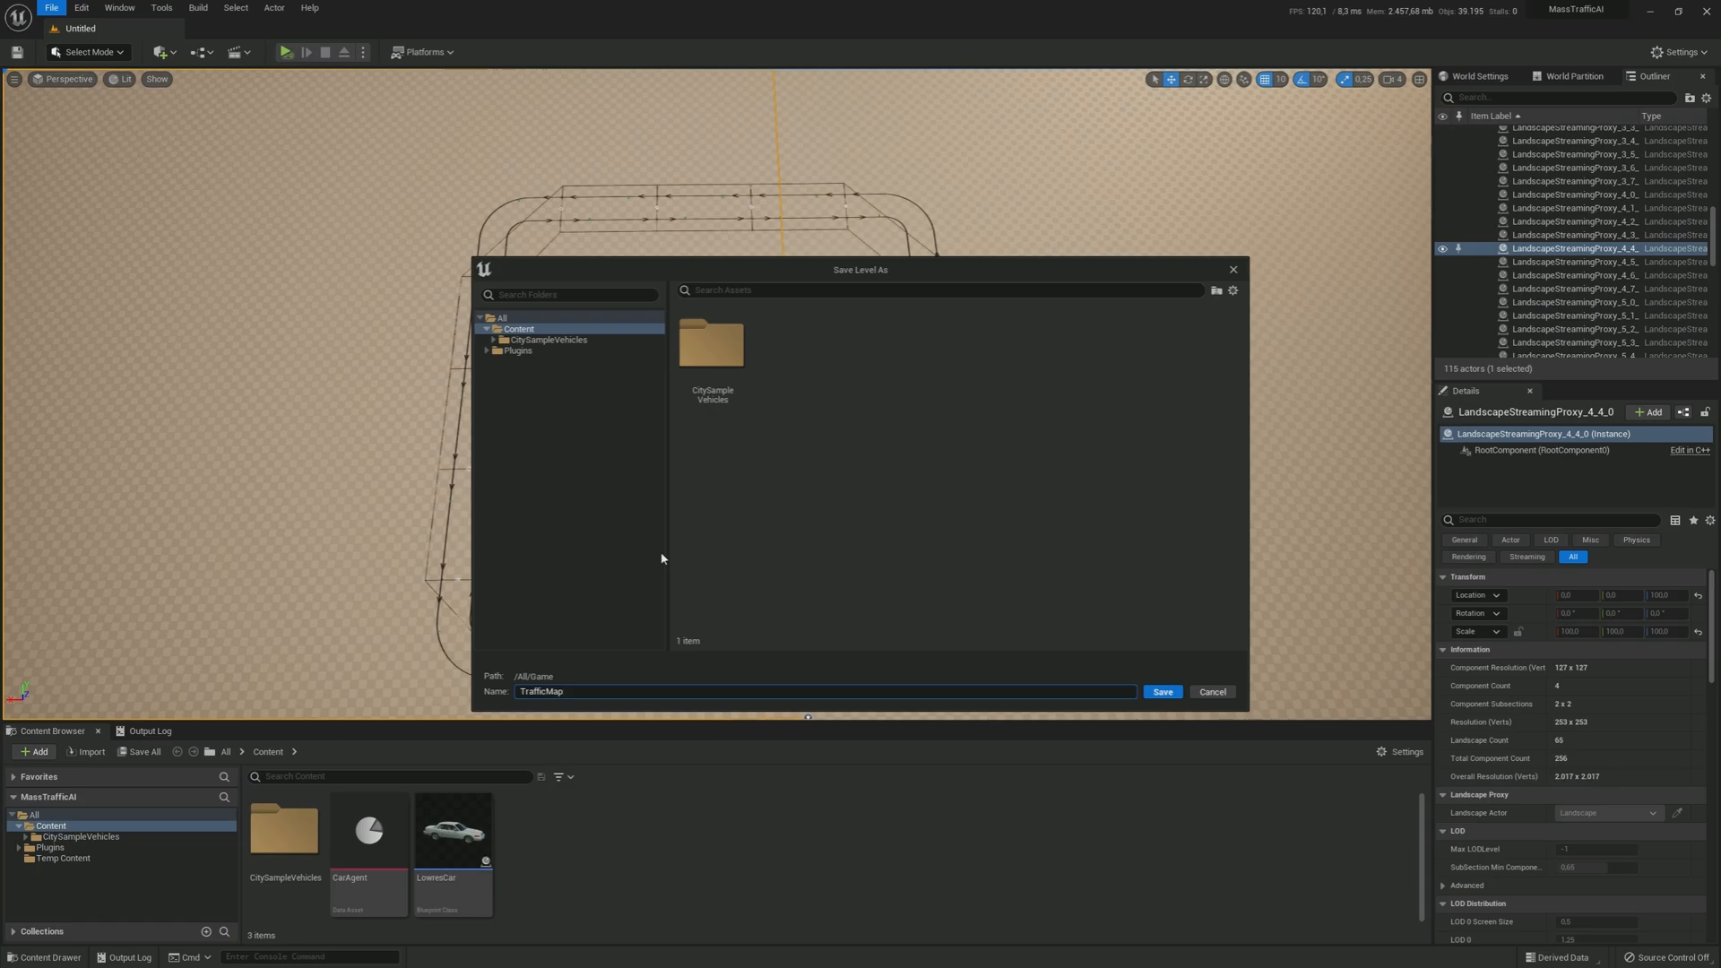
{"action": "left_click", "coordinate": [1161, 692]}
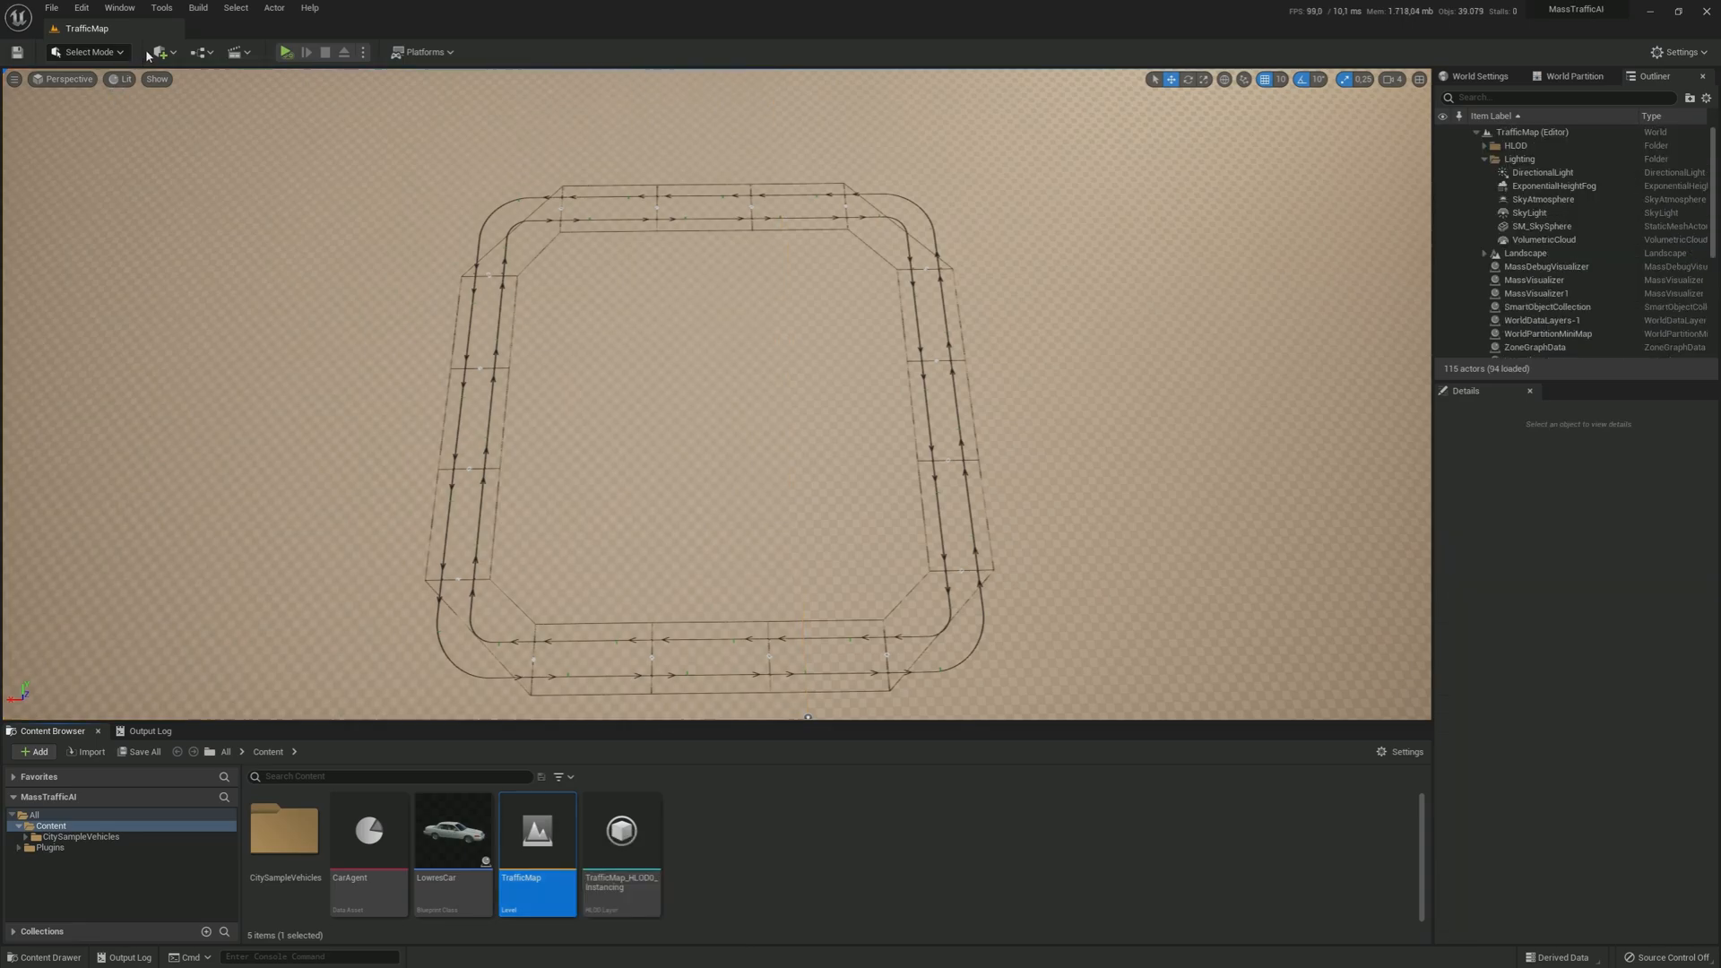
{"action": "left_click", "coordinate": [162, 50]}
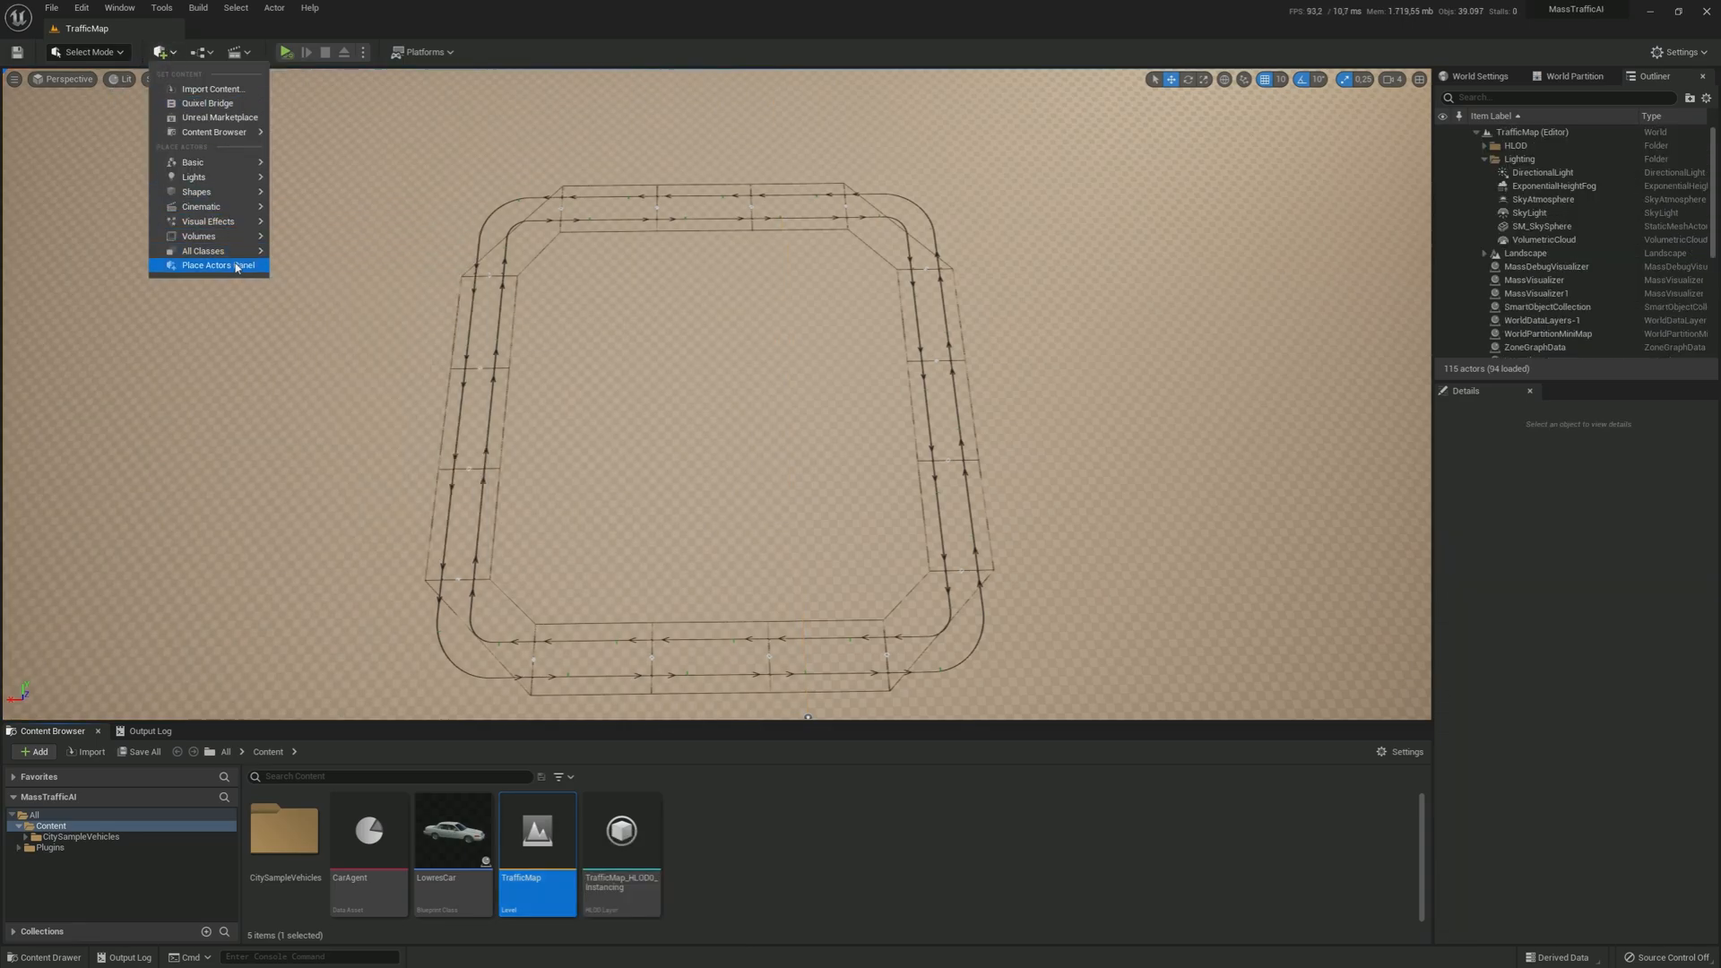
Step: Search 'mas' in Place Actors and drop a MassSpawner near the loop's centre
{"action": "left_click", "coordinate": [215, 266]}
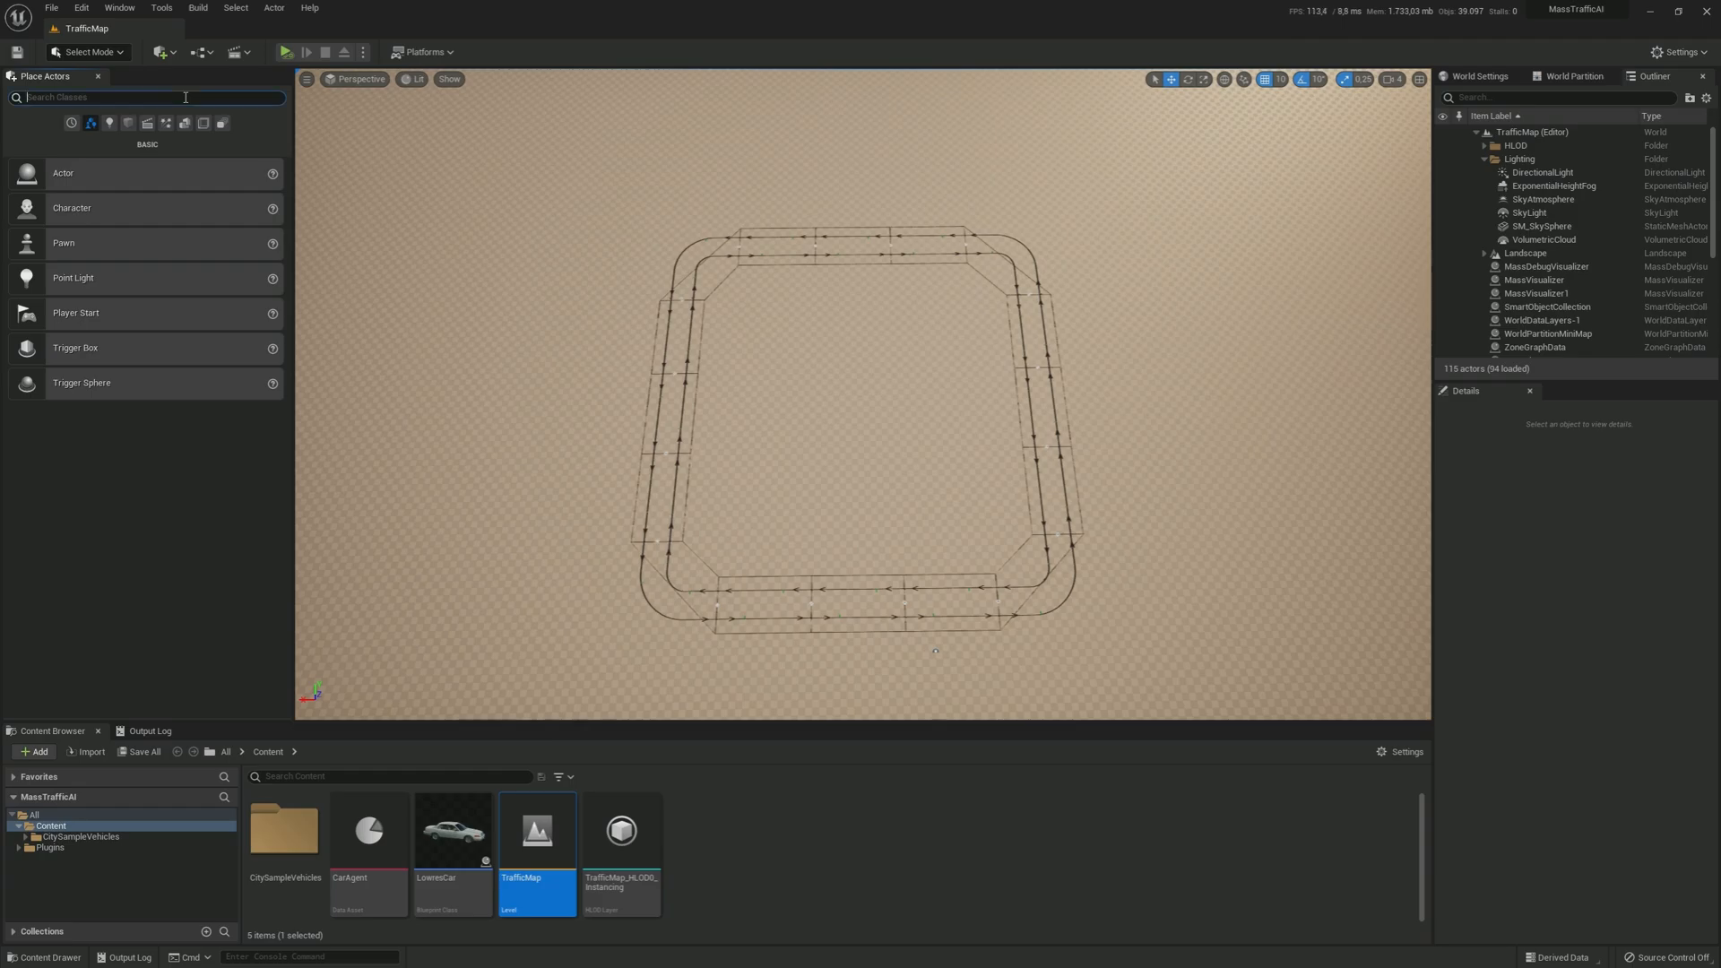
{"action": "type", "text": "m"}
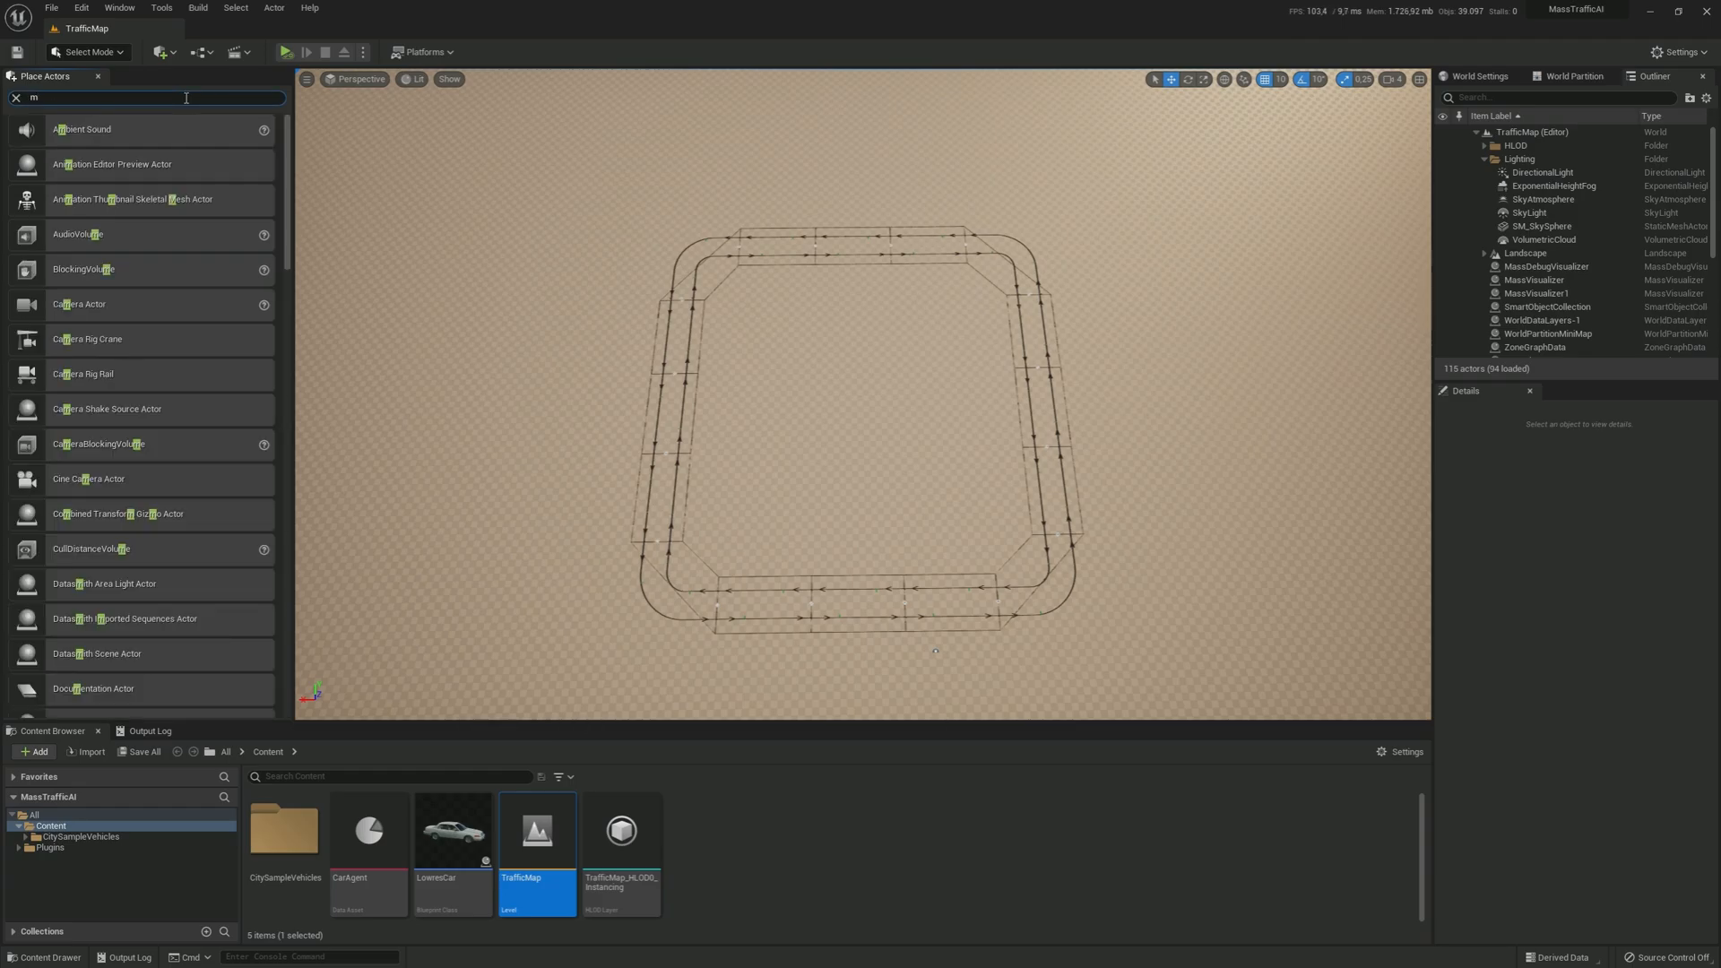
{"action": "type", "text": "AA"}
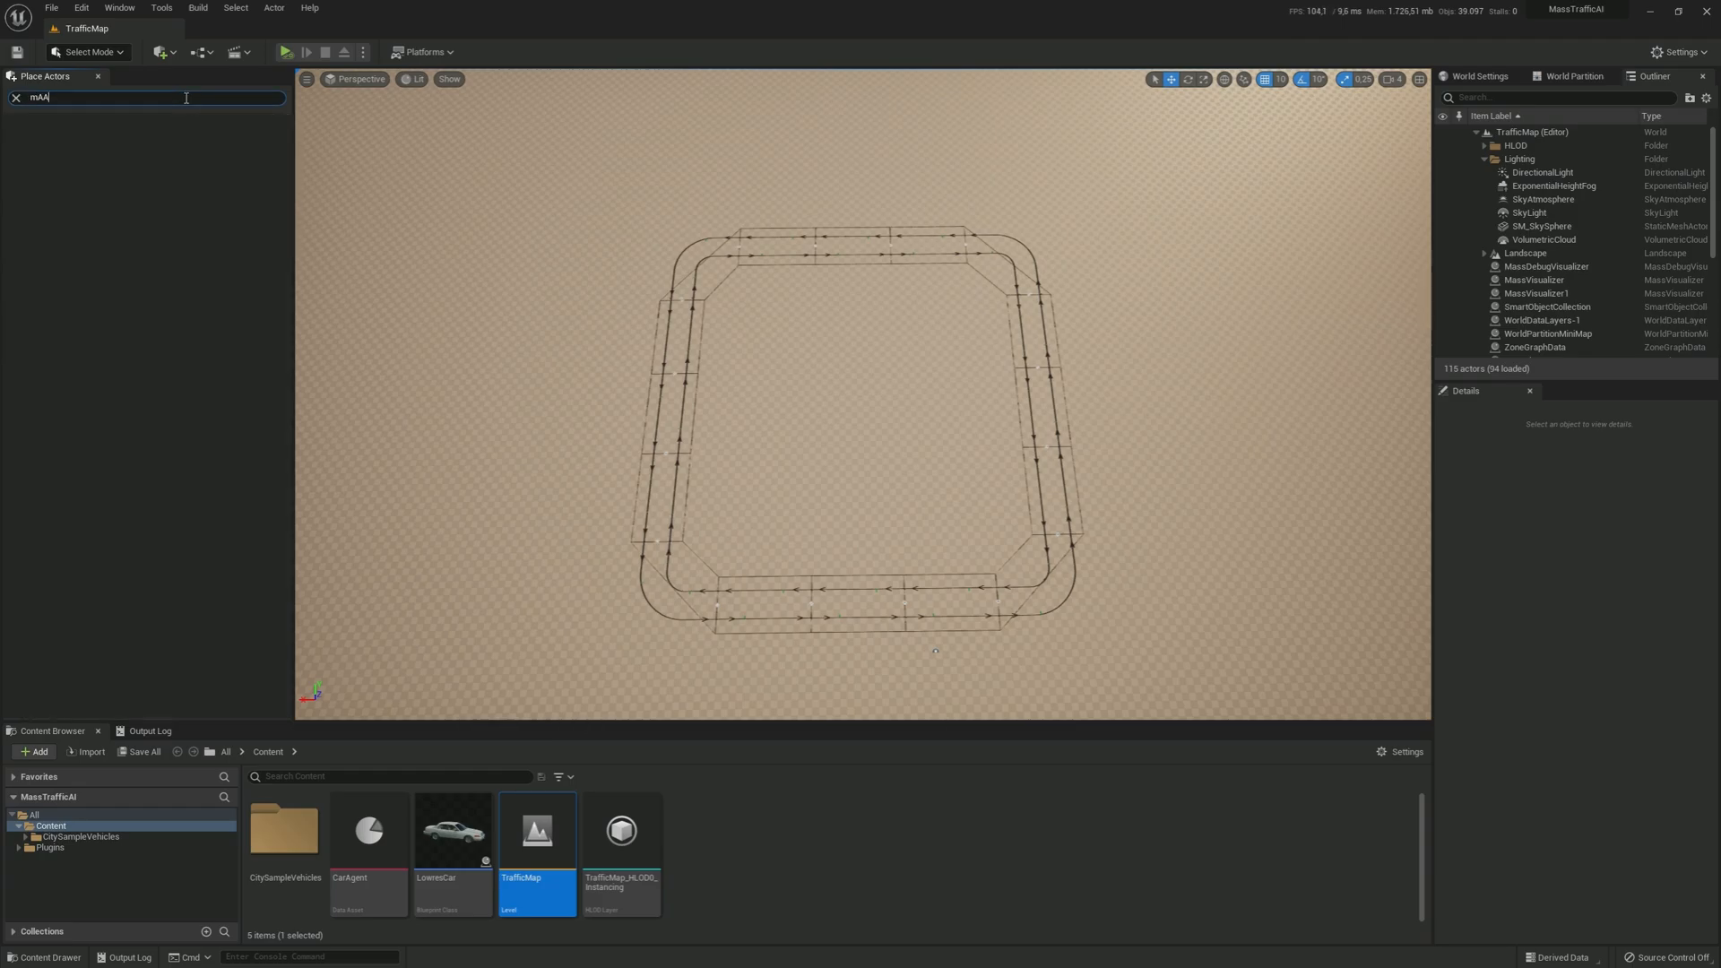
{"action": "type", "text": "mas"}
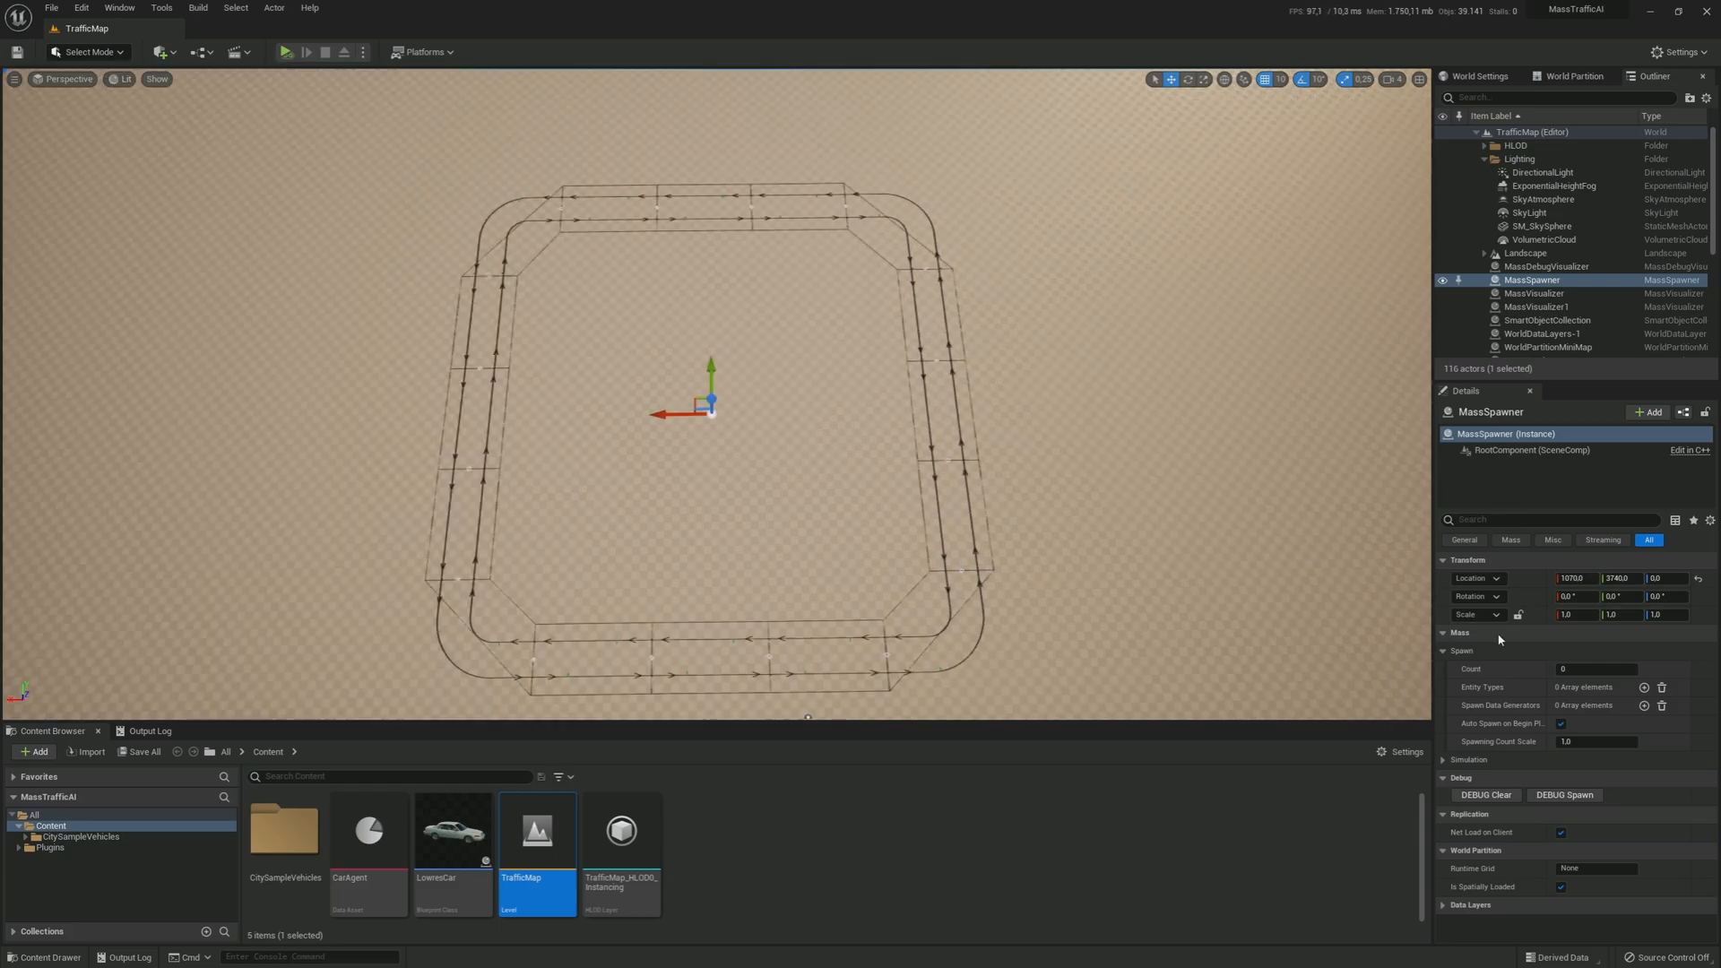
{"action": "left_click", "coordinate": [1592, 669]}
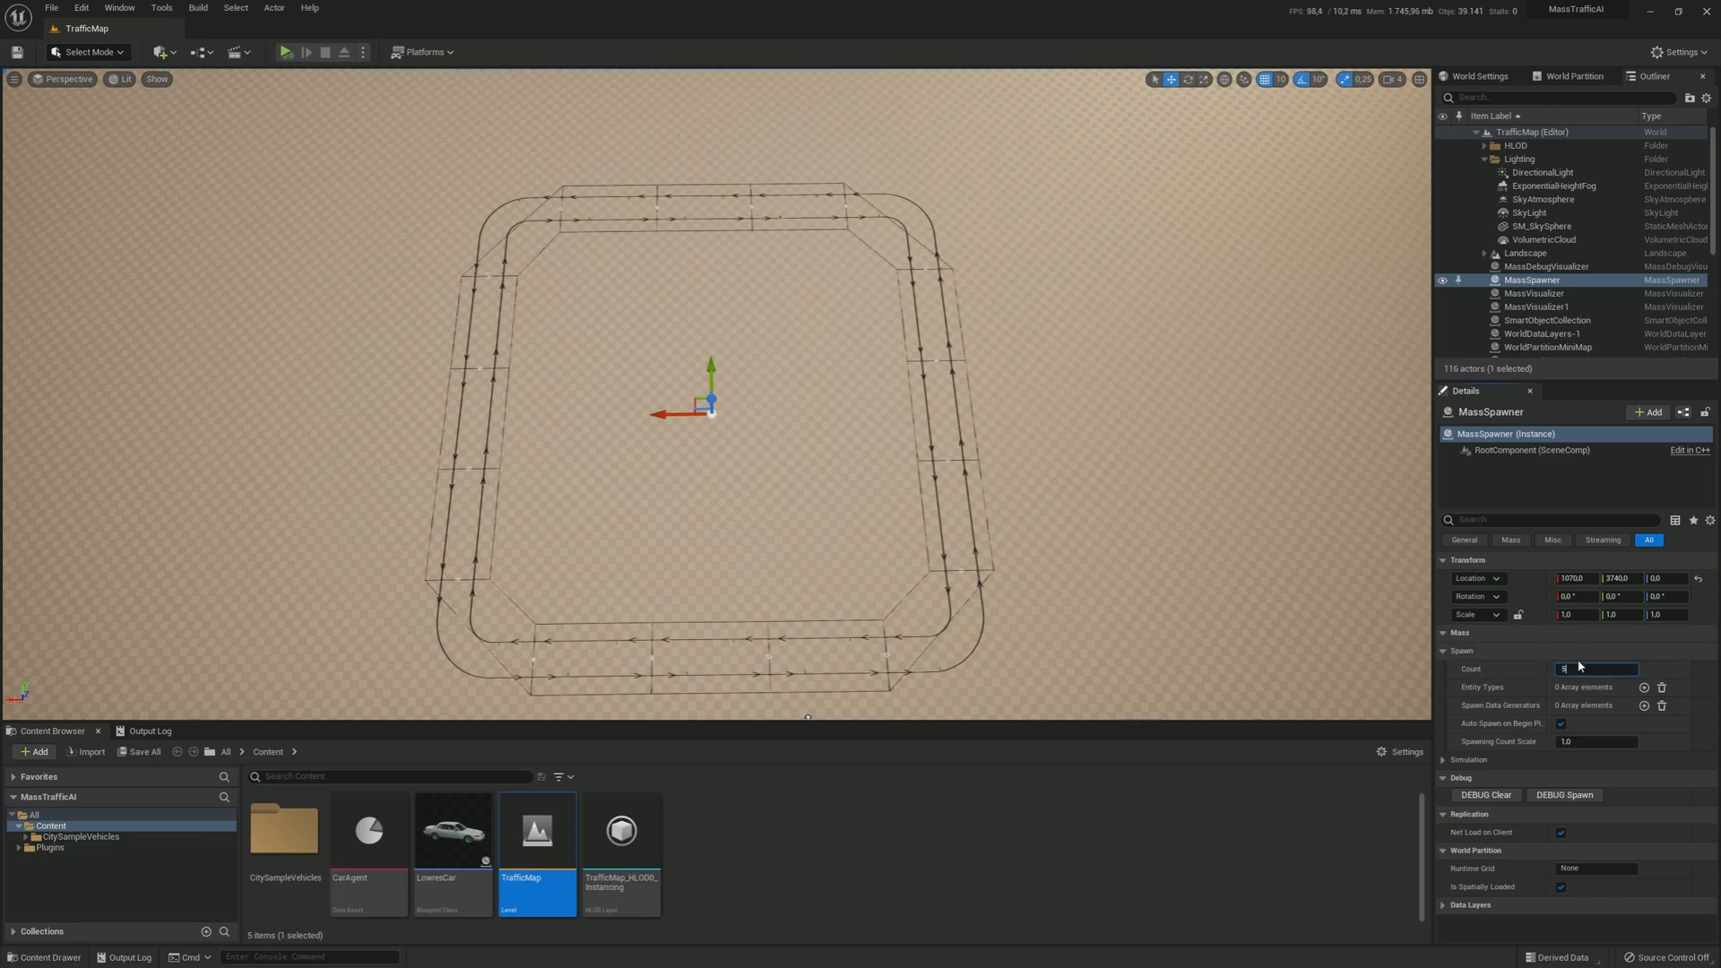
{"action": "mouse_move", "coordinate": [1642, 692]}
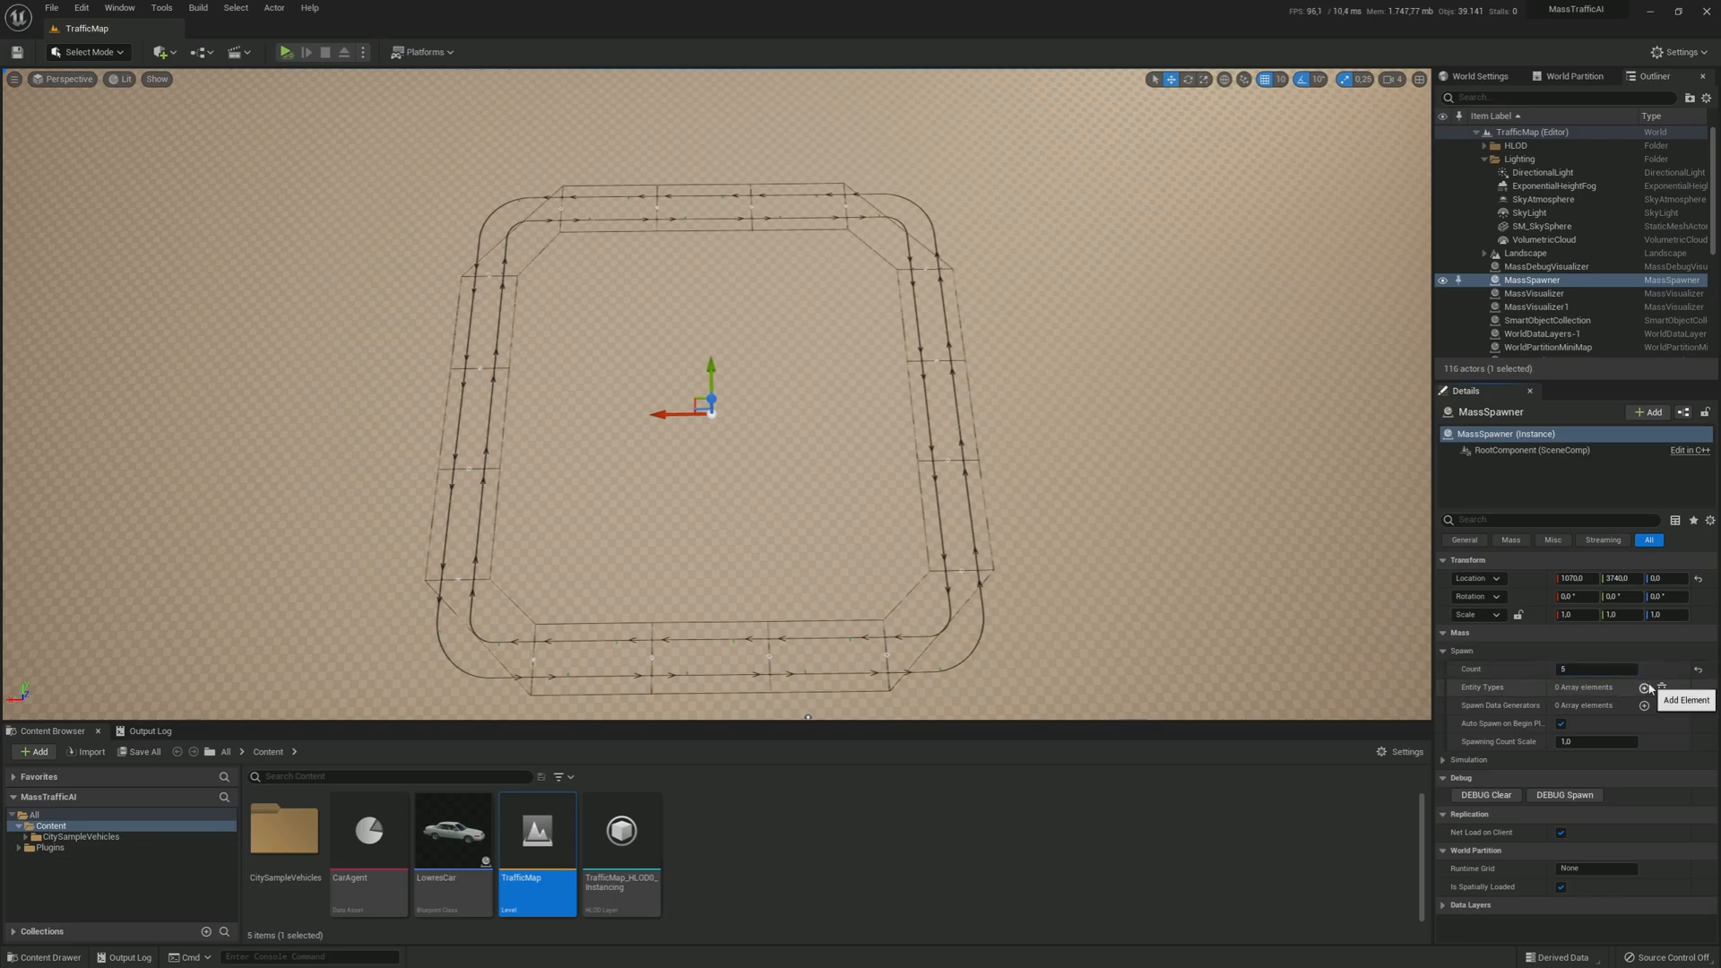
{"action": "left_click", "coordinate": [1642, 709]}
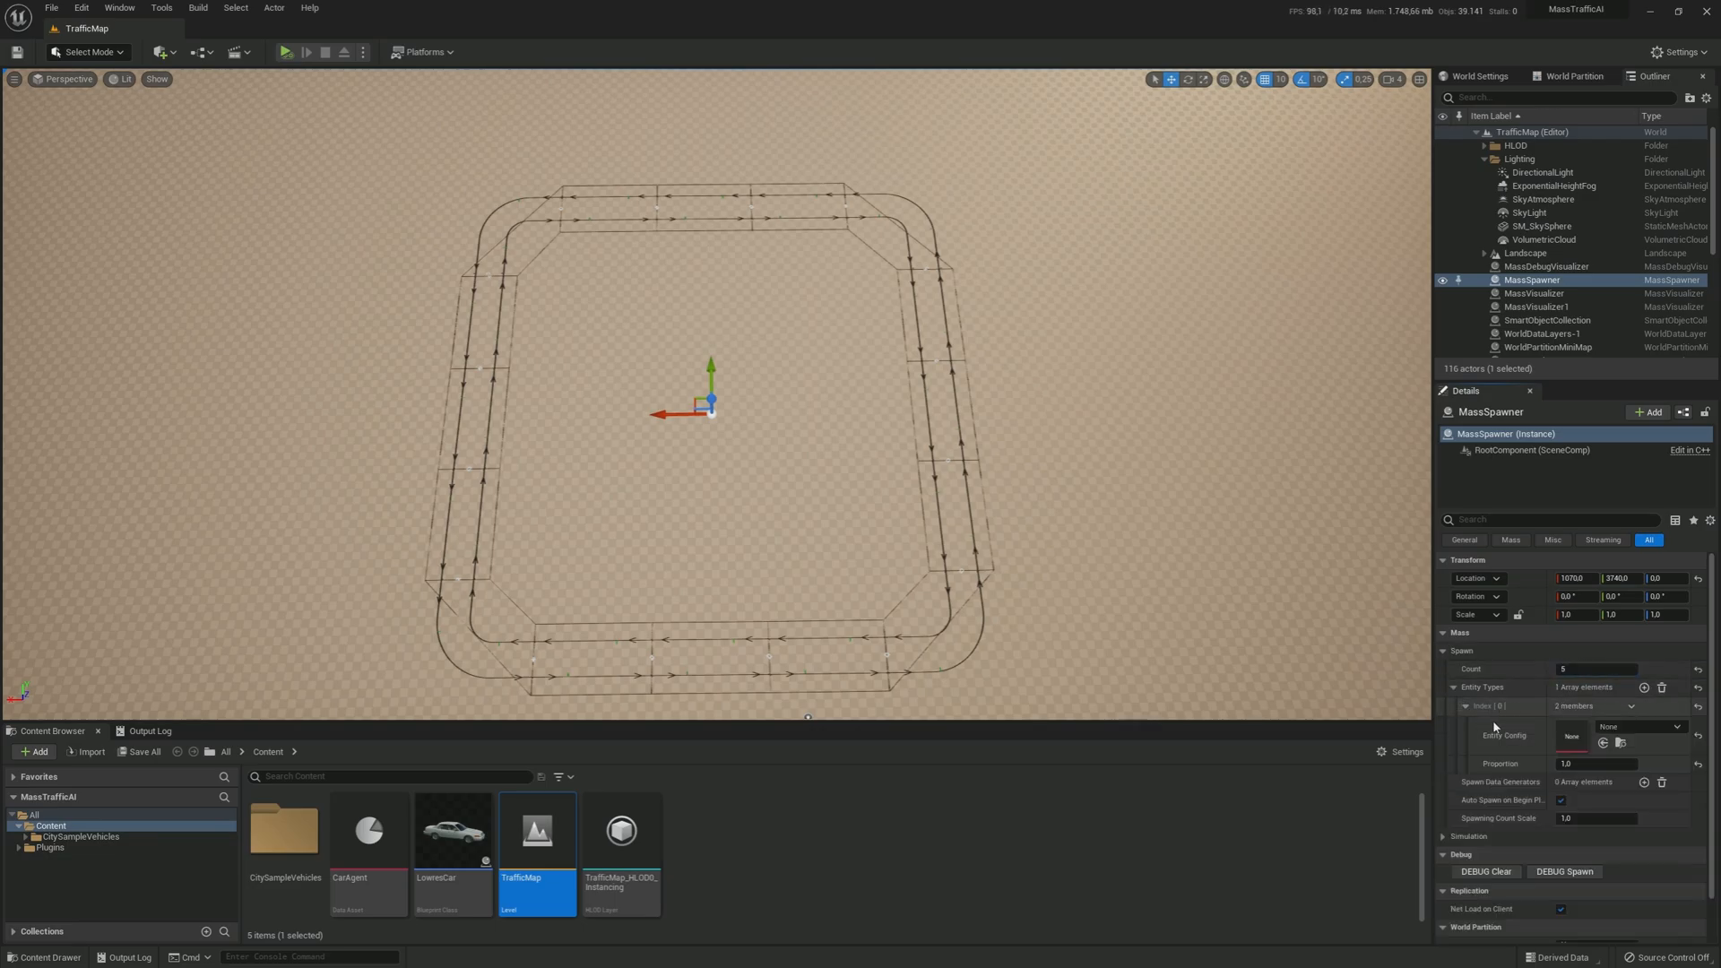
{"action": "left_click", "coordinate": [1641, 727]}
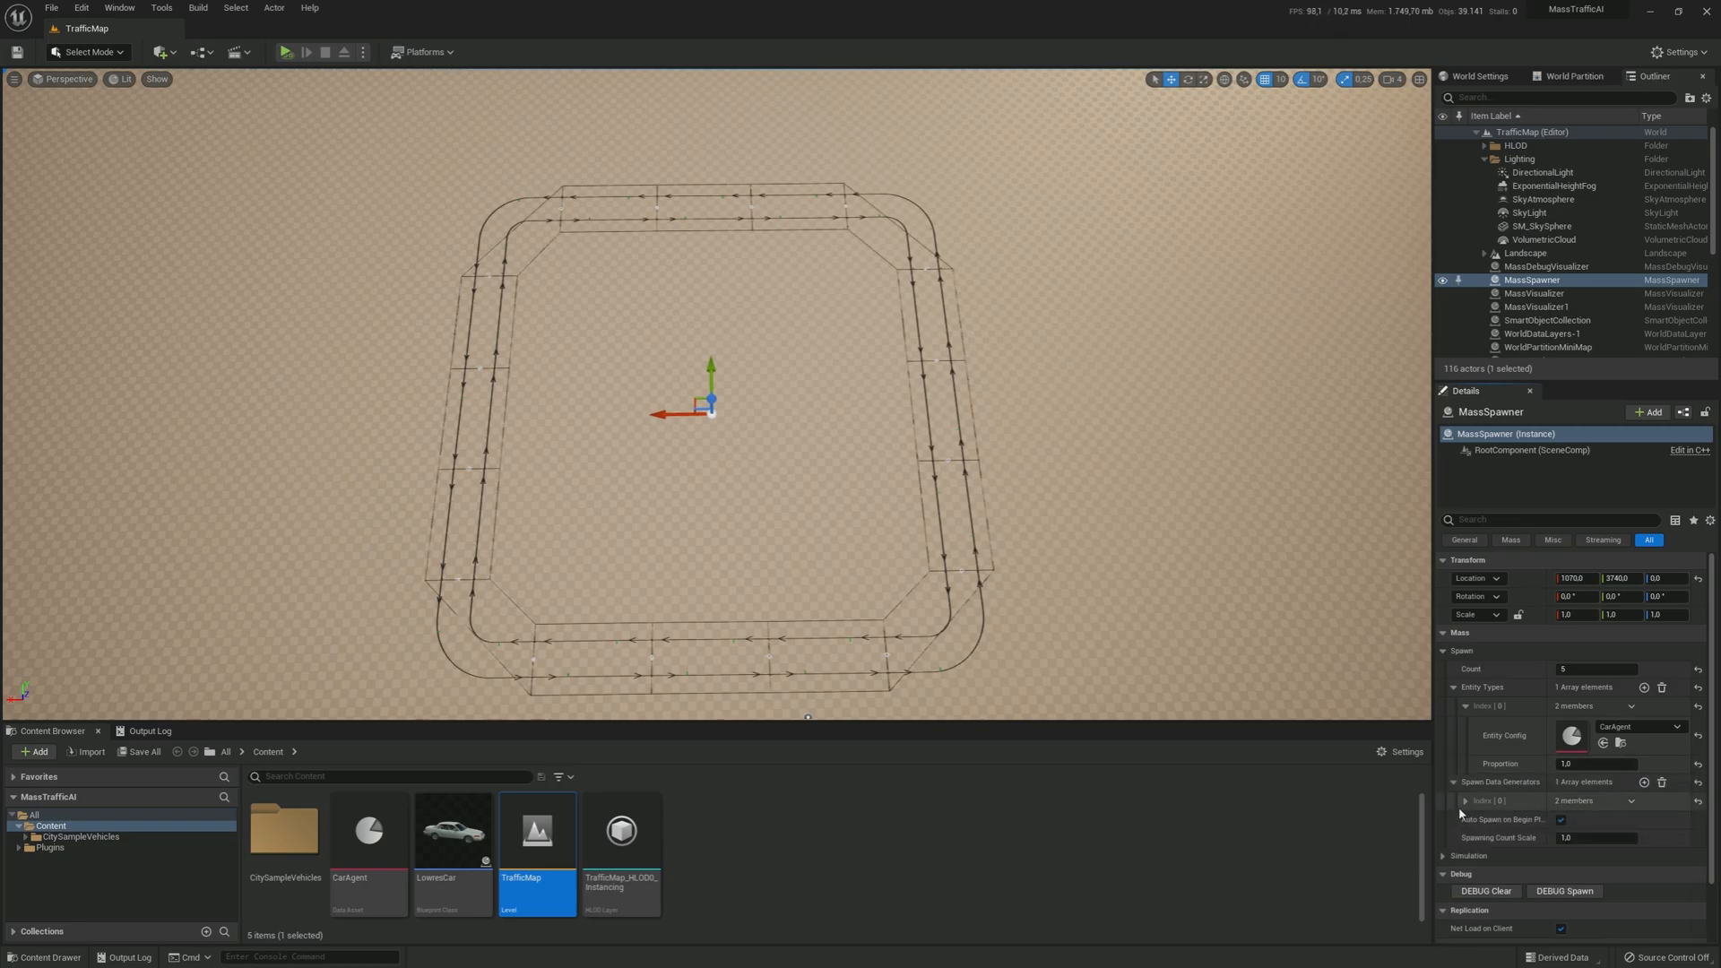
{"action": "left_click", "coordinate": [1638, 821]}
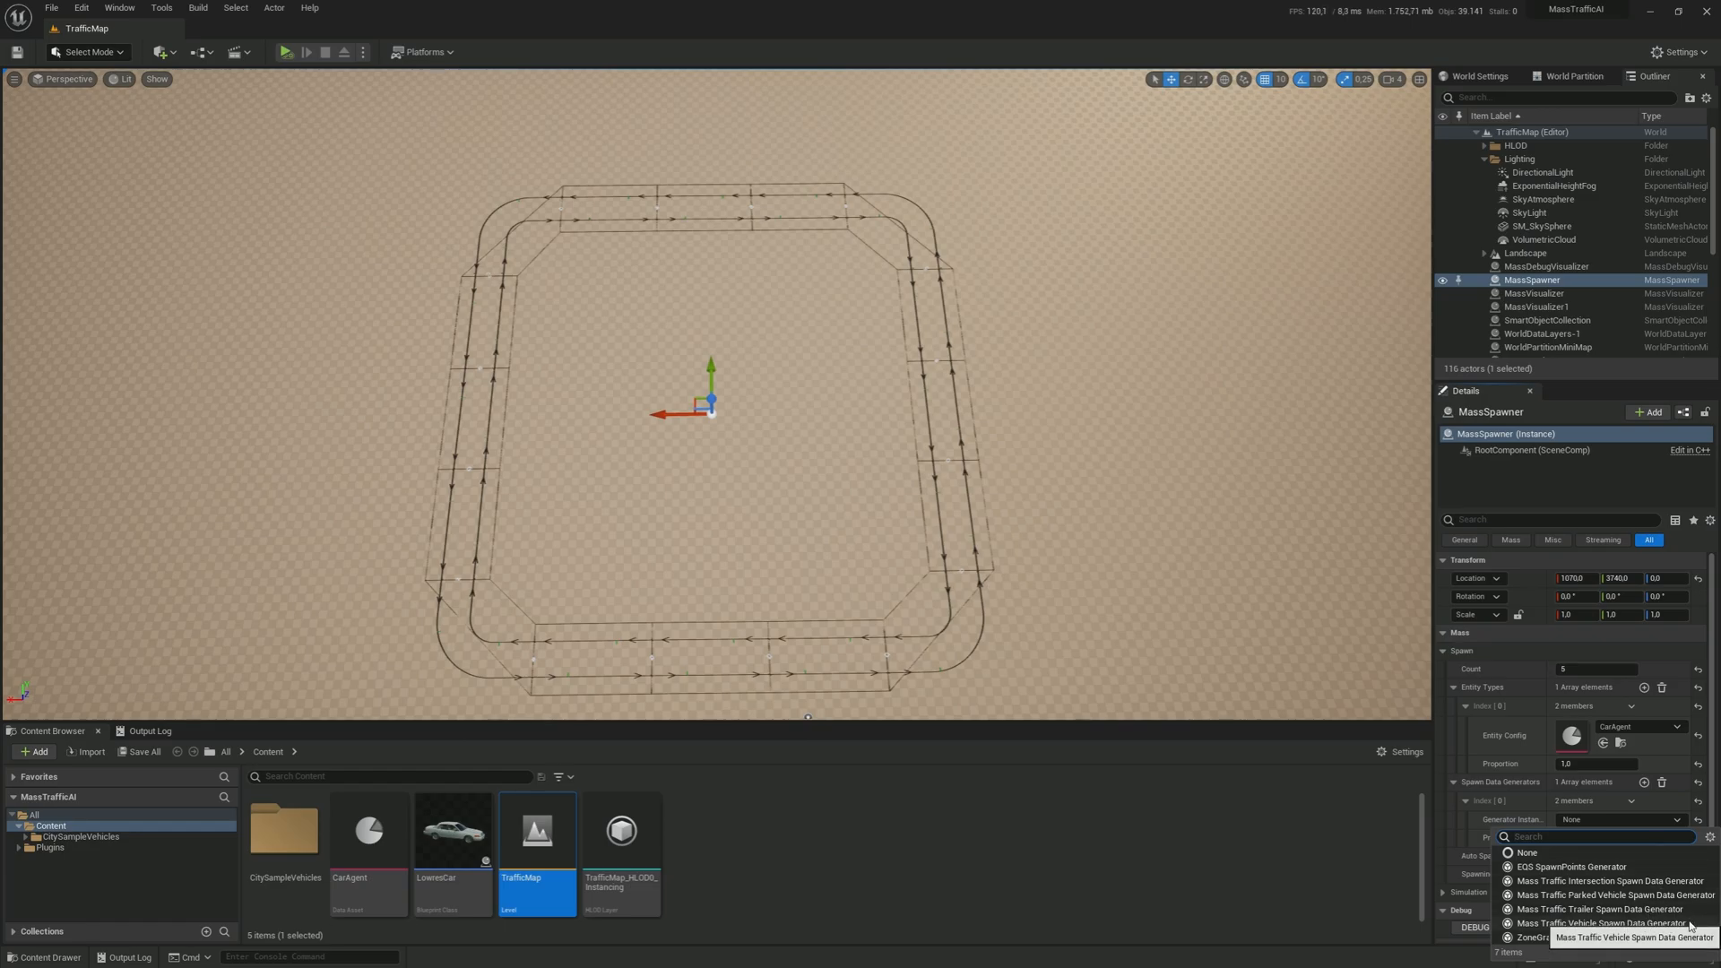
{"action": "left_click", "coordinate": [1599, 920]}
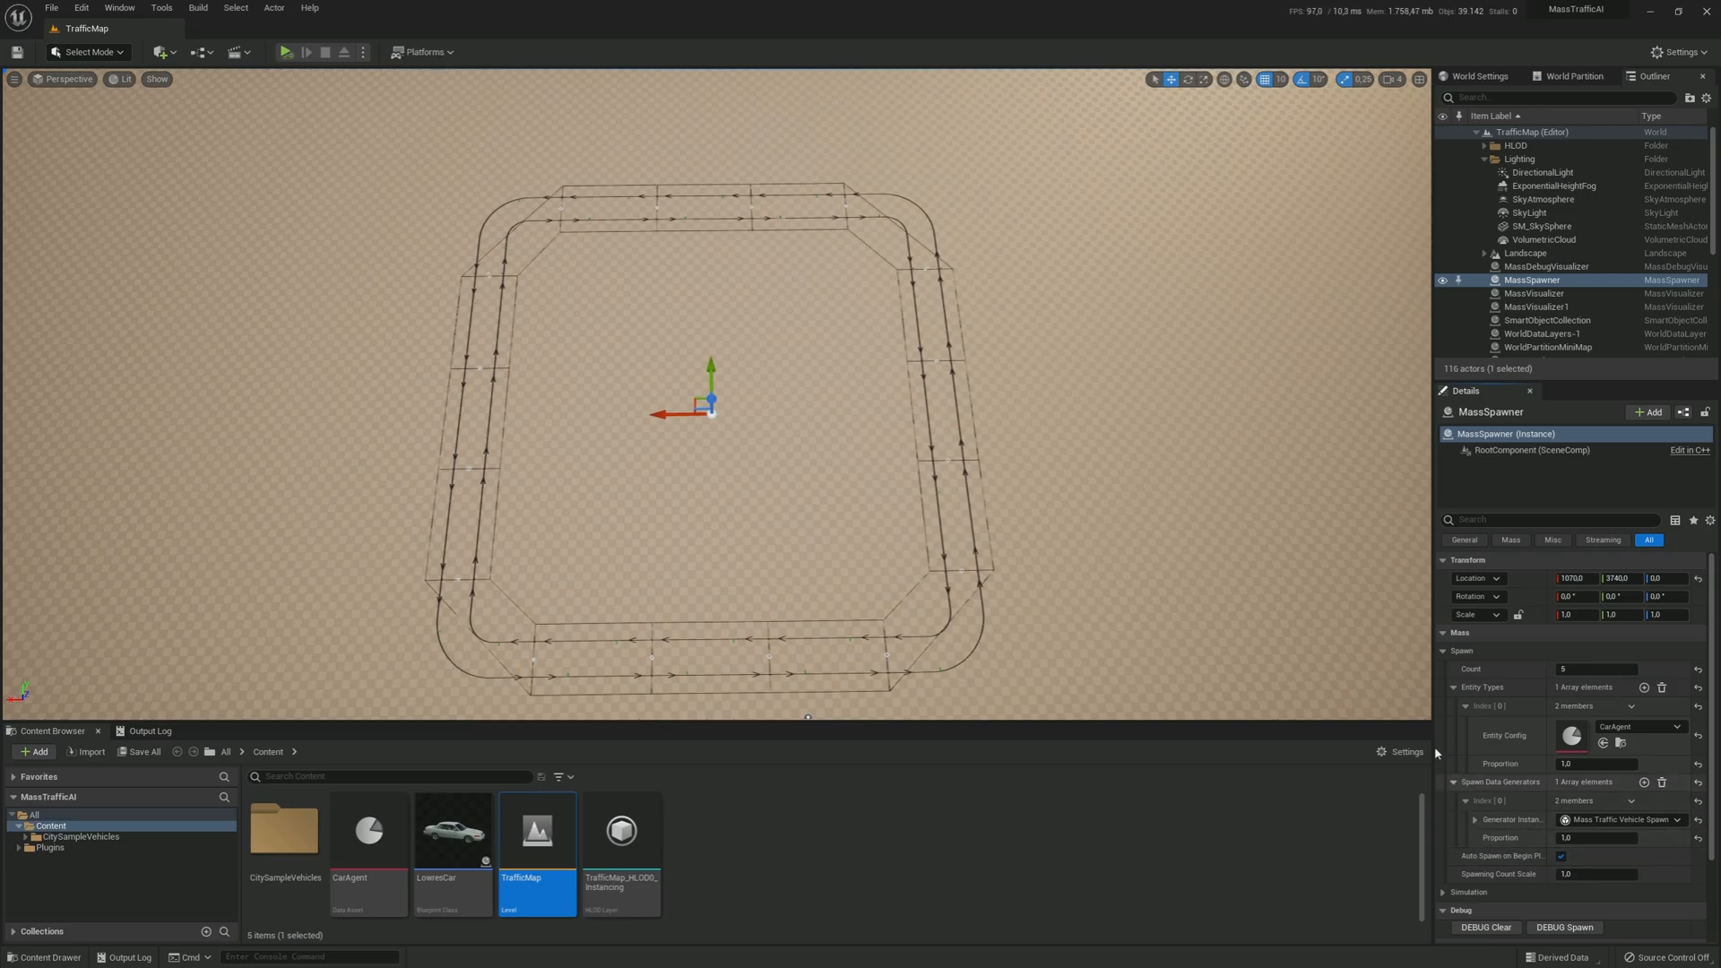
{"action": "mouse_move", "coordinate": [14, 50]}
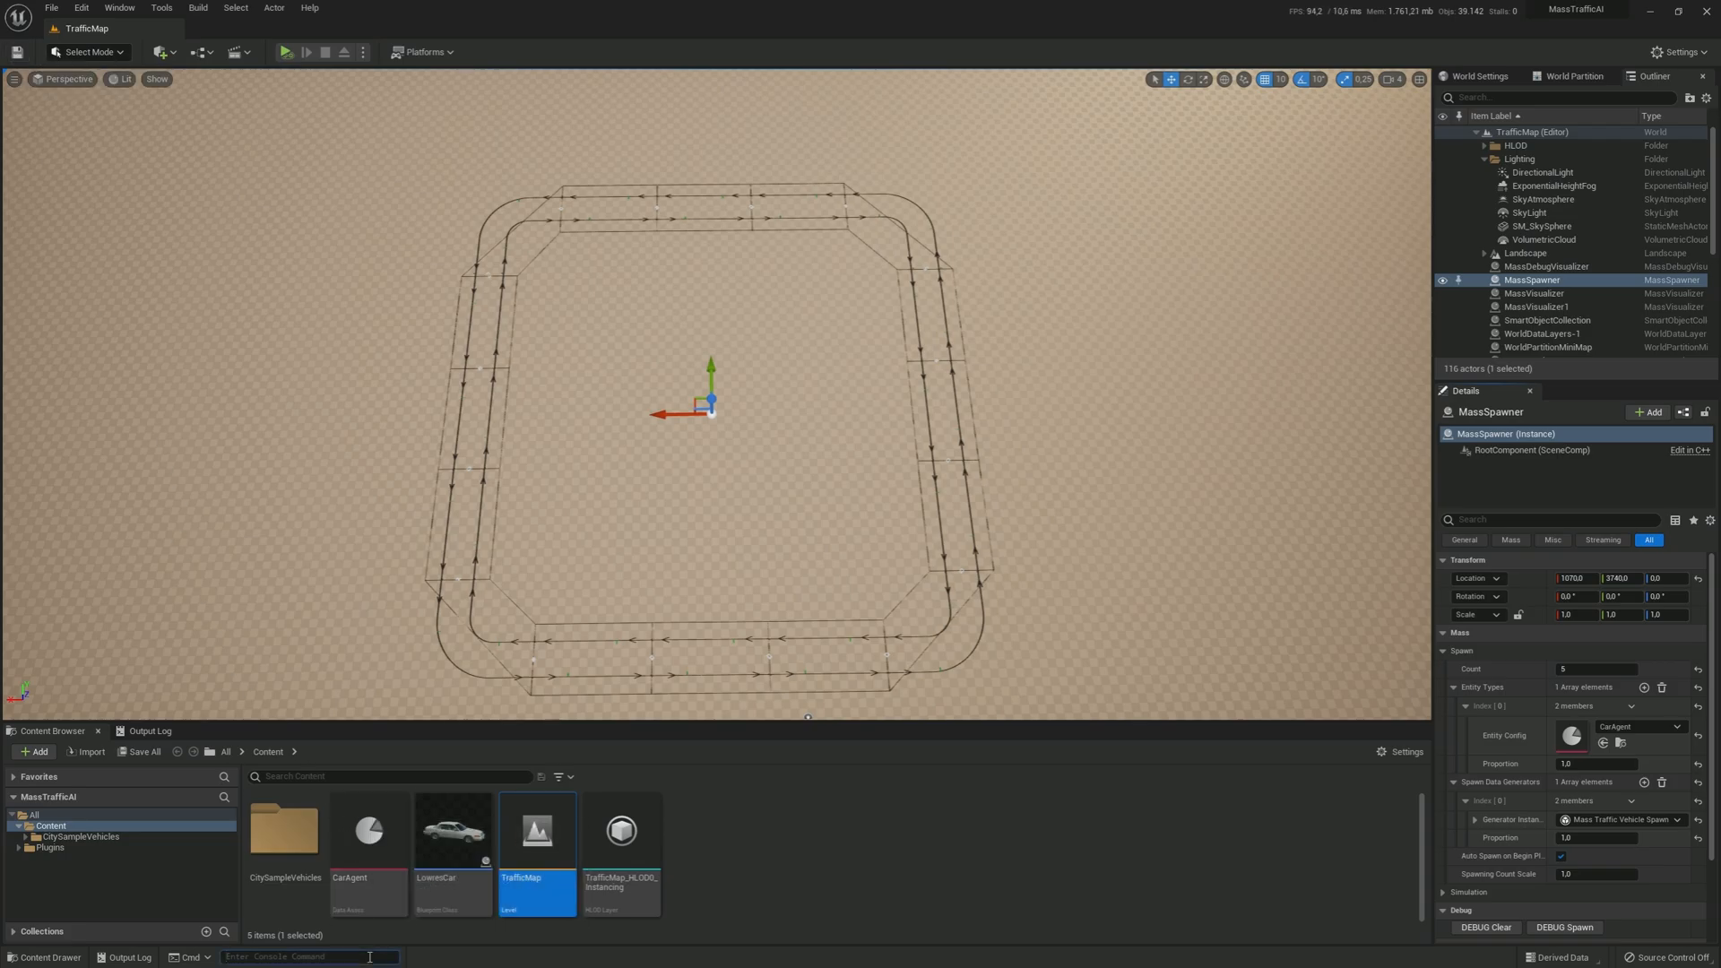
Step: Start simulating TrafficMap and DEBUG Spawn a batch of Mass Traffic cars
{"action": "type", "text": "tr"}
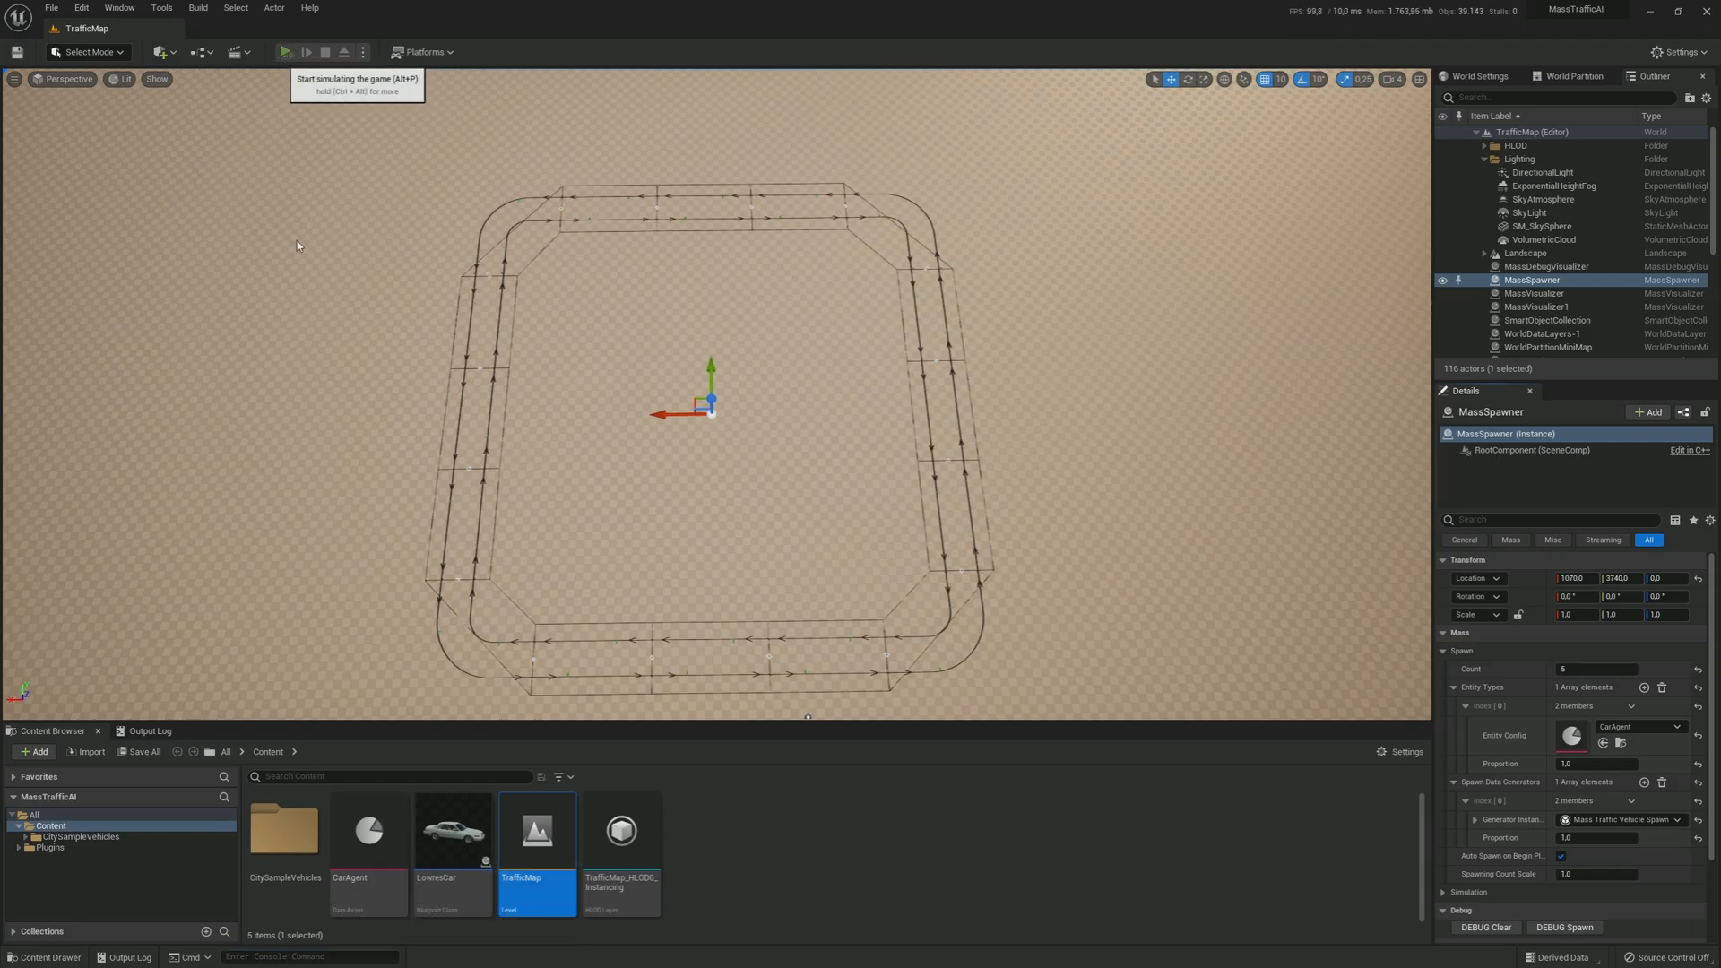
{"action": "left_click", "coordinate": [283, 50]}
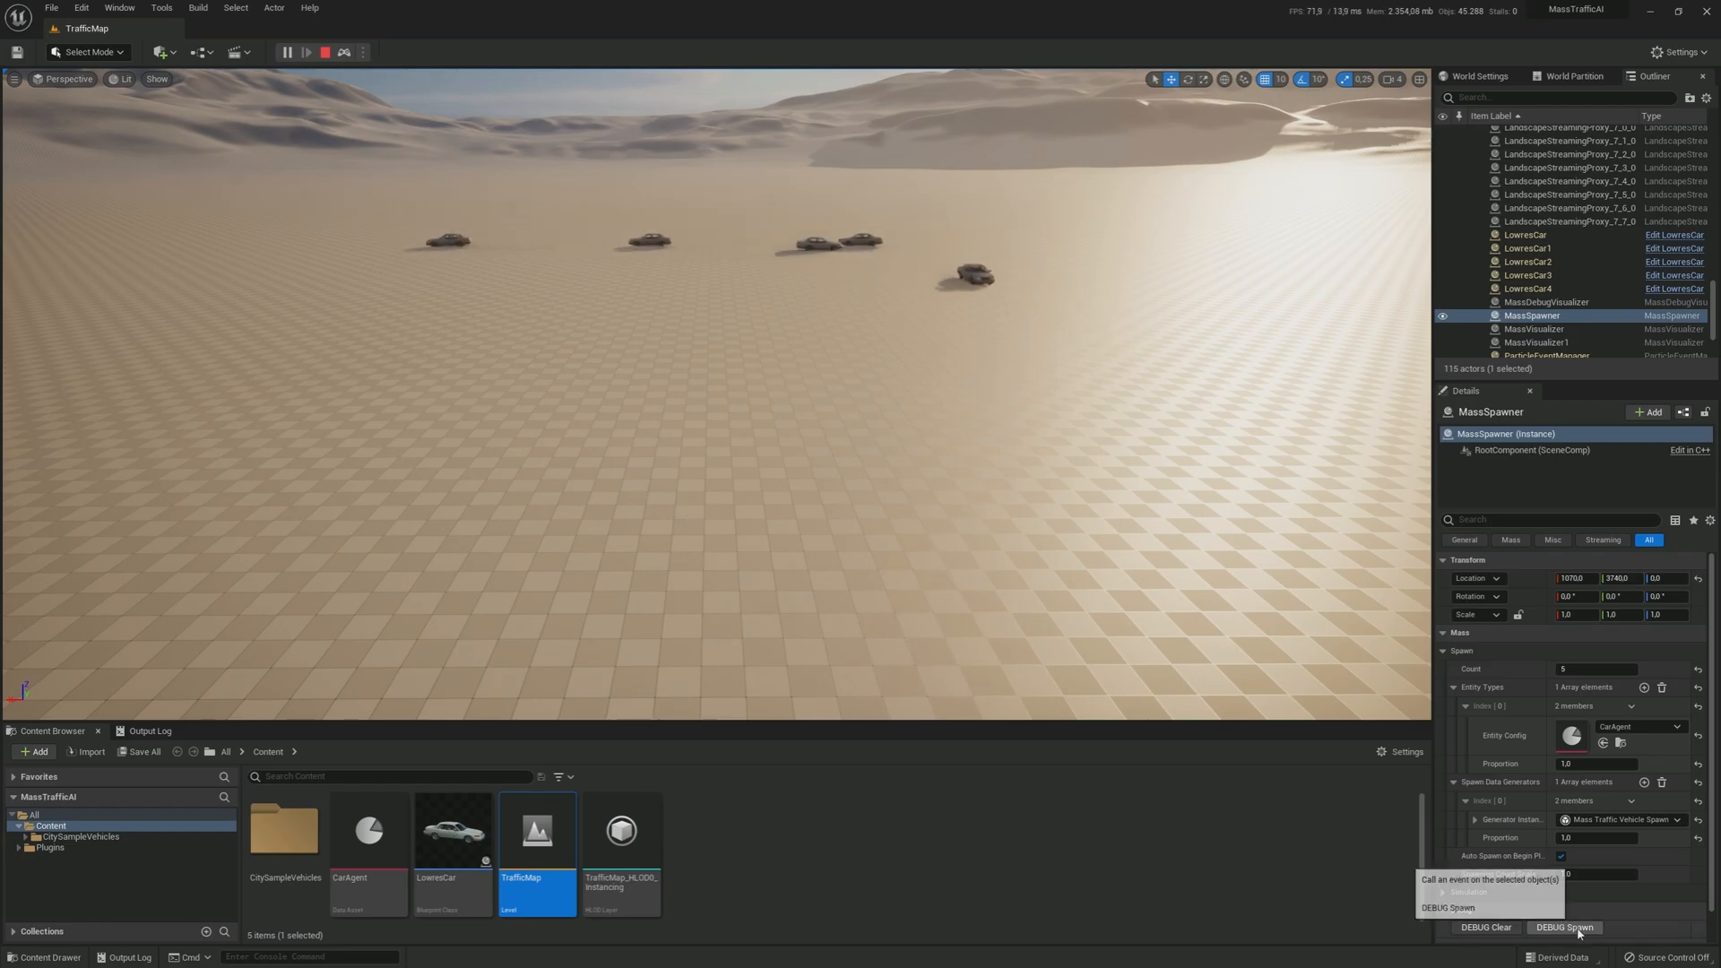
{"action": "left_click", "coordinate": [1574, 926]}
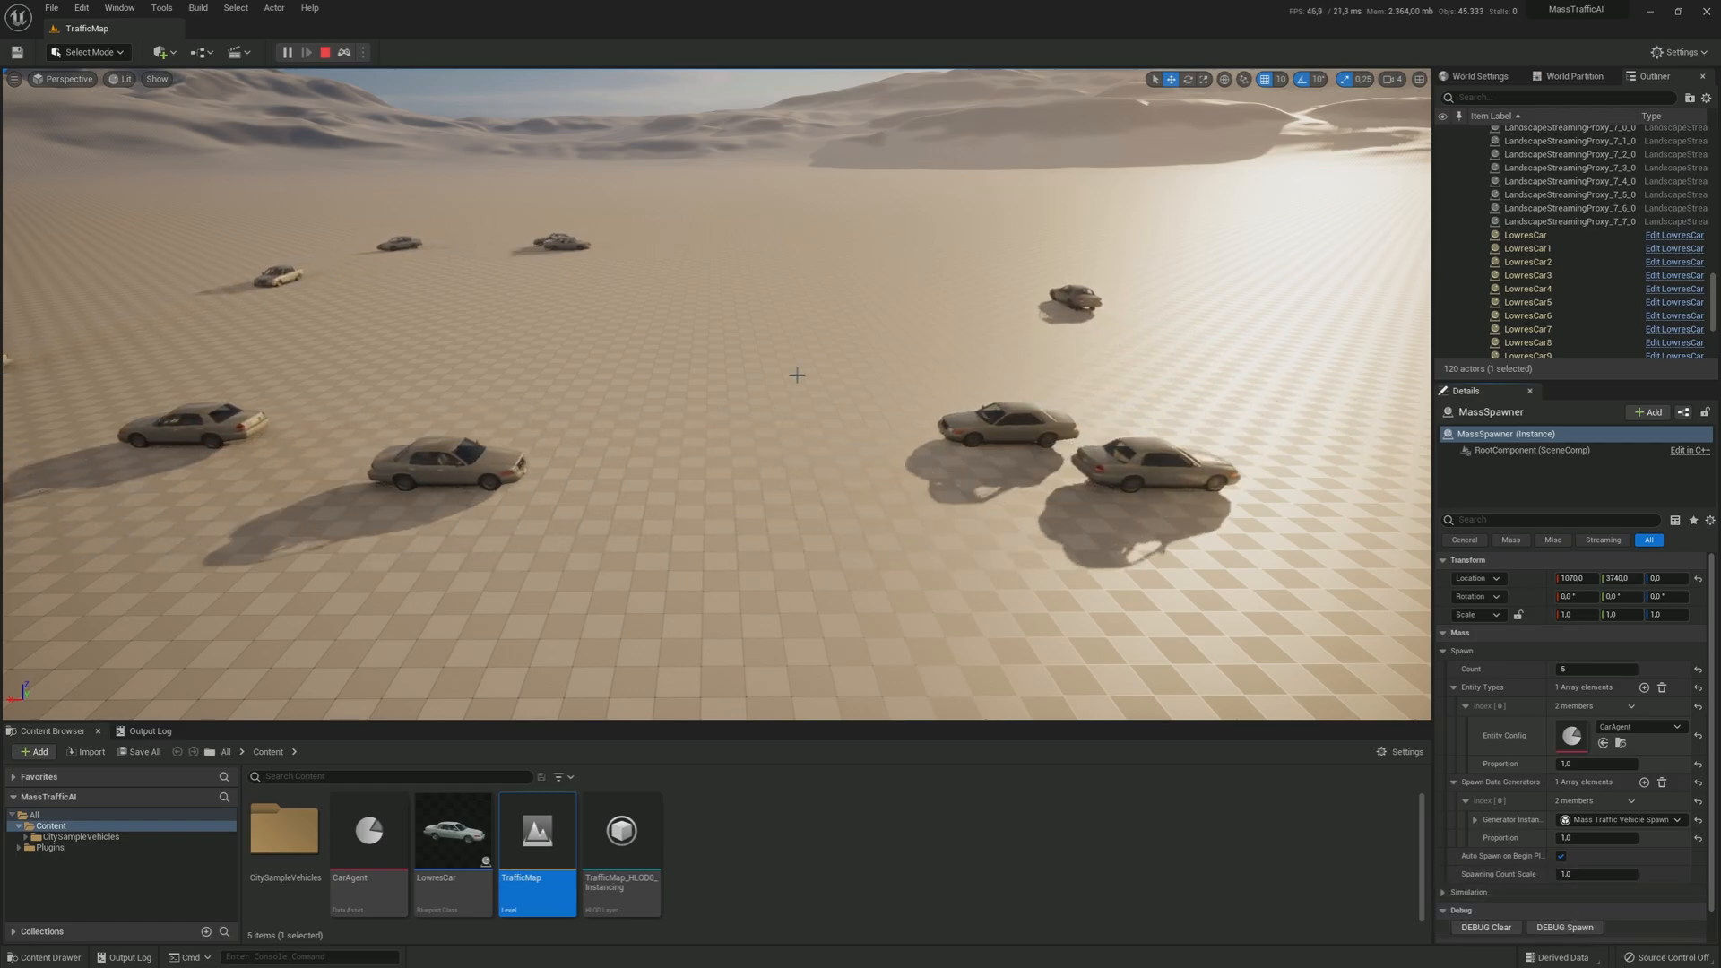
{"action": "left_click", "coordinate": [158, 79]}
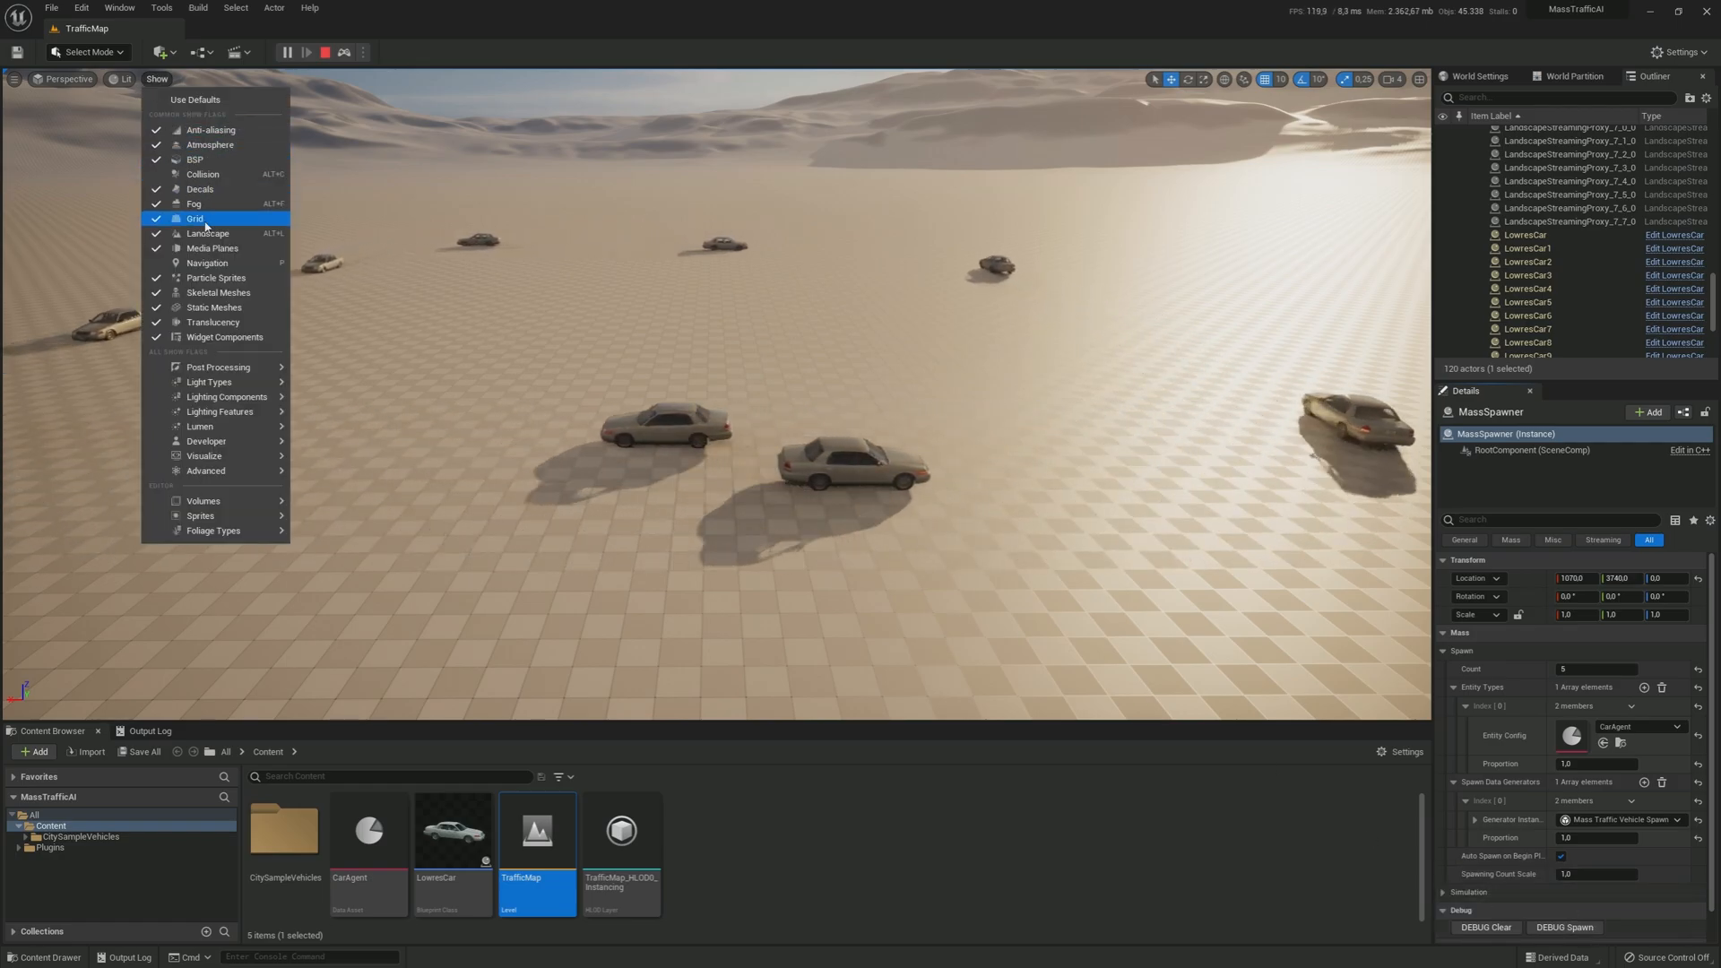
Step: Hide the Landscape to reveal the lanes, watch the cars, then stop the simulation
{"action": "left_click", "coordinate": [194, 218]}
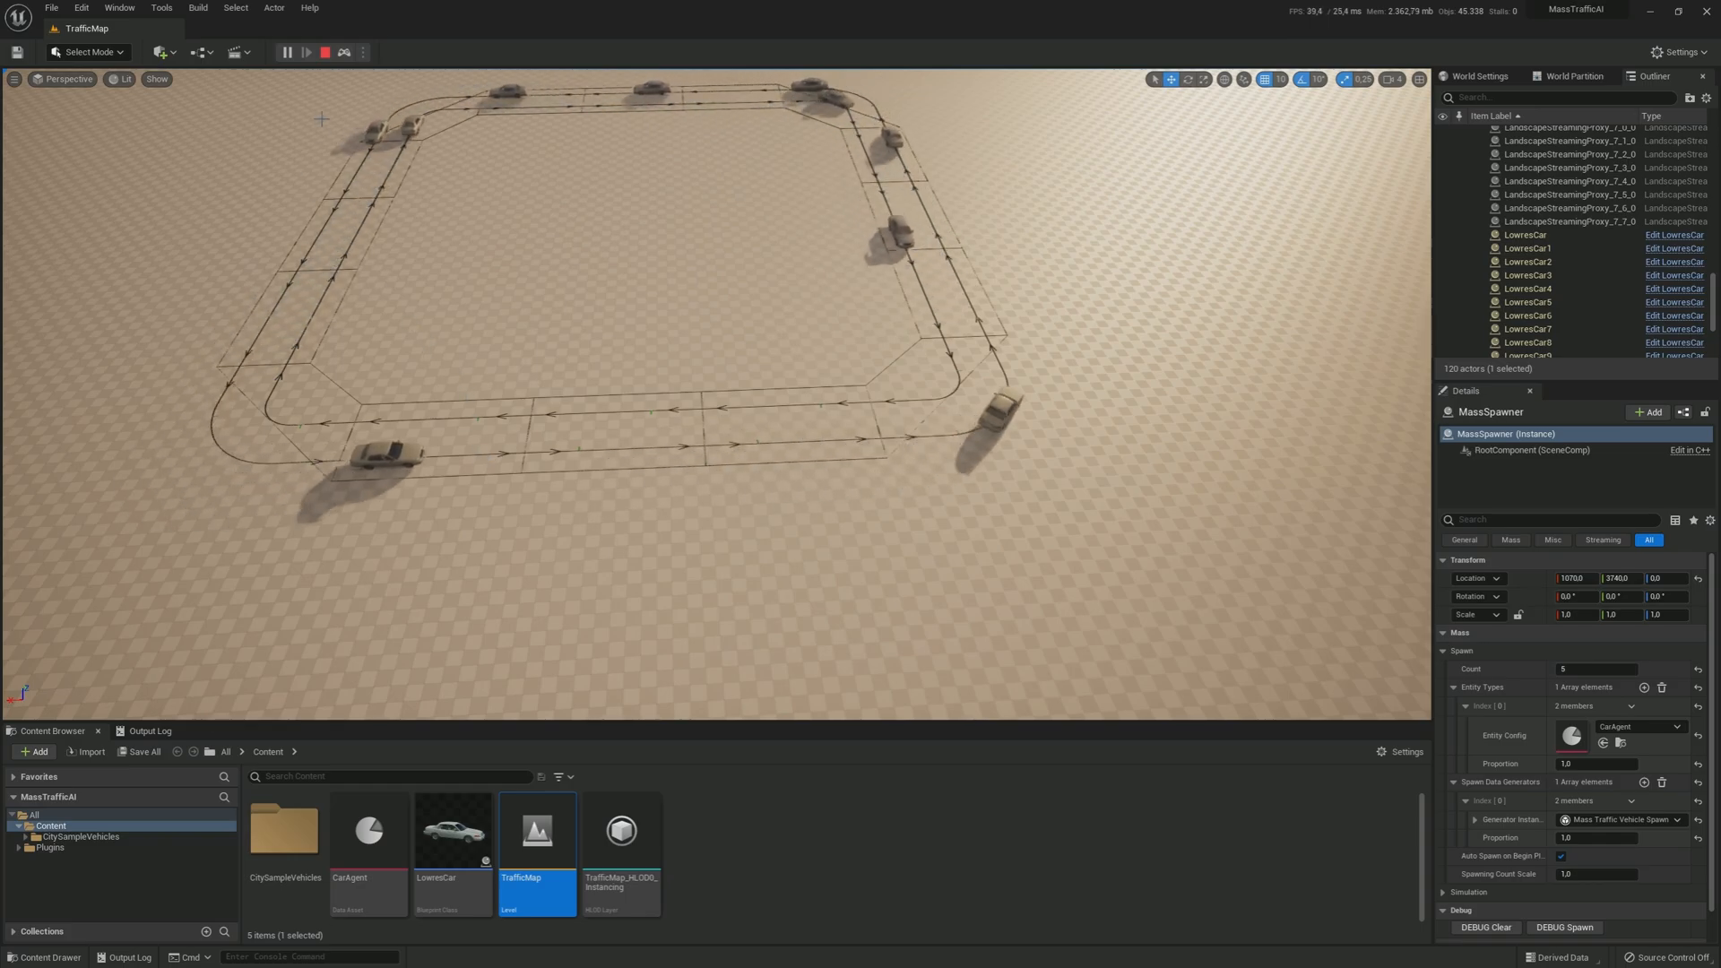
{"action": "left_click", "coordinate": [316, 52]}
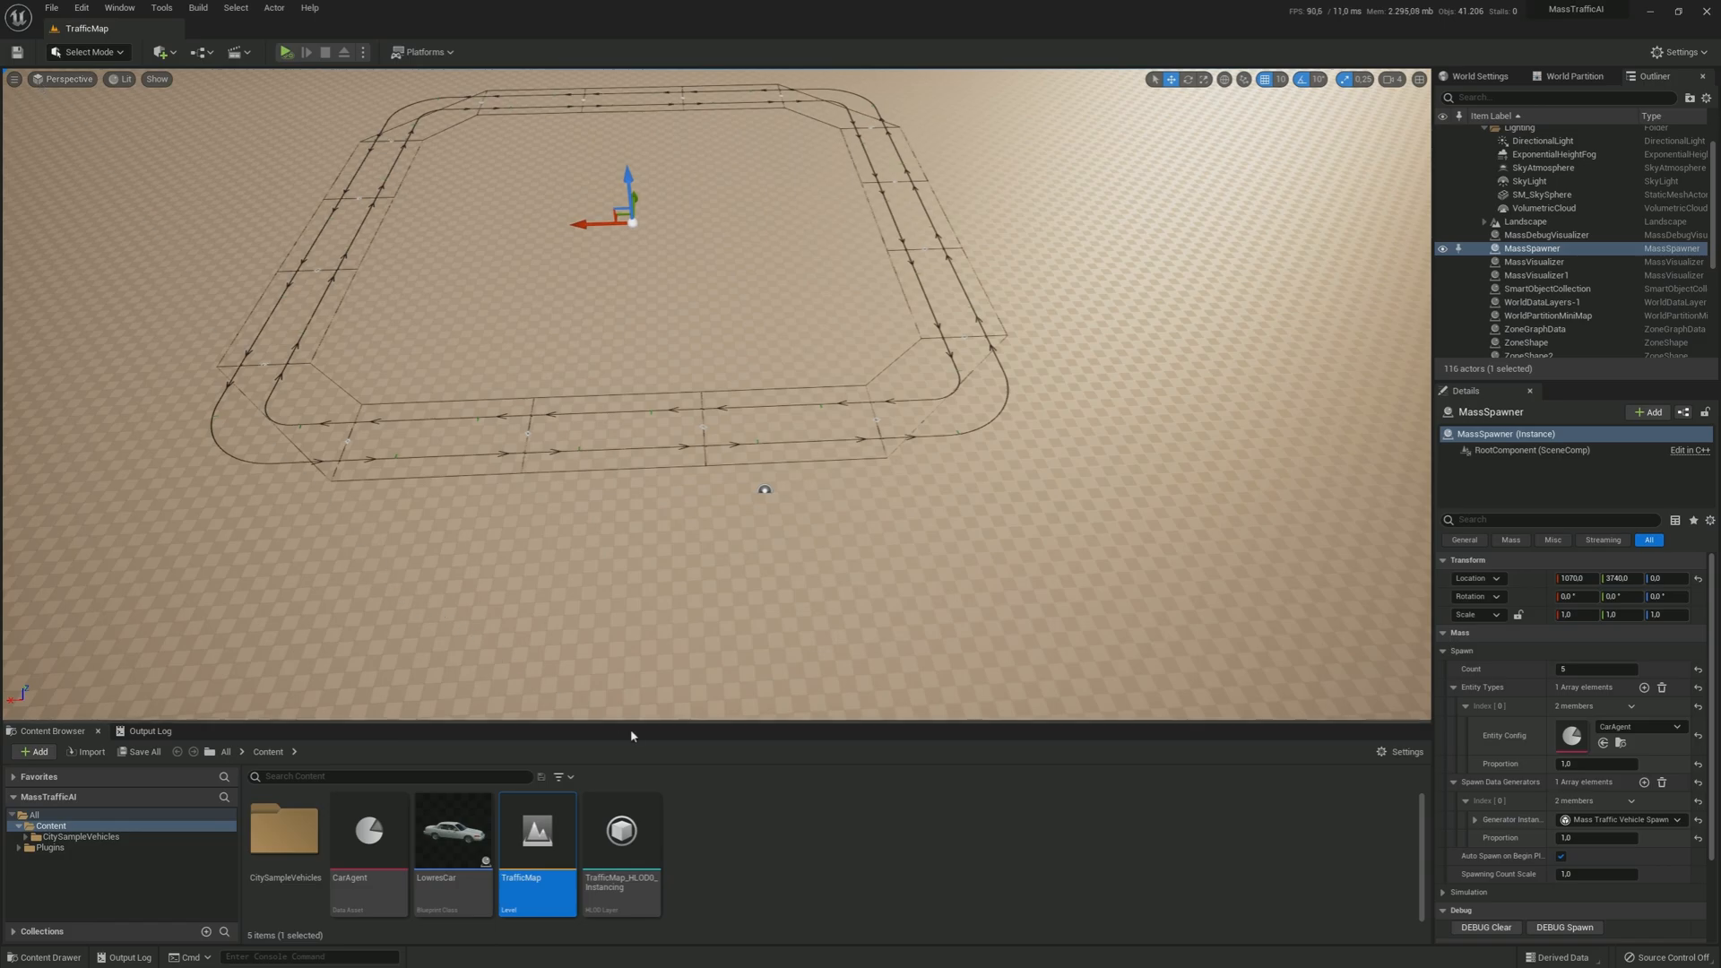
{"action": "mouse_move", "coordinate": [731, 872]}
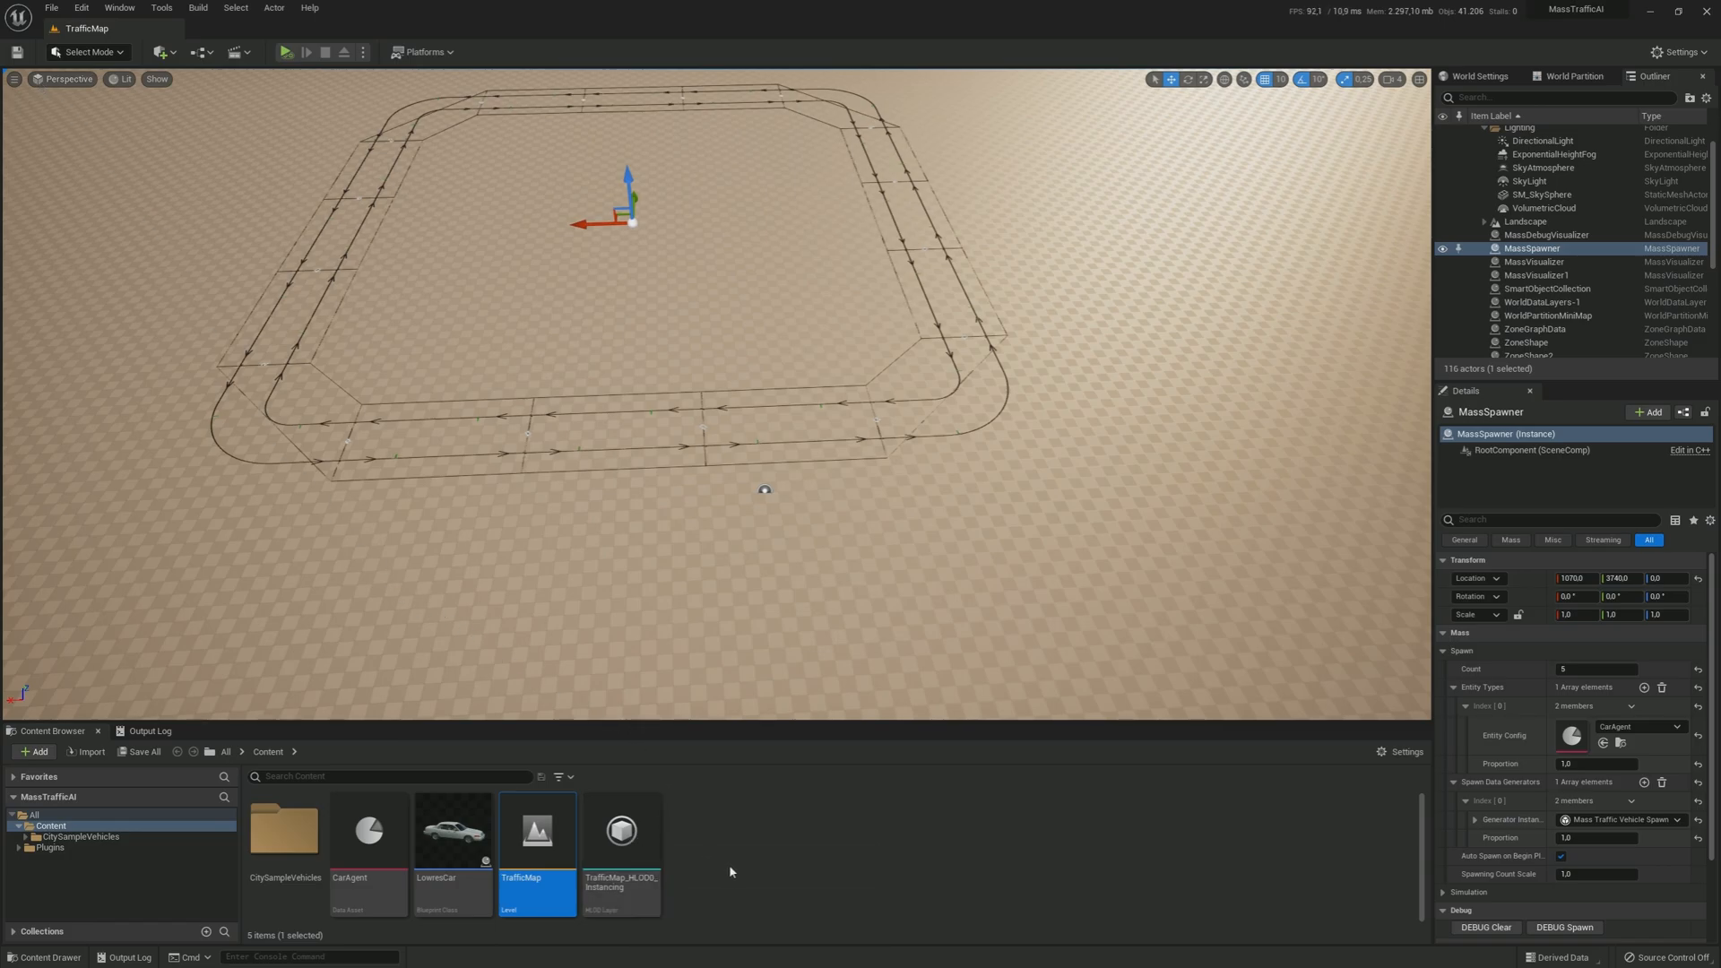
{"action": "mouse_move", "coordinate": [365, 846]}
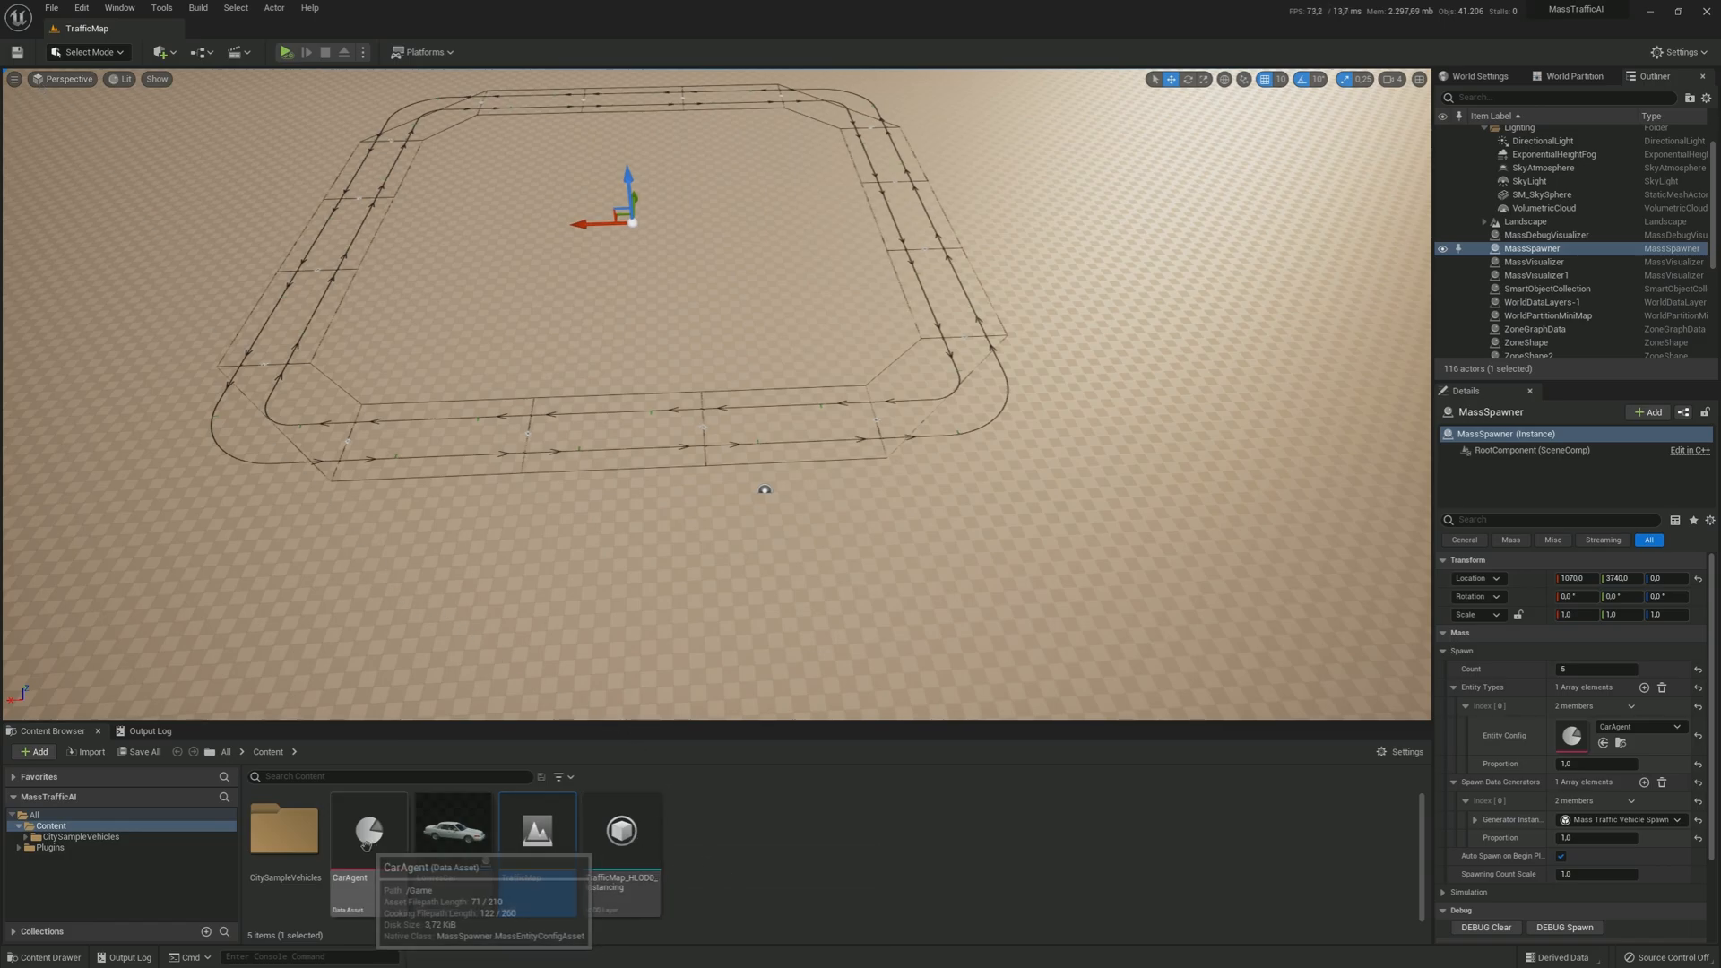
Step: Set CarAgent's Physics Vehicle Template Actor to BP_vehicle03_Car and save the config
{"action": "double_click", "coordinate": [365, 825]}
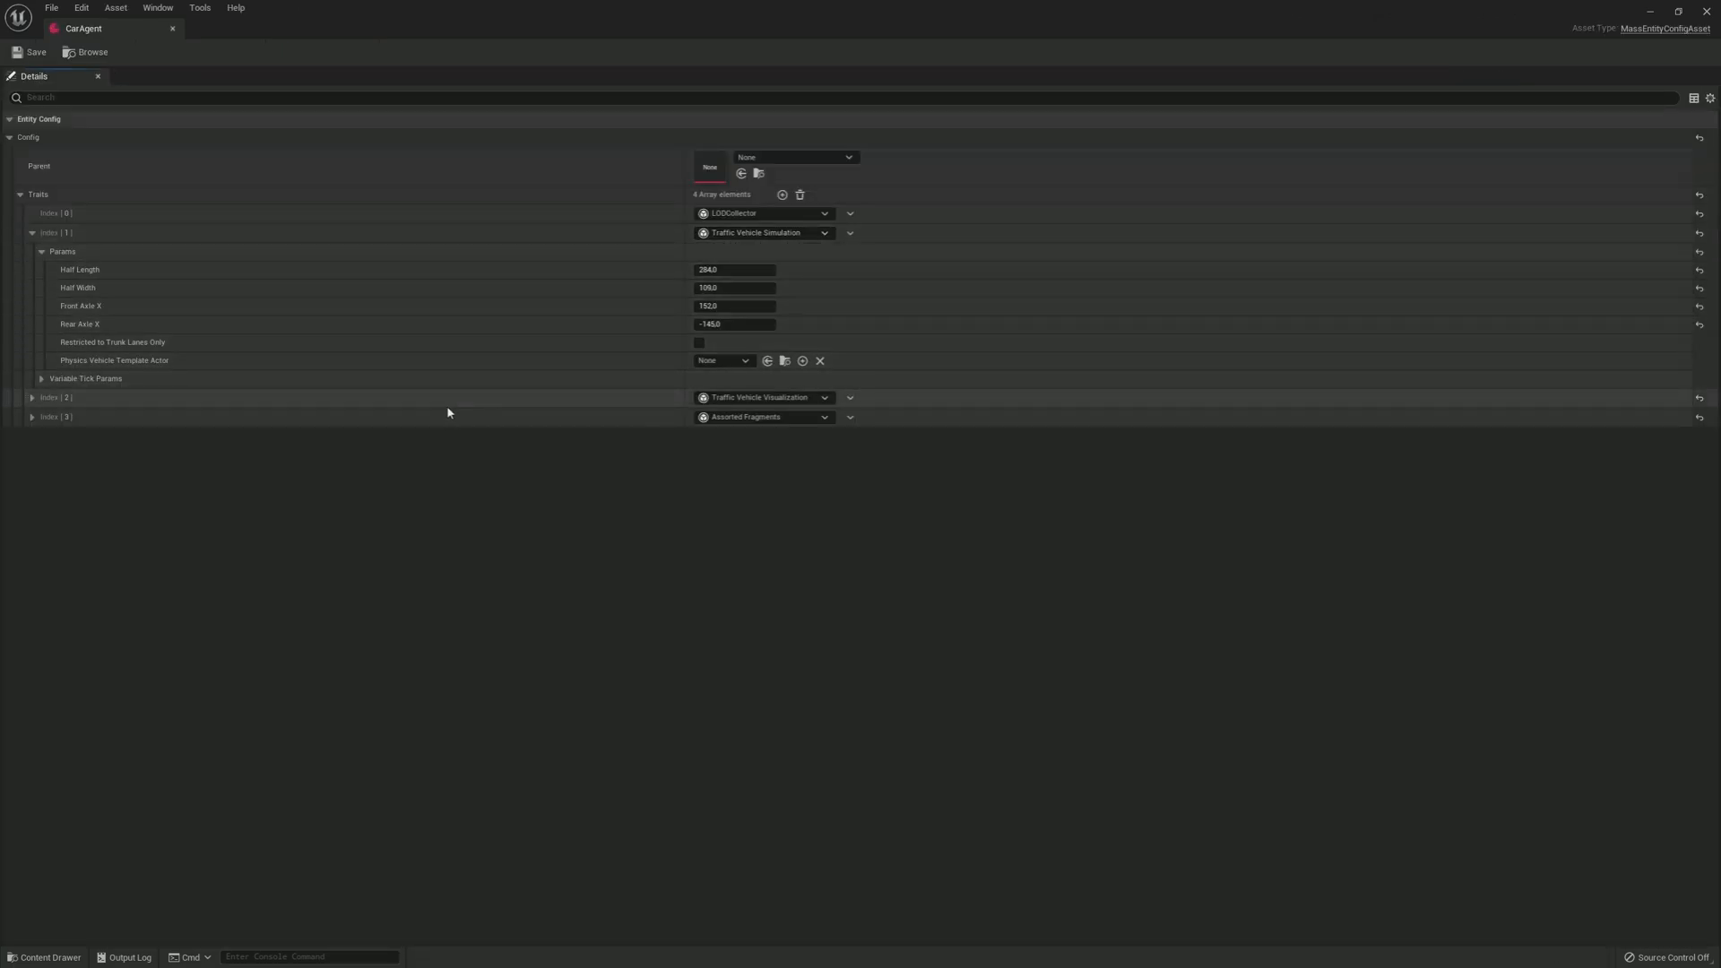
{"action": "mouse_move", "coordinate": [101, 340]}
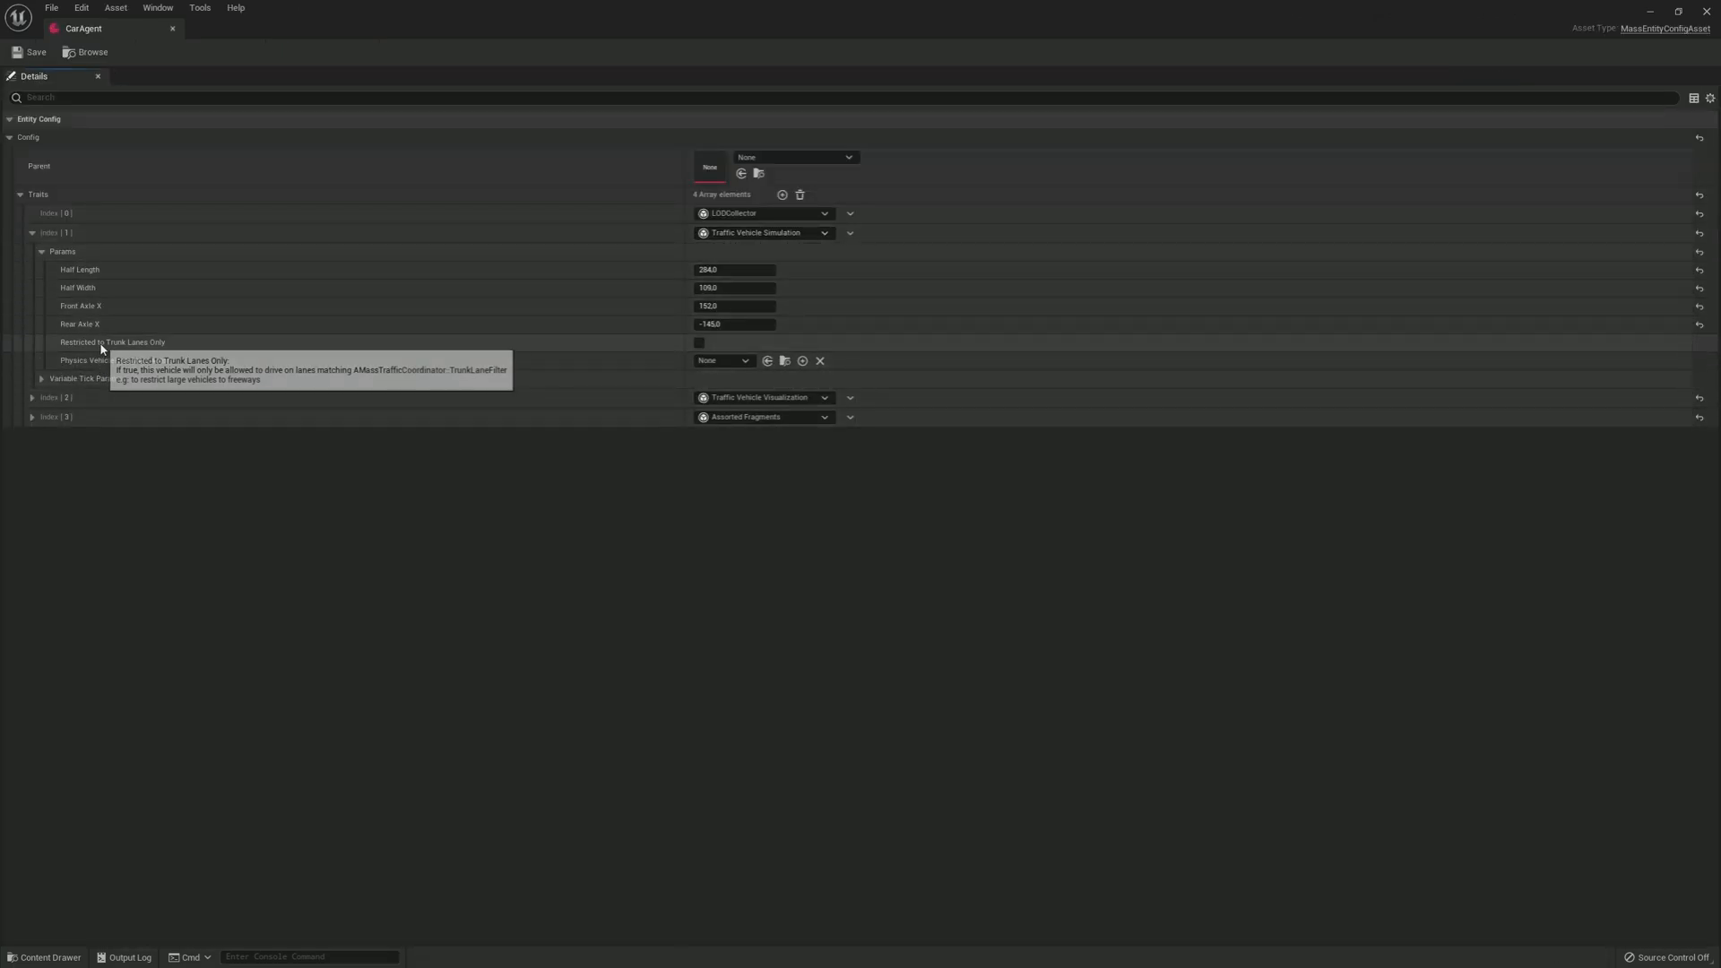
{"action": "mouse_move", "coordinate": [101, 362]}
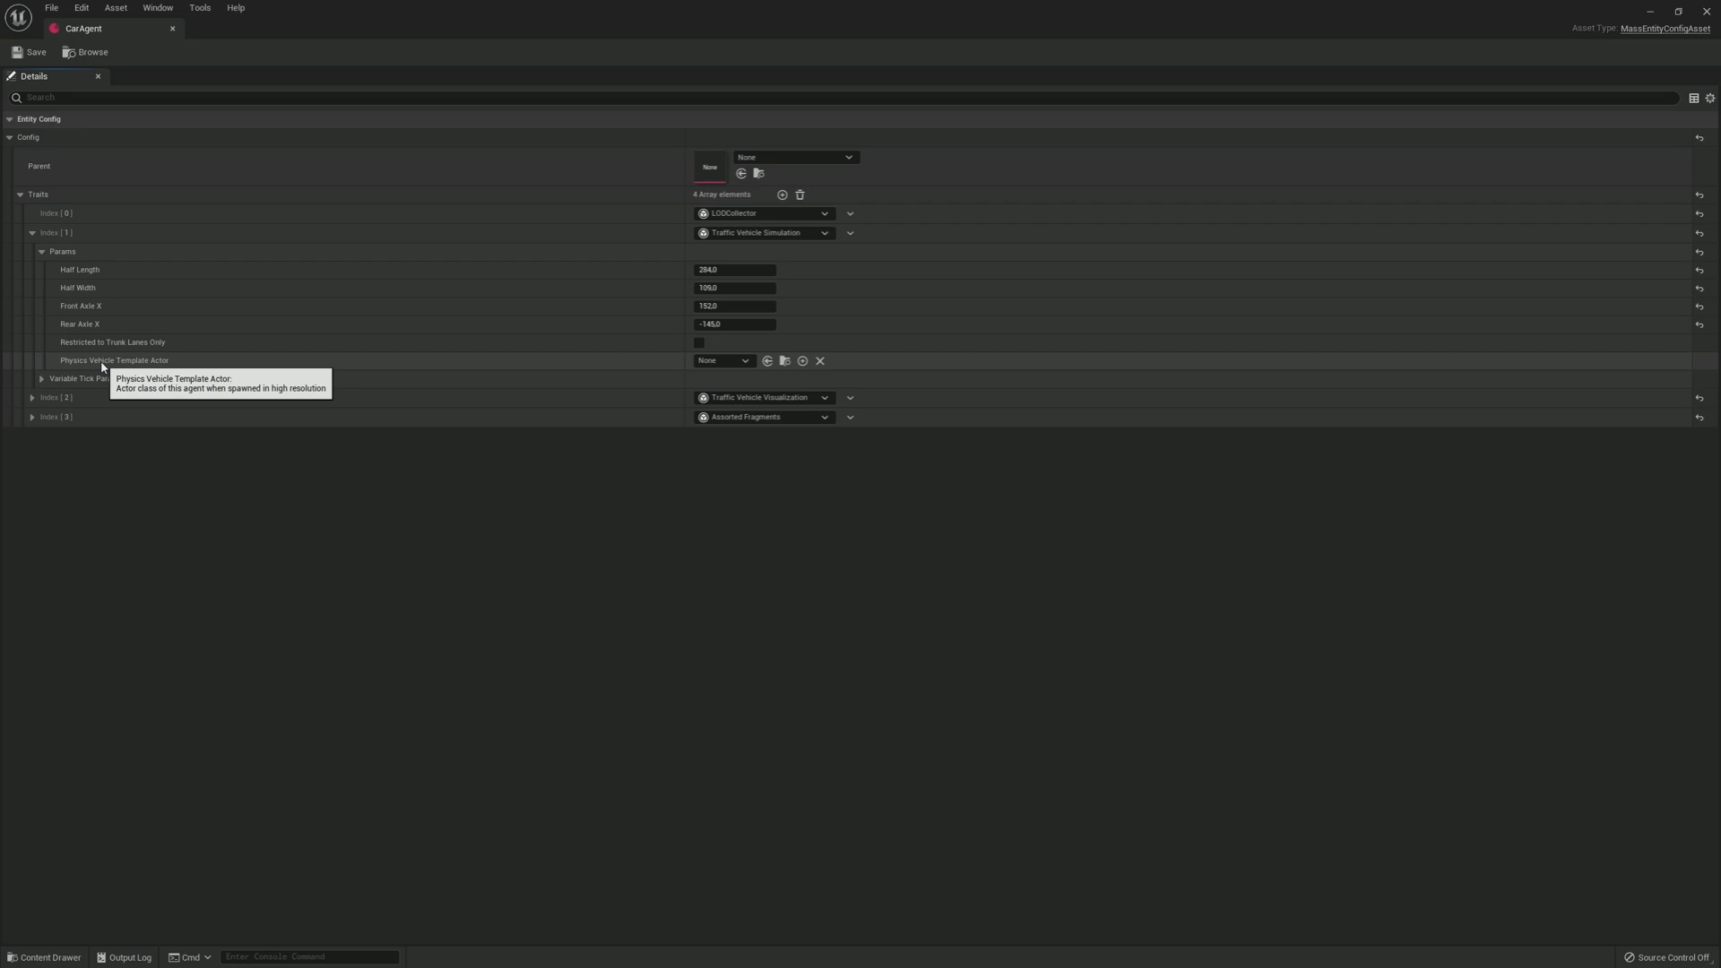
{"action": "left_click", "coordinate": [744, 361]}
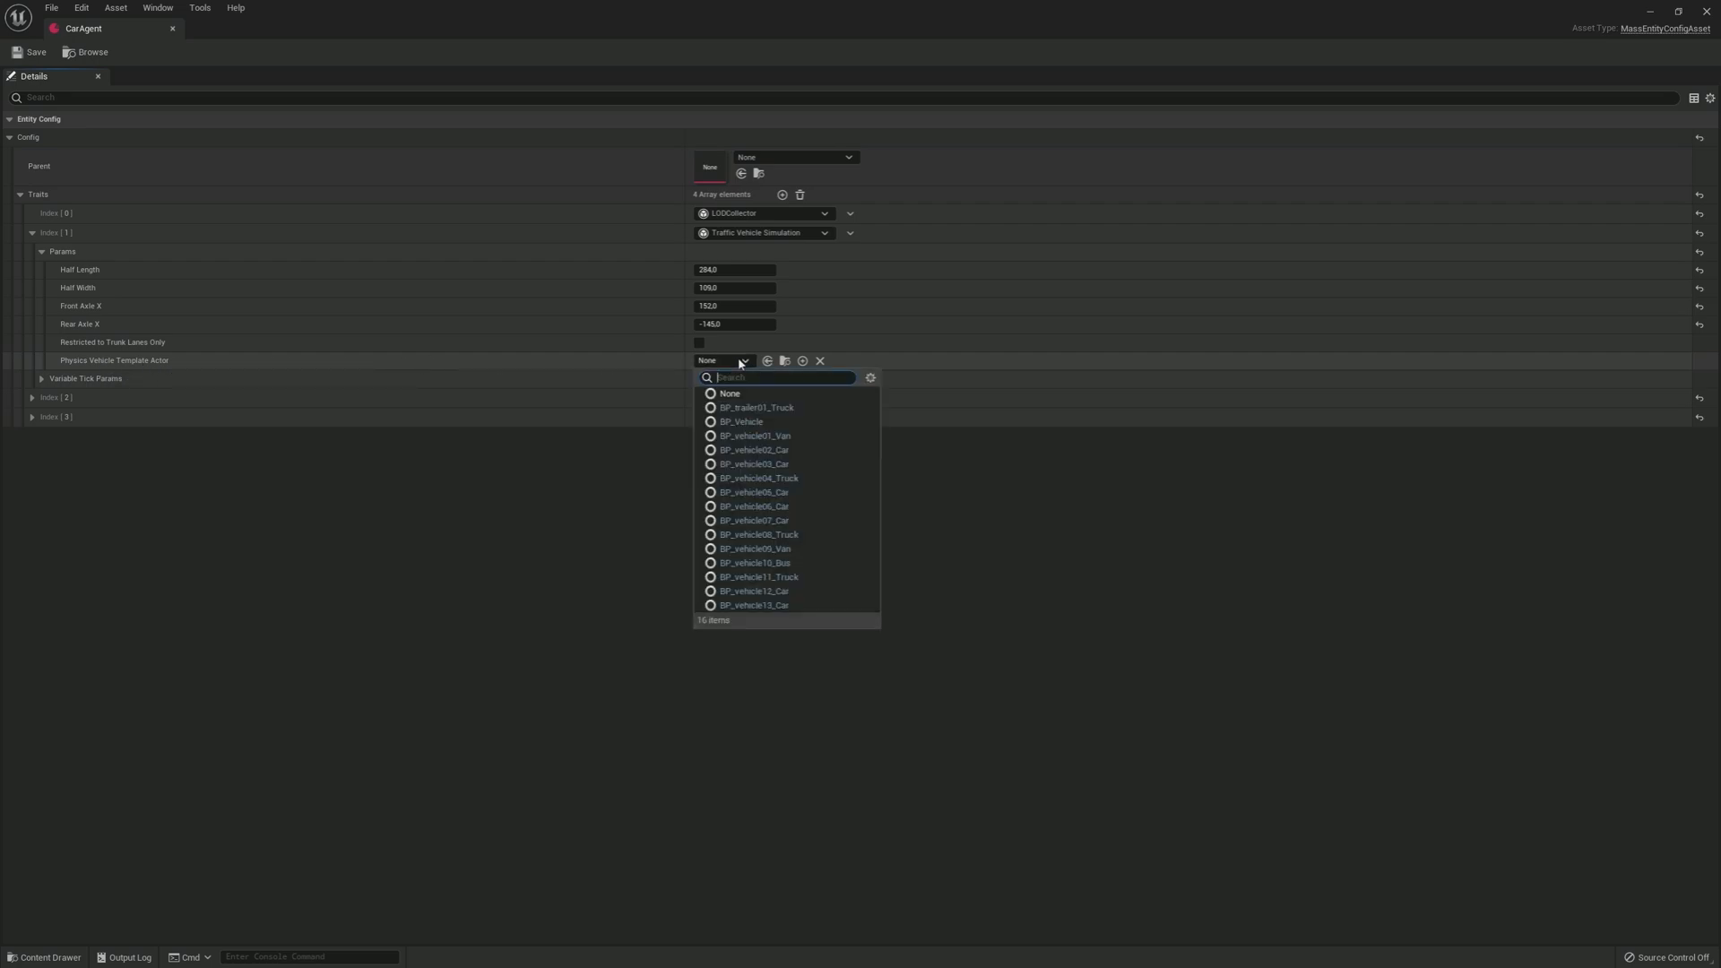
{"action": "mouse_move", "coordinate": [778, 462]}
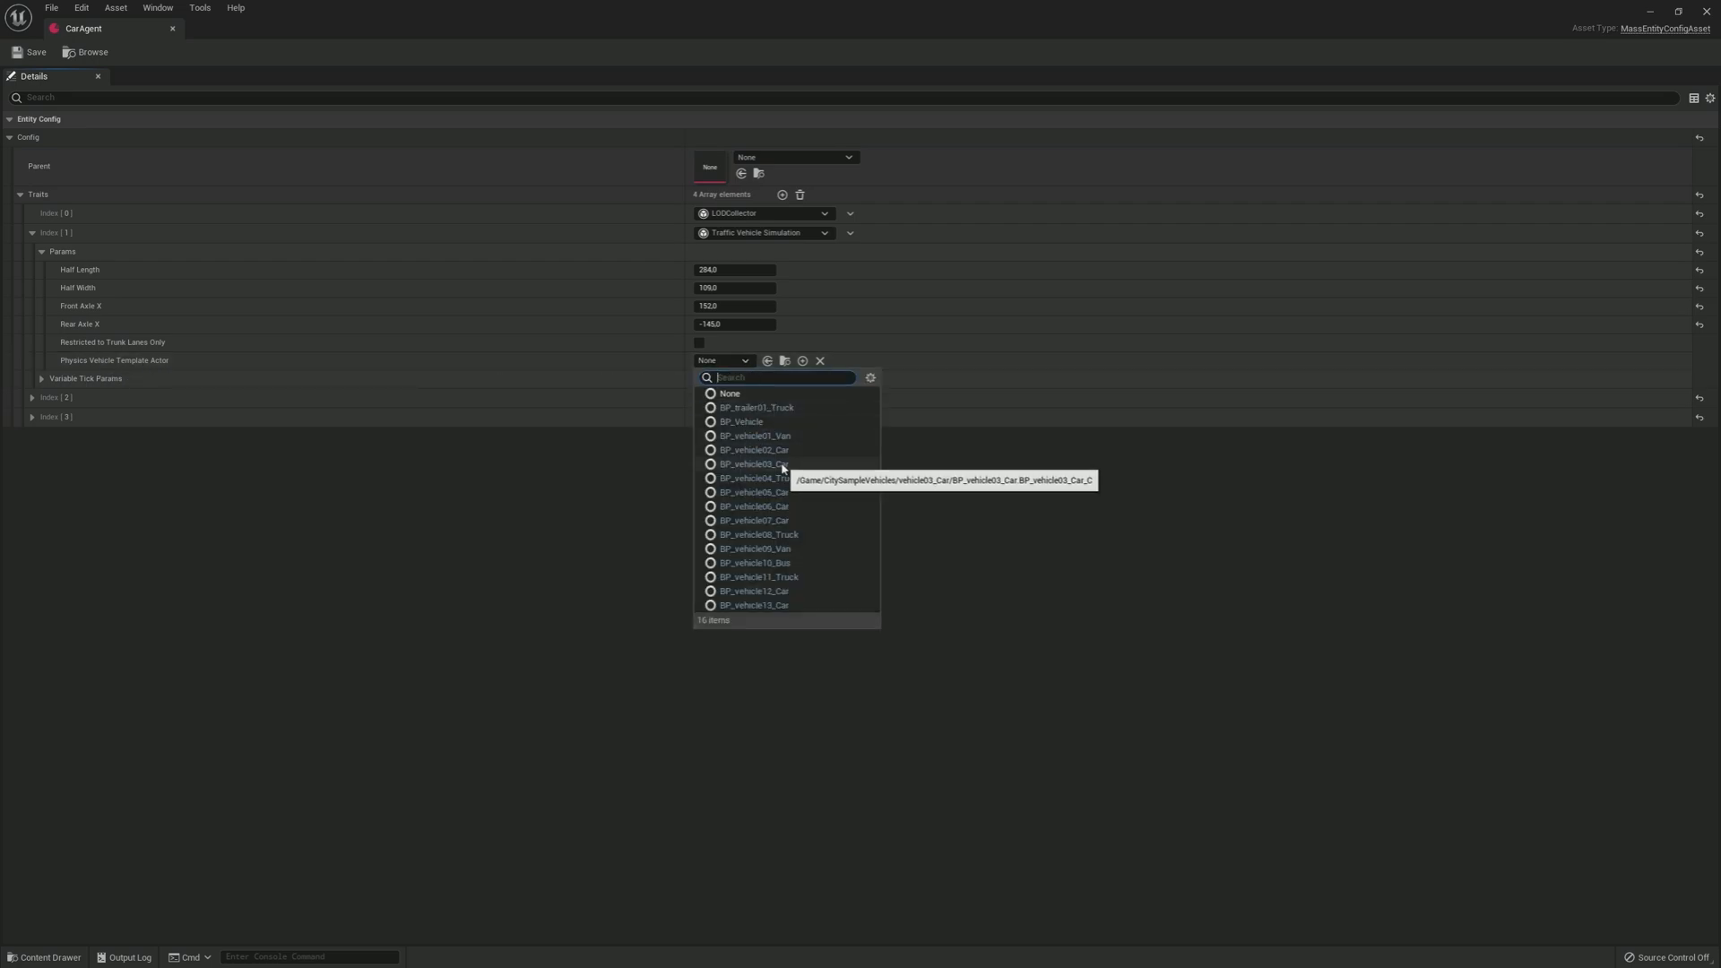
{"action": "left_click", "coordinate": [752, 462]}
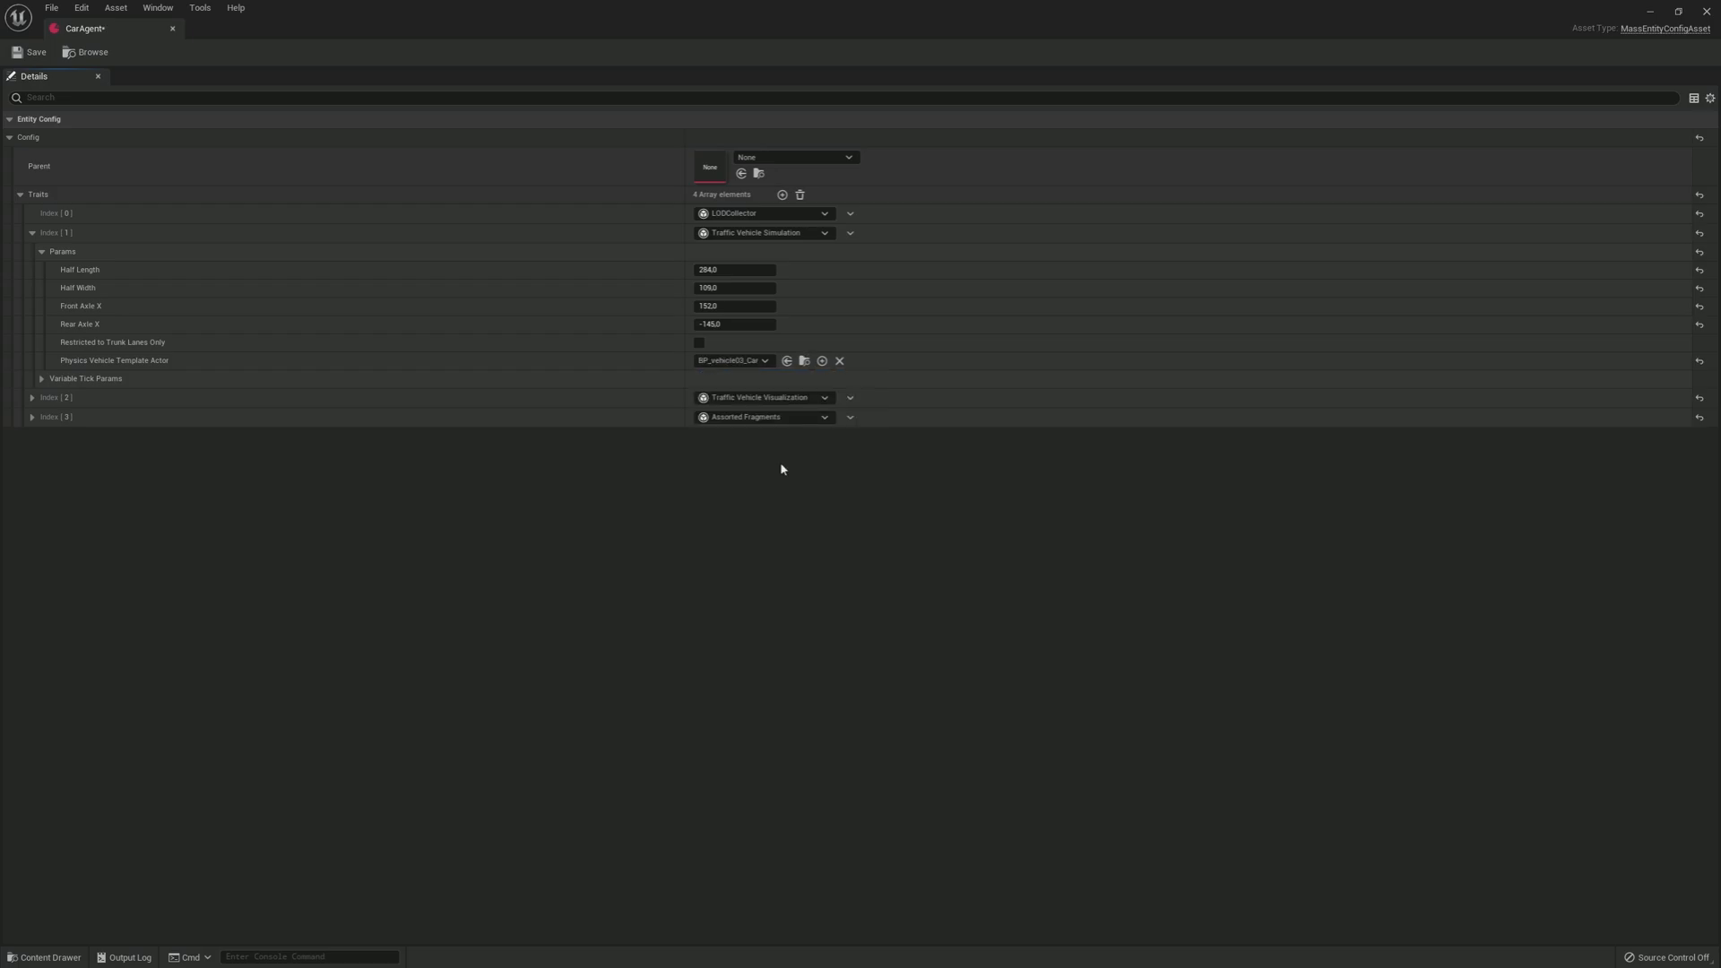
{"action": "left_click", "coordinate": [22, 51]}
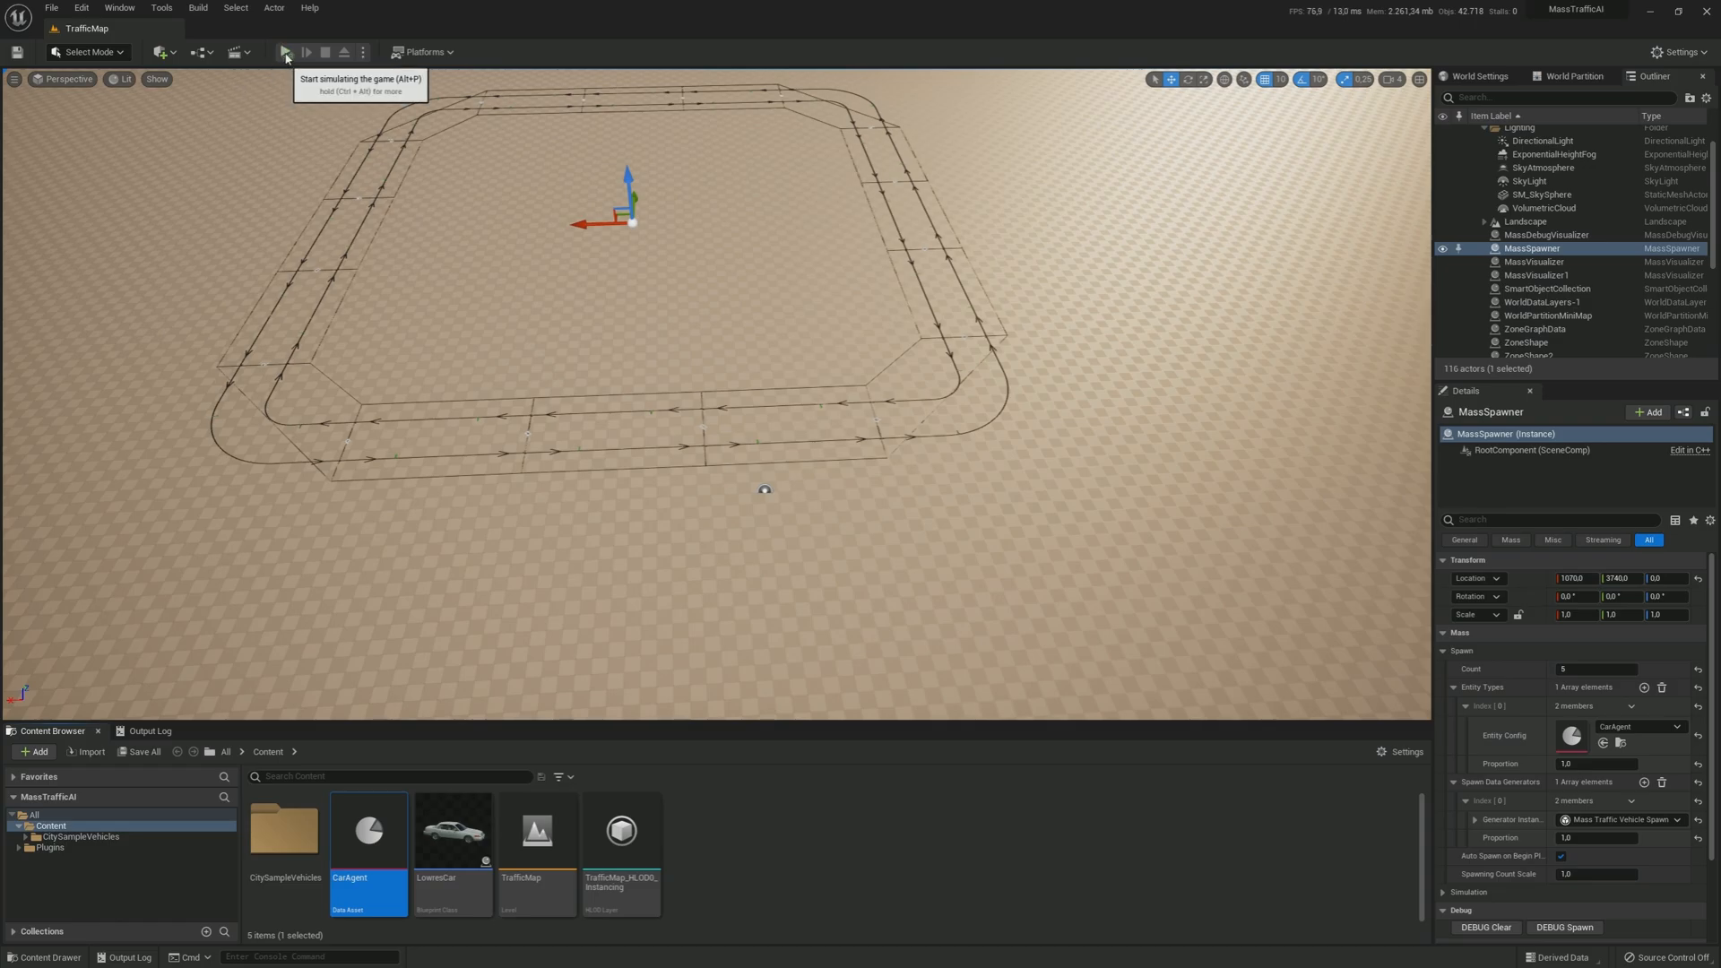
Step: Test-simulate the new vehicle, rebuild the ZoneGraph, and select a corner zone shape
{"action": "left_click", "coordinate": [285, 50]}
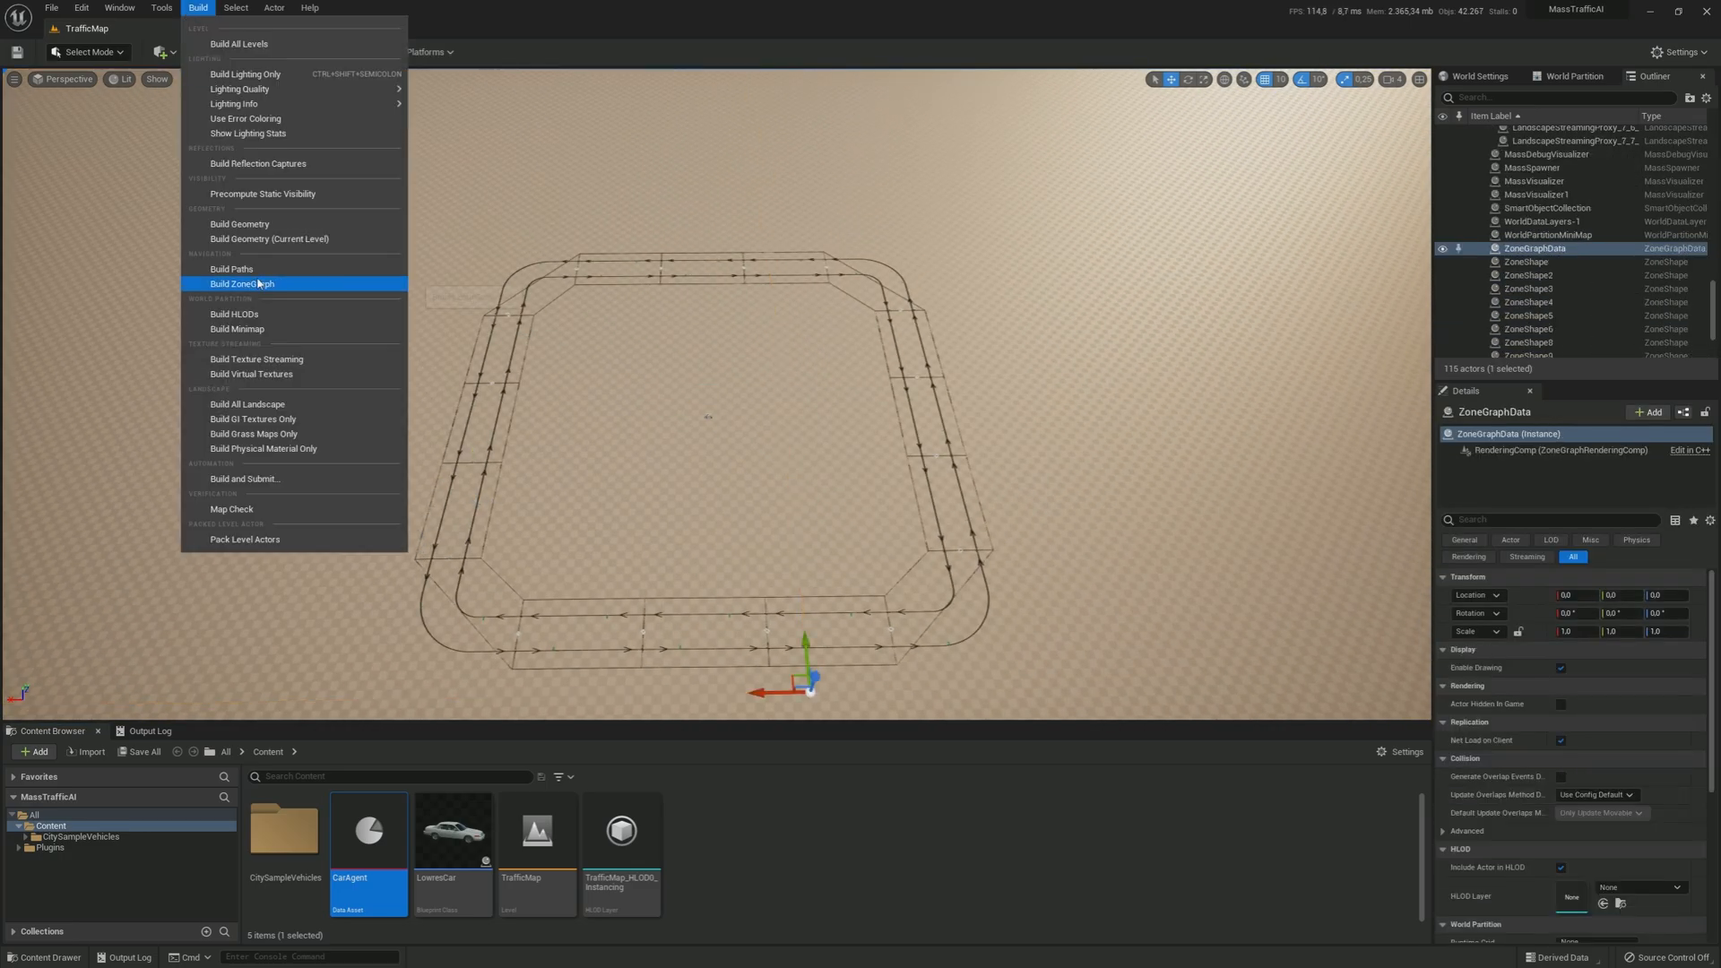
{"action": "left_click", "coordinate": [242, 283]}
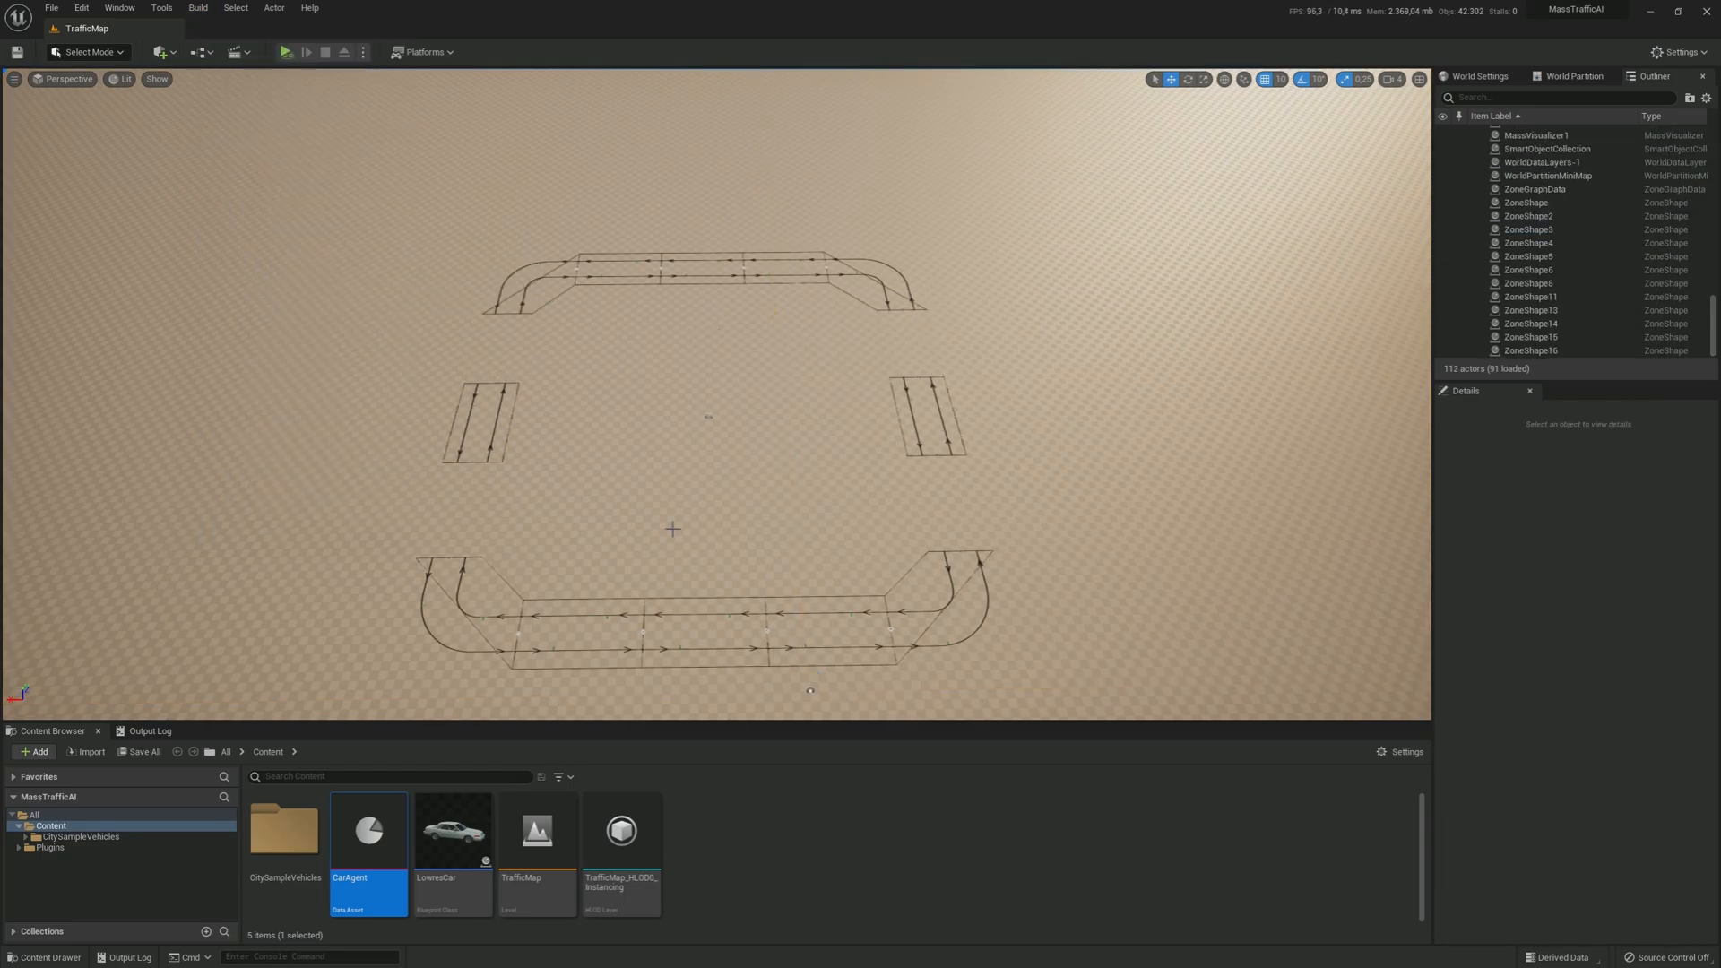
{"action": "left_click", "coordinate": [201, 7]}
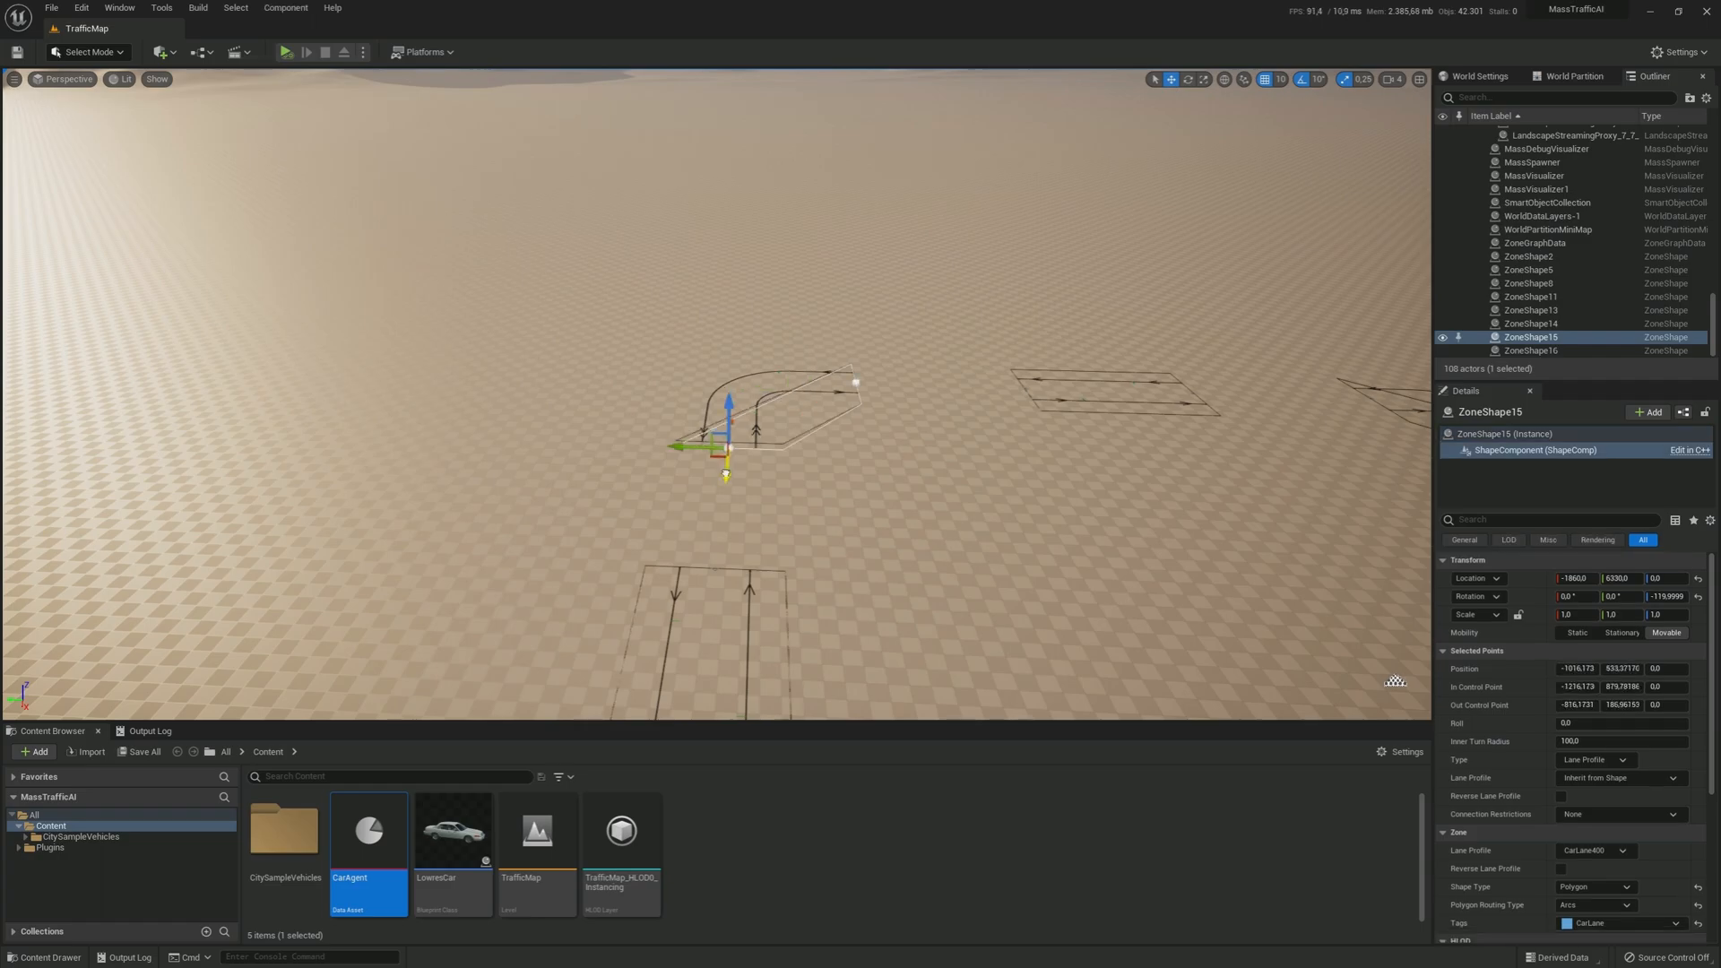
Step: Switch the corner zone shapes' Polygon Routing Type from Arcs to Bezier
{"action": "left_click", "coordinate": [1531, 351]}
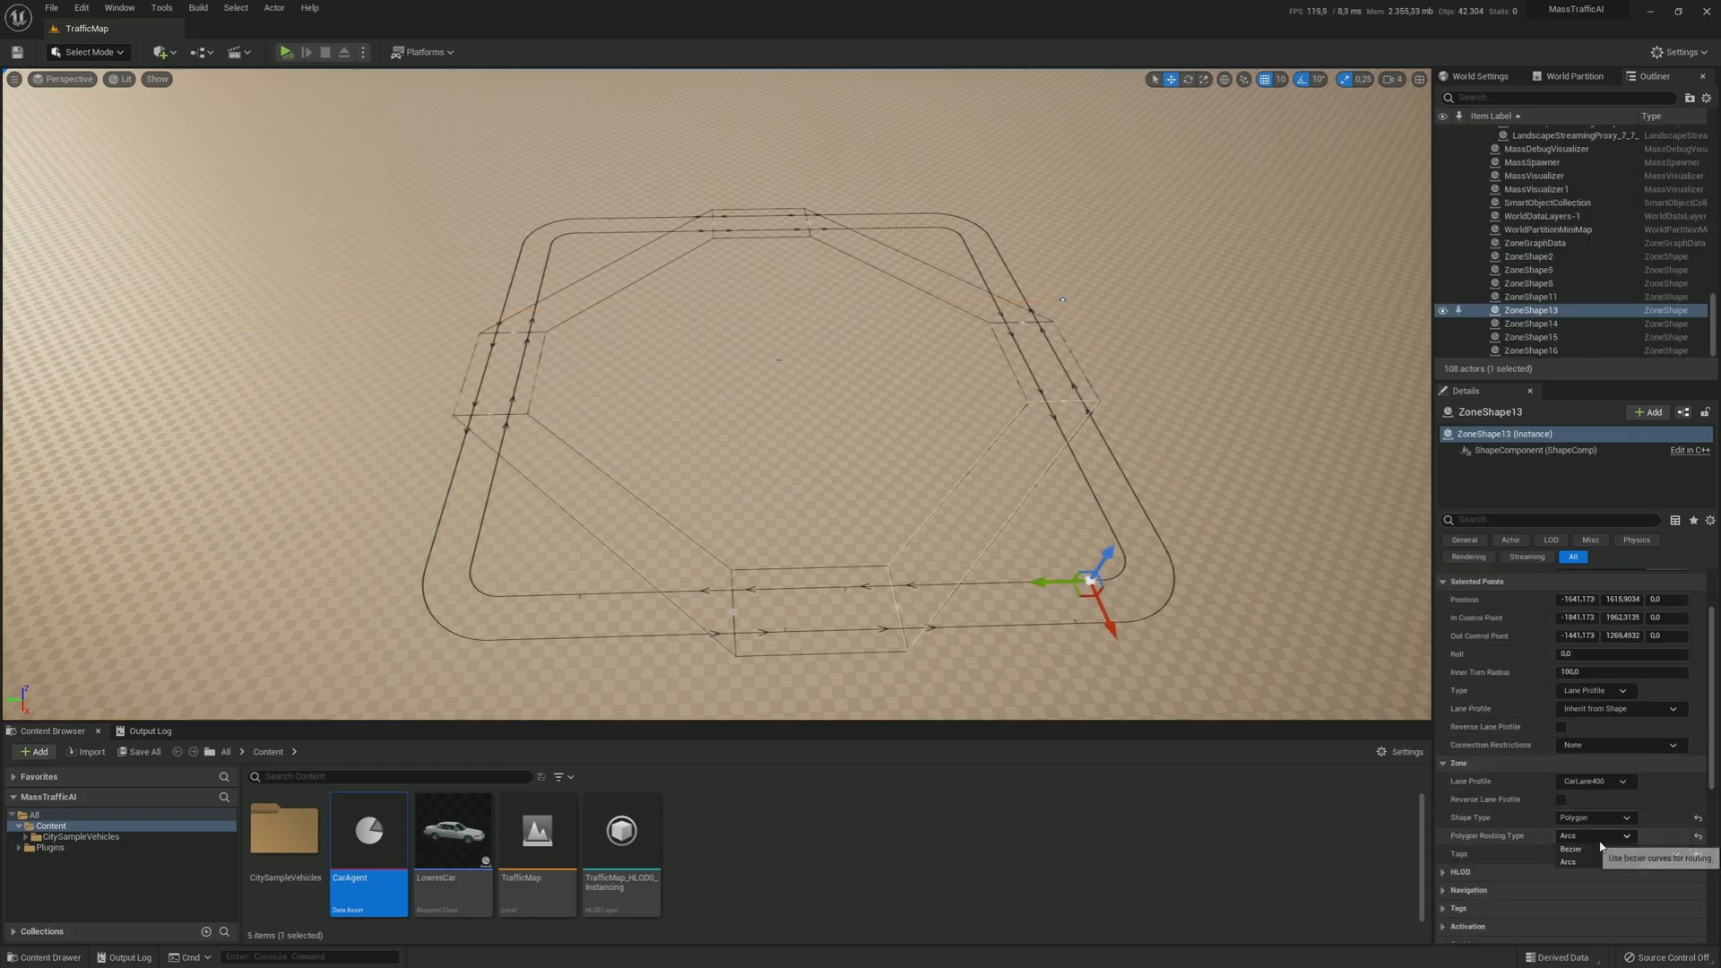
{"action": "left_click", "coordinate": [1577, 849]}
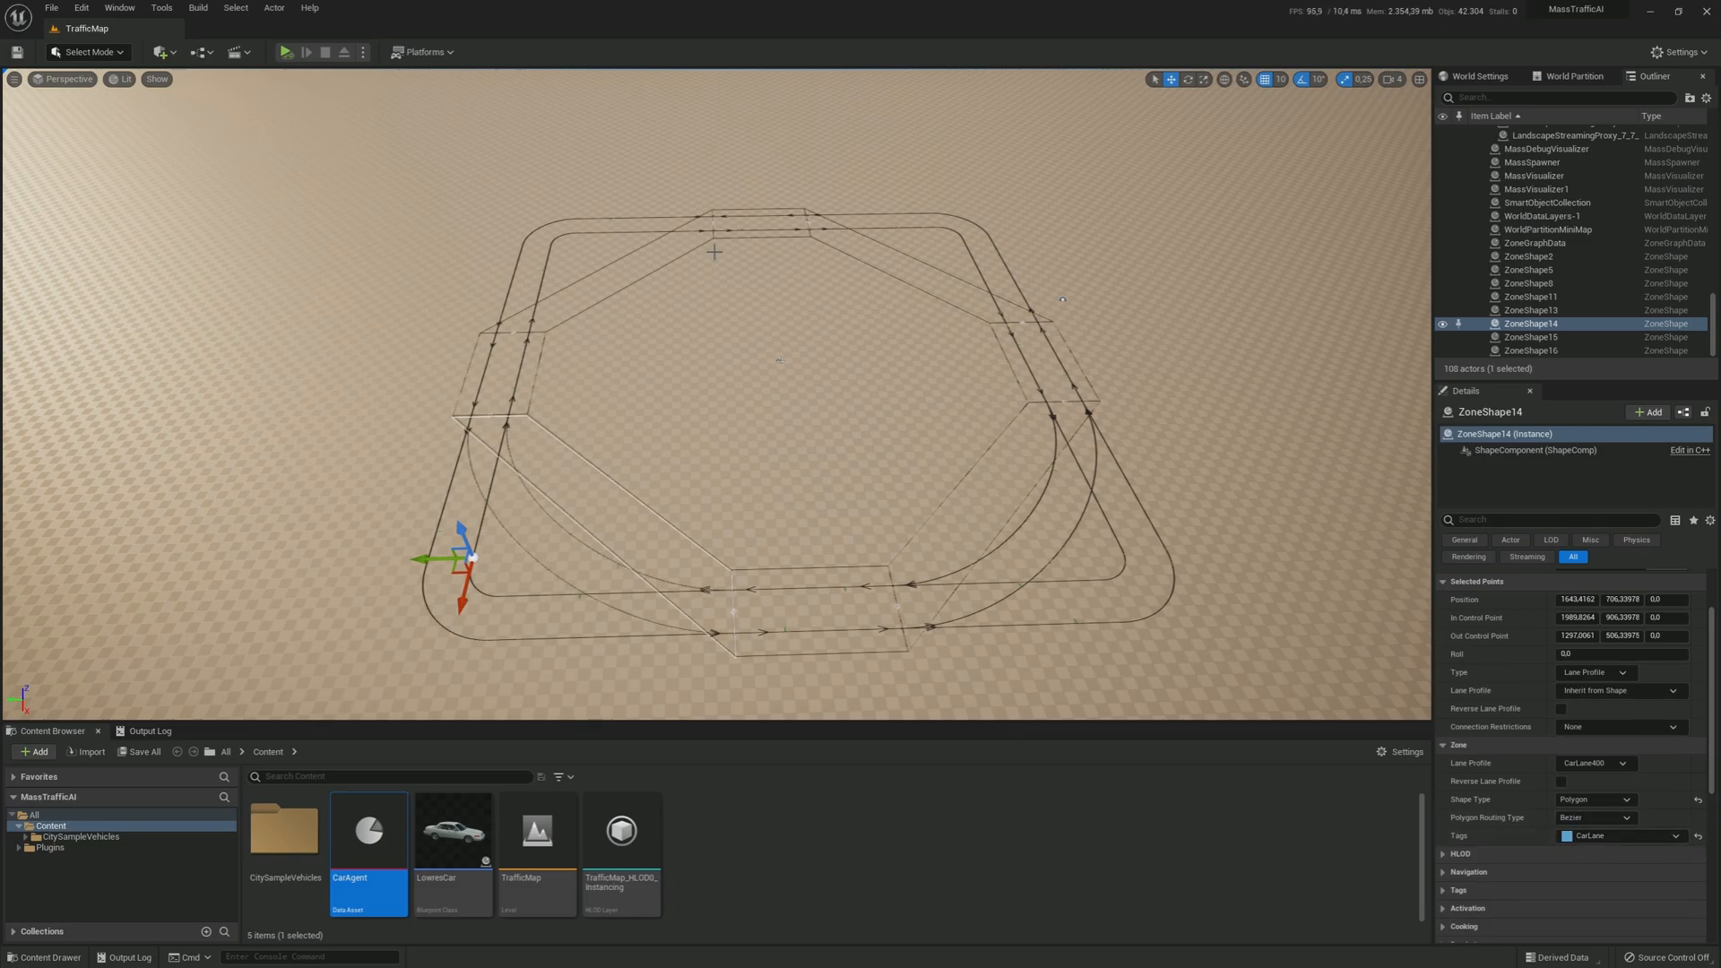
{"action": "left_click", "coordinate": [1531, 337]}
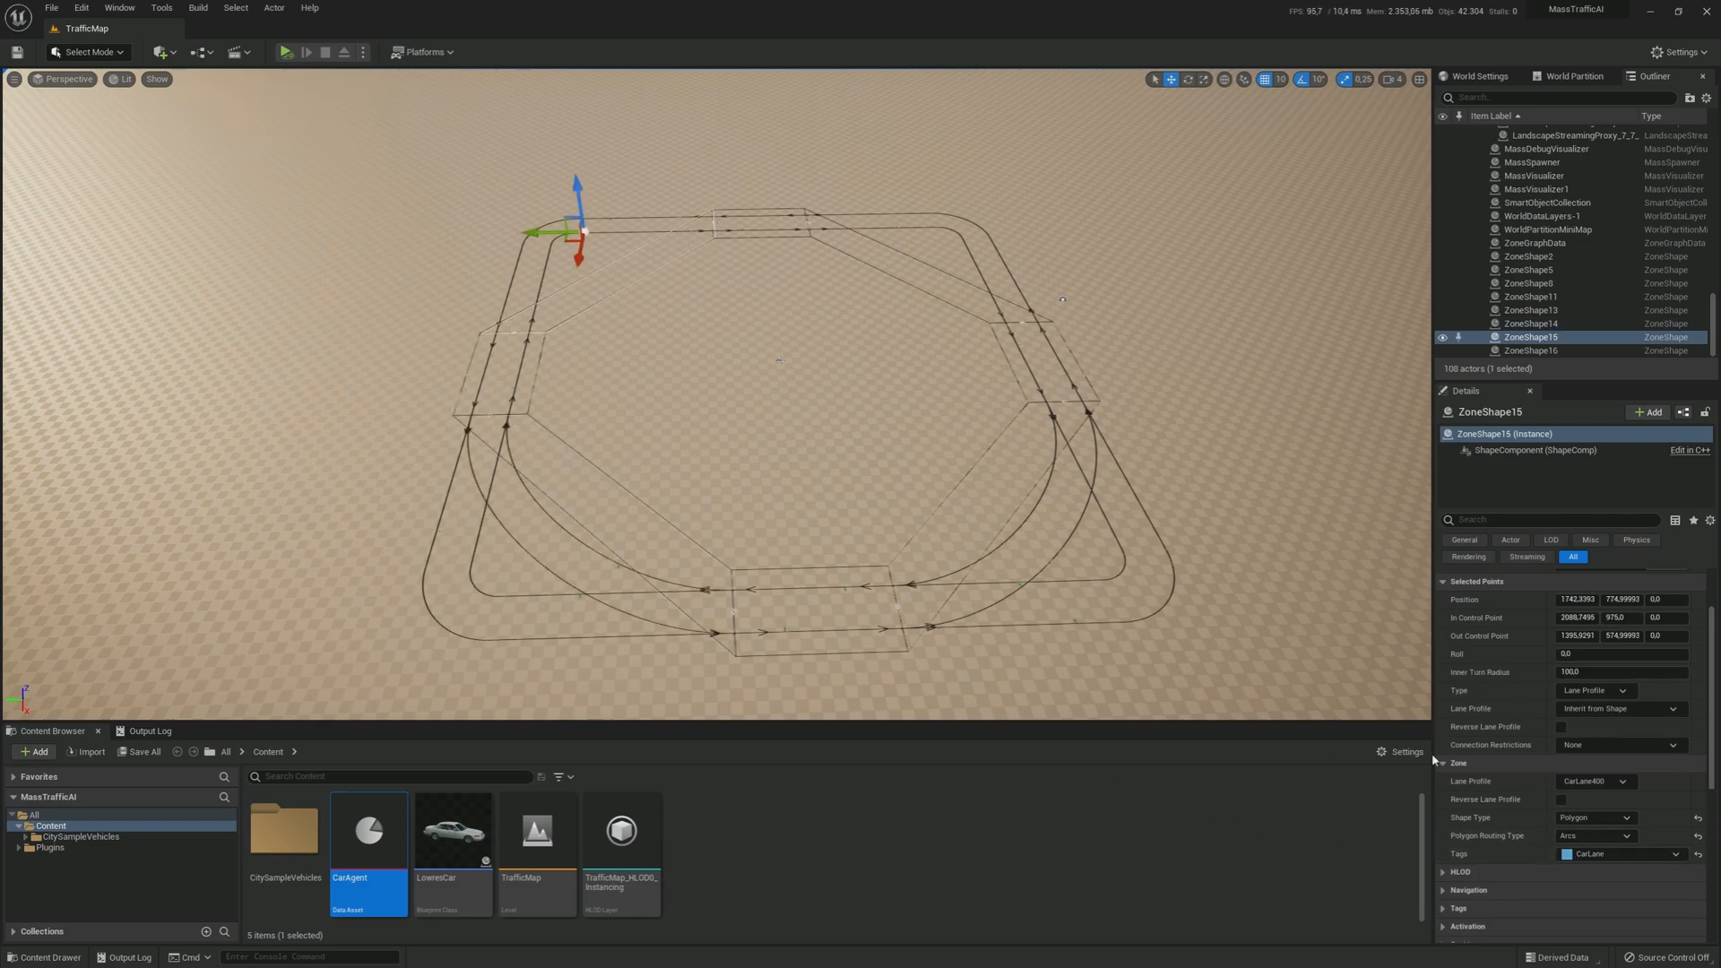
{"action": "left_click", "coordinate": [1591, 835]}
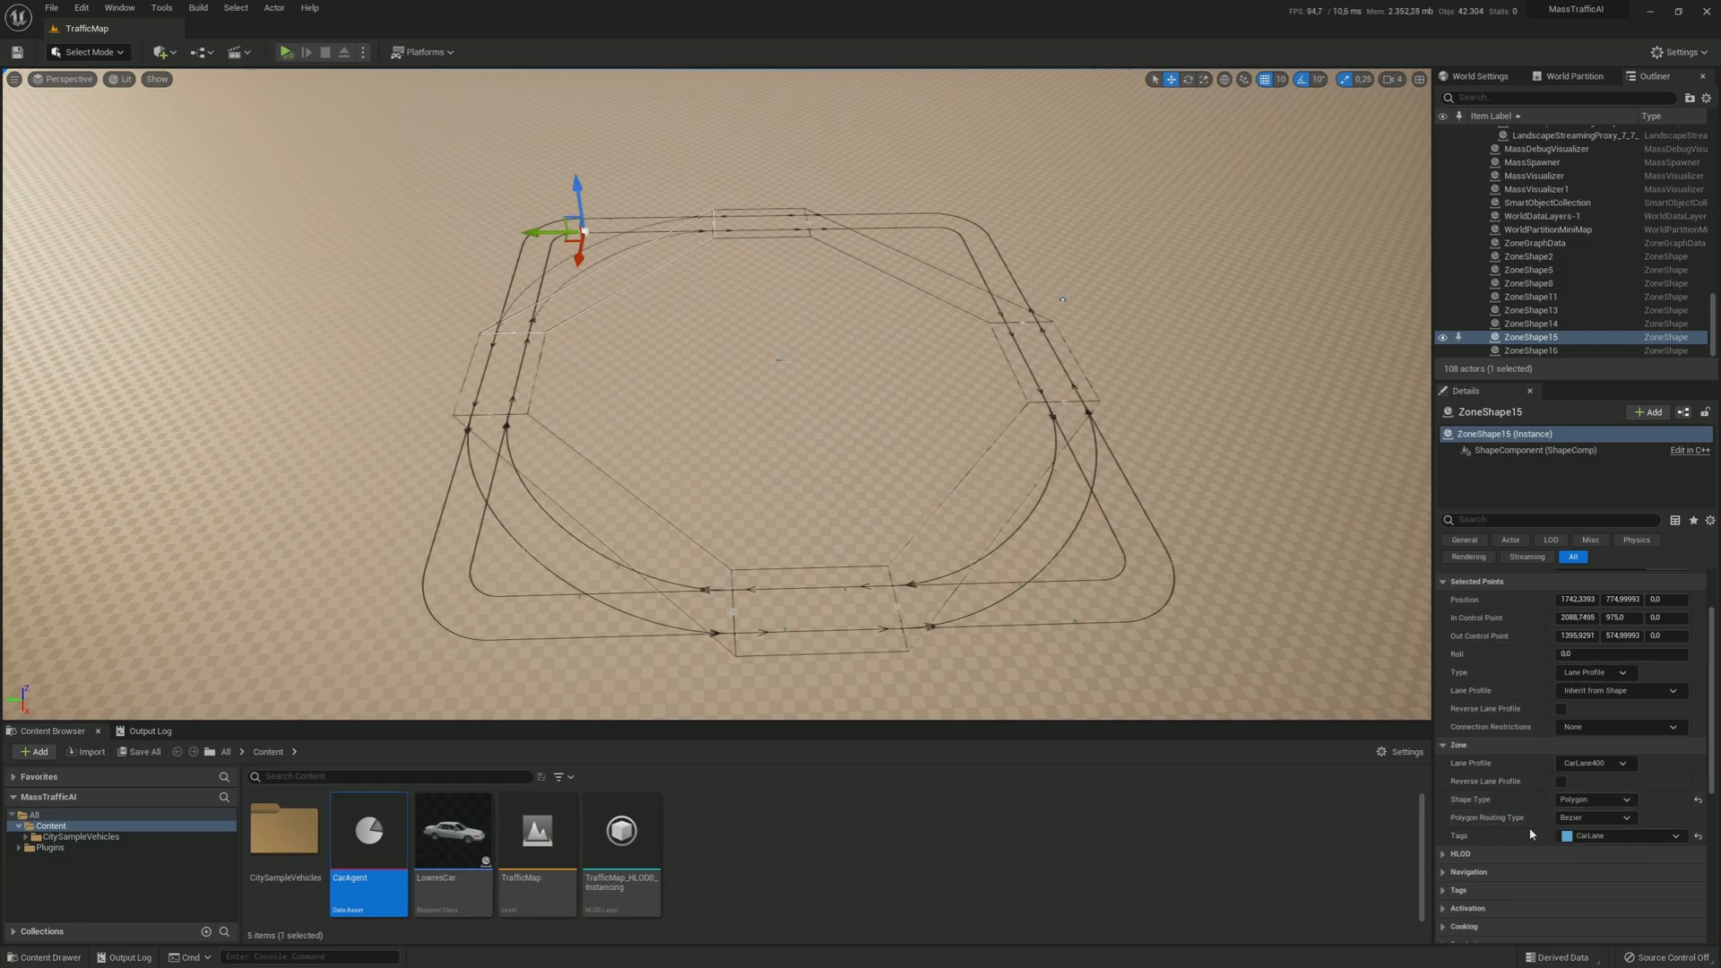
{"action": "left_click", "coordinate": [1530, 352]}
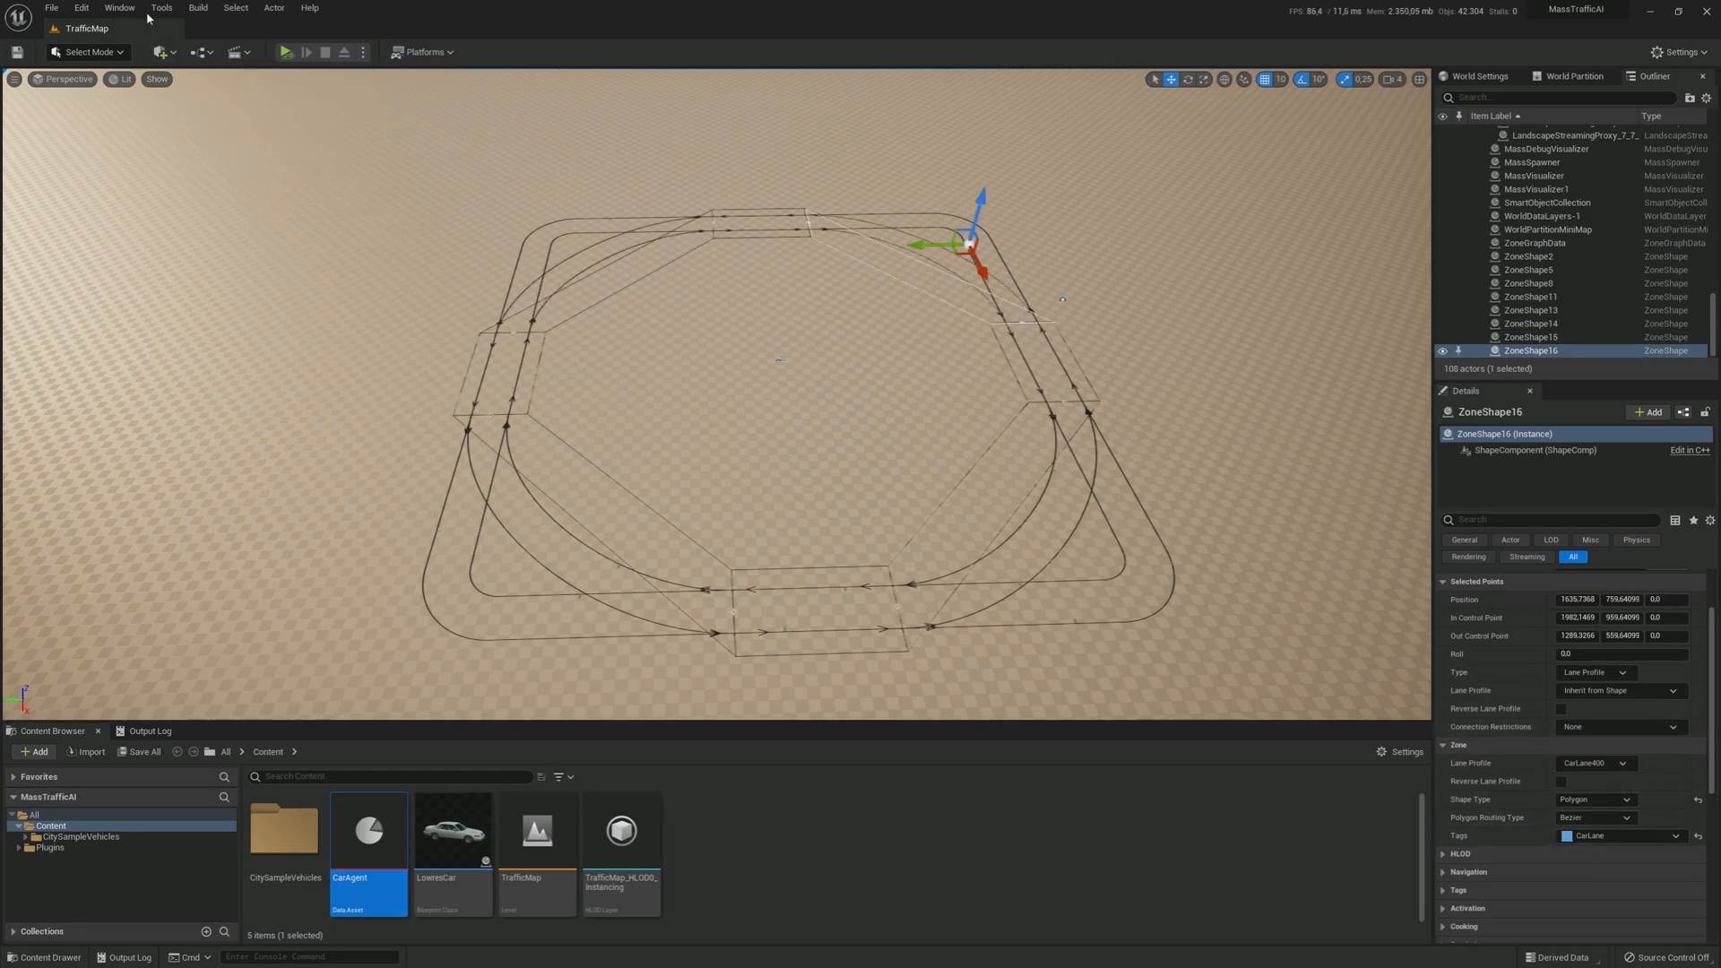
{"action": "left_click", "coordinate": [197, 7]}
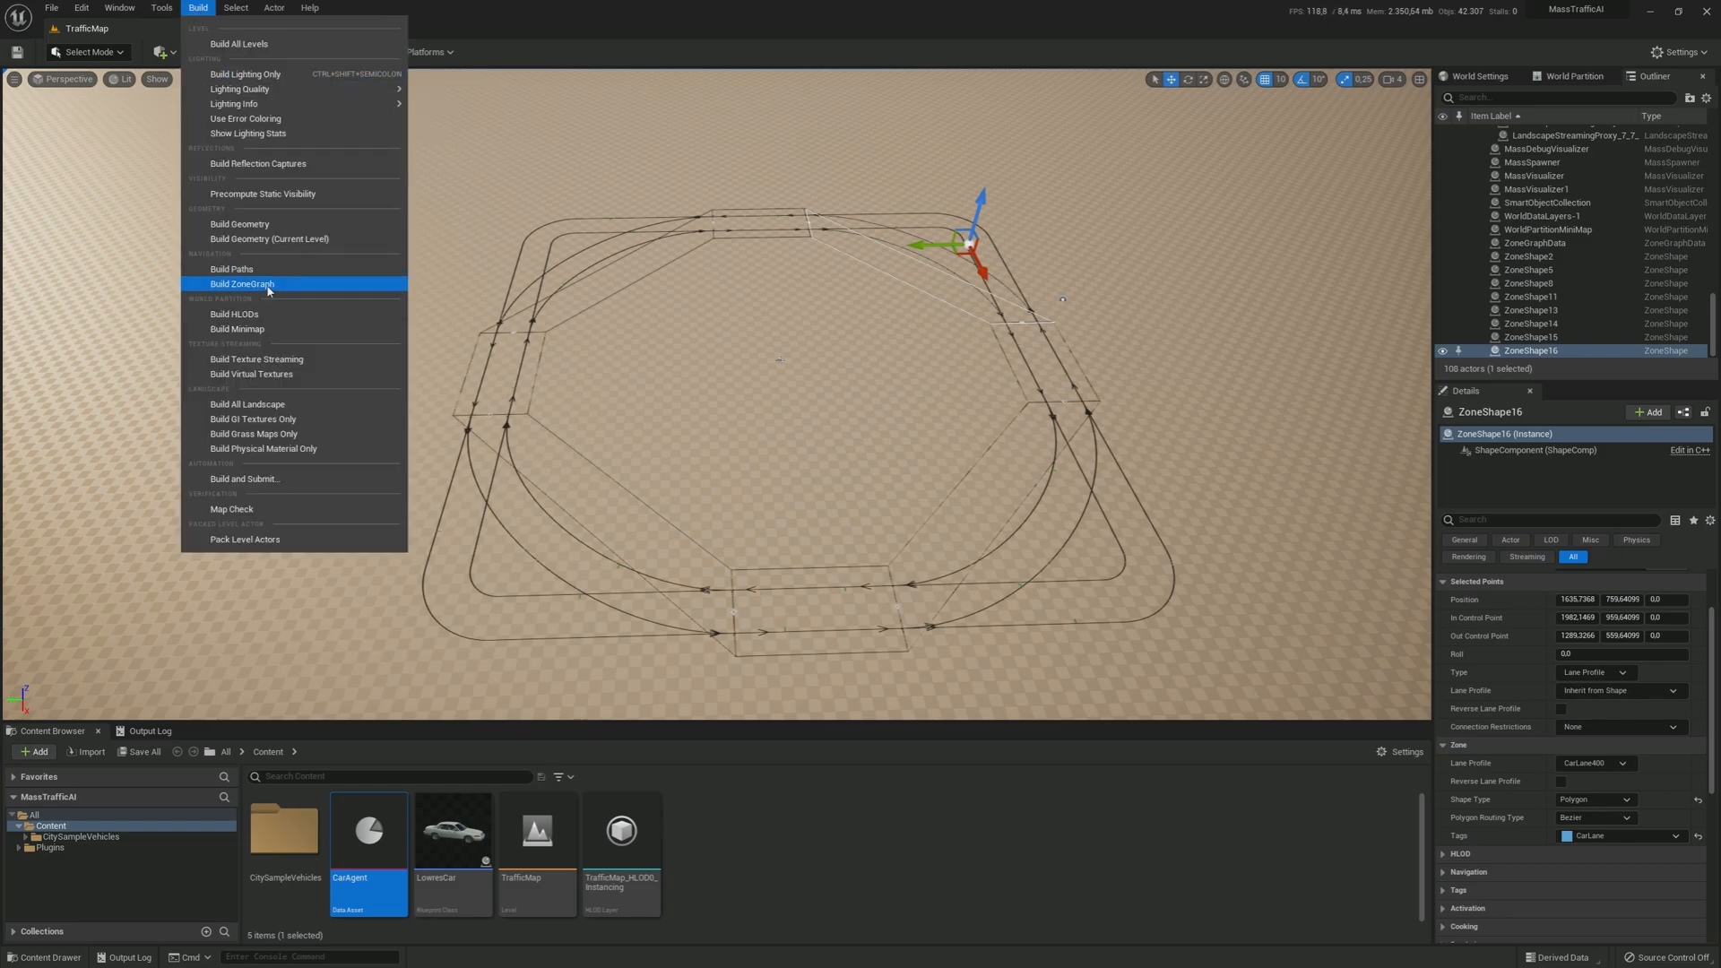
Step: Rebuild the ZoneGraph with curved corners and simulate cars driving the rounded loop
{"action": "left_click", "coordinate": [240, 283]}
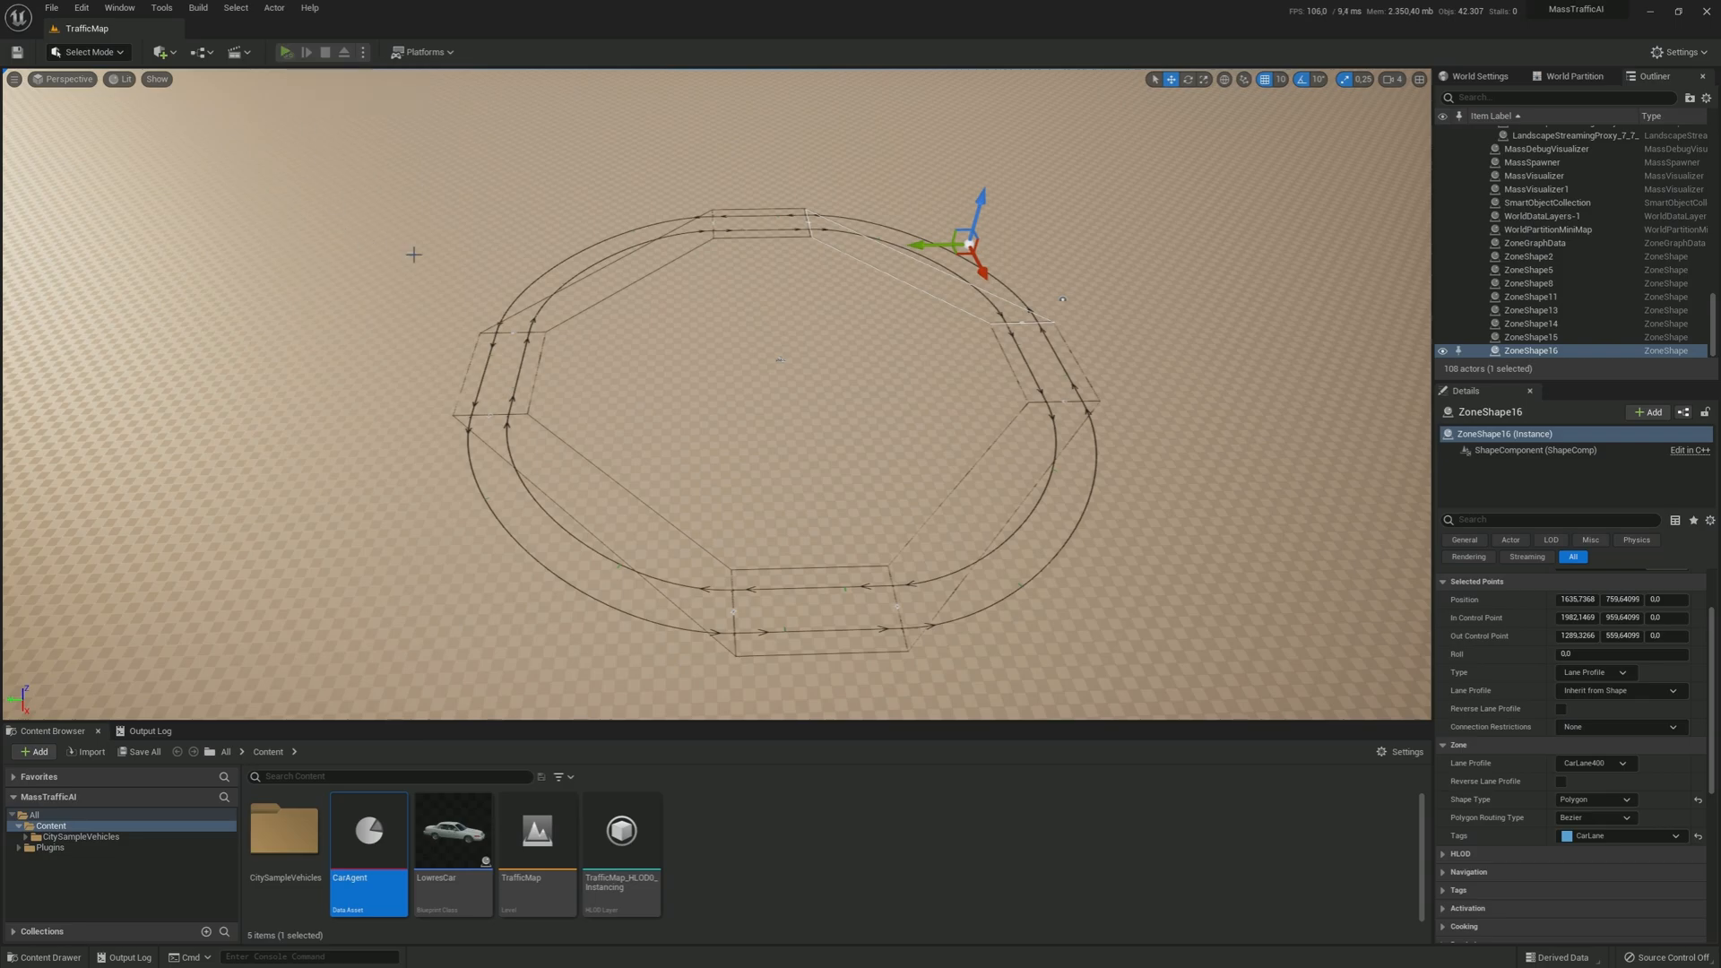
{"action": "left_click", "coordinate": [284, 50]}
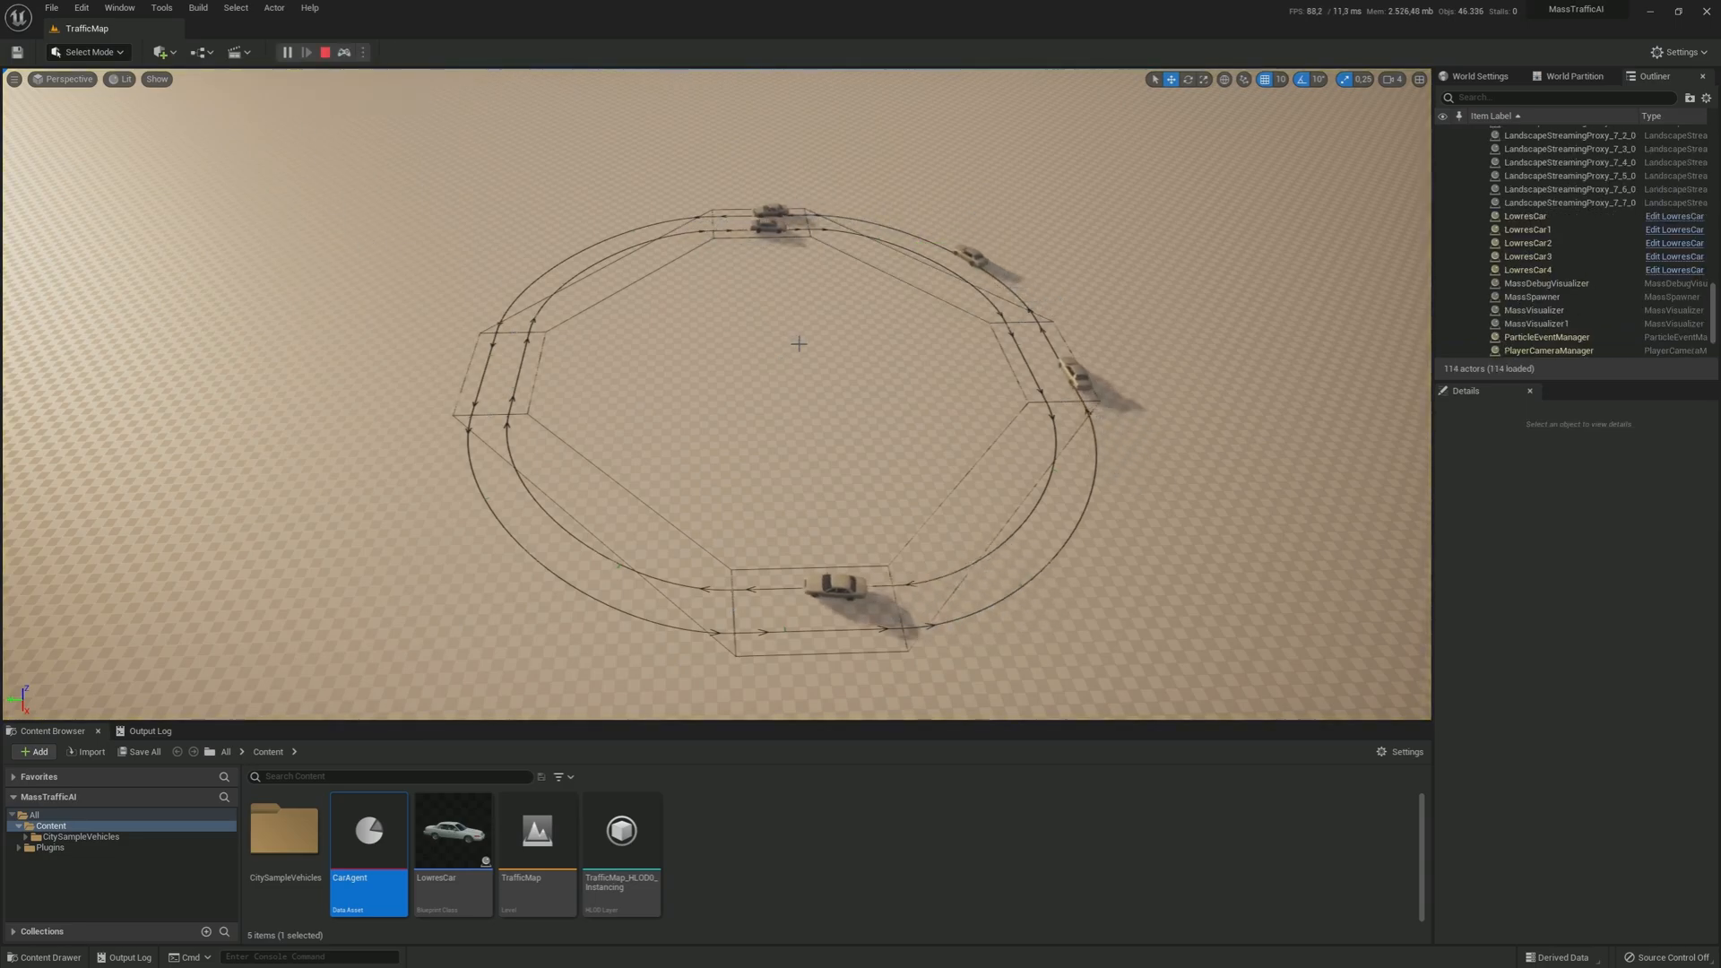